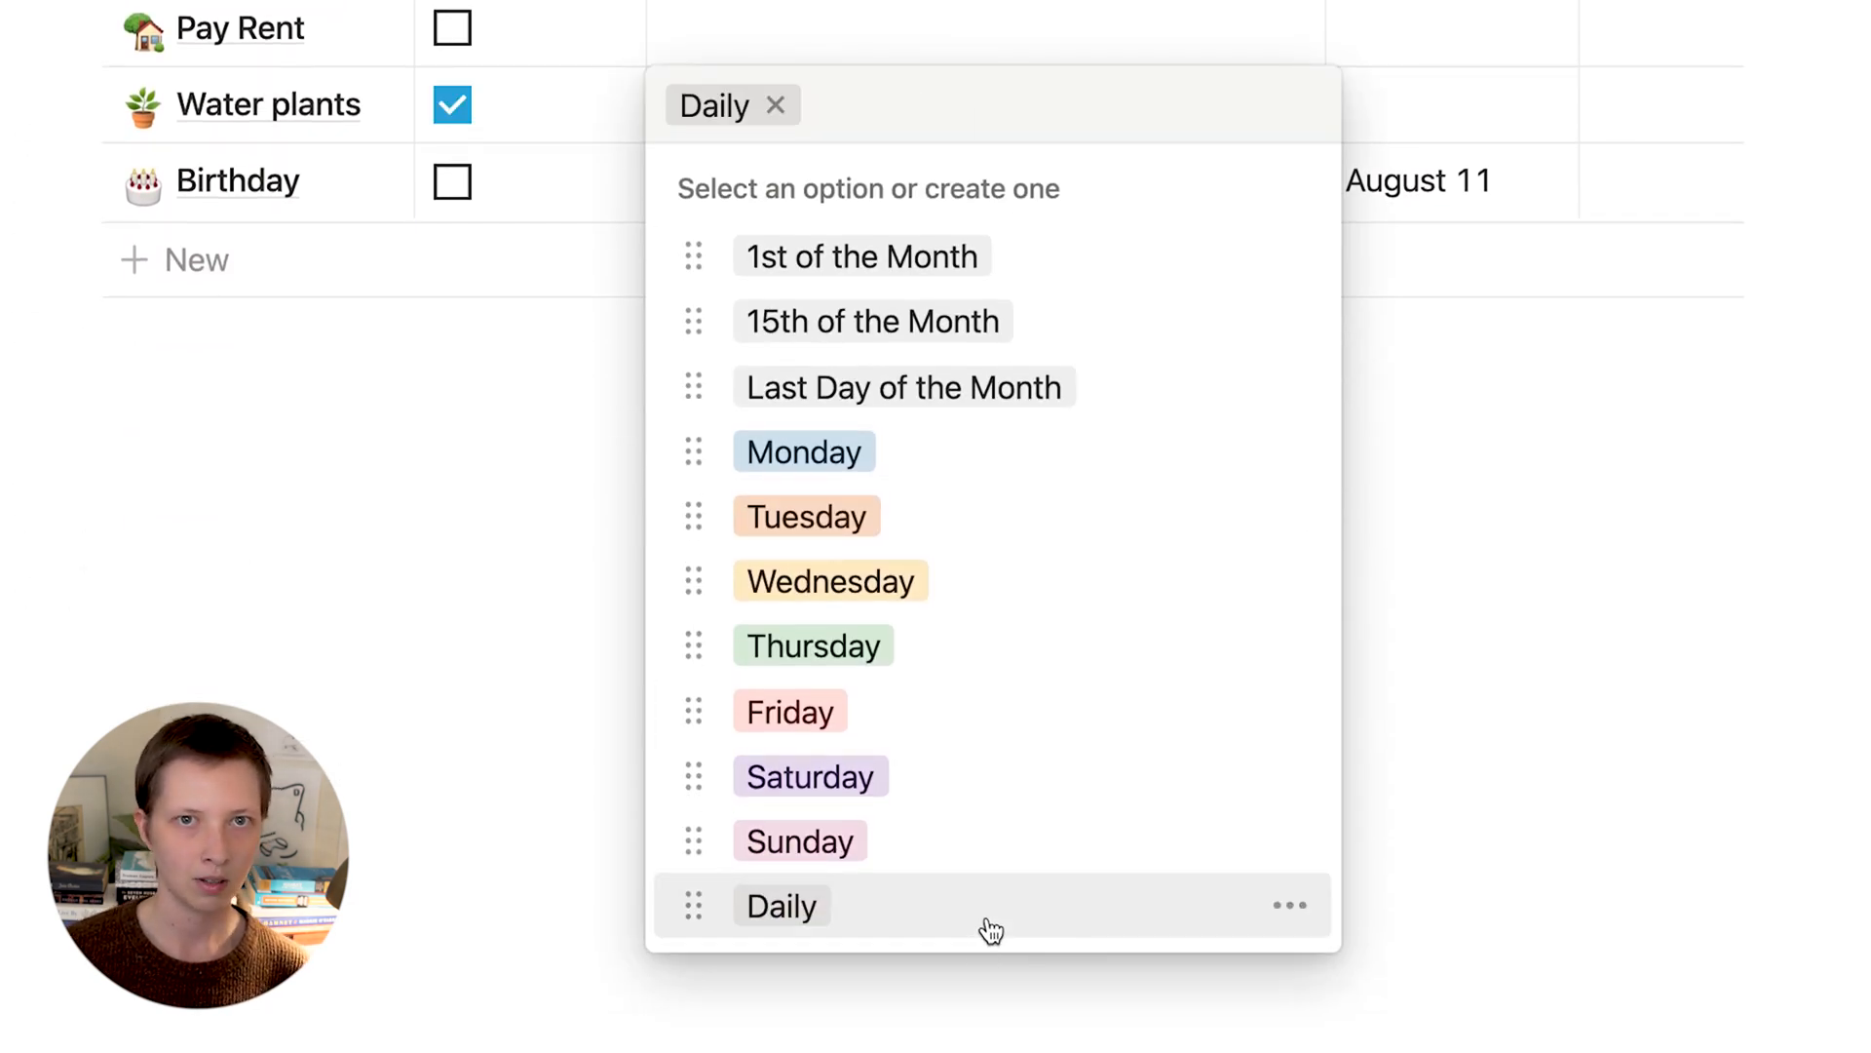
# - Set the Water plants task's Frequency to Daily and close the dropdown
pyautogui.click(780, 905)
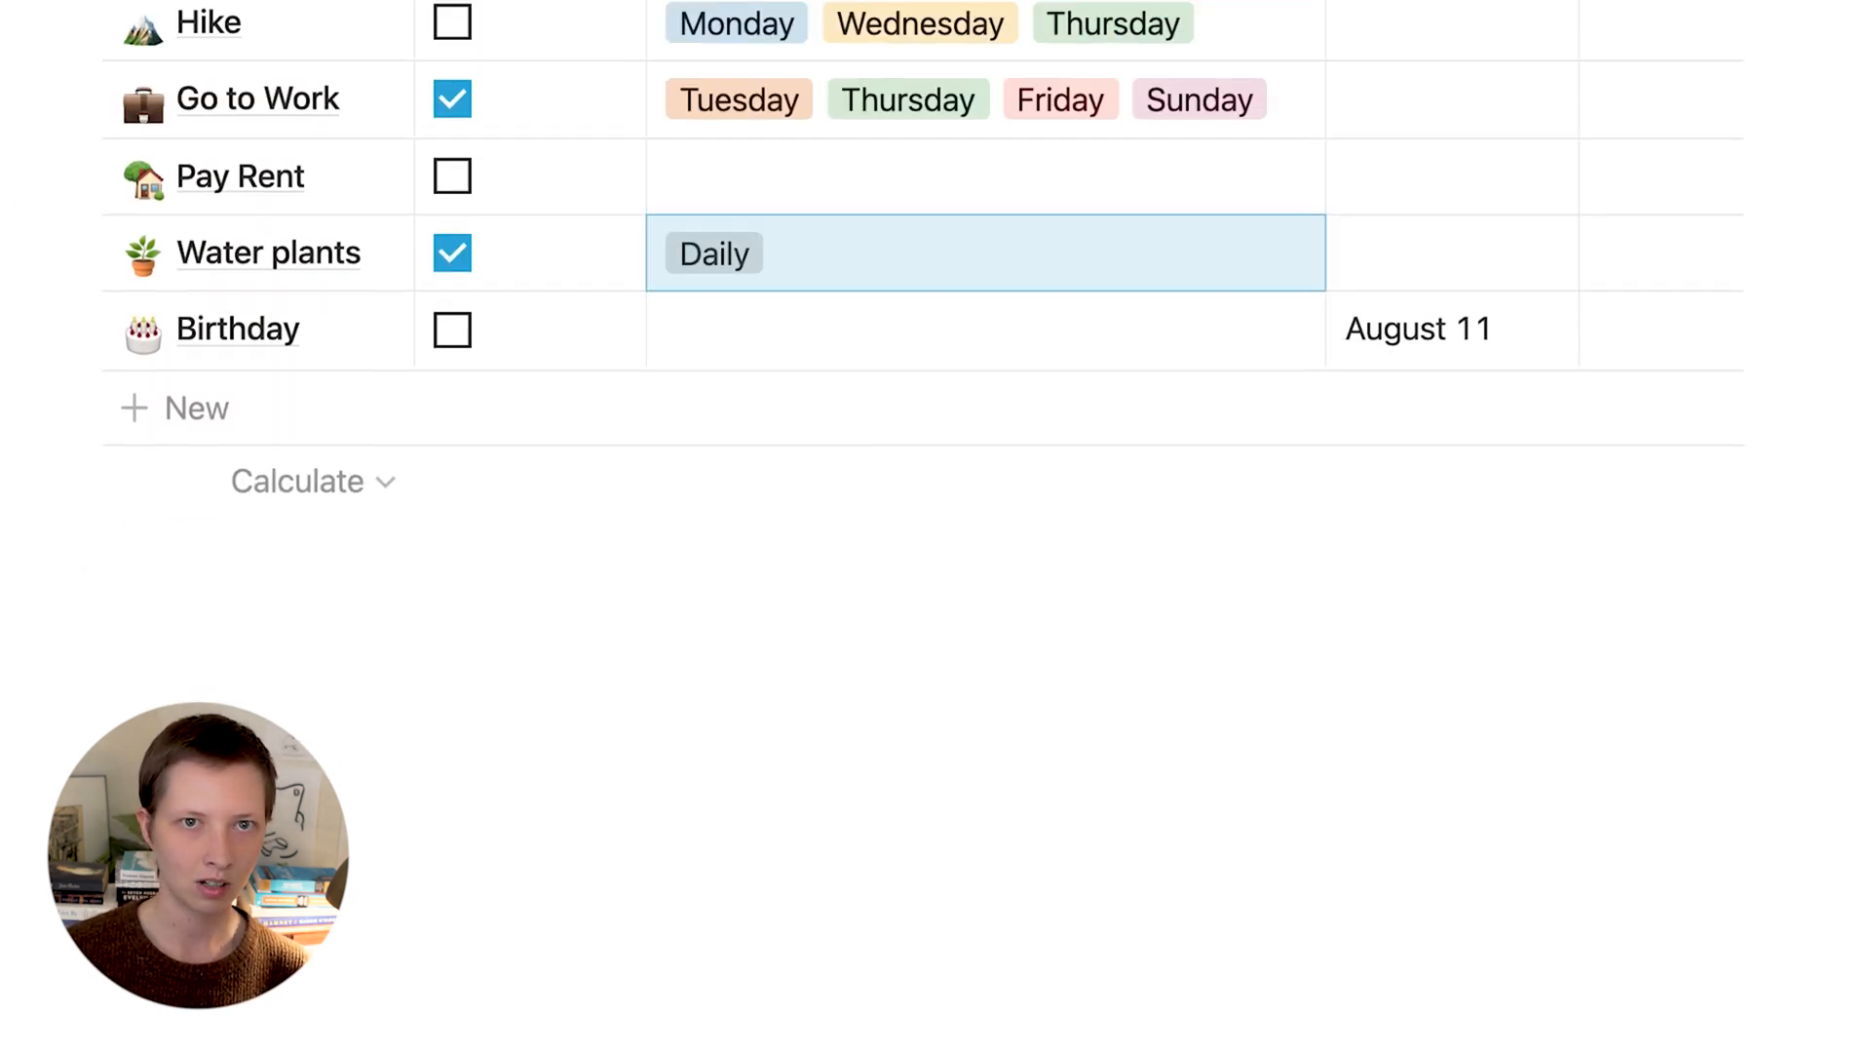
pyautogui.click(372, 64)
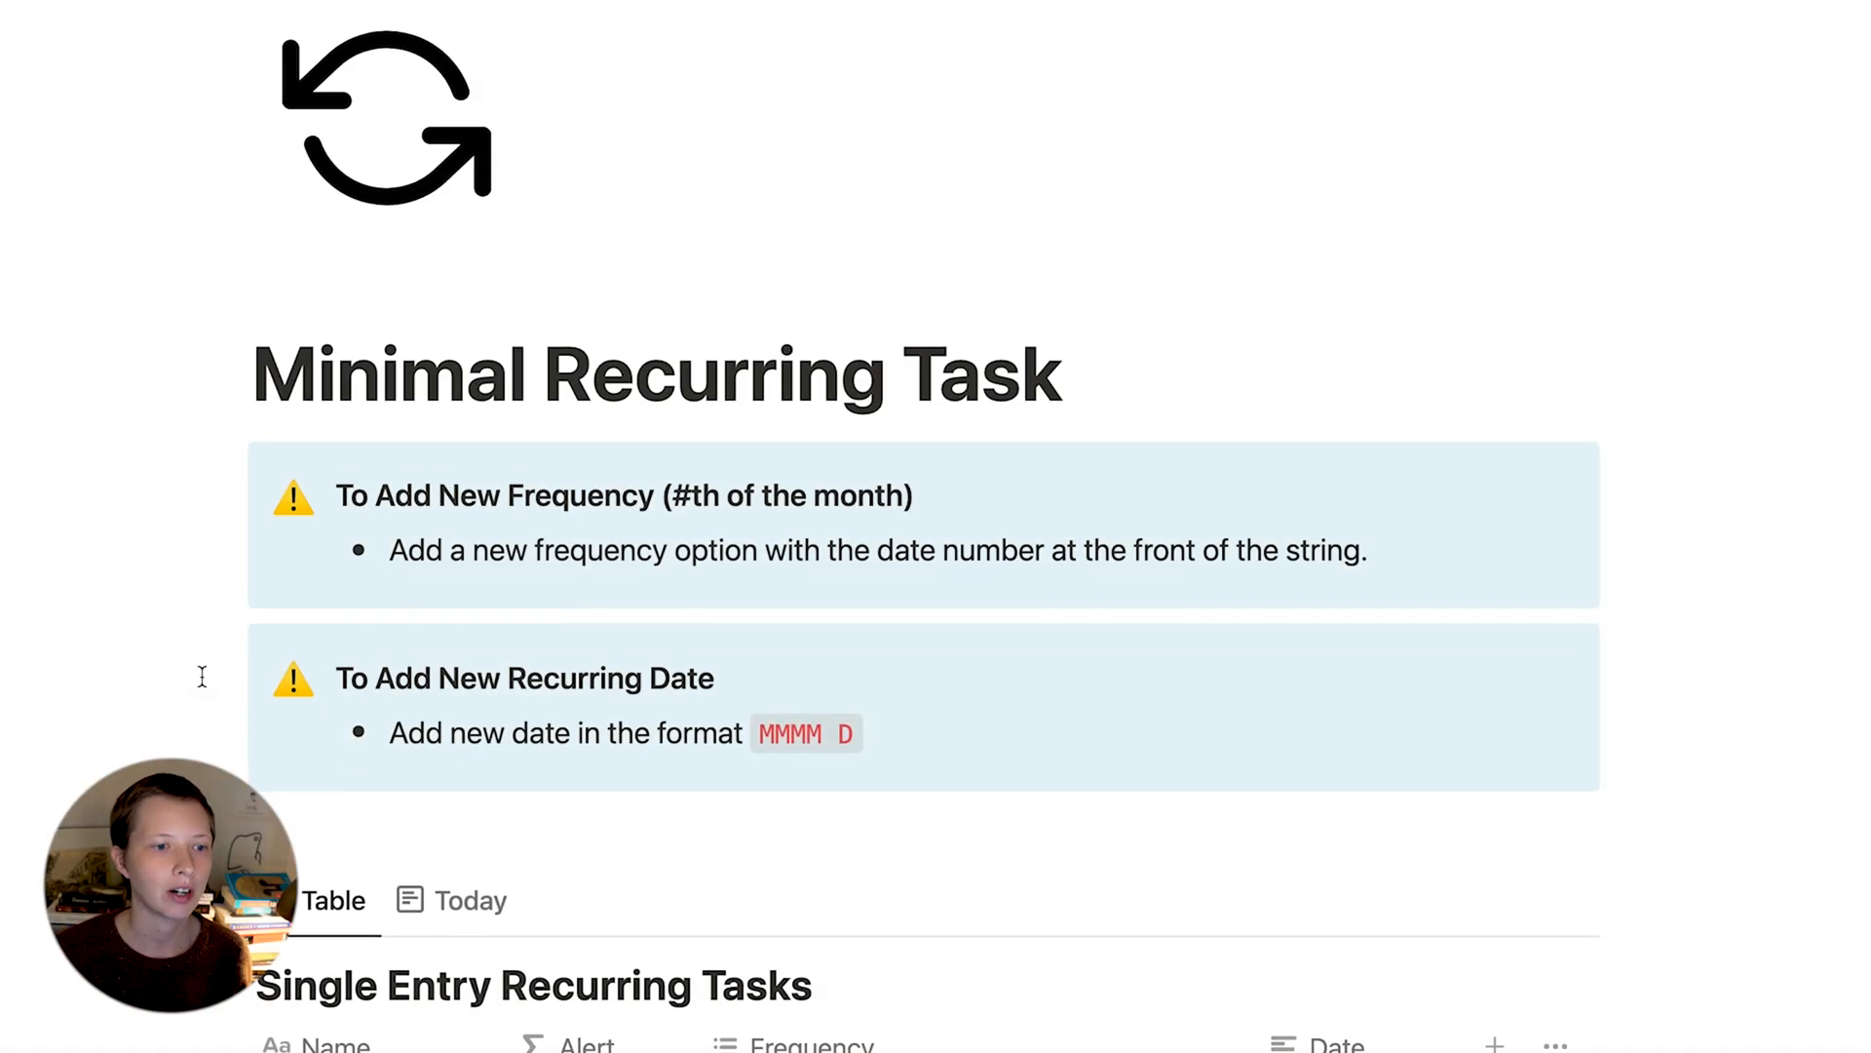
pyautogui.scroll(-3)
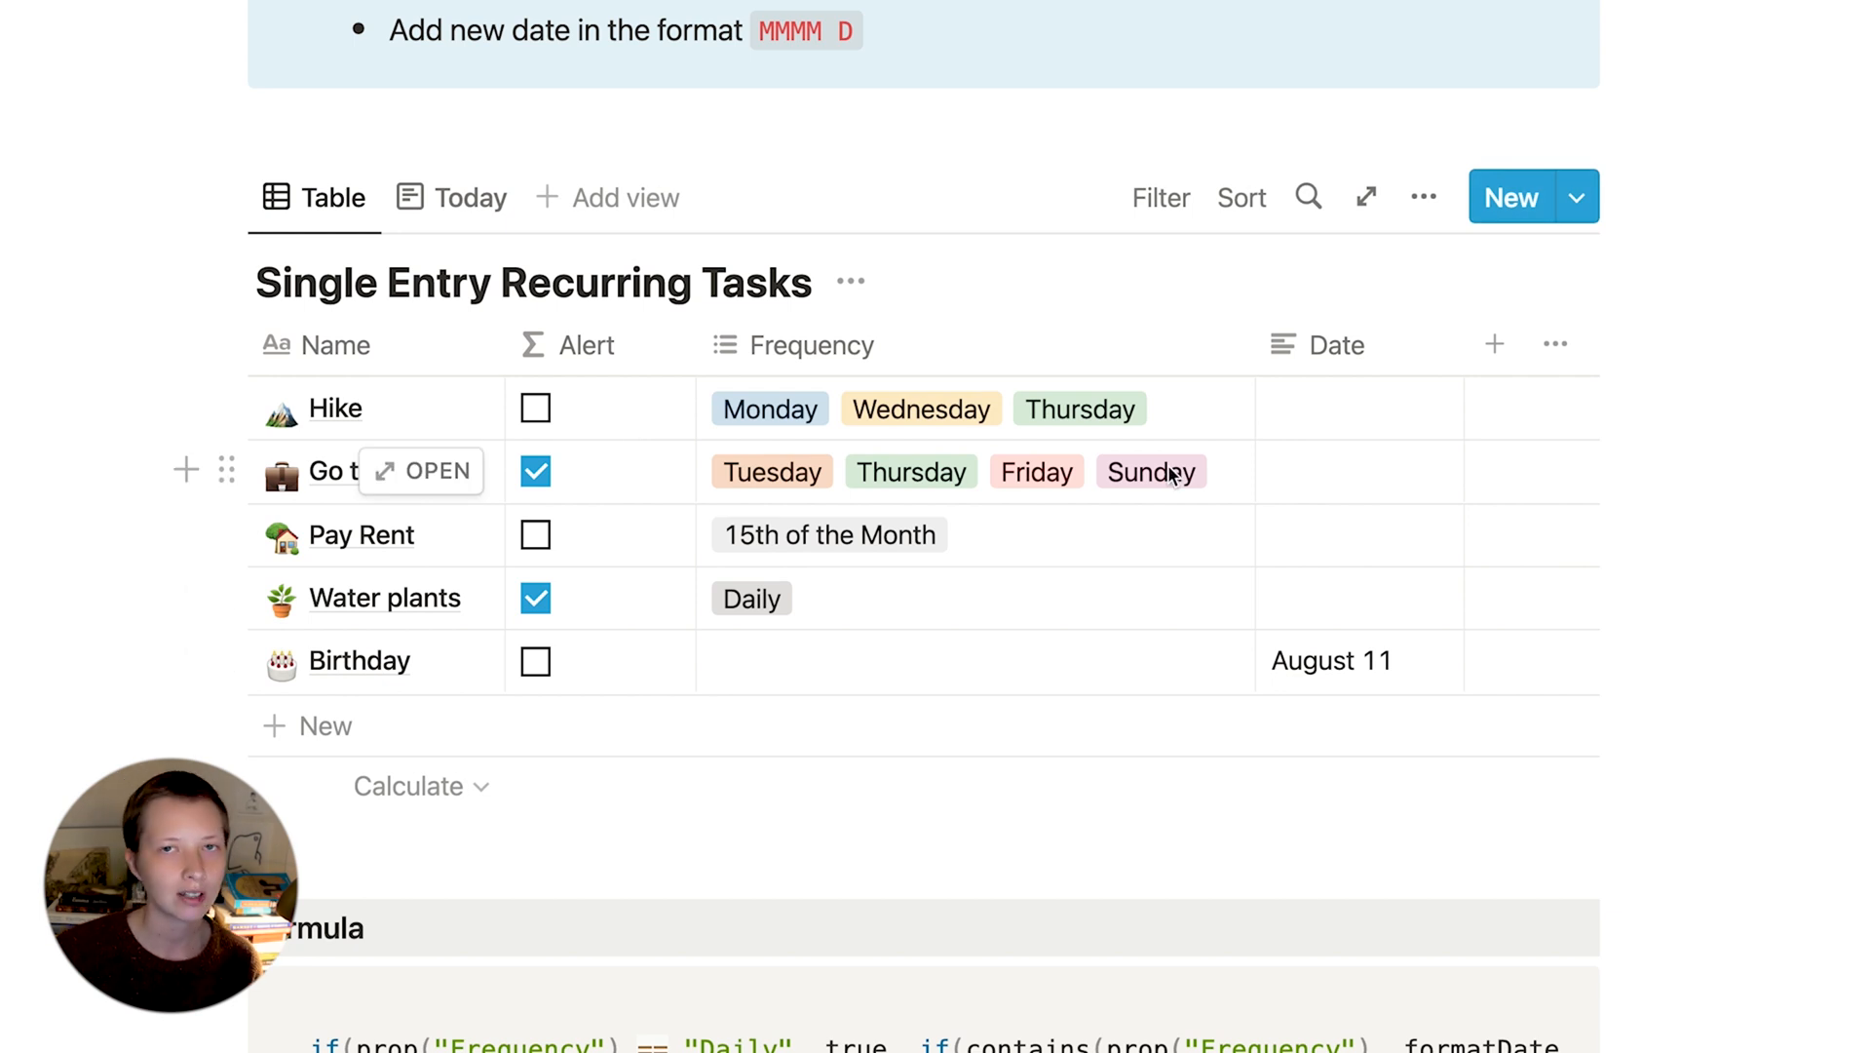
pyautogui.scroll(3)
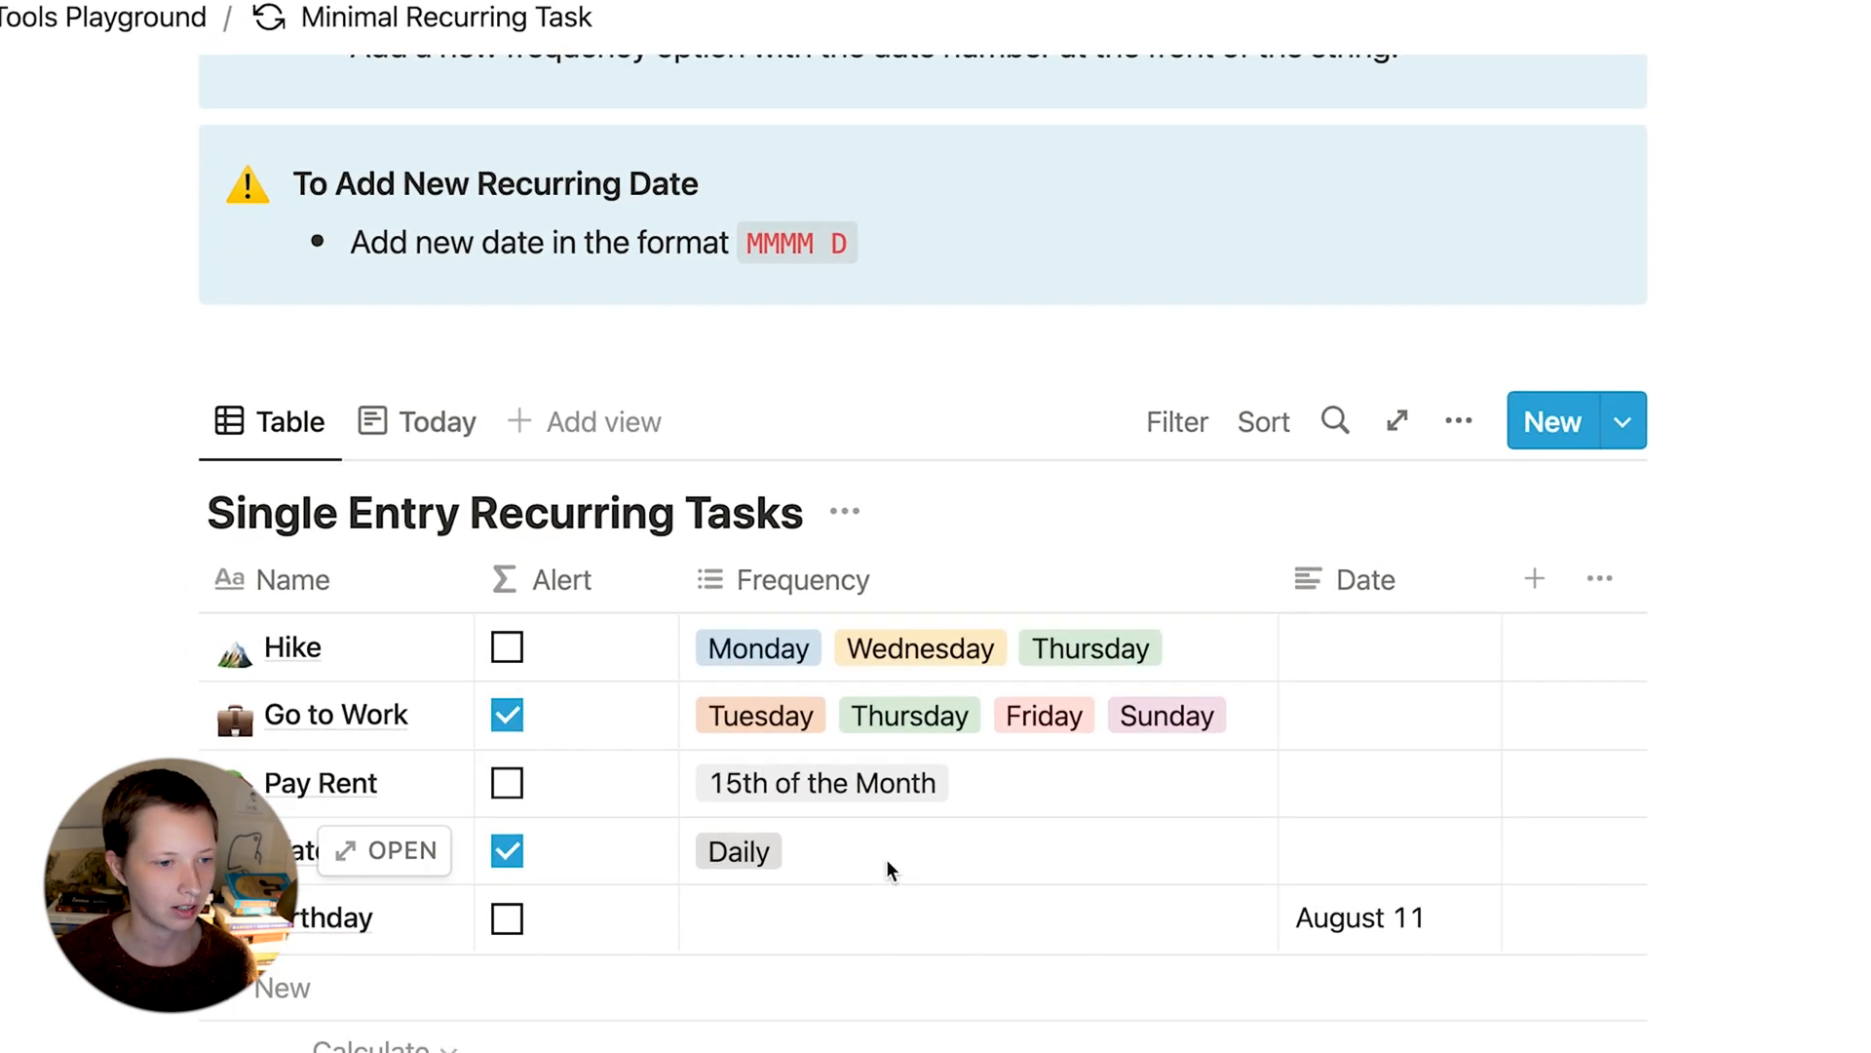
pyautogui.click(737, 851)
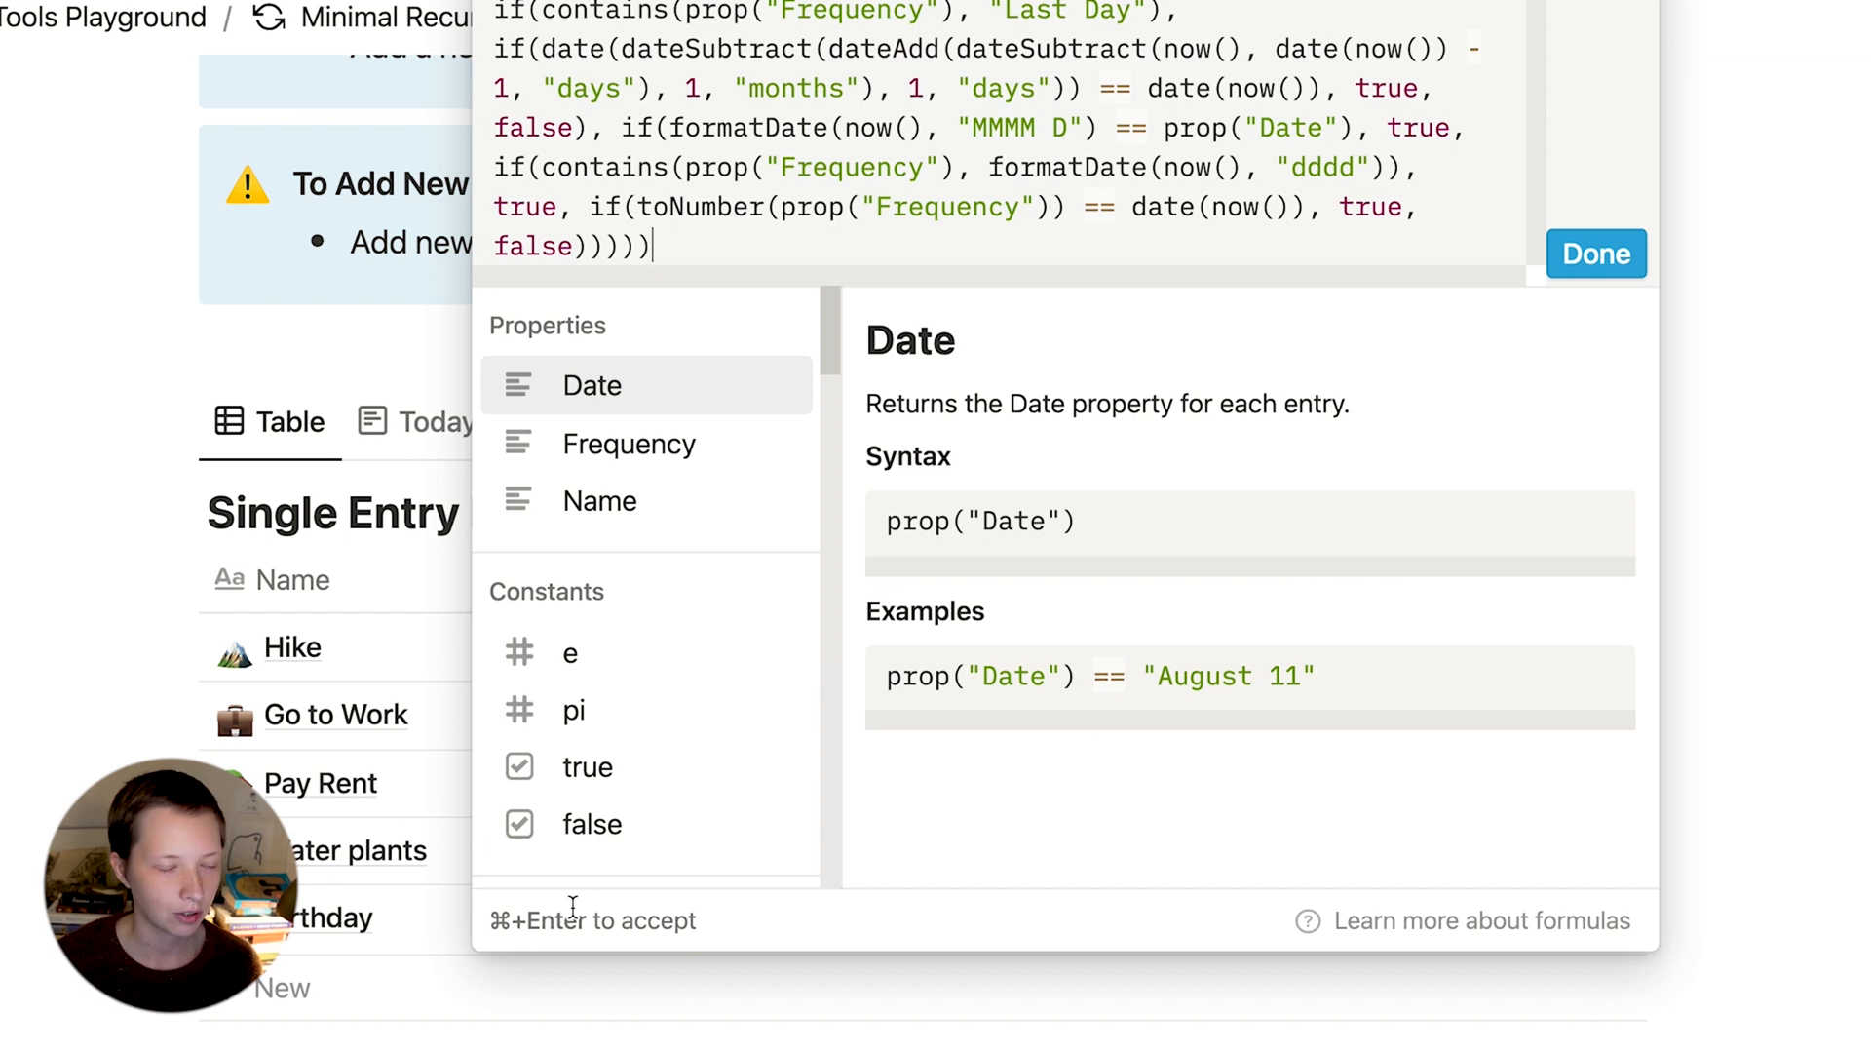
pyautogui.click(1596, 253)
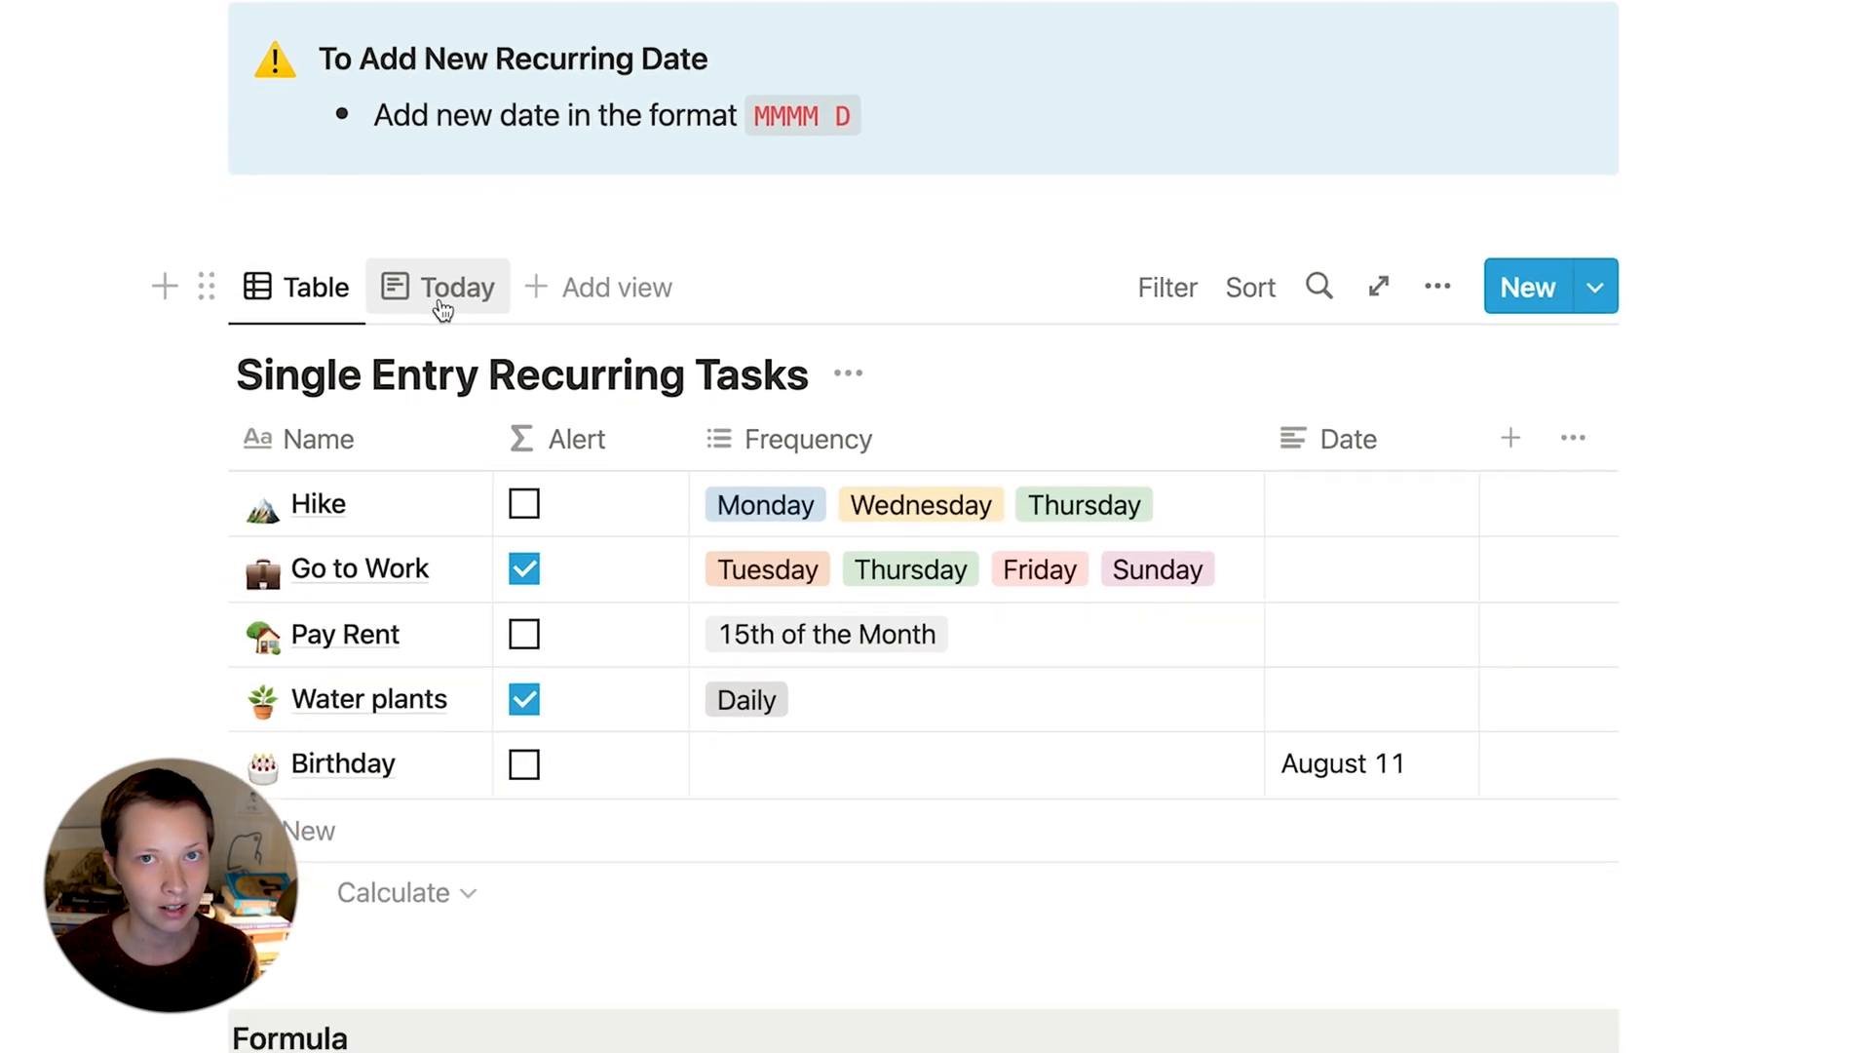
pyautogui.click(451, 286)
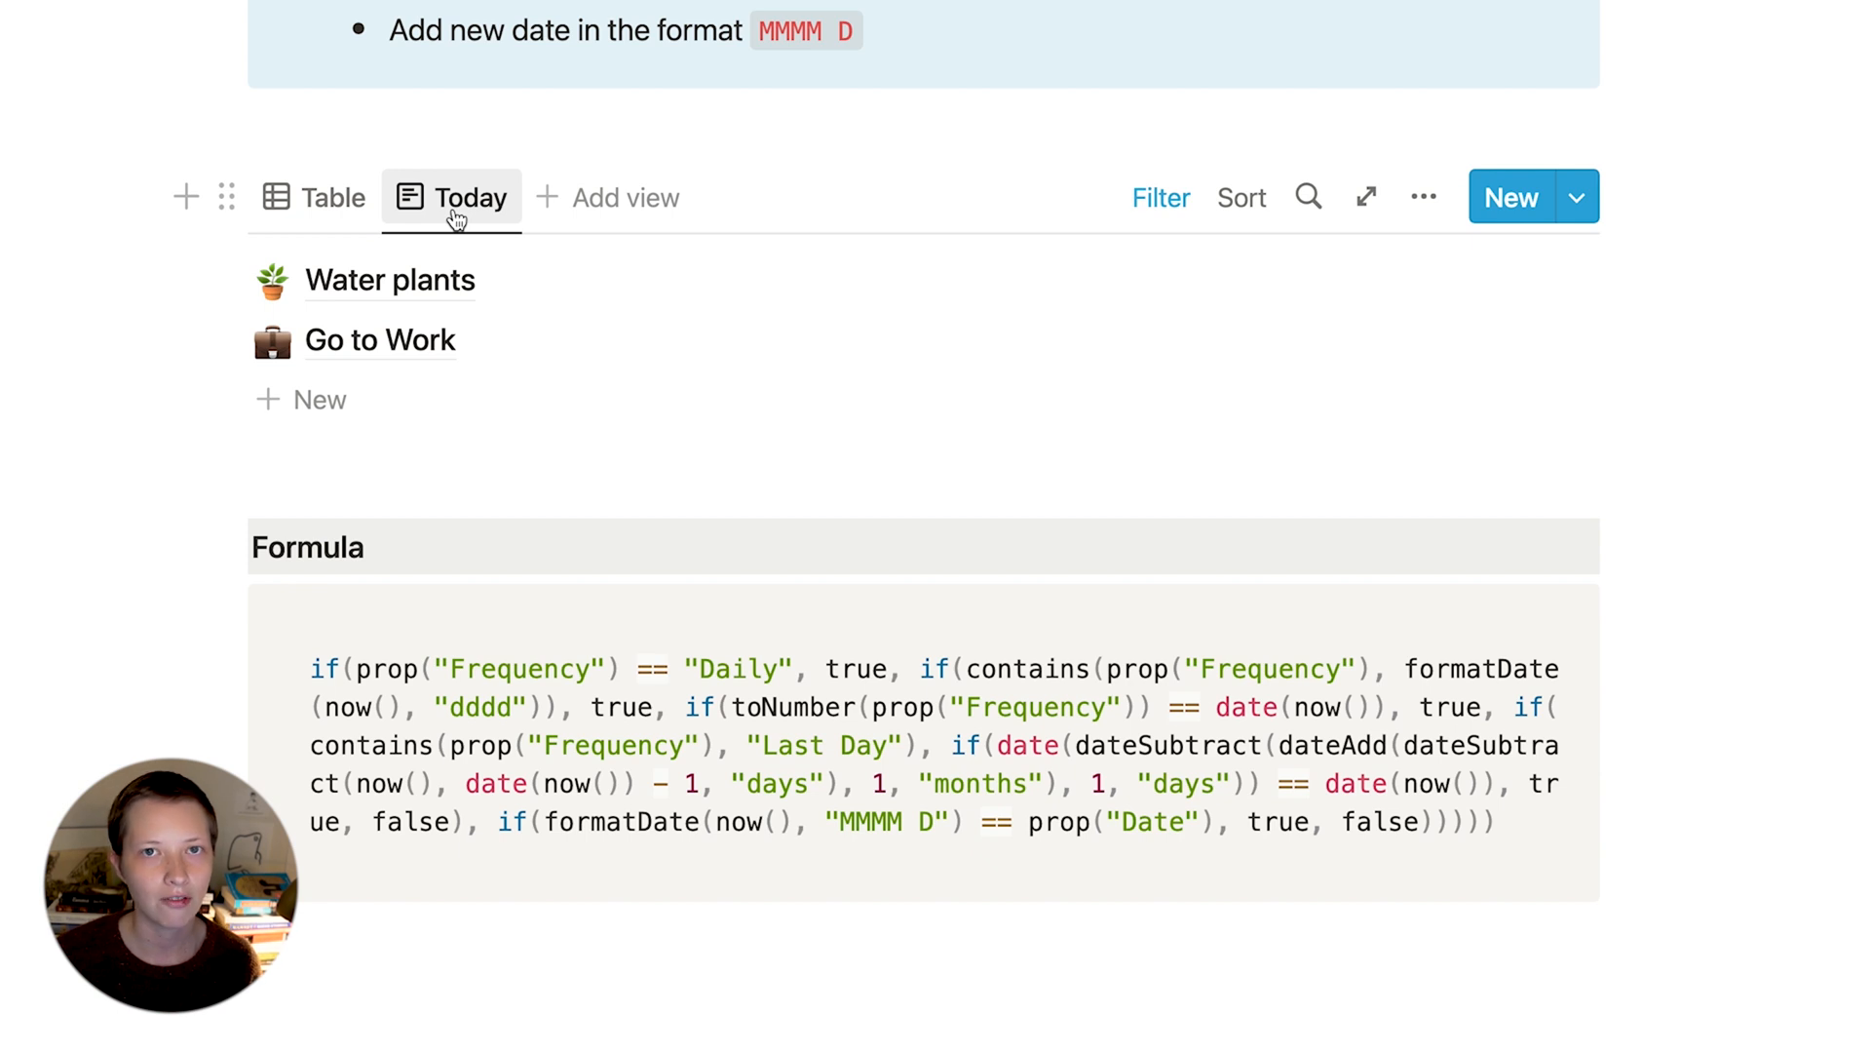
pyautogui.click(335, 197)
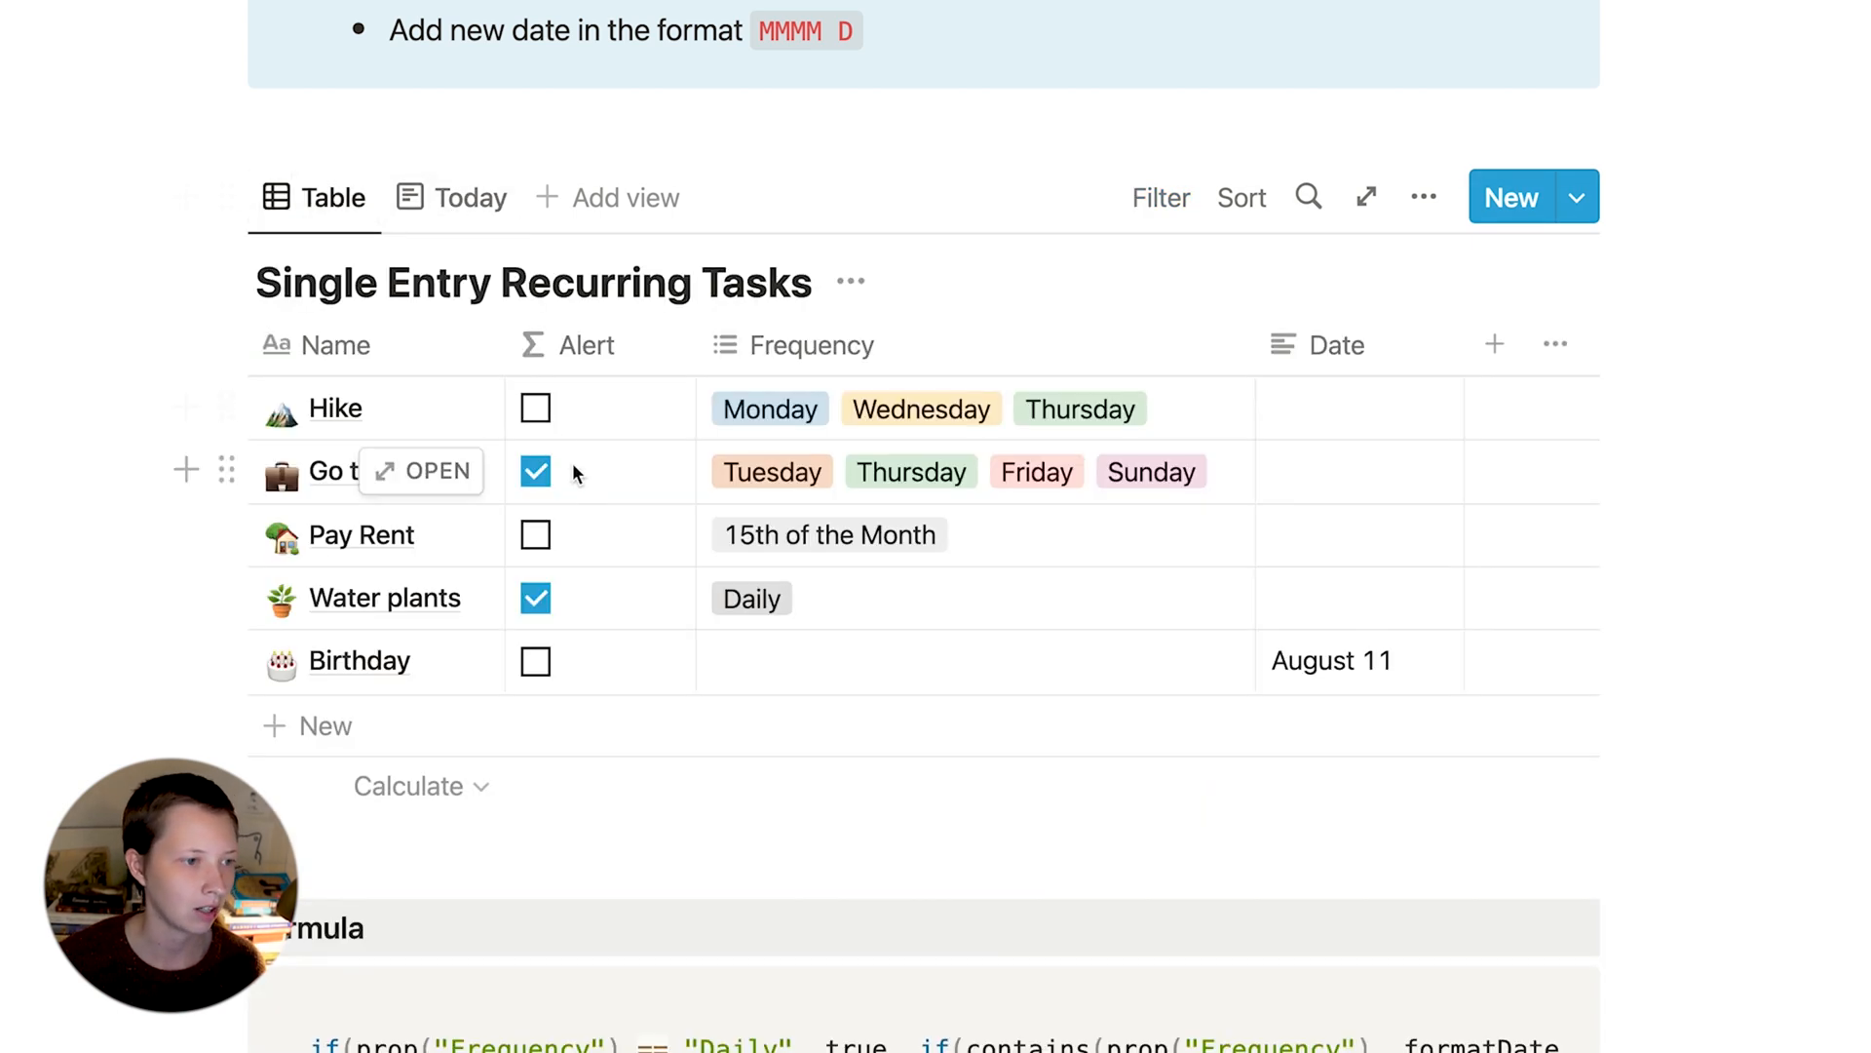
pyautogui.moveTo(336, 197)
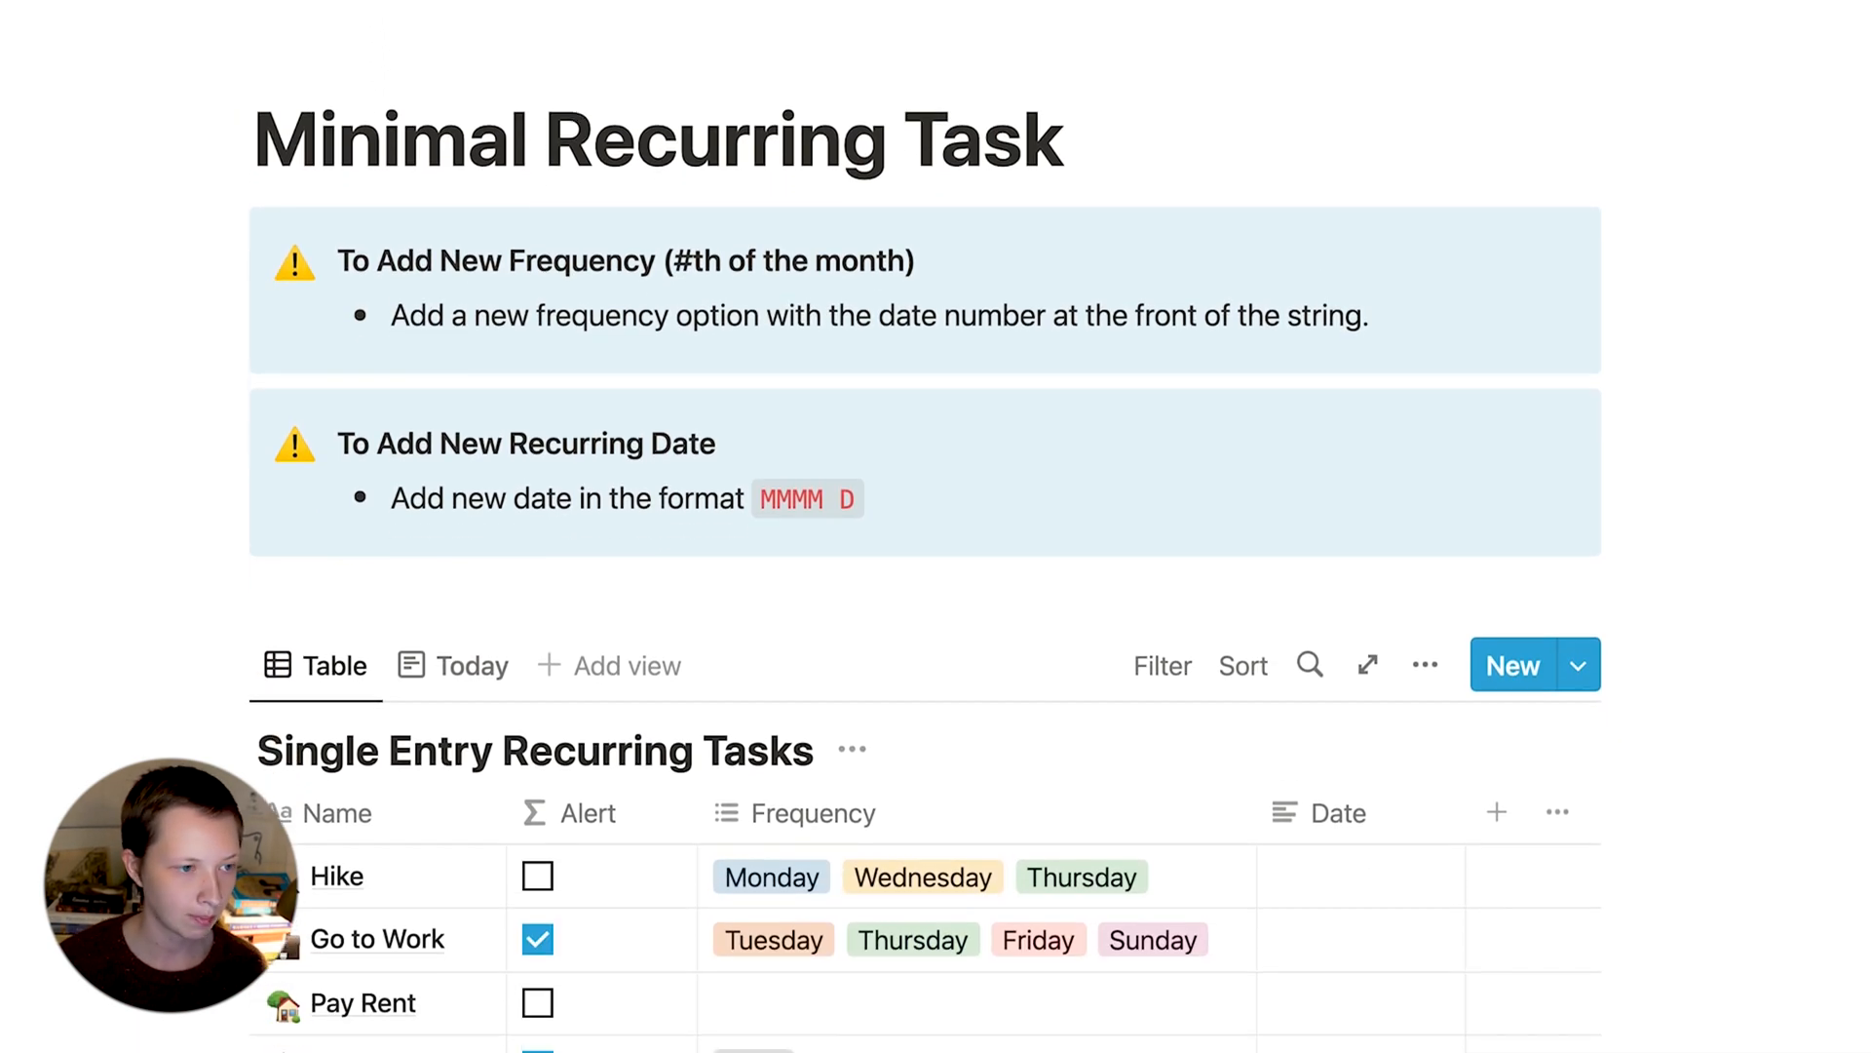
# - Add a Calendar view and create an item on April 15
pyautogui.scroll(-3)
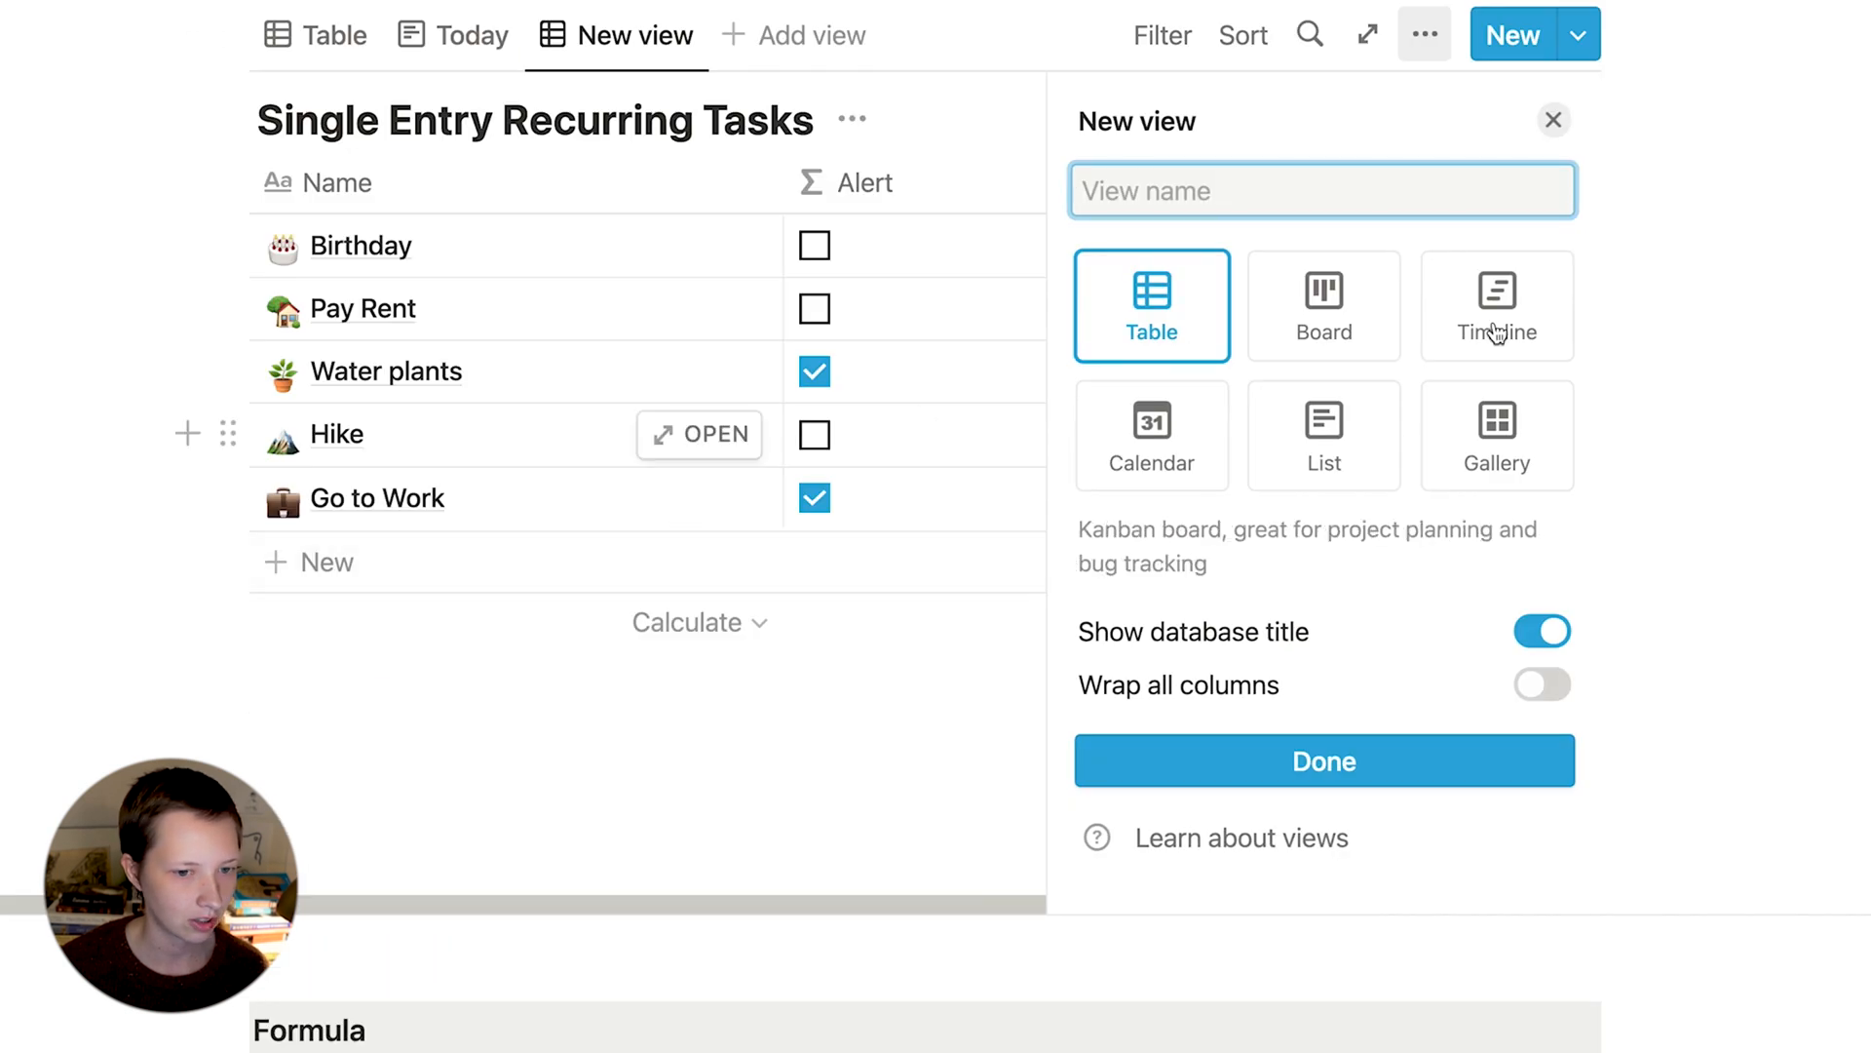
pyautogui.click(1149, 433)
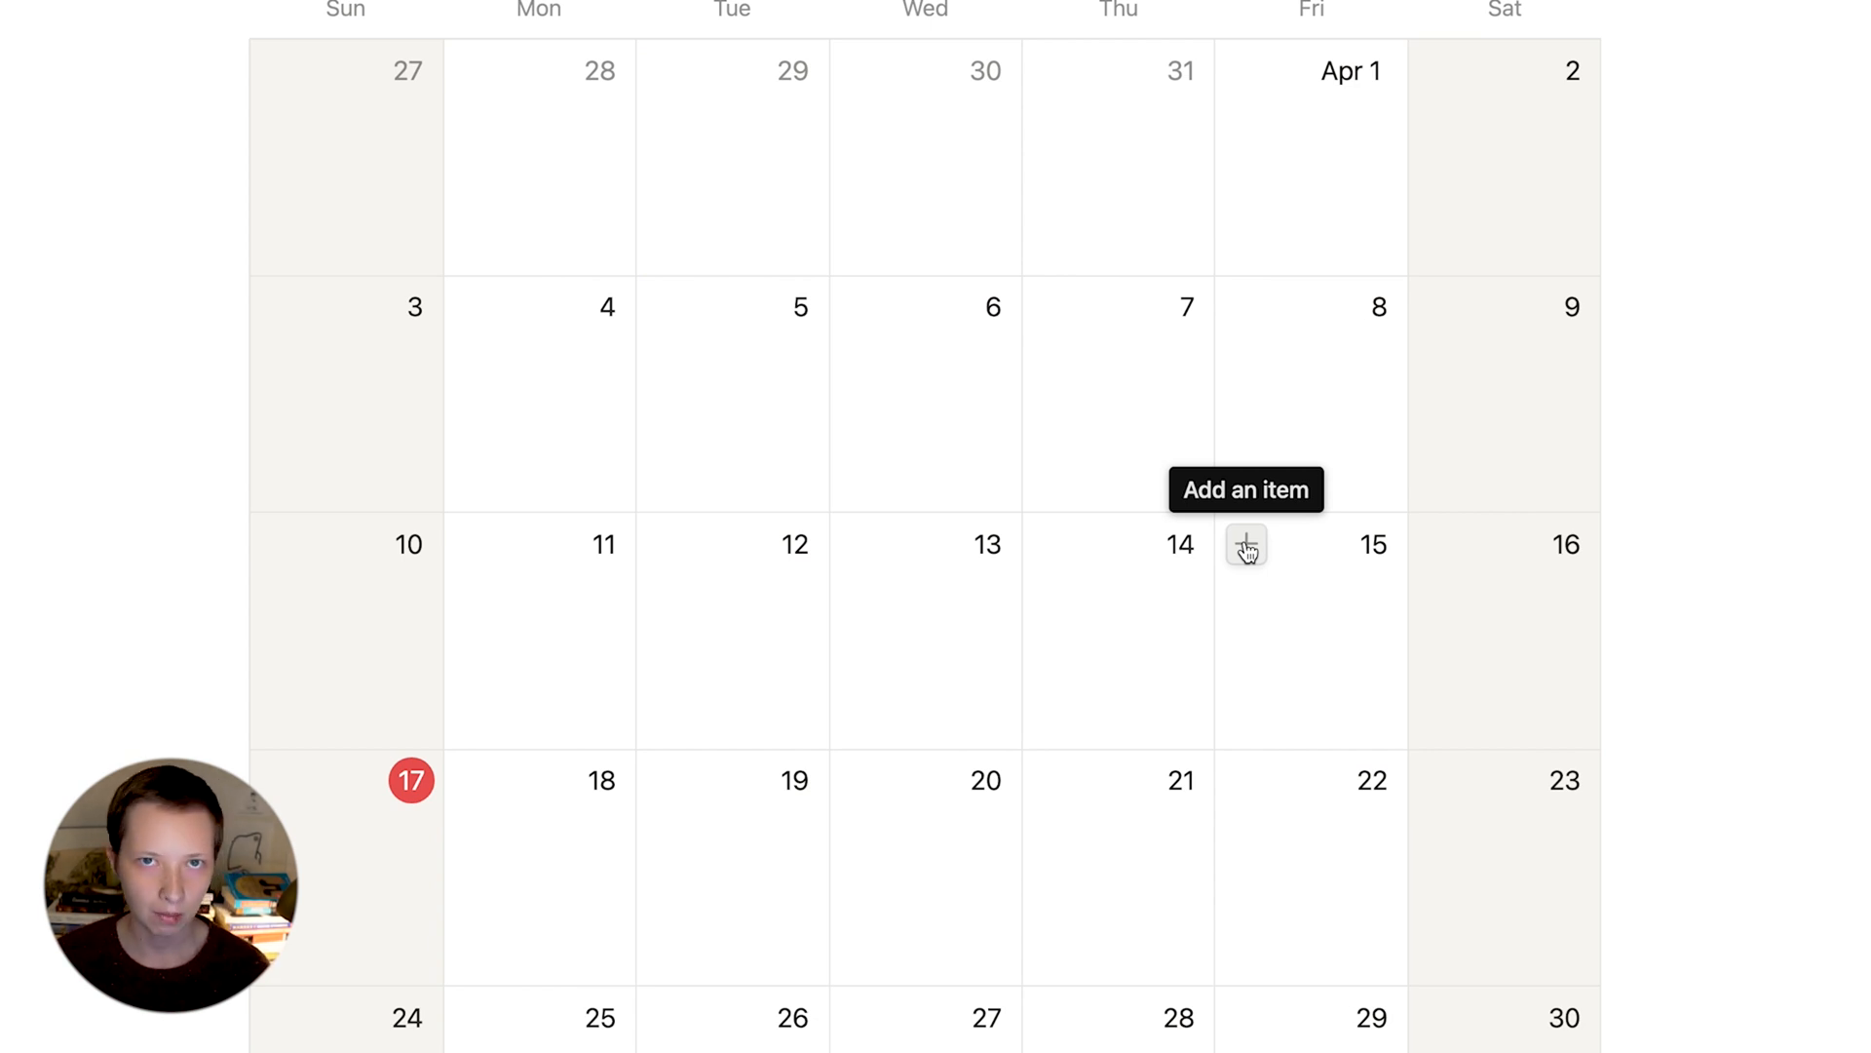
pyautogui.click(1245, 544)
pyautogui.write('Pay Rent')
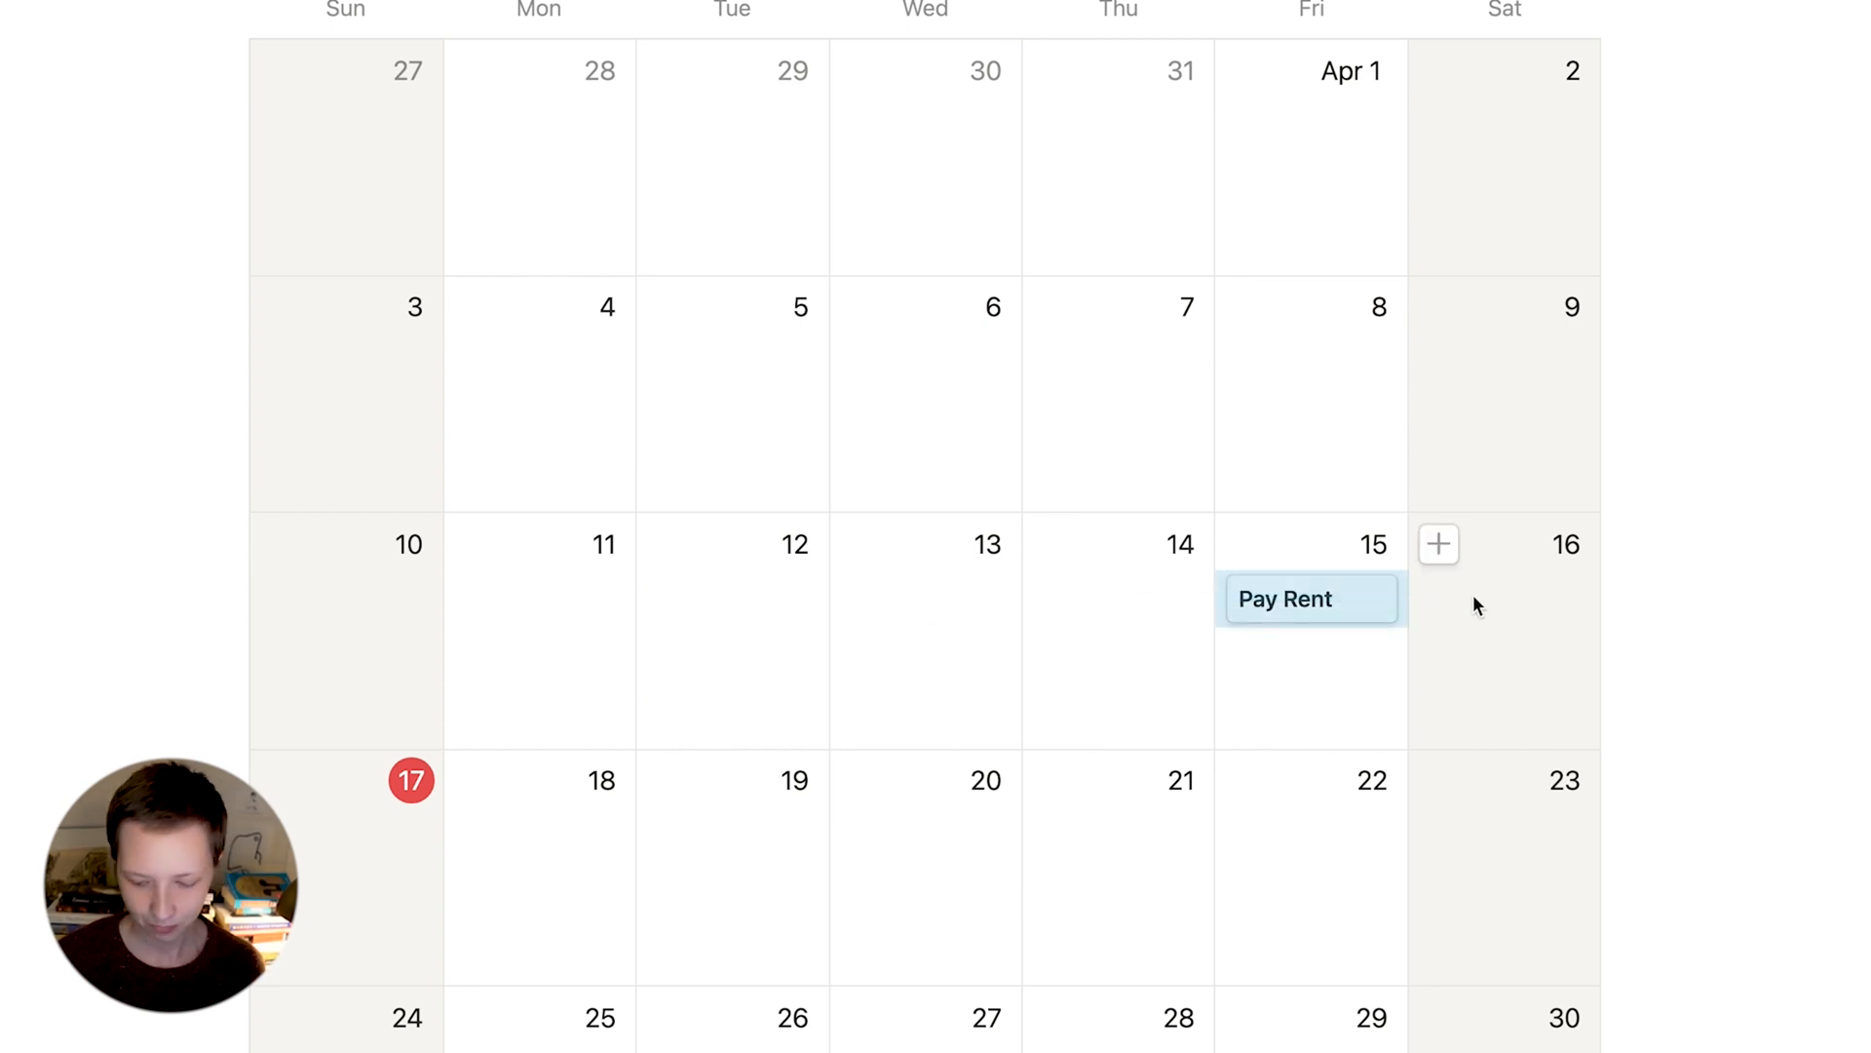
# - Delete the Calendar view from the database views list
pyautogui.scroll(3)
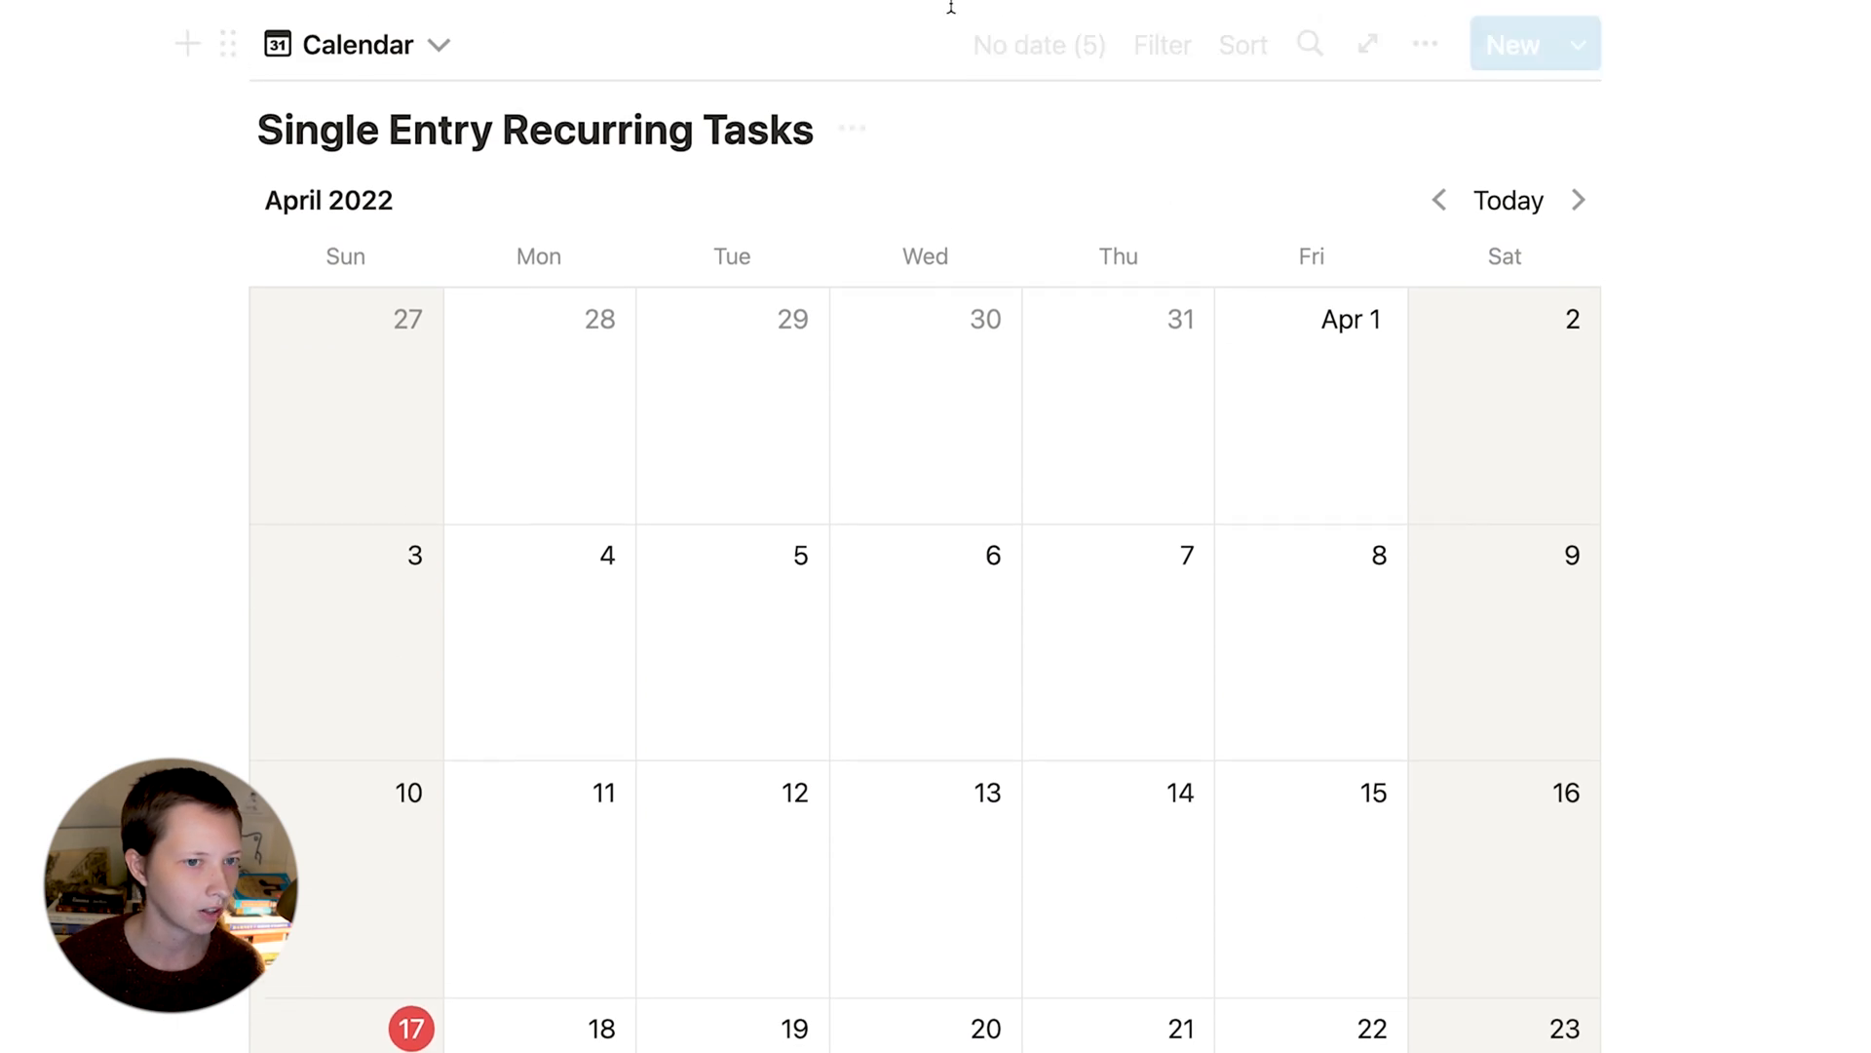
pyautogui.click(439, 44)
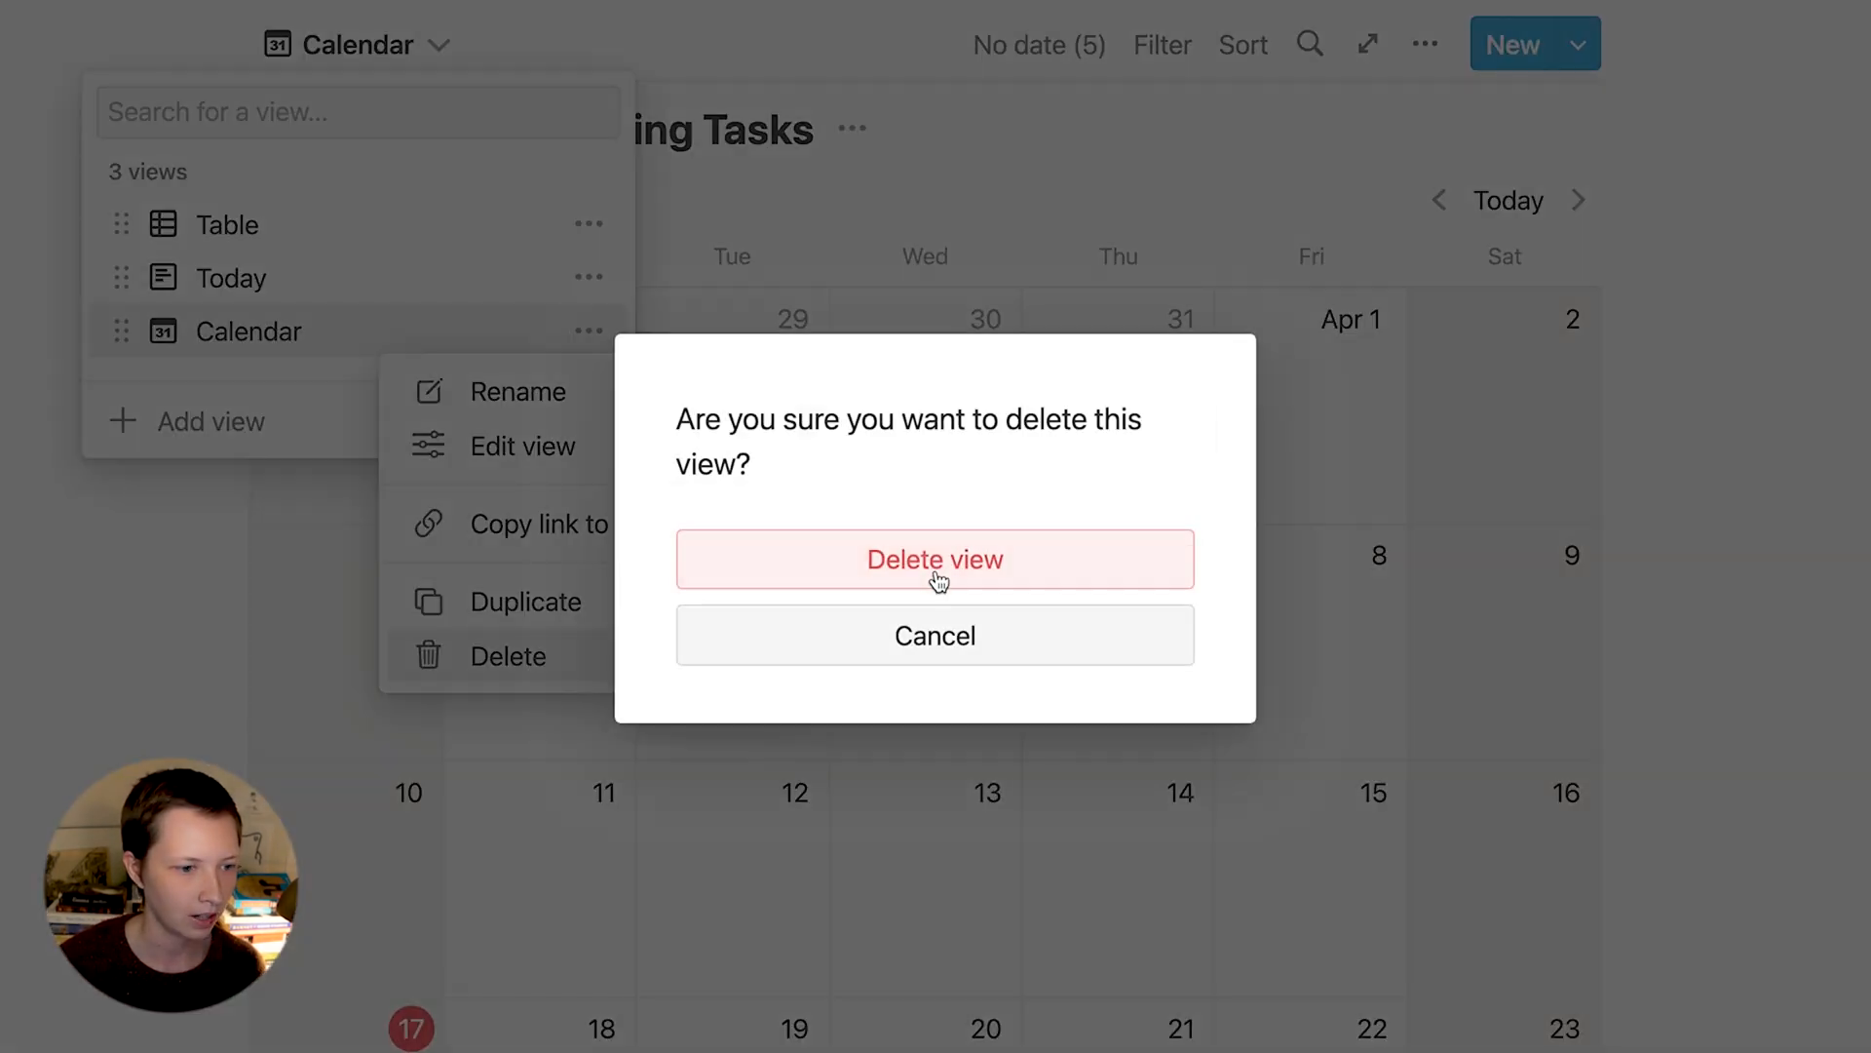
pyautogui.click(935, 559)
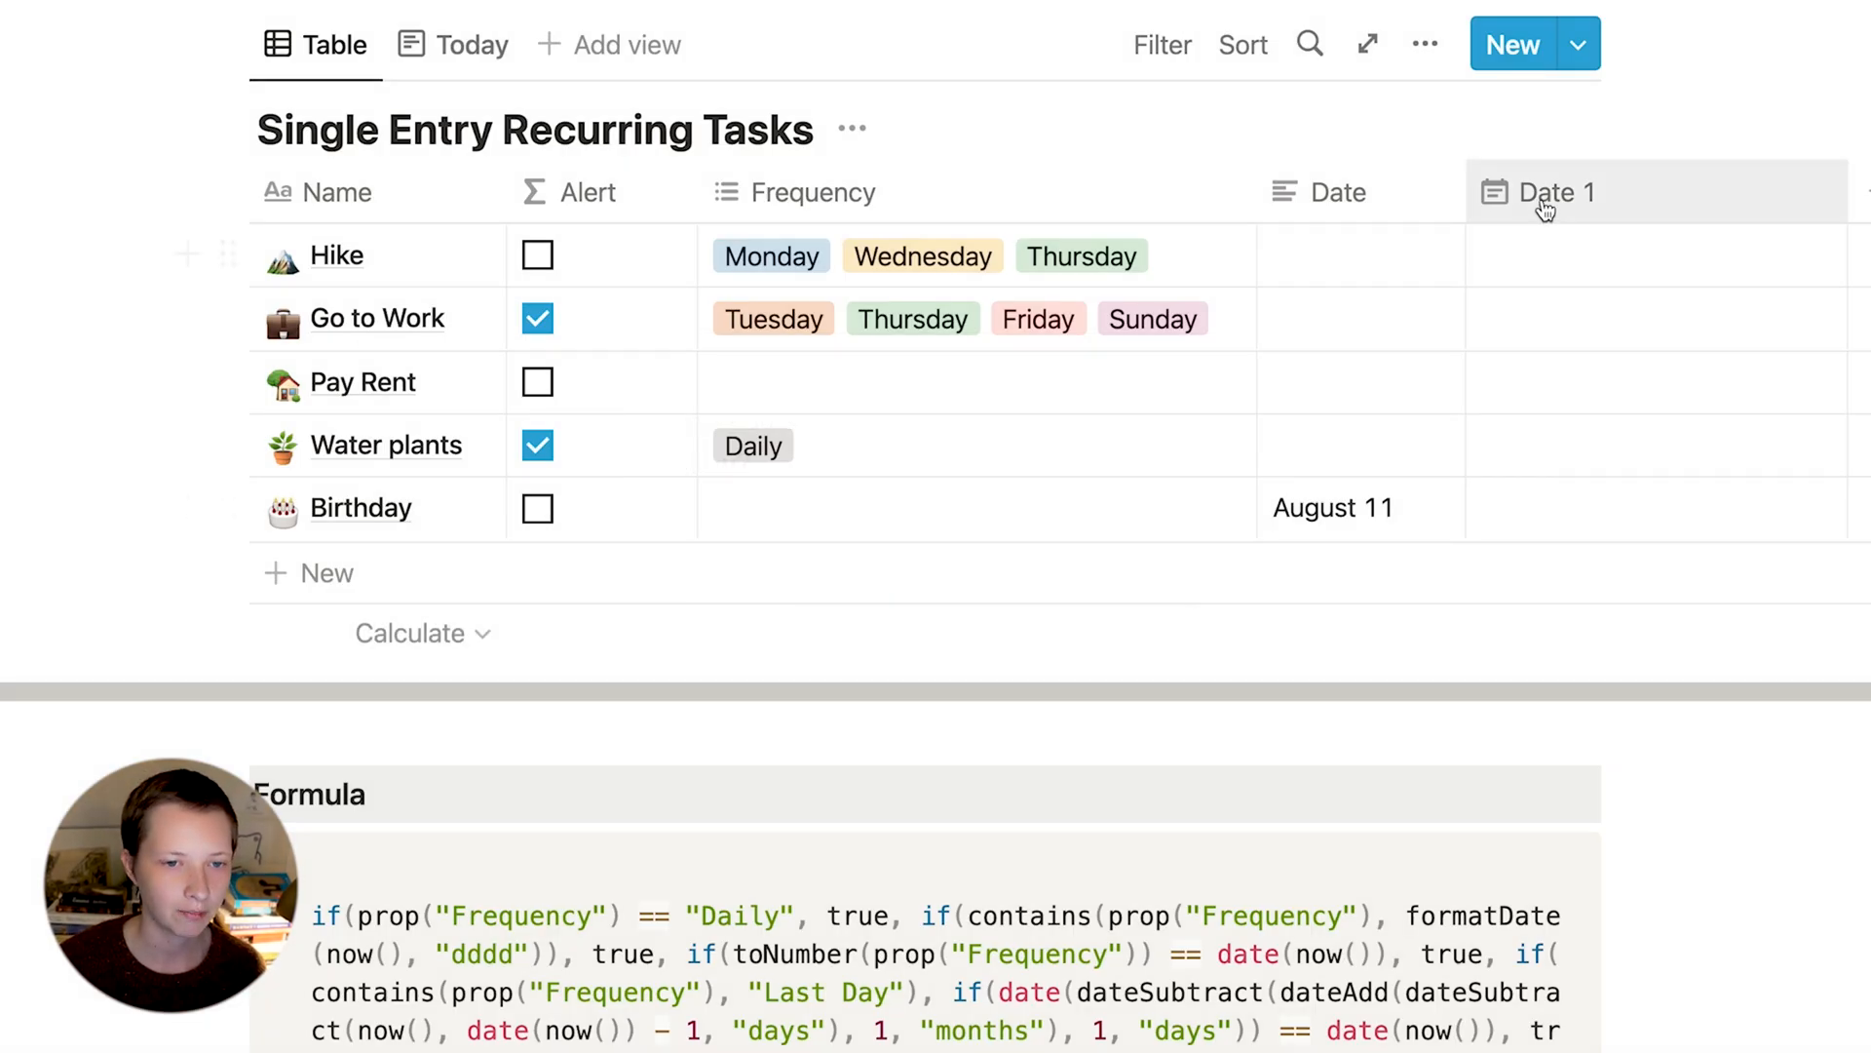
pyautogui.click(1512, 44)
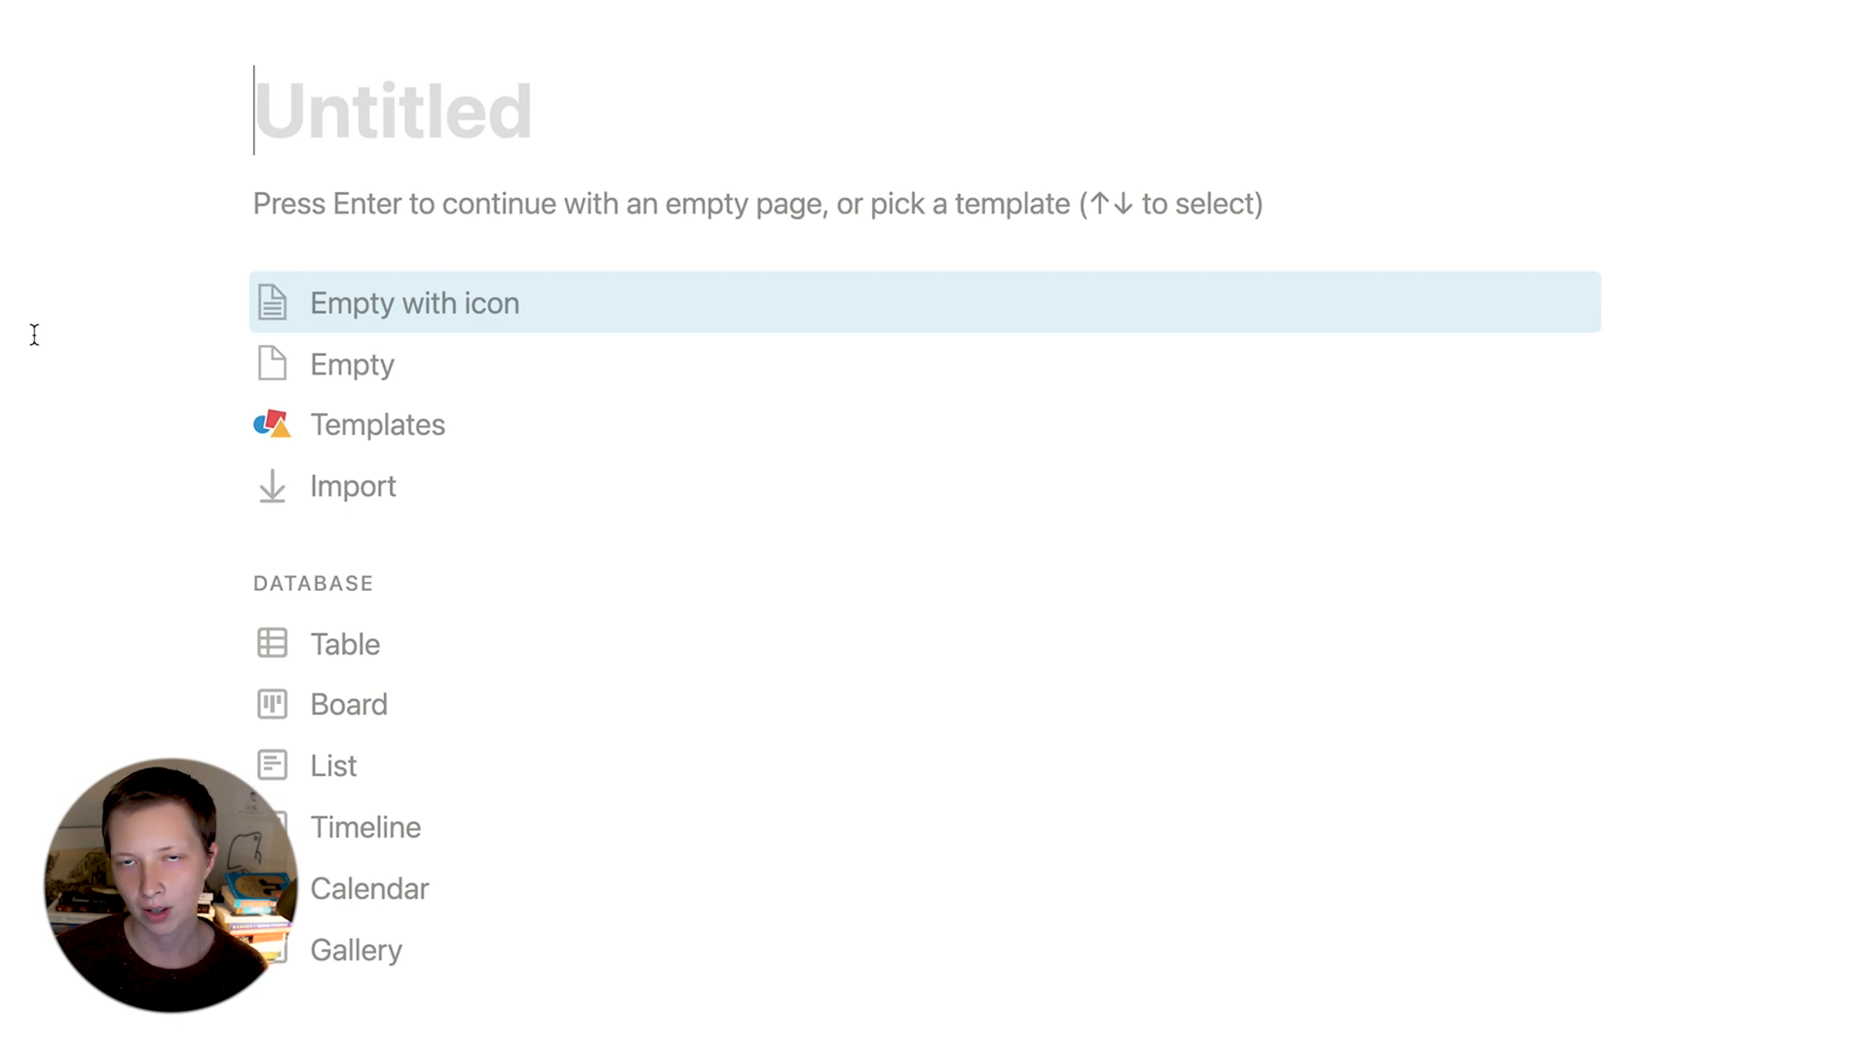
pyautogui.moveTo(533, 437)
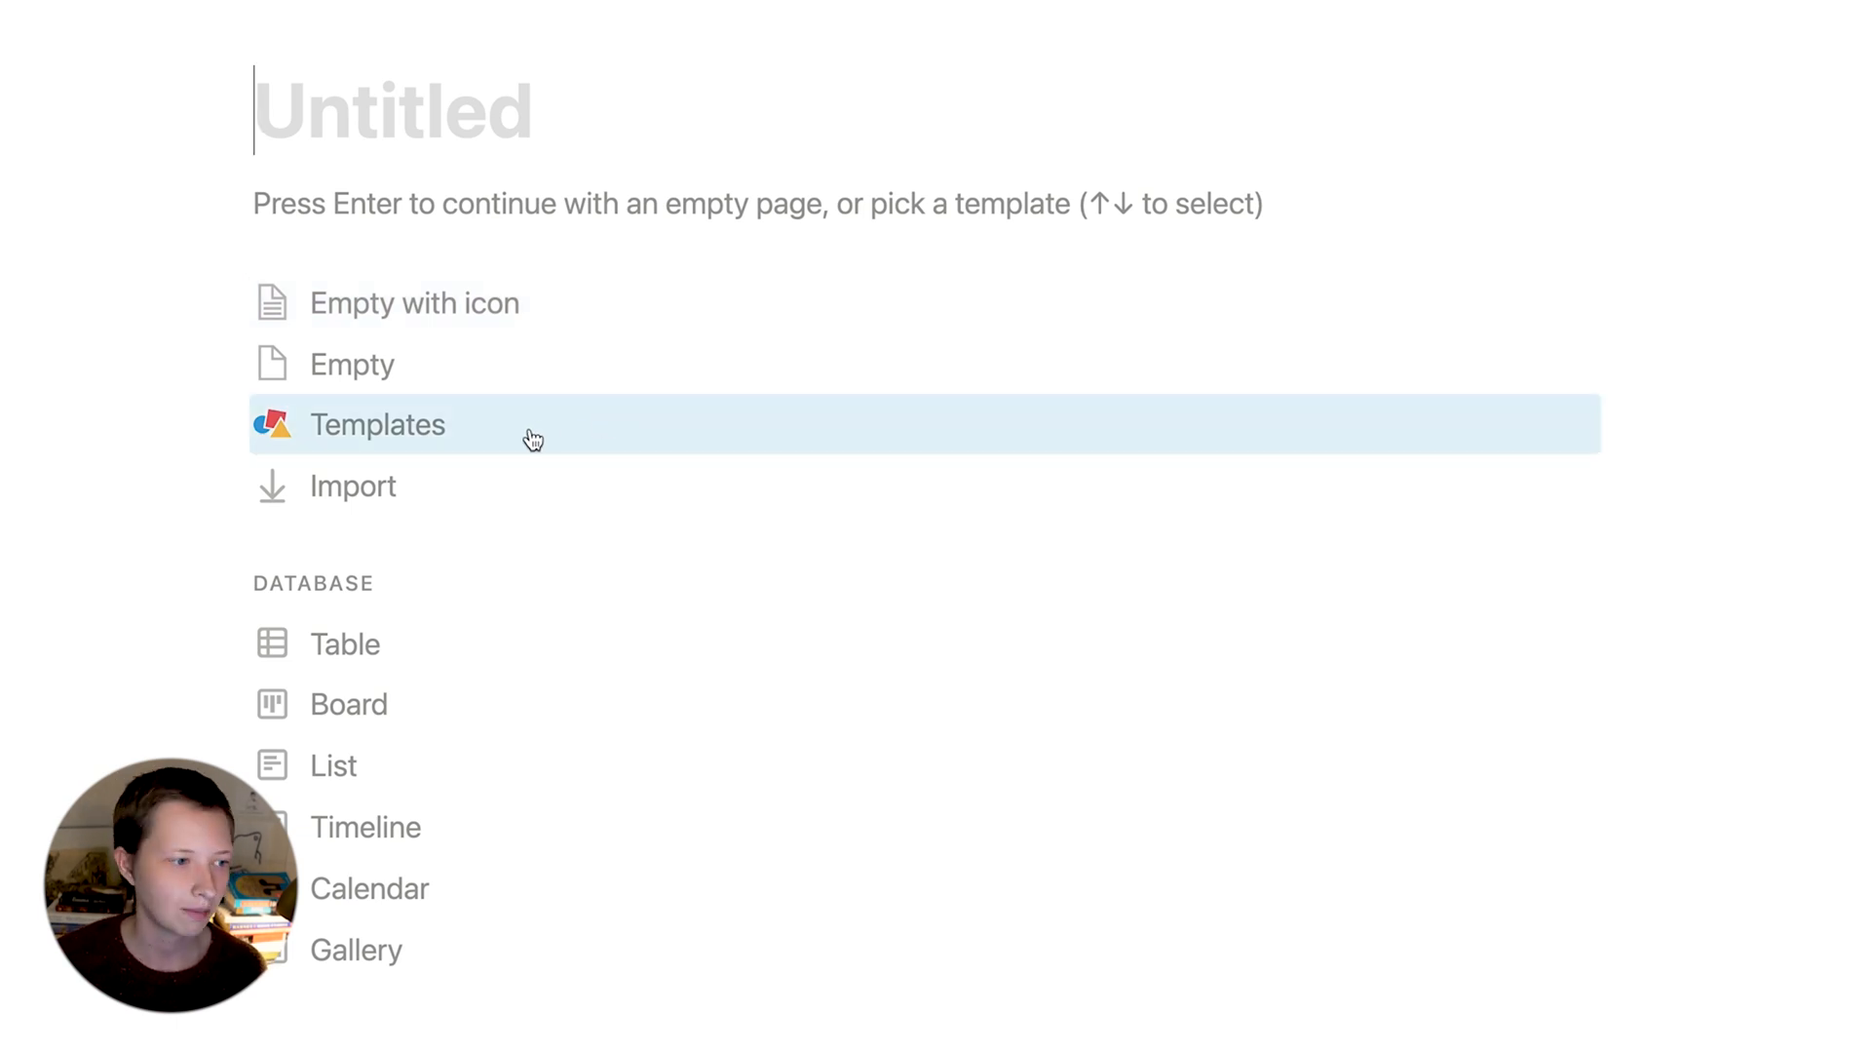
# - Browse templates and pick the Personal Task List template for the new page
pyautogui.click(376, 424)
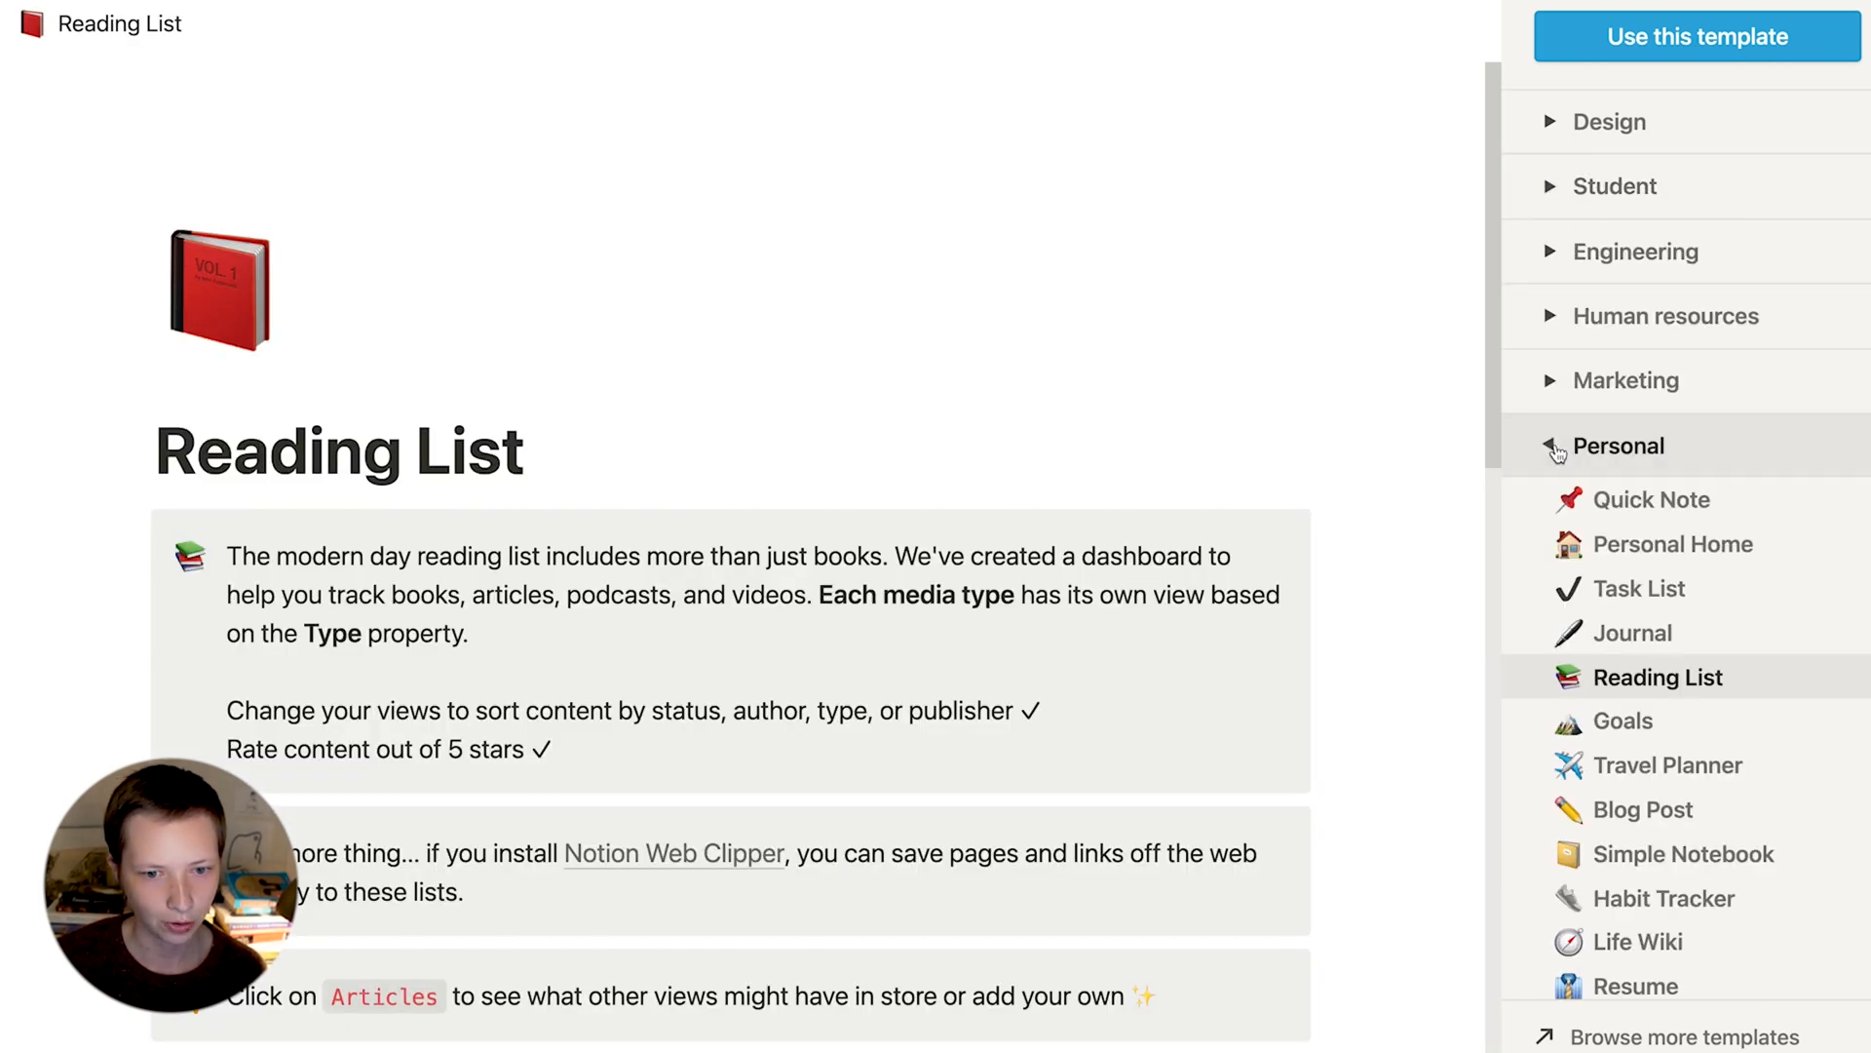
pyautogui.click(1641, 587)
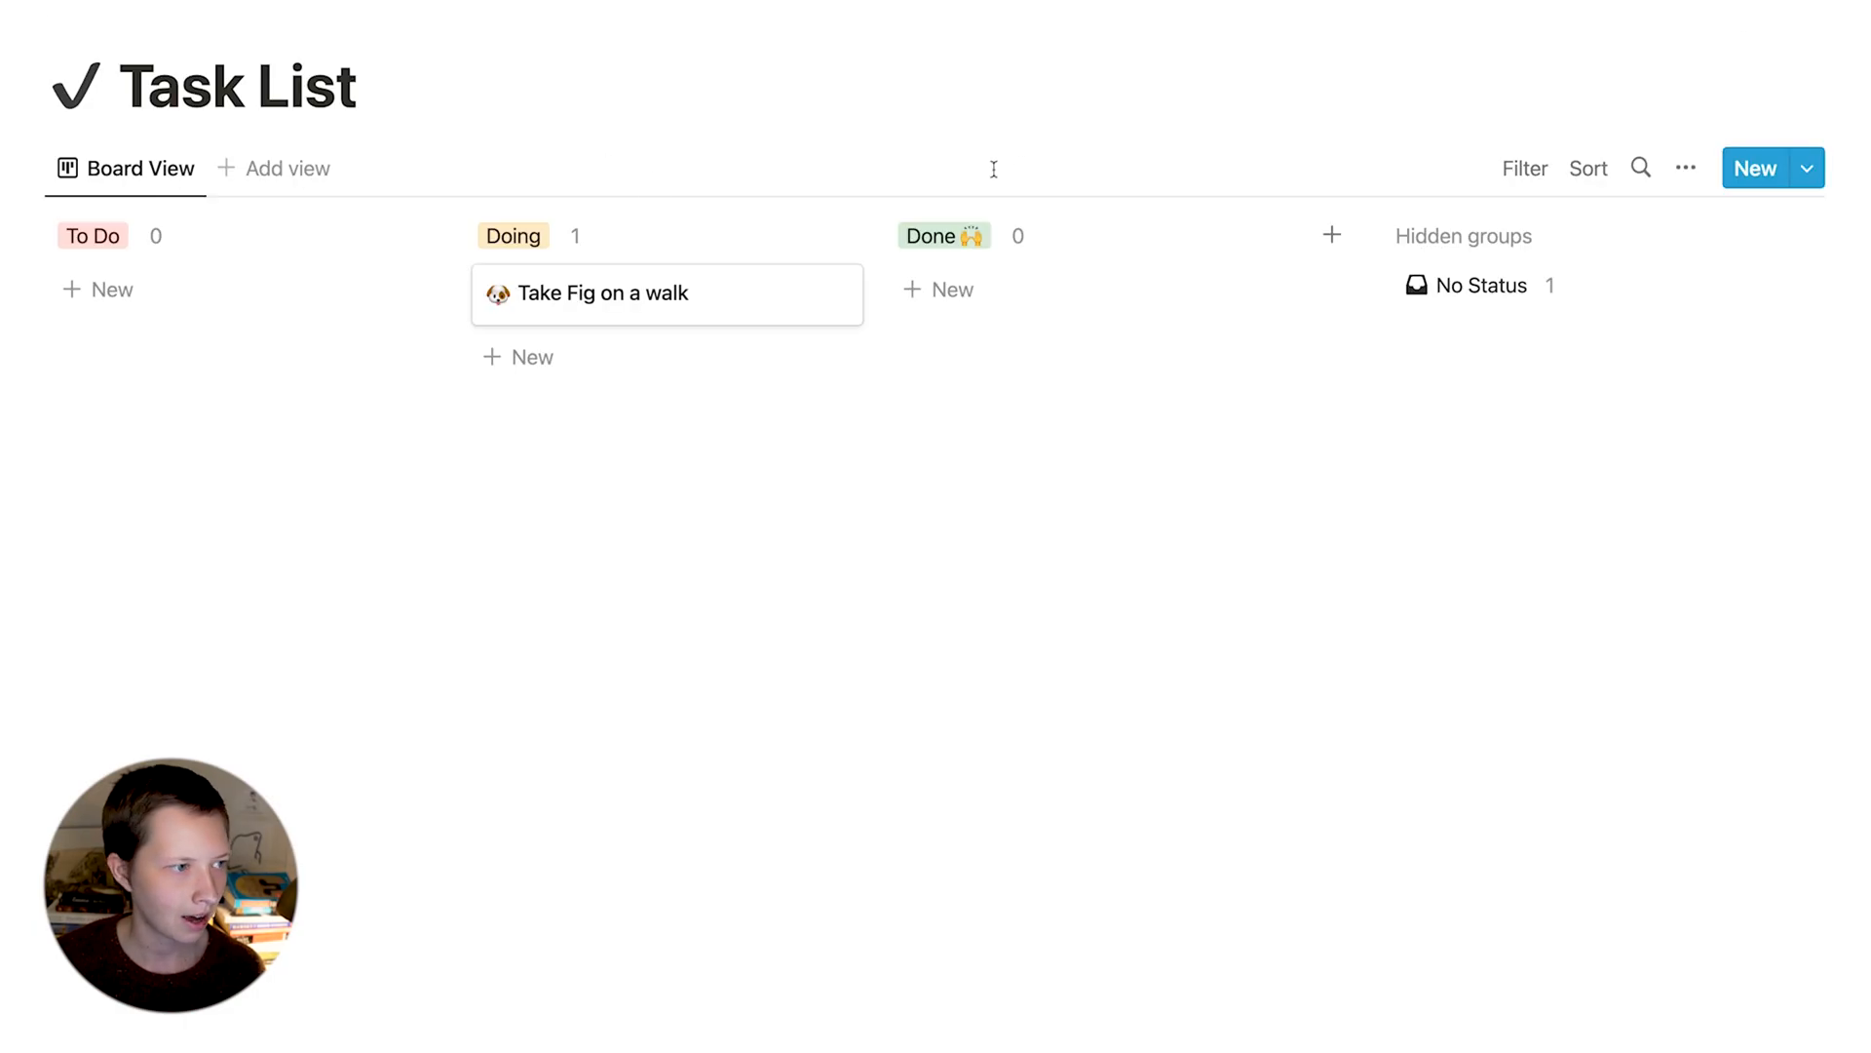
pyautogui.moveTo(107, 289)
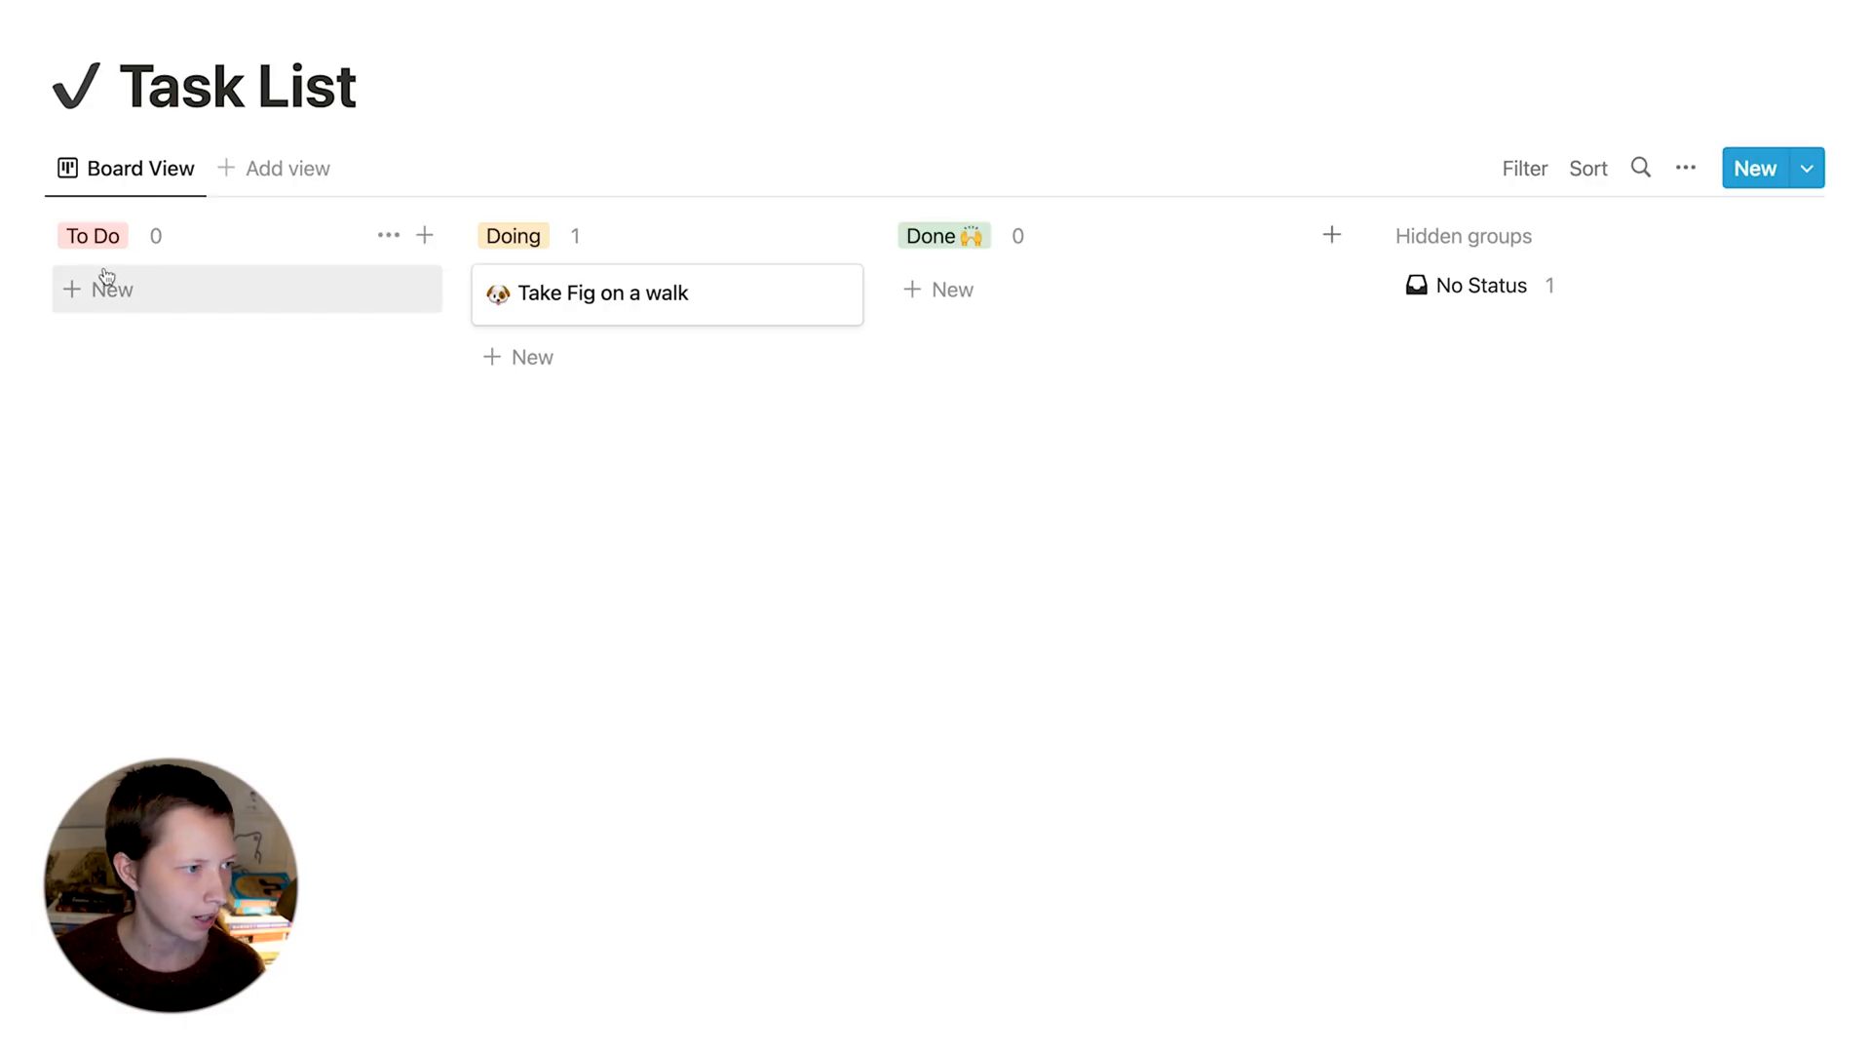
pyautogui.moveTo(1332, 235)
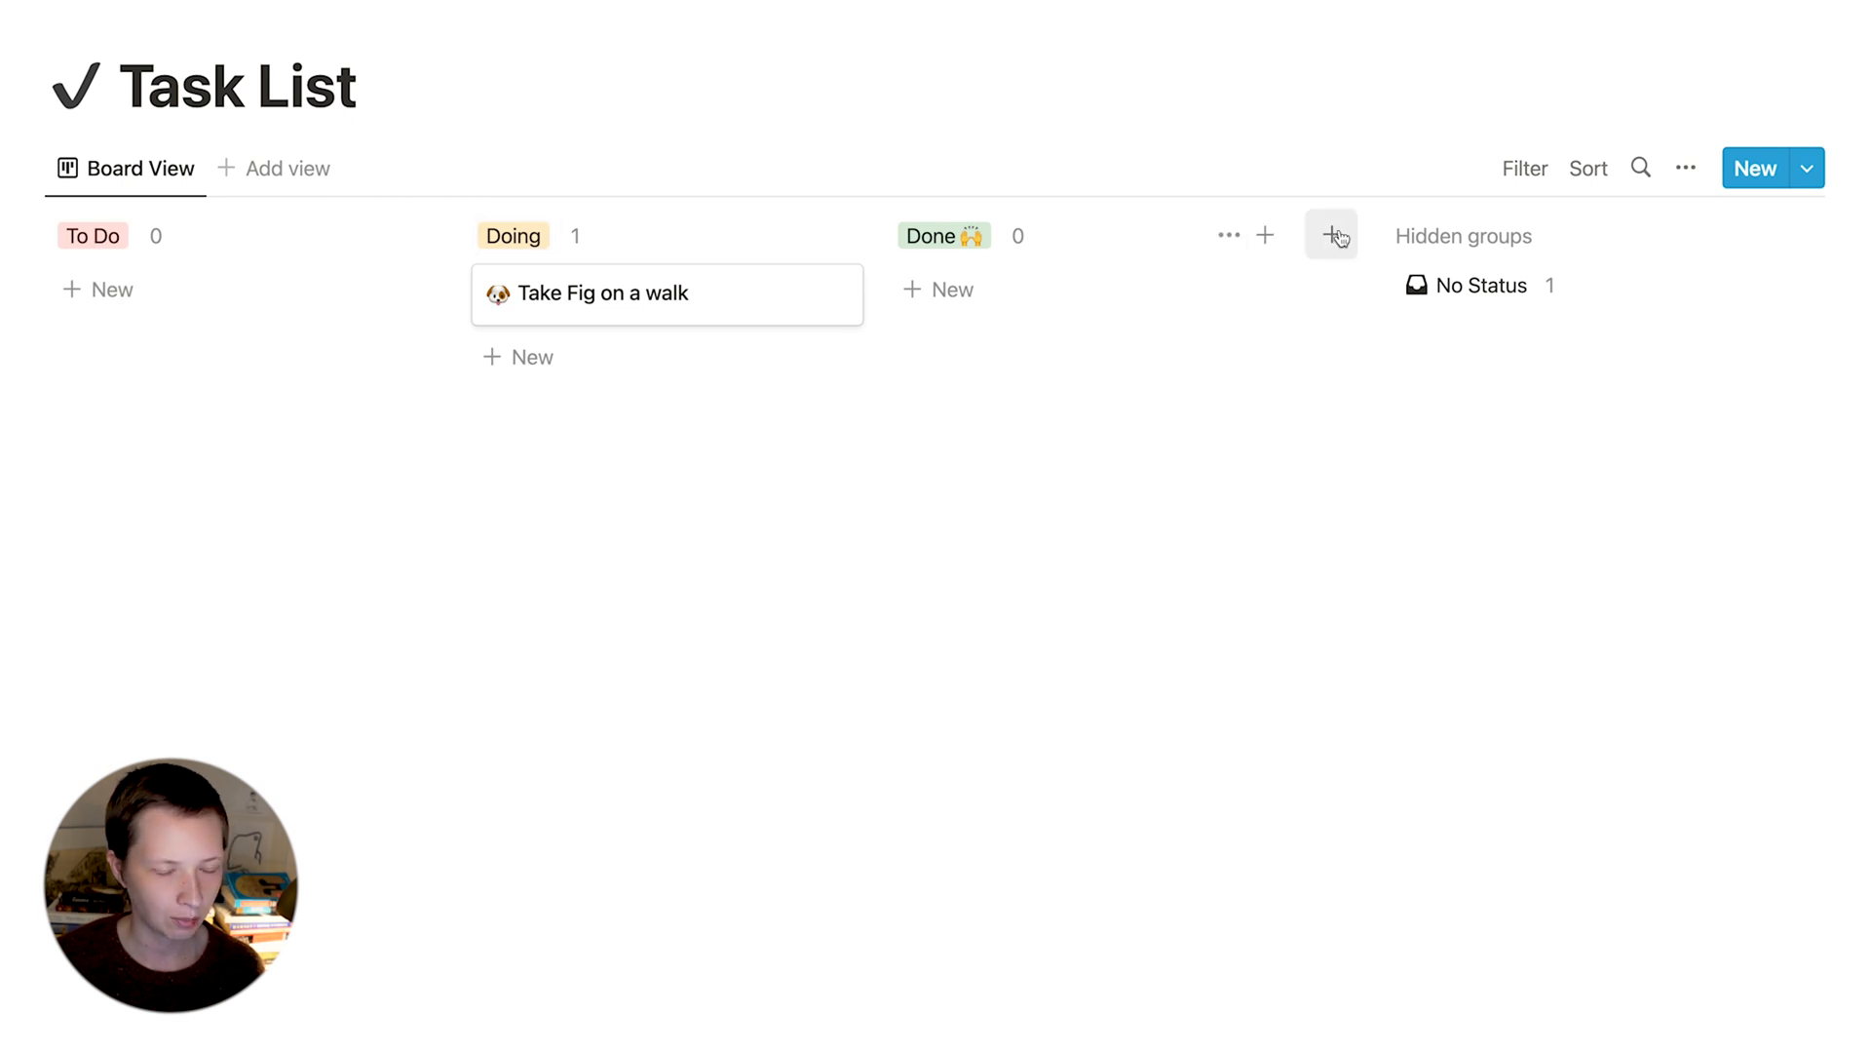
# - Add a new board group named Priority Inbox
pyautogui.write('Prio')
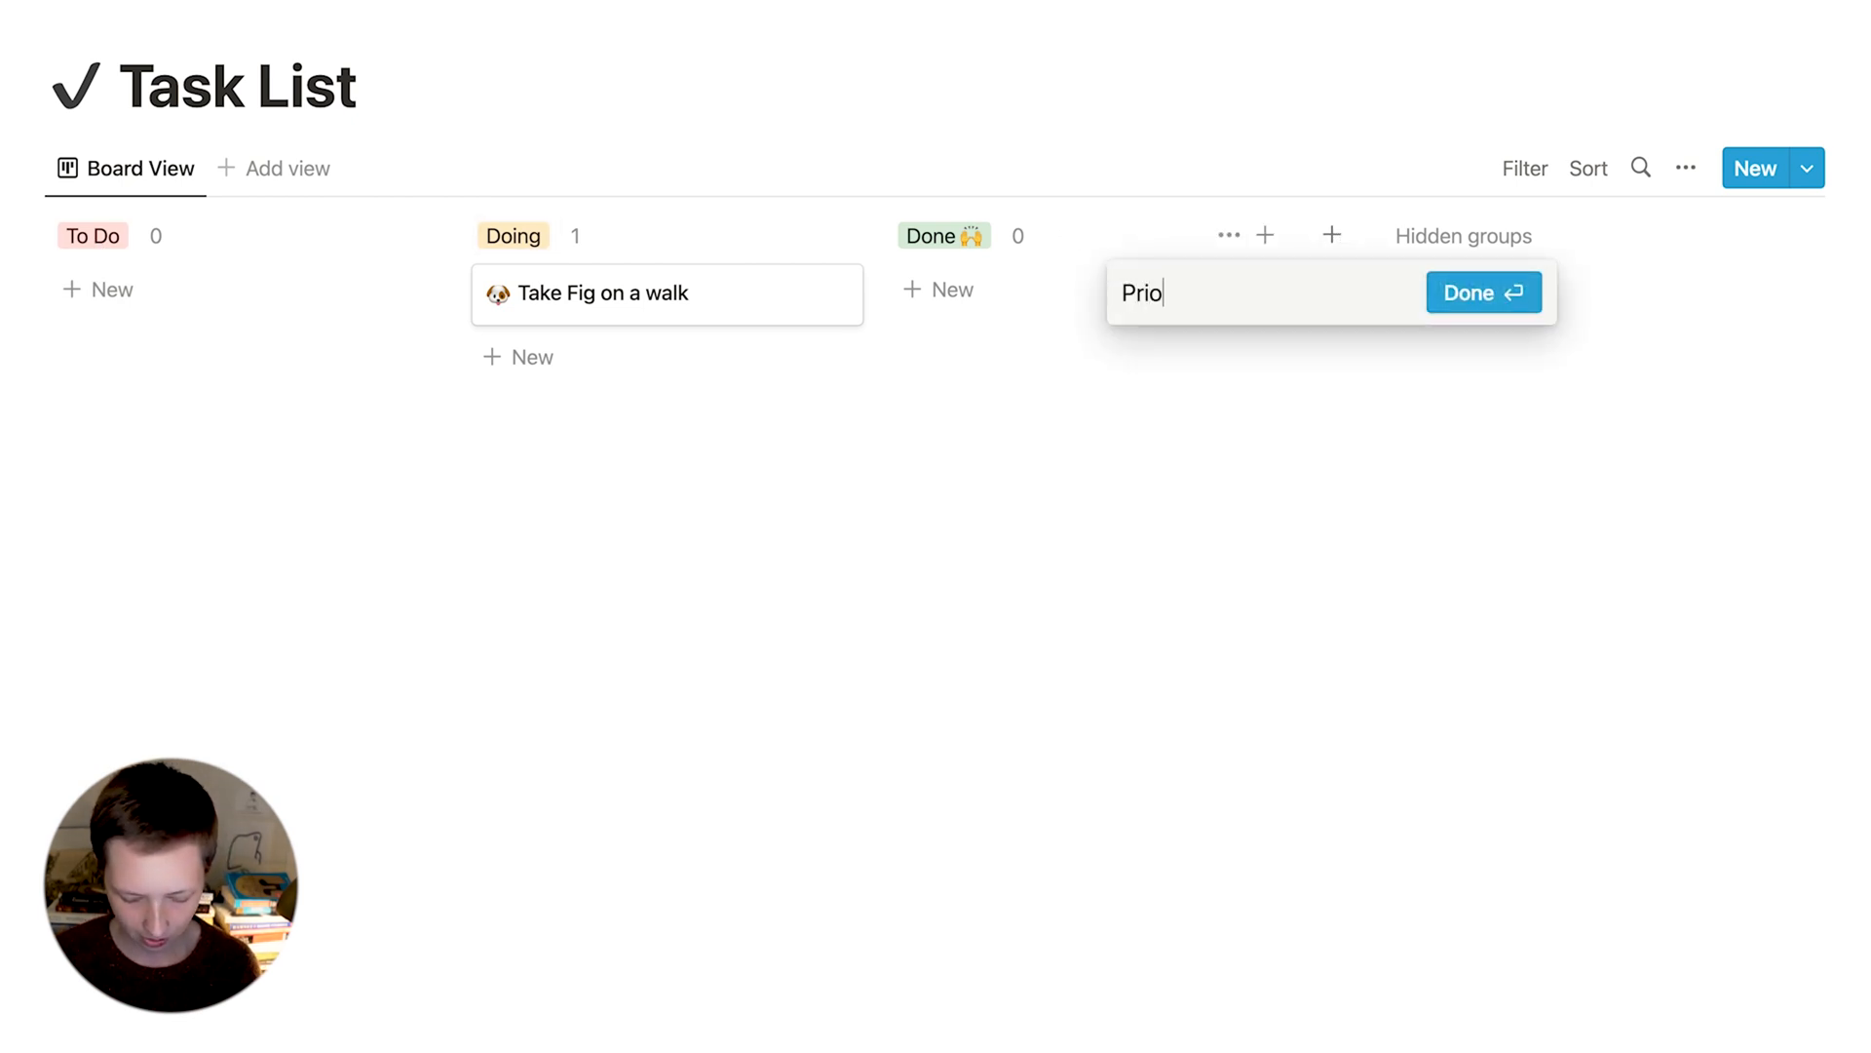
pyautogui.write('rity In')
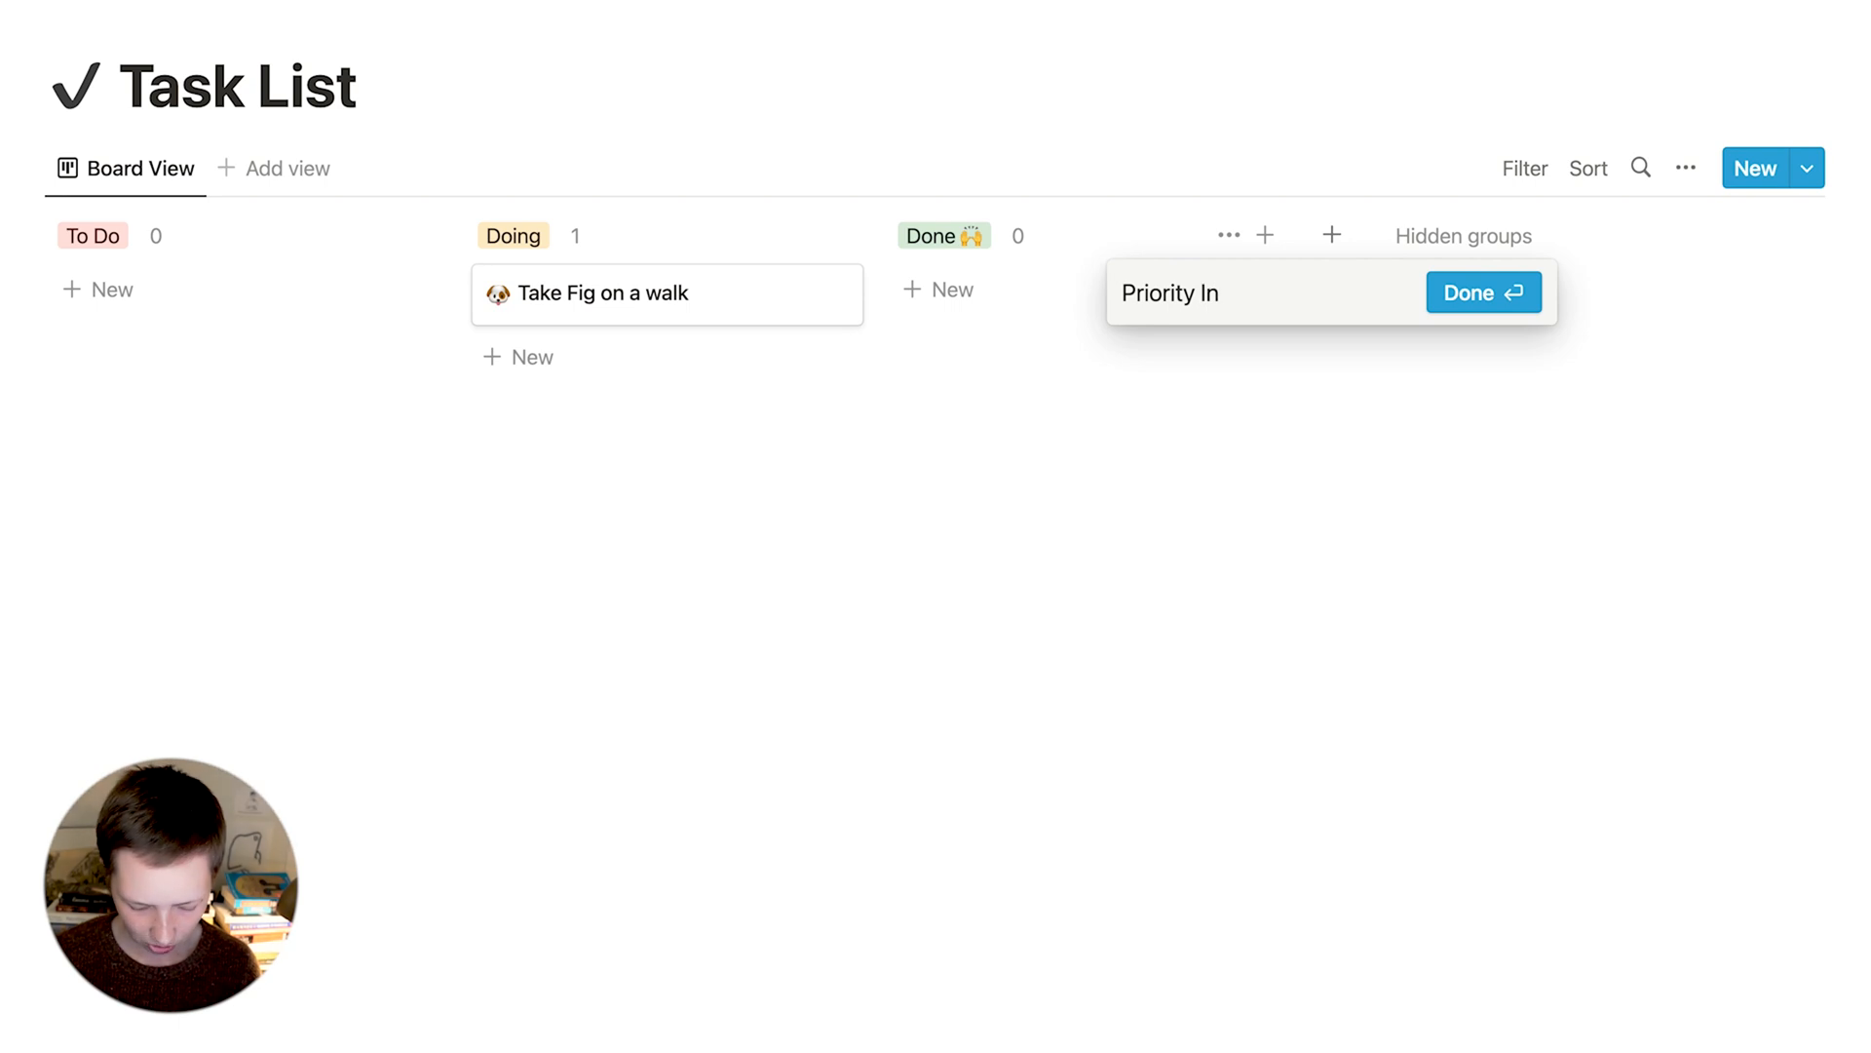
pyautogui.write('box')
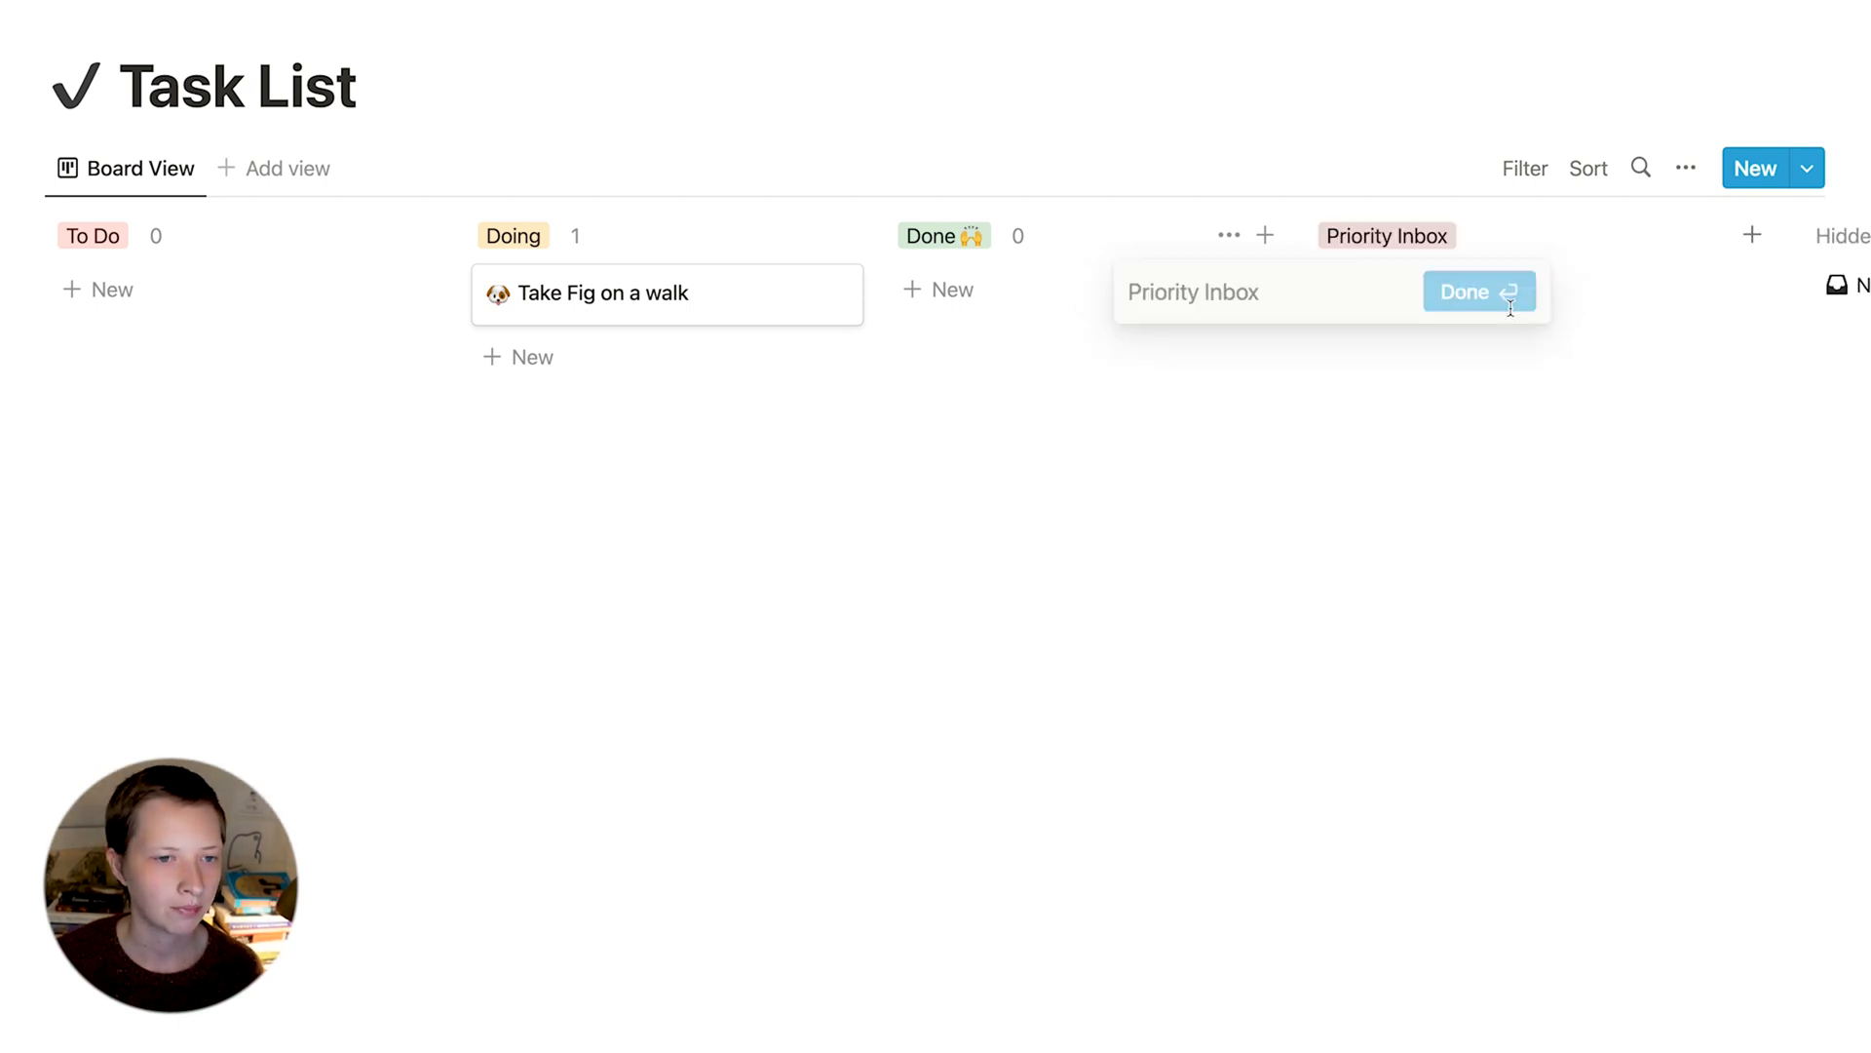
pyautogui.click(1479, 291)
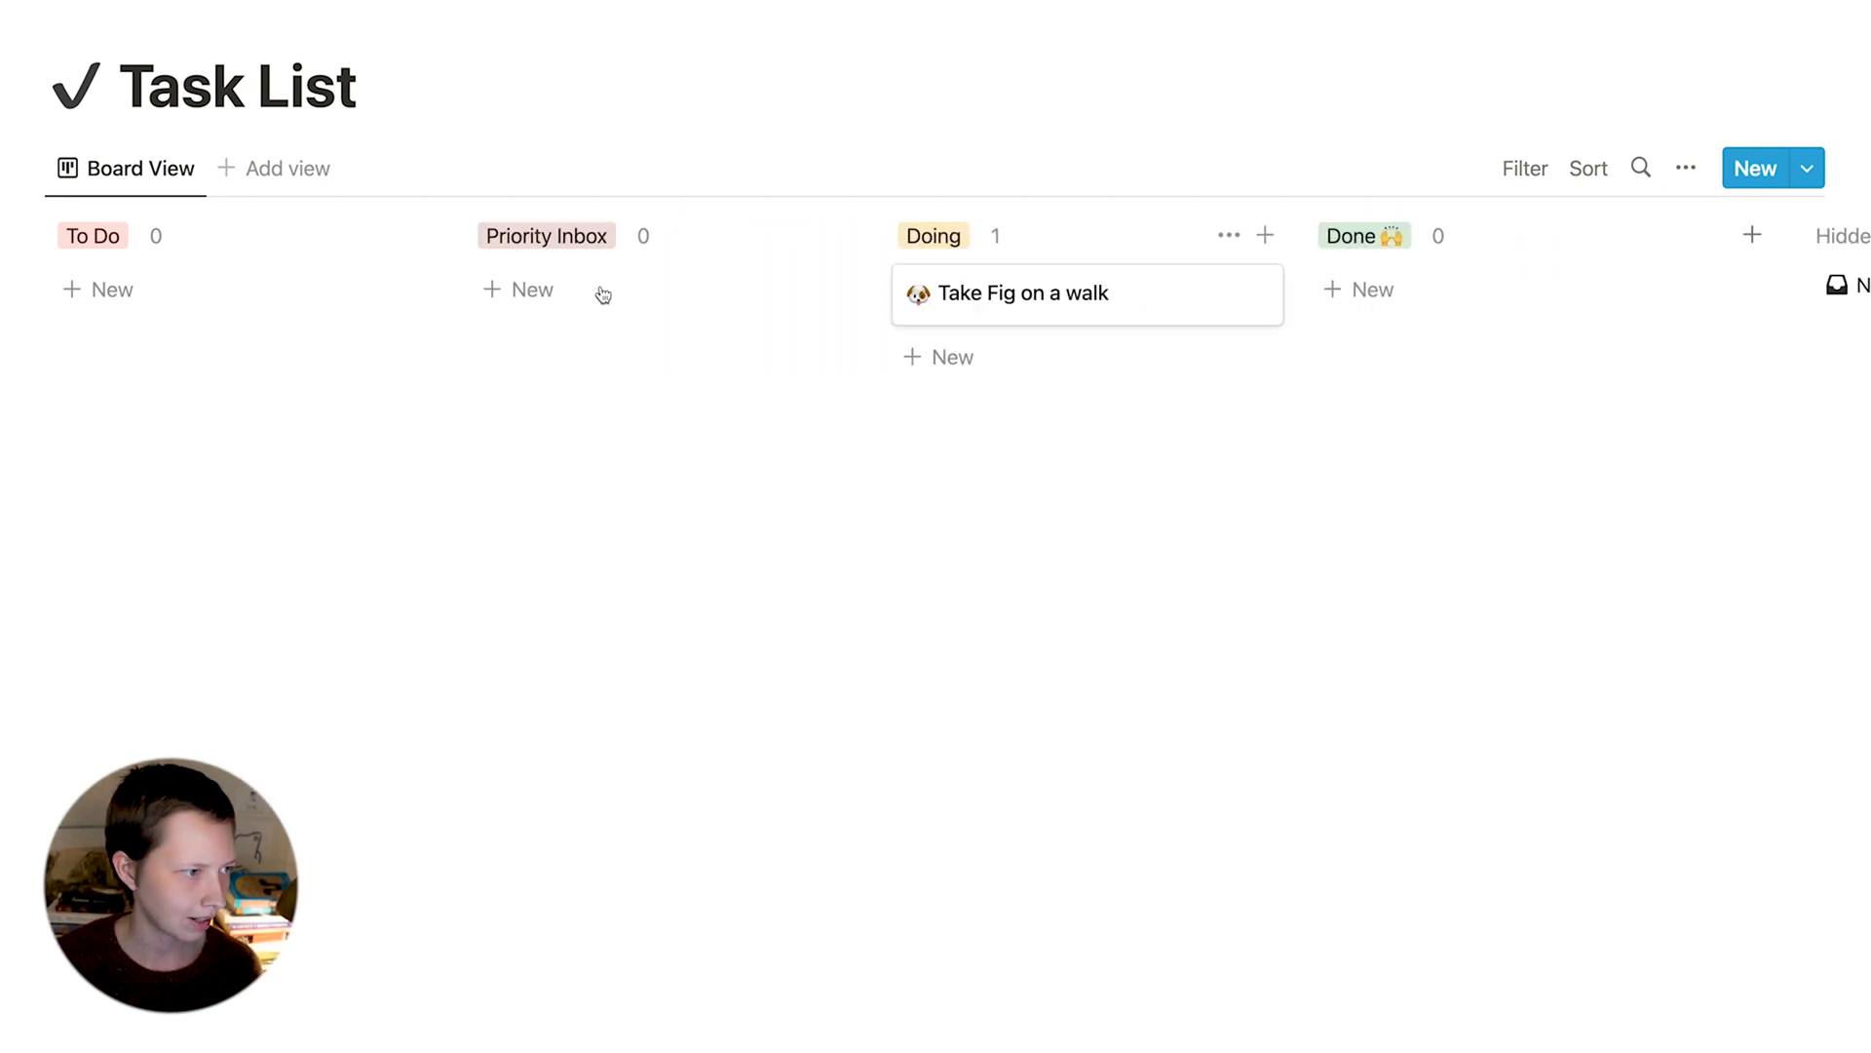
# - Rename the To Do group to Ideas and delete the Take Fig on a walk card
pyautogui.click(96, 288)
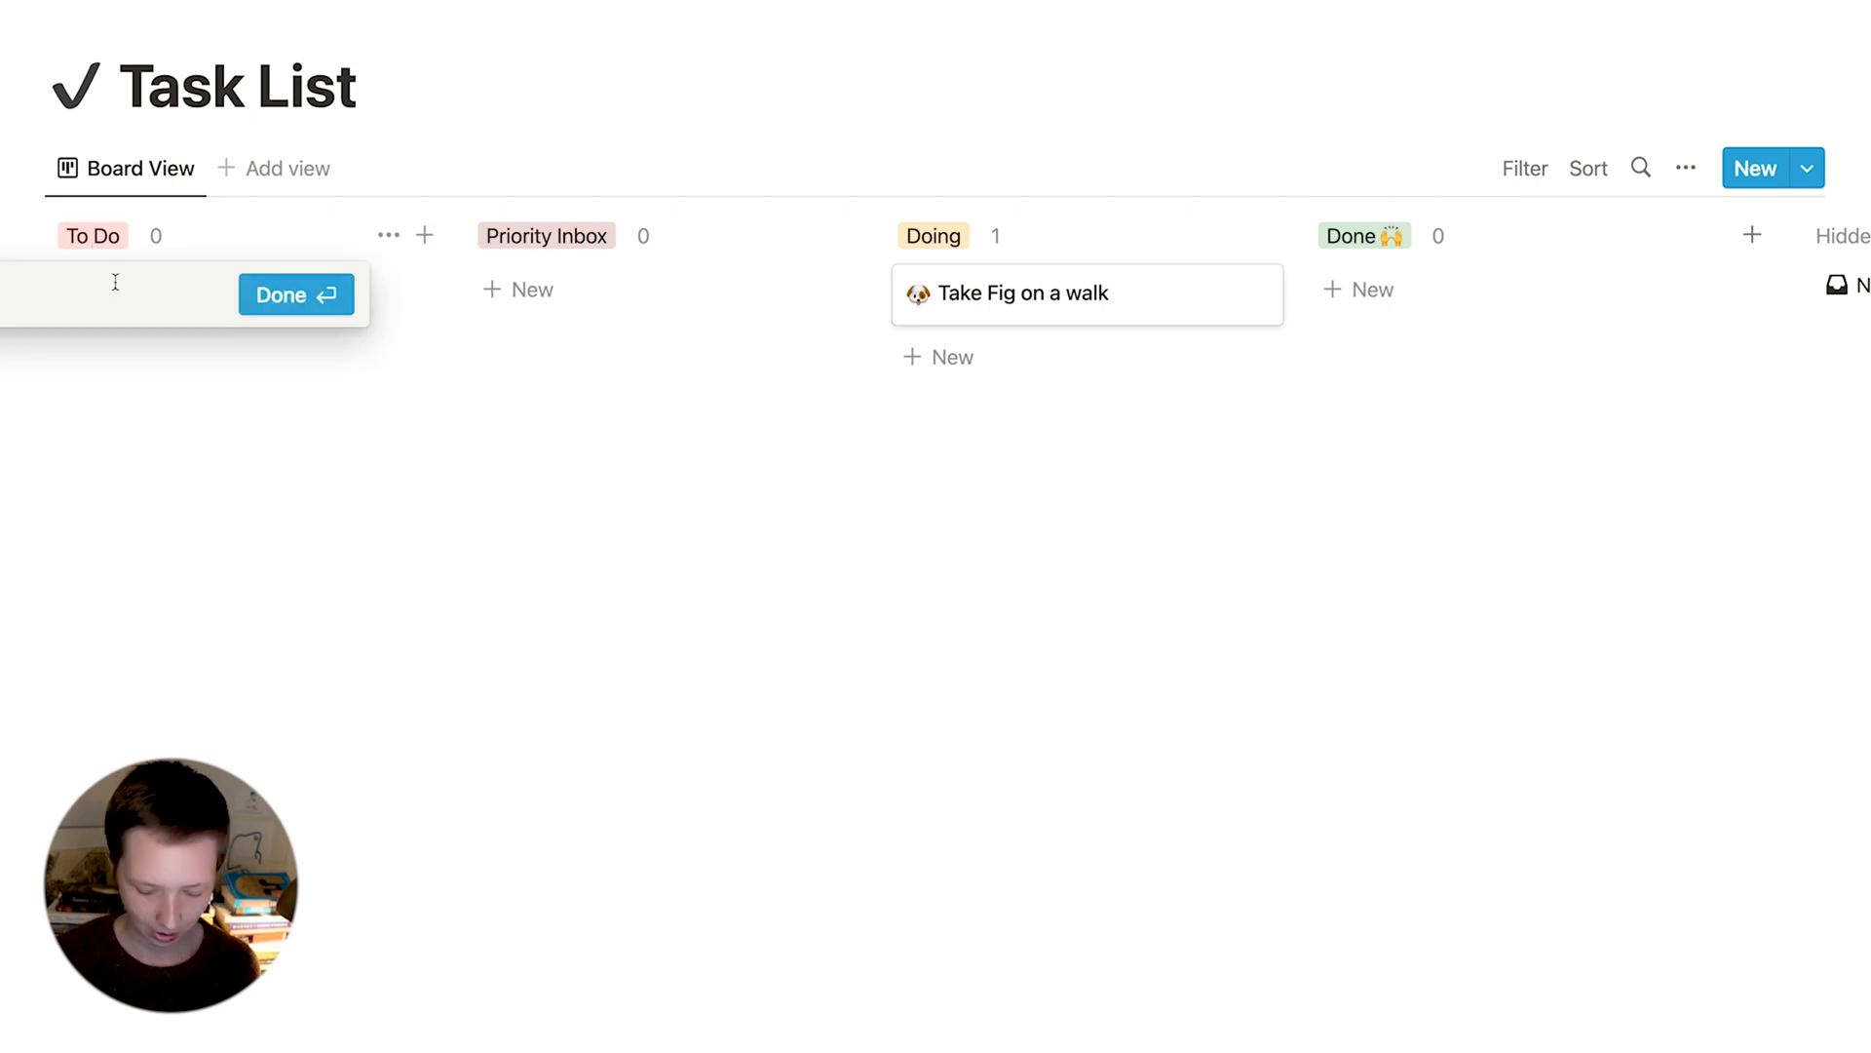
pyautogui.write('Ideas')
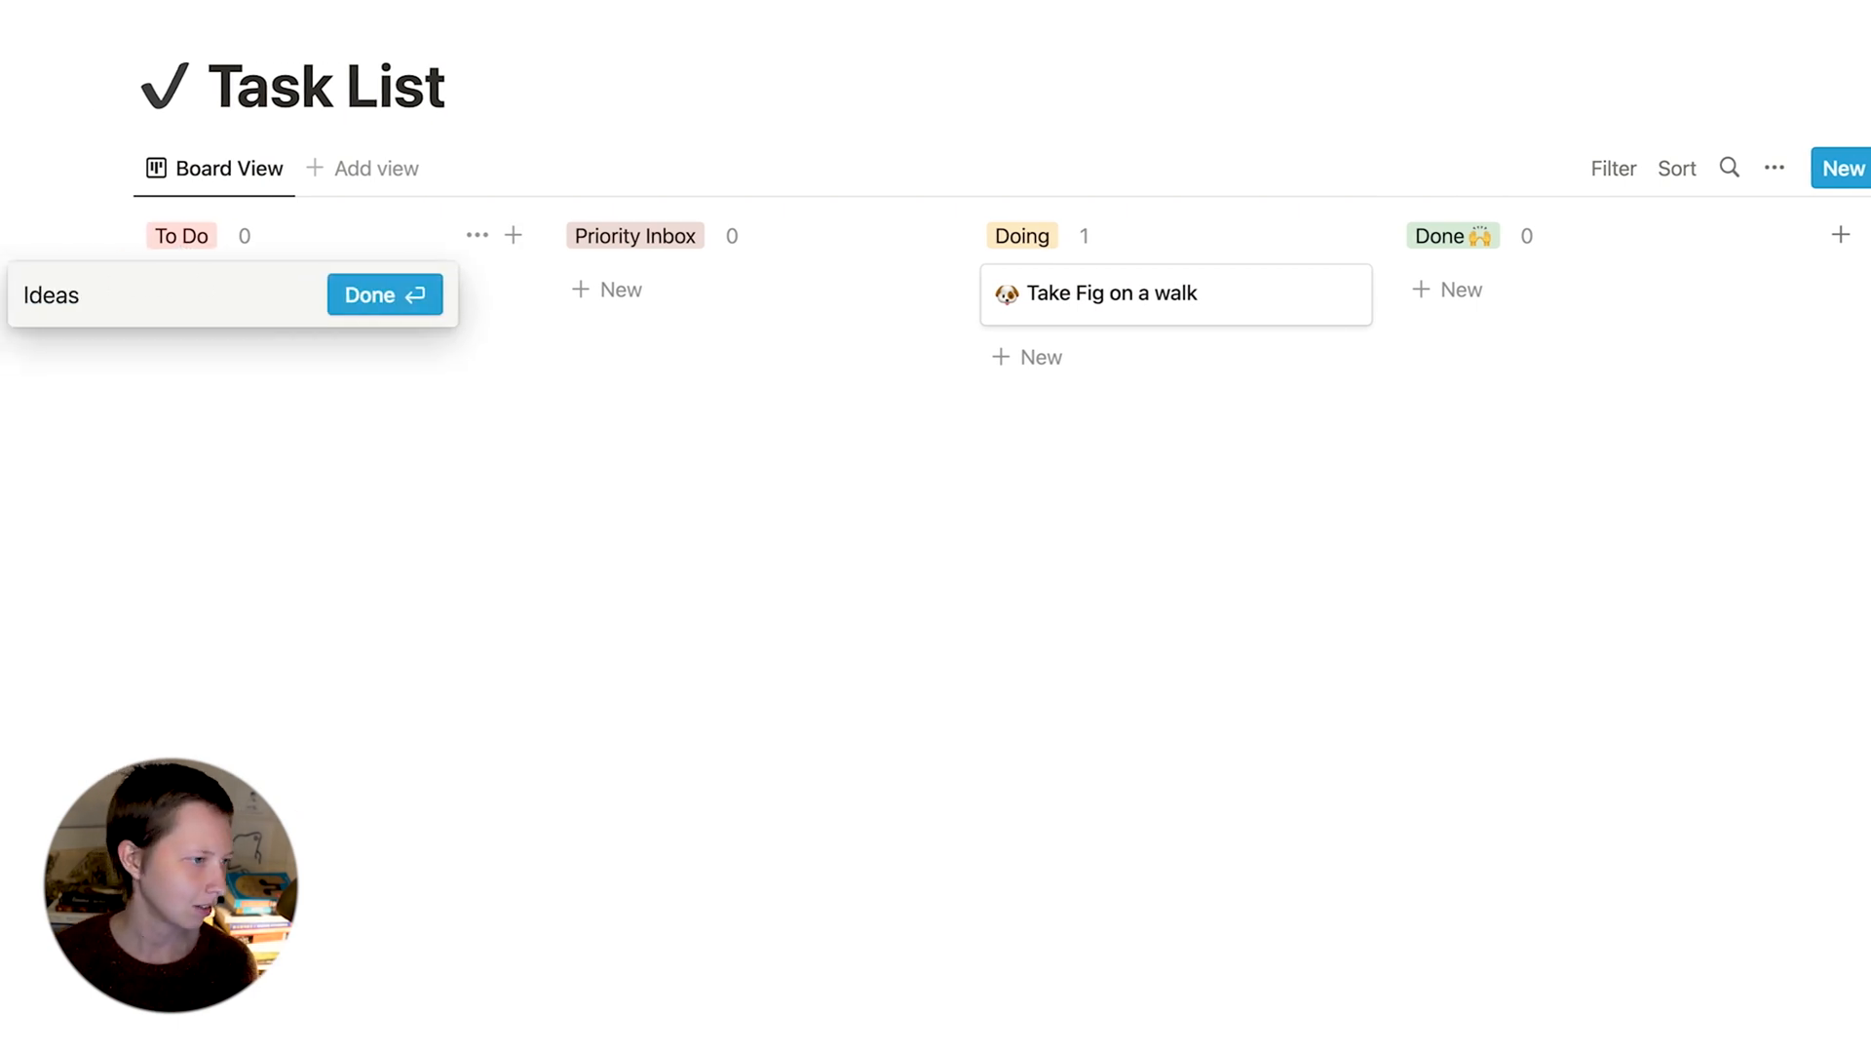
pyautogui.click(384, 294)
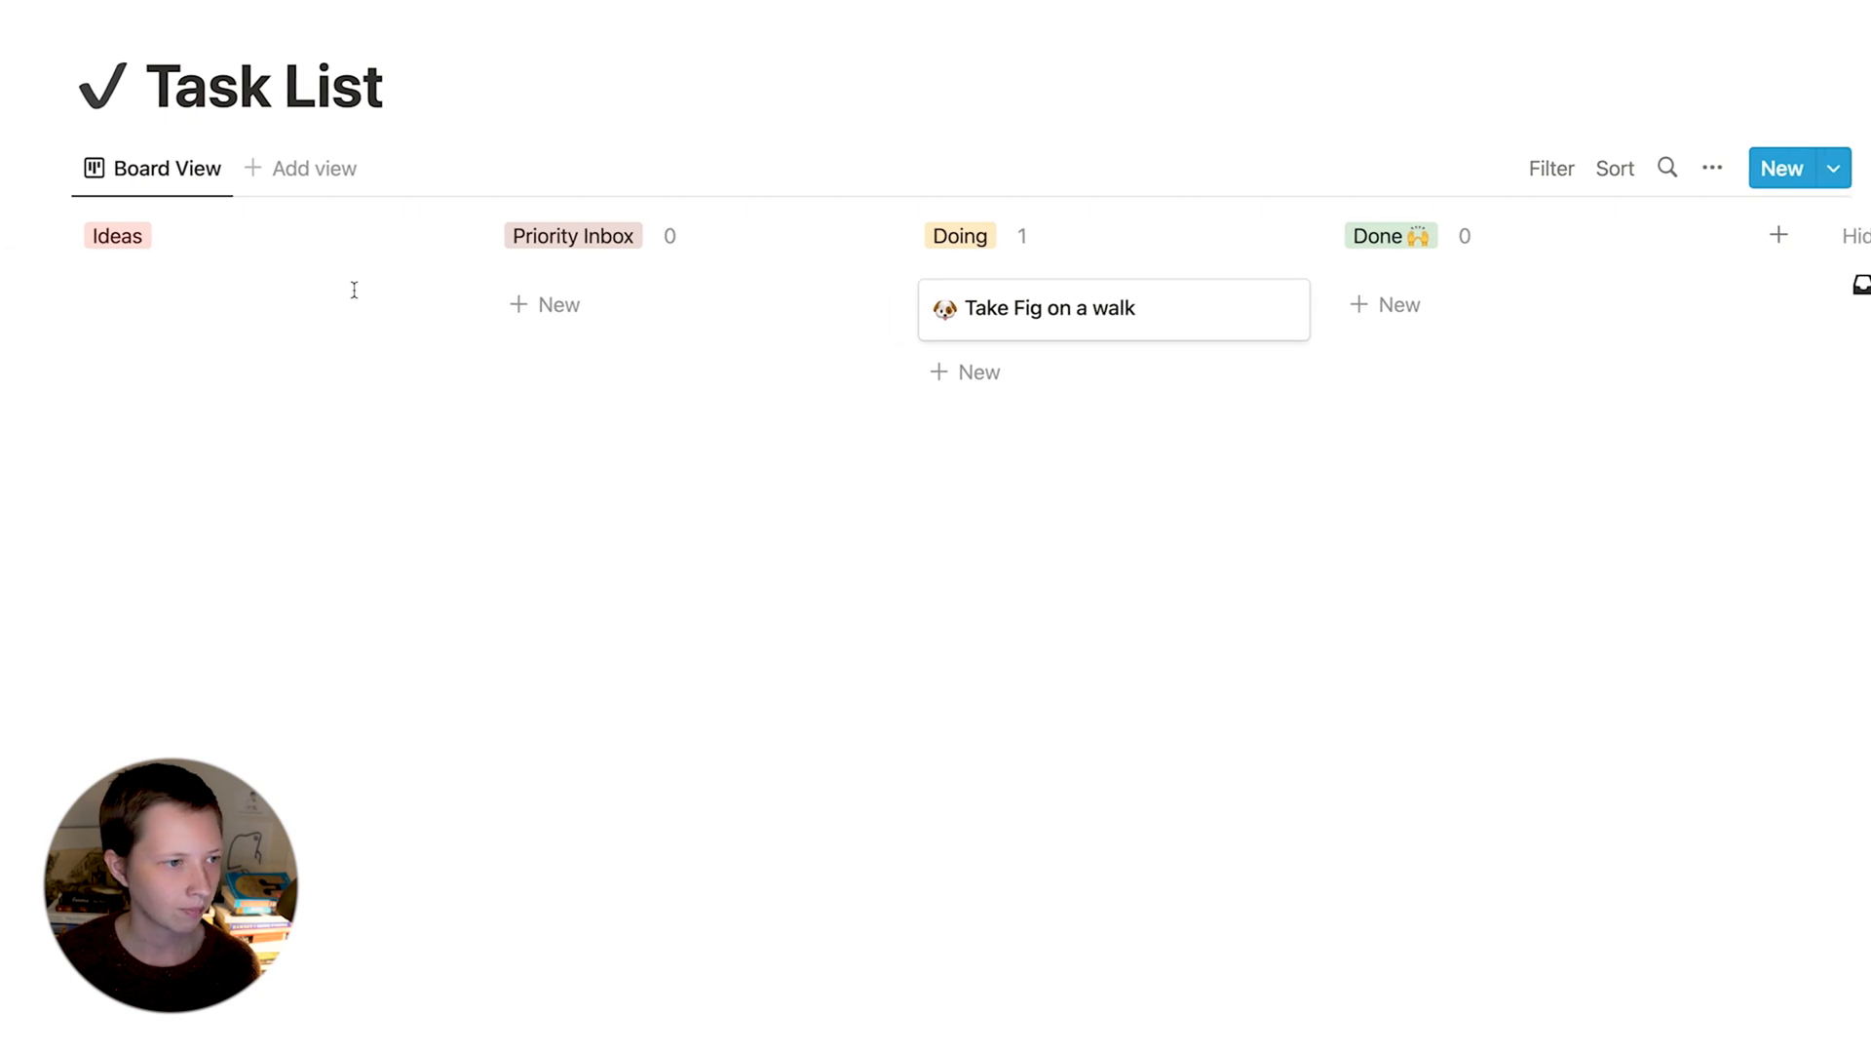
pyautogui.click(1255, 293)
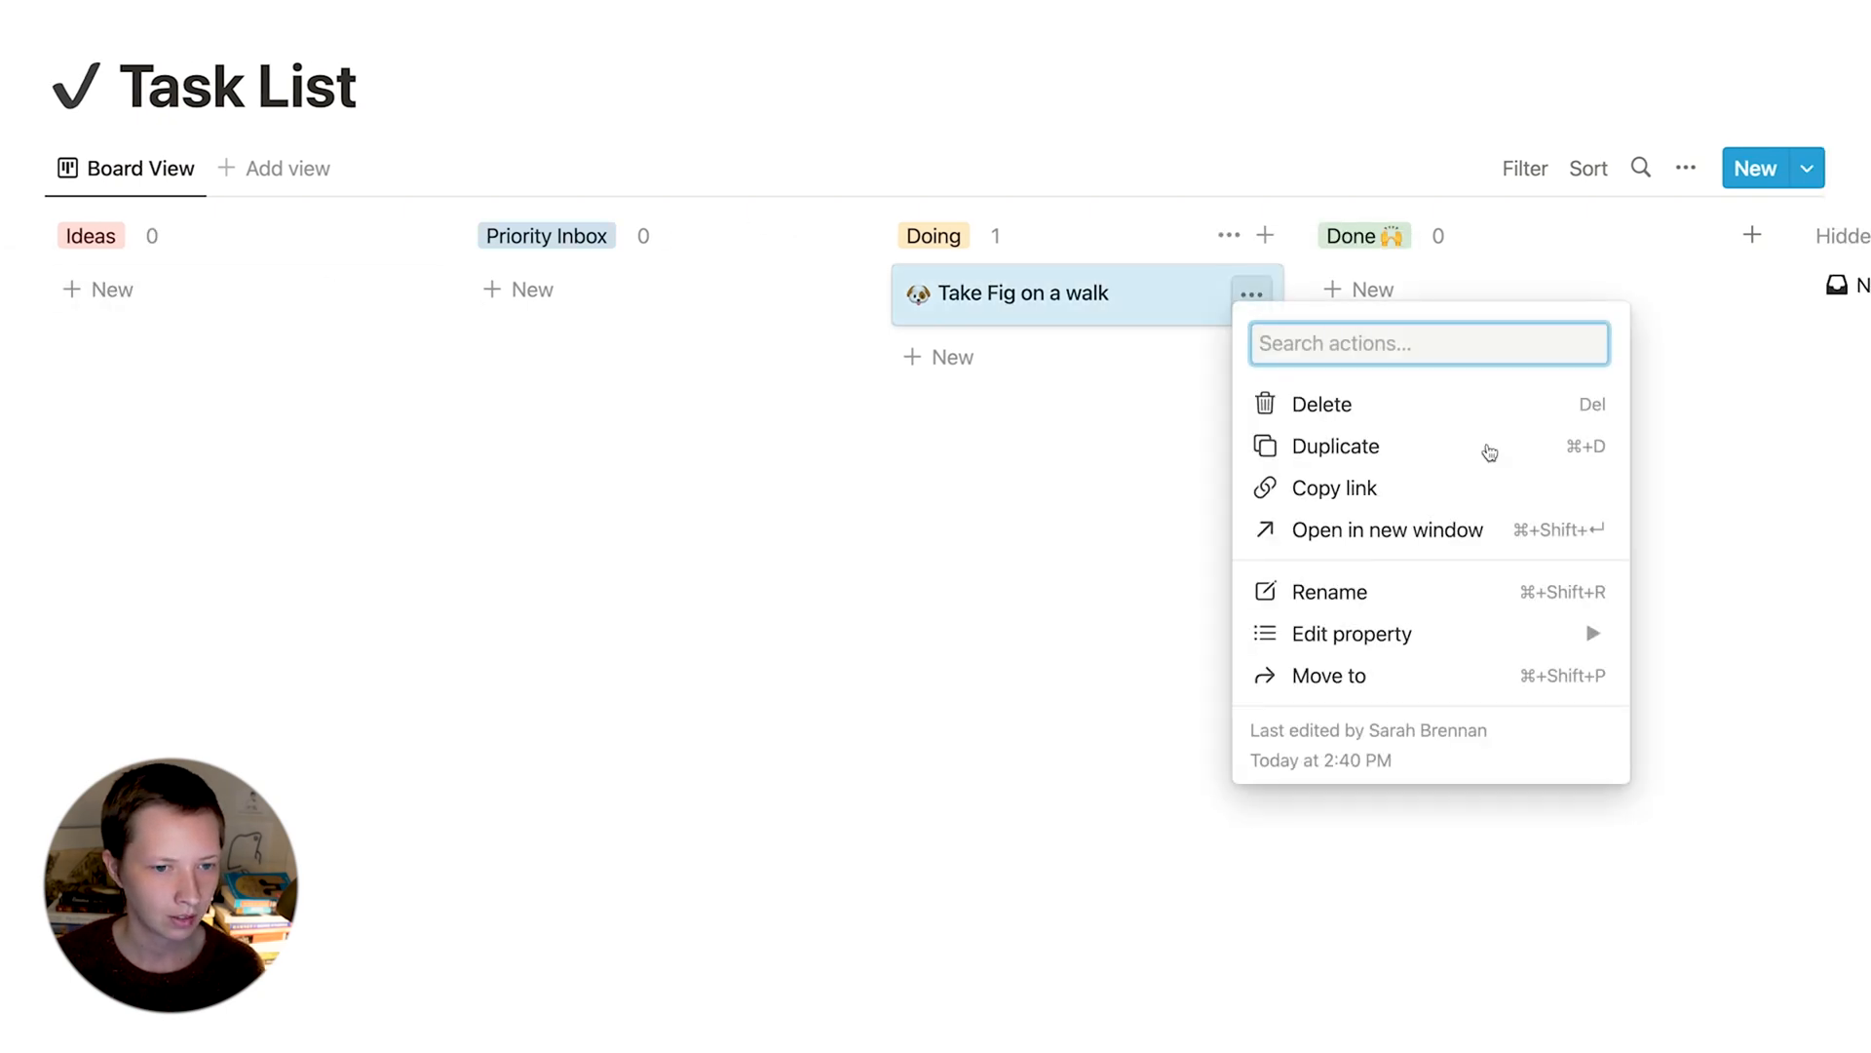
pyautogui.click(1321, 404)
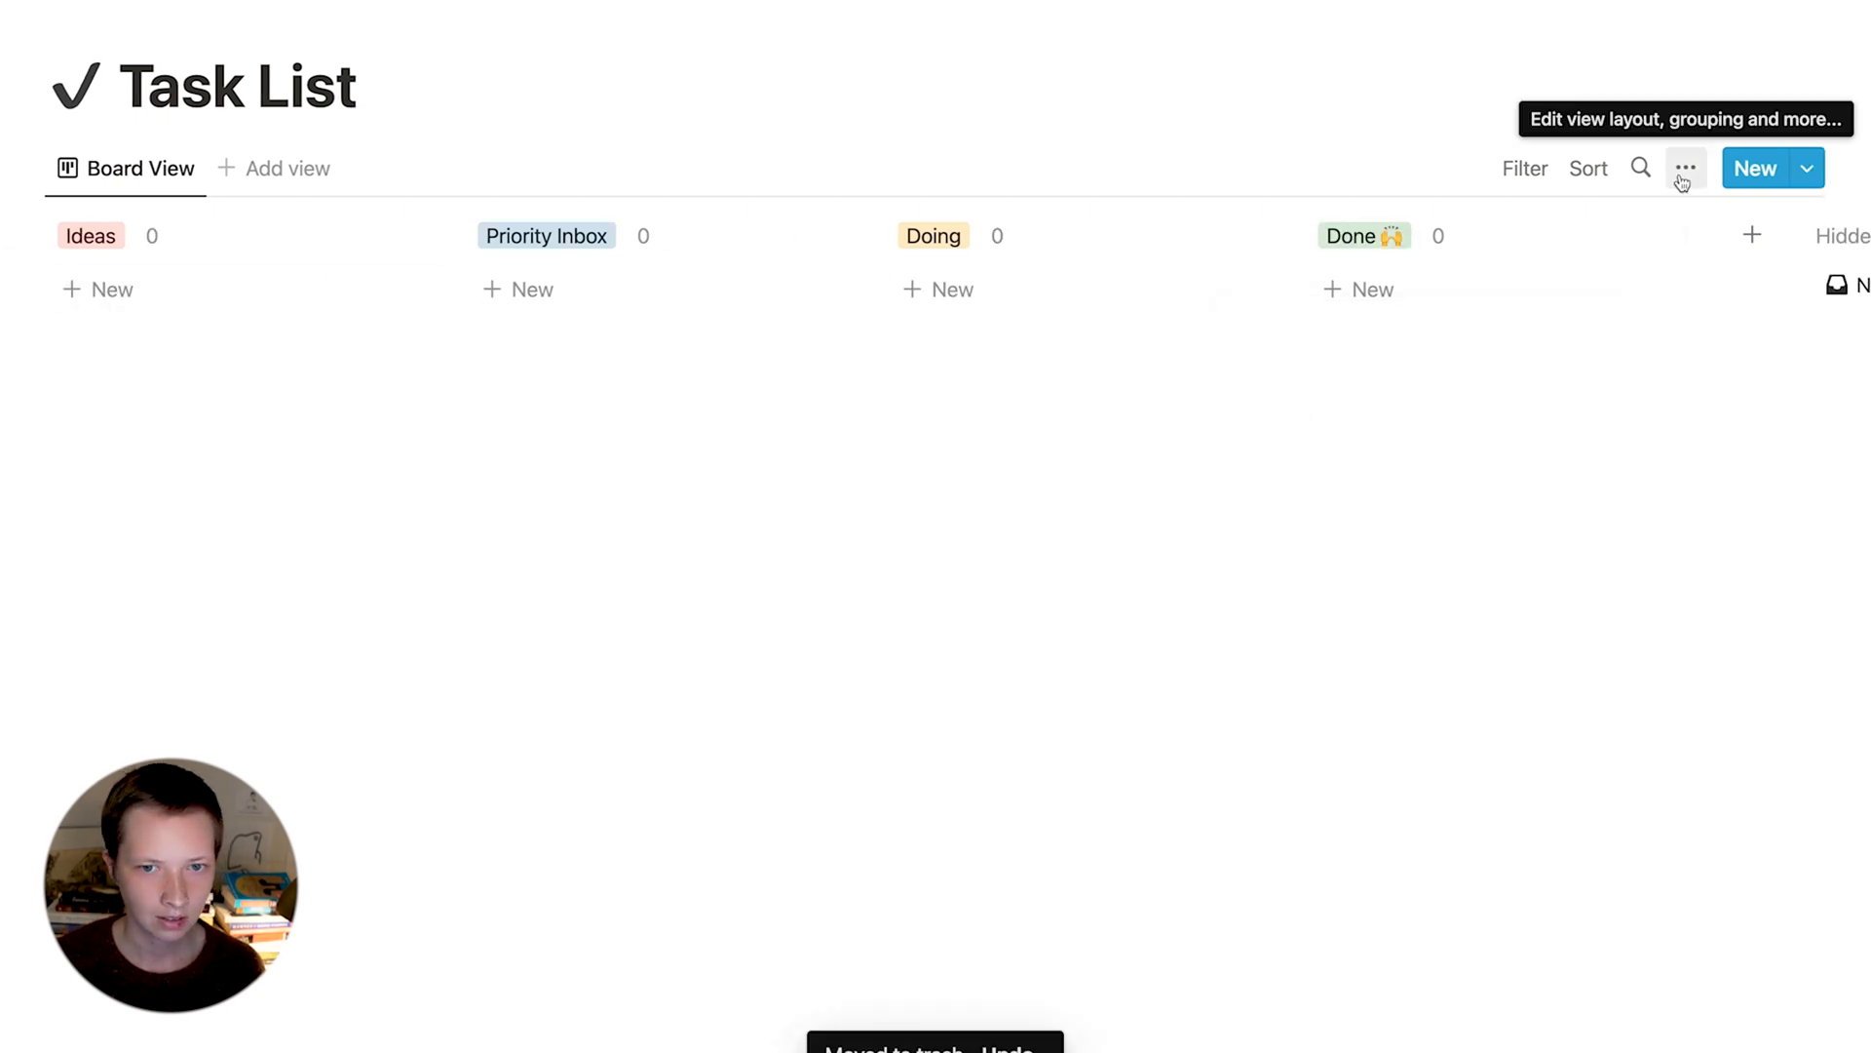
# - Create a Priority Select property with options P1, P2 and P3
pyautogui.click(1684, 167)
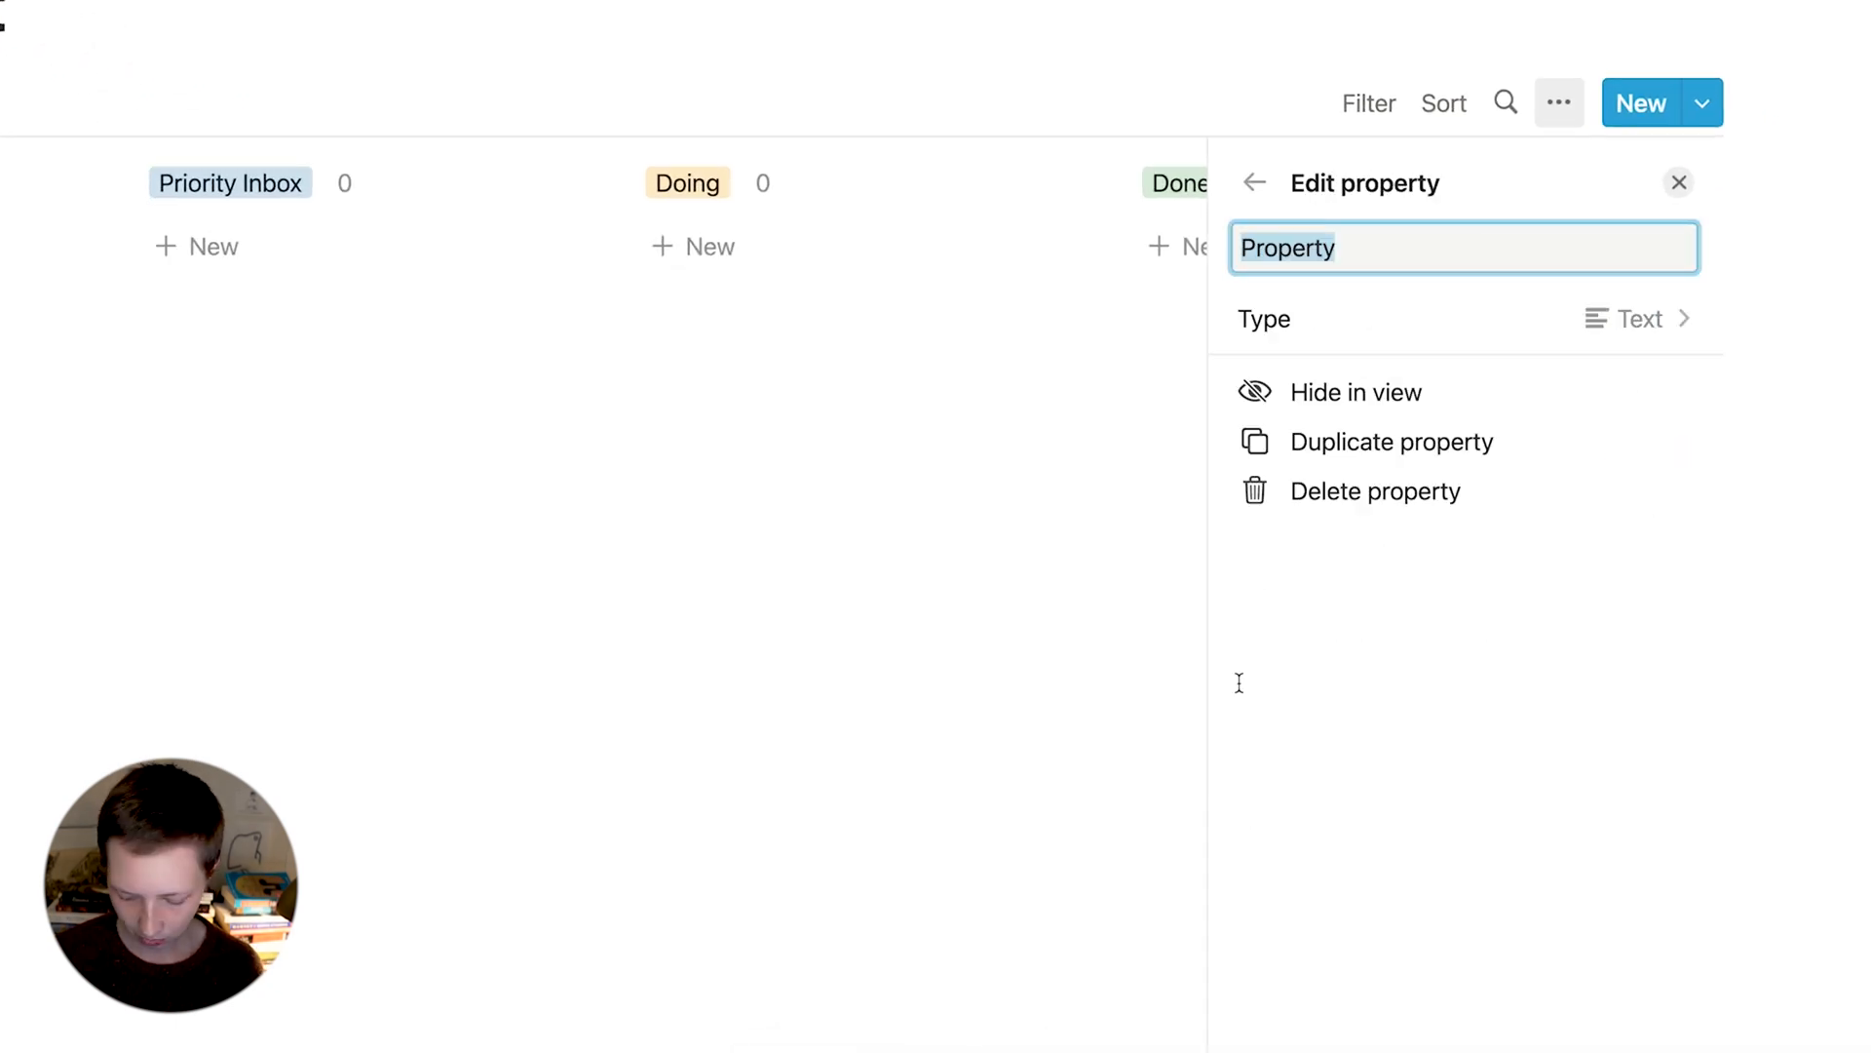
pyautogui.write('Priority')
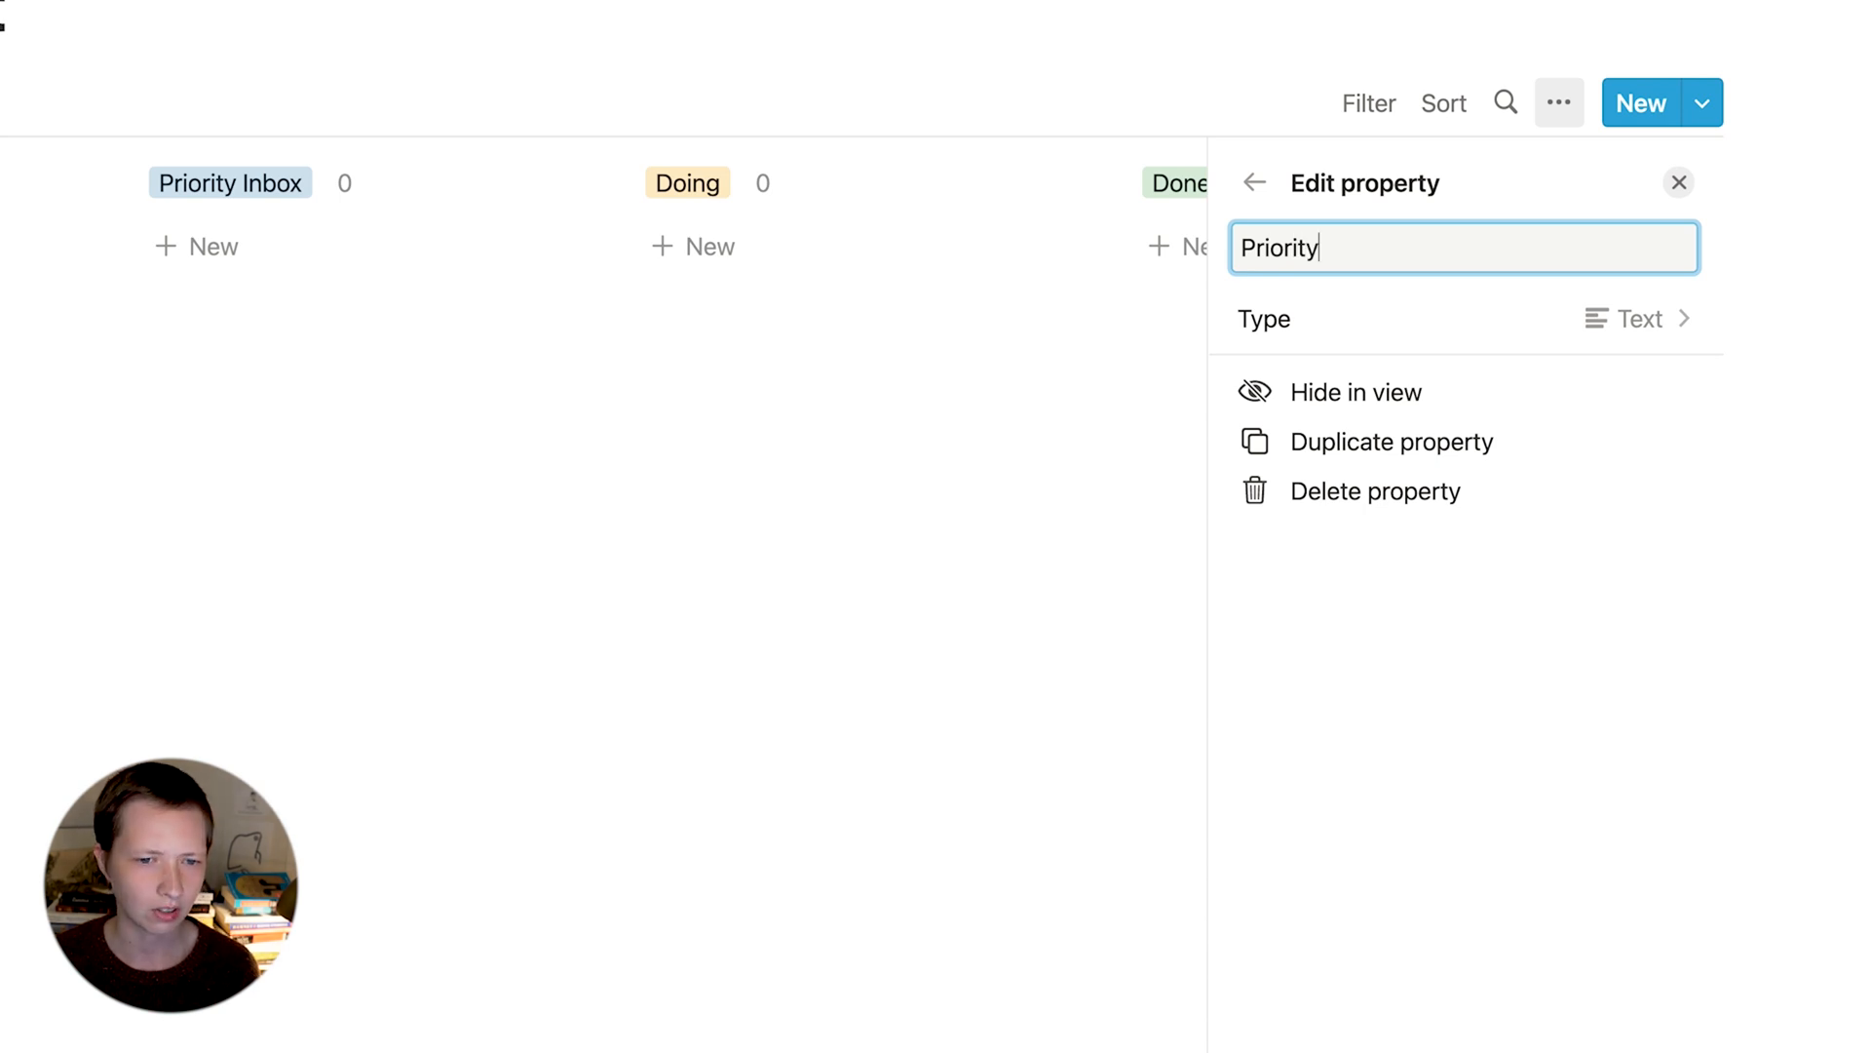
pyautogui.click(1636, 318)
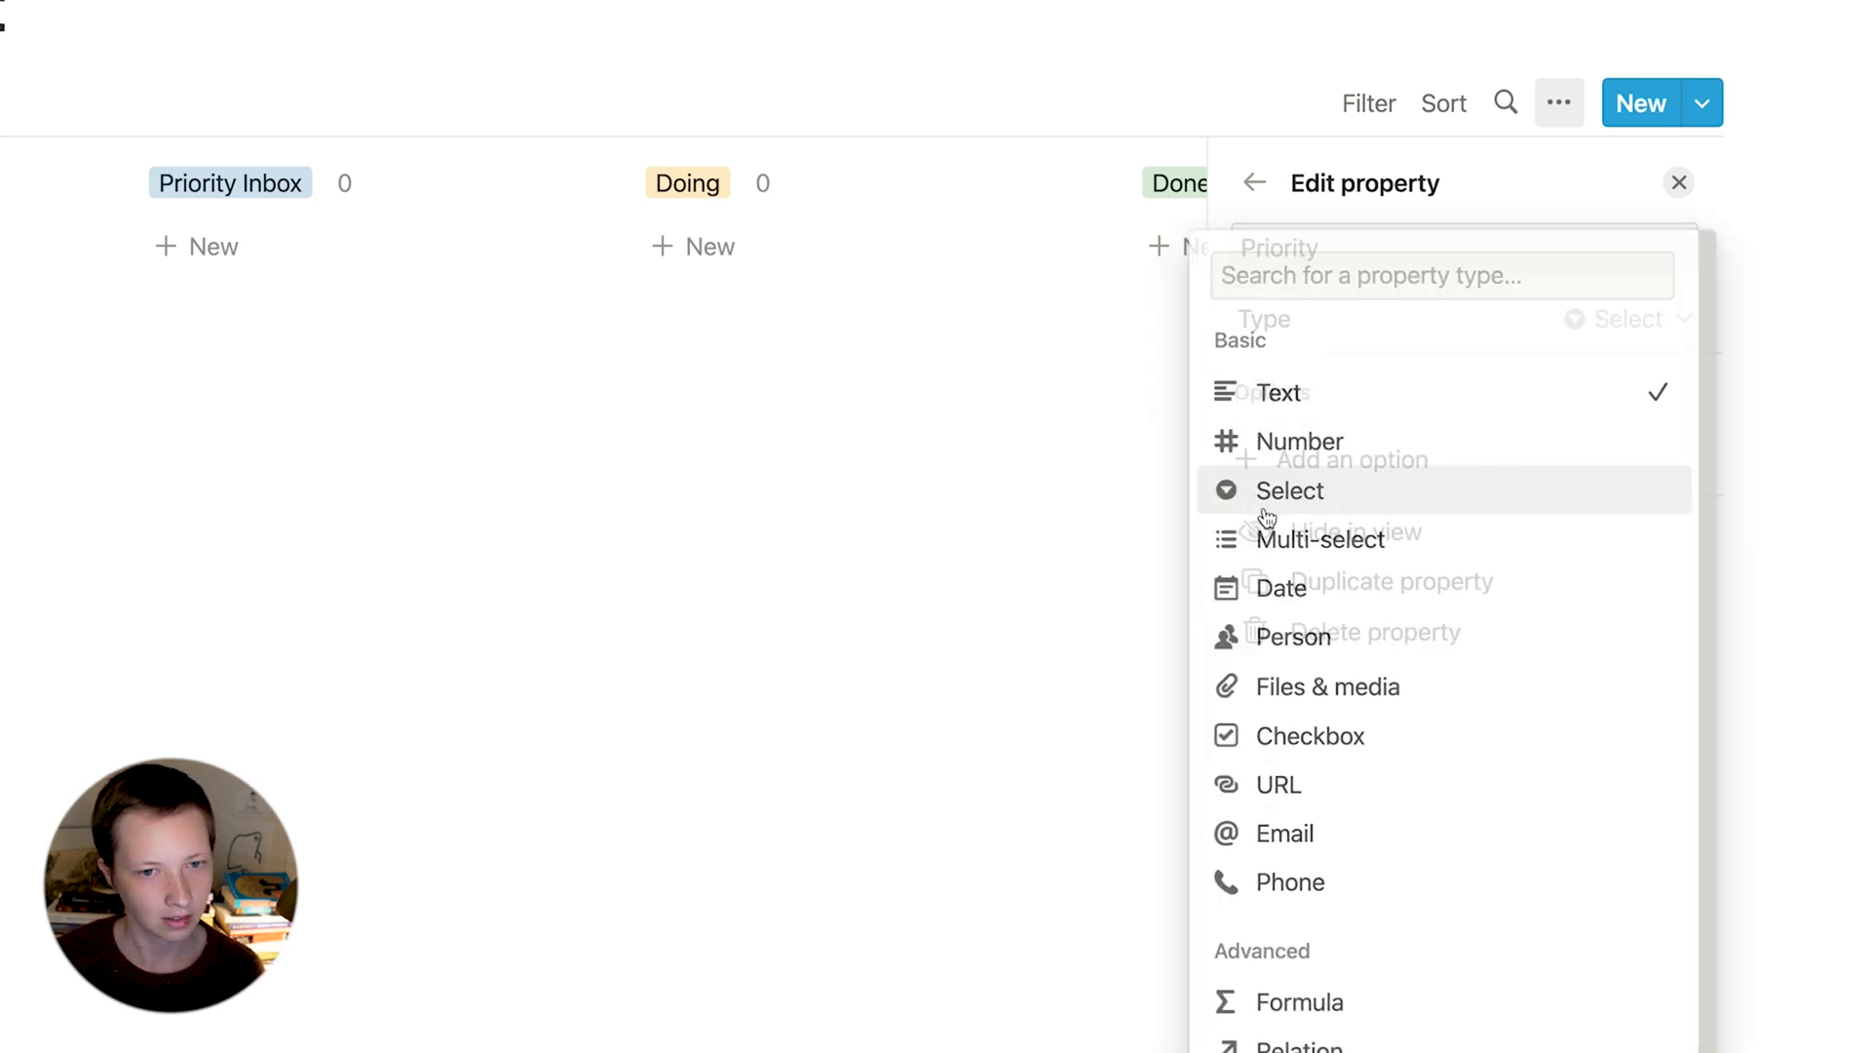
pyautogui.click(1289, 490)
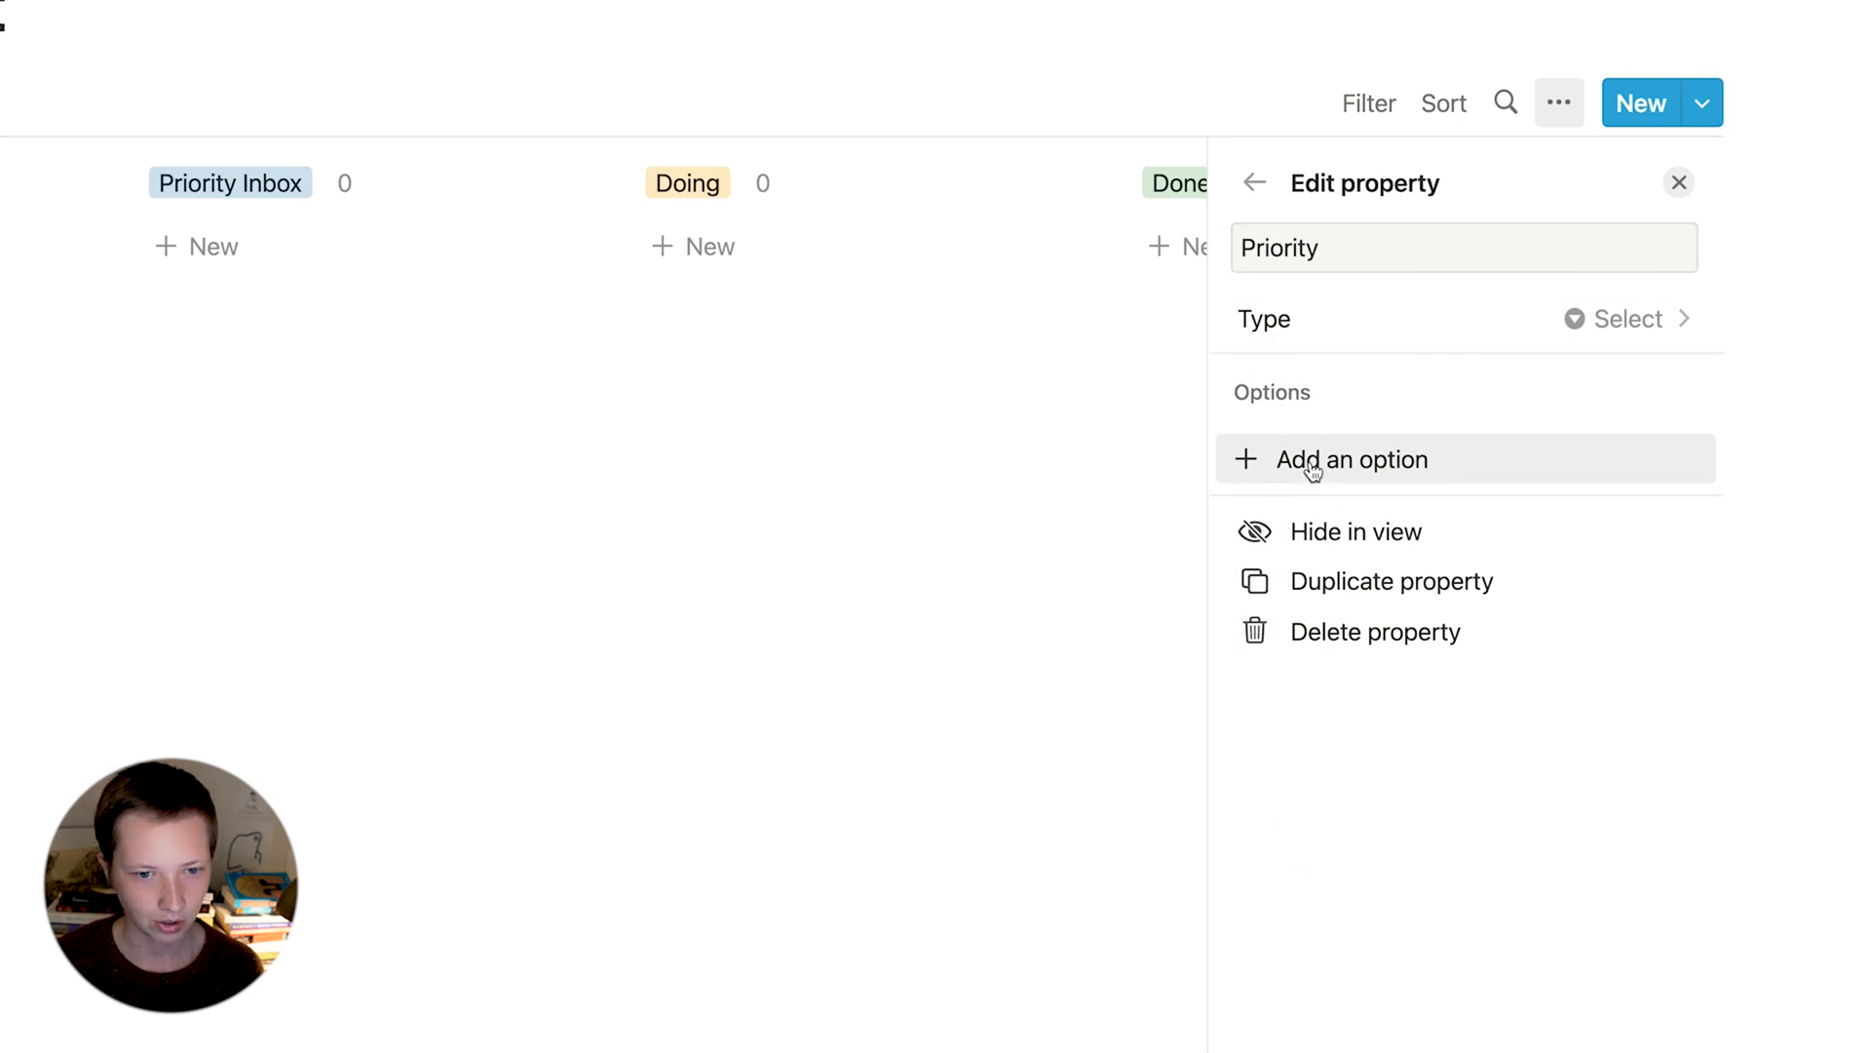
pyautogui.click(1350, 460)
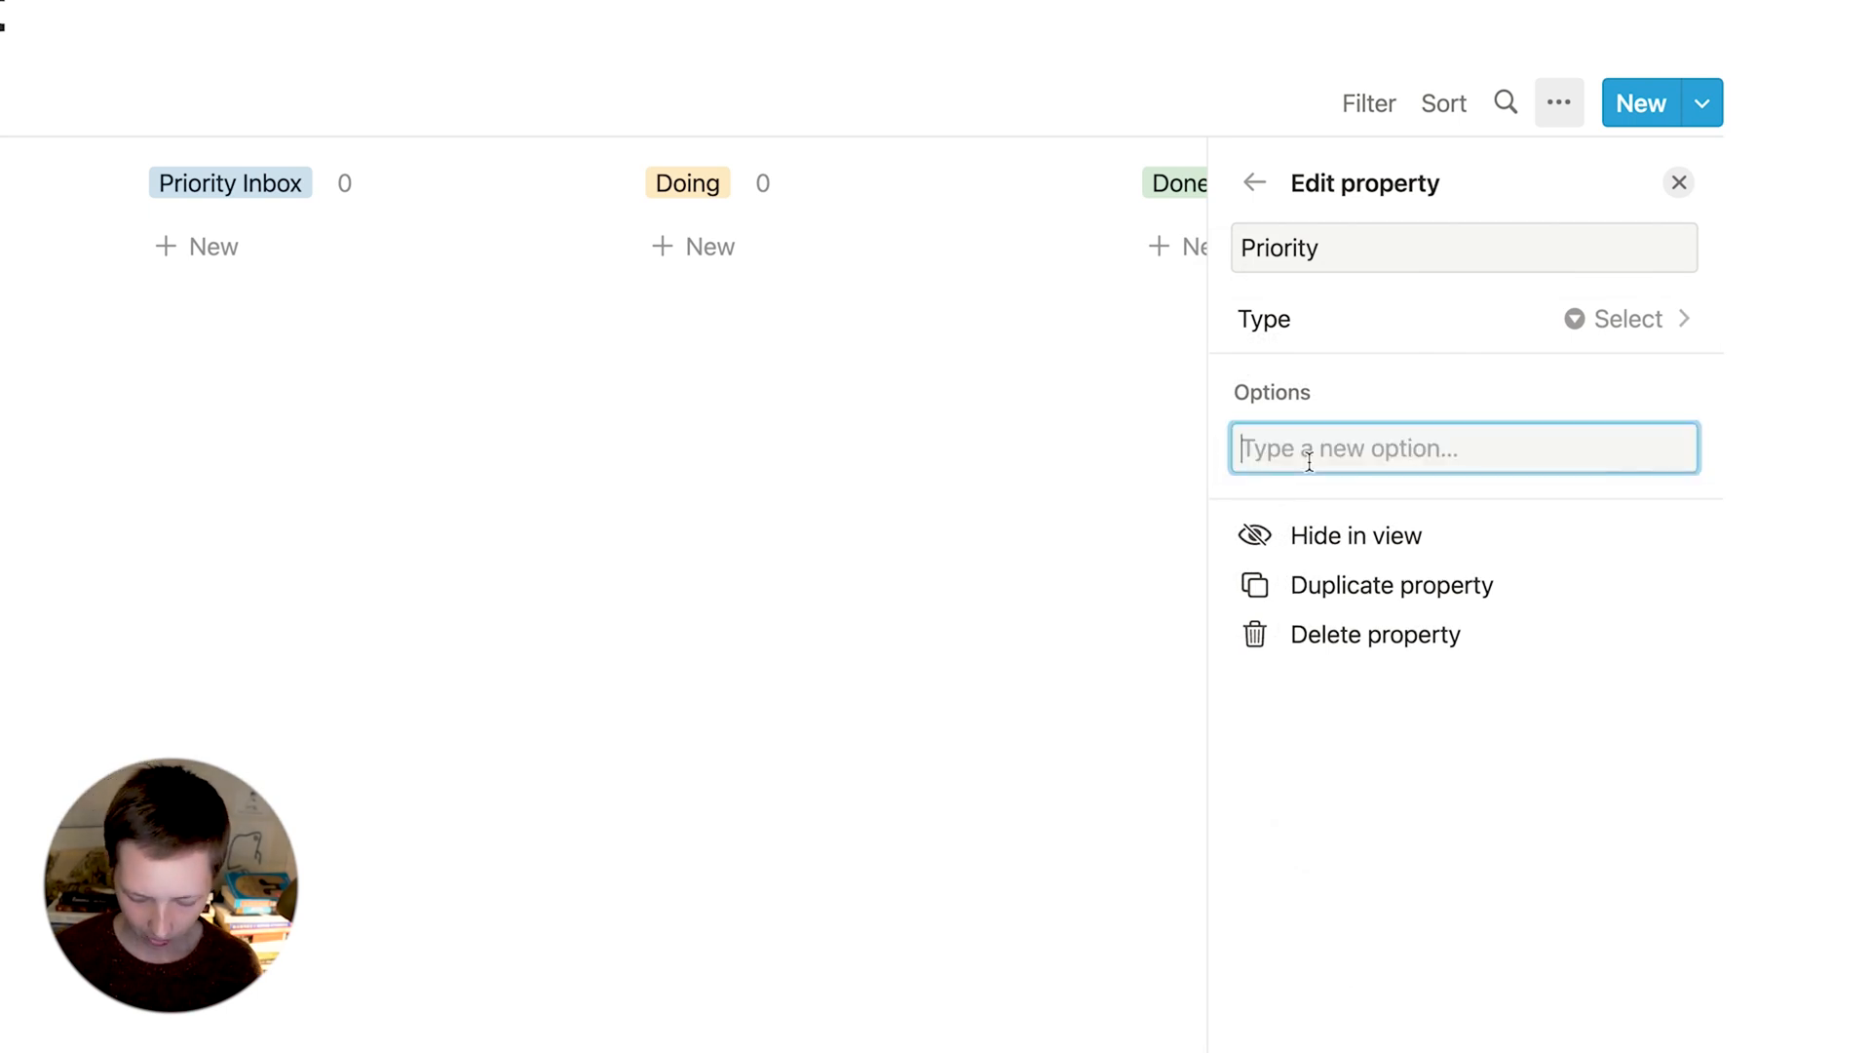
pyautogui.write('P1')
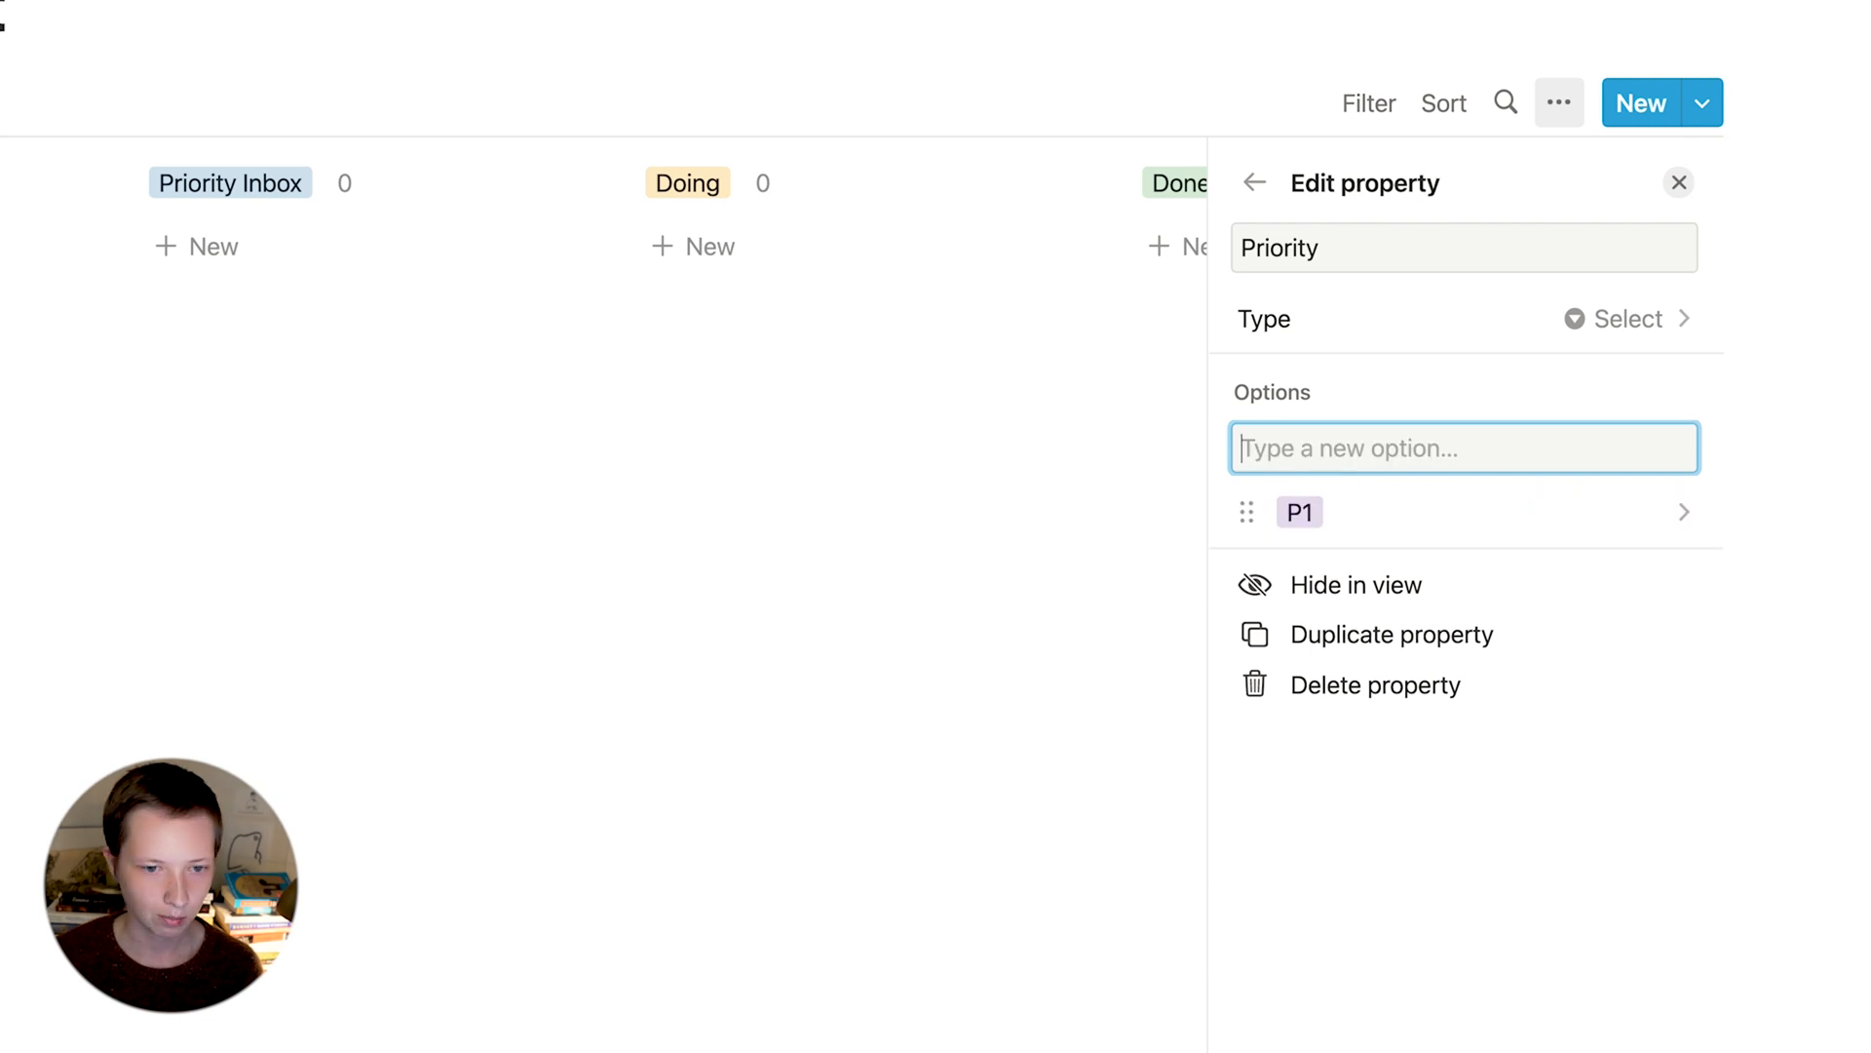
pyautogui.write('P2')
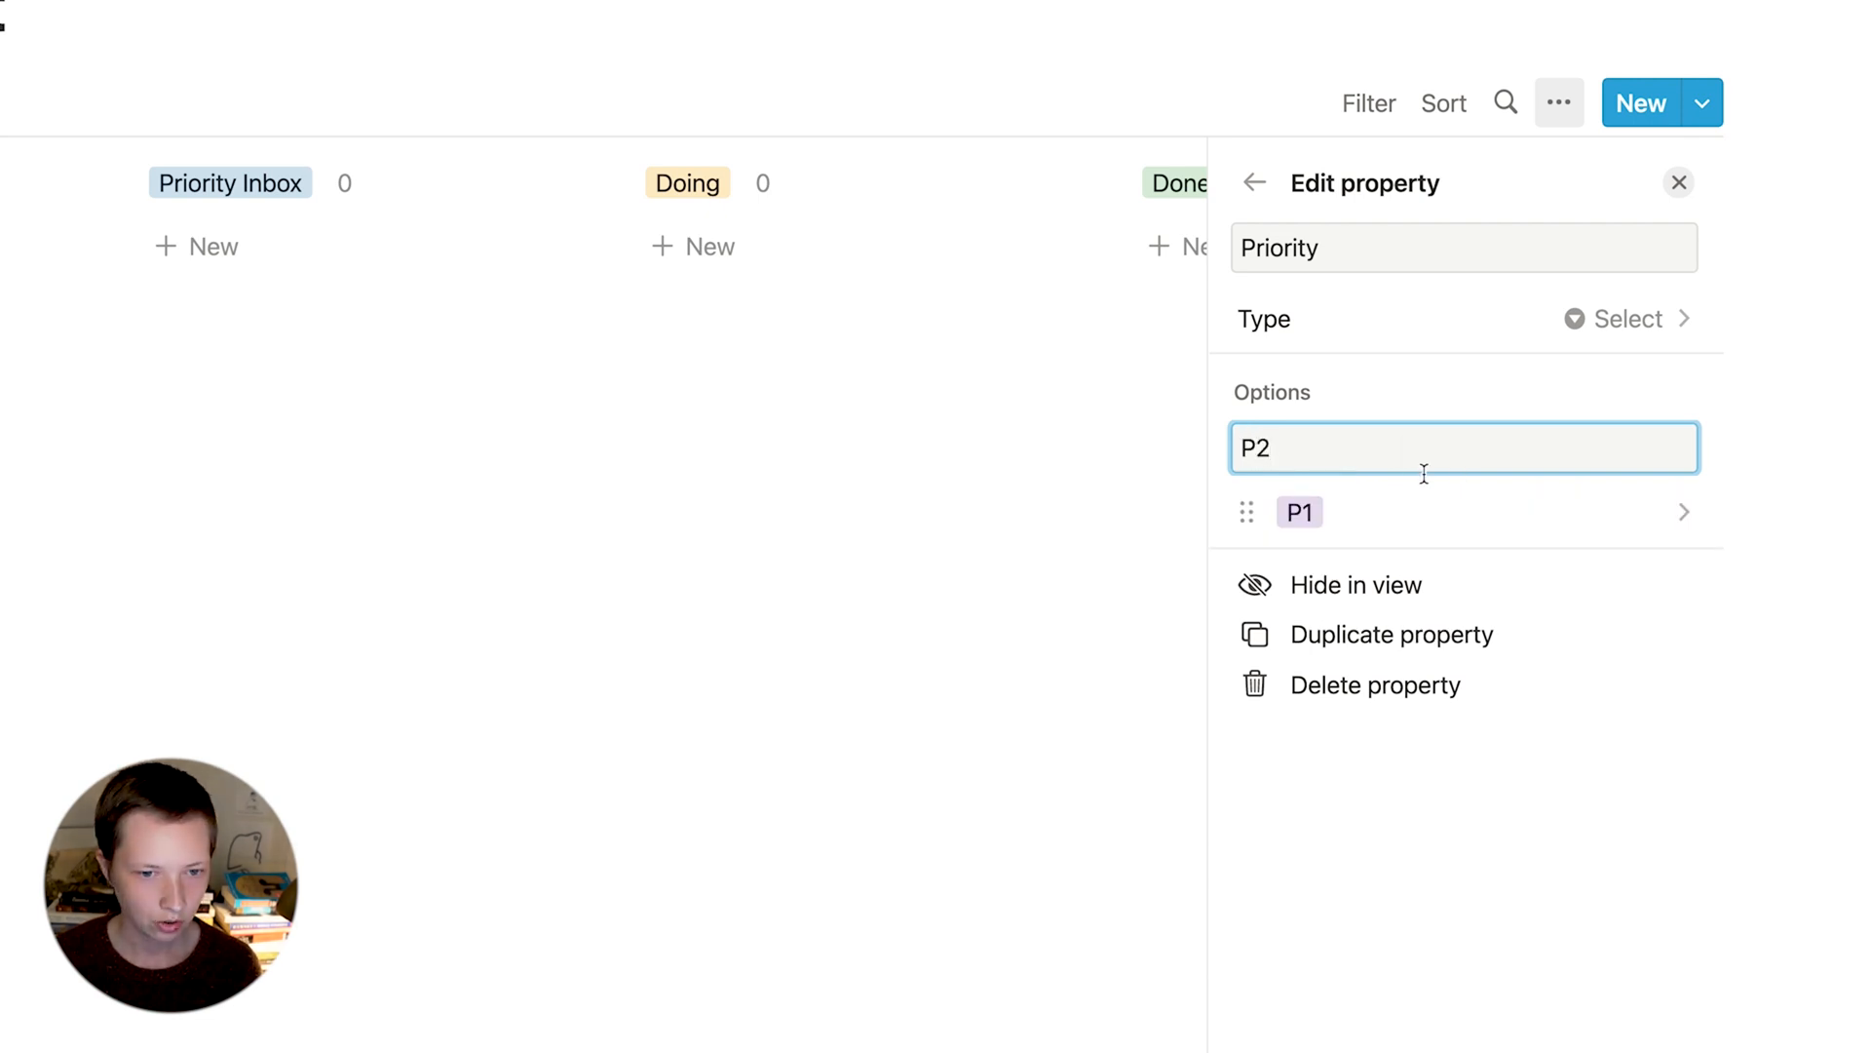
pyautogui.press('Backspace')
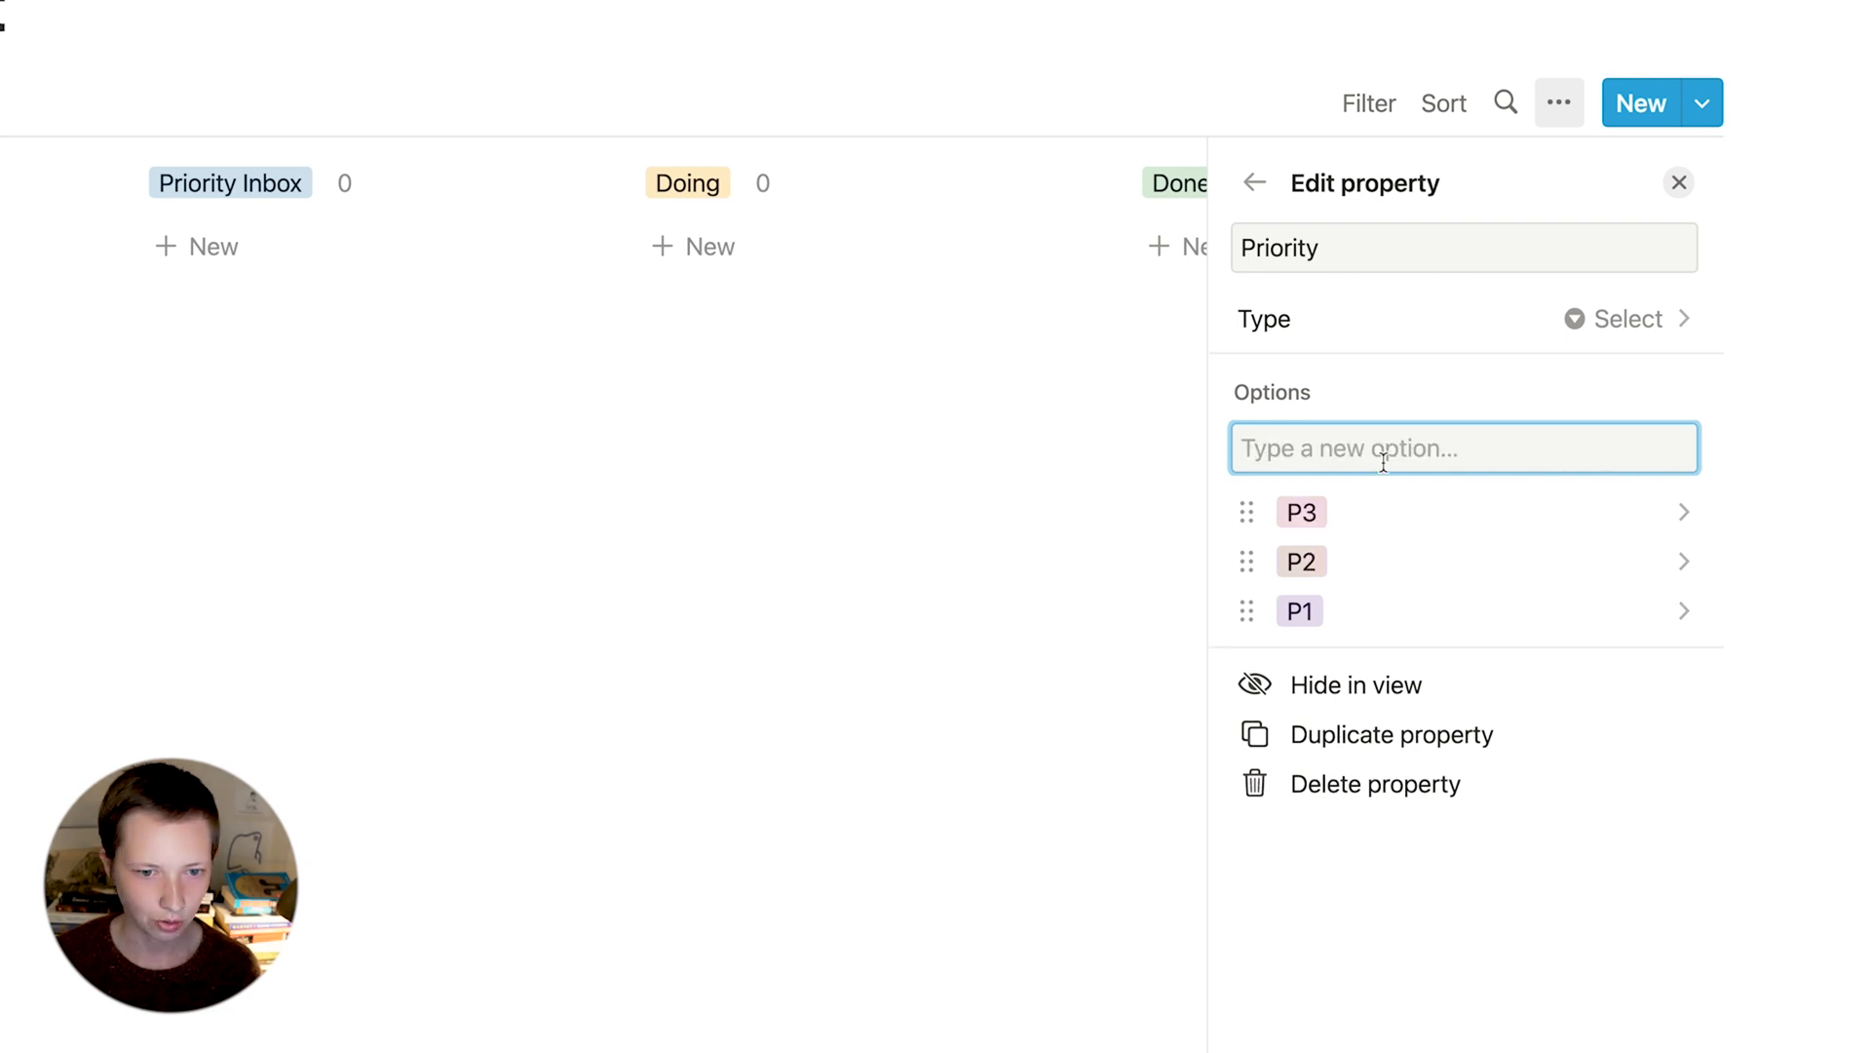
pyautogui.click(1684, 612)
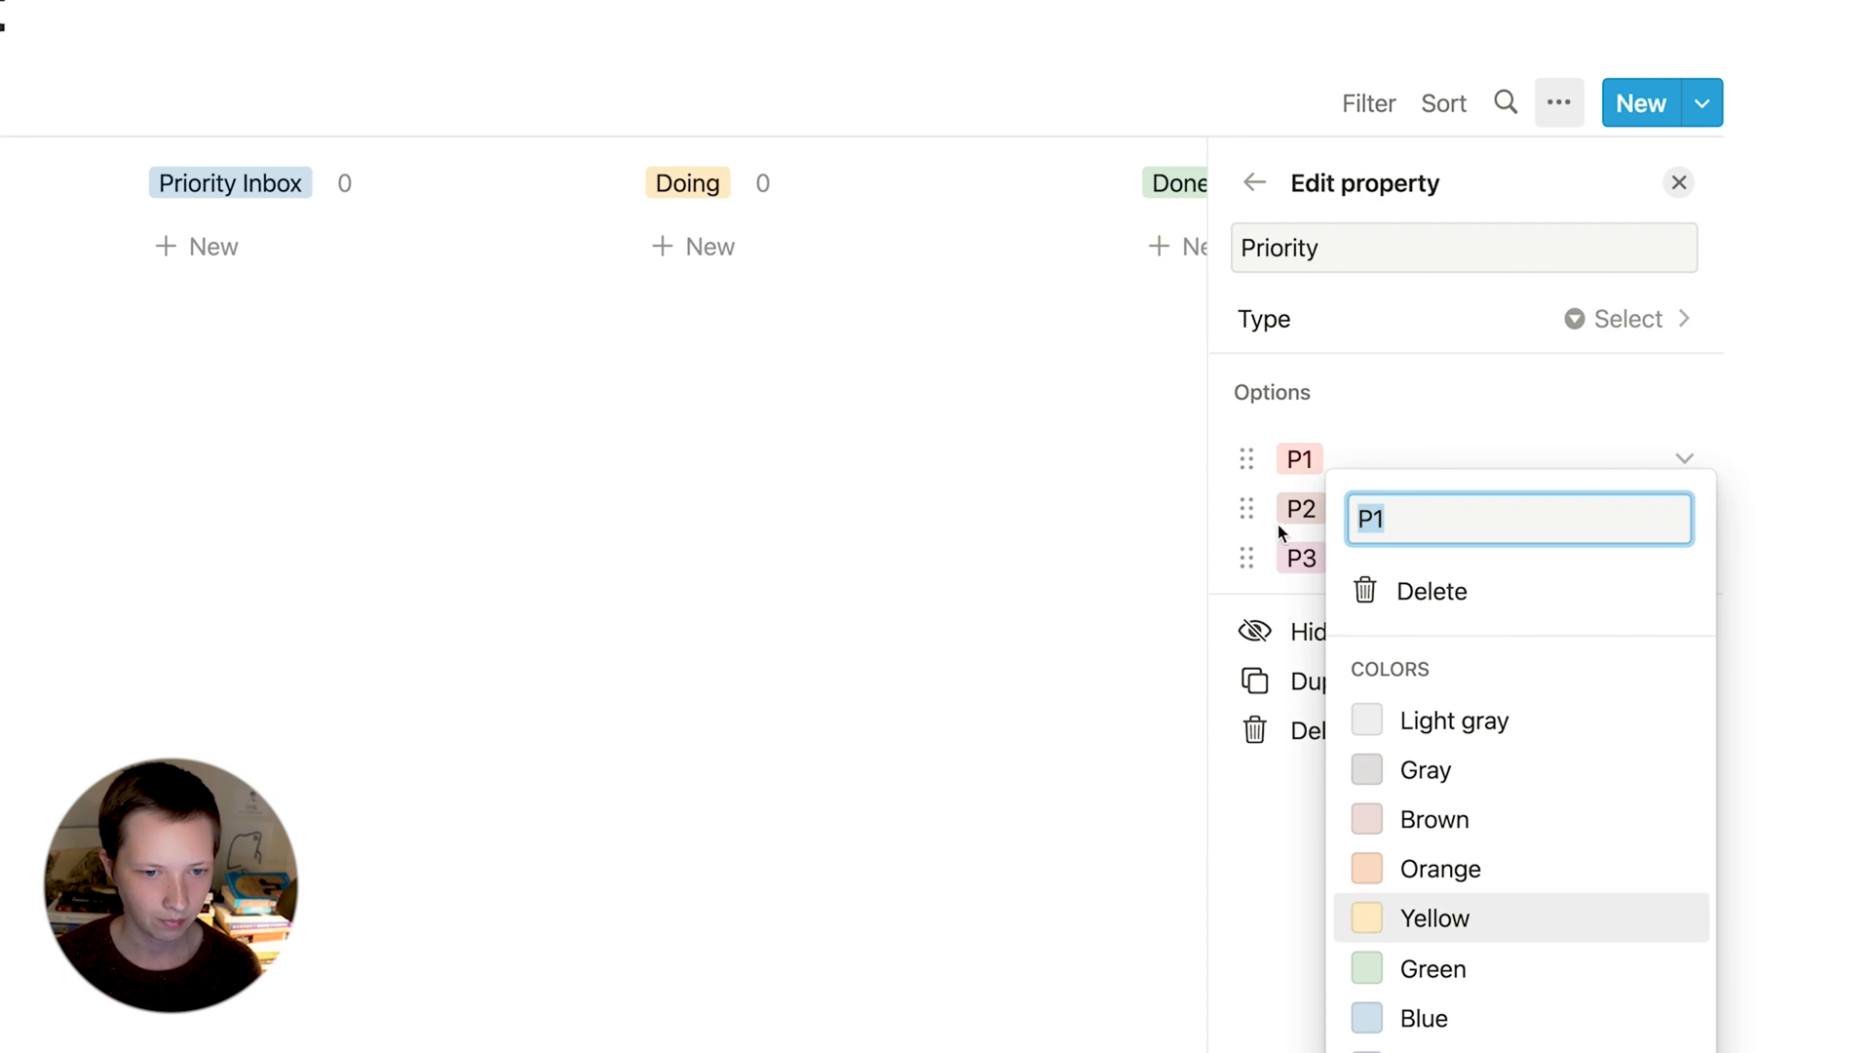
pyautogui.click(1254, 183)
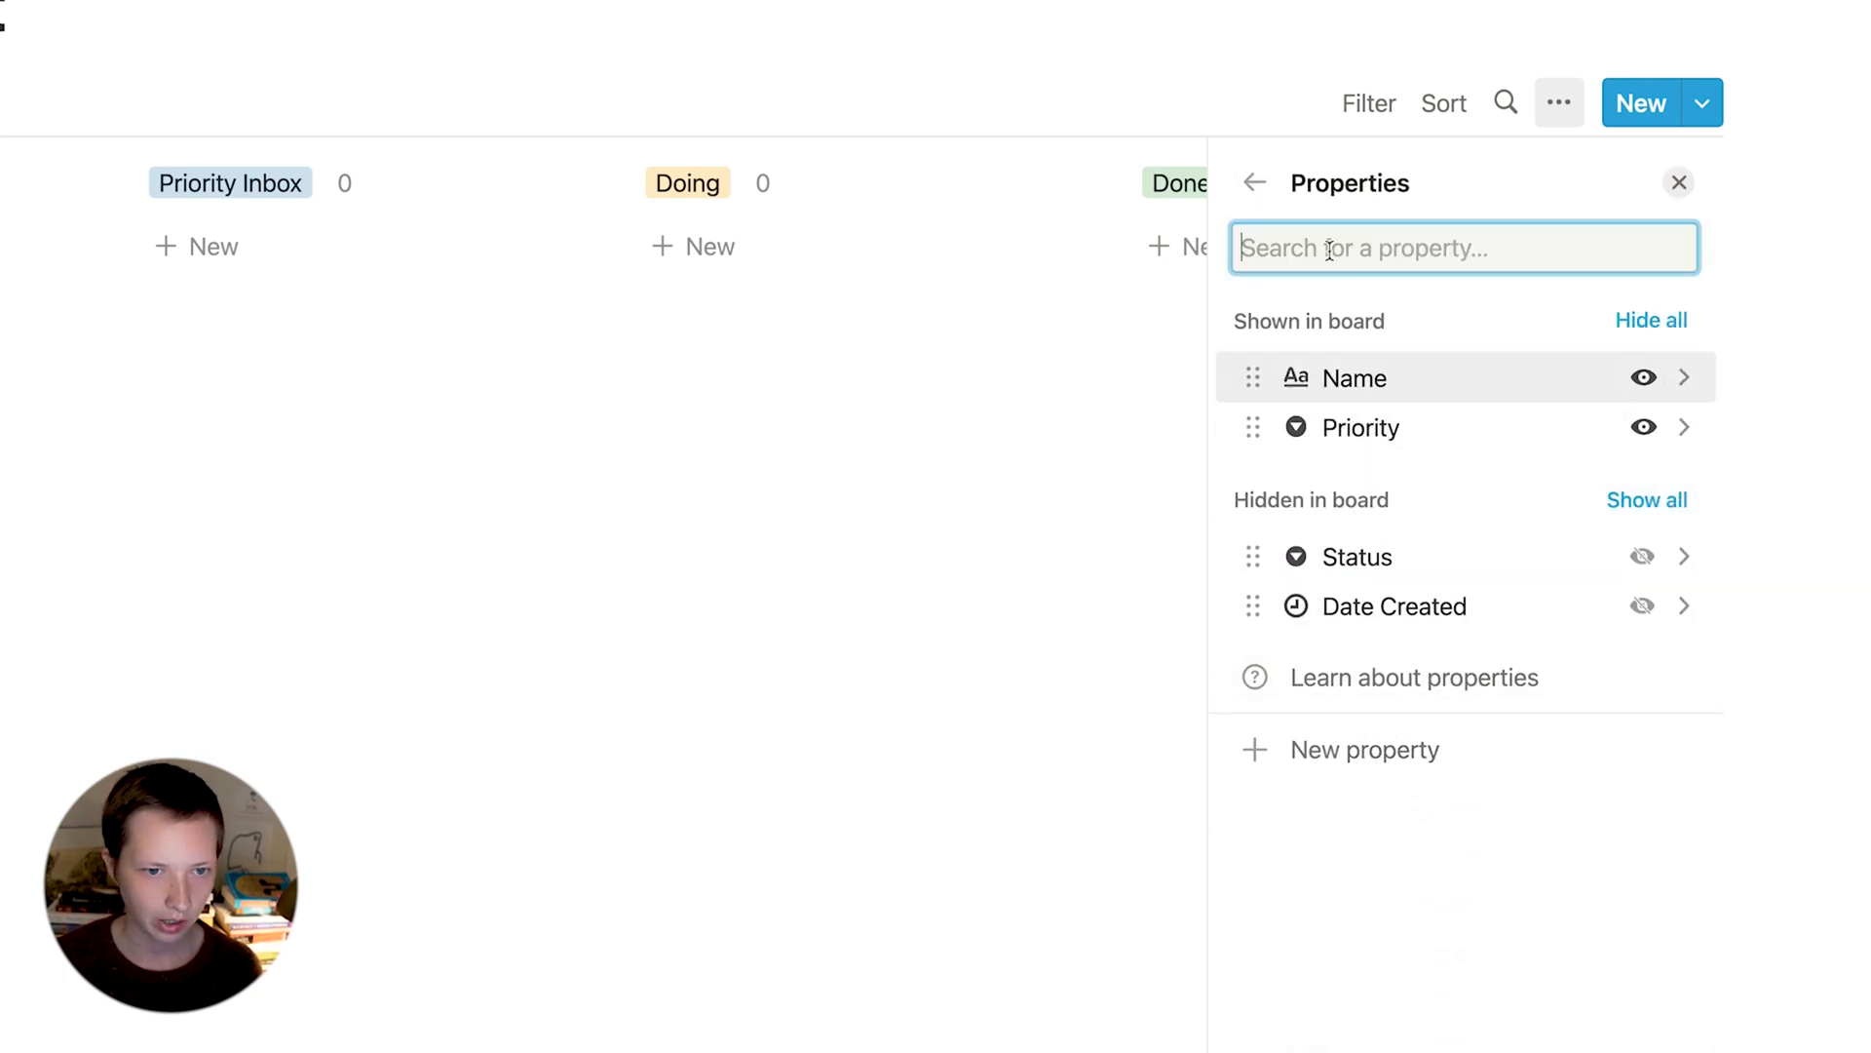
pyautogui.click(1254, 182)
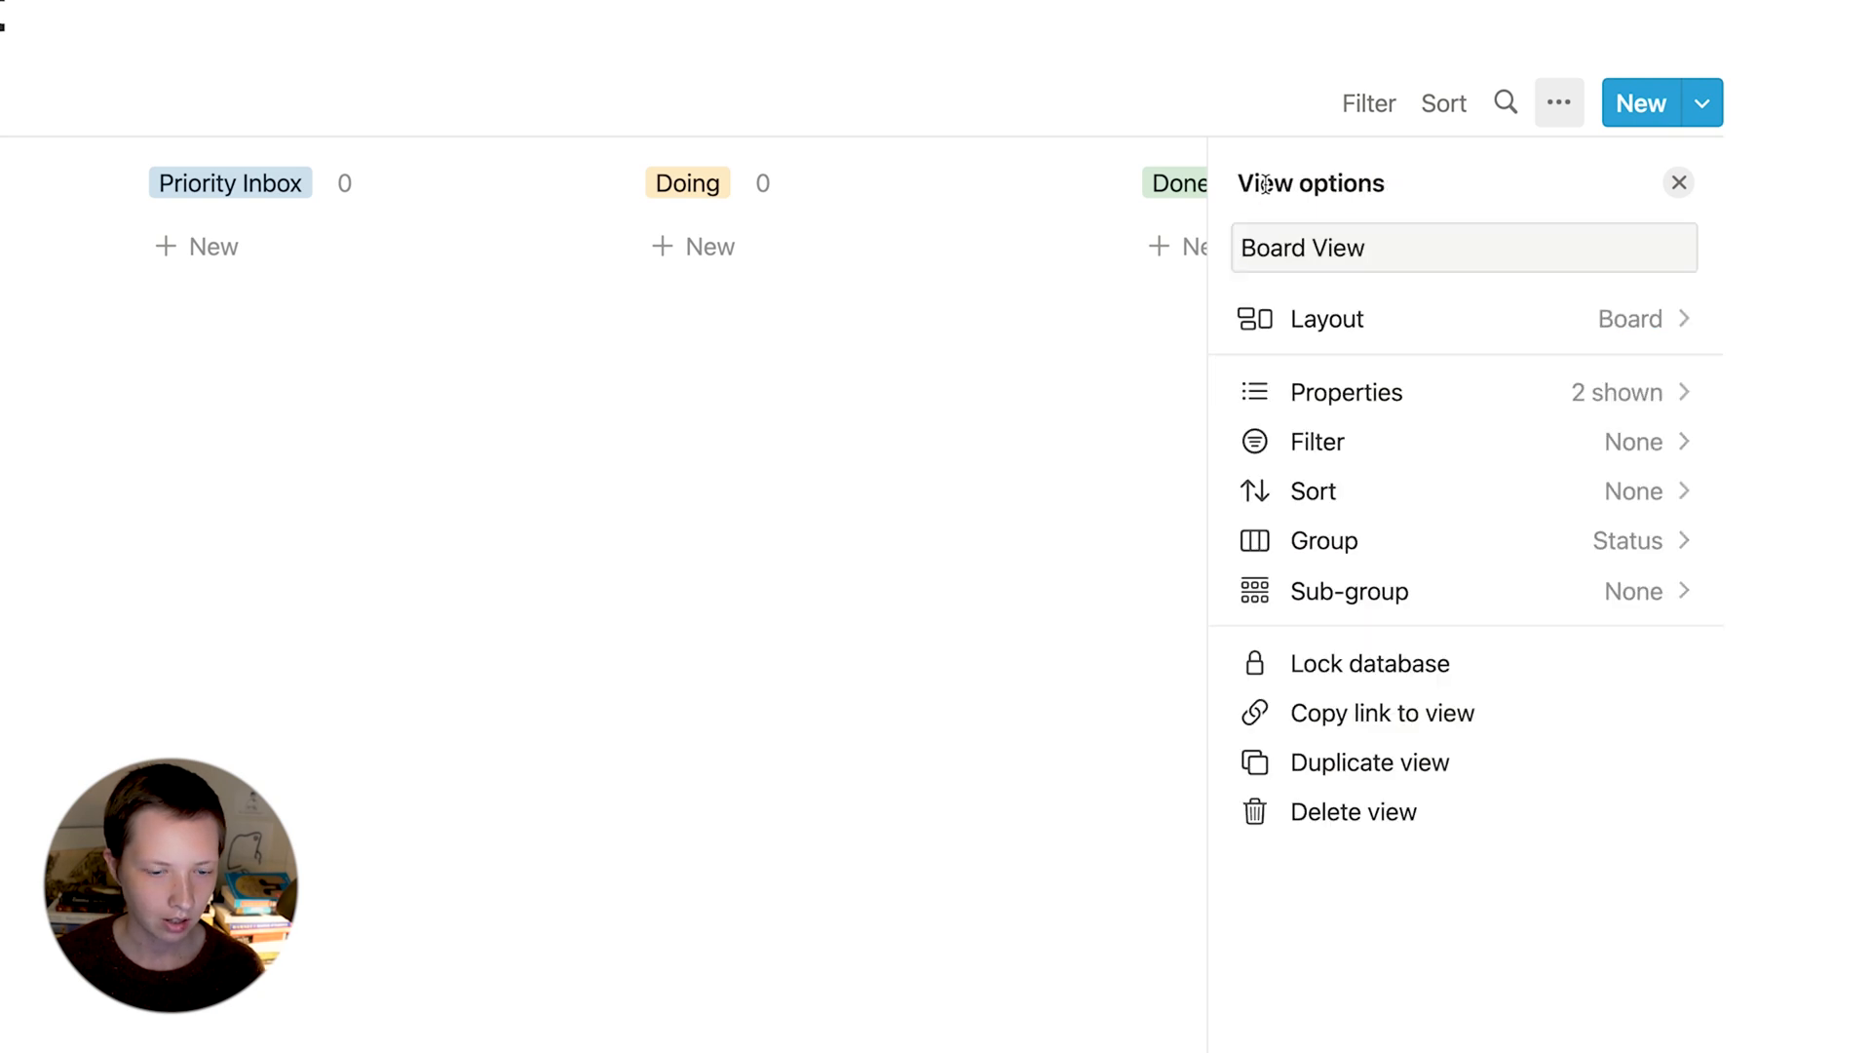
# - Add a Due Date property of type Date
pyautogui.click(1346, 392)
pyautogui.write('D')
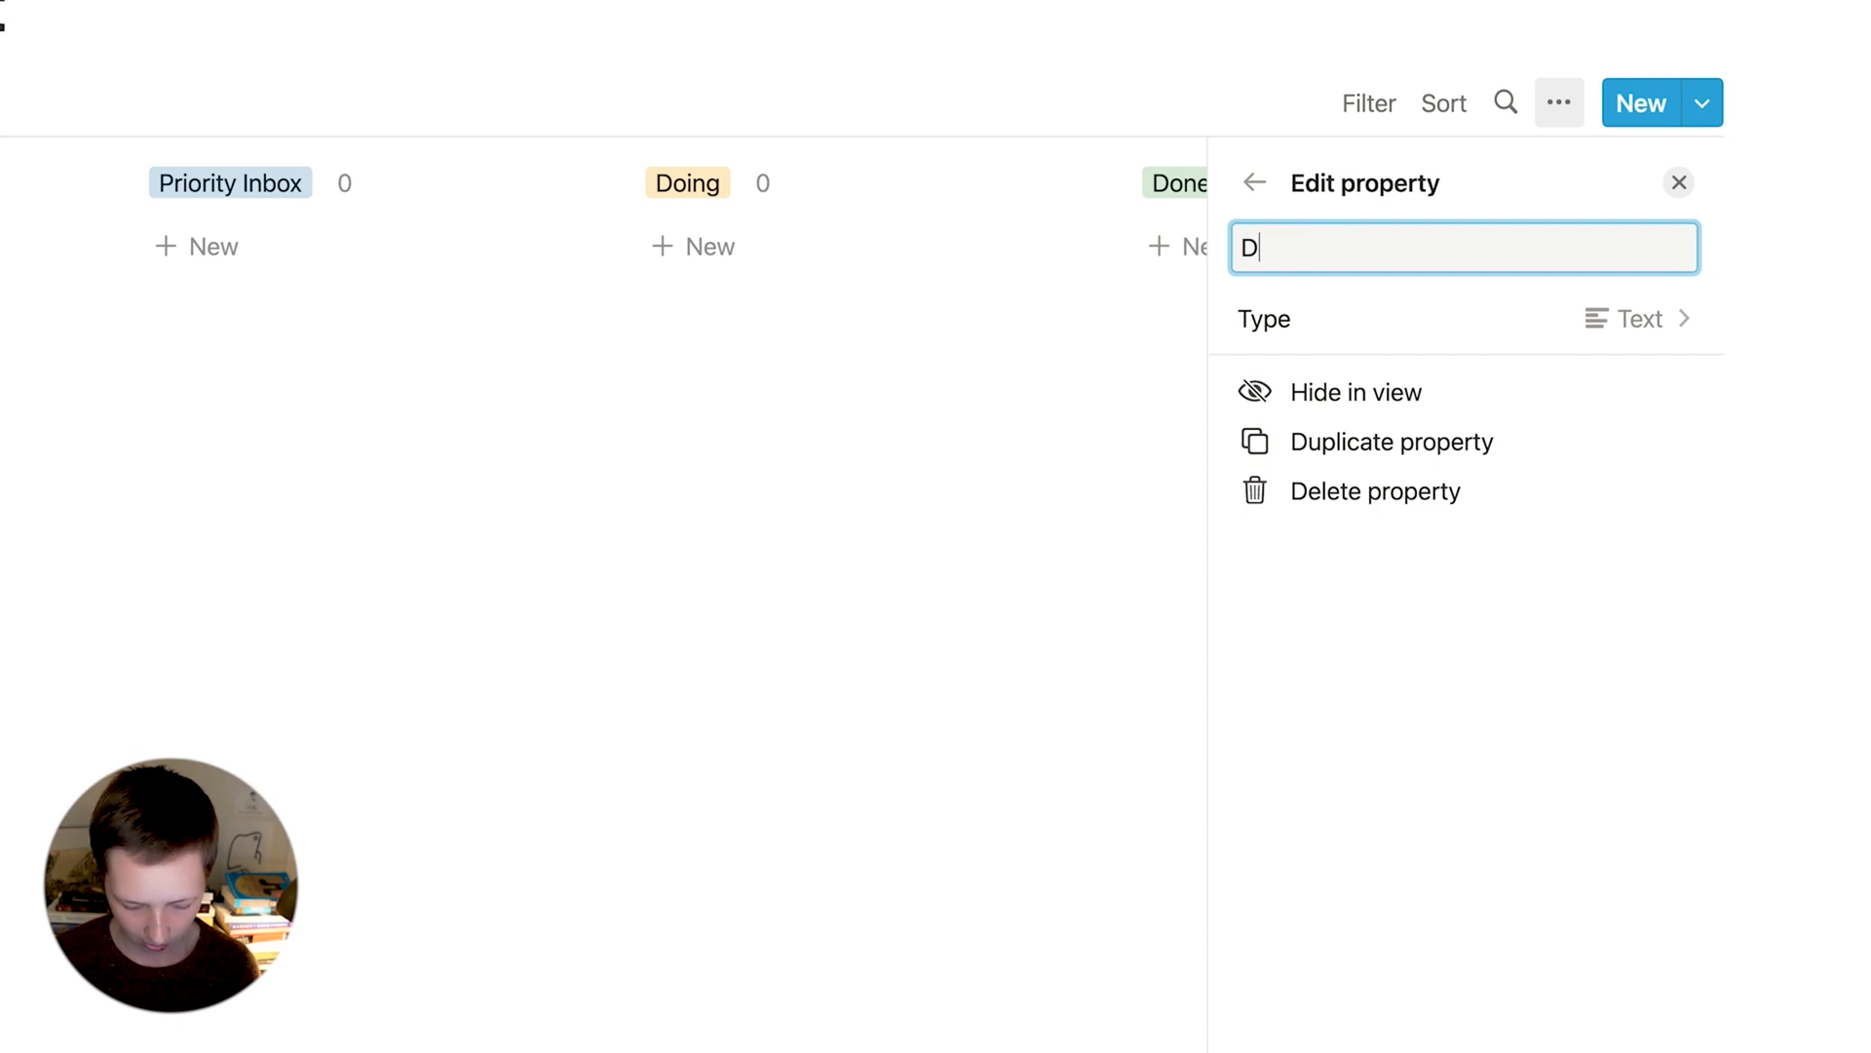
pyautogui.write('ue Date')
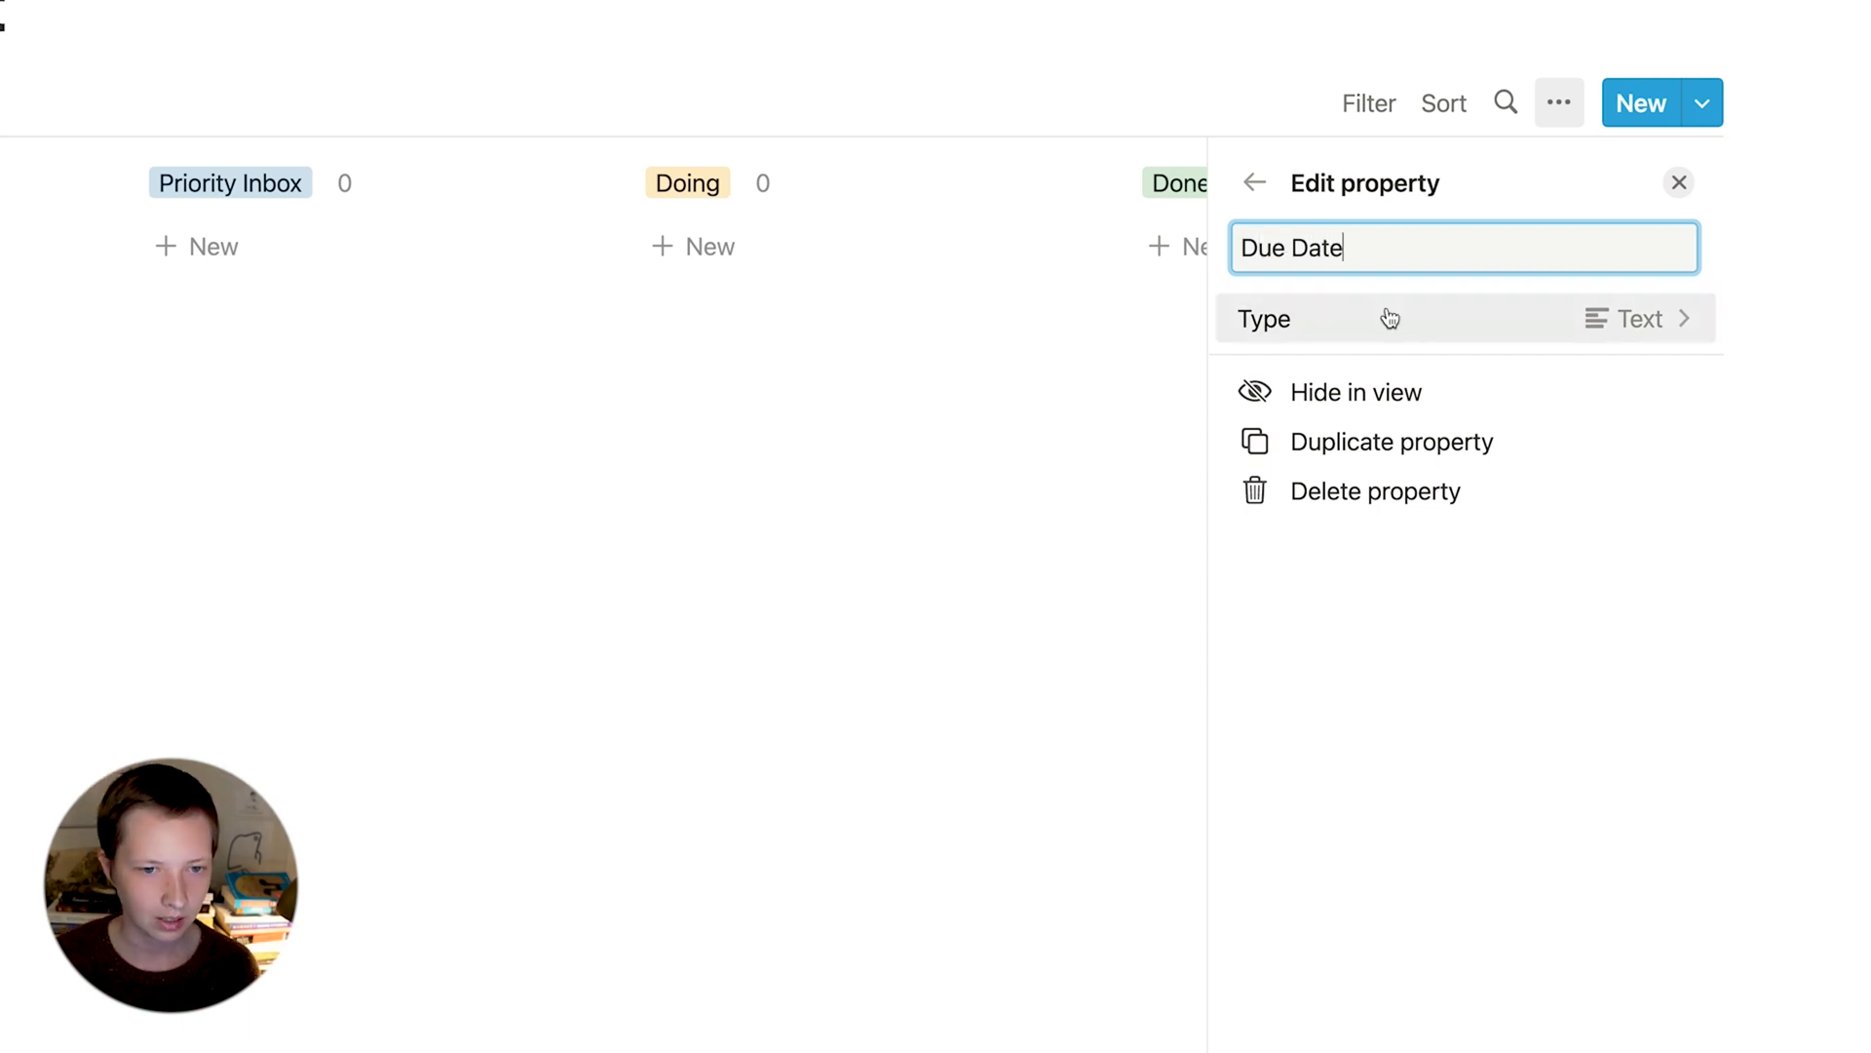
pyautogui.click(1636, 319)
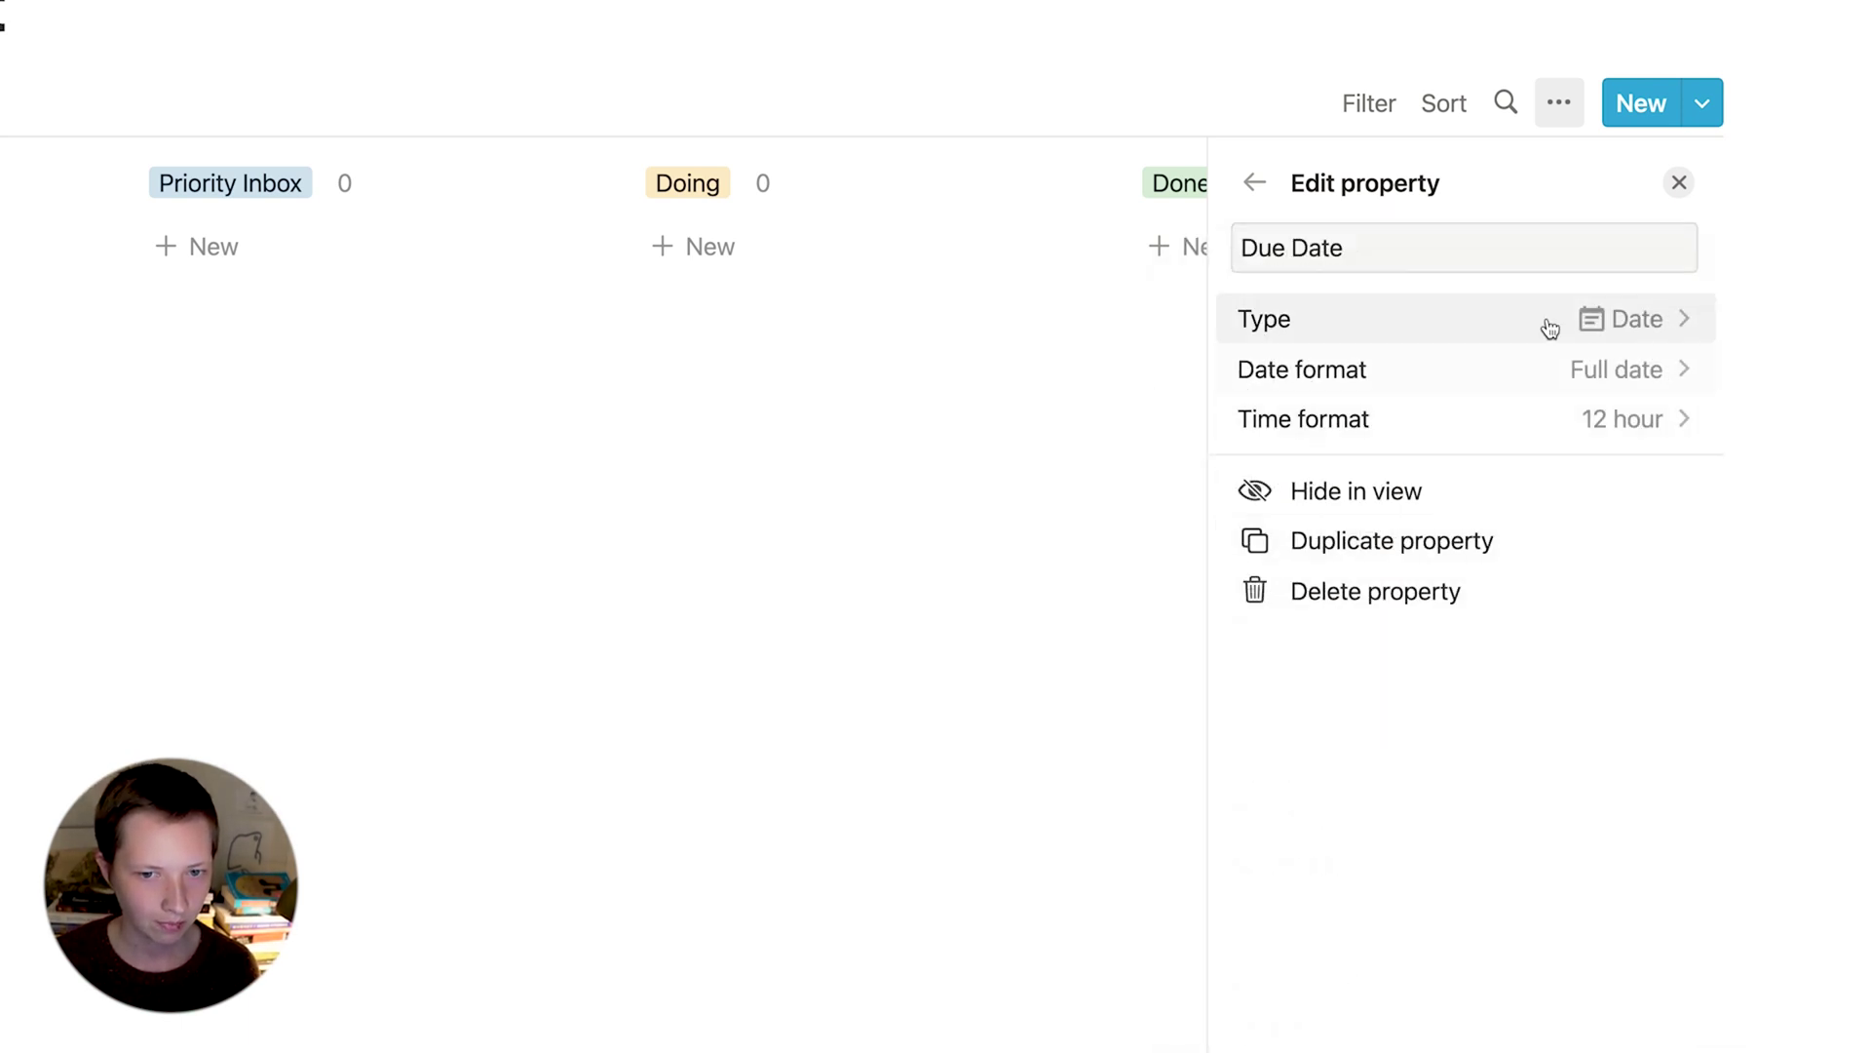
pyautogui.click(1255, 182)
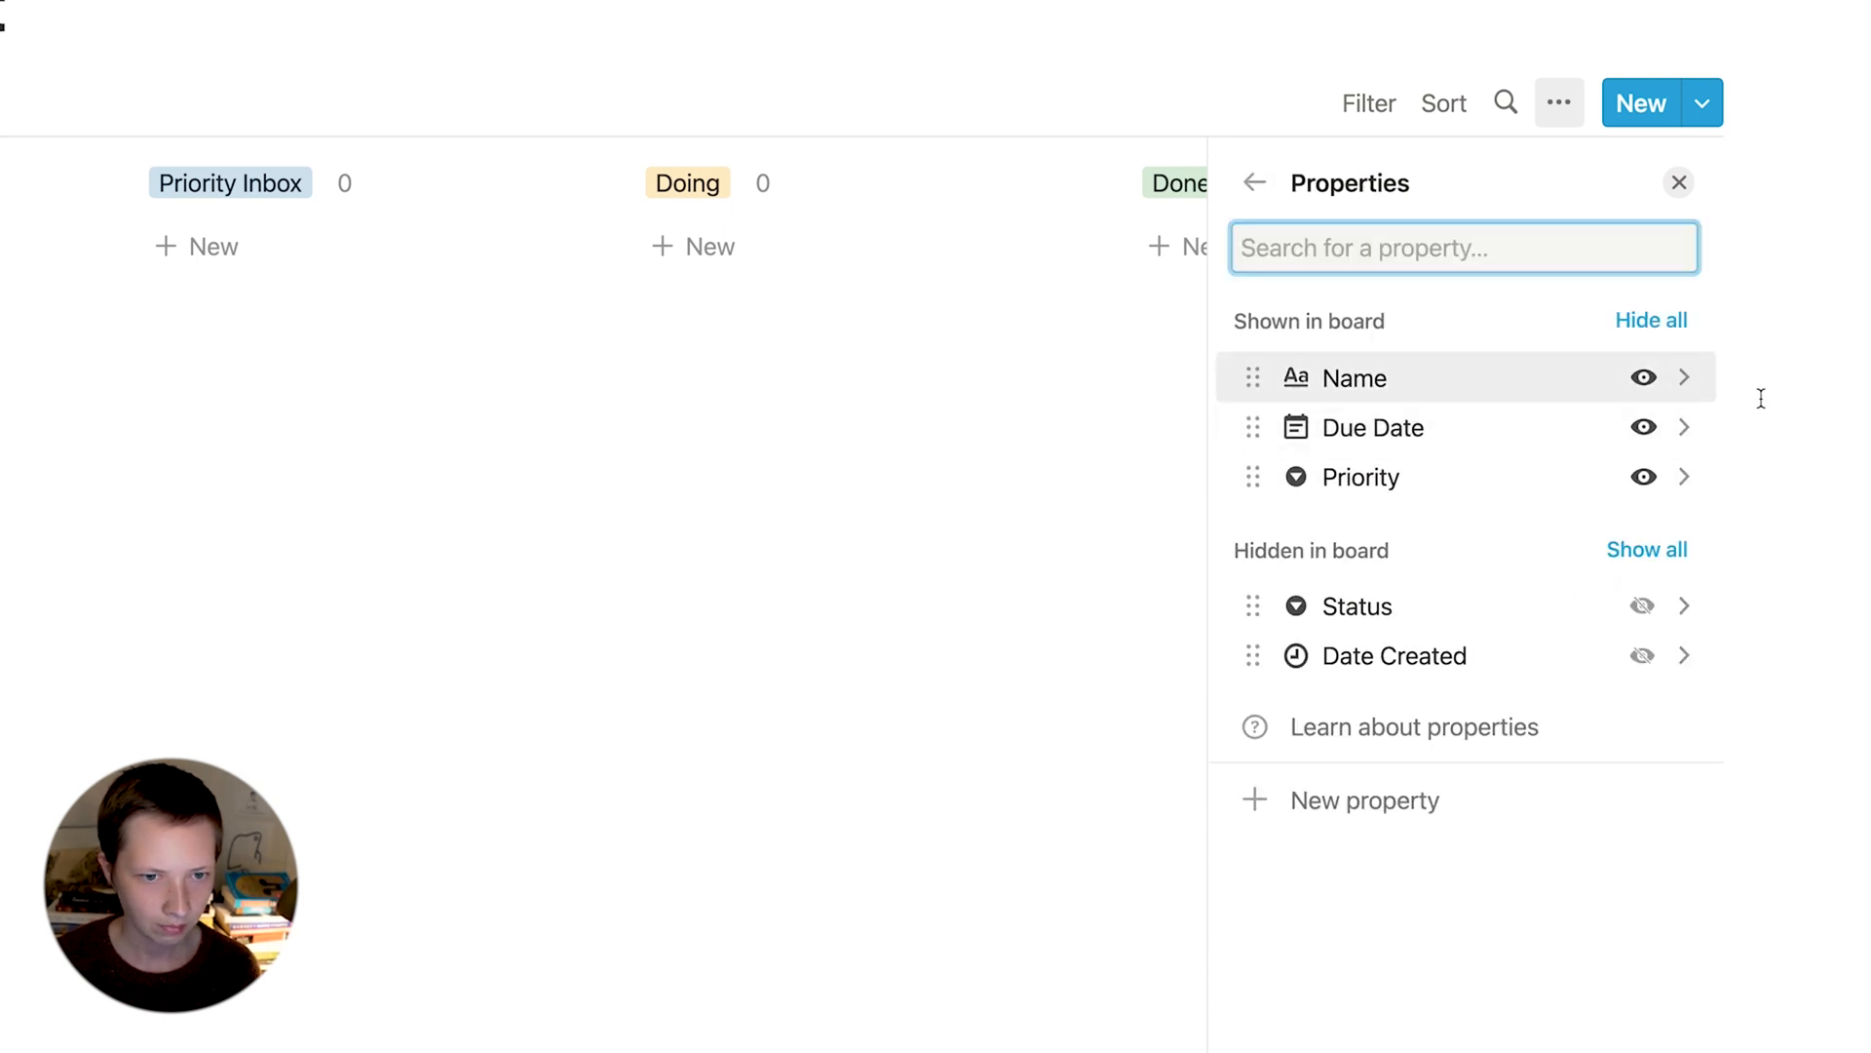
# - Sort the board's cards by Priority in ascending order
pyautogui.click(1254, 182)
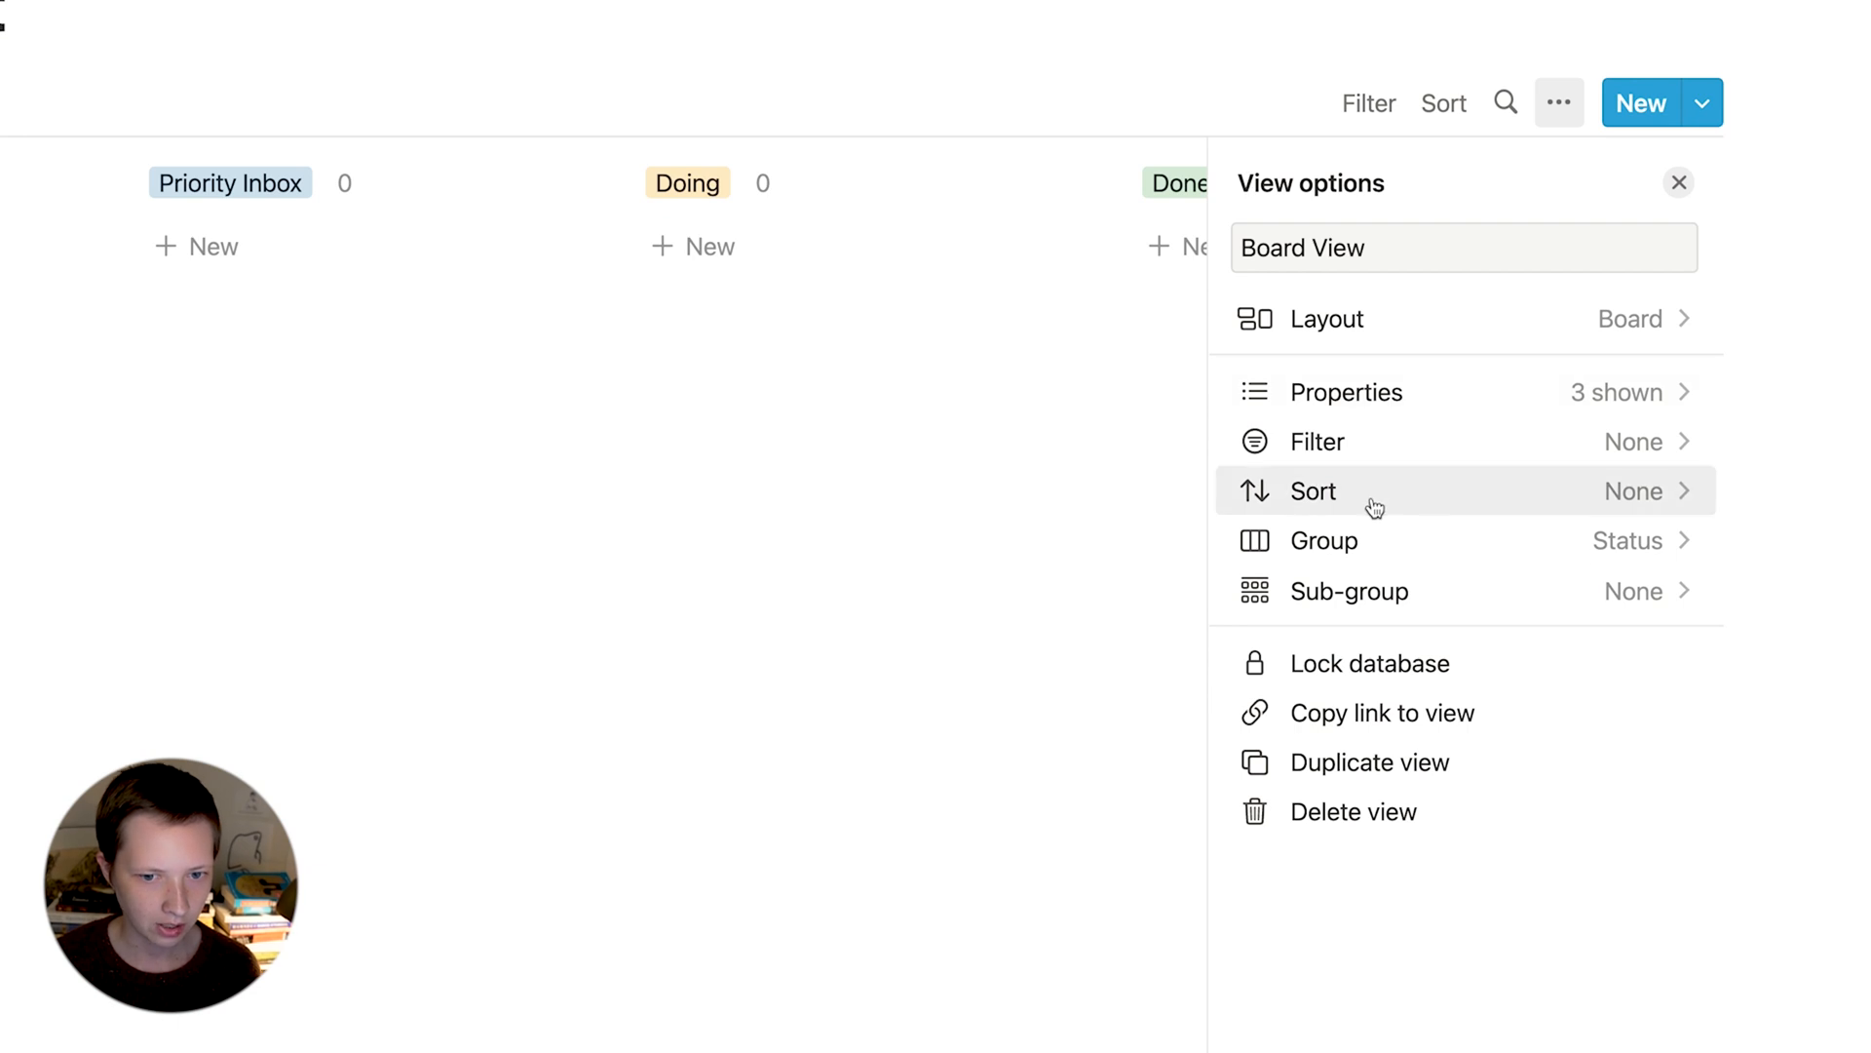
pyautogui.click(1314, 491)
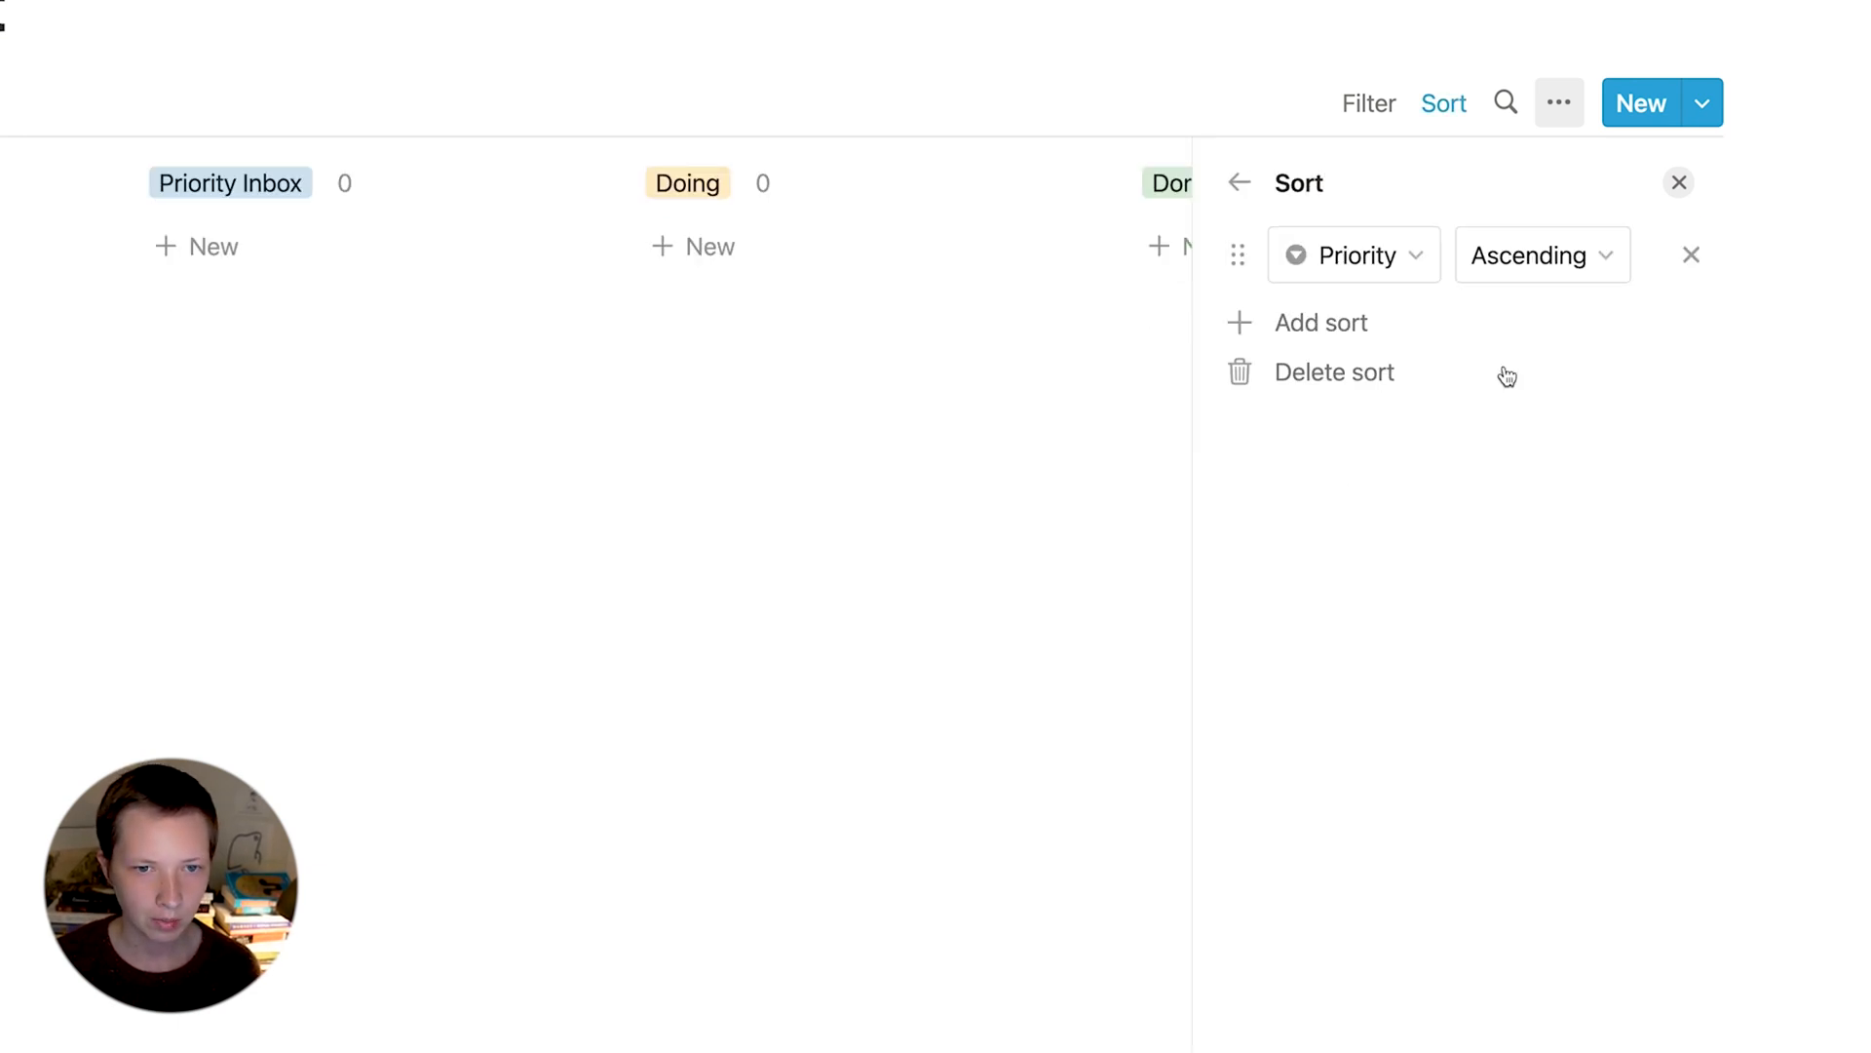
pyautogui.click(1678, 181)
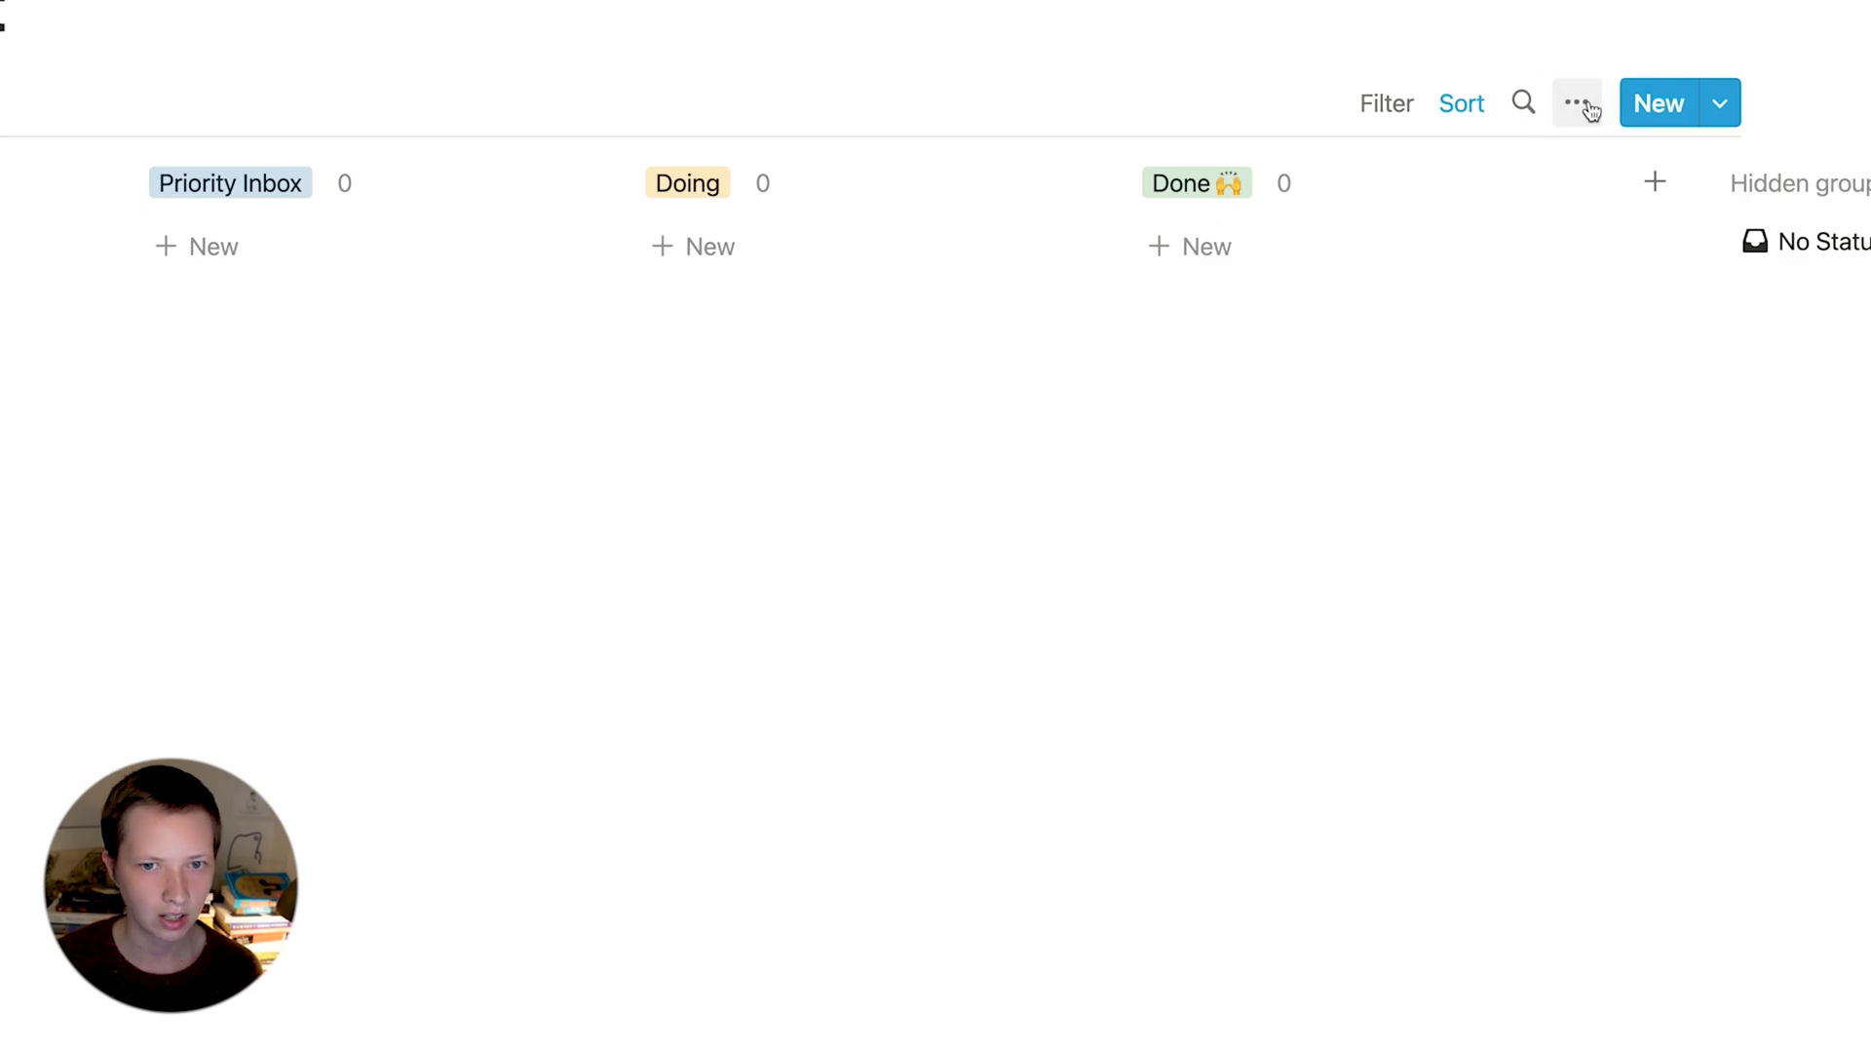
# - Turn on Color columns in the board's Group settings
pyautogui.click(1577, 103)
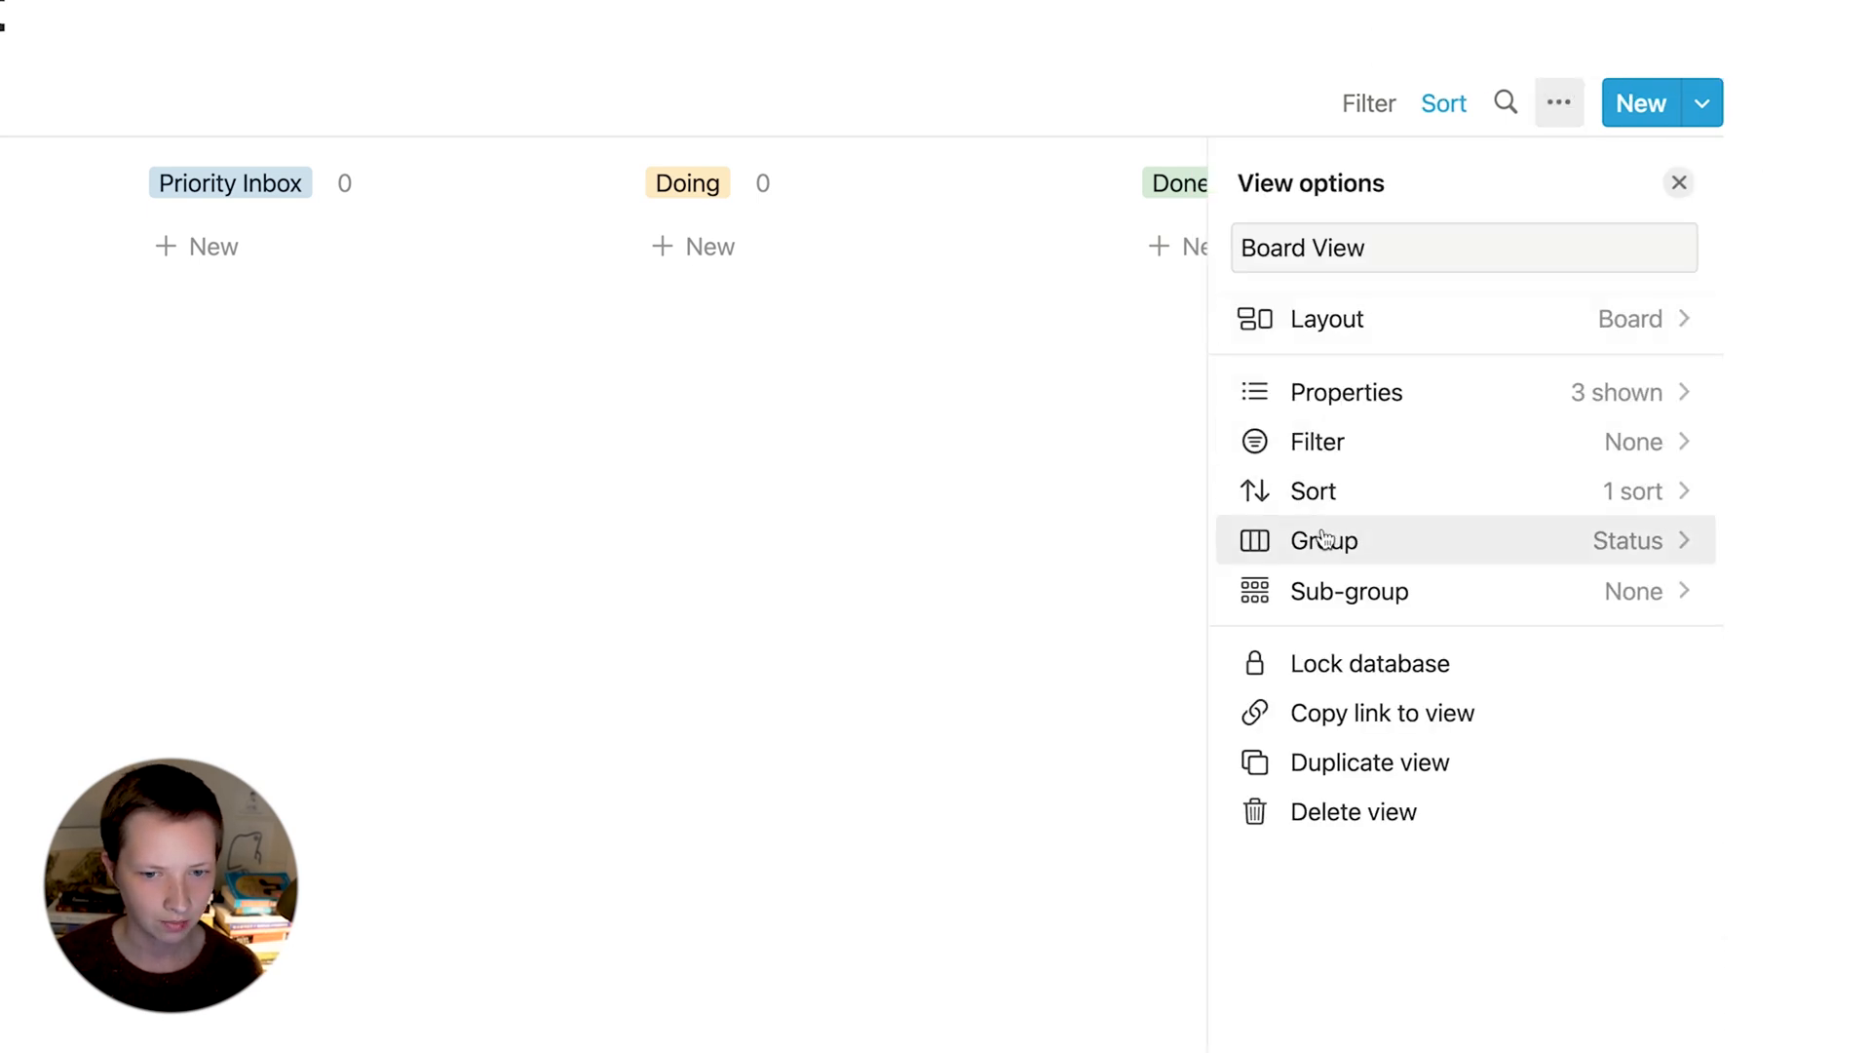
pyautogui.click(1322, 539)
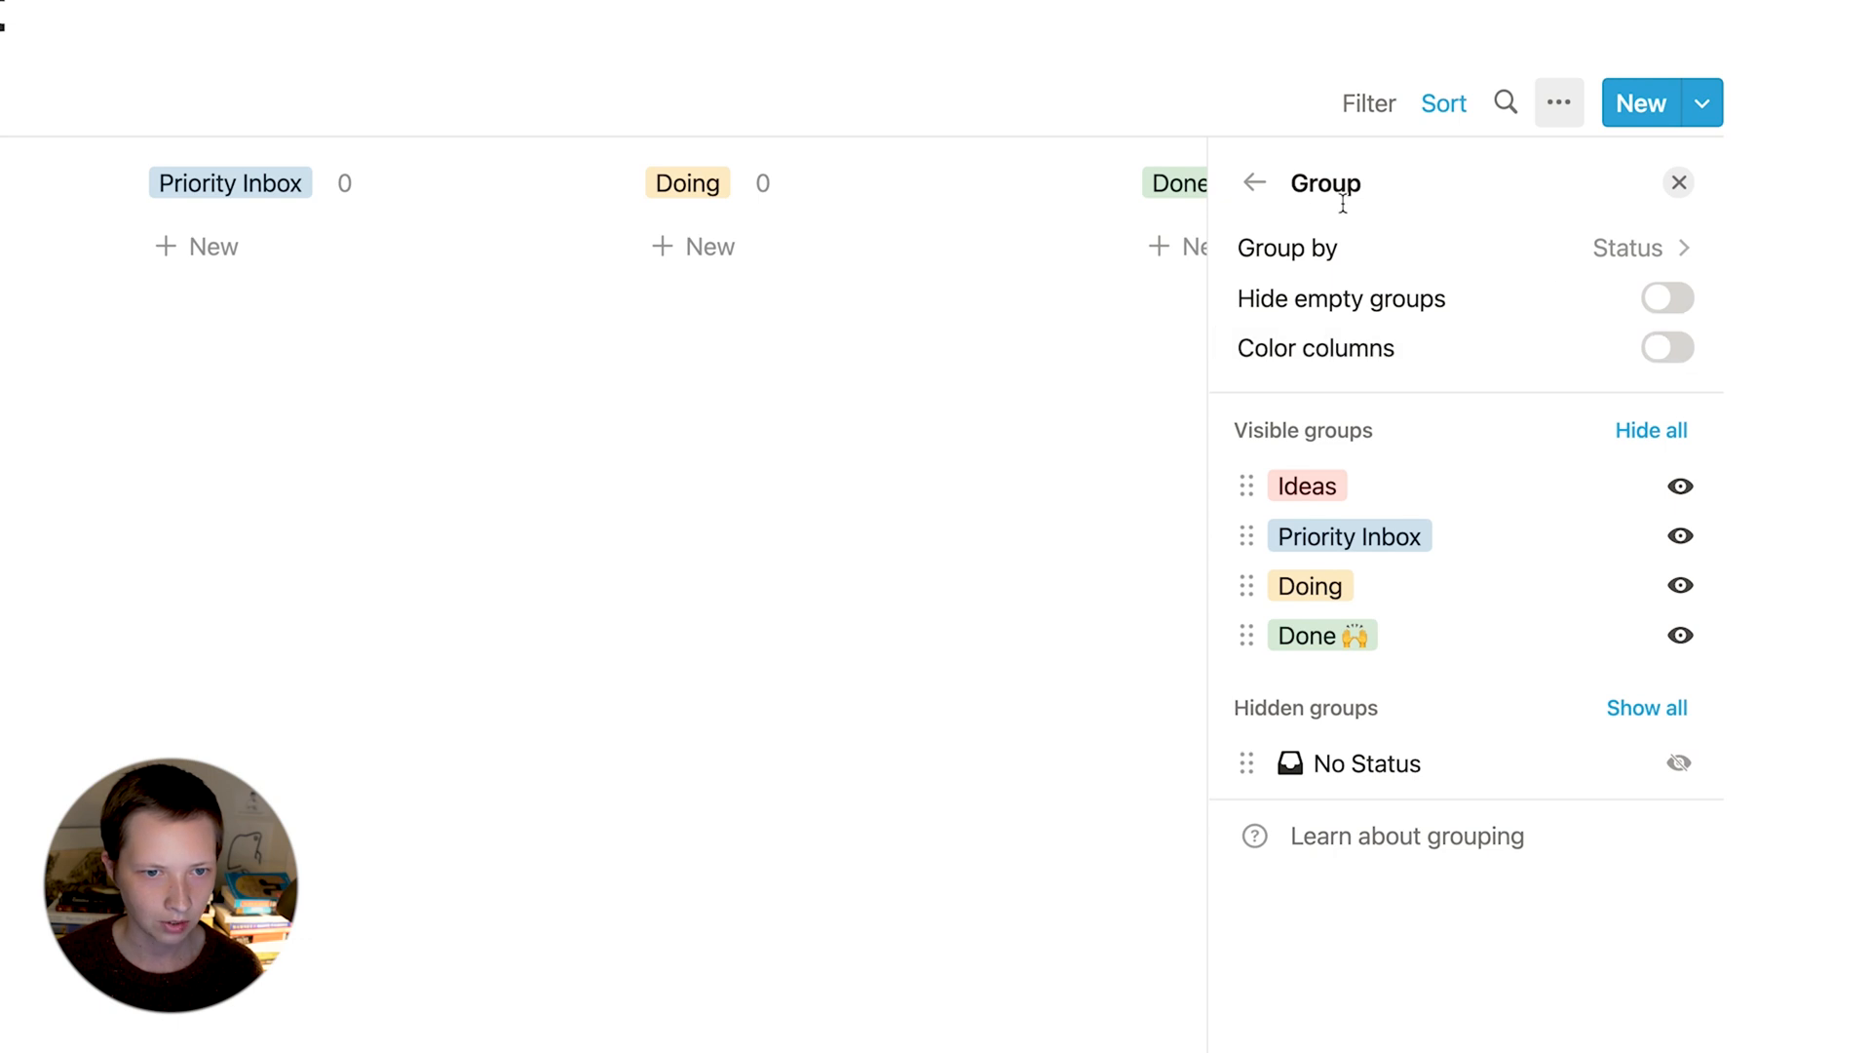
pyautogui.moveTo(1544, 403)
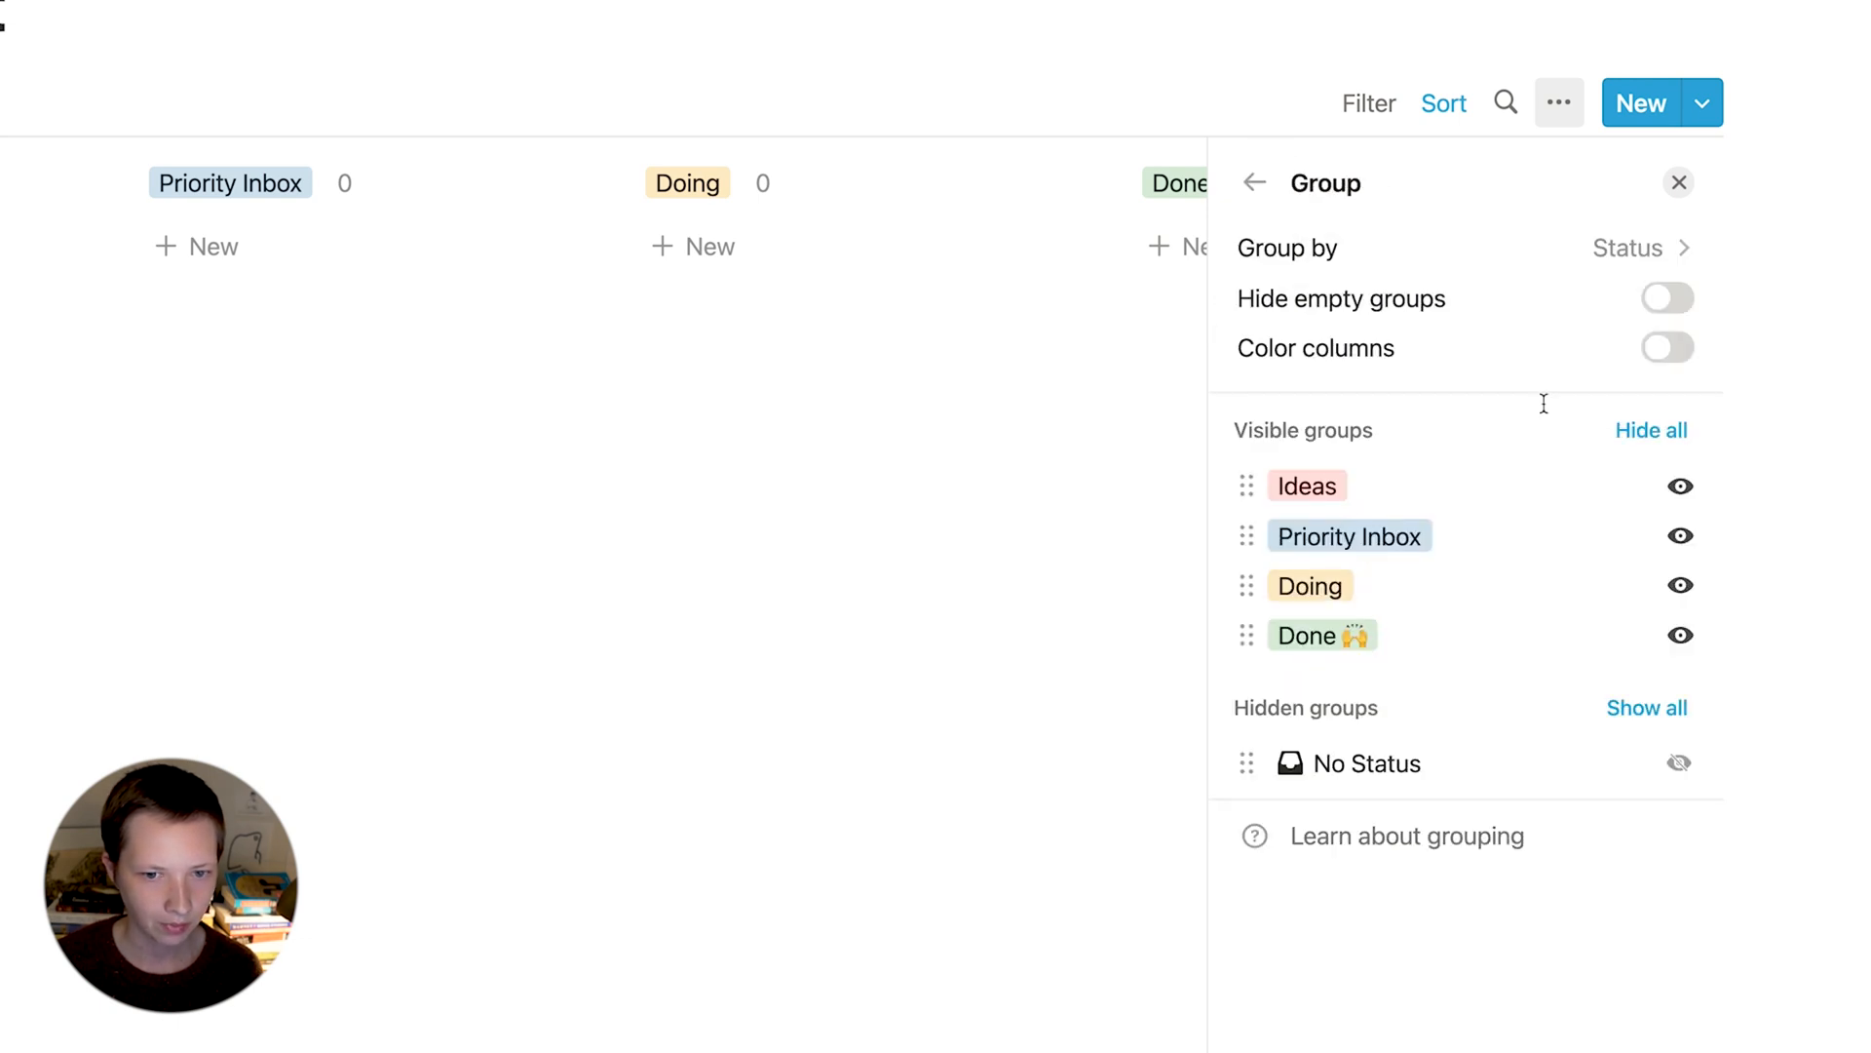
pyautogui.click(1666, 347)
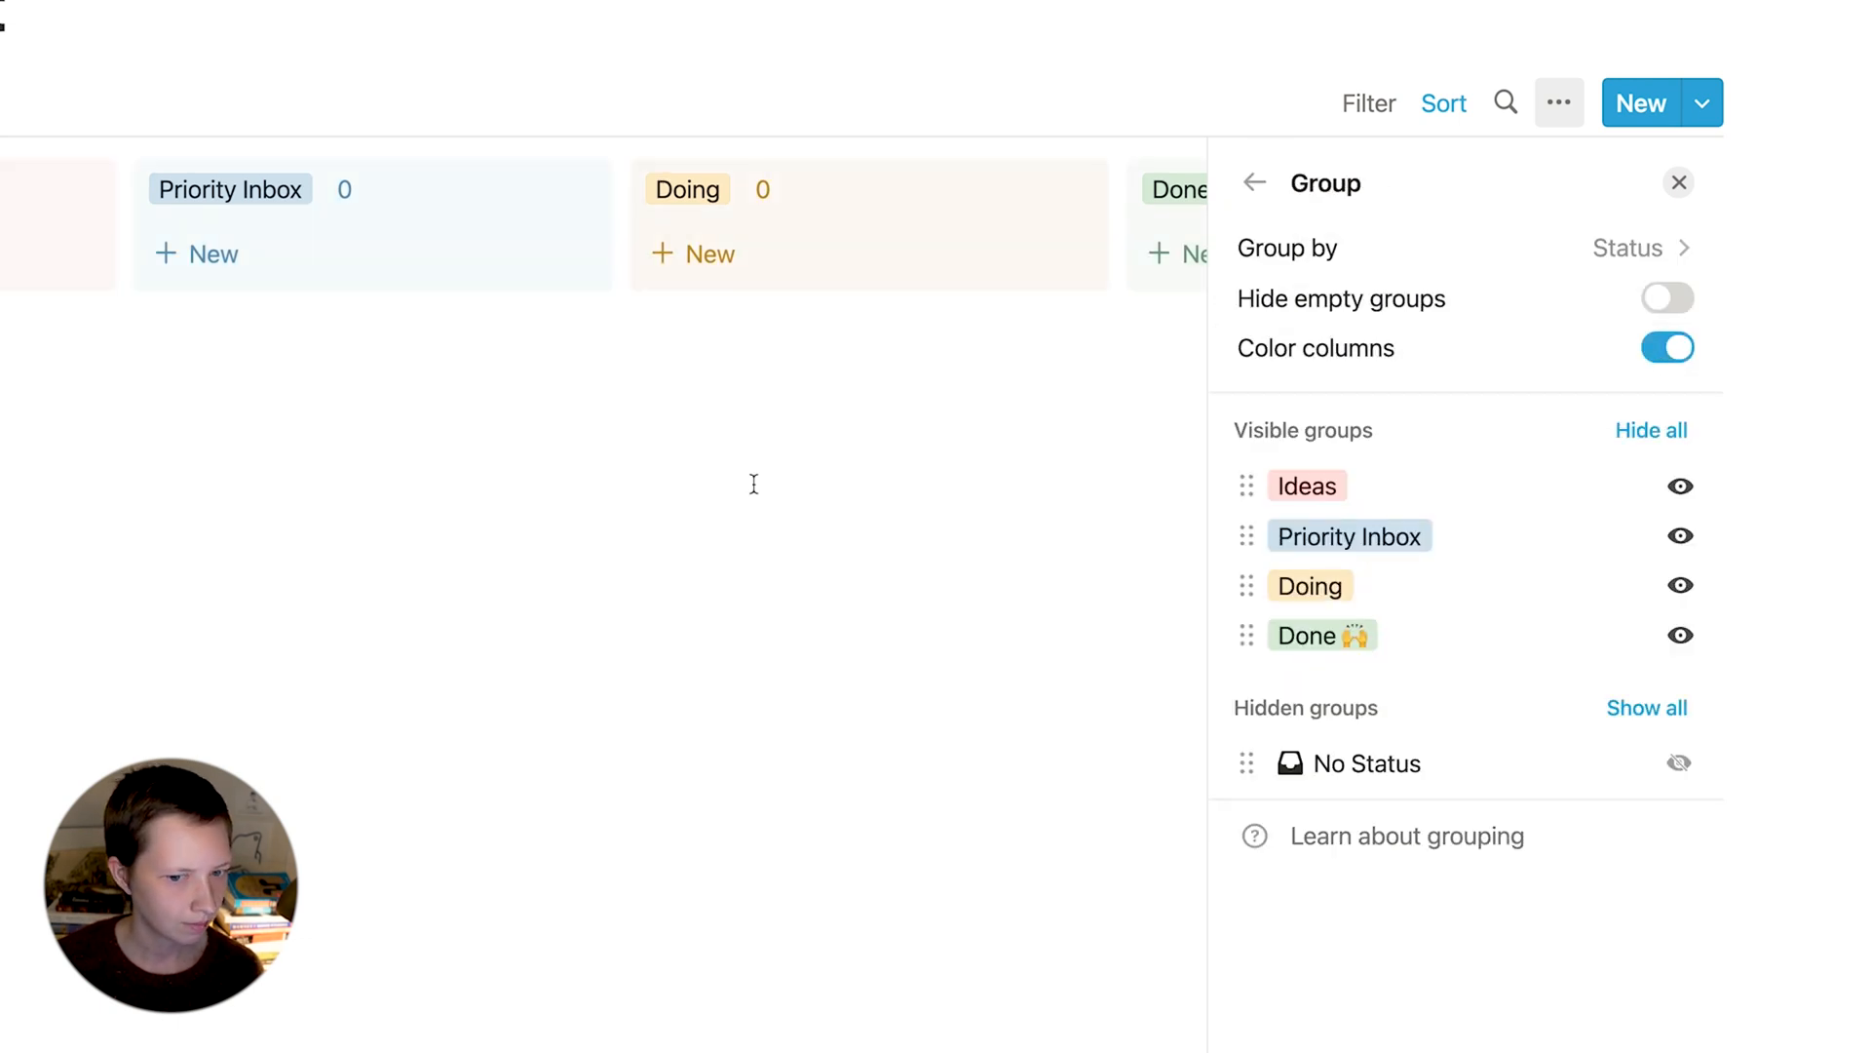
pyautogui.click(1678, 182)
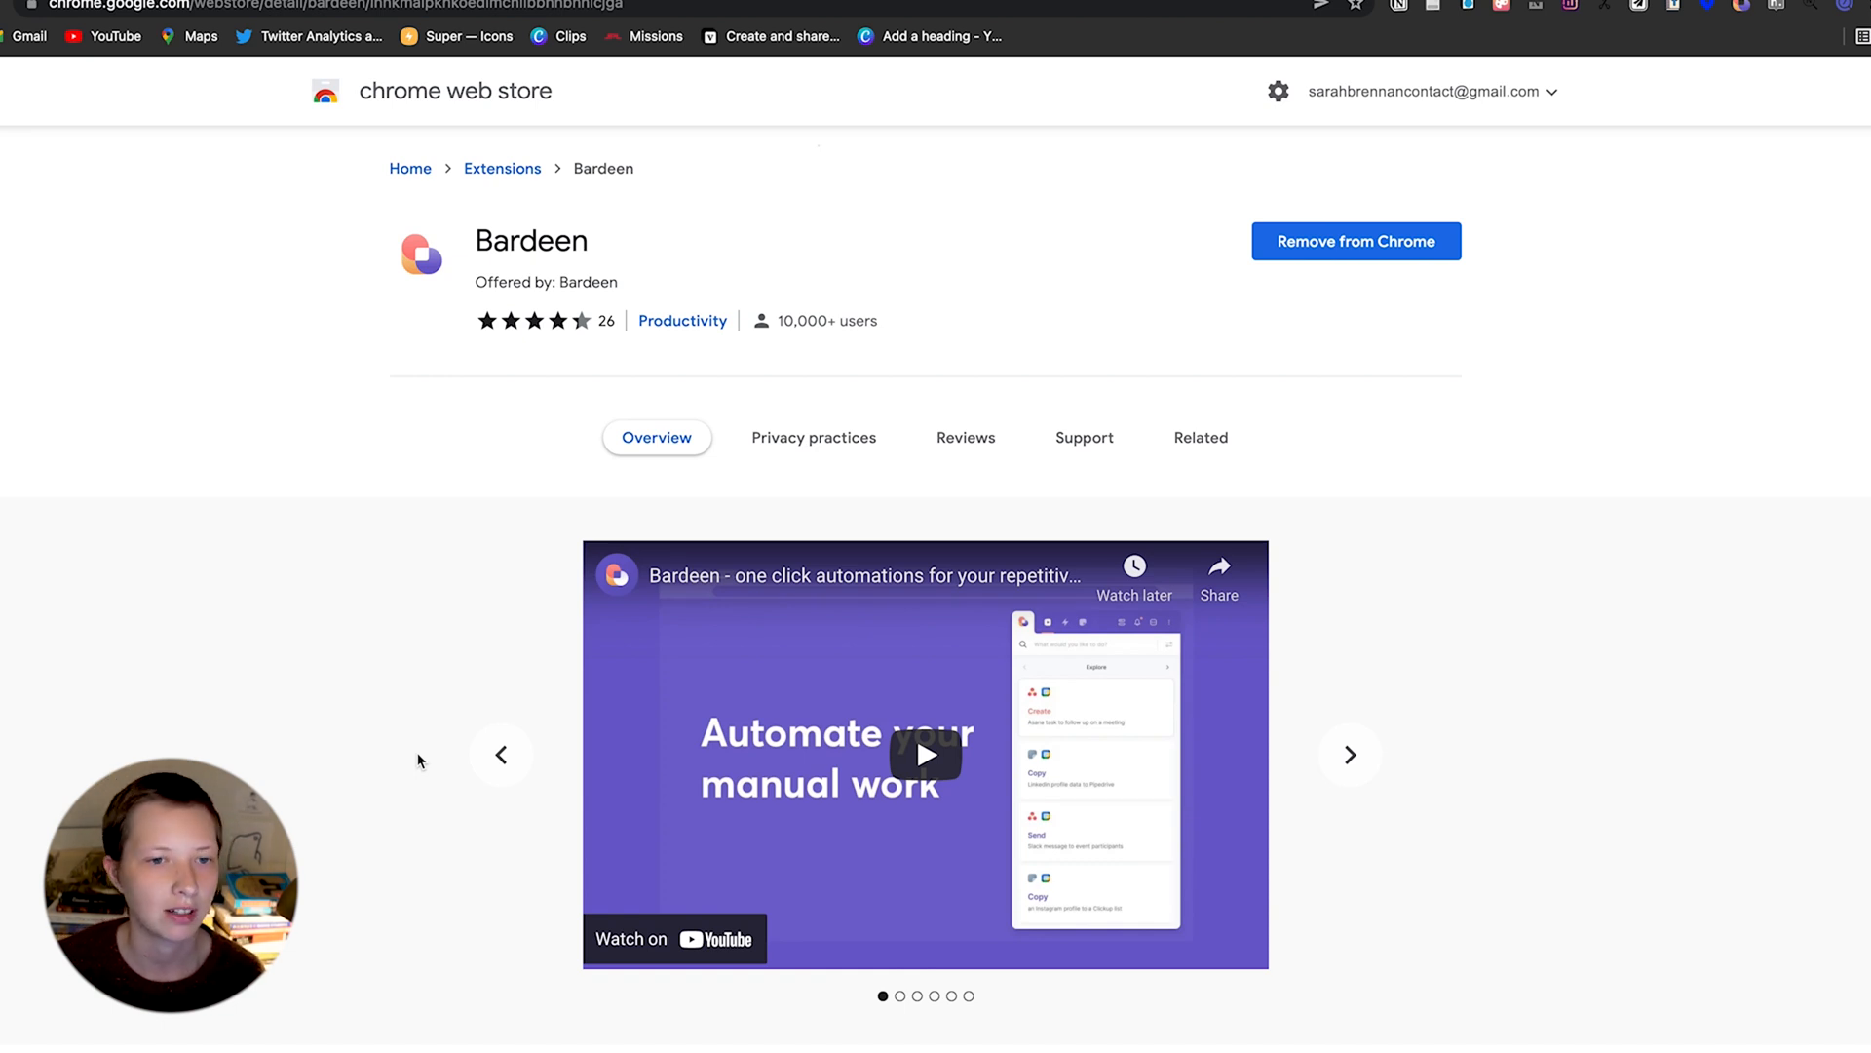
pyautogui.moveTo(1475, 388)
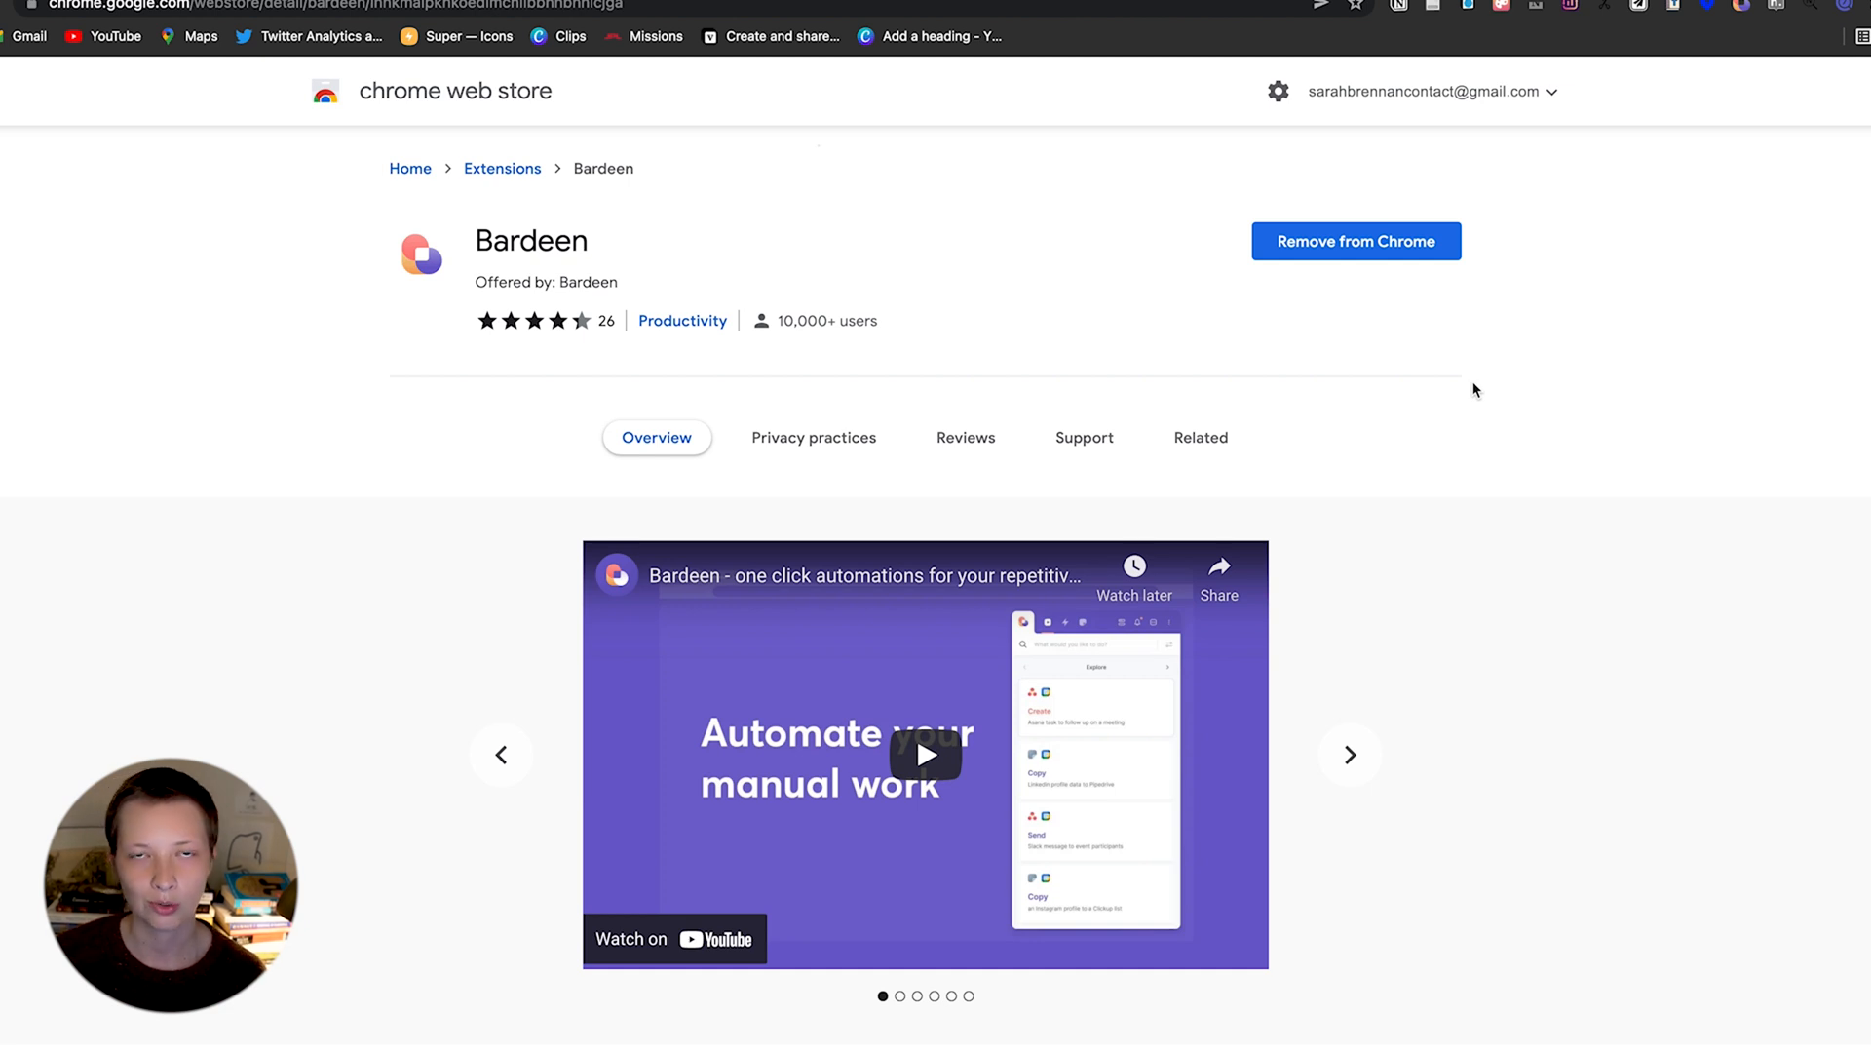
pyautogui.moveTo(1828, 234)
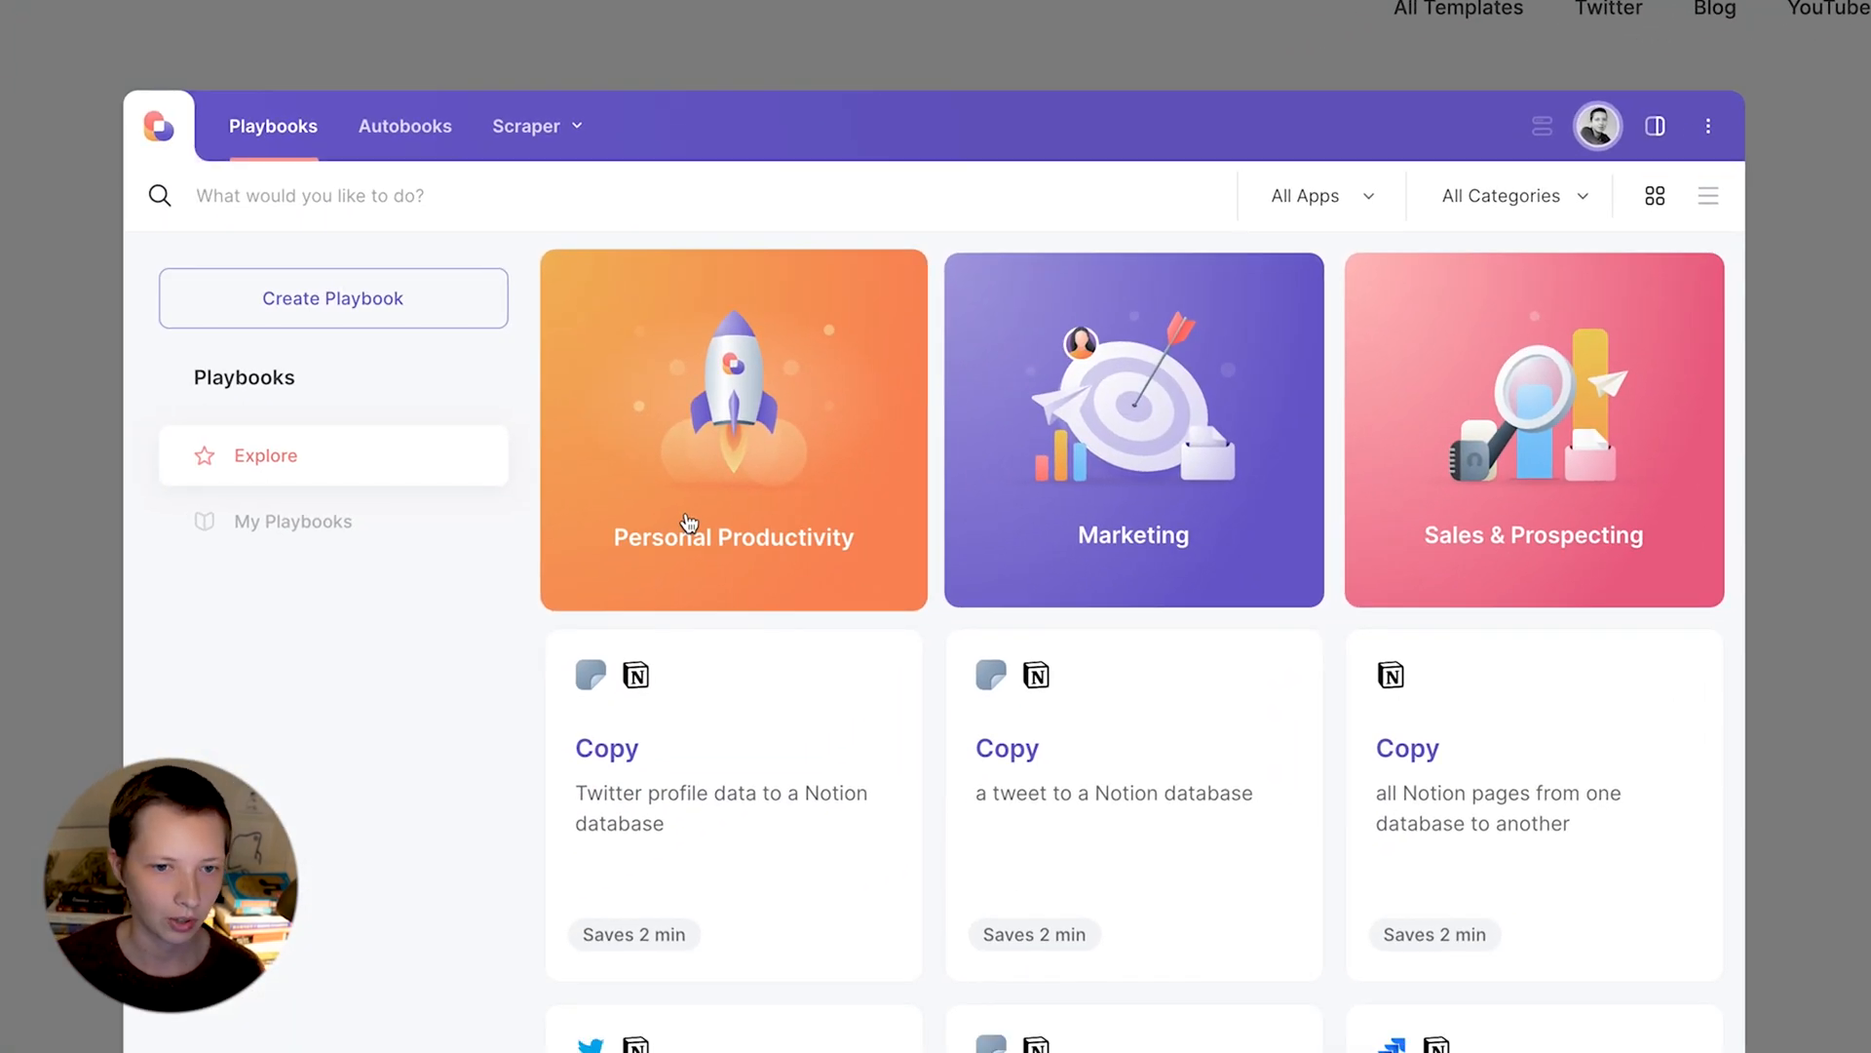
pyautogui.moveTo(1596, 125)
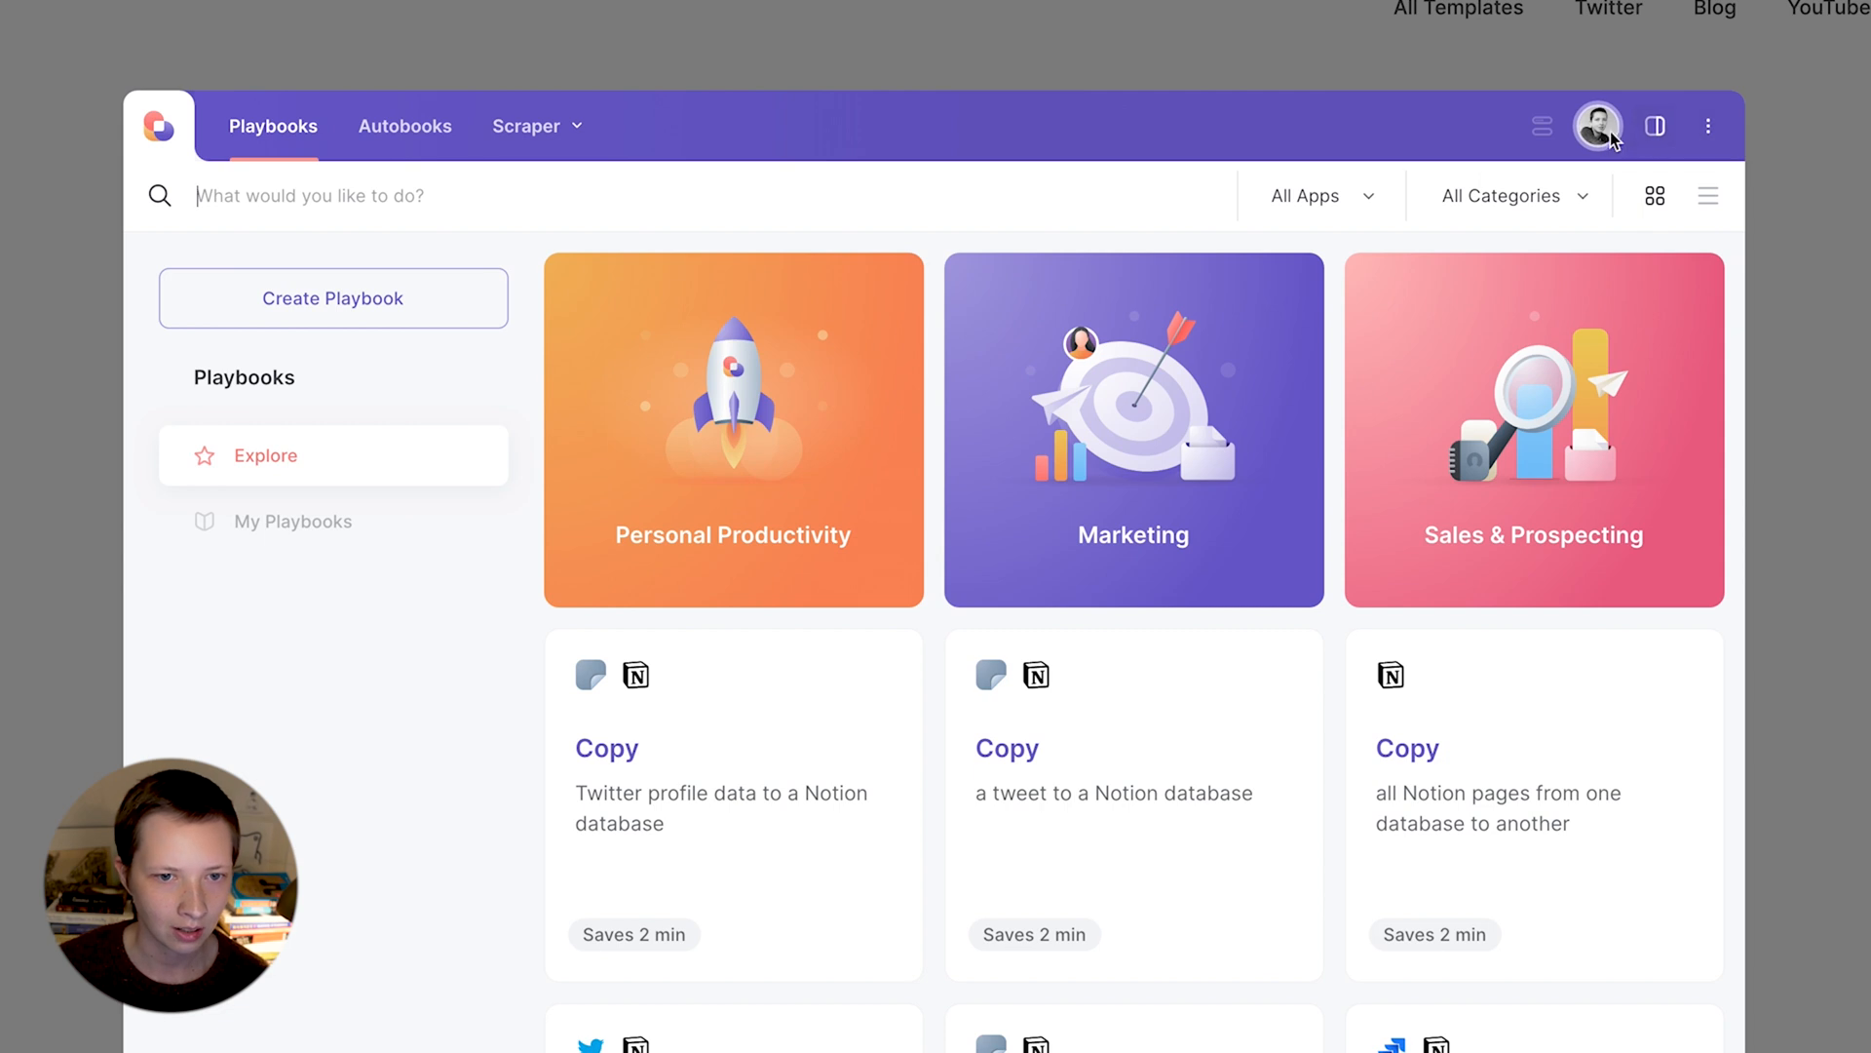
pyautogui.moveTo(1656, 127)
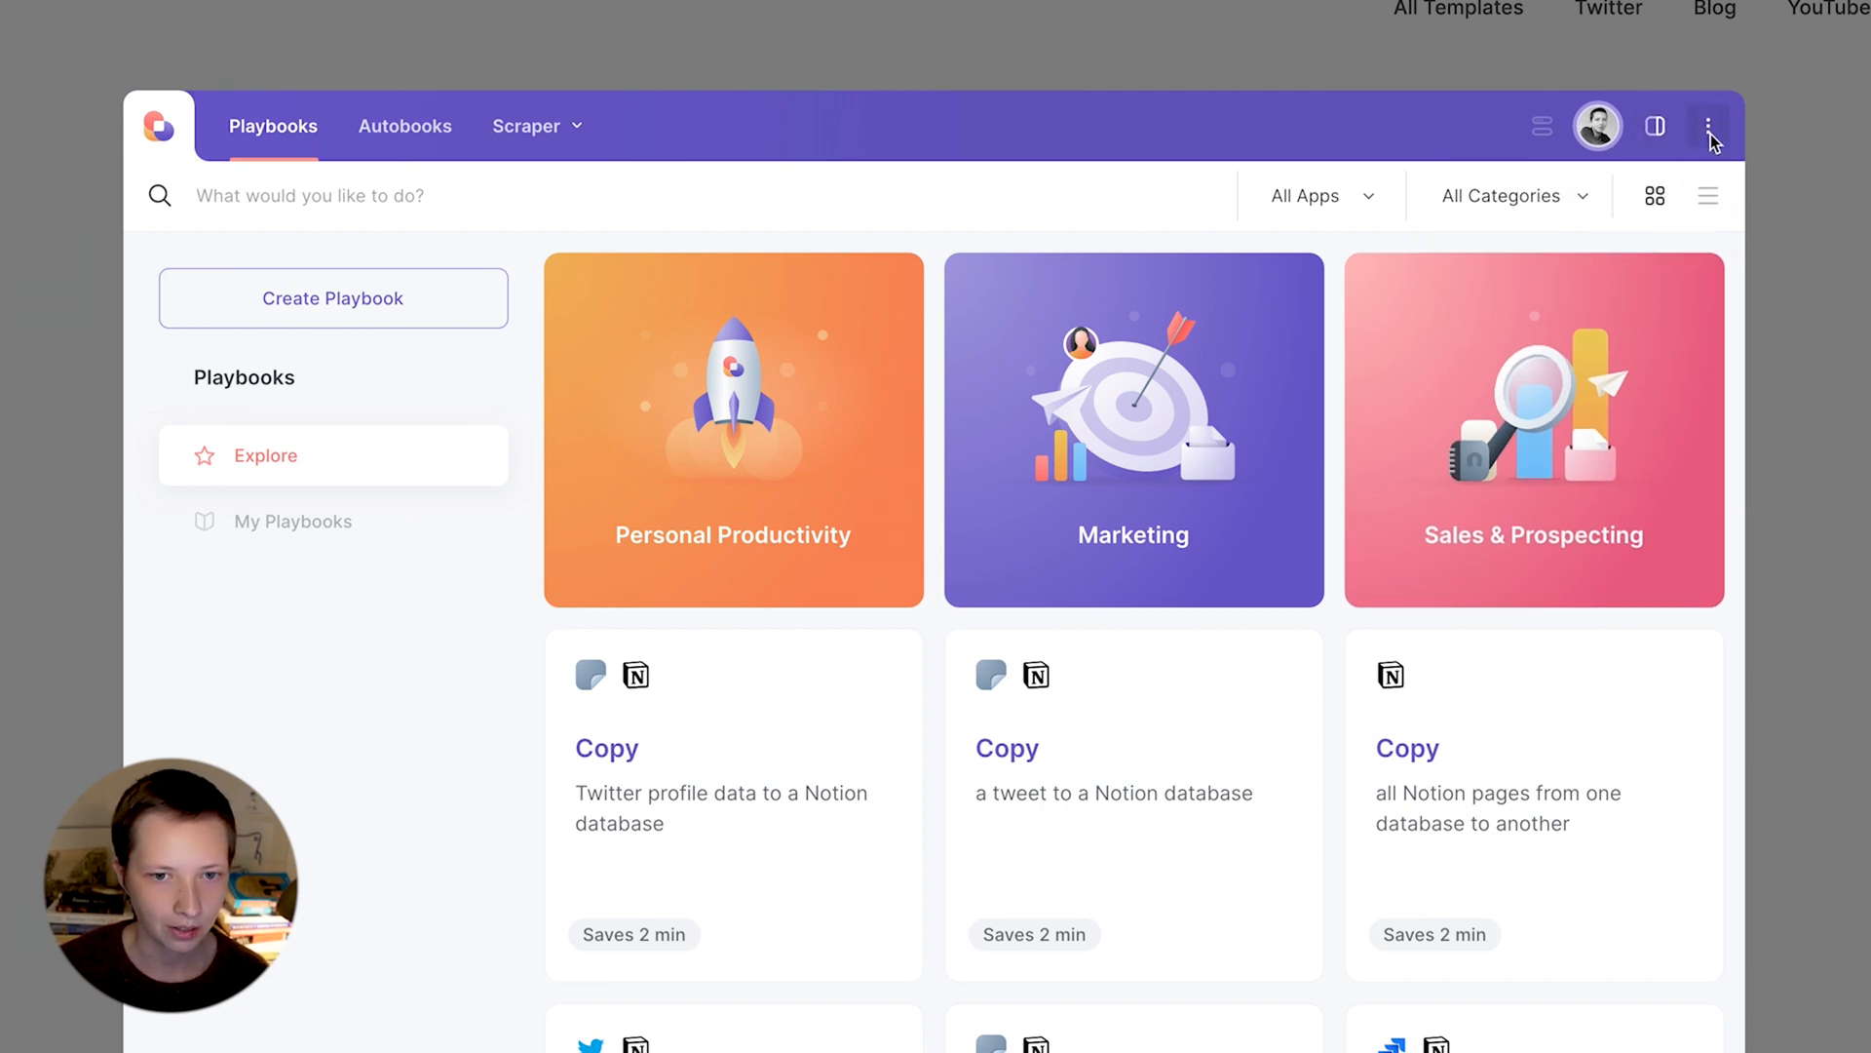
# - Open Bardeen's integrations catalog from its options menu
pyautogui.click(1707, 126)
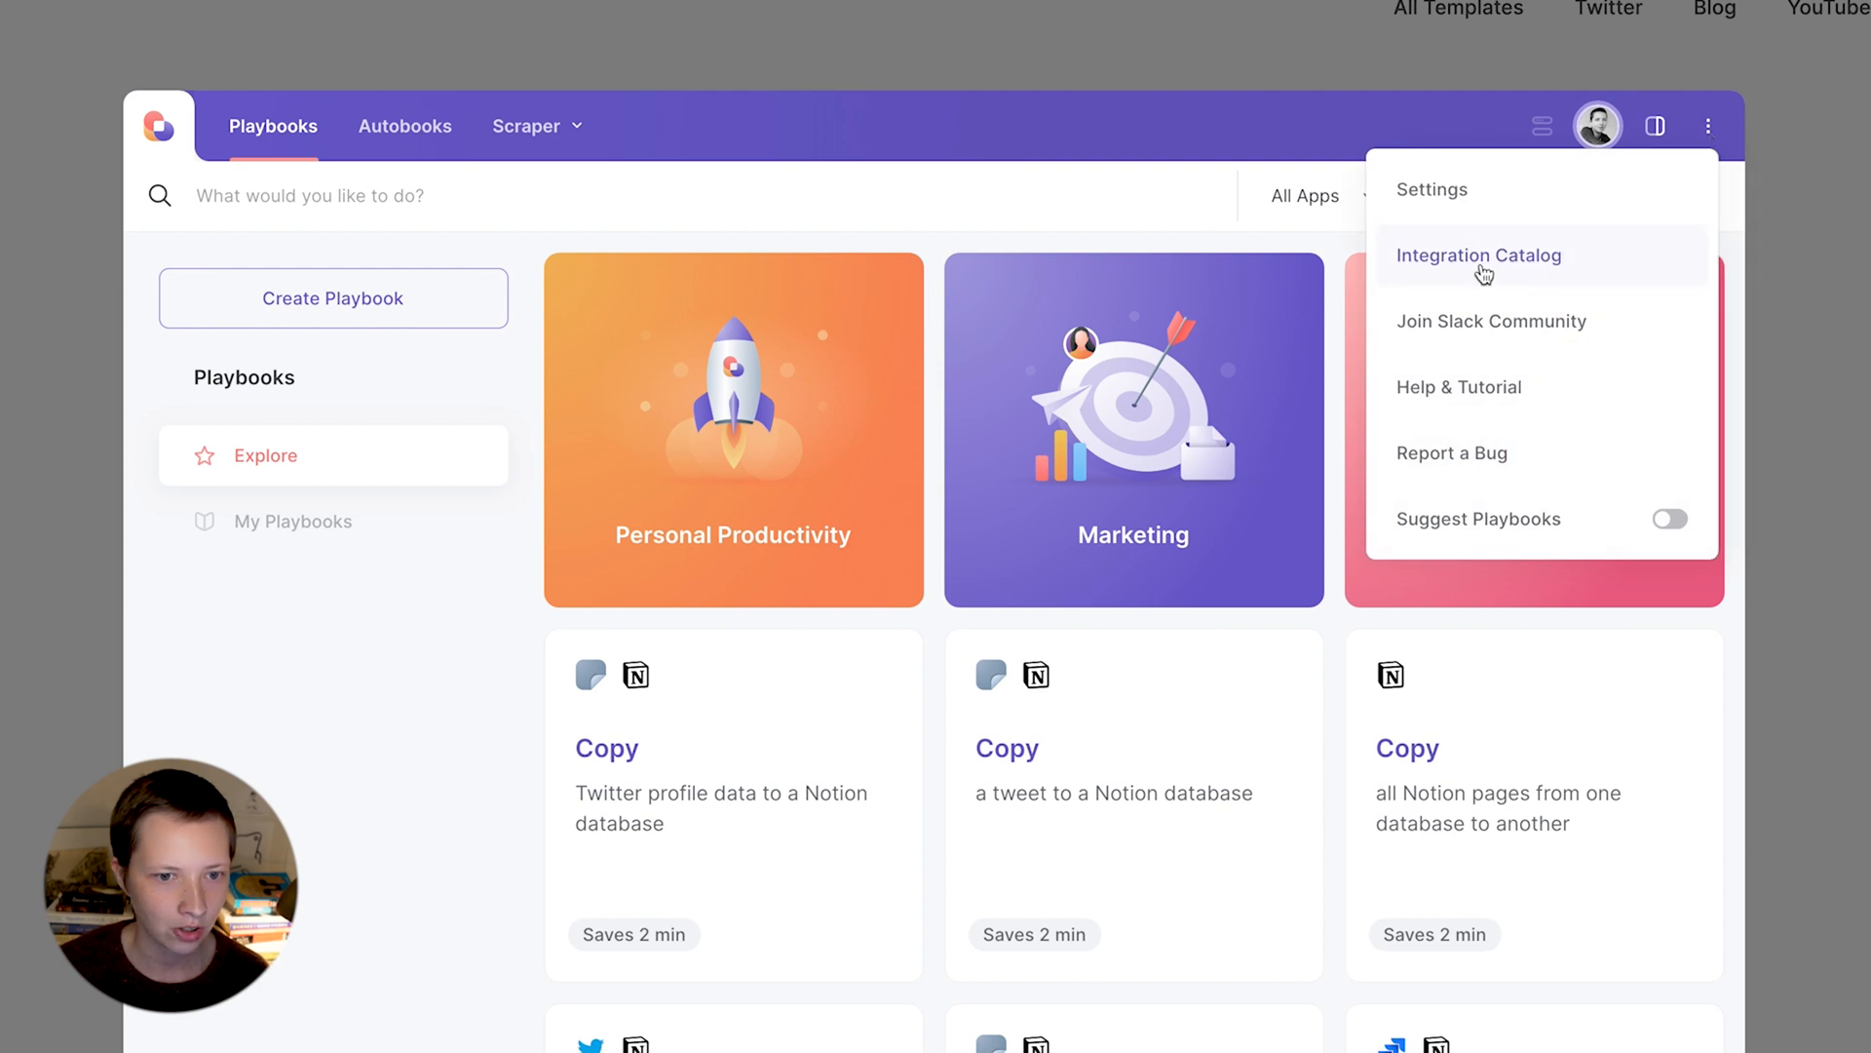
pyautogui.click(1477, 255)
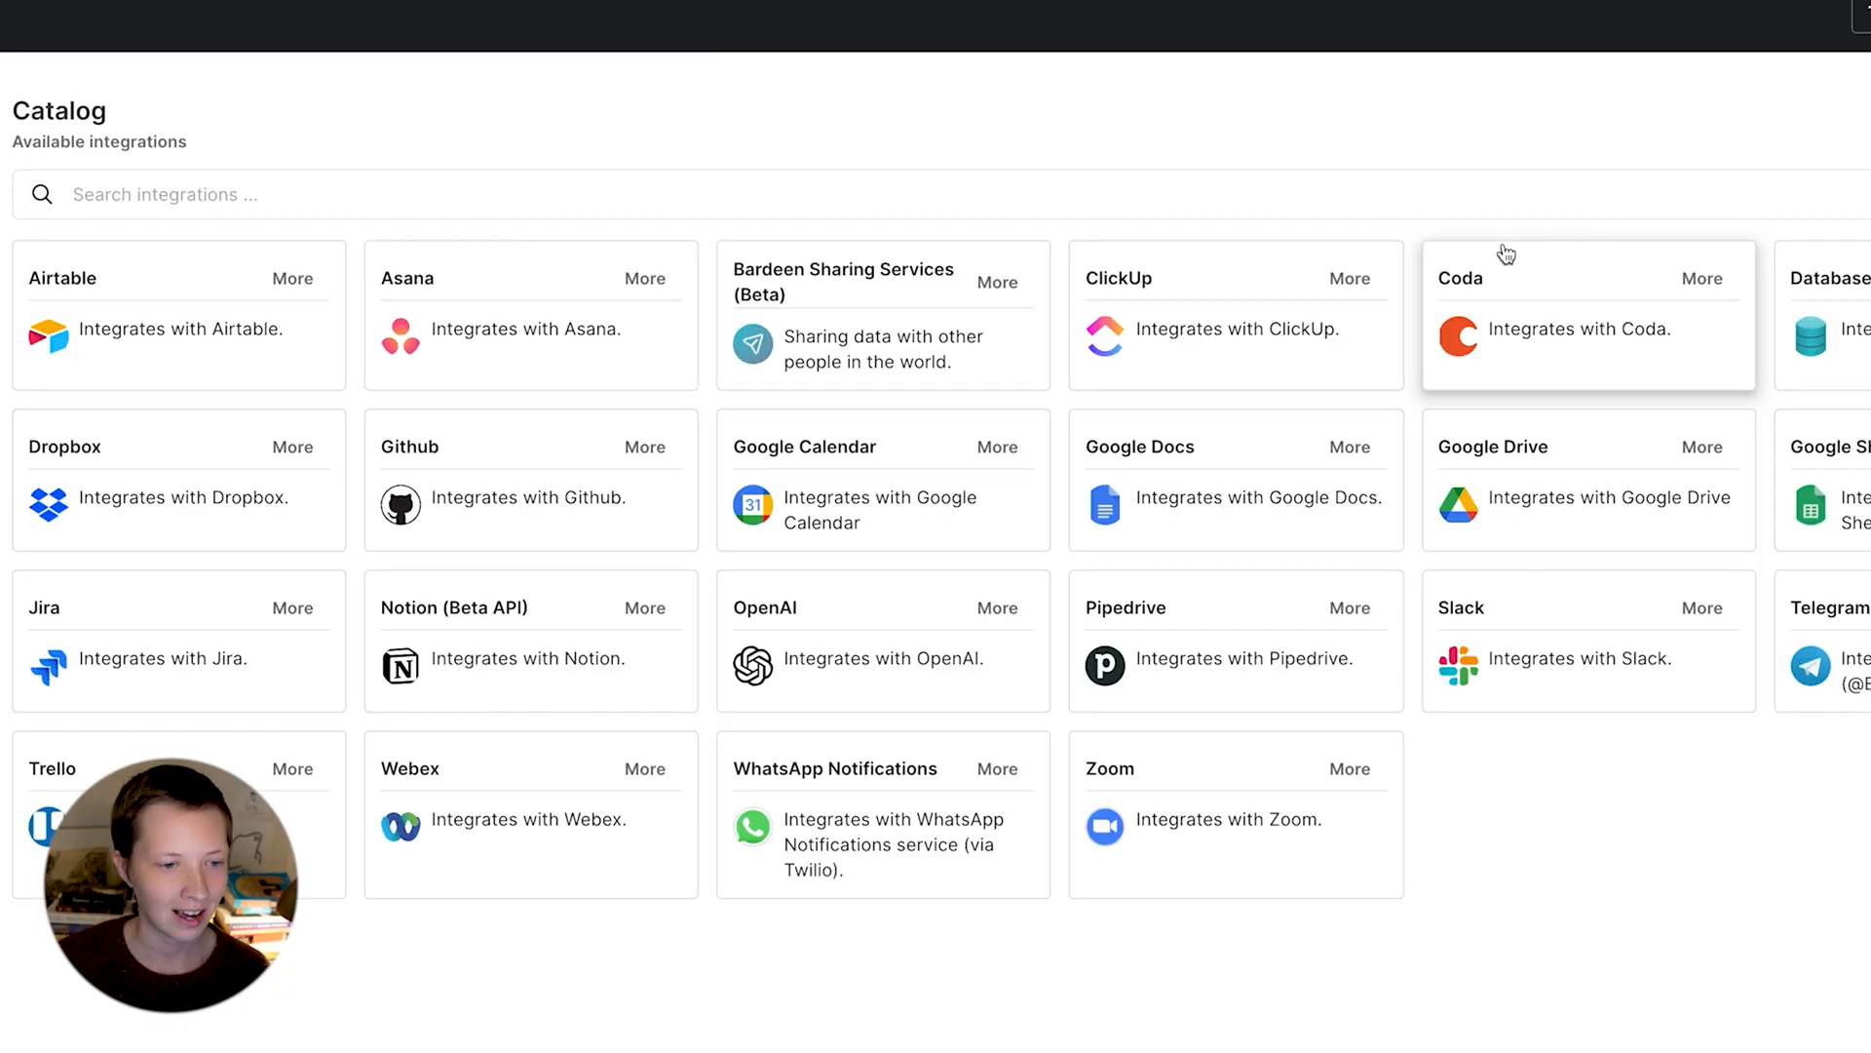
pyautogui.moveTo(1712, 793)
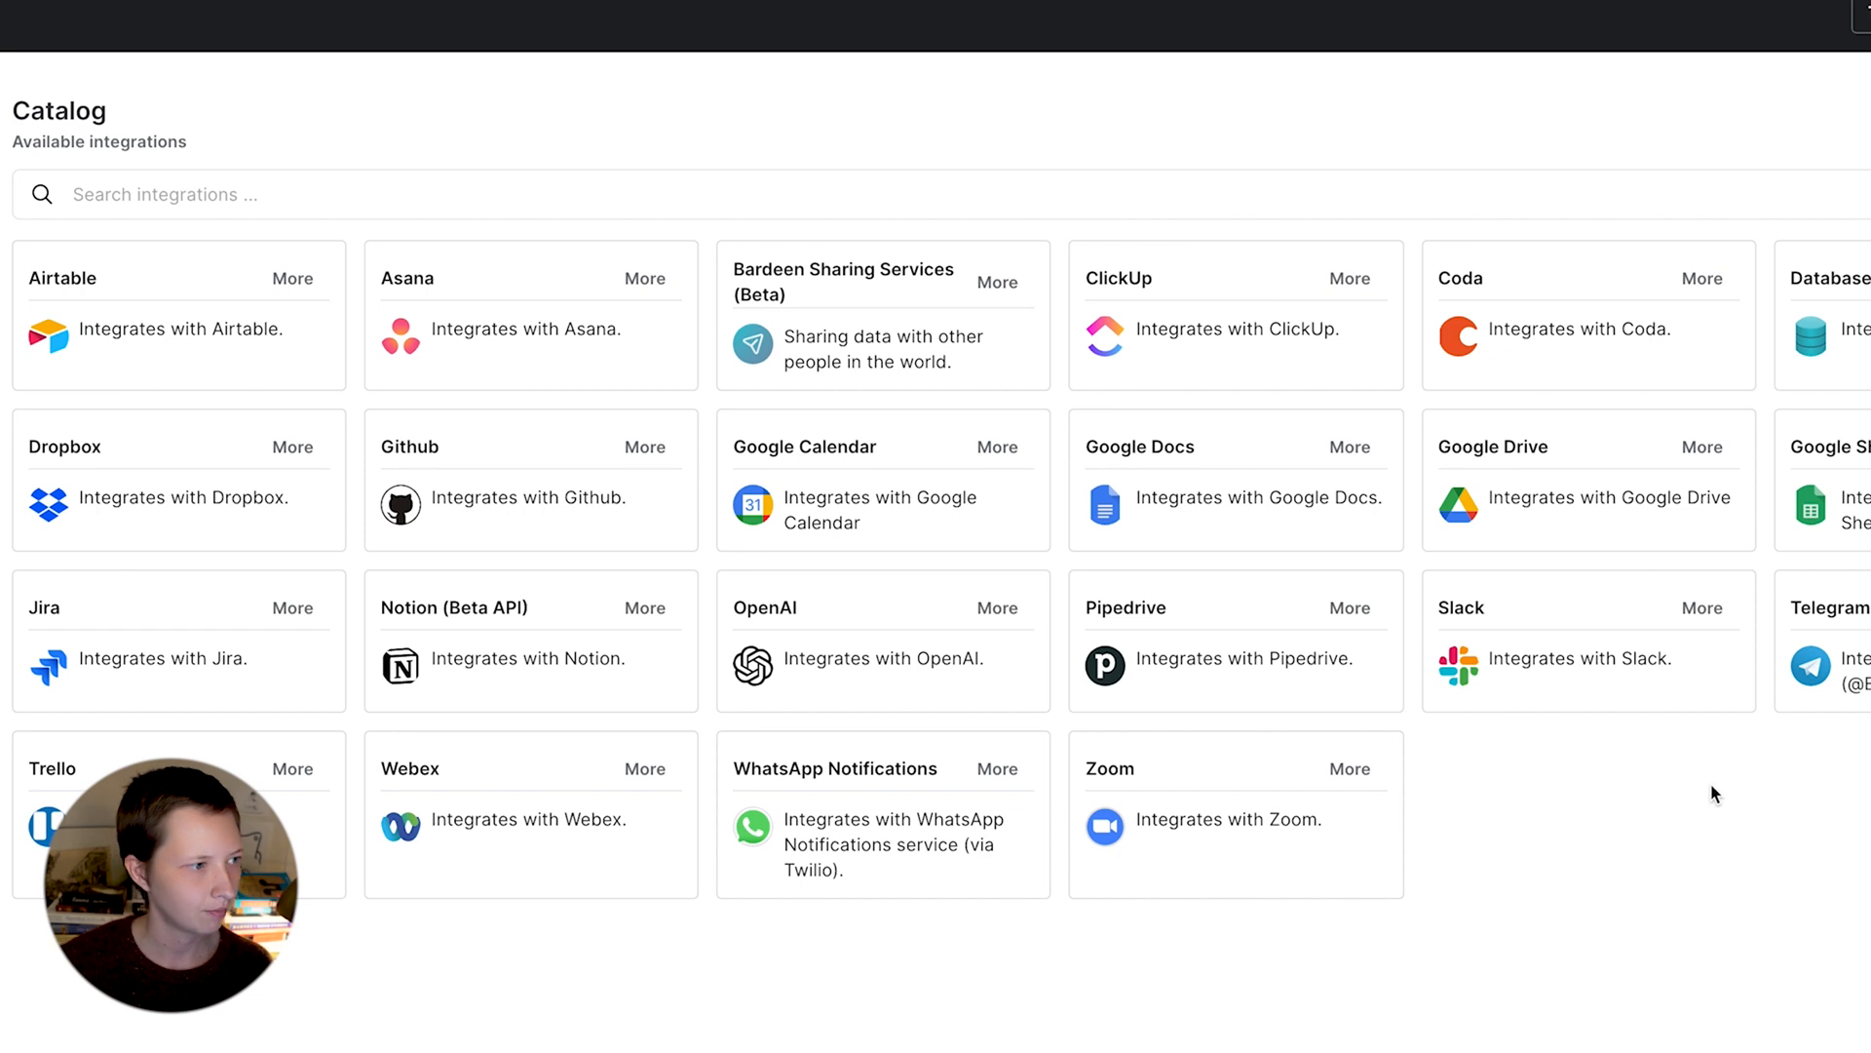
pyautogui.moveTo(888, 494)
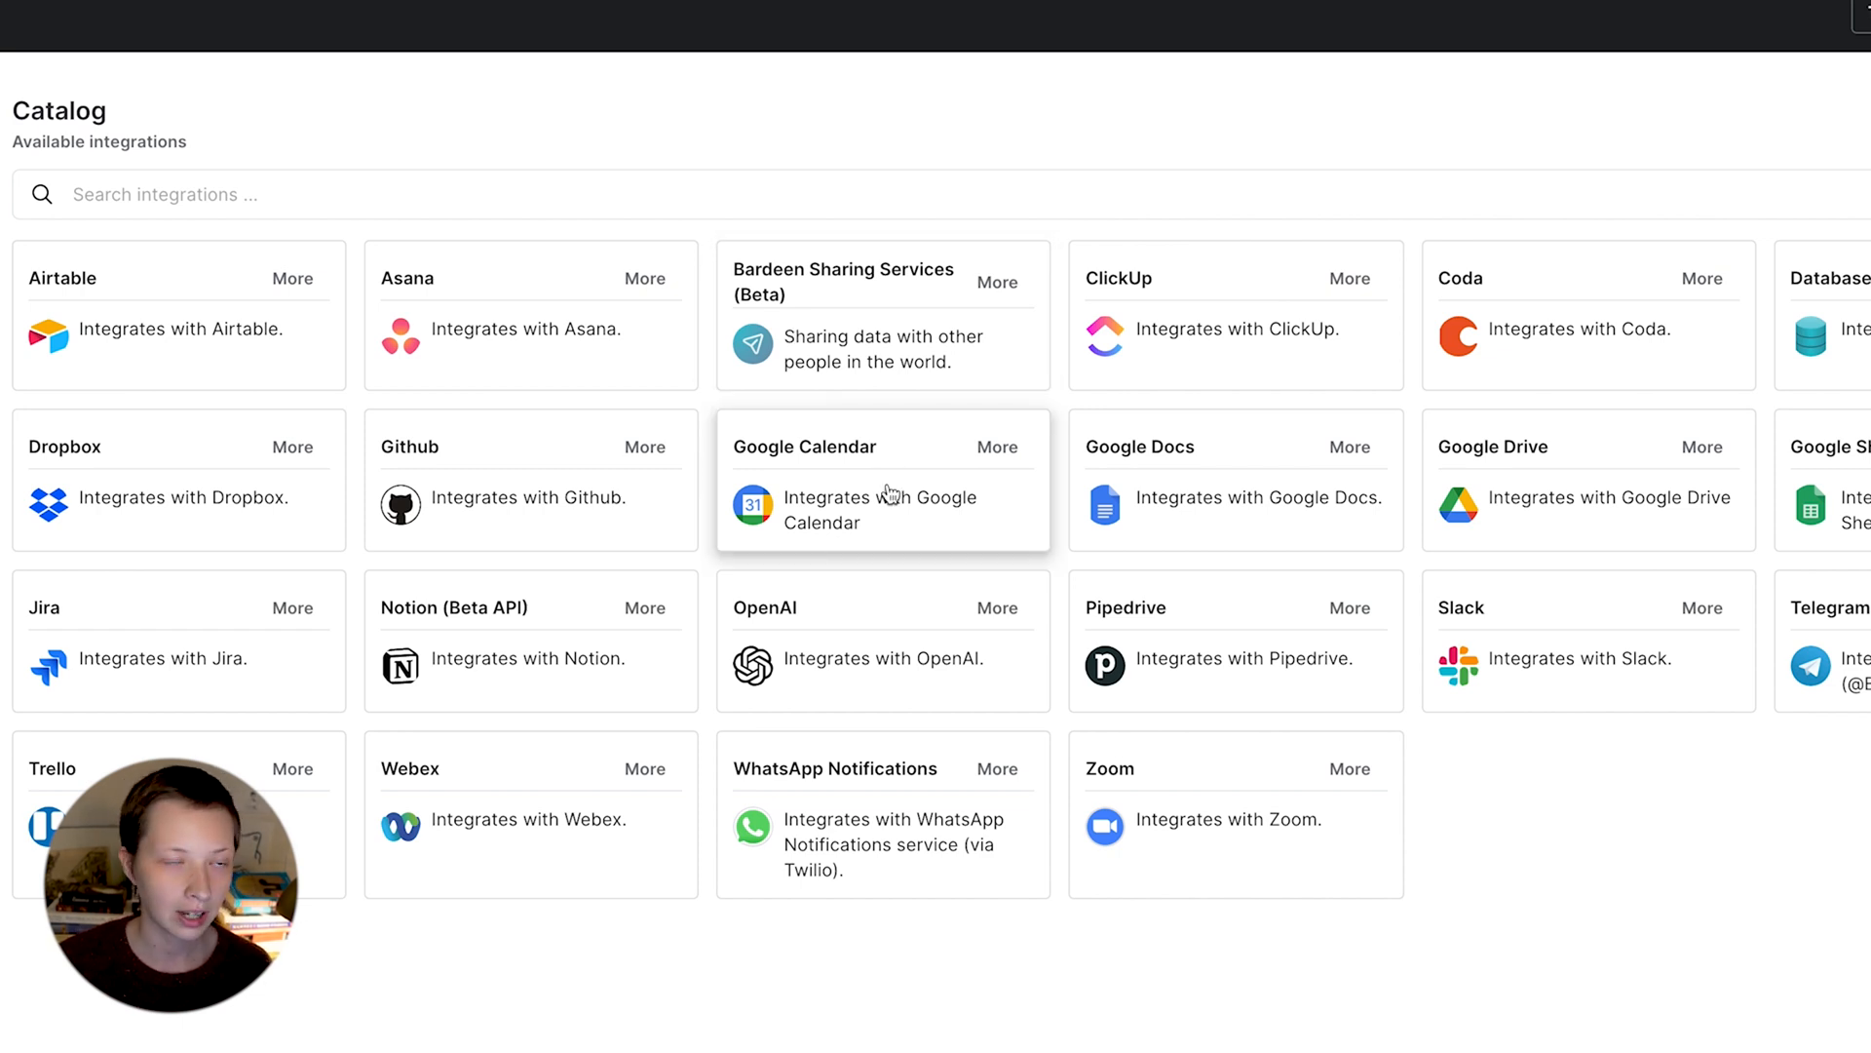
pyautogui.moveTo(584, 653)
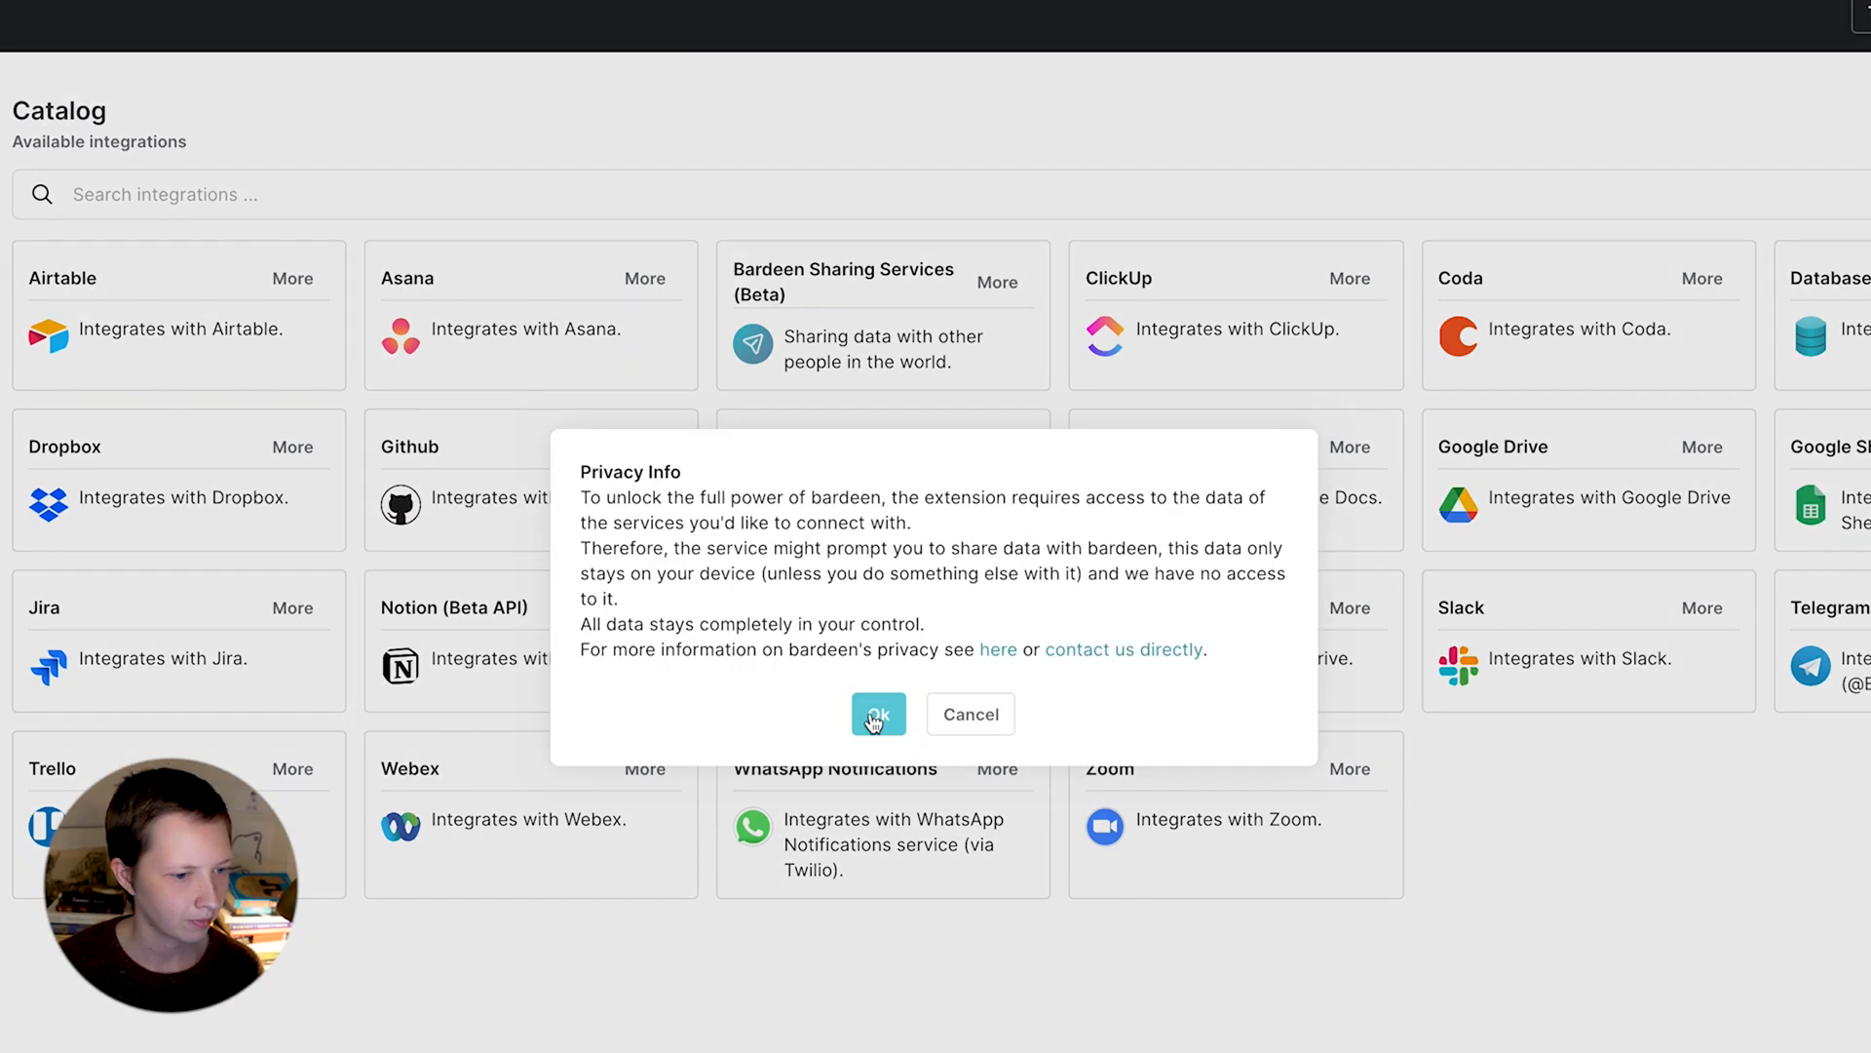
# - Accept the privacy notice and allow Bardeen access to all checked Notion pages
pyautogui.click(878, 713)
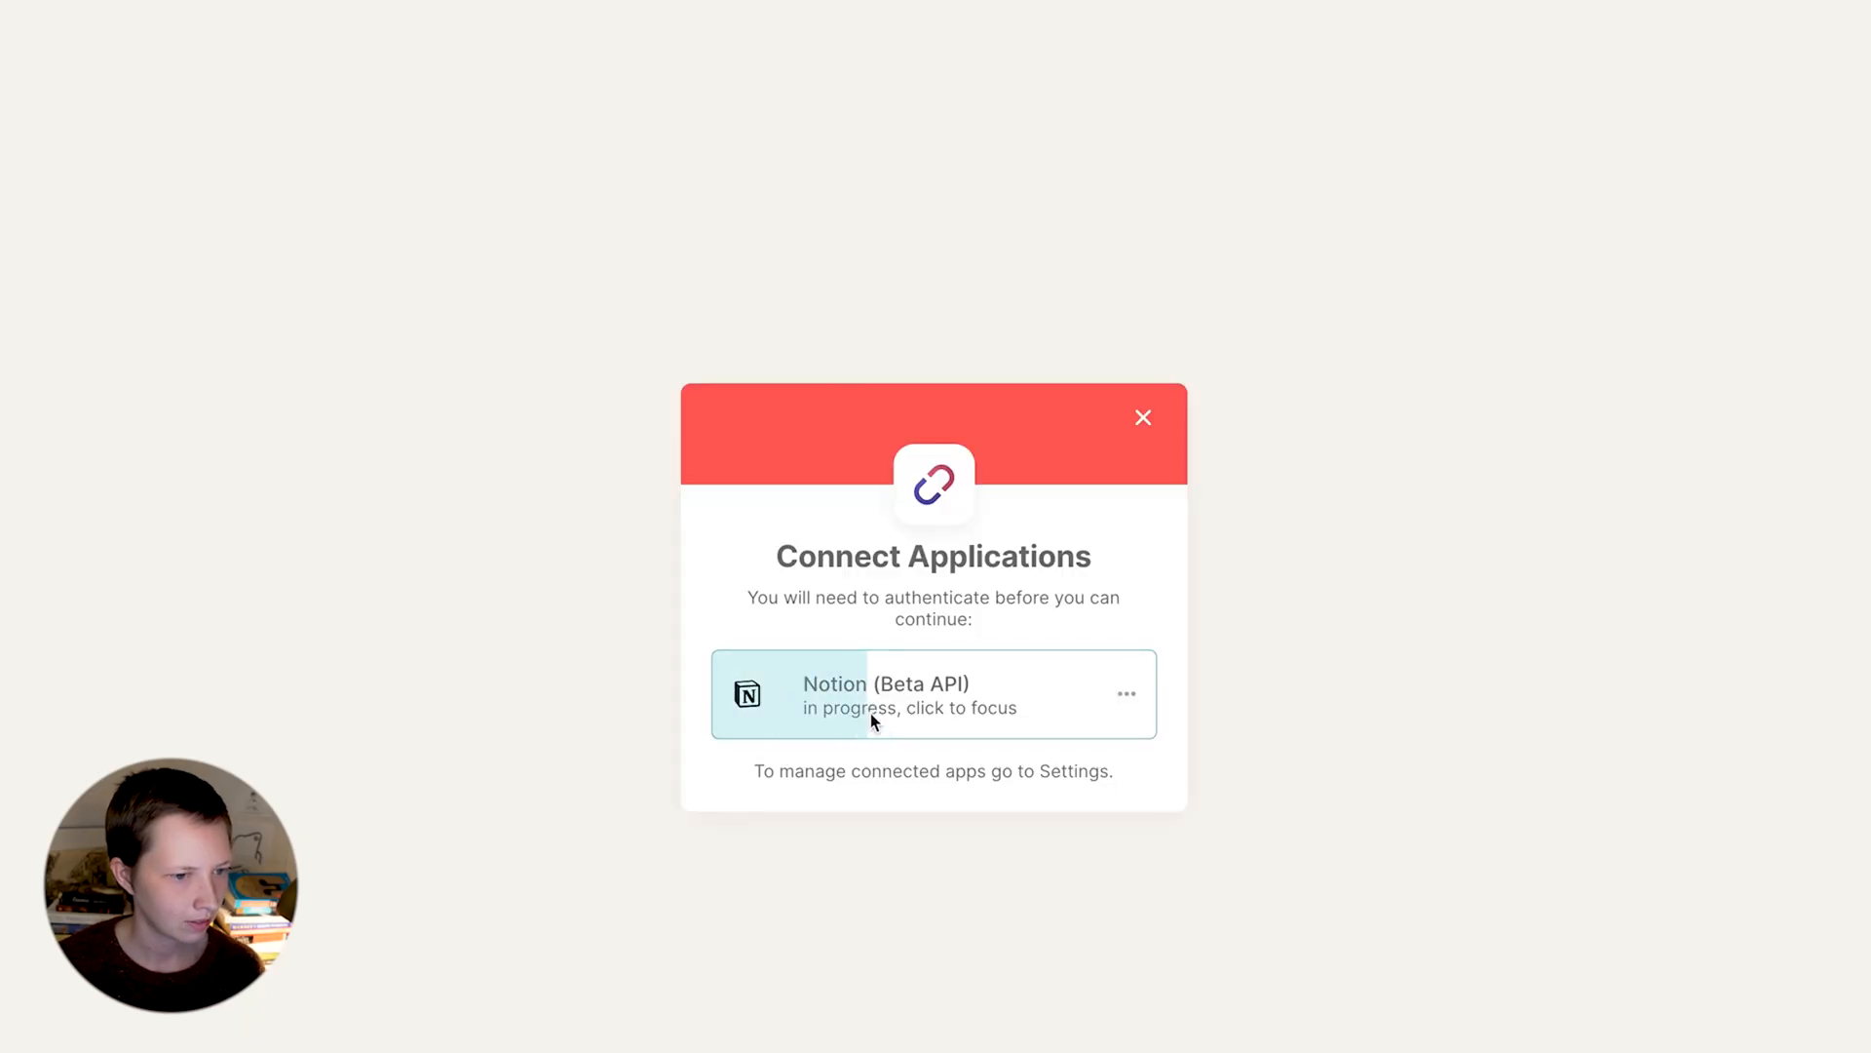
pyautogui.click(933, 693)
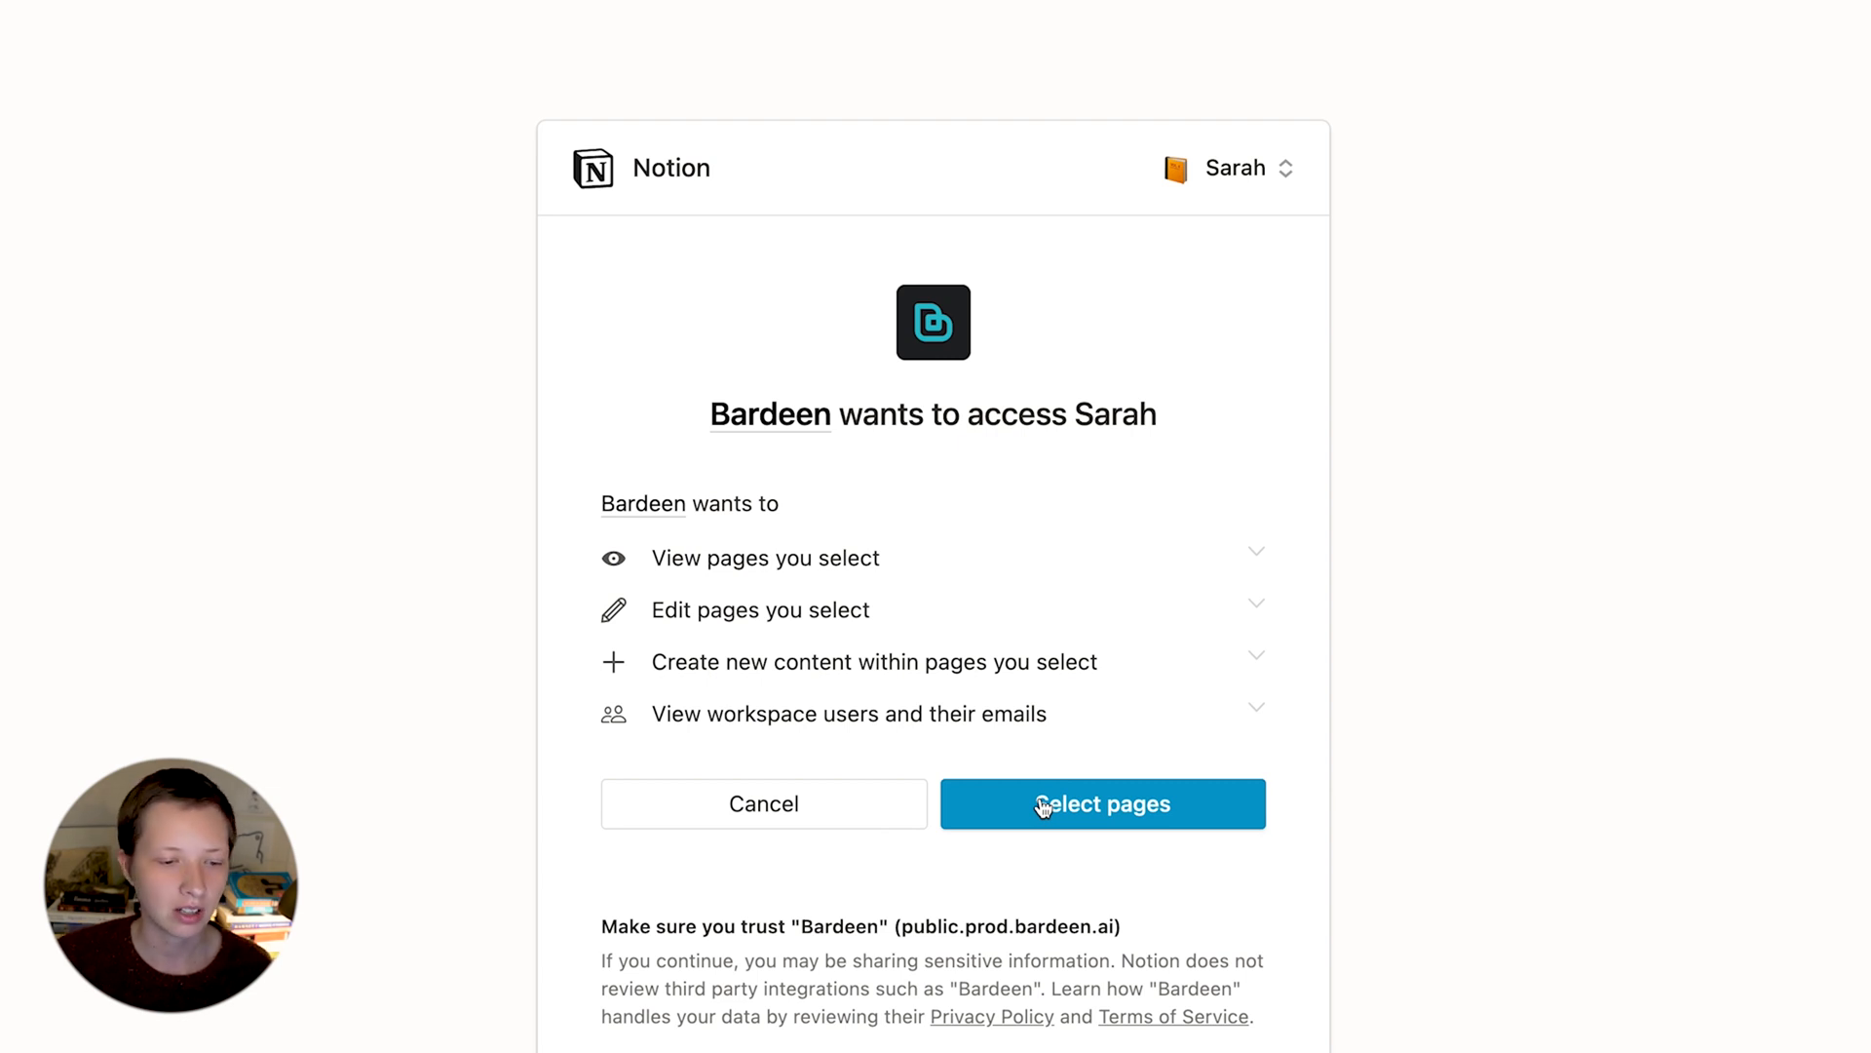
pyautogui.click(1102, 803)
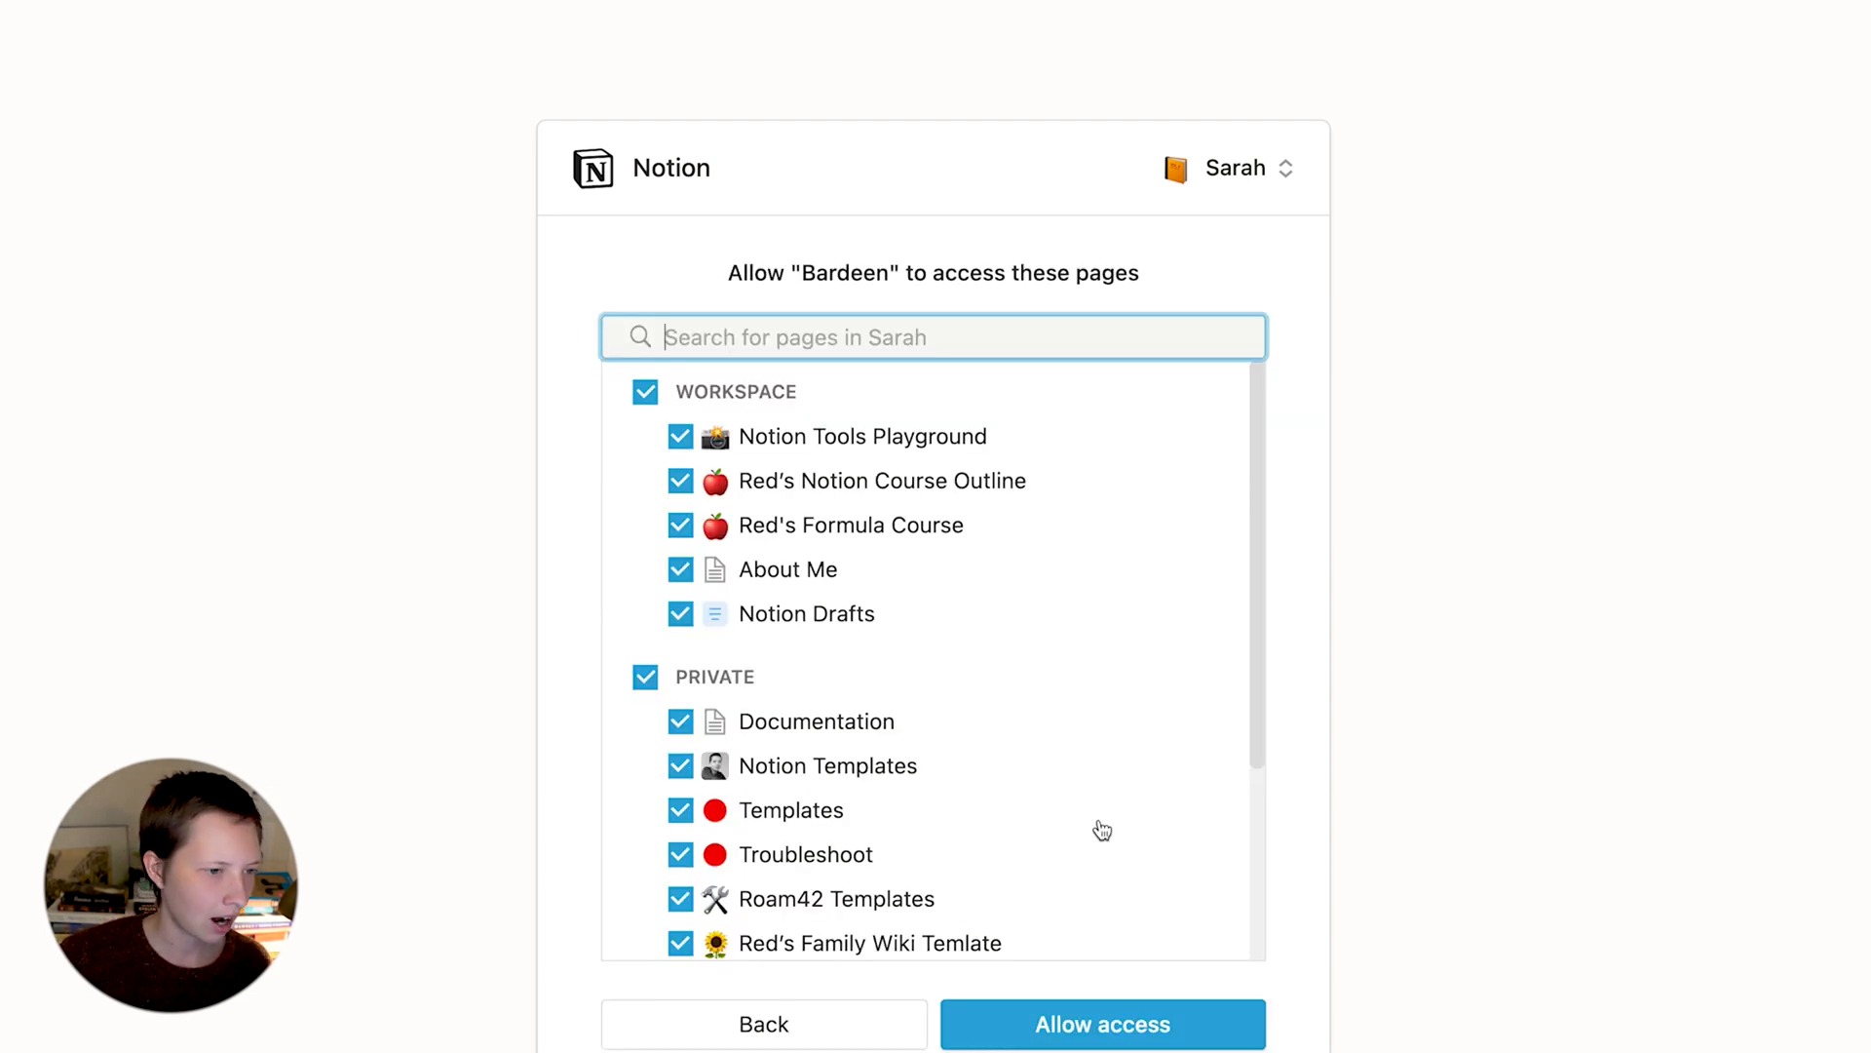
pyautogui.moveTo(1006, 854)
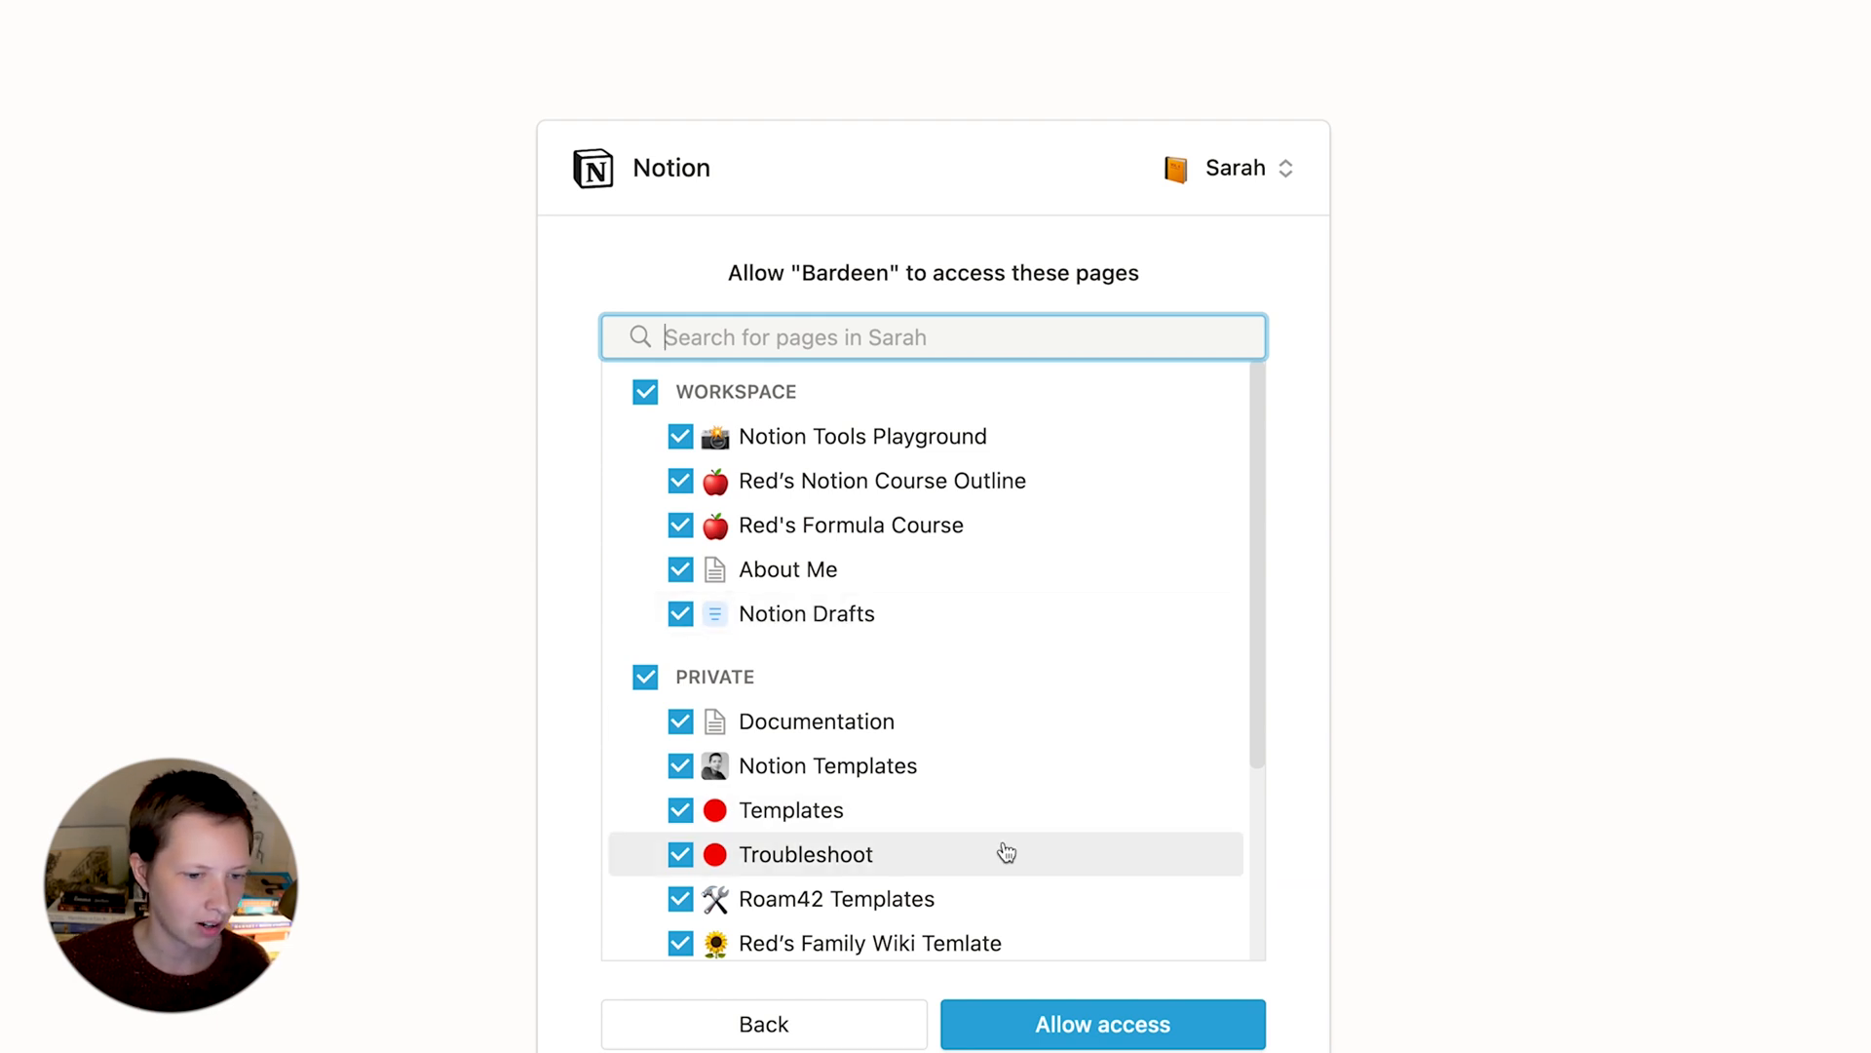
pyautogui.moveTo(914, 525)
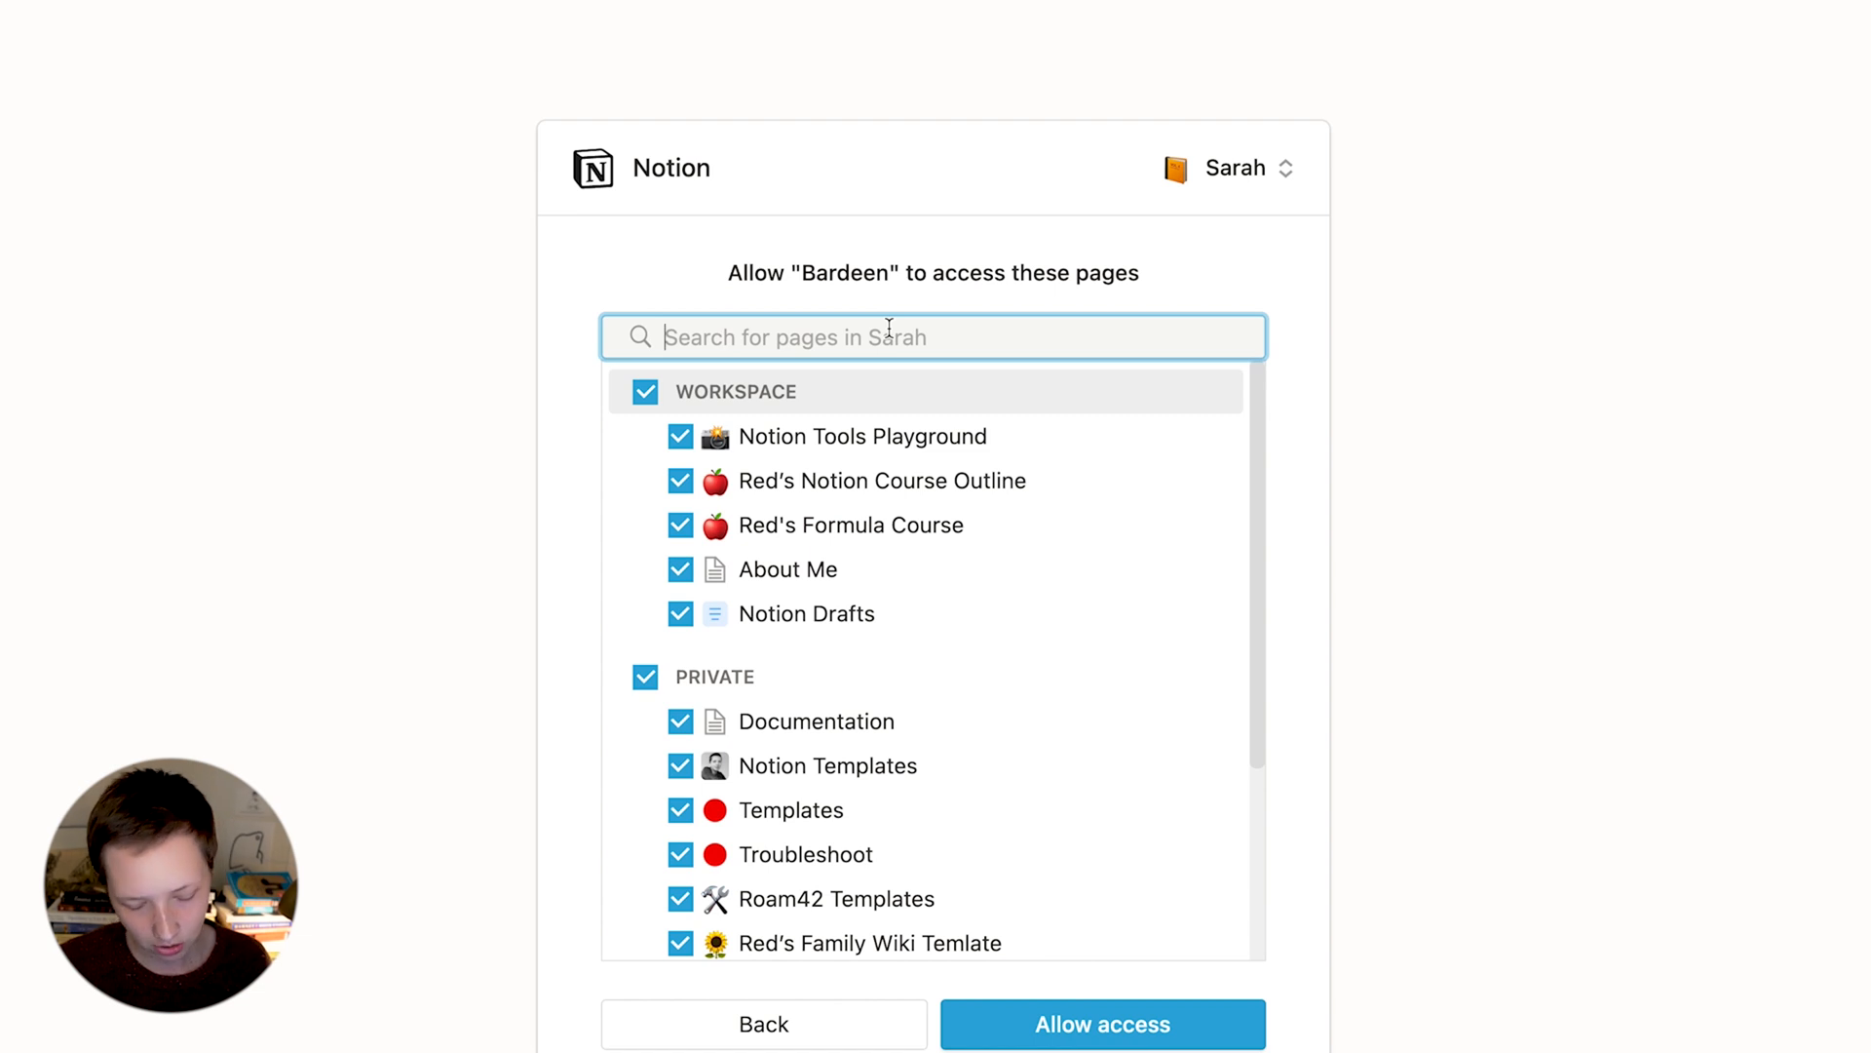
pyautogui.write('Task Li')
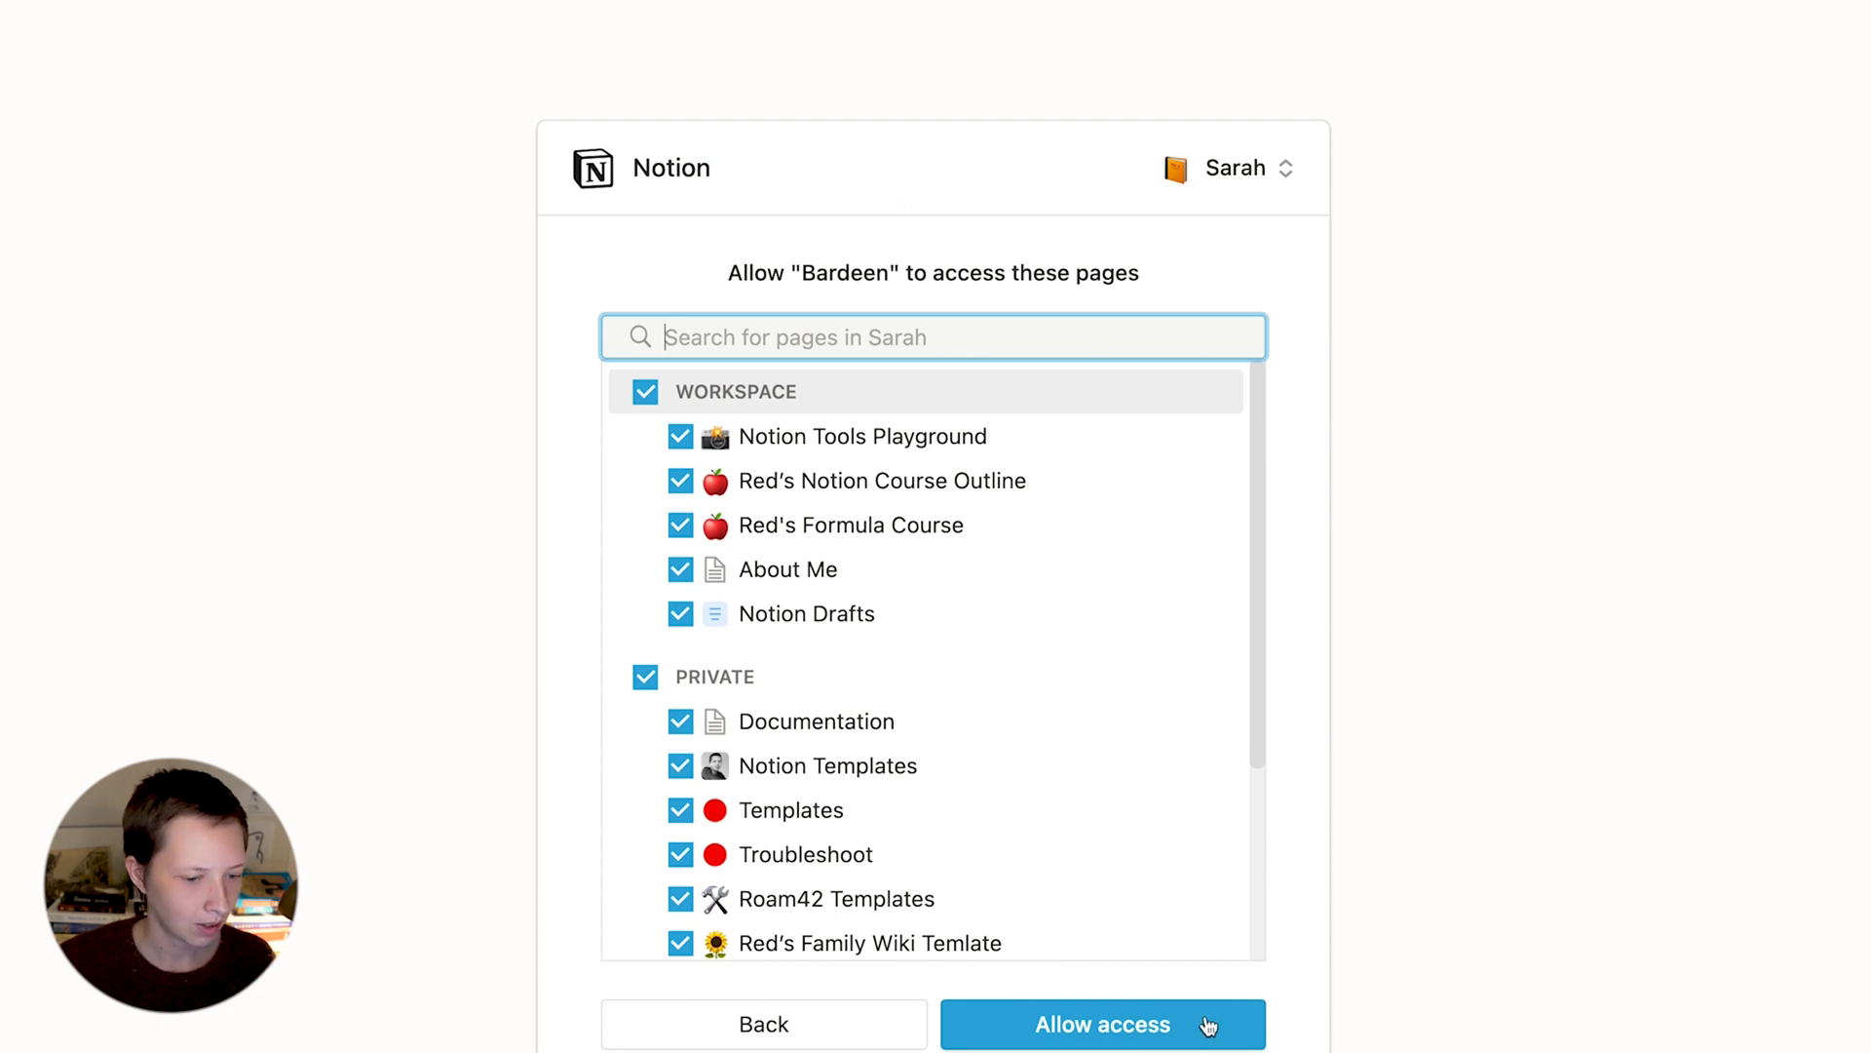
pyautogui.click(1101, 1024)
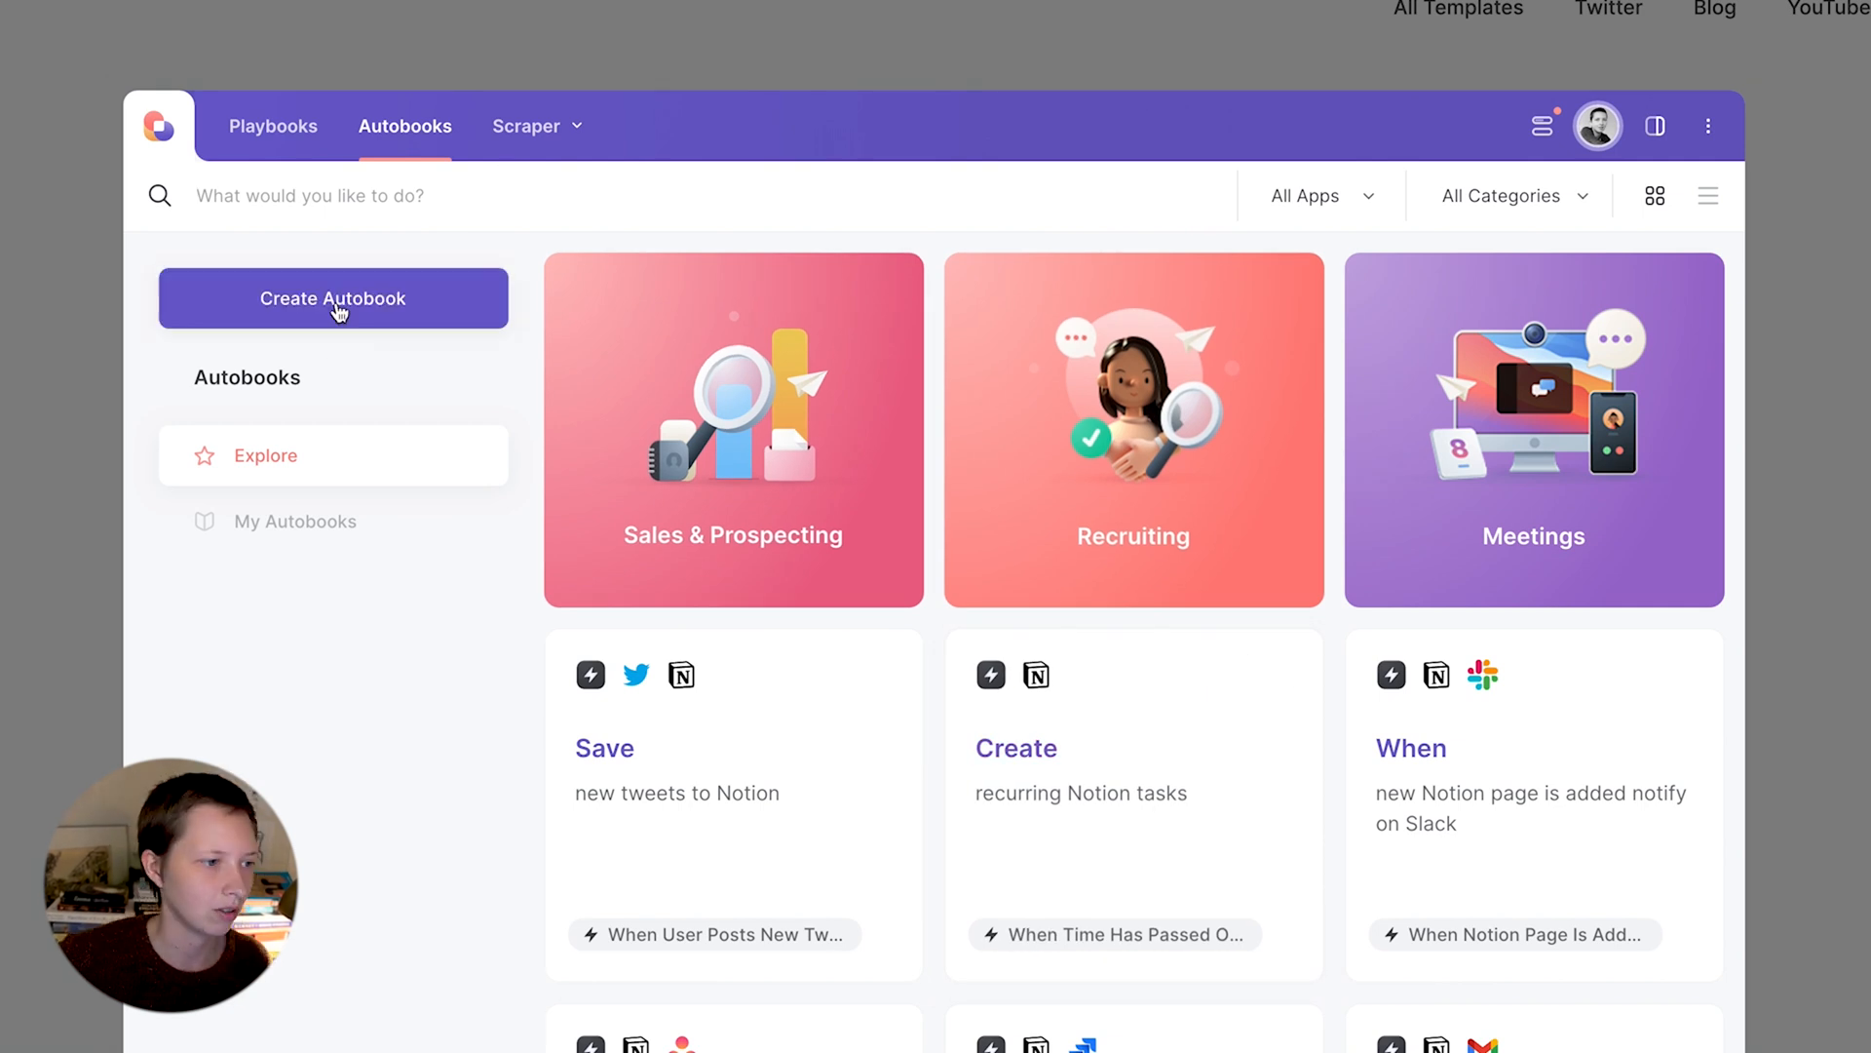
# - Create a new Autobook and choose Schedule as its trigger
pyautogui.click(333, 298)
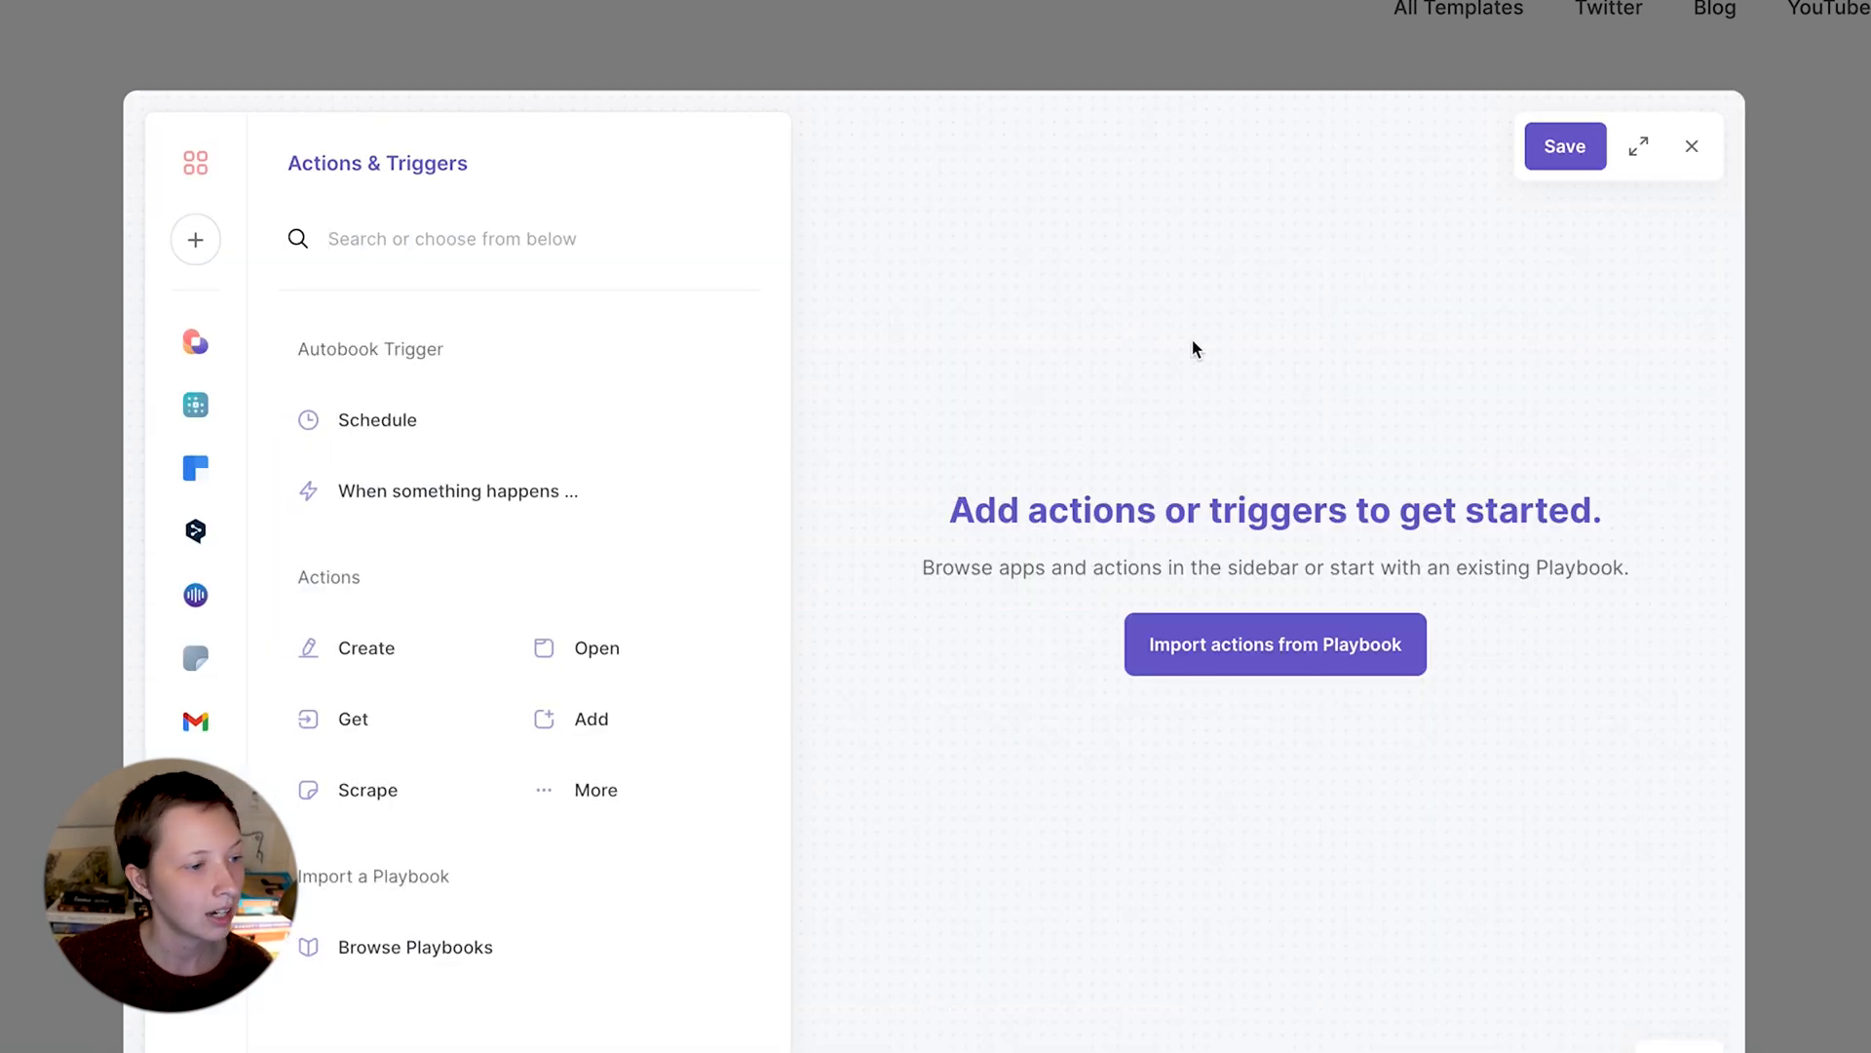
pyautogui.moveTo(432, 373)
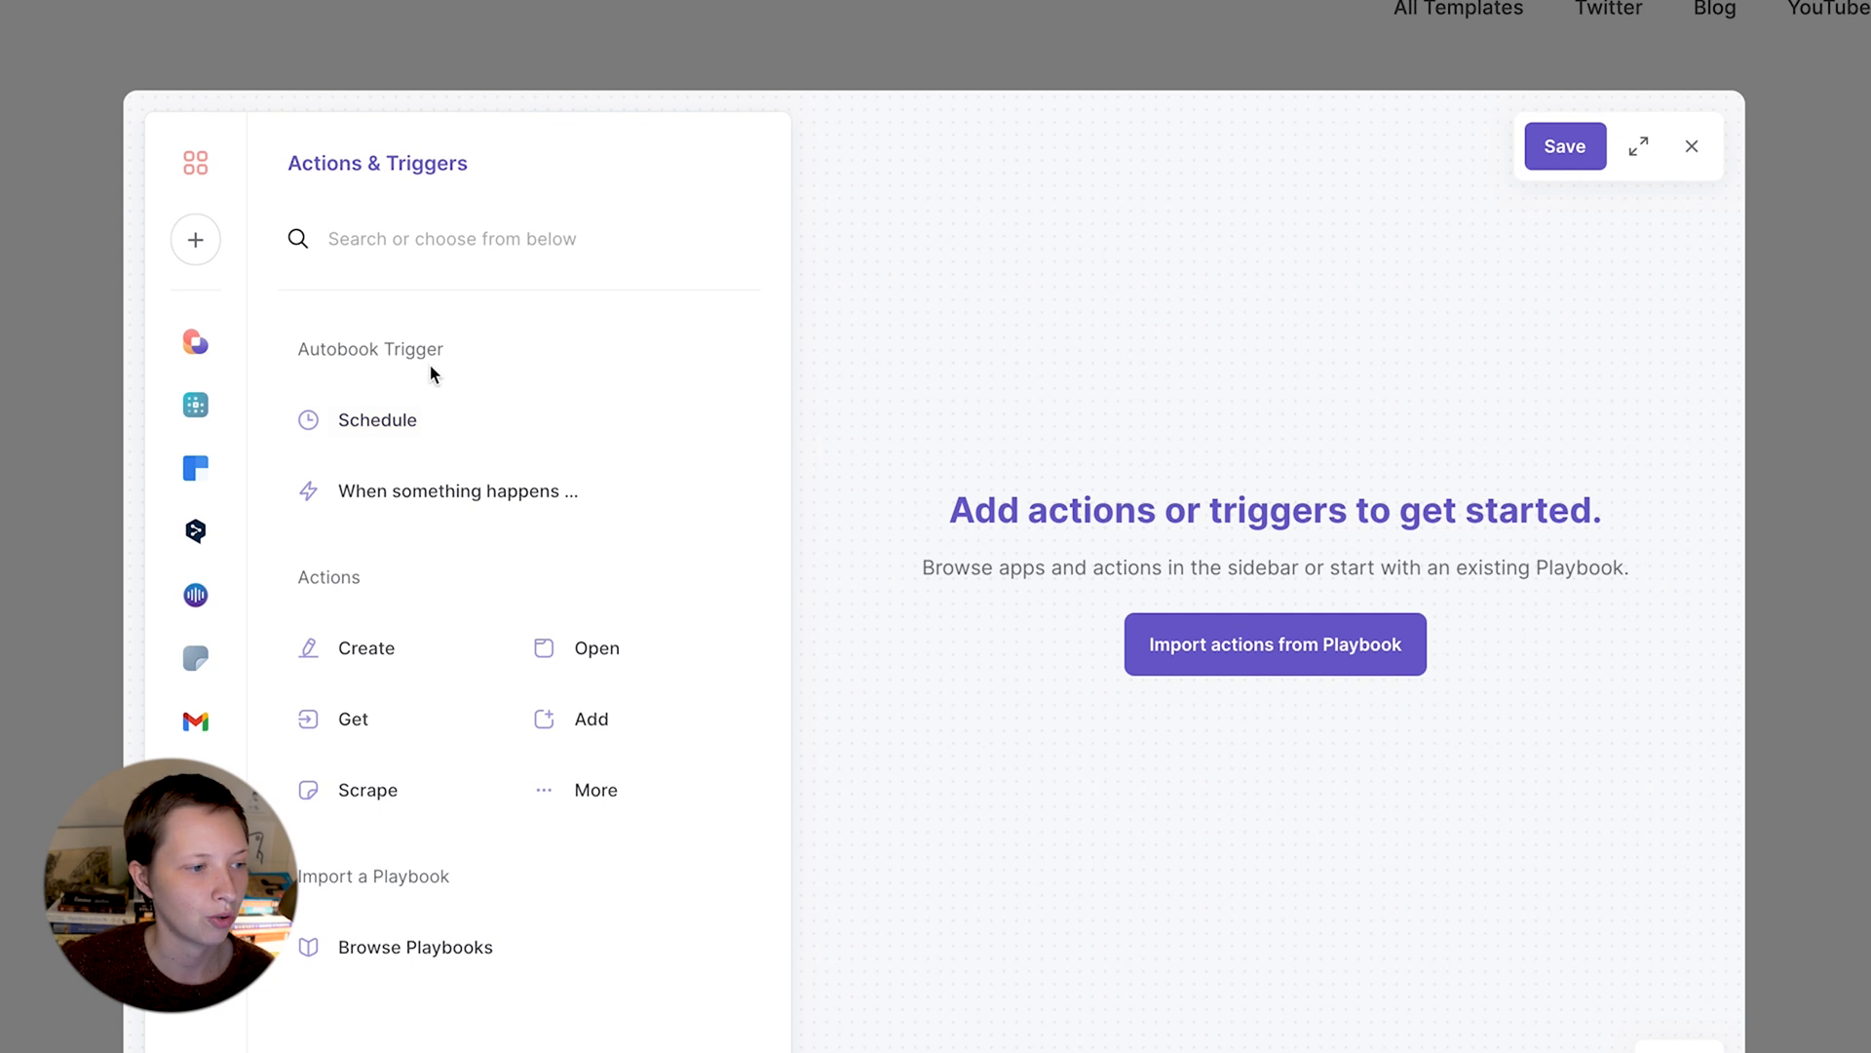
pyautogui.moveTo(433, 426)
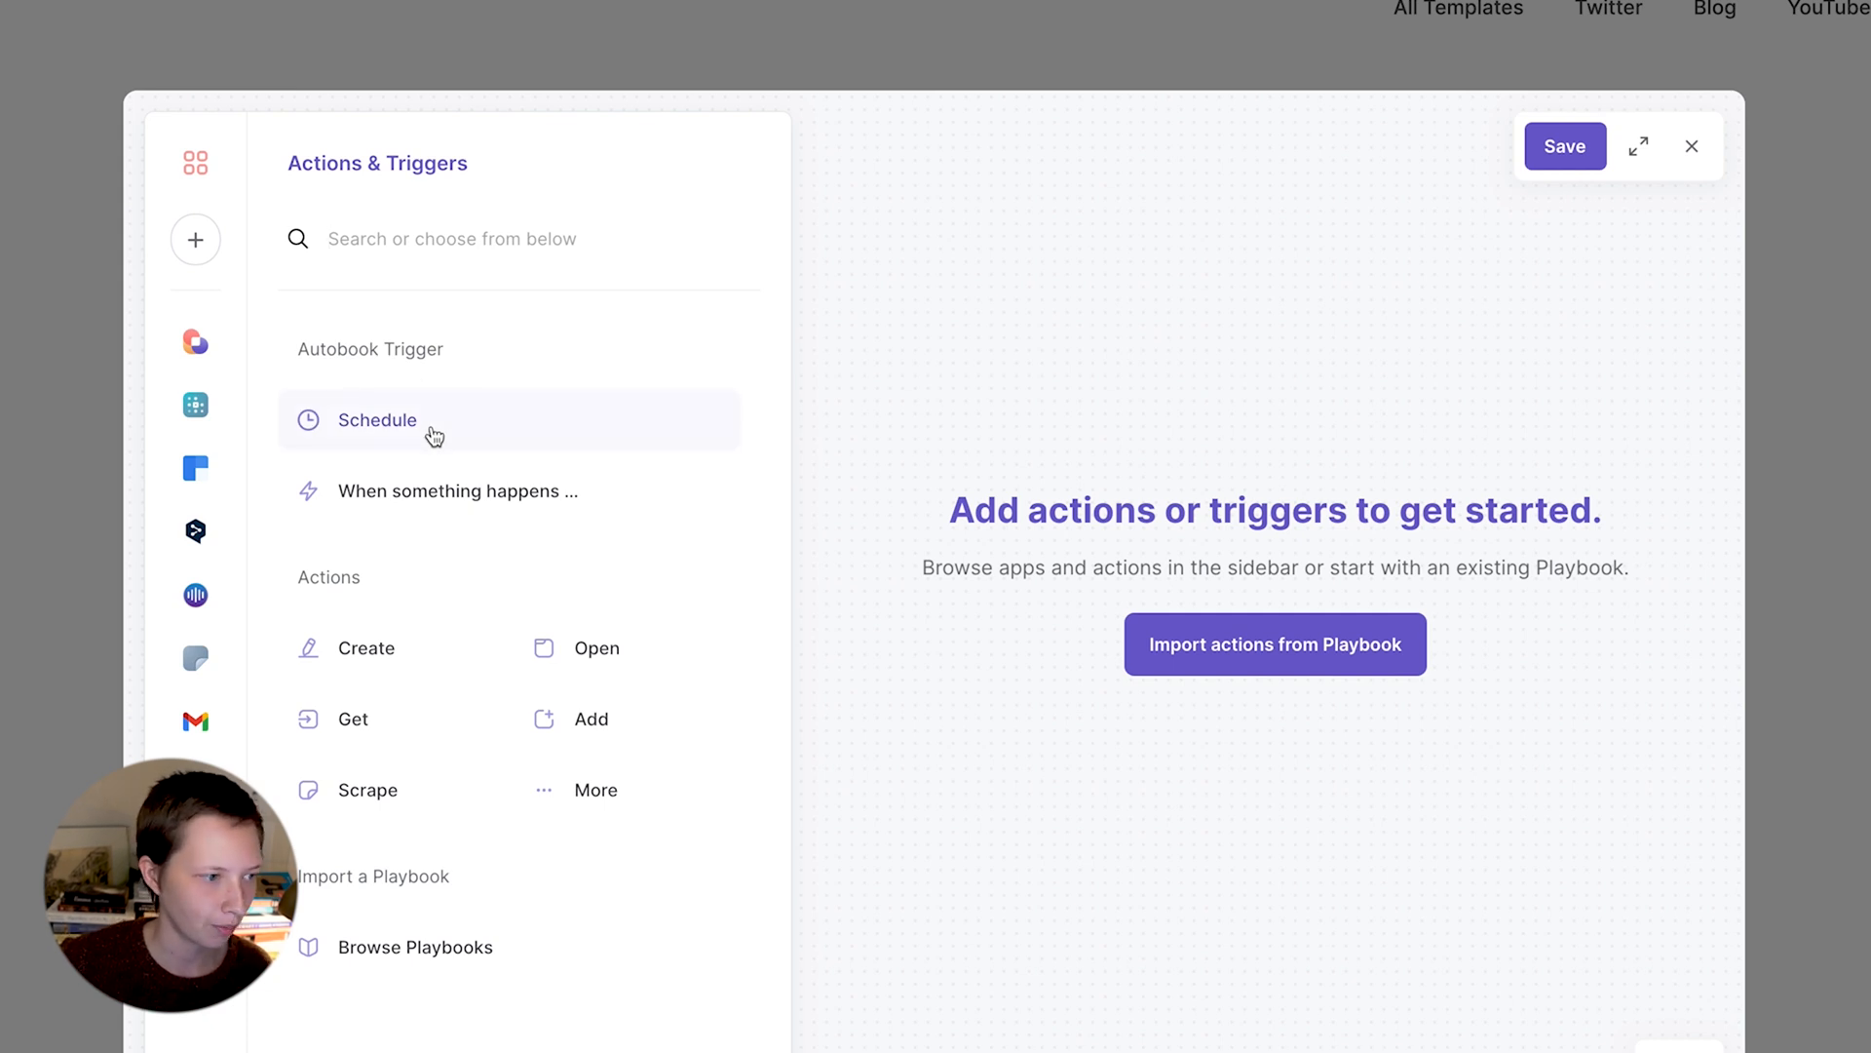
pyautogui.click(378, 419)
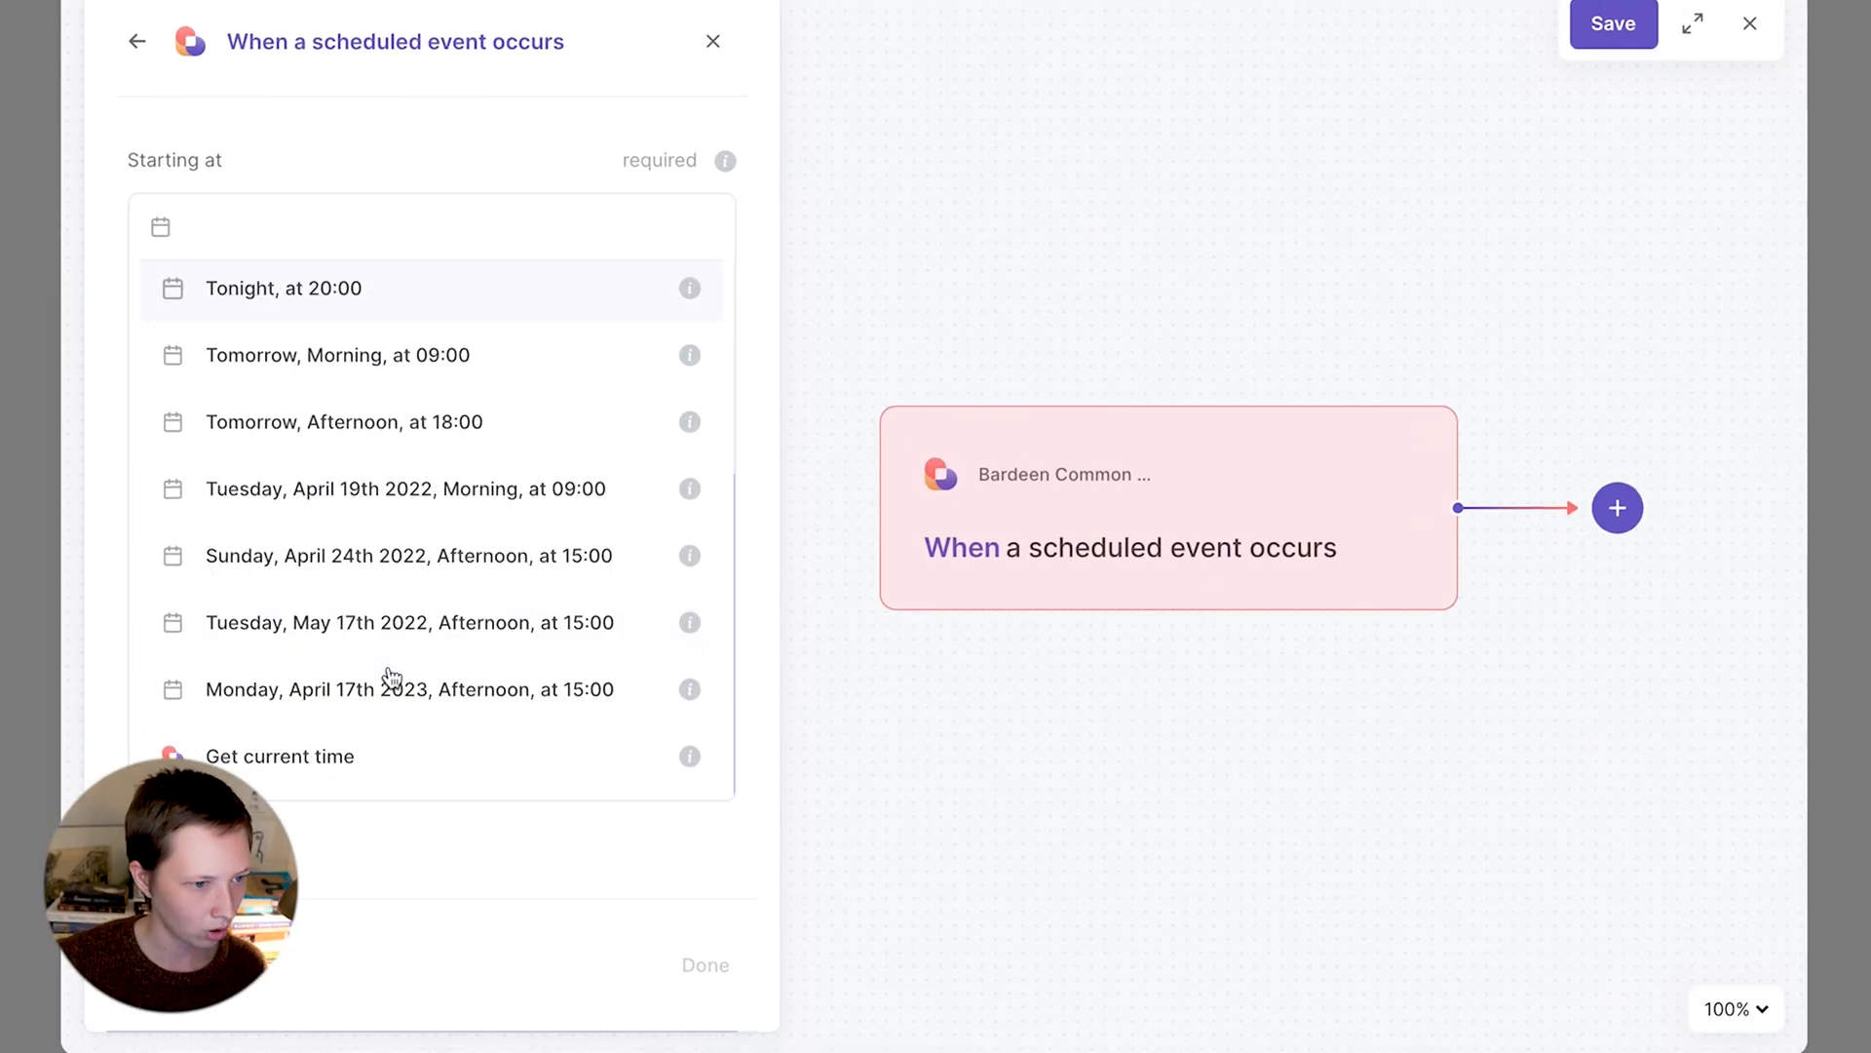
# - Schedule the trigger from the current time, repeating weekly on Sunday, never stopping
pyautogui.click(279, 756)
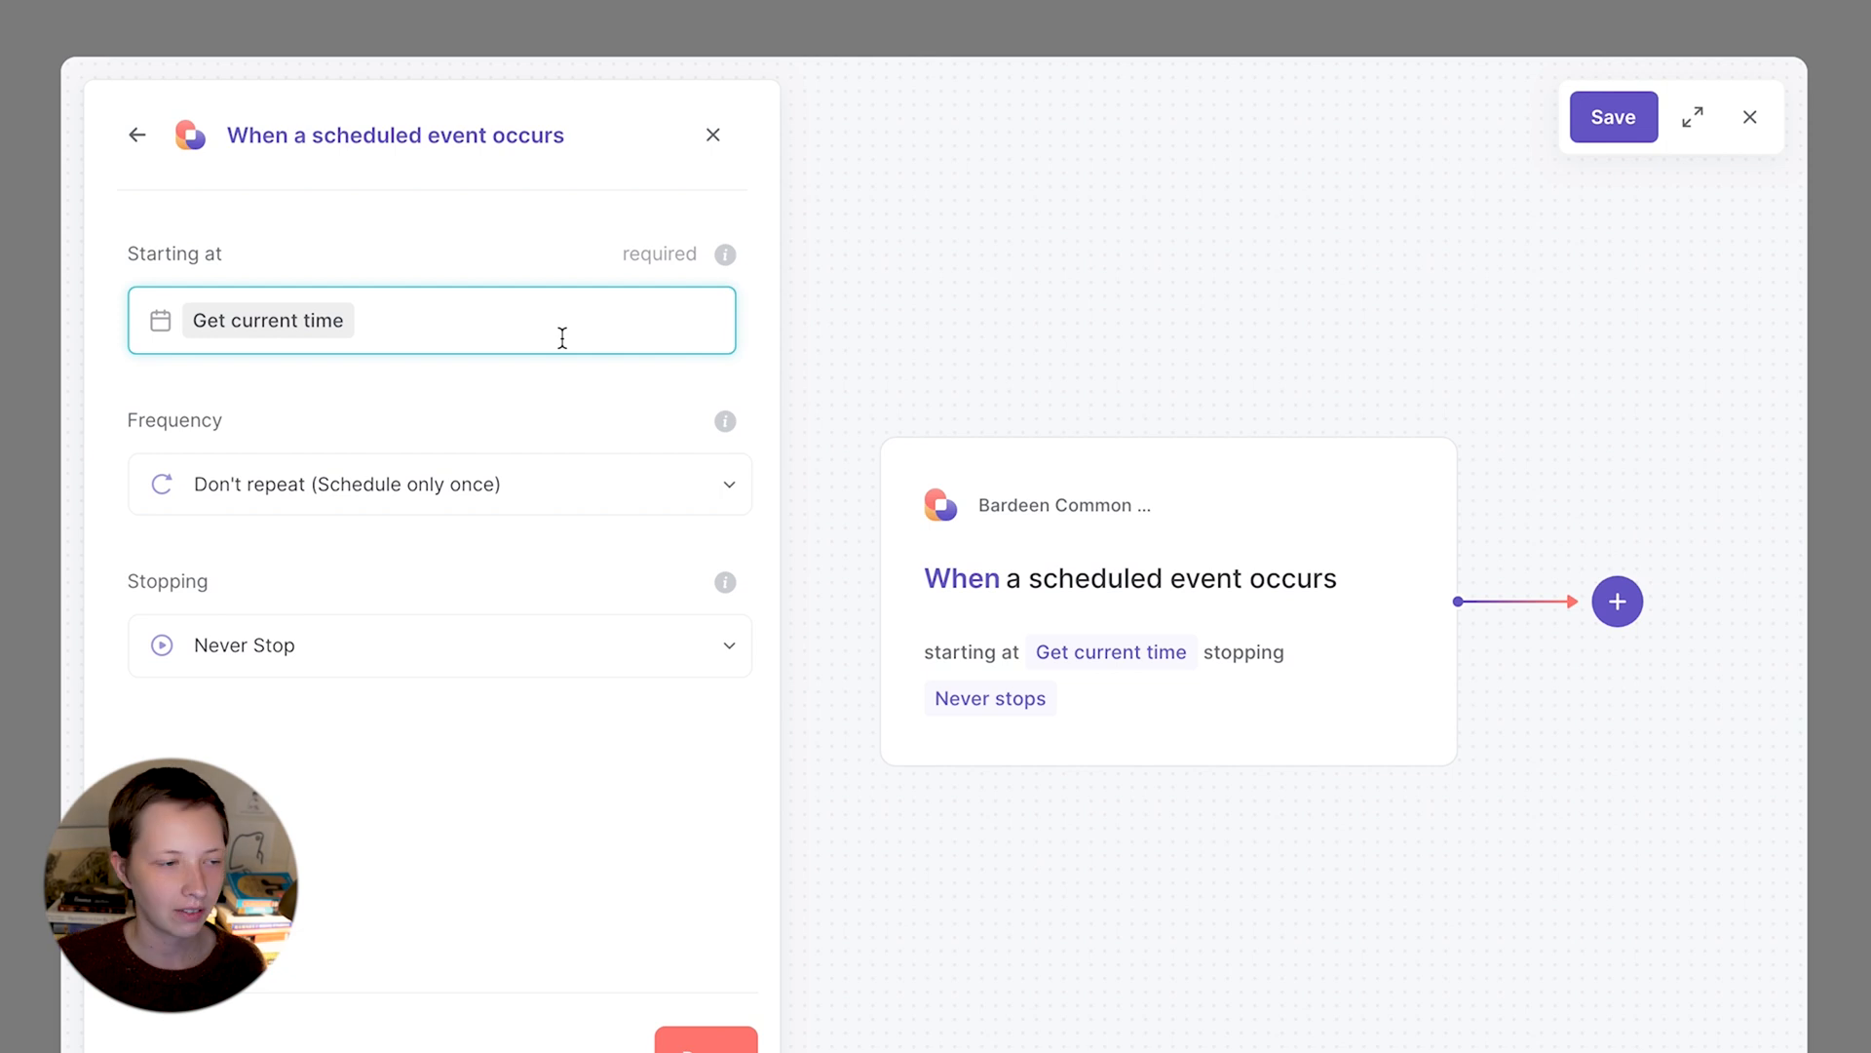
pyautogui.moveTo(403, 319)
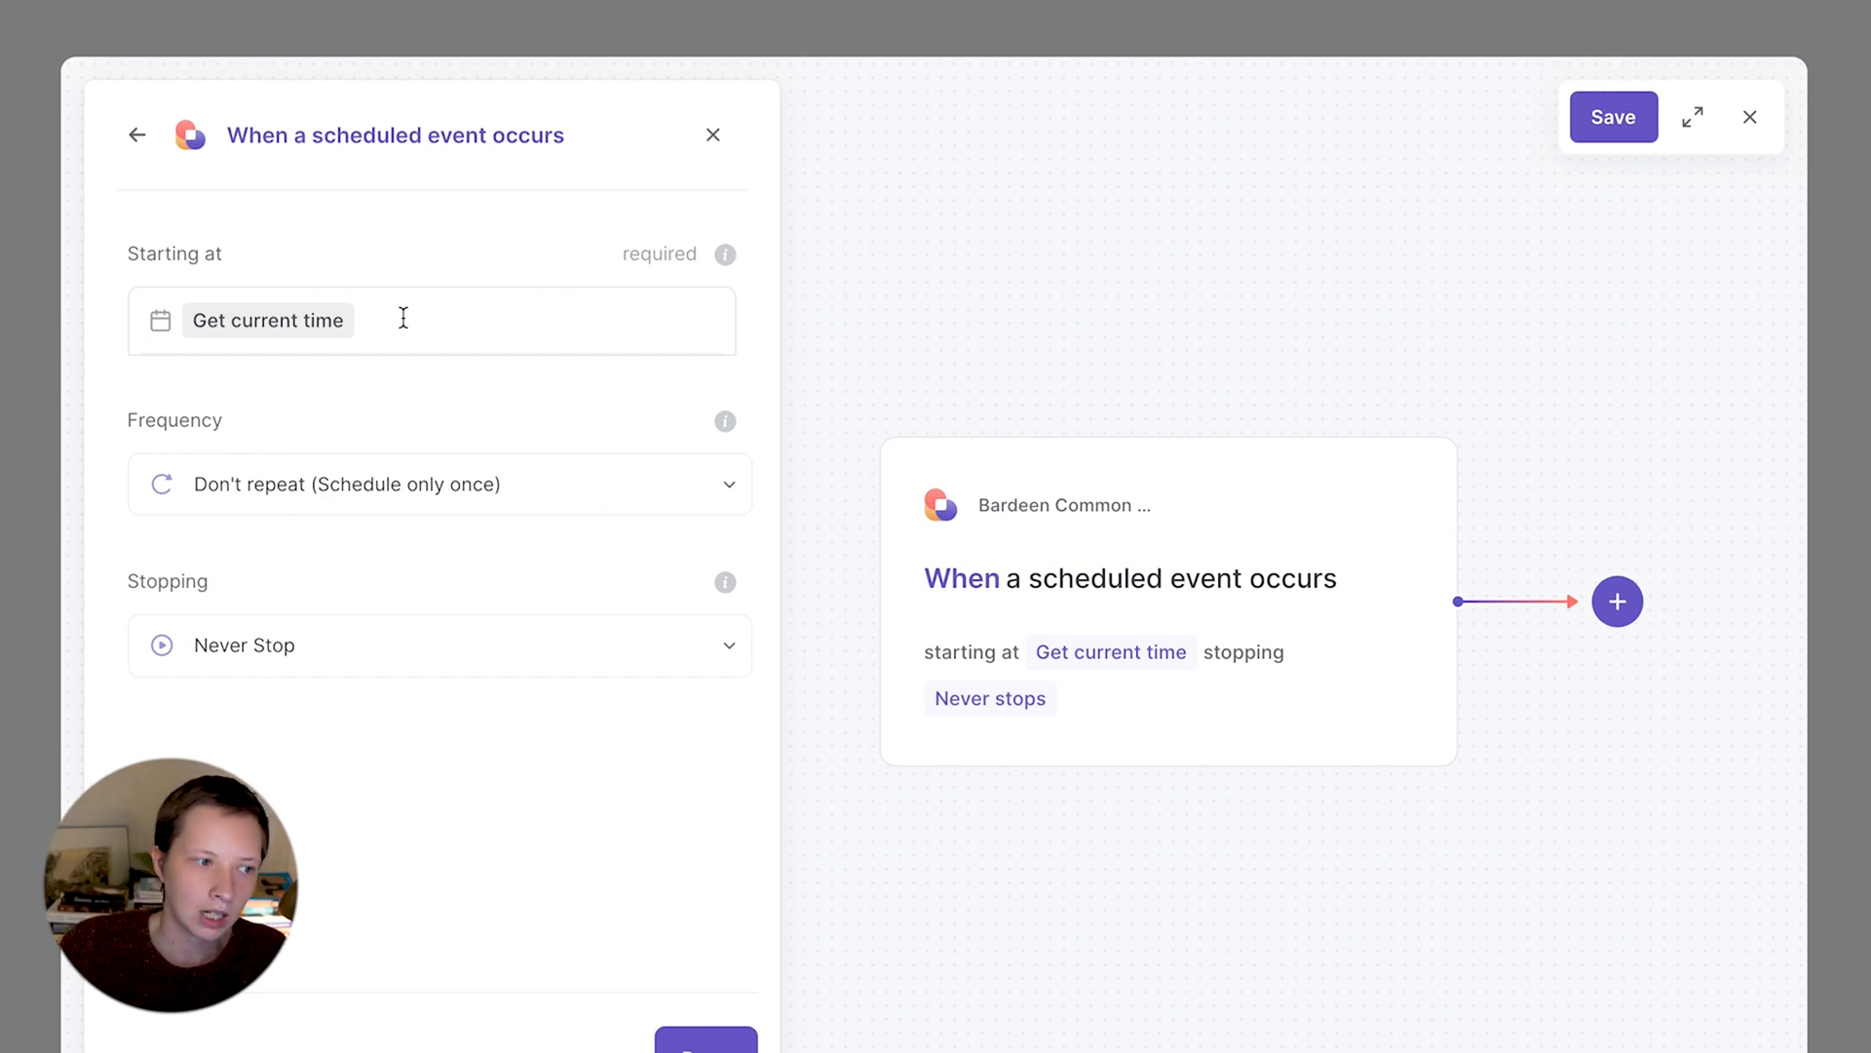
pyautogui.click(439, 483)
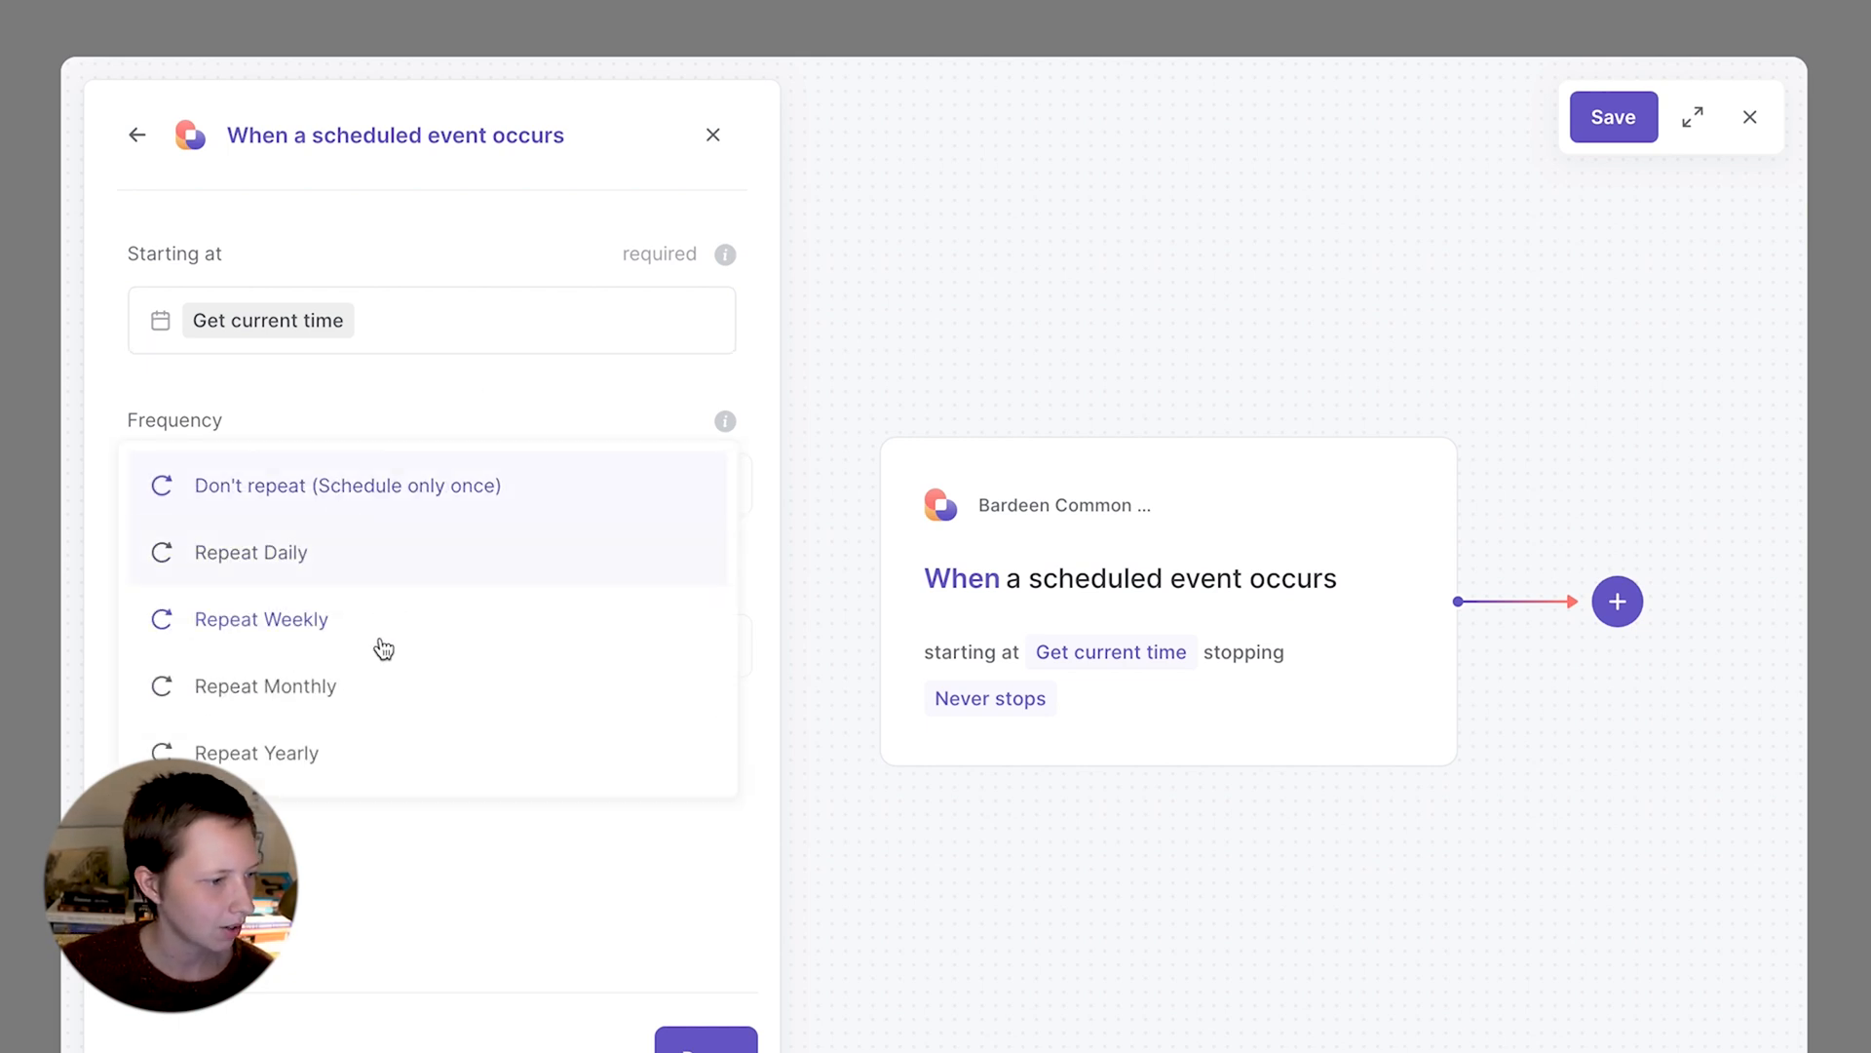
pyautogui.click(264, 618)
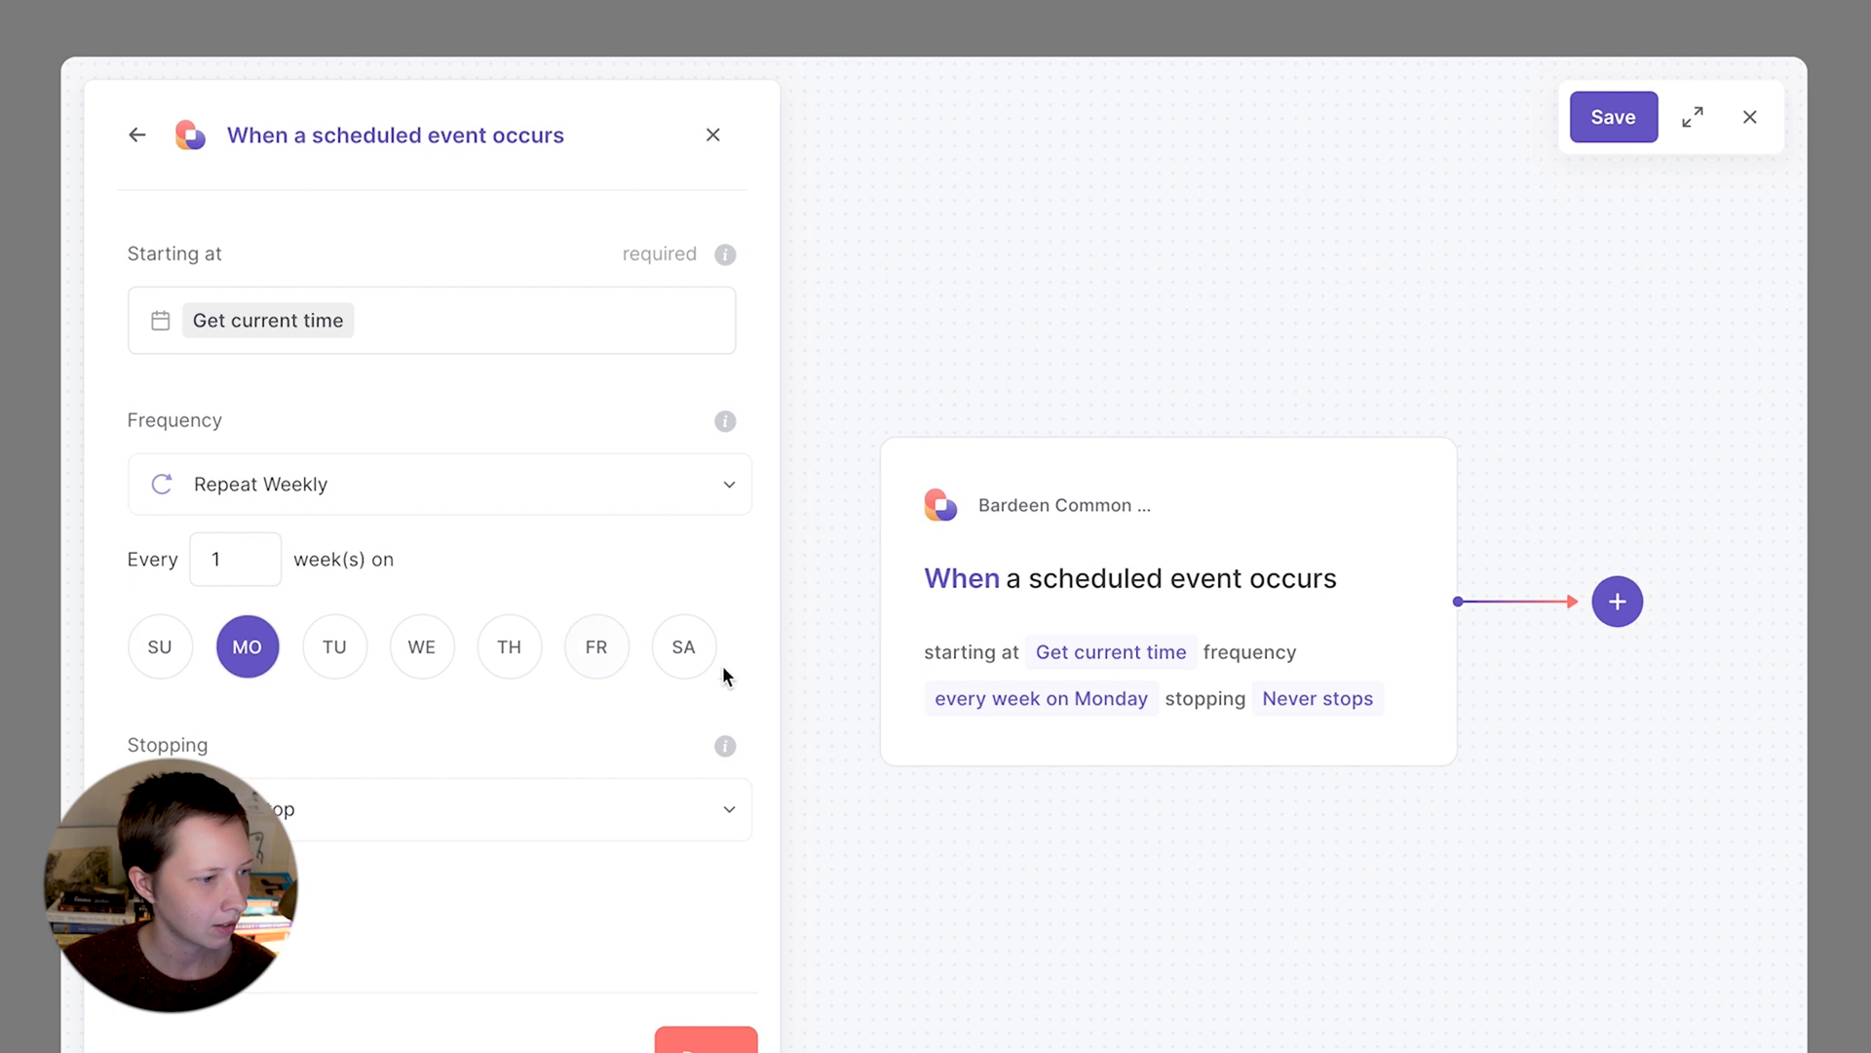
pyautogui.click(160, 647)
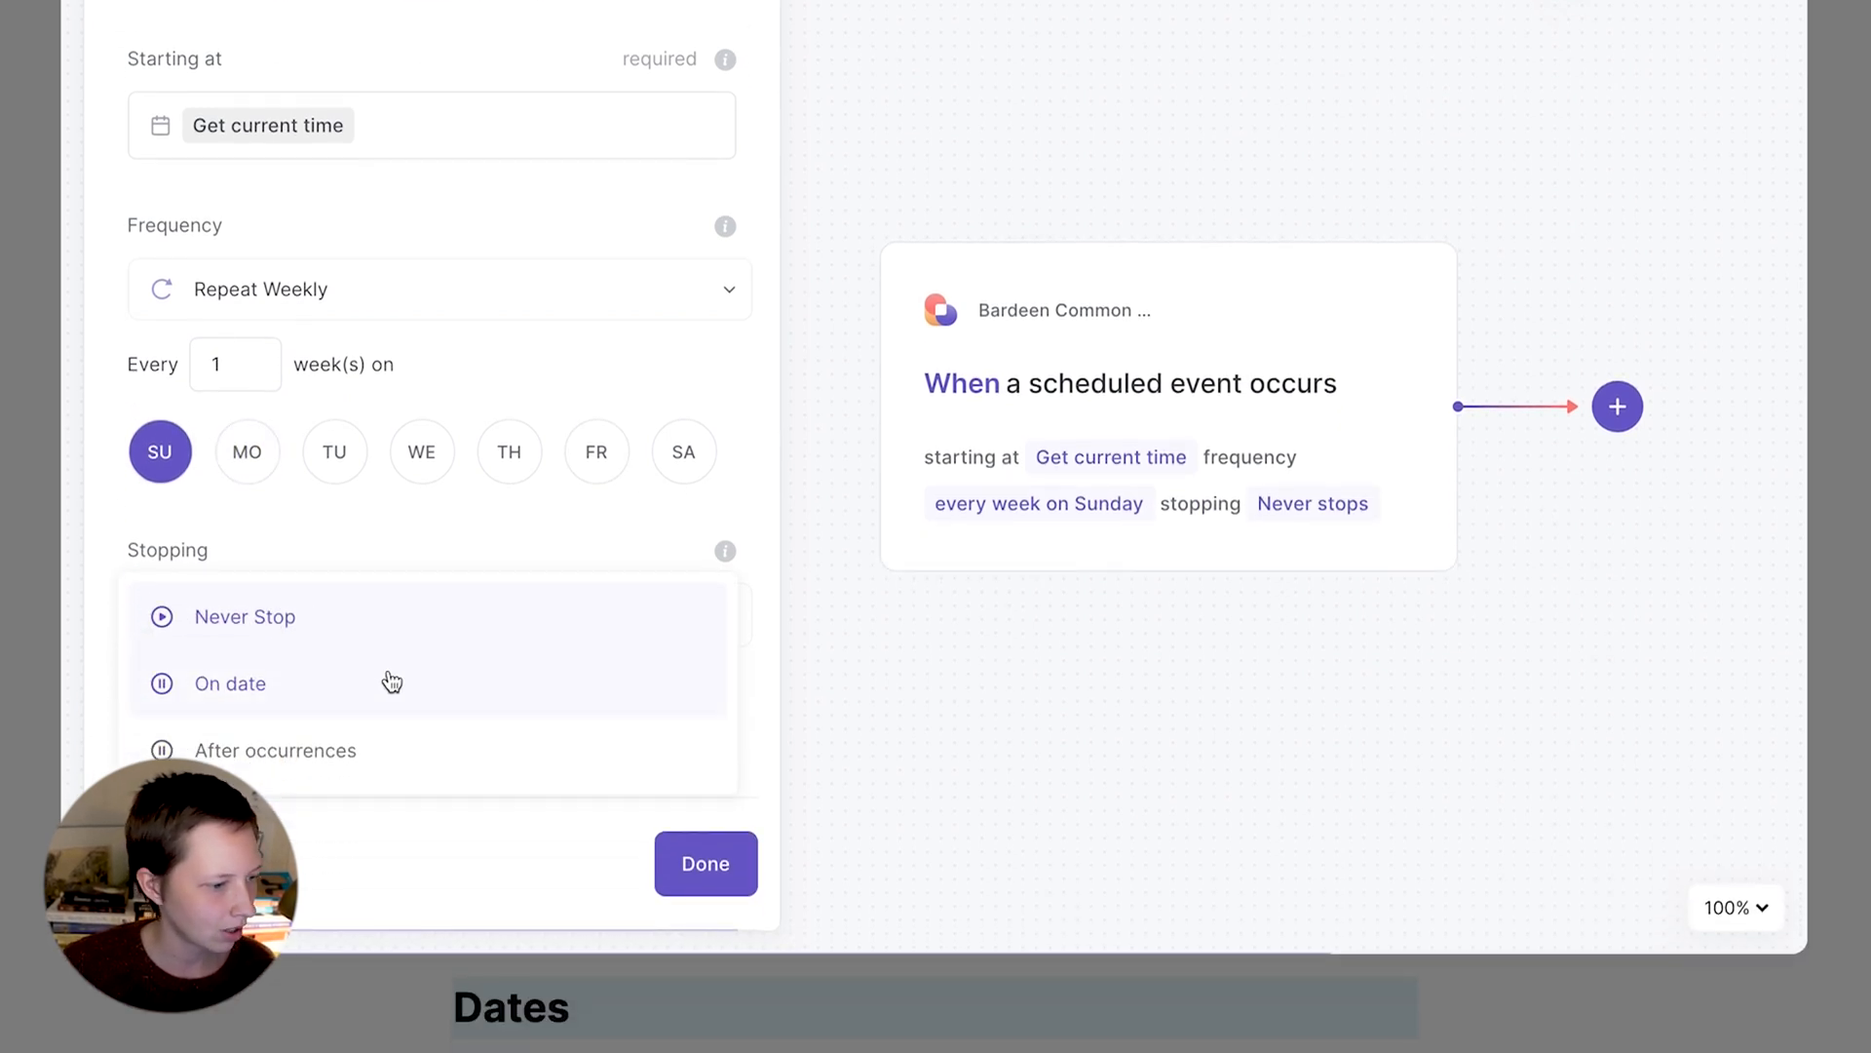
pyautogui.moveTo(269, 617)
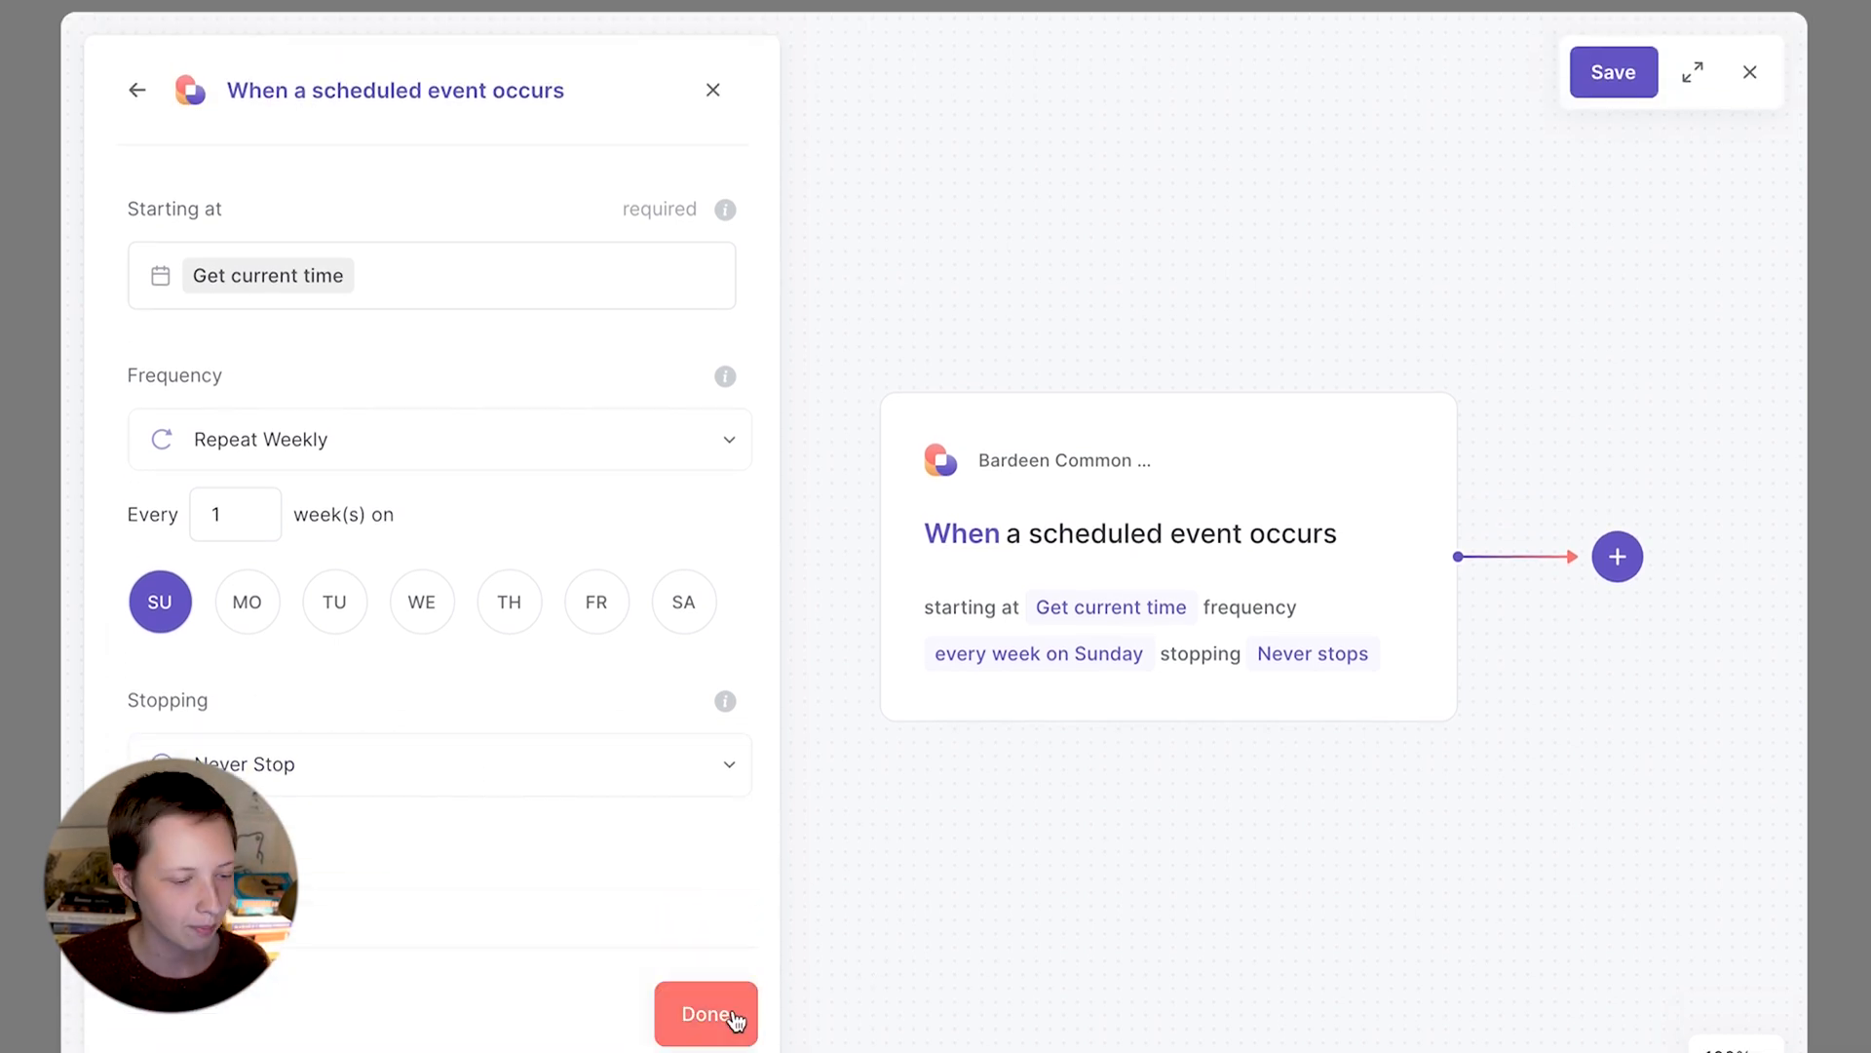
pyautogui.click(706, 1014)
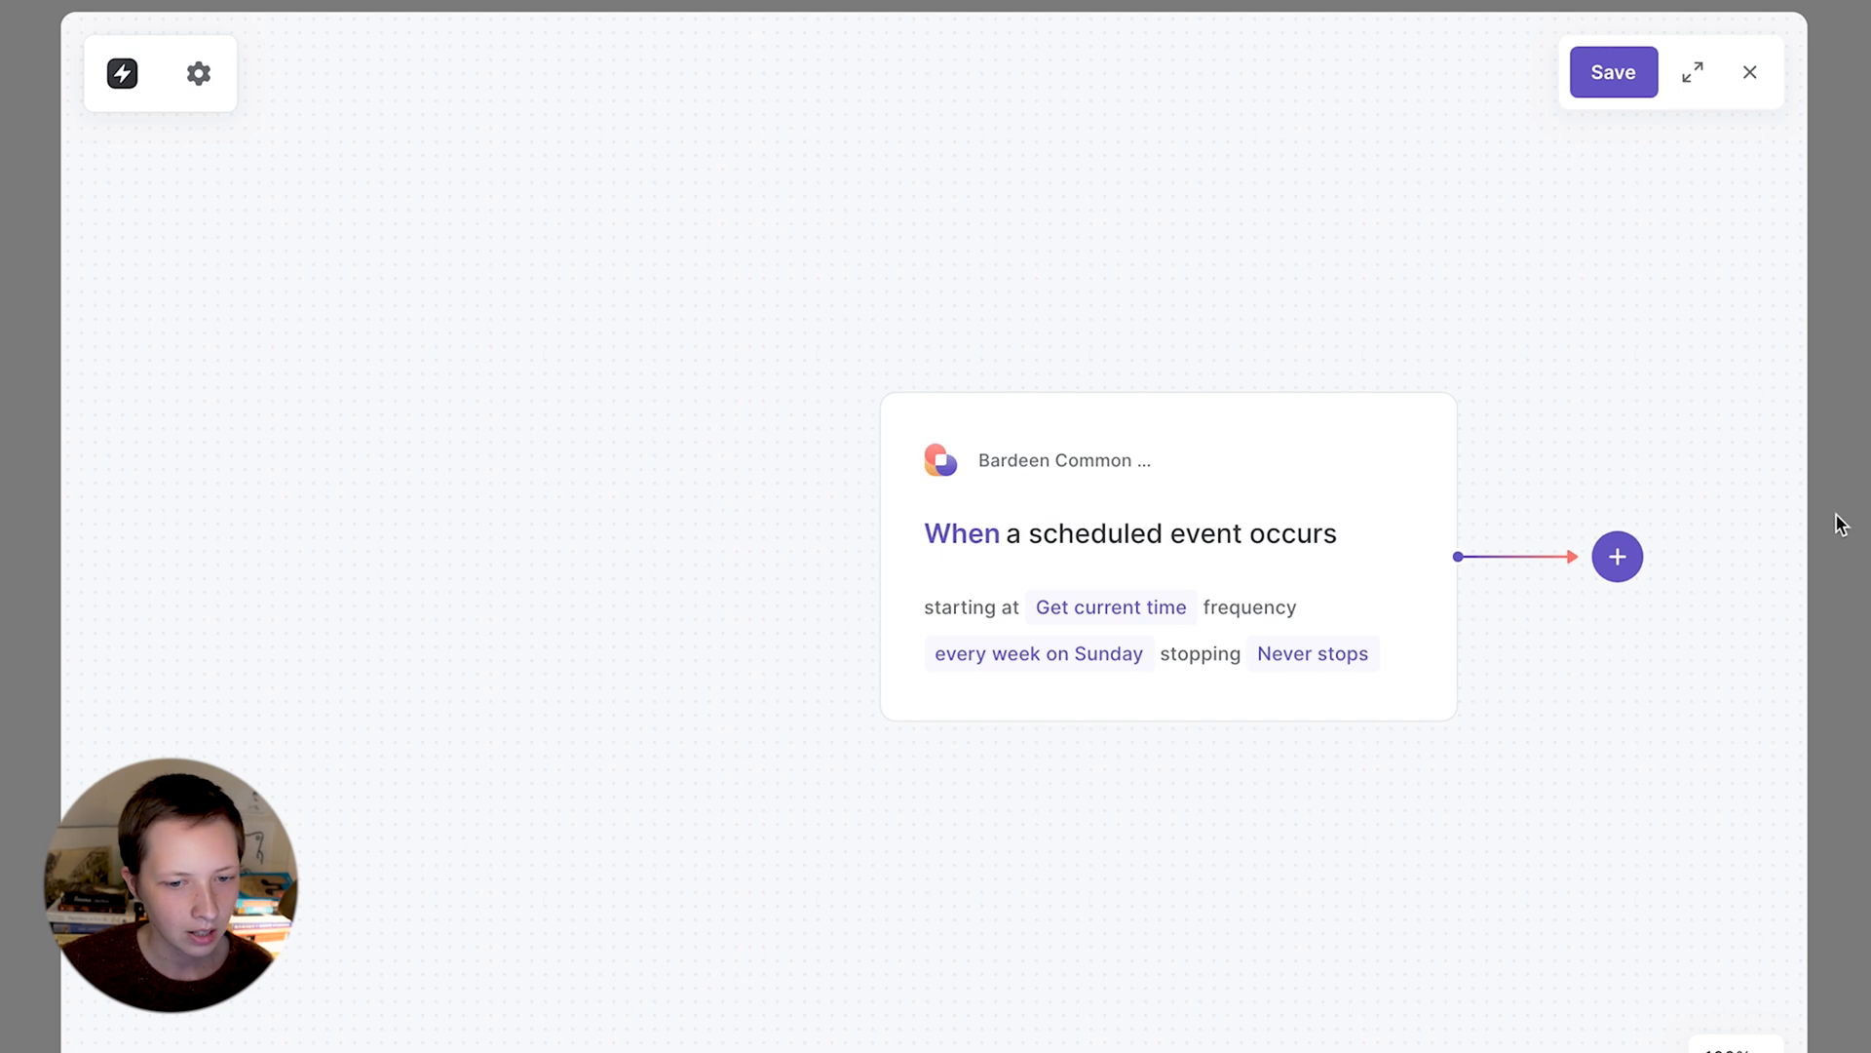
# - Add a Notion 'add page to database' action after the trigger, targeting Task List
pyautogui.click(1617, 557)
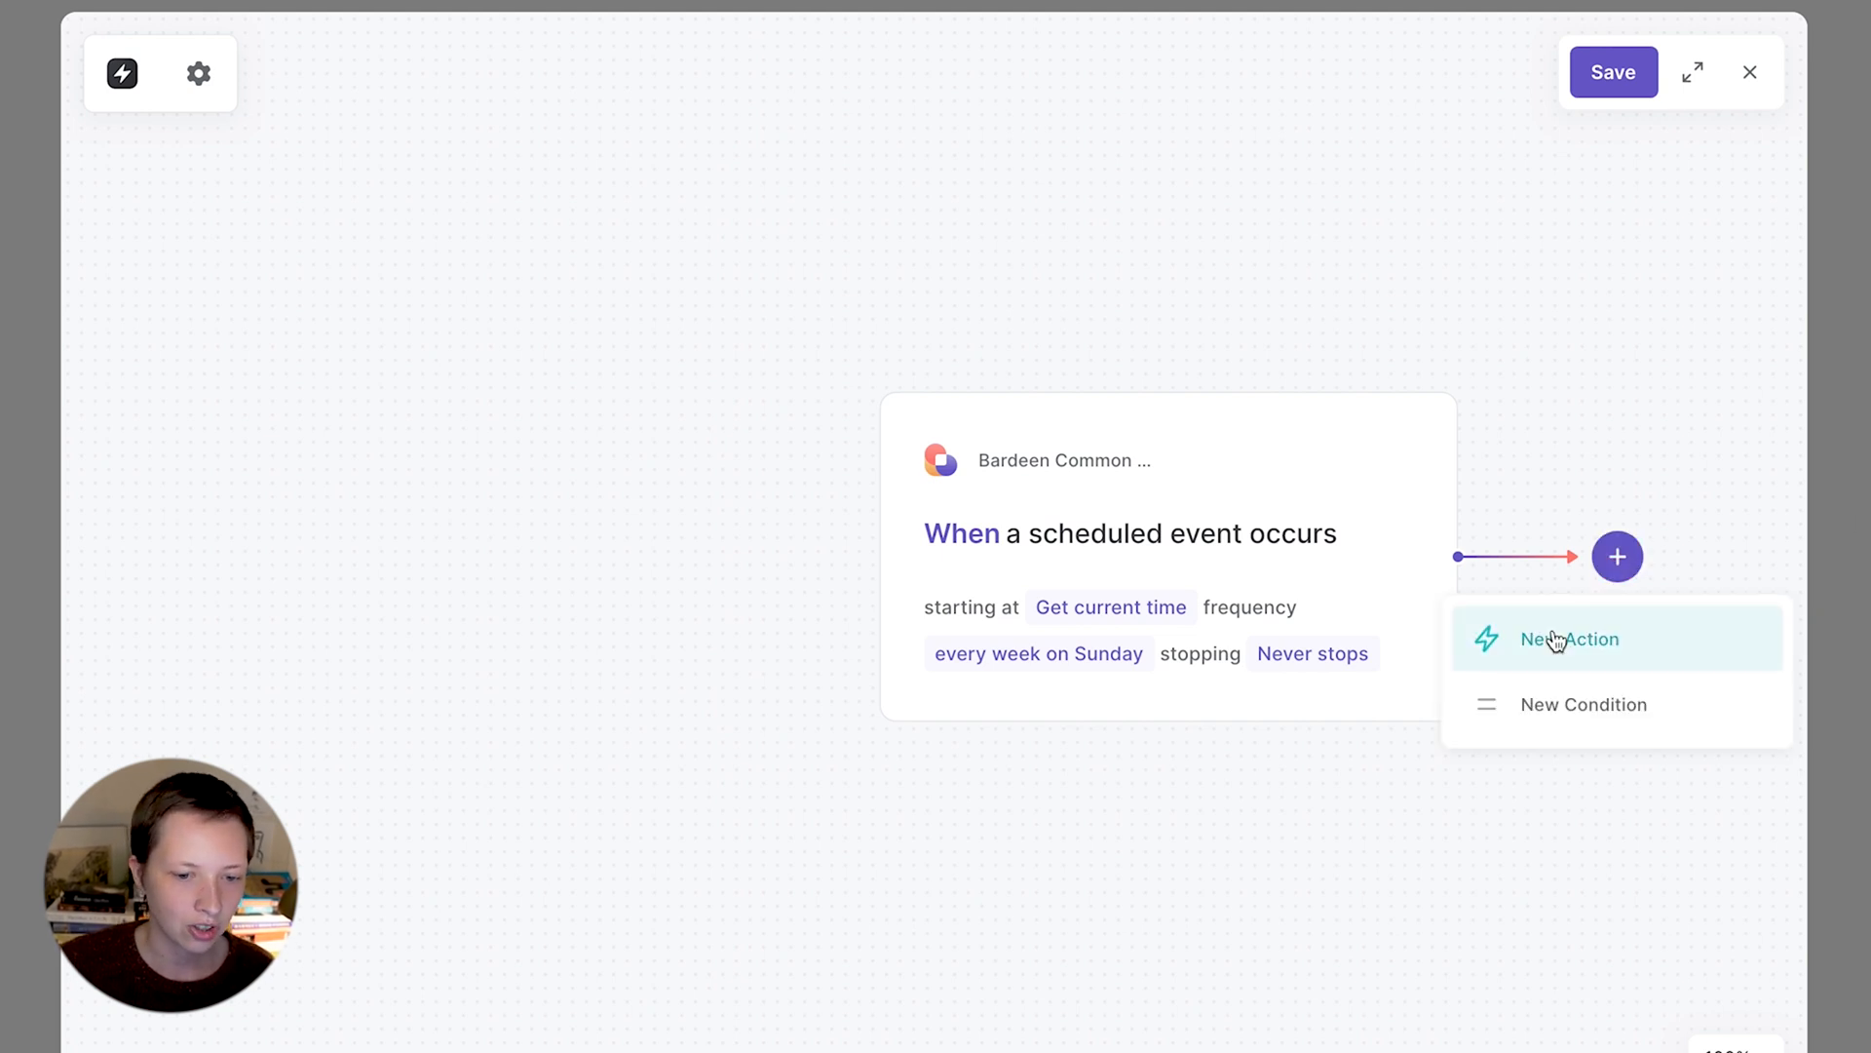
pyautogui.click(1570, 639)
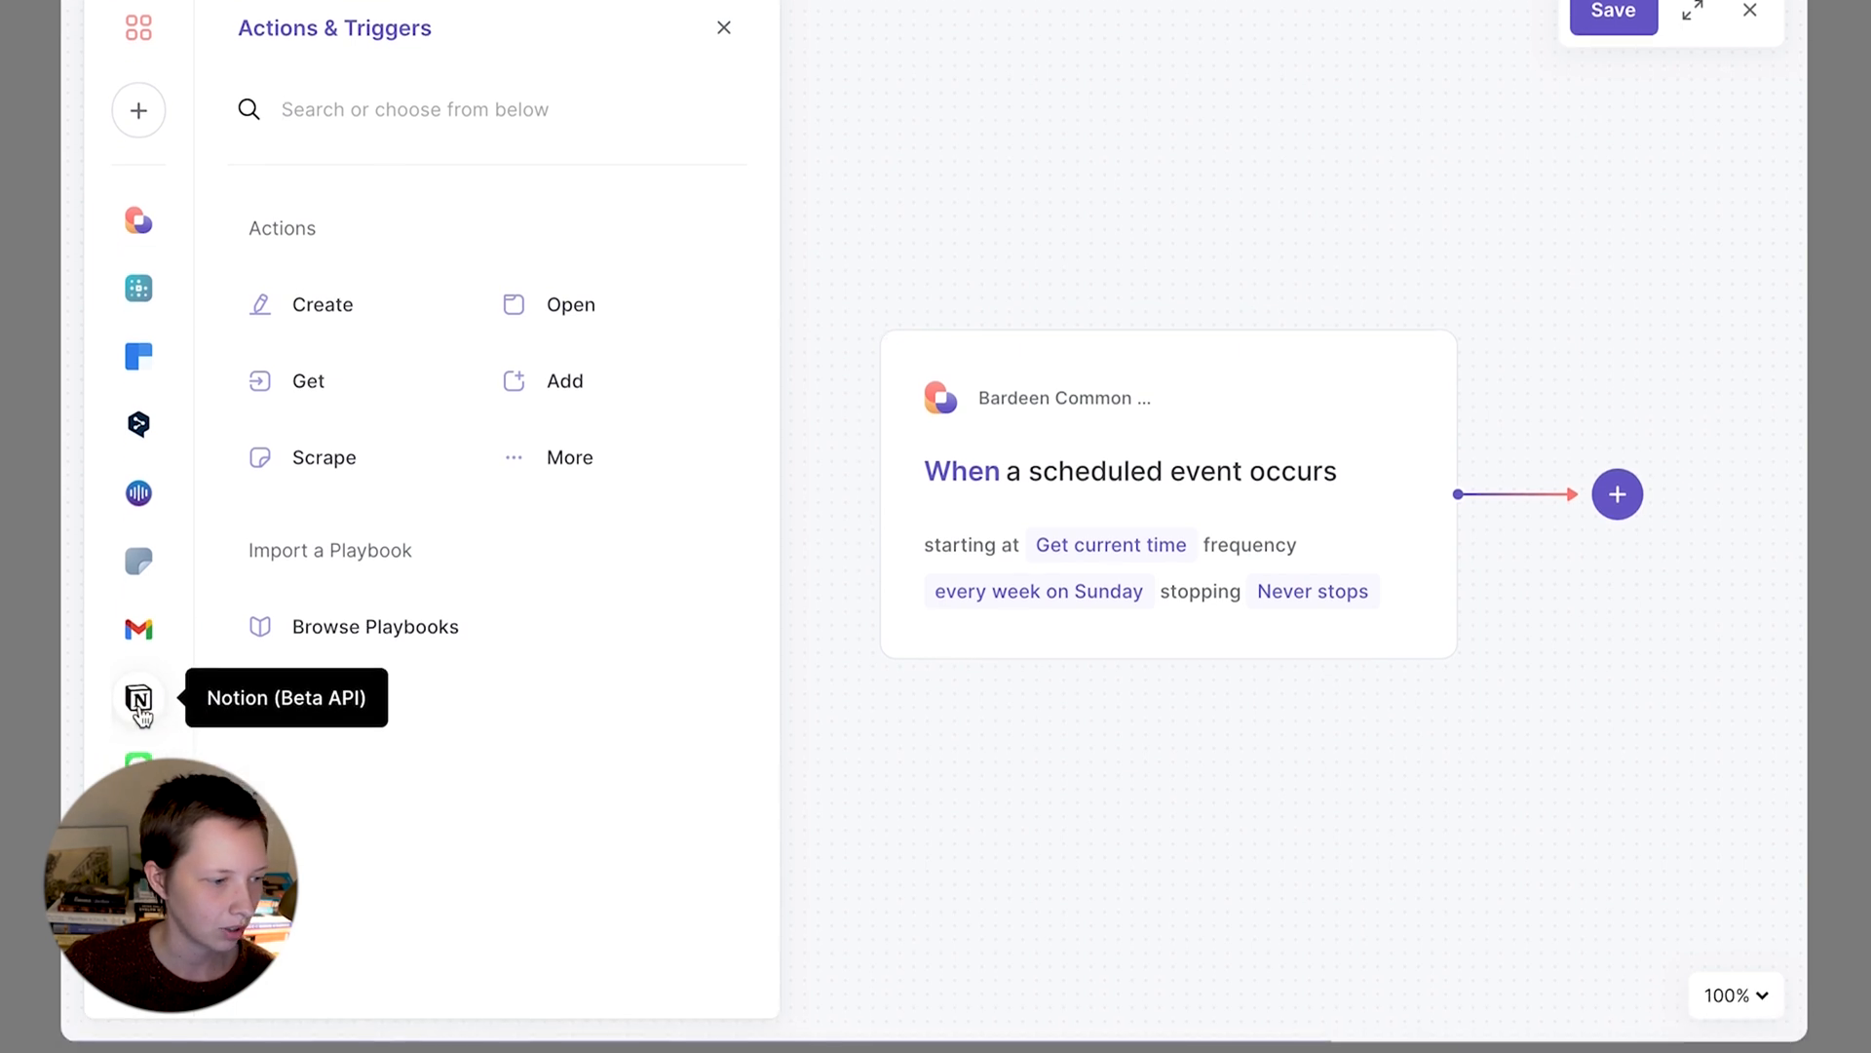
pyautogui.click(138, 702)
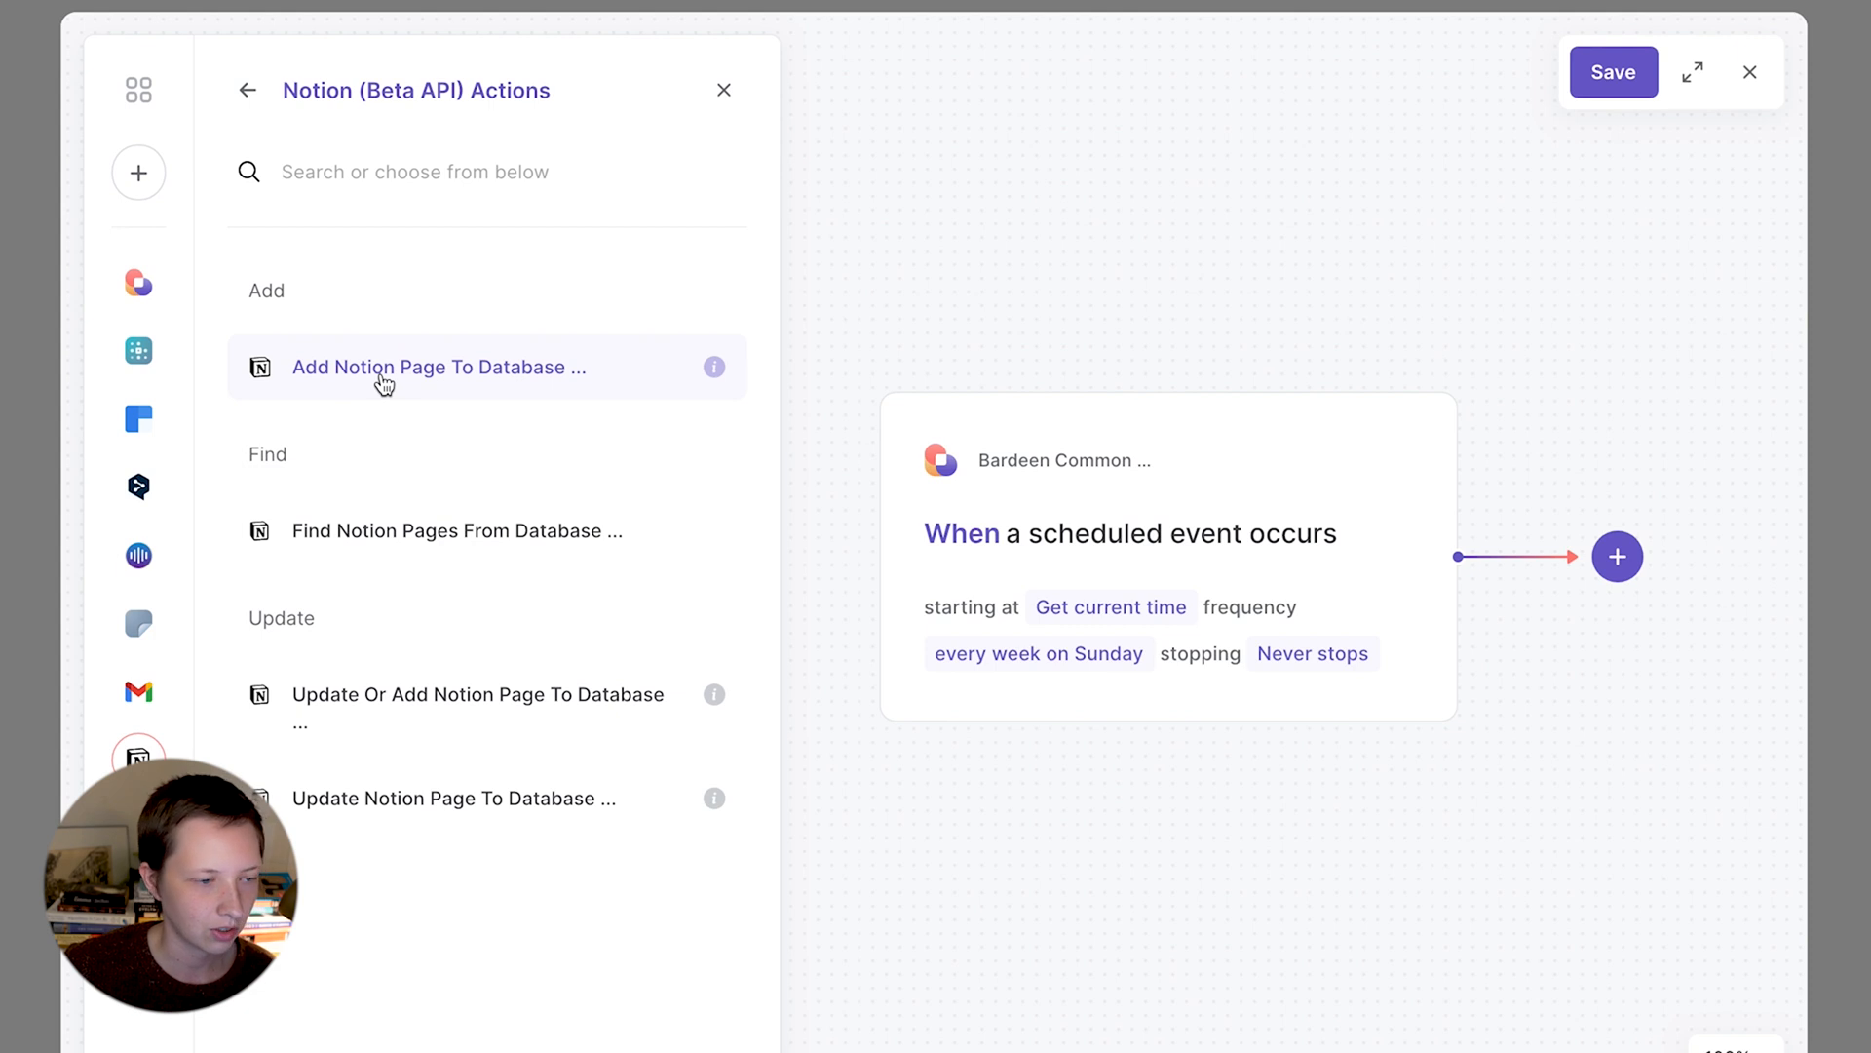
pyautogui.click(436, 366)
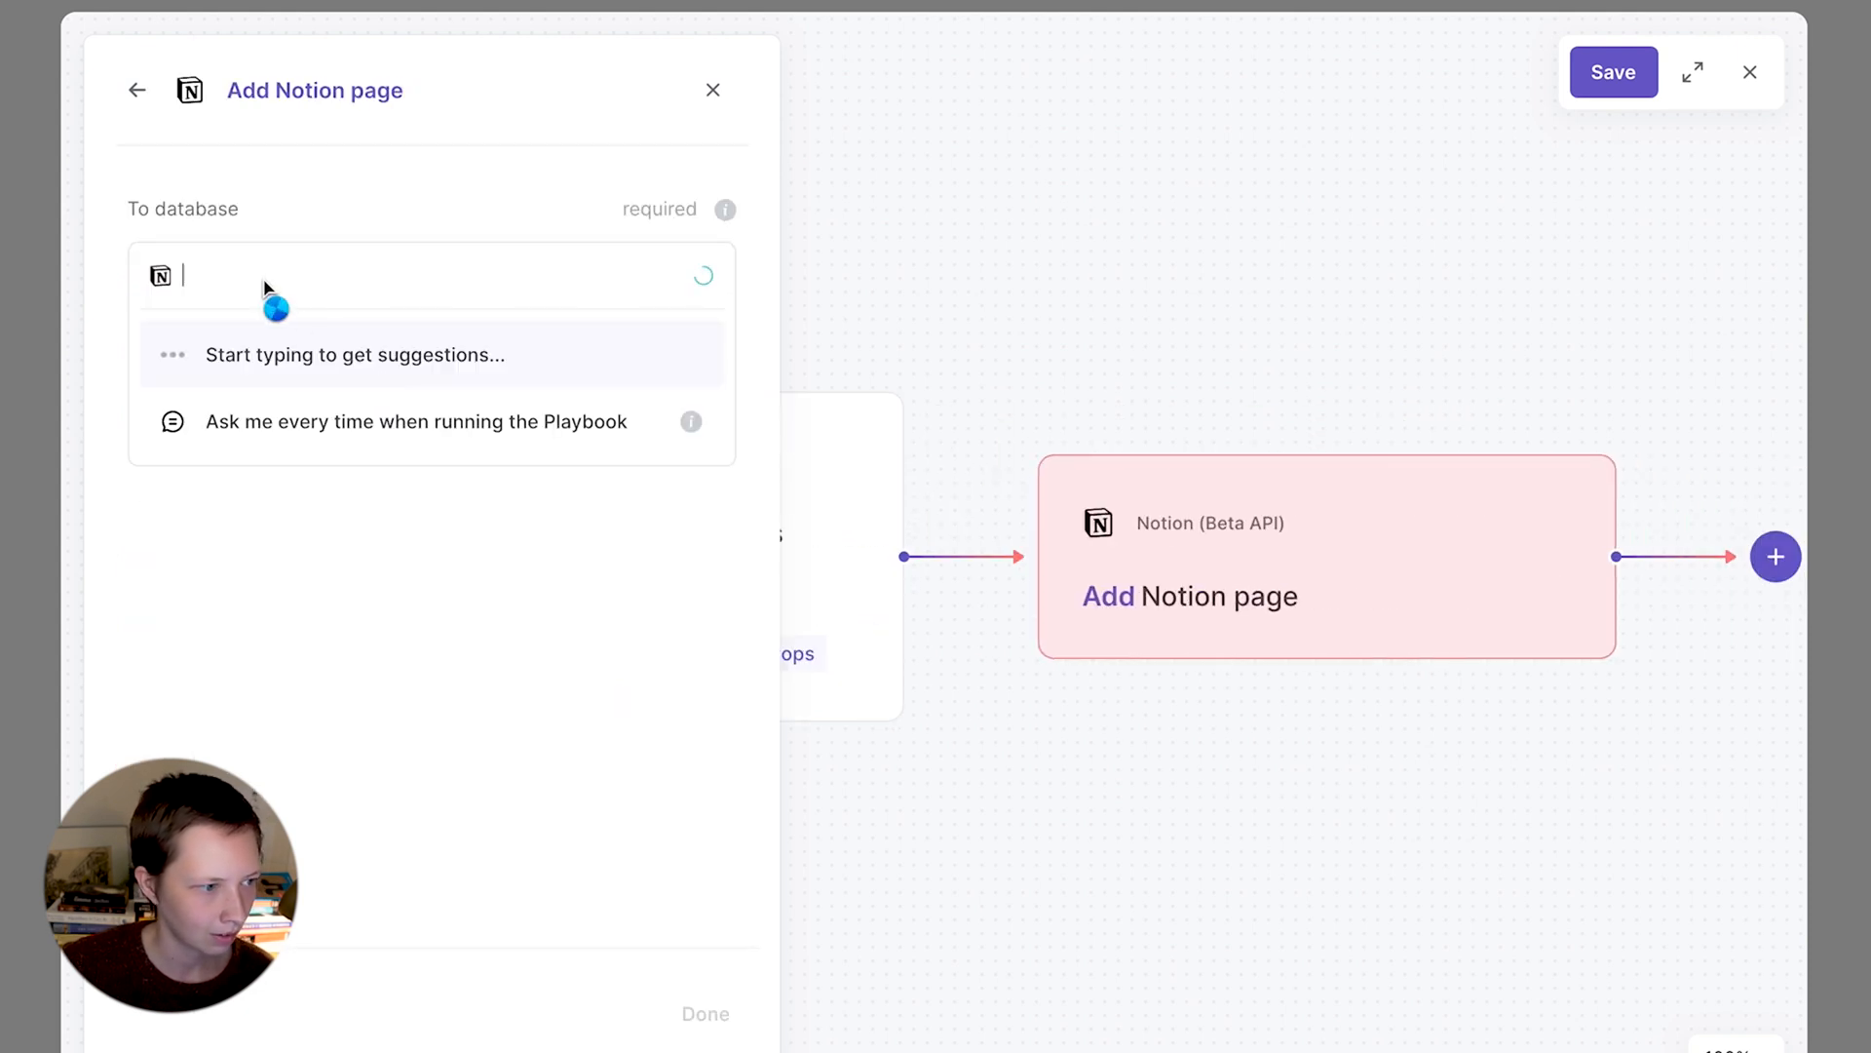
pyautogui.write('Task Li')
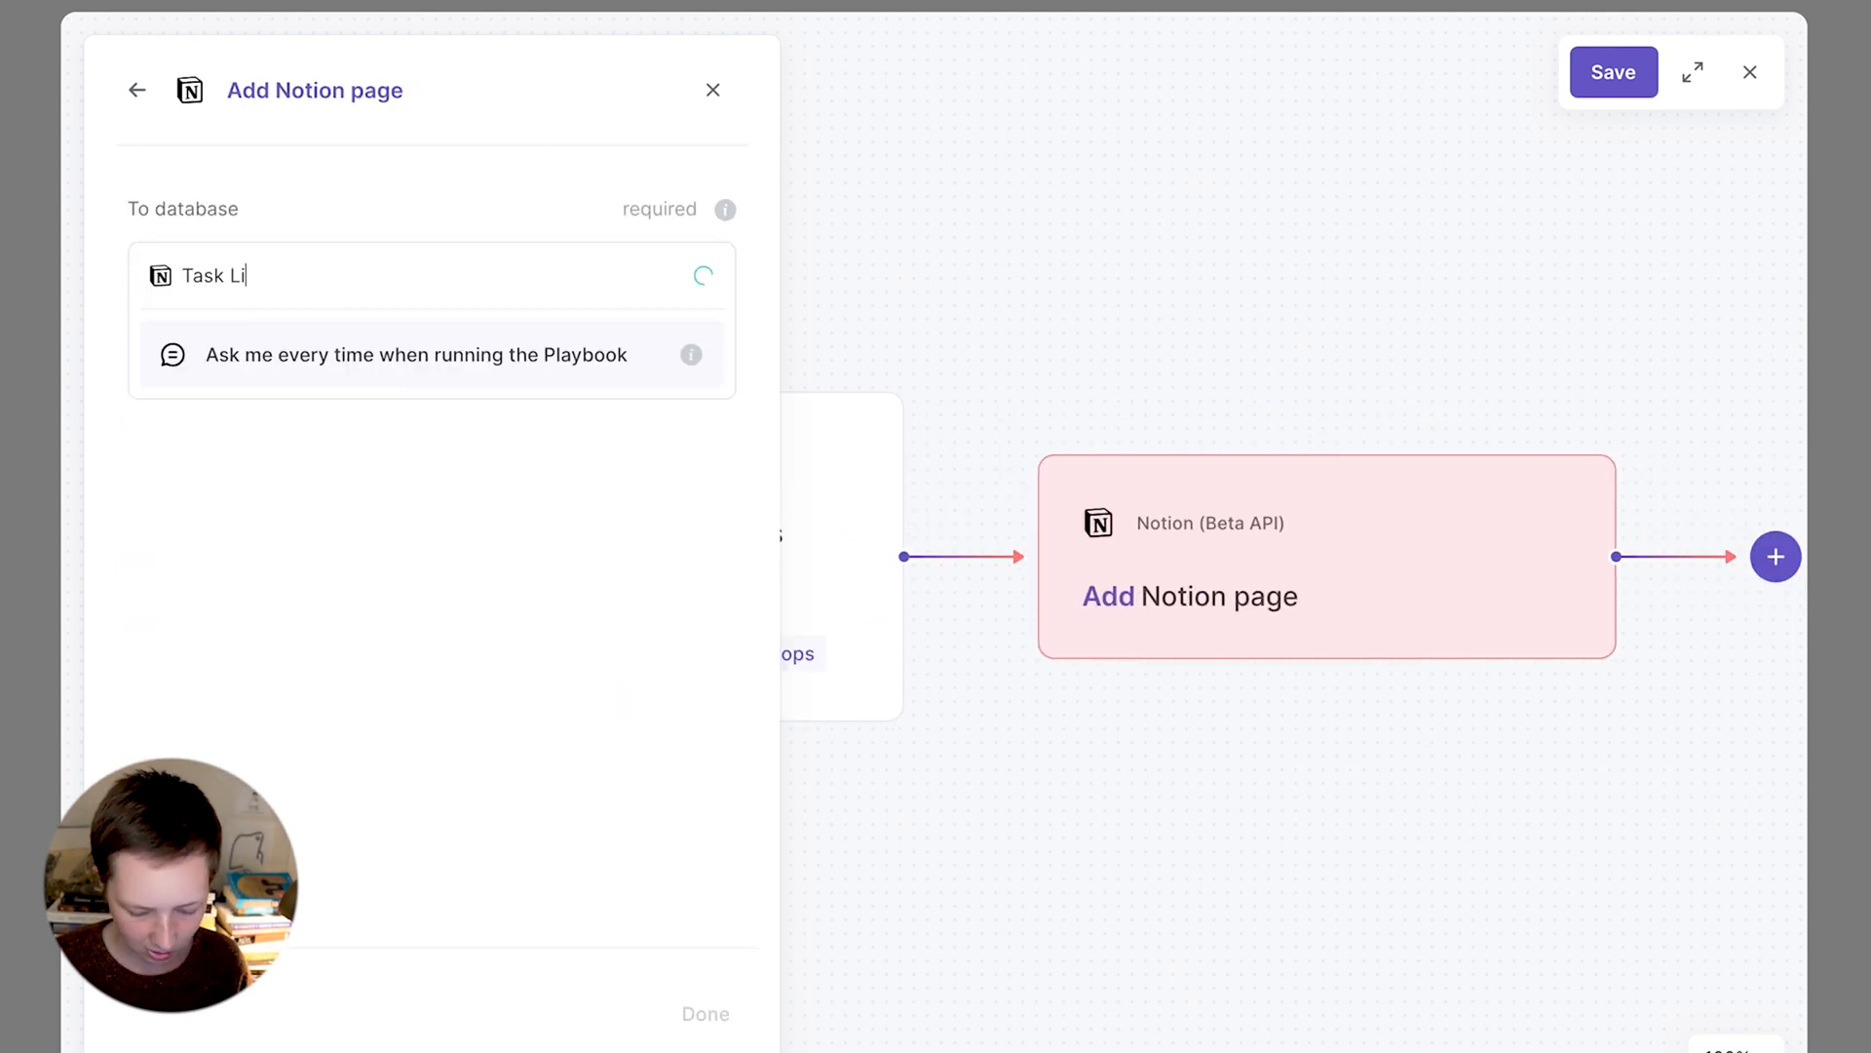
pyautogui.click(413, 355)
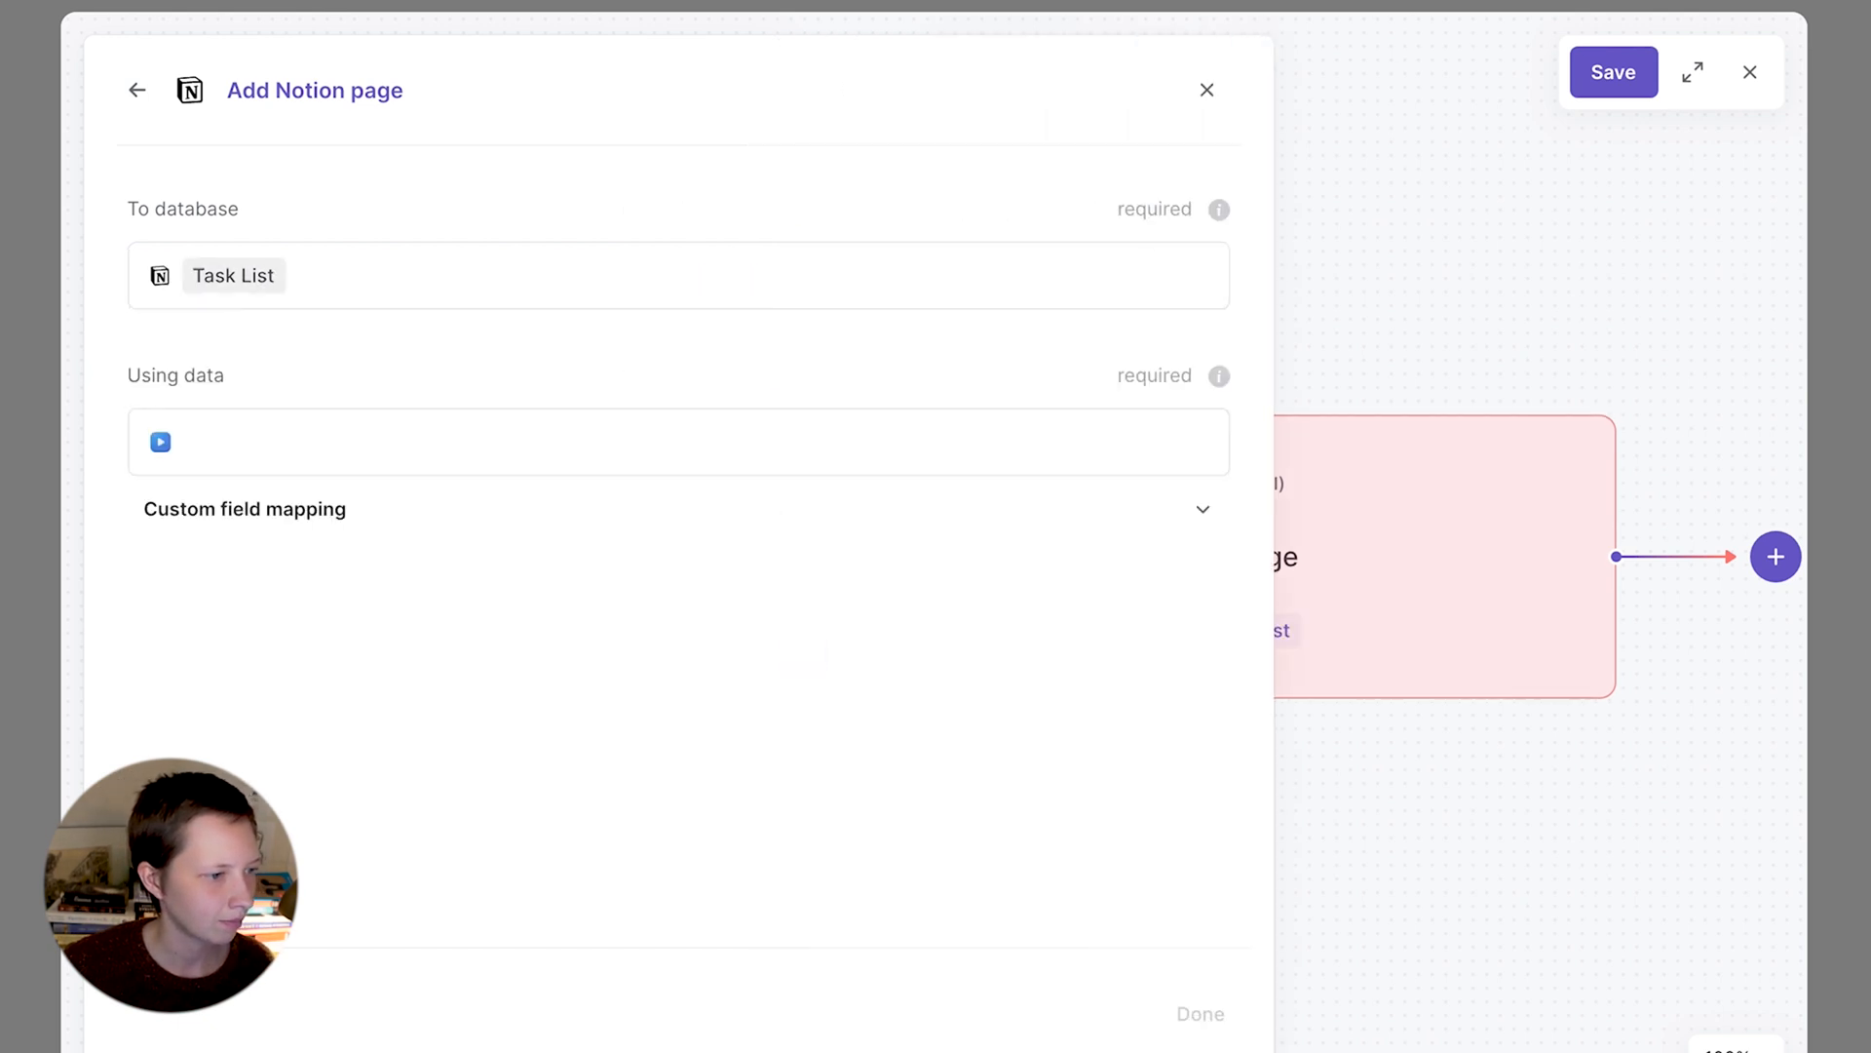
# - Map Priority P1, Due Date to the trigger date, Status Priority Inbox, Name Write Newsletter
pyautogui.click(1202, 509)
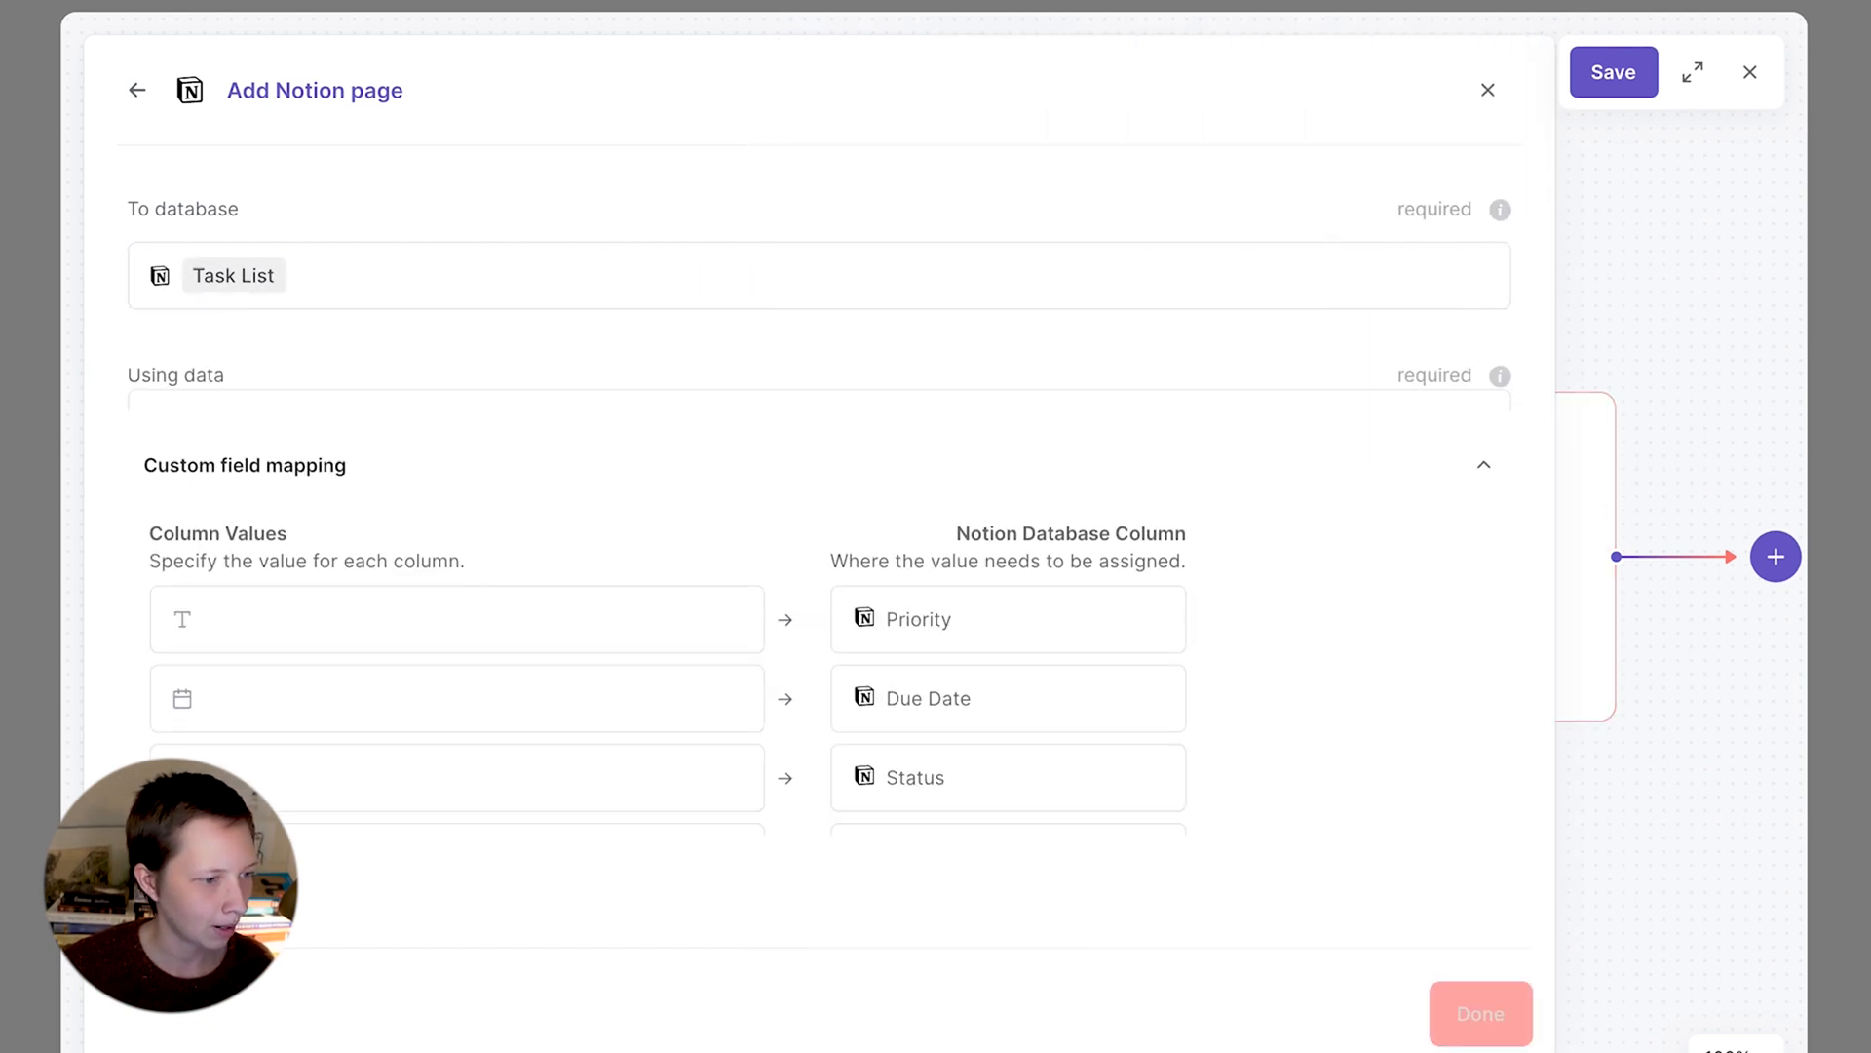
pyautogui.click(457, 620)
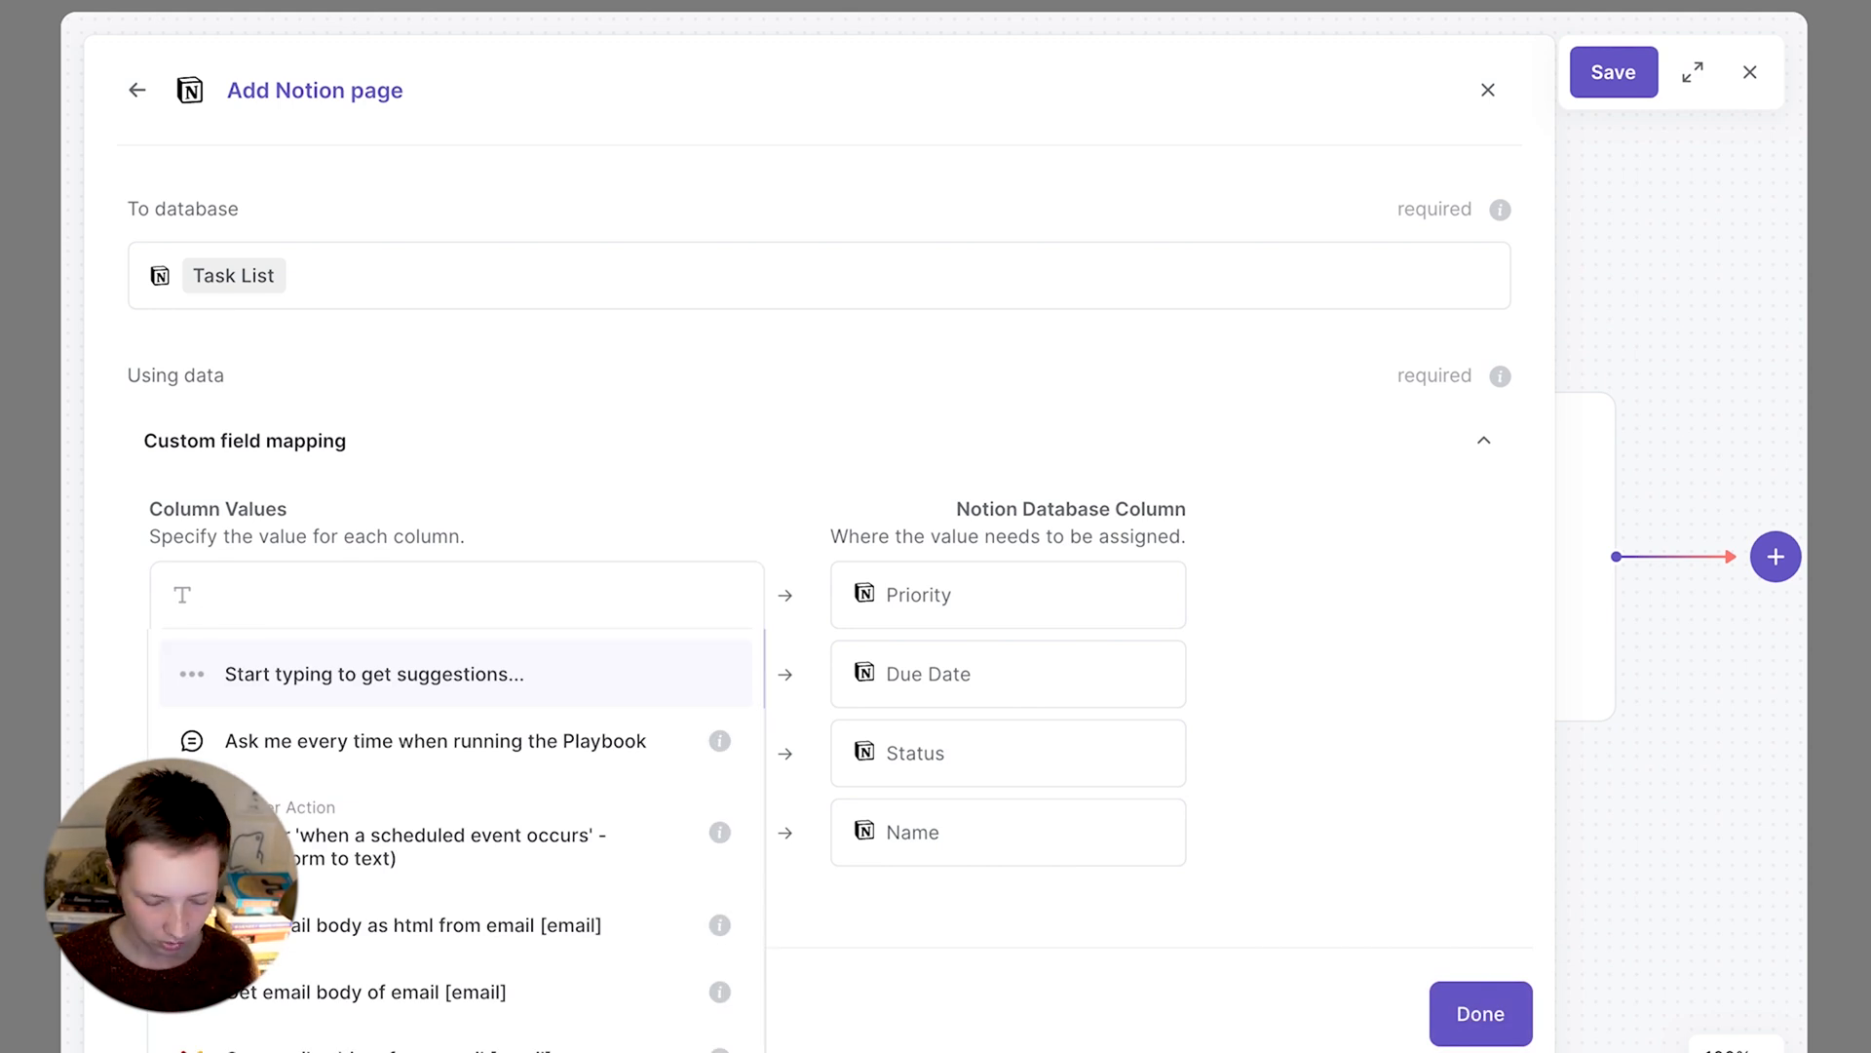
pyautogui.write('P')
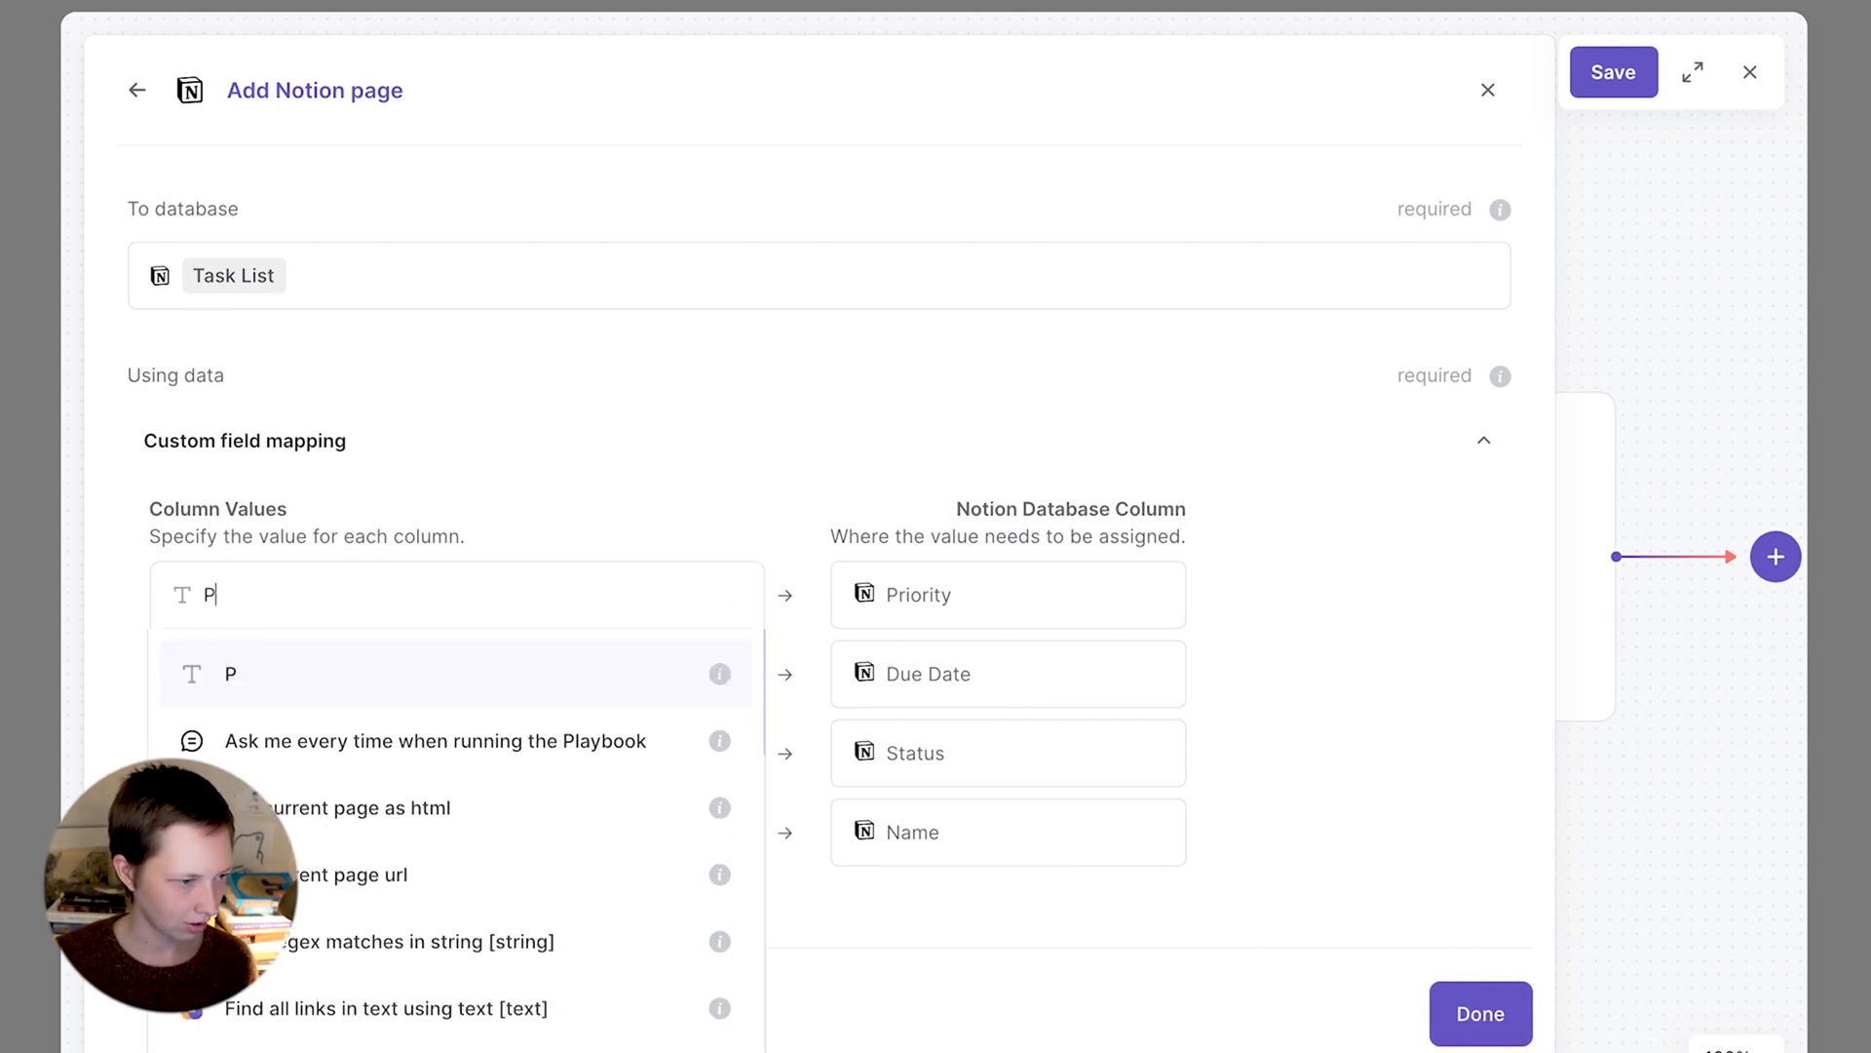
pyautogui.write('1')
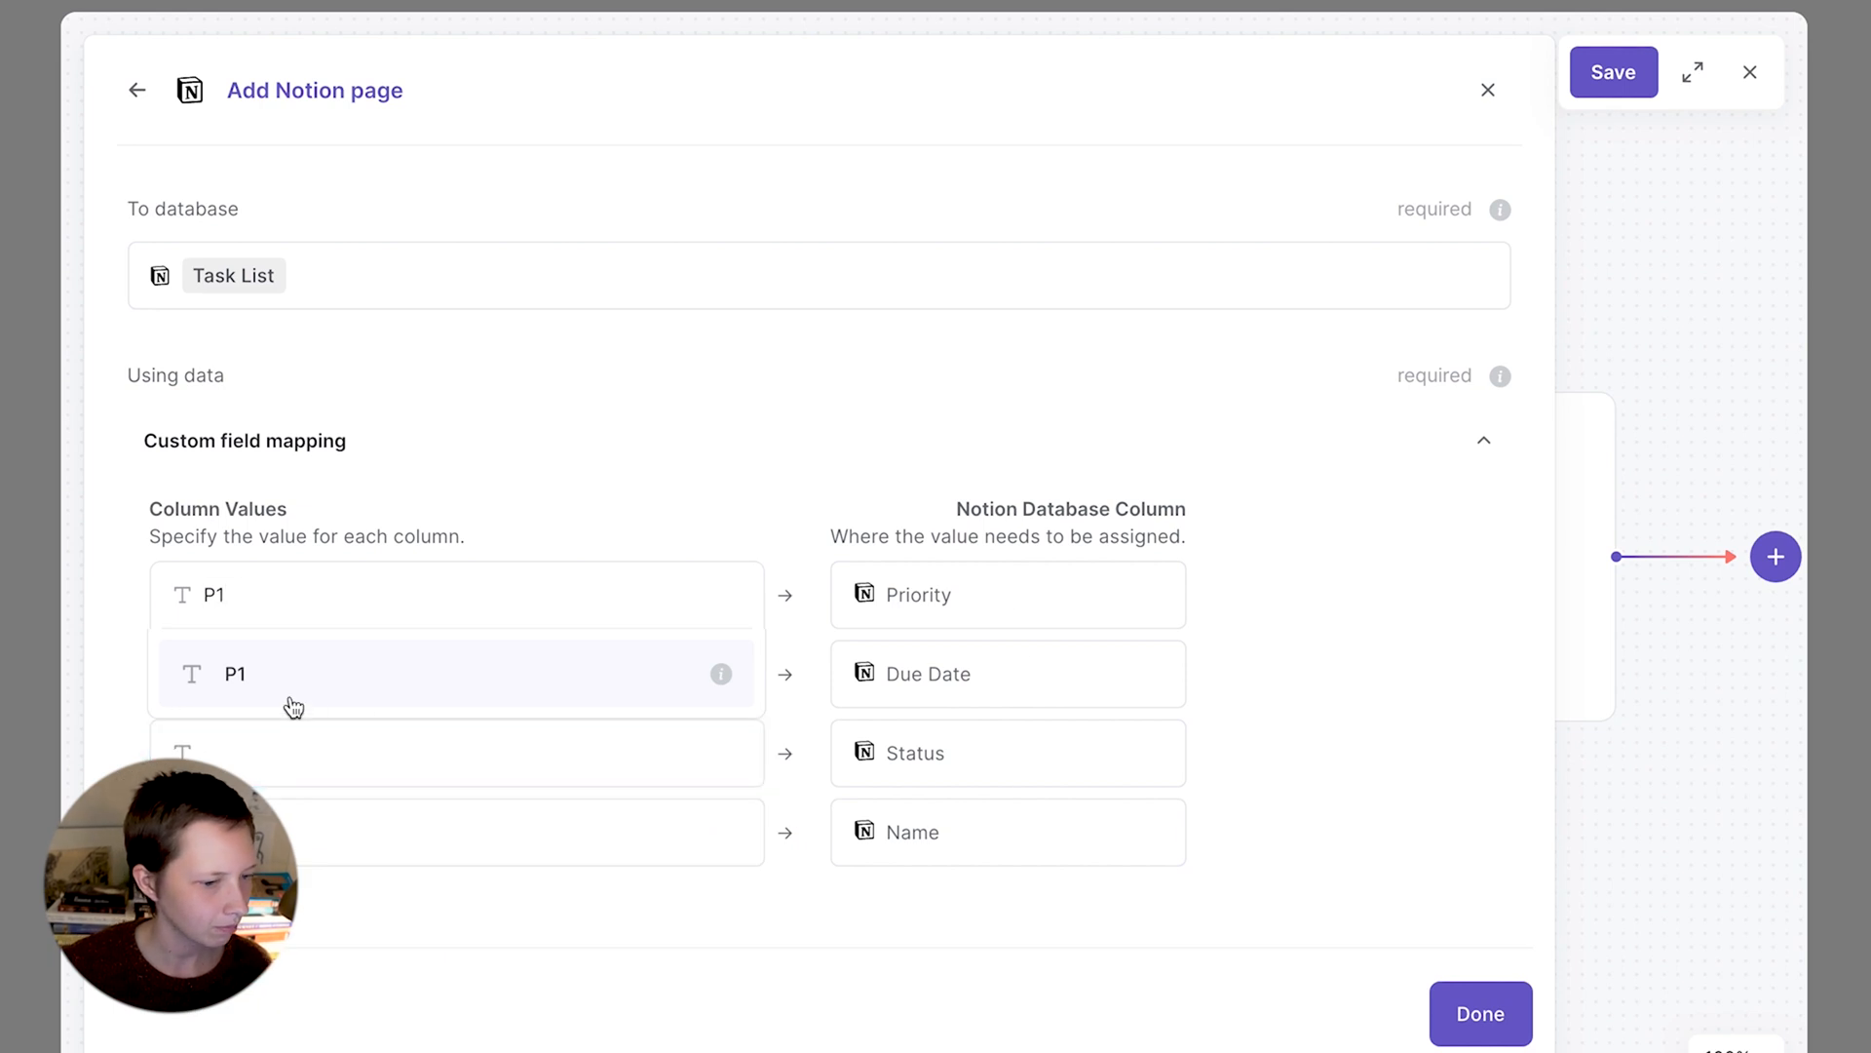
pyautogui.click(453, 673)
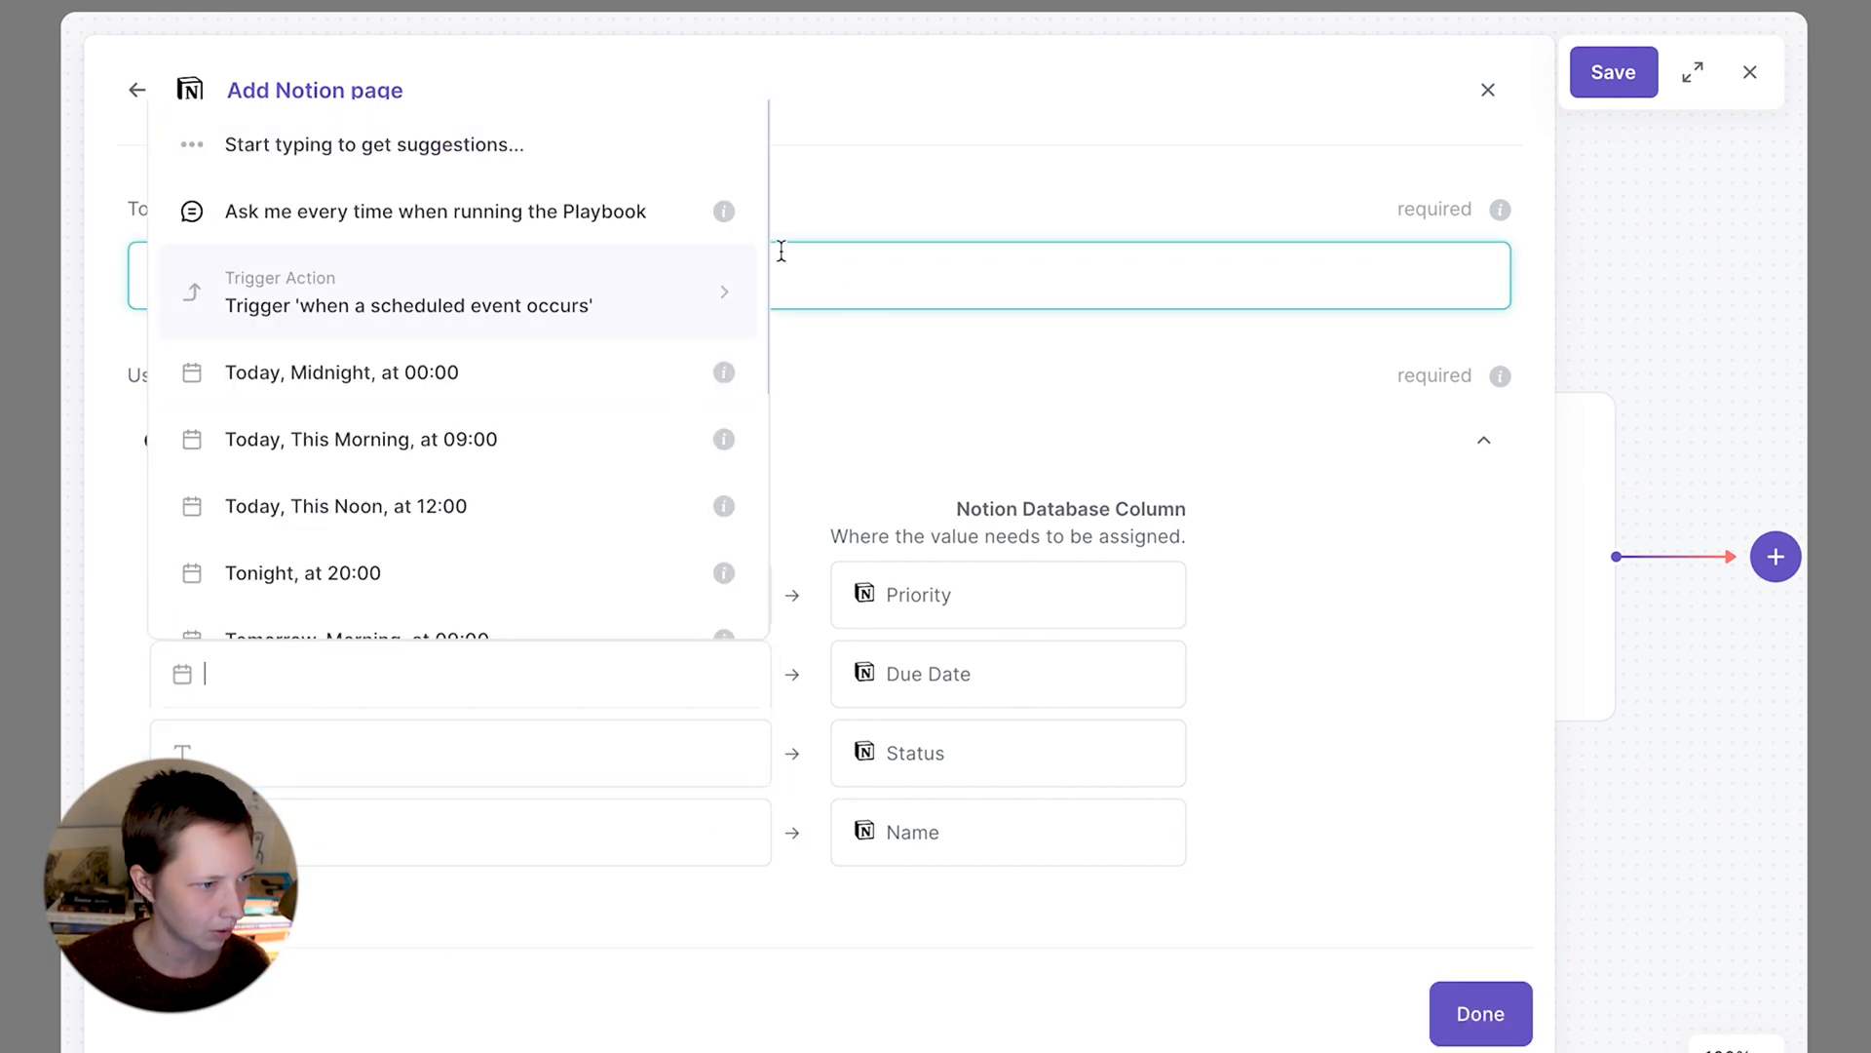
pyautogui.moveTo(658, 320)
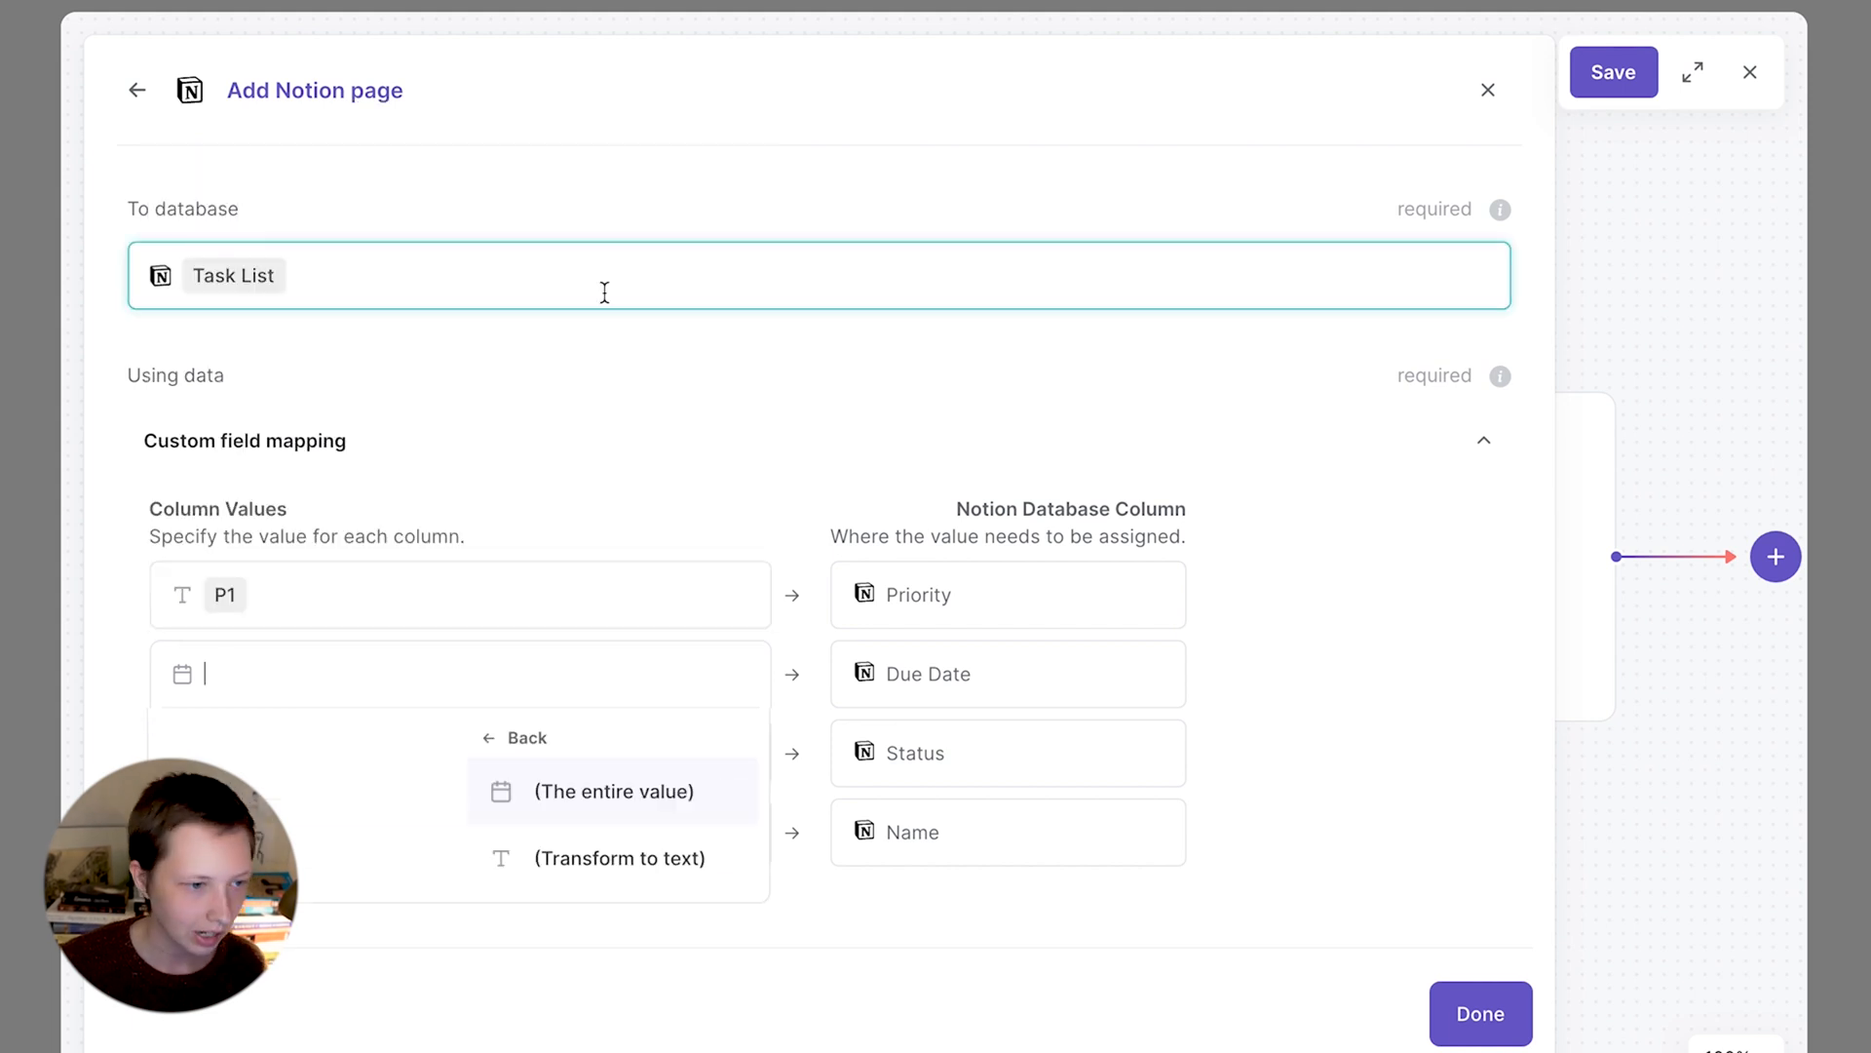
pyautogui.scroll(-3)
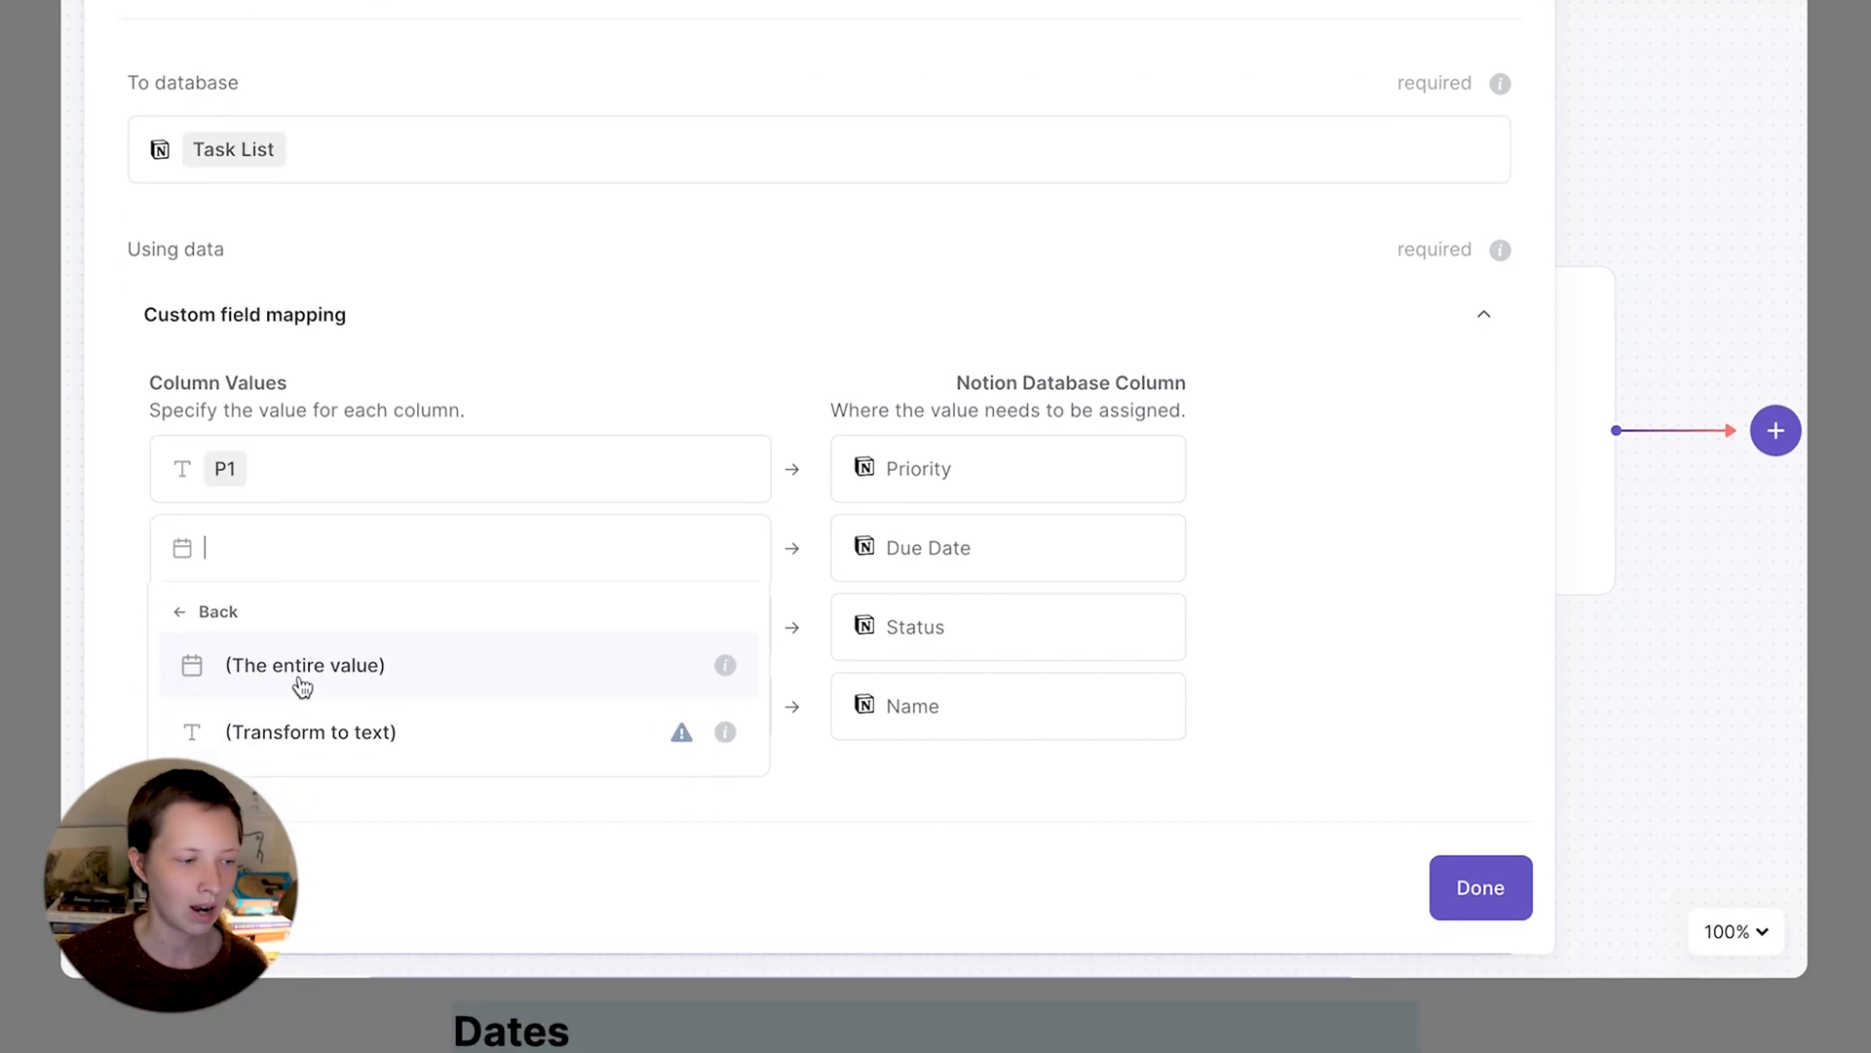
pyautogui.click(302, 665)
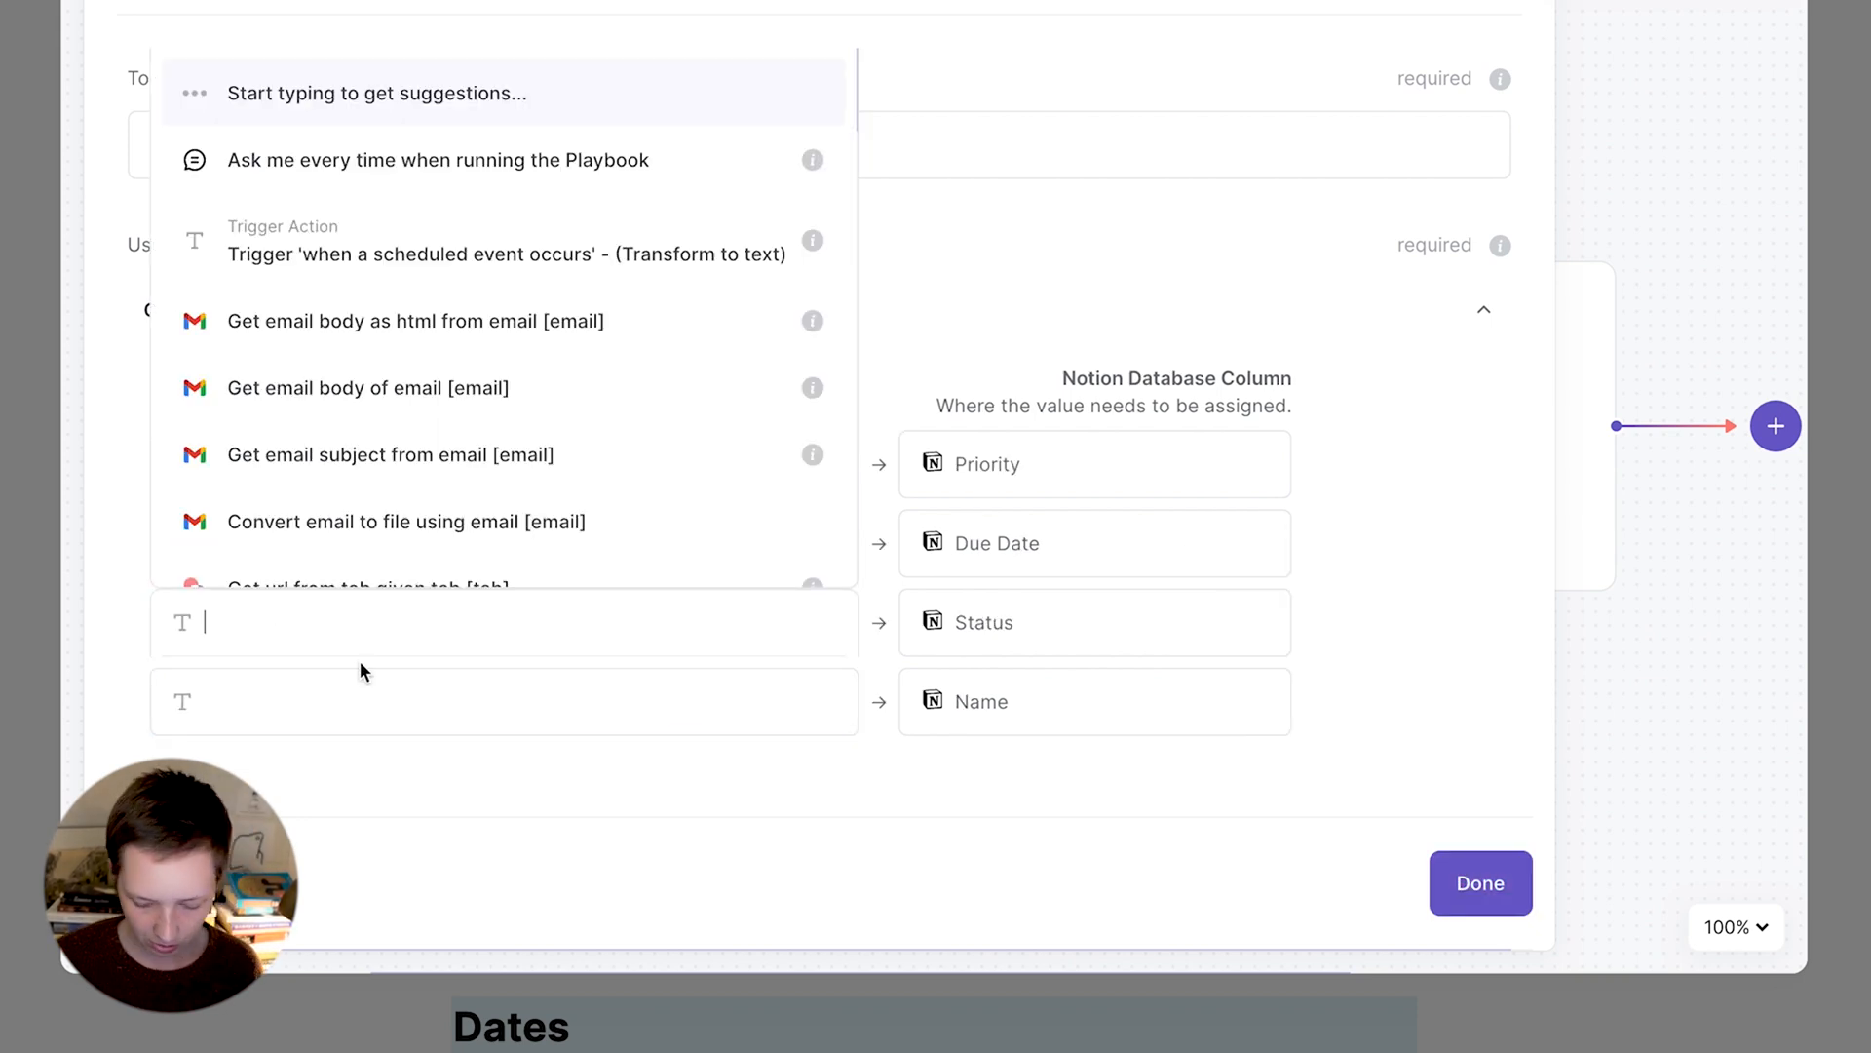
pyautogui.write('Priot')
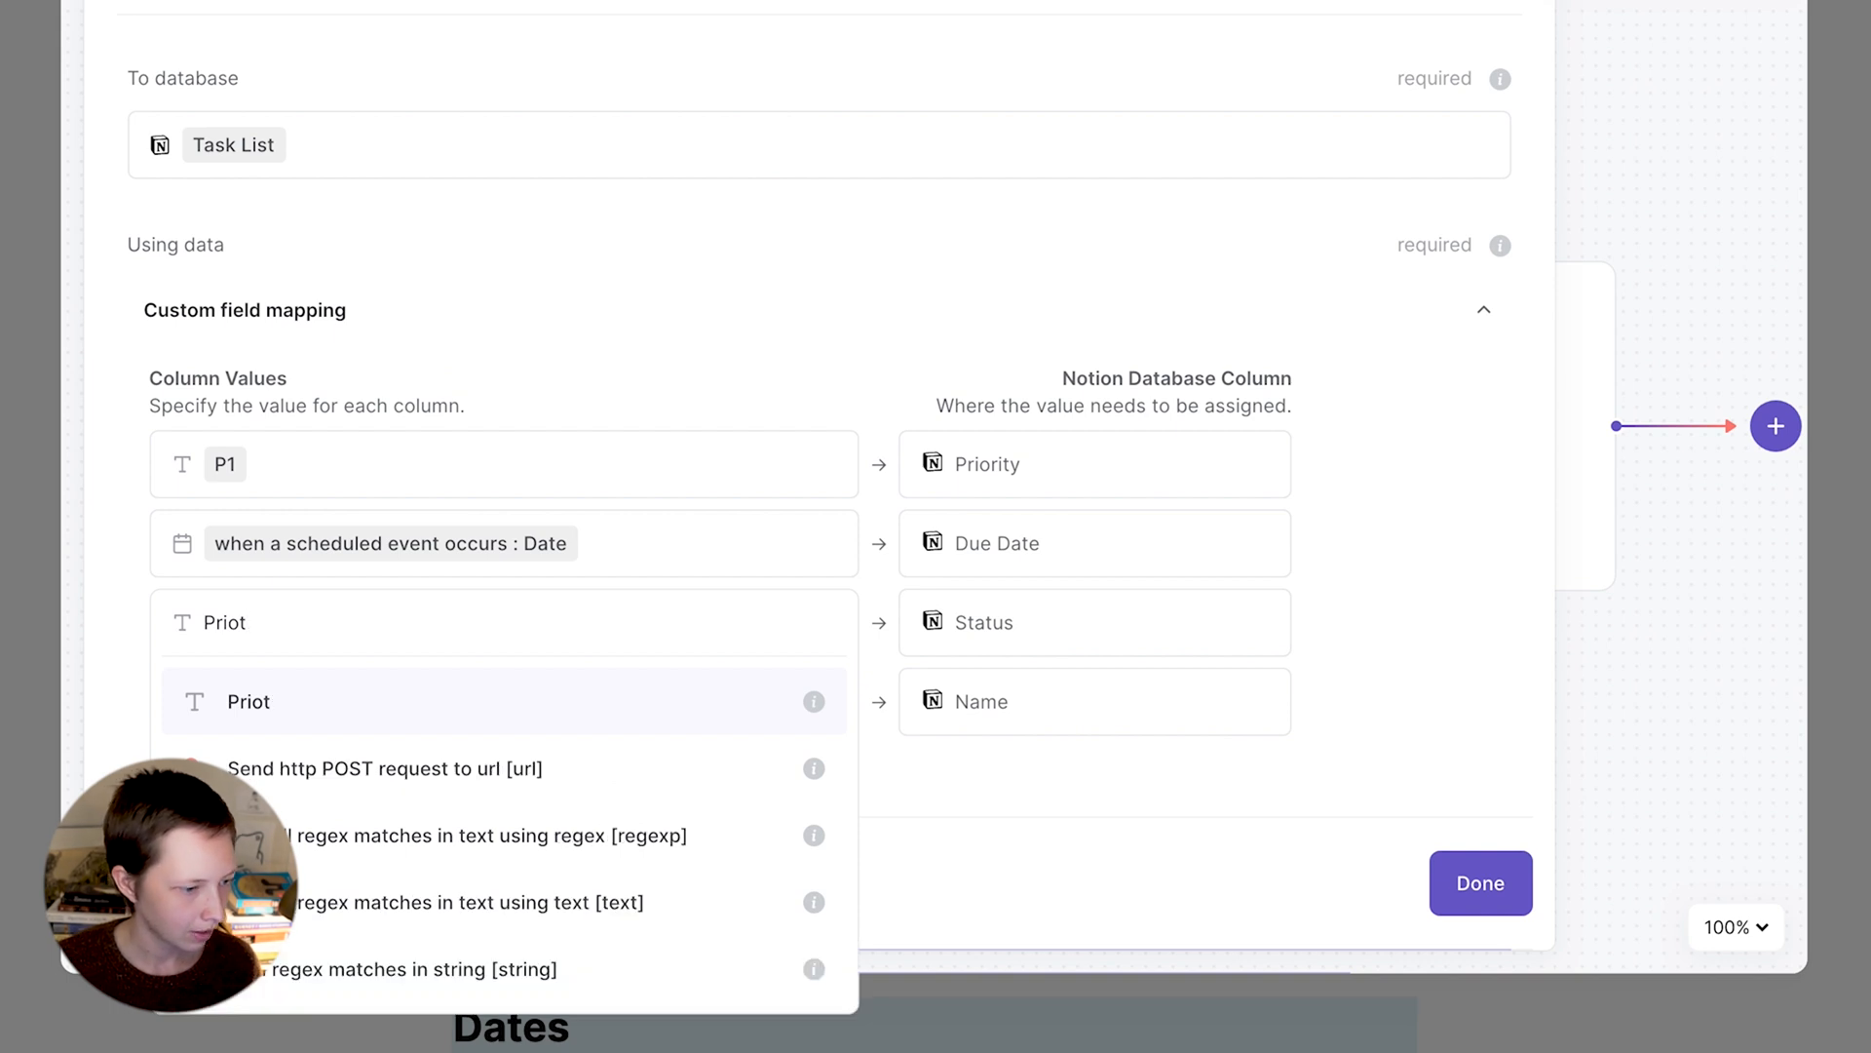
pyautogui.press('Backspace')
pyautogui.write('rity Inbox')
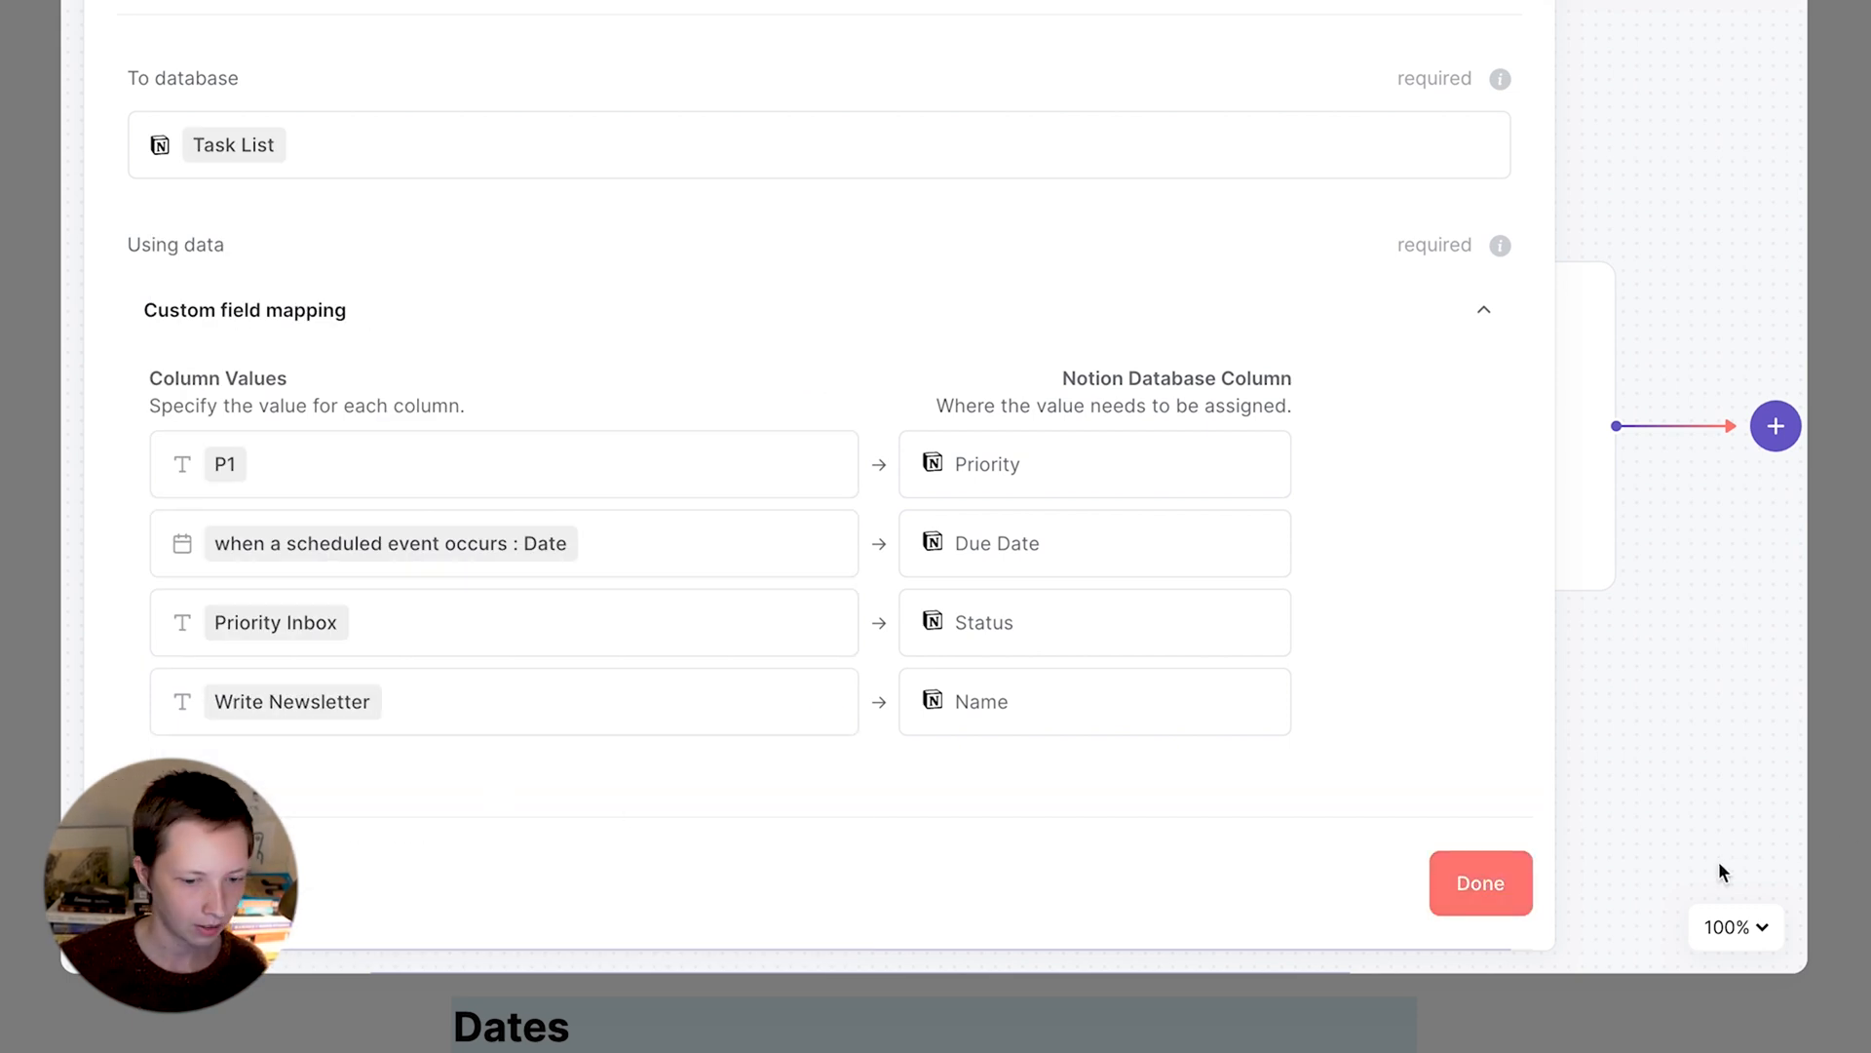
pyautogui.click(1479, 883)
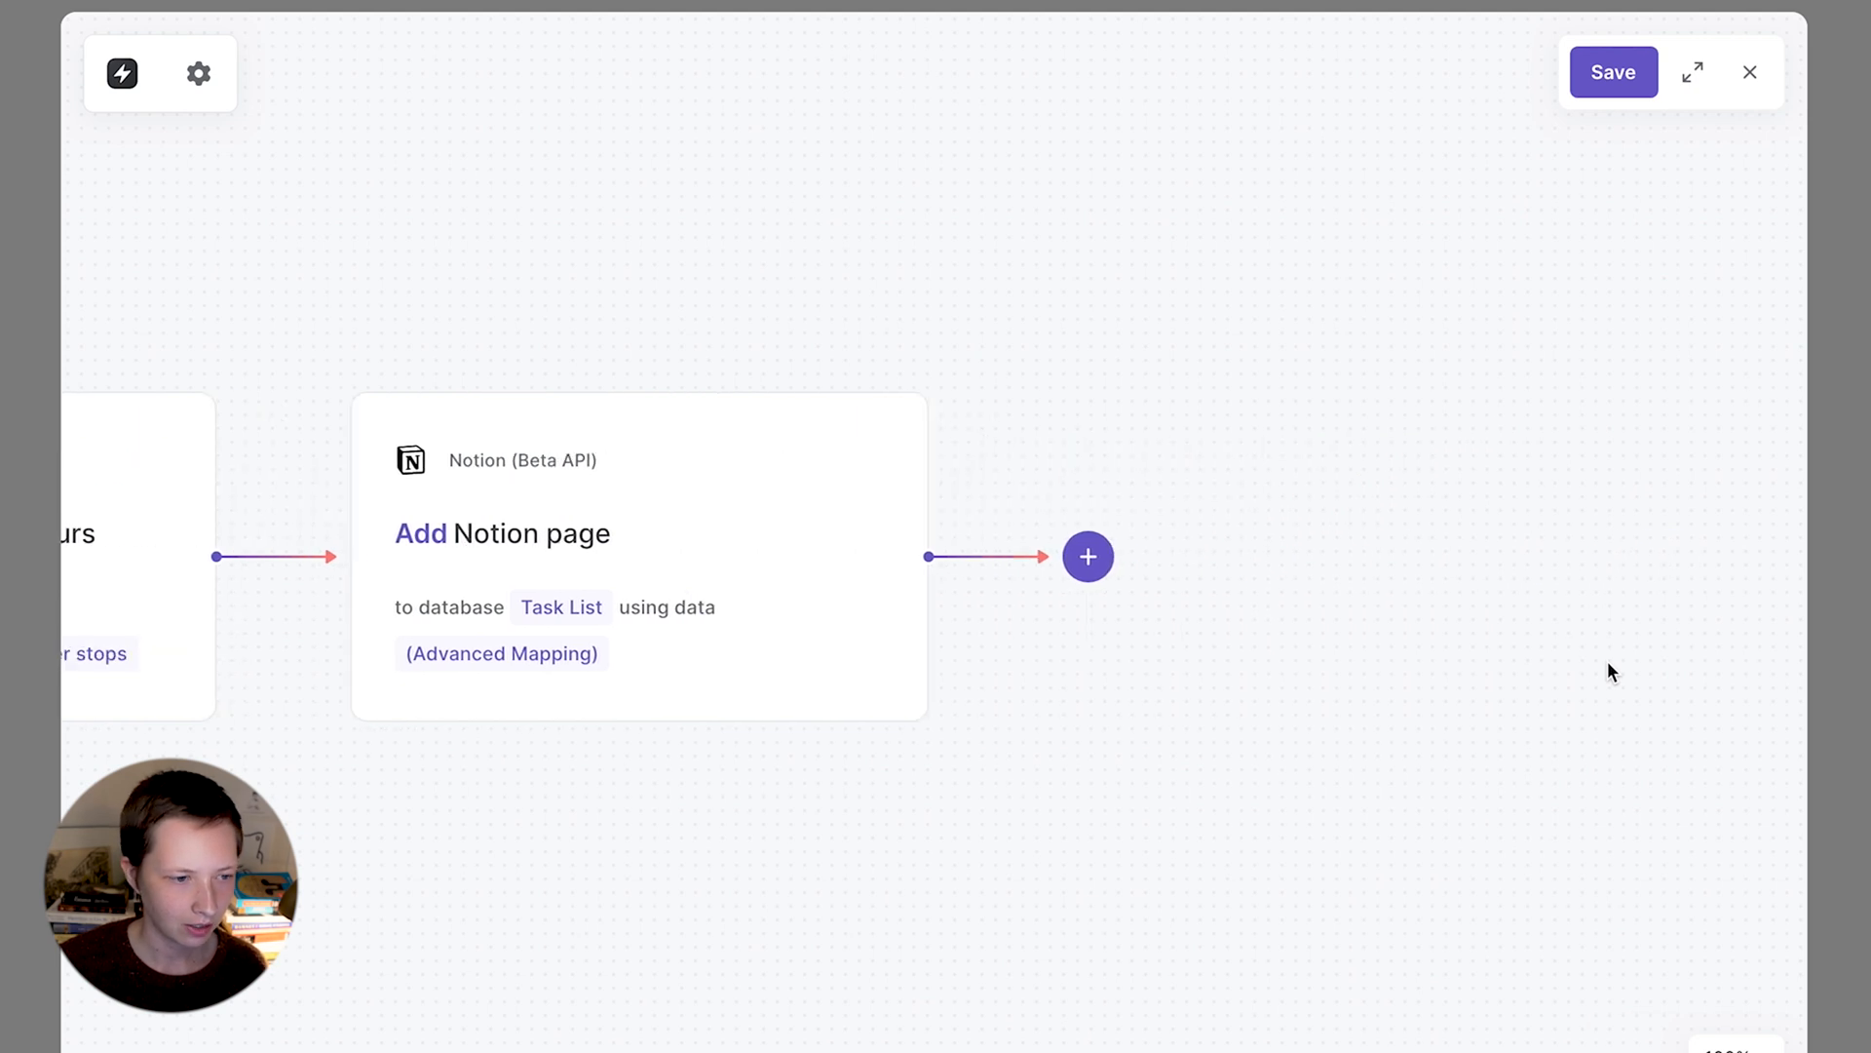
pyautogui.moveTo(1067, 554)
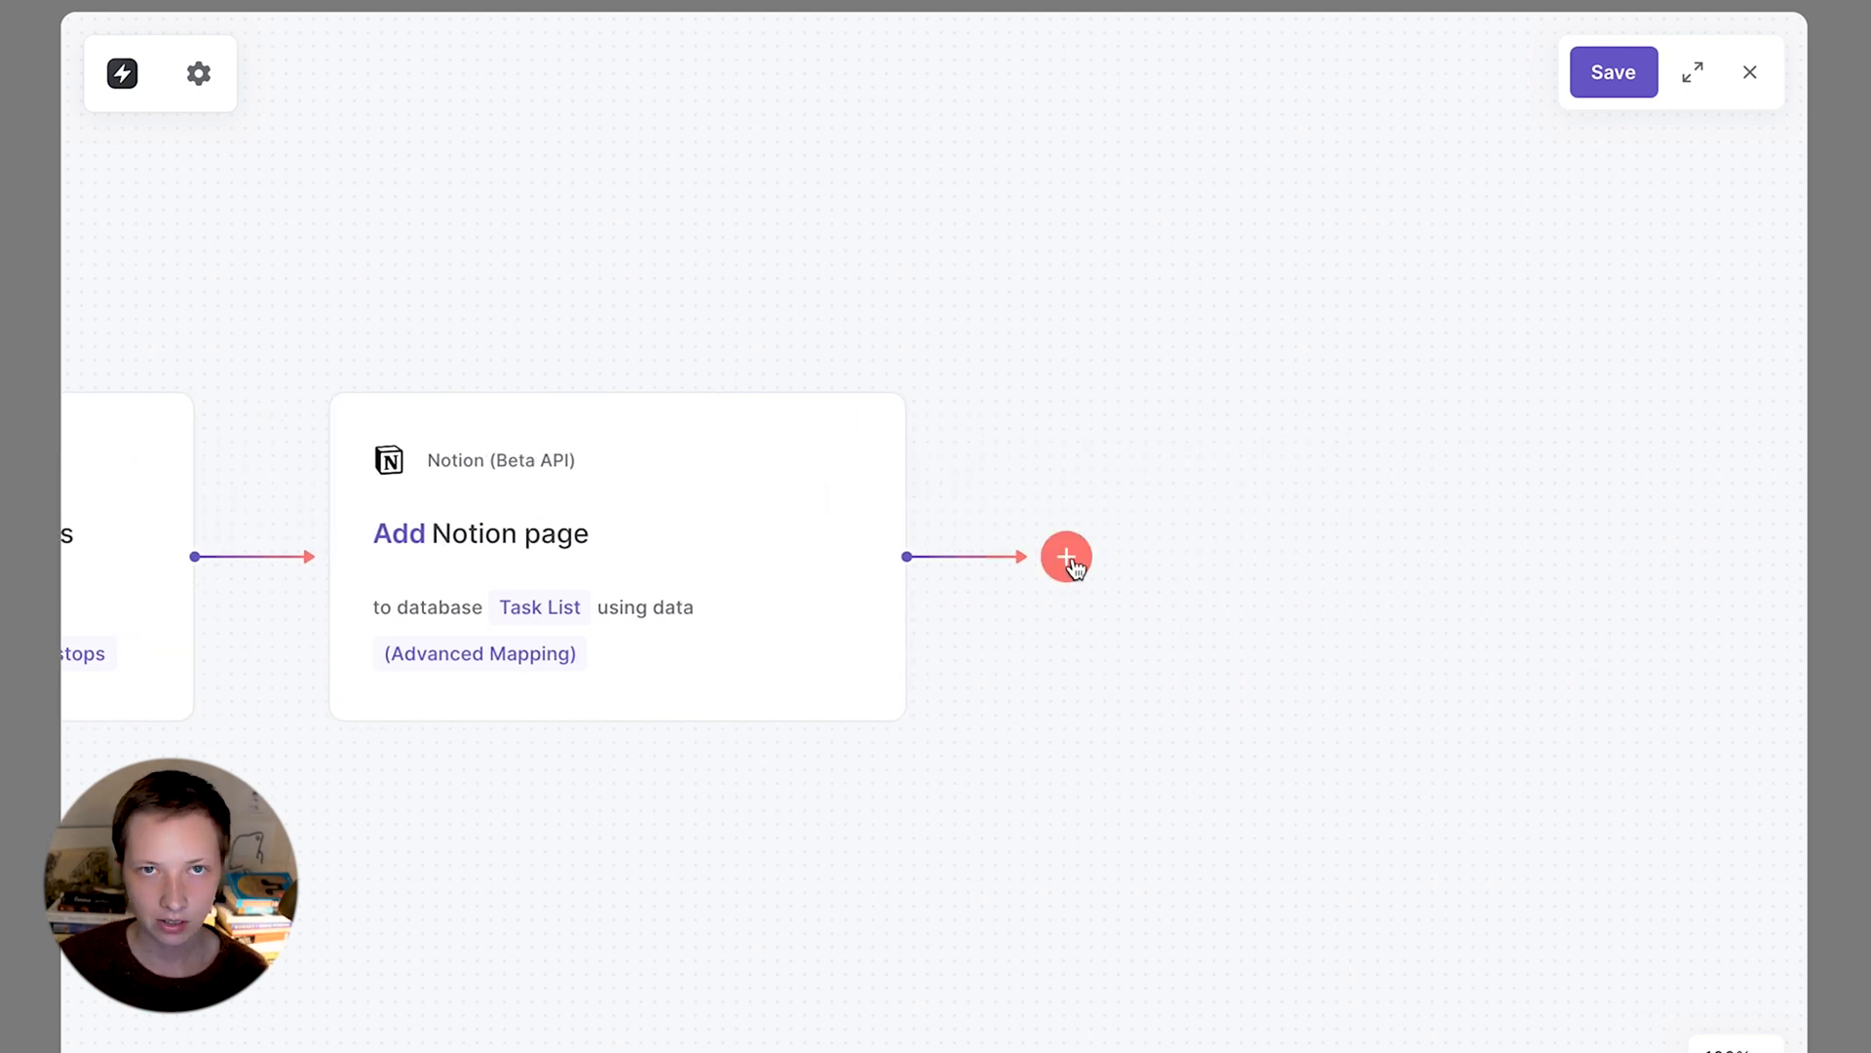
# - Add another Task List page step with P1, Priority Inbox and name Weekly Review
pyautogui.click(1064, 557)
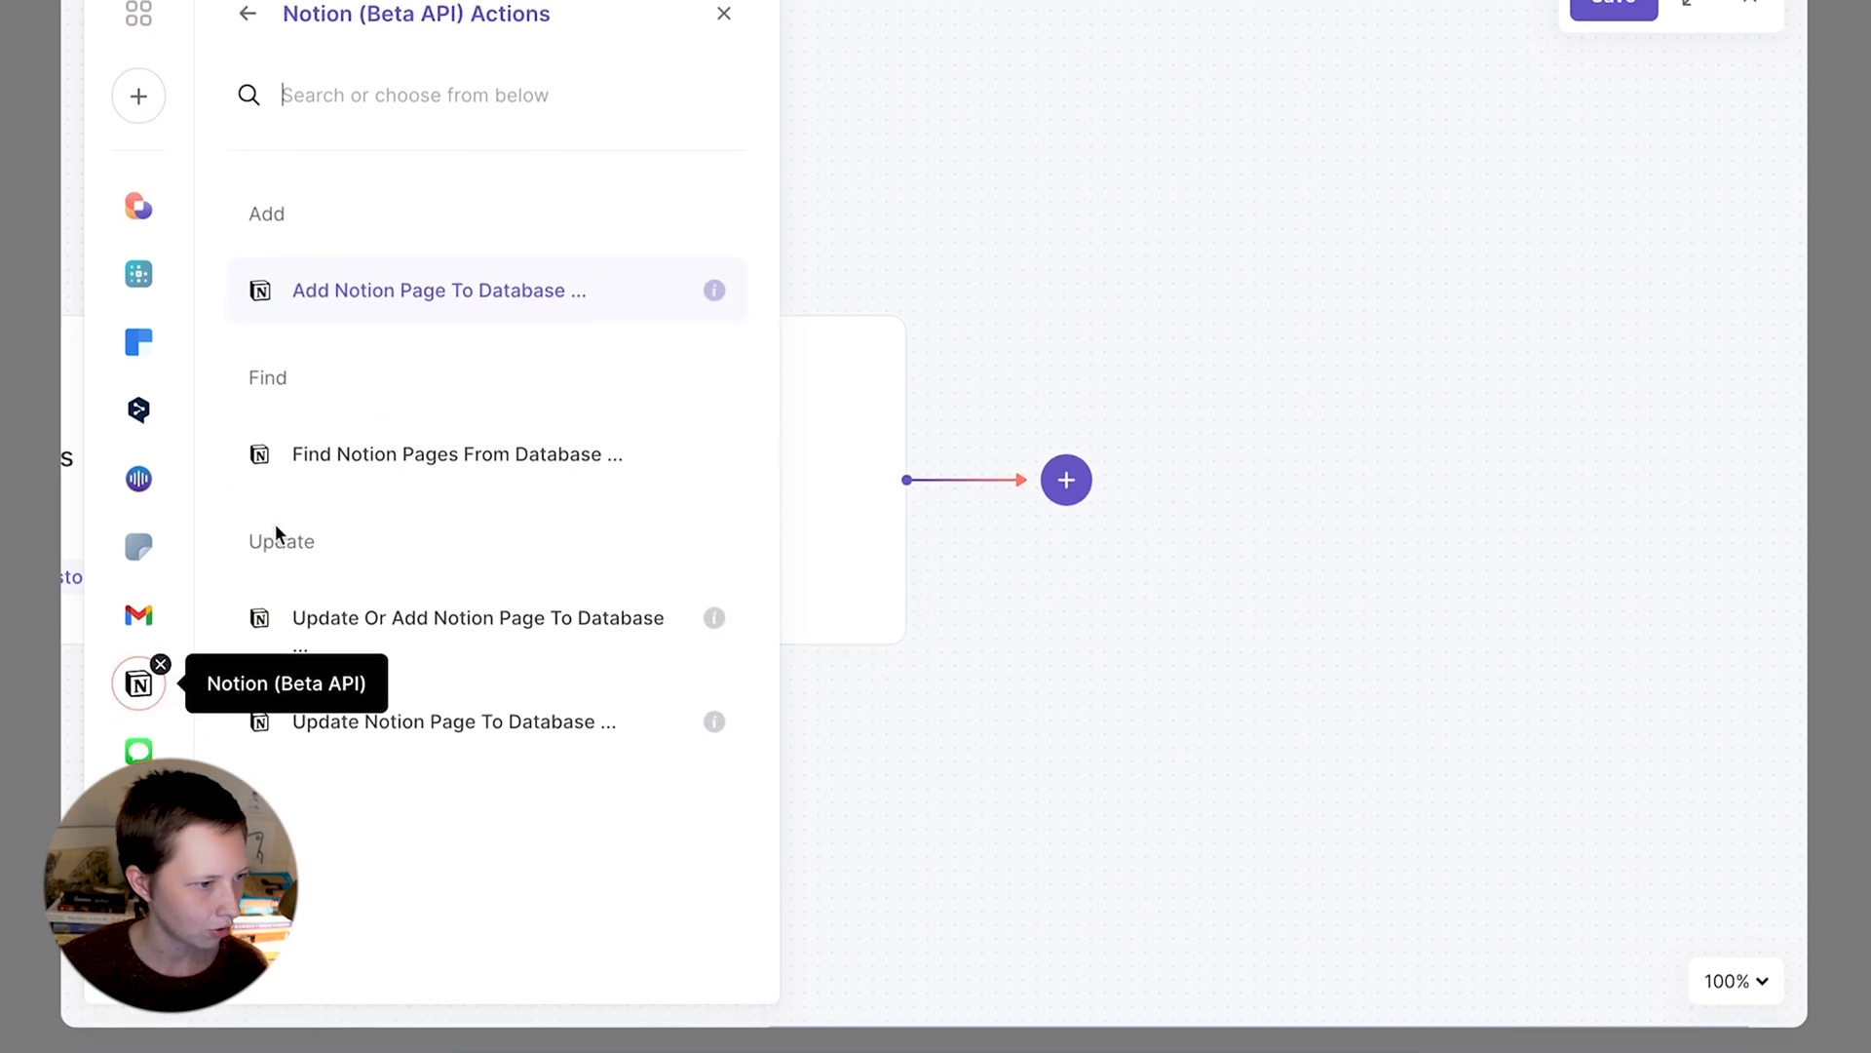
pyautogui.click(436, 290)
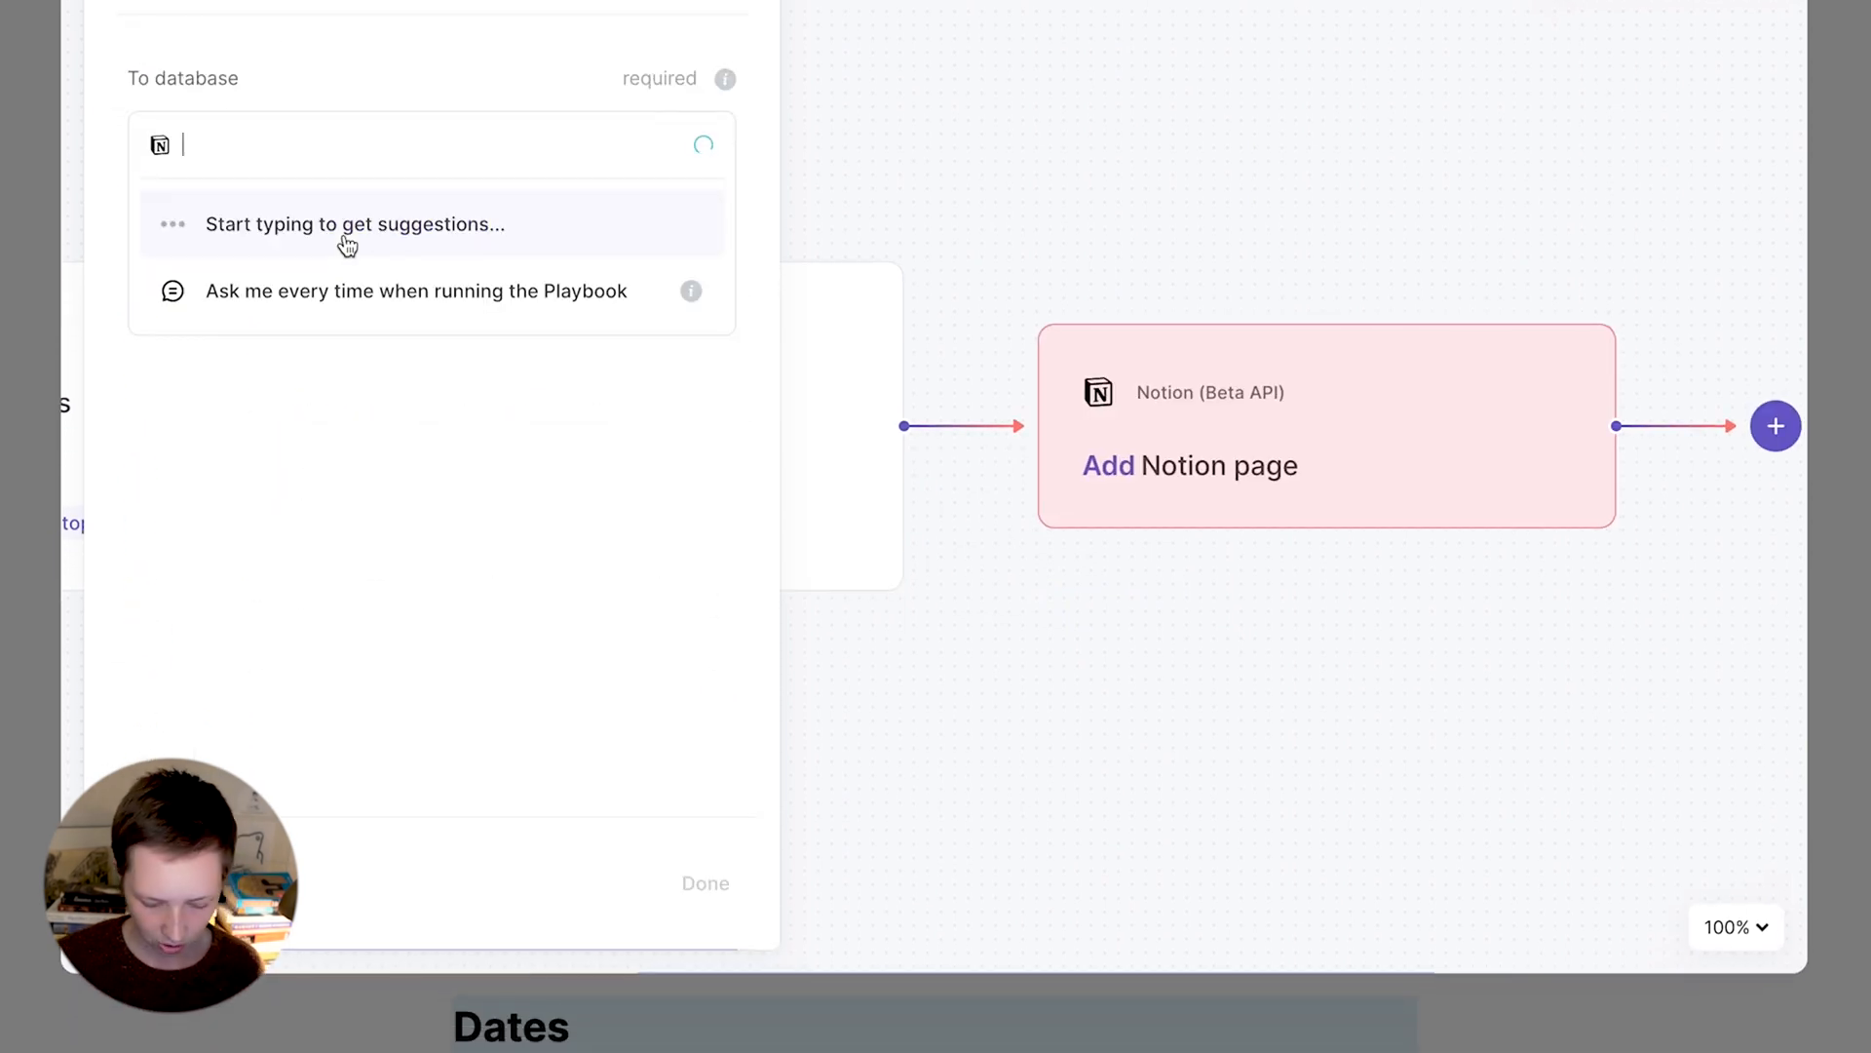
pyautogui.write('Task List')
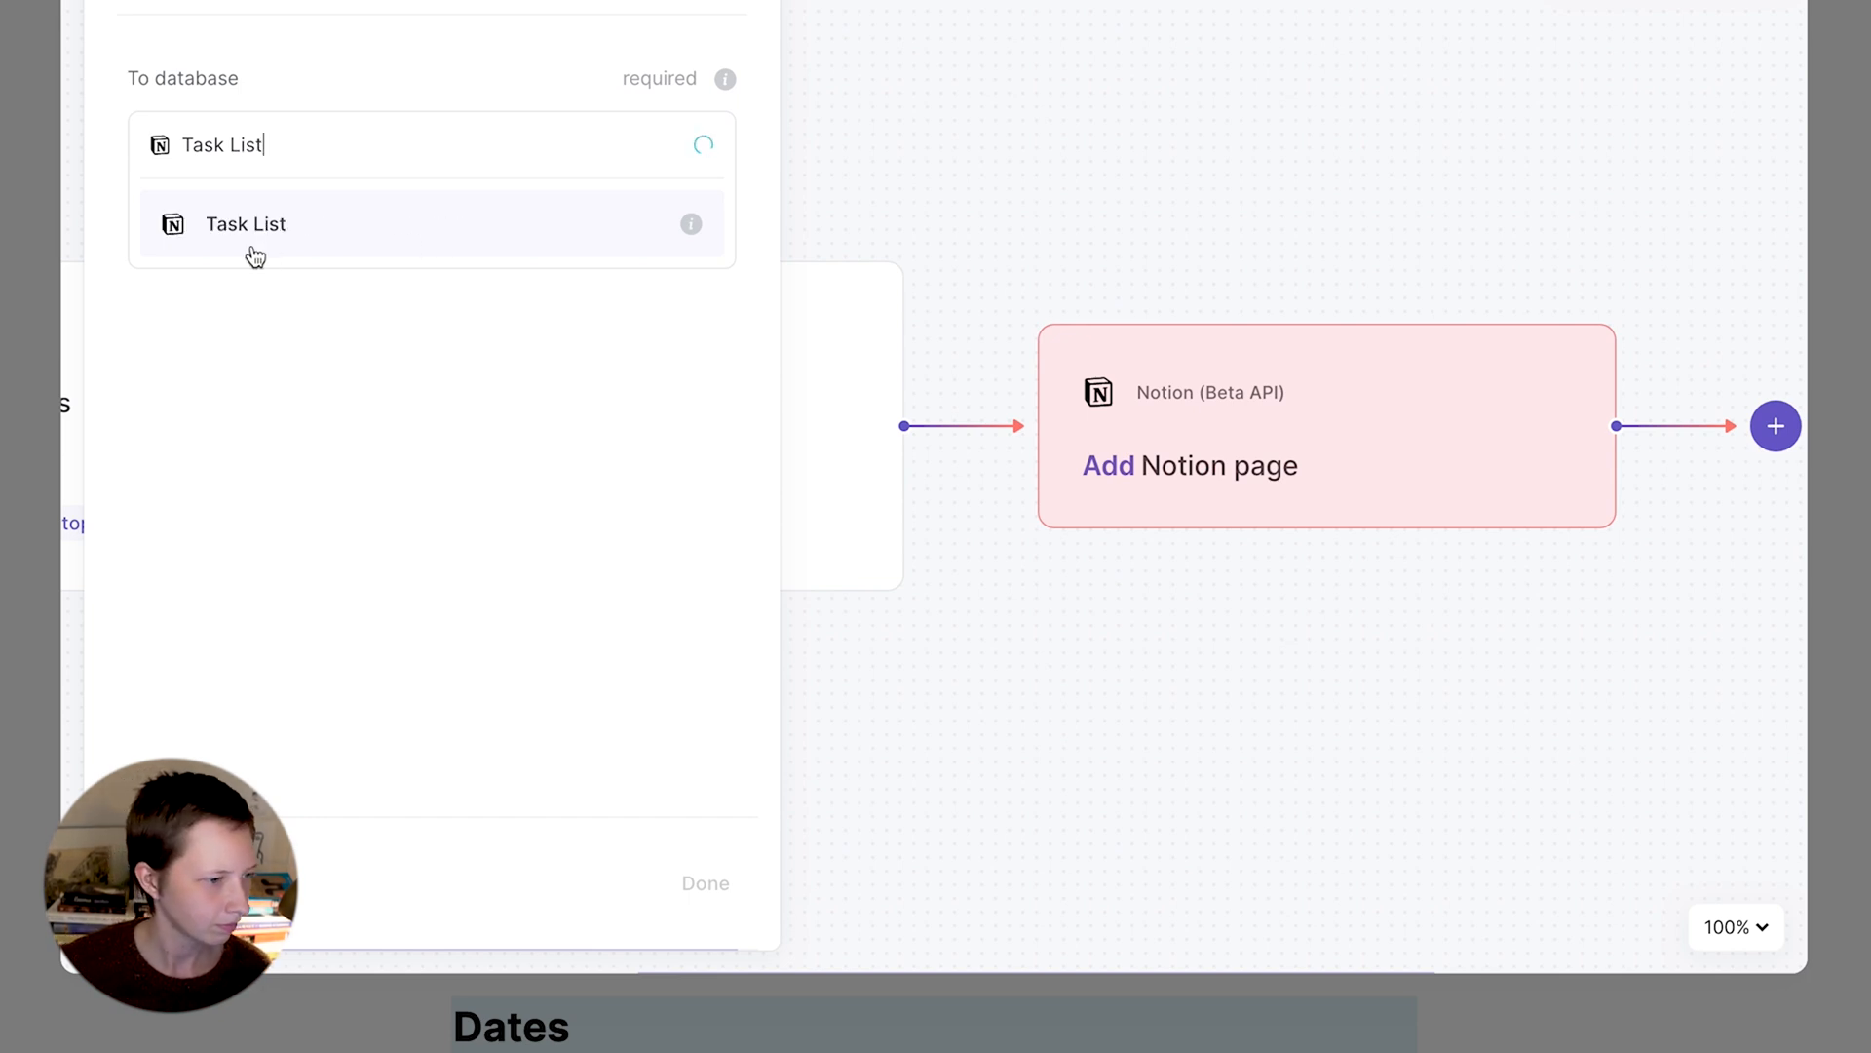
pyautogui.click(246, 223)
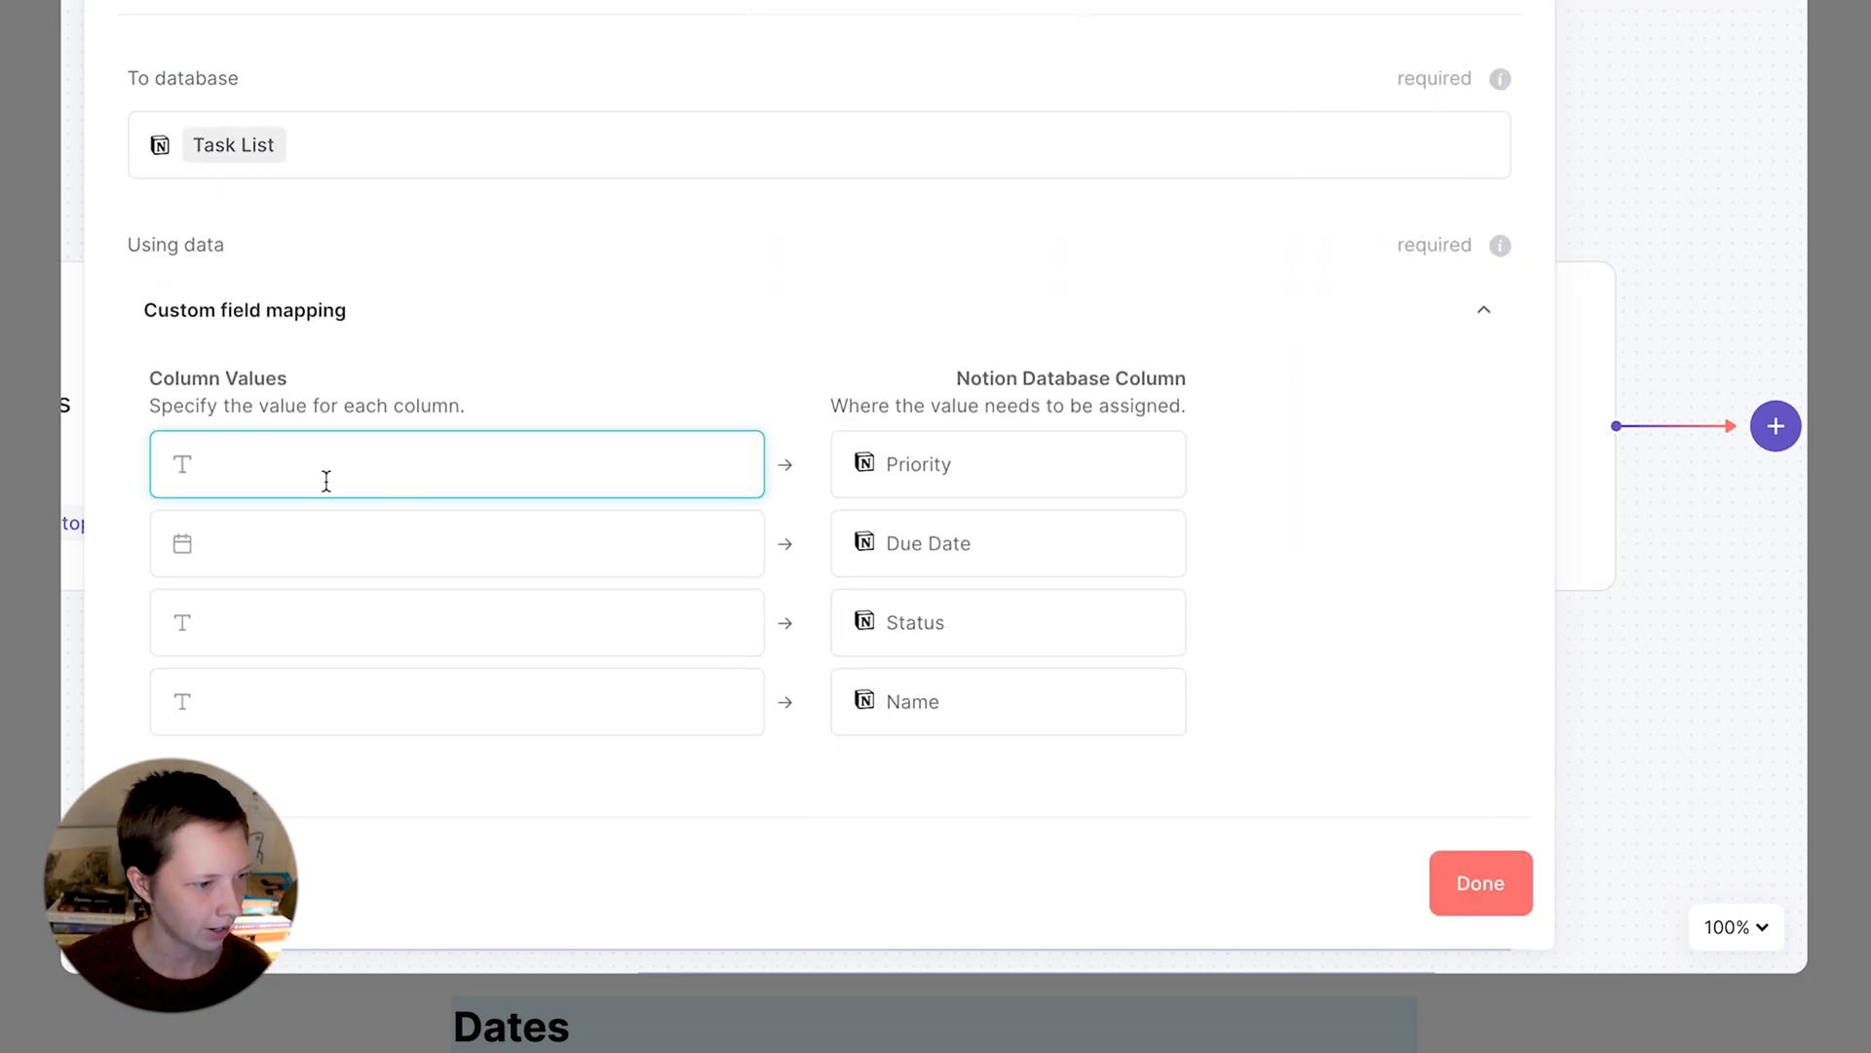
pyautogui.write('P1')
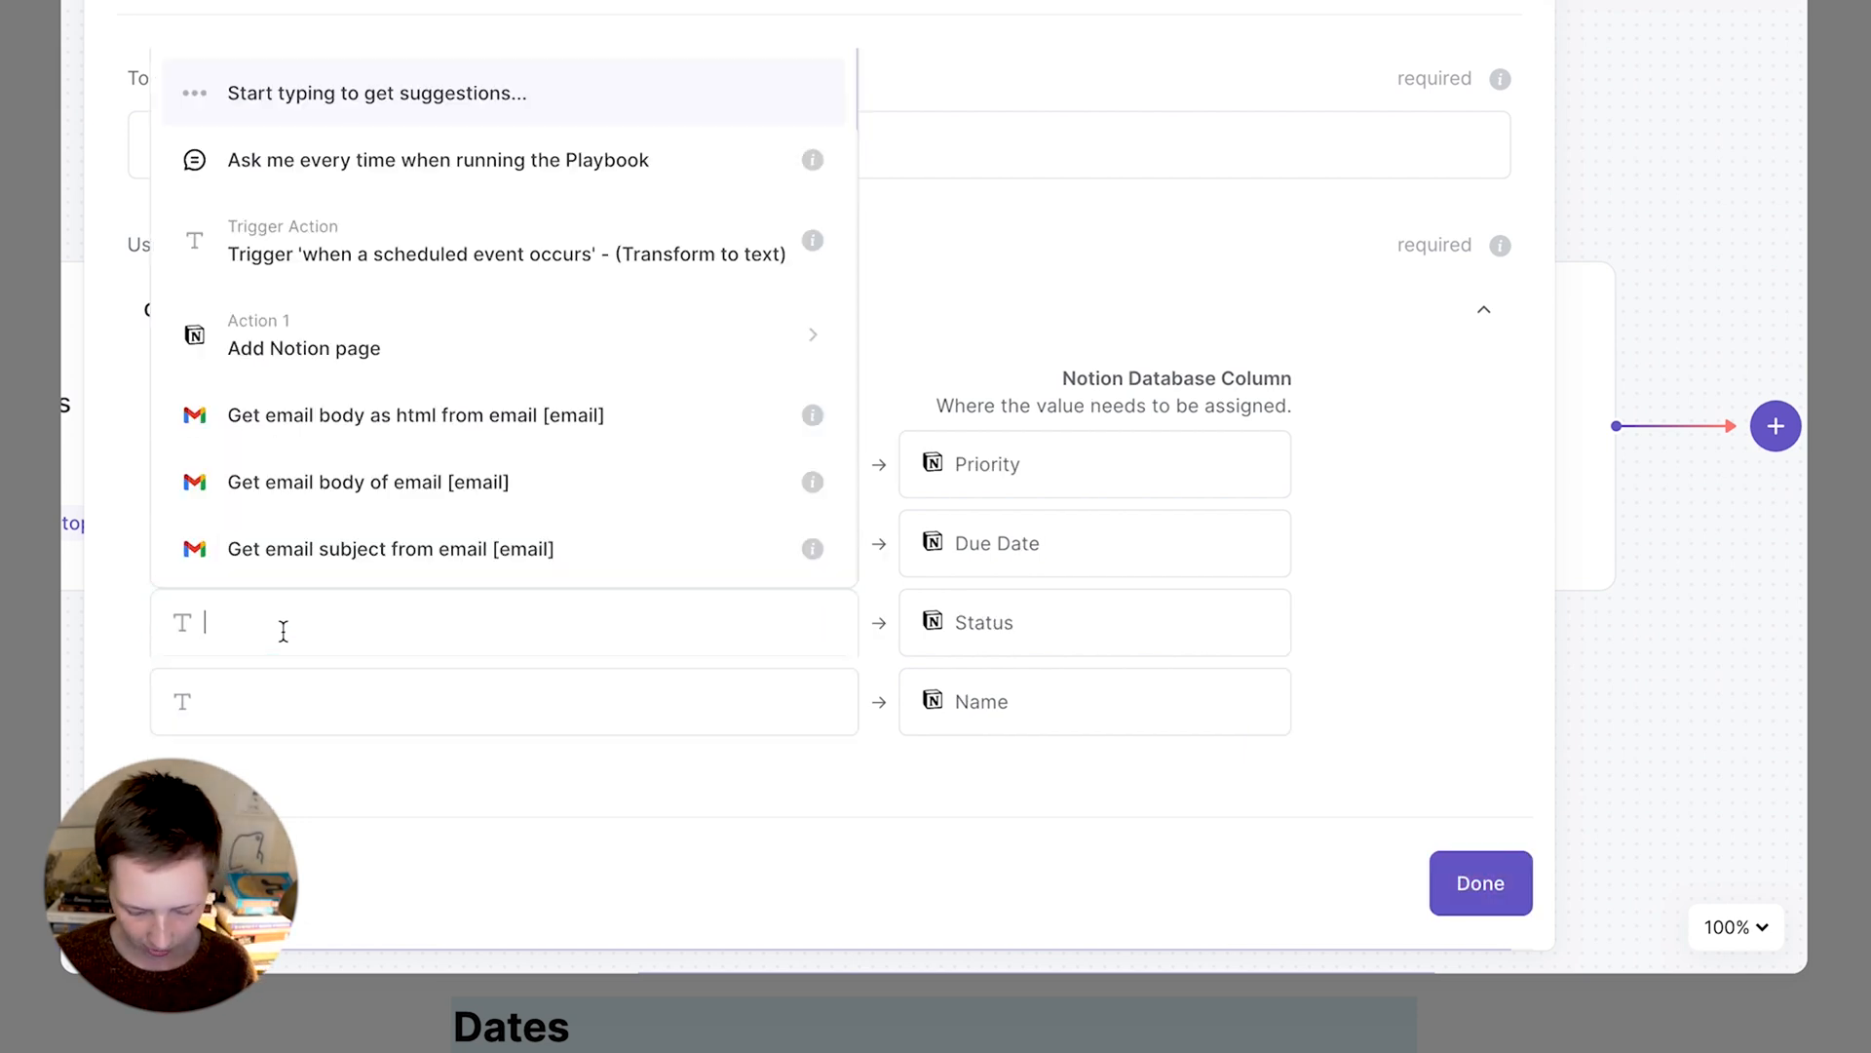
pyautogui.write('Priority Inbox')
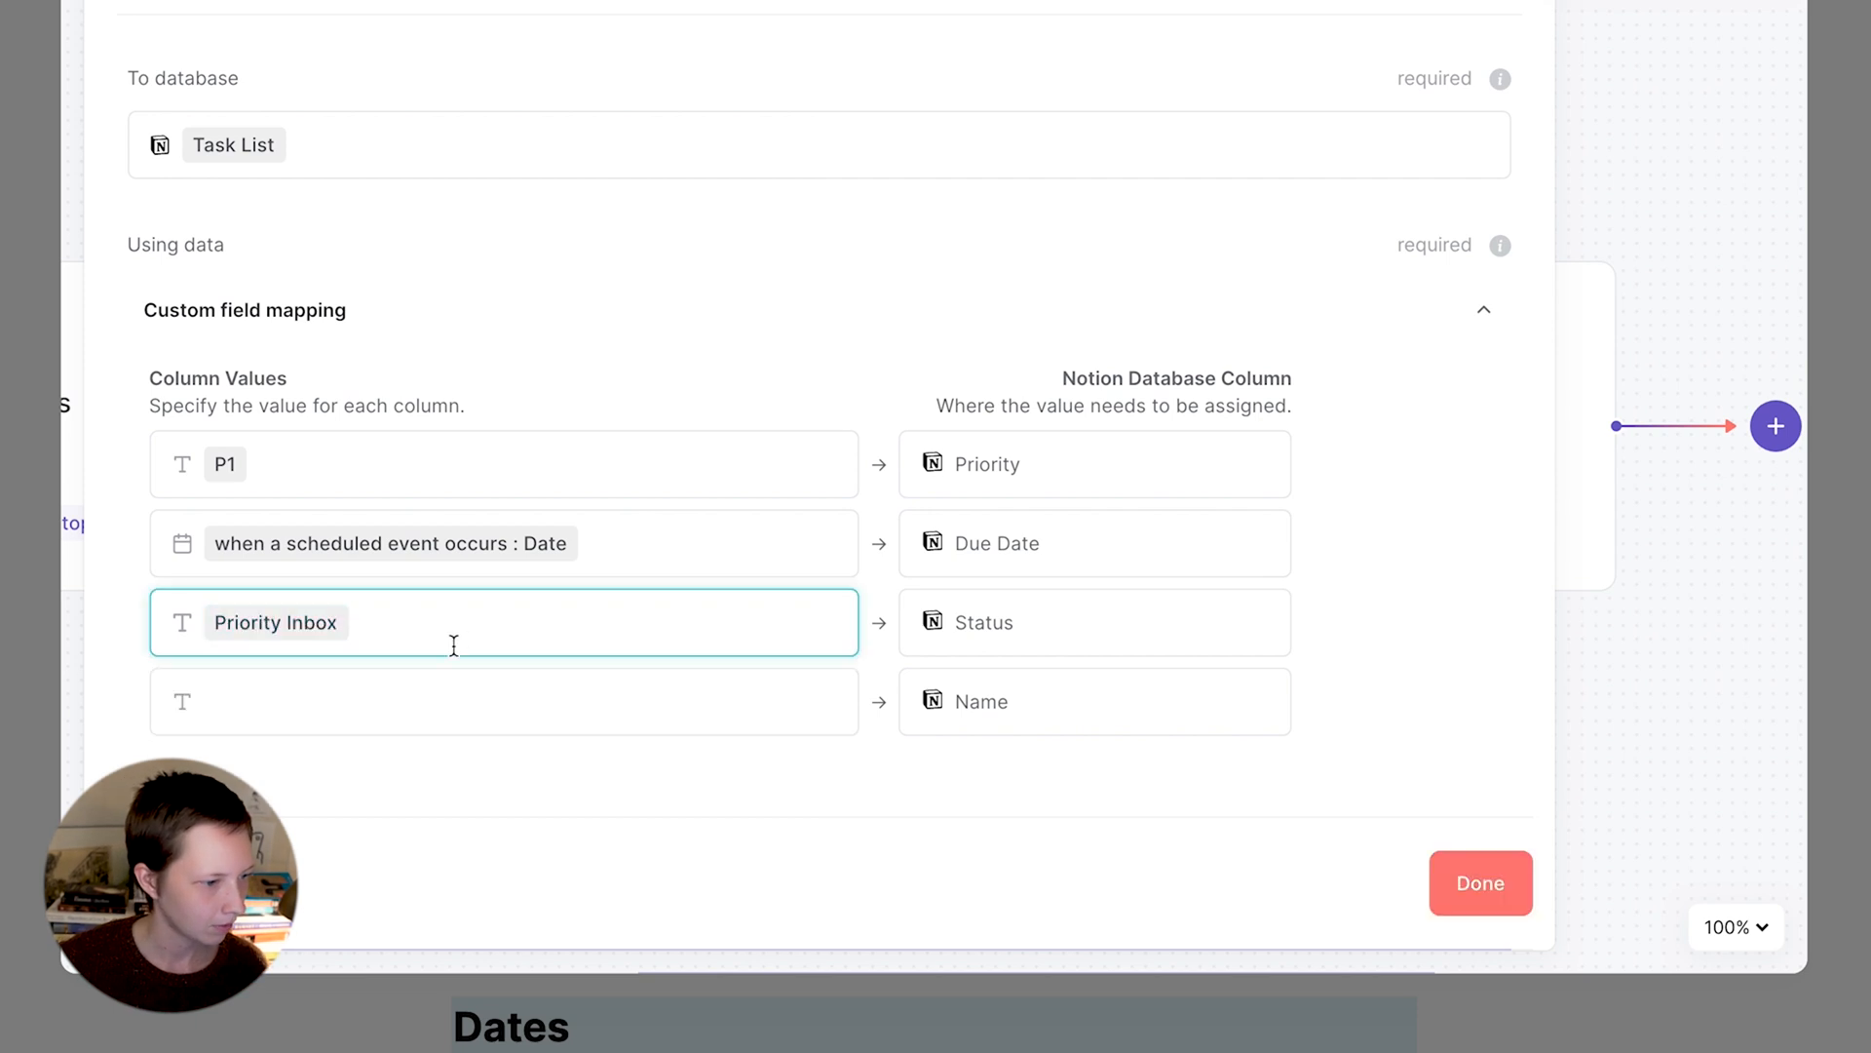
pyautogui.write('Weekl')
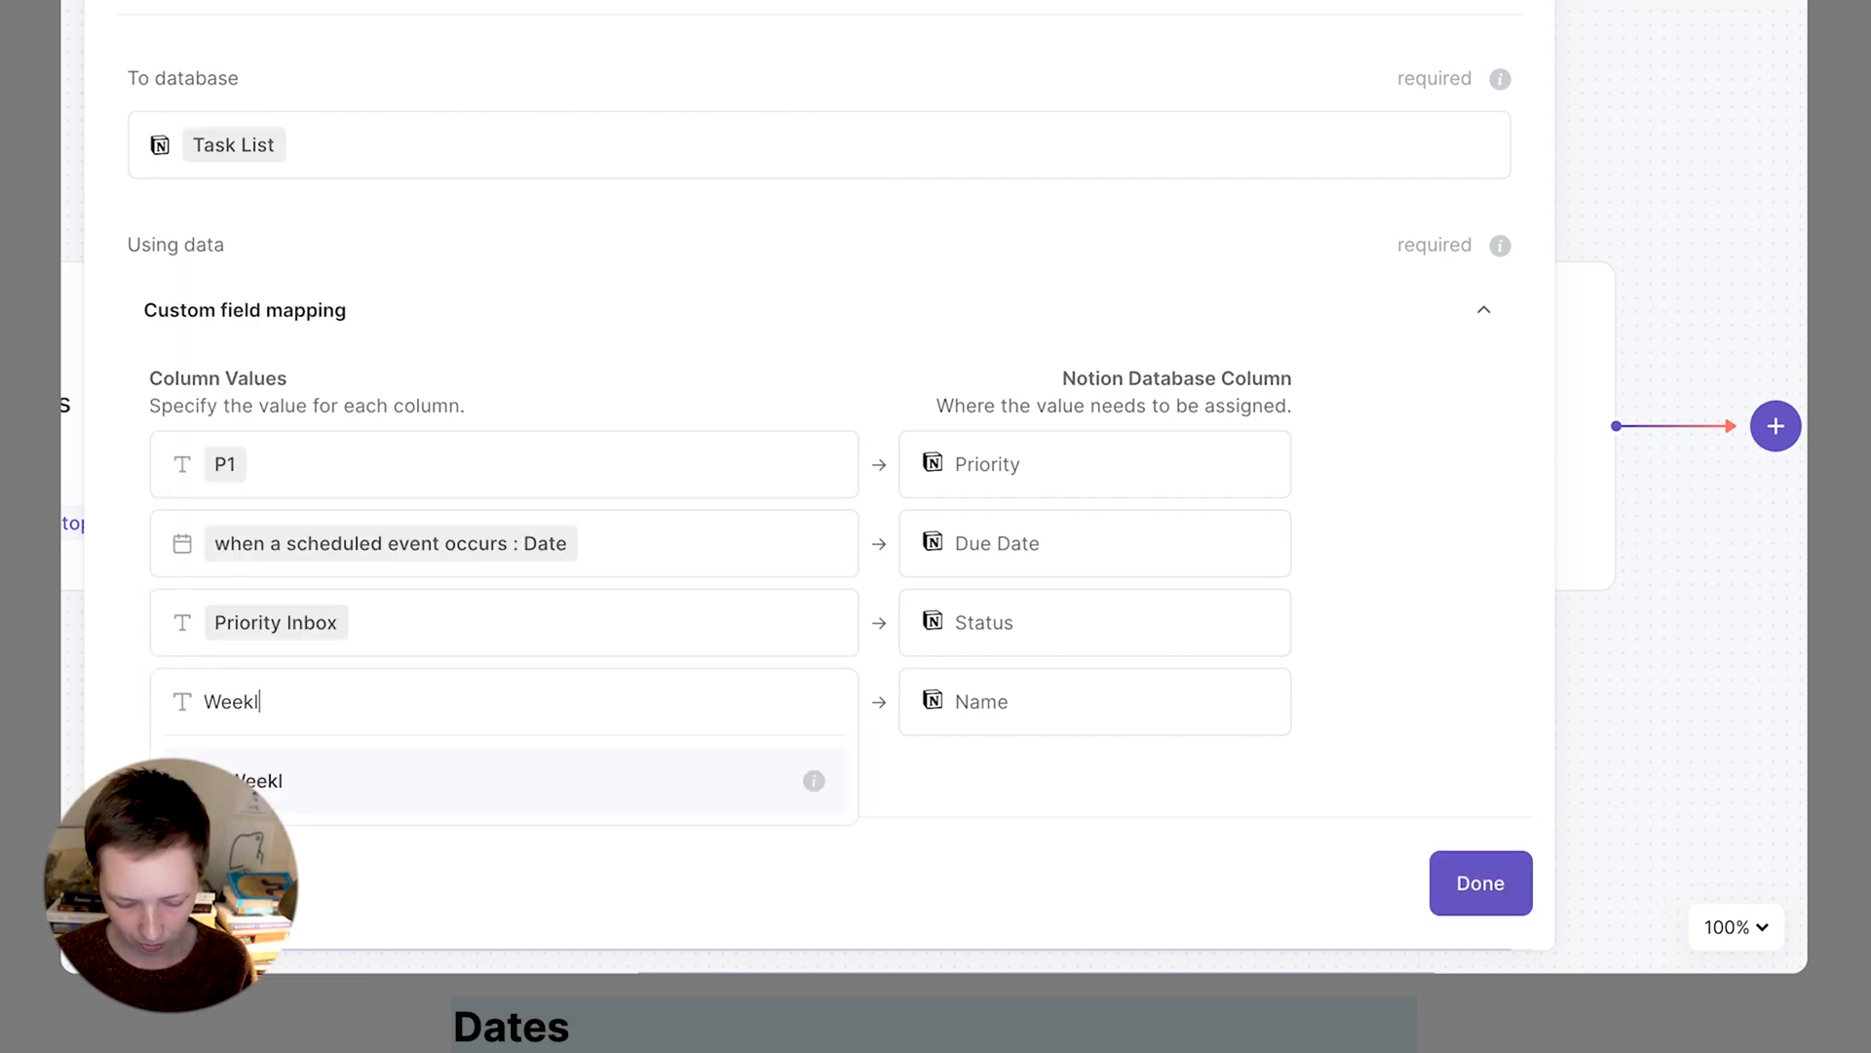
pyautogui.click(254, 781)
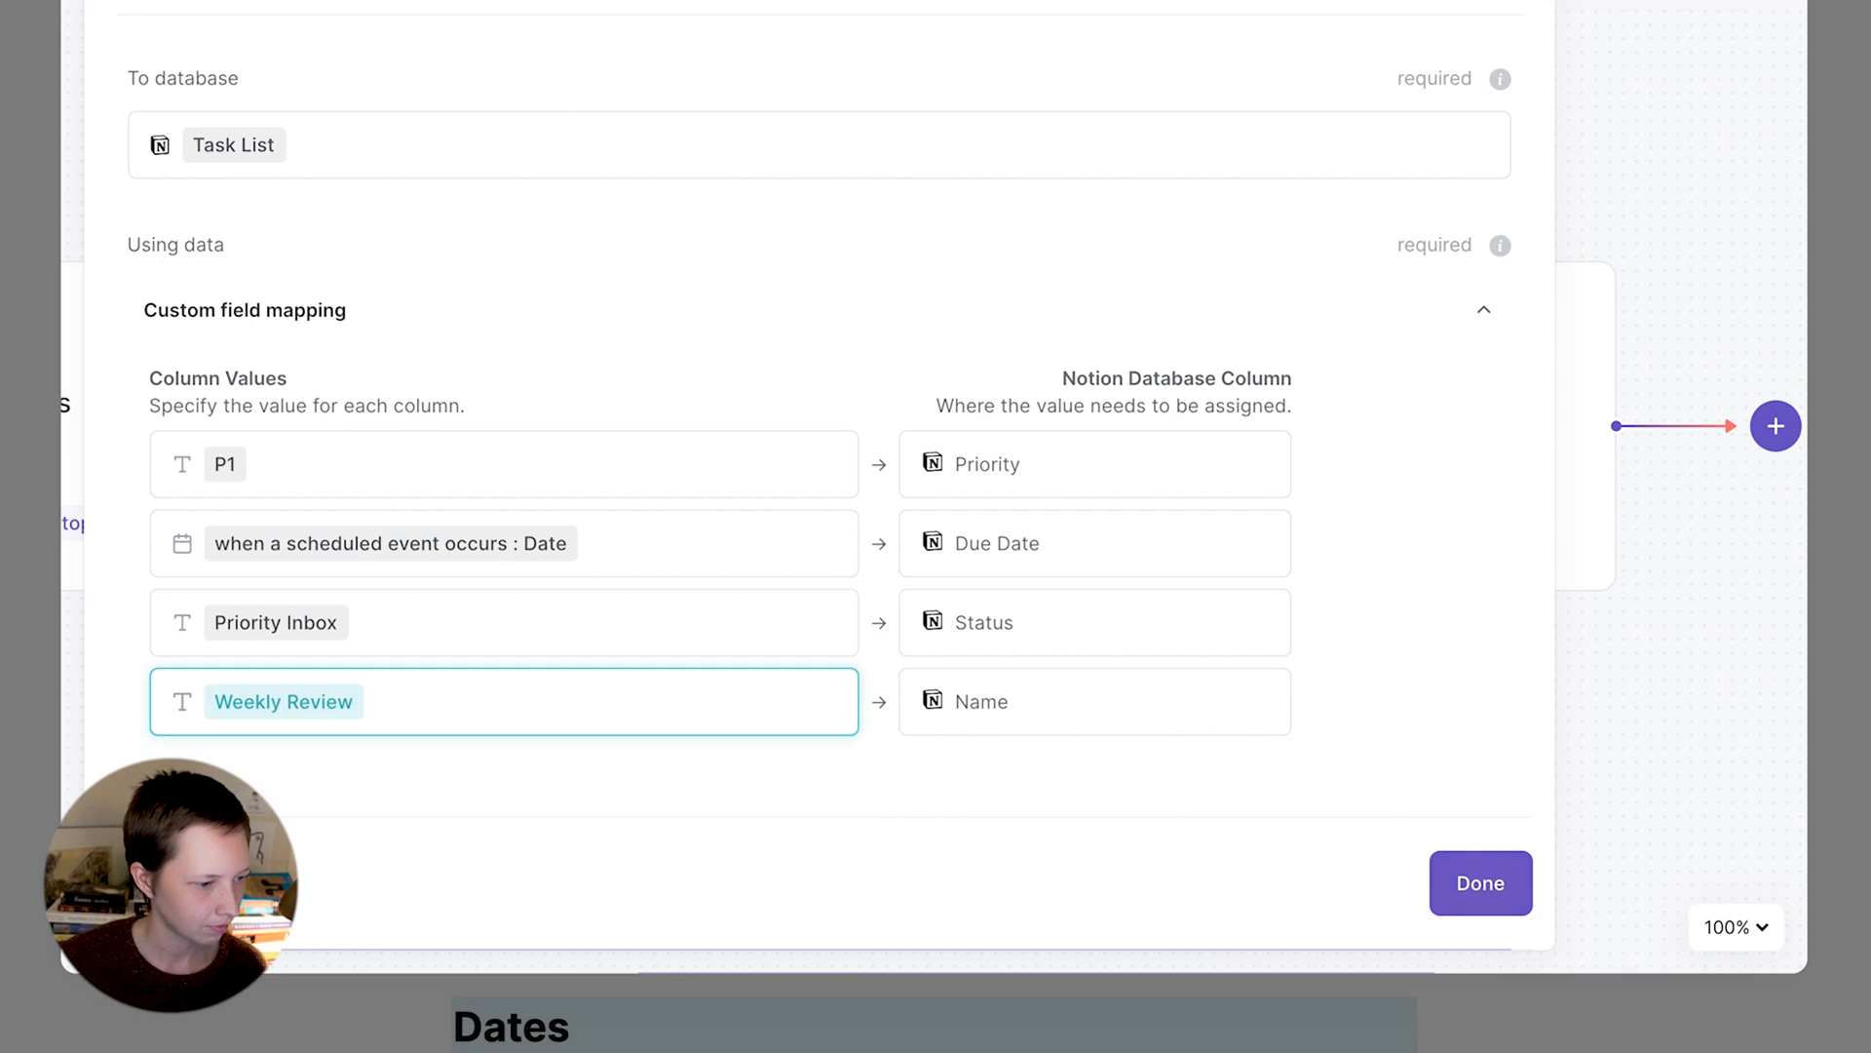
pyautogui.click(1480, 883)
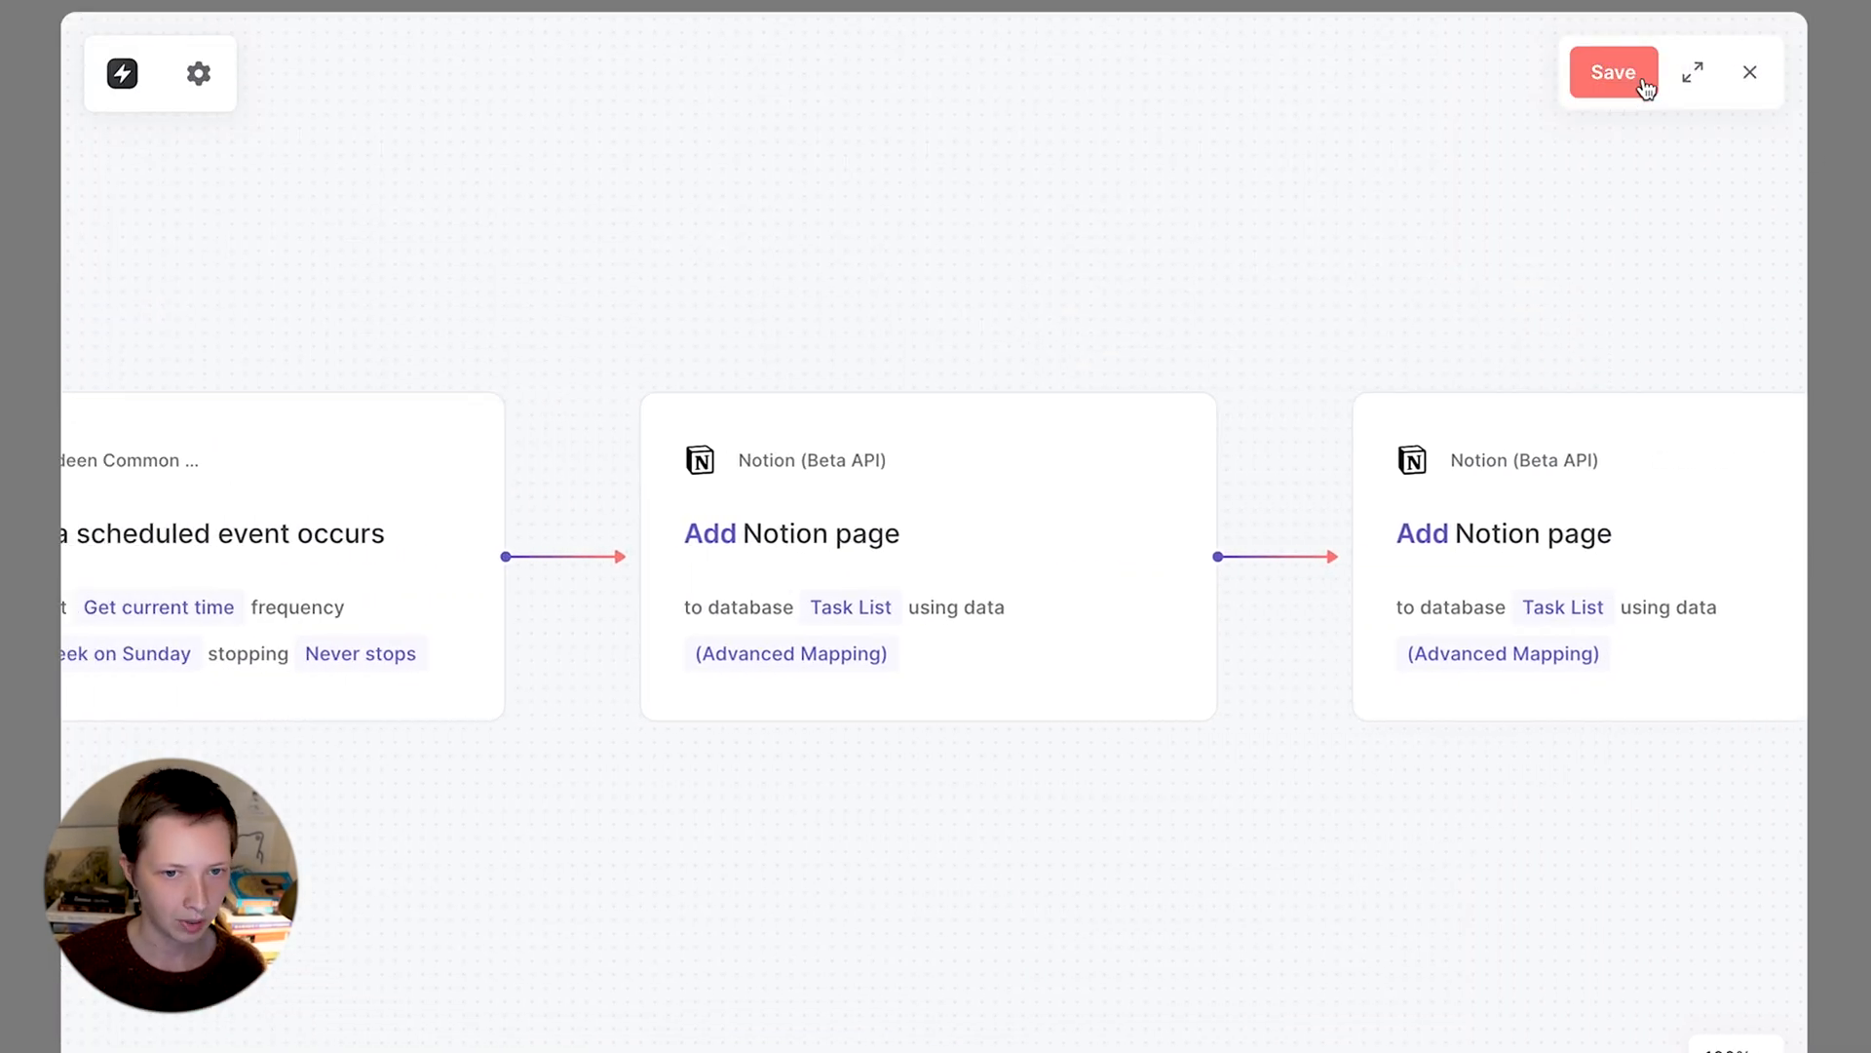
# - Save the autobook with name 'Sunday' and description 'recurring task'
pyautogui.click(1612, 71)
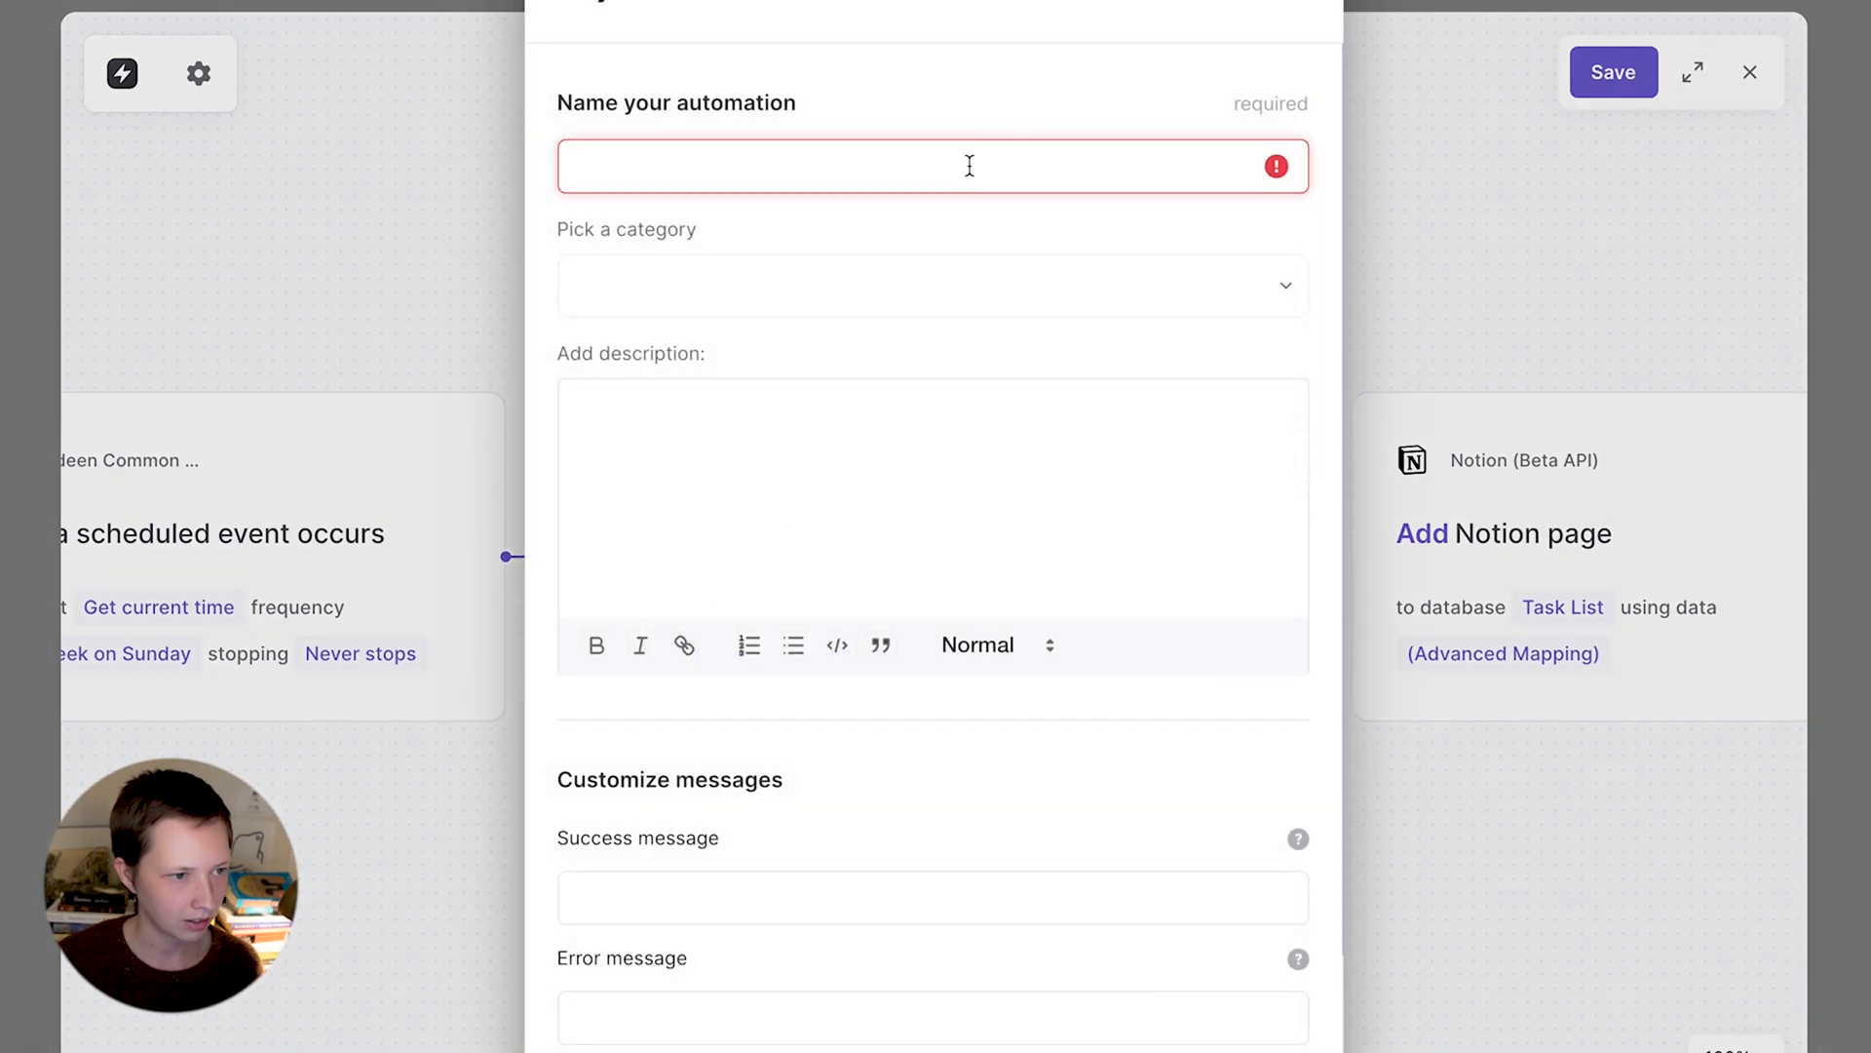
pyautogui.write('Sunday')
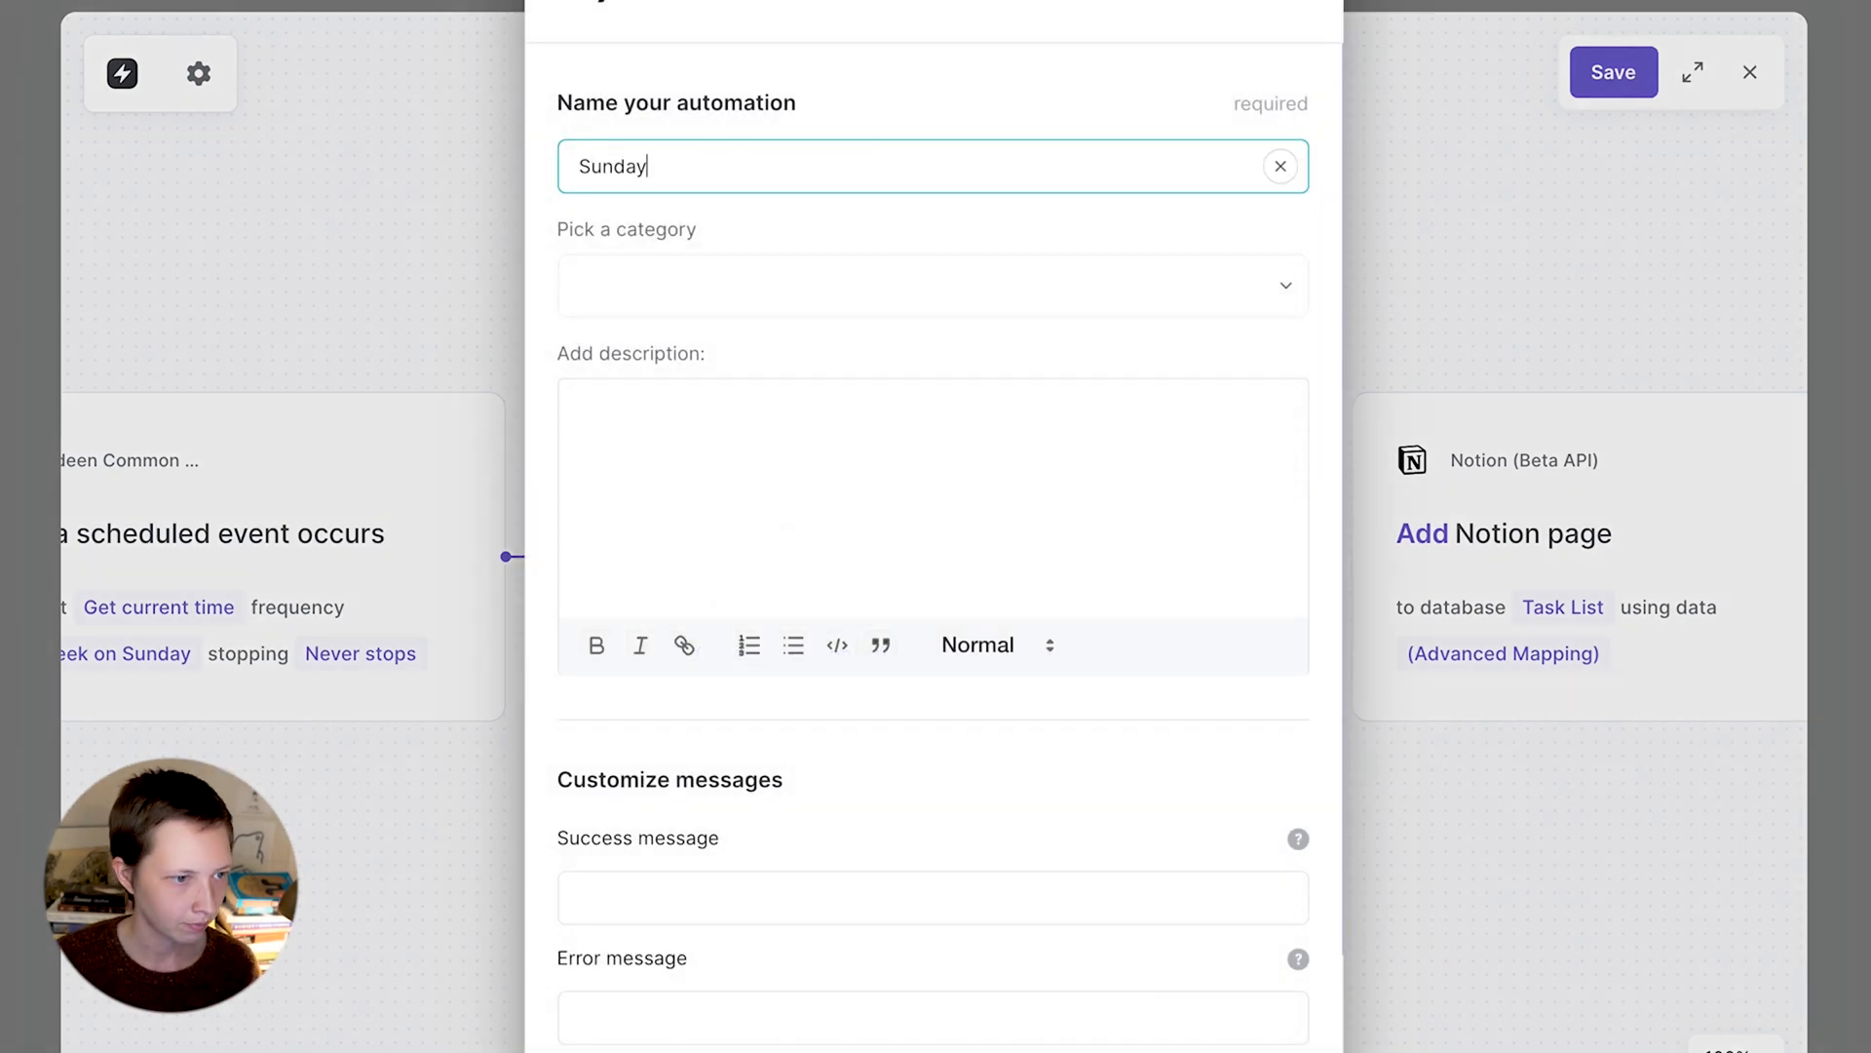
pyautogui.write('recu')
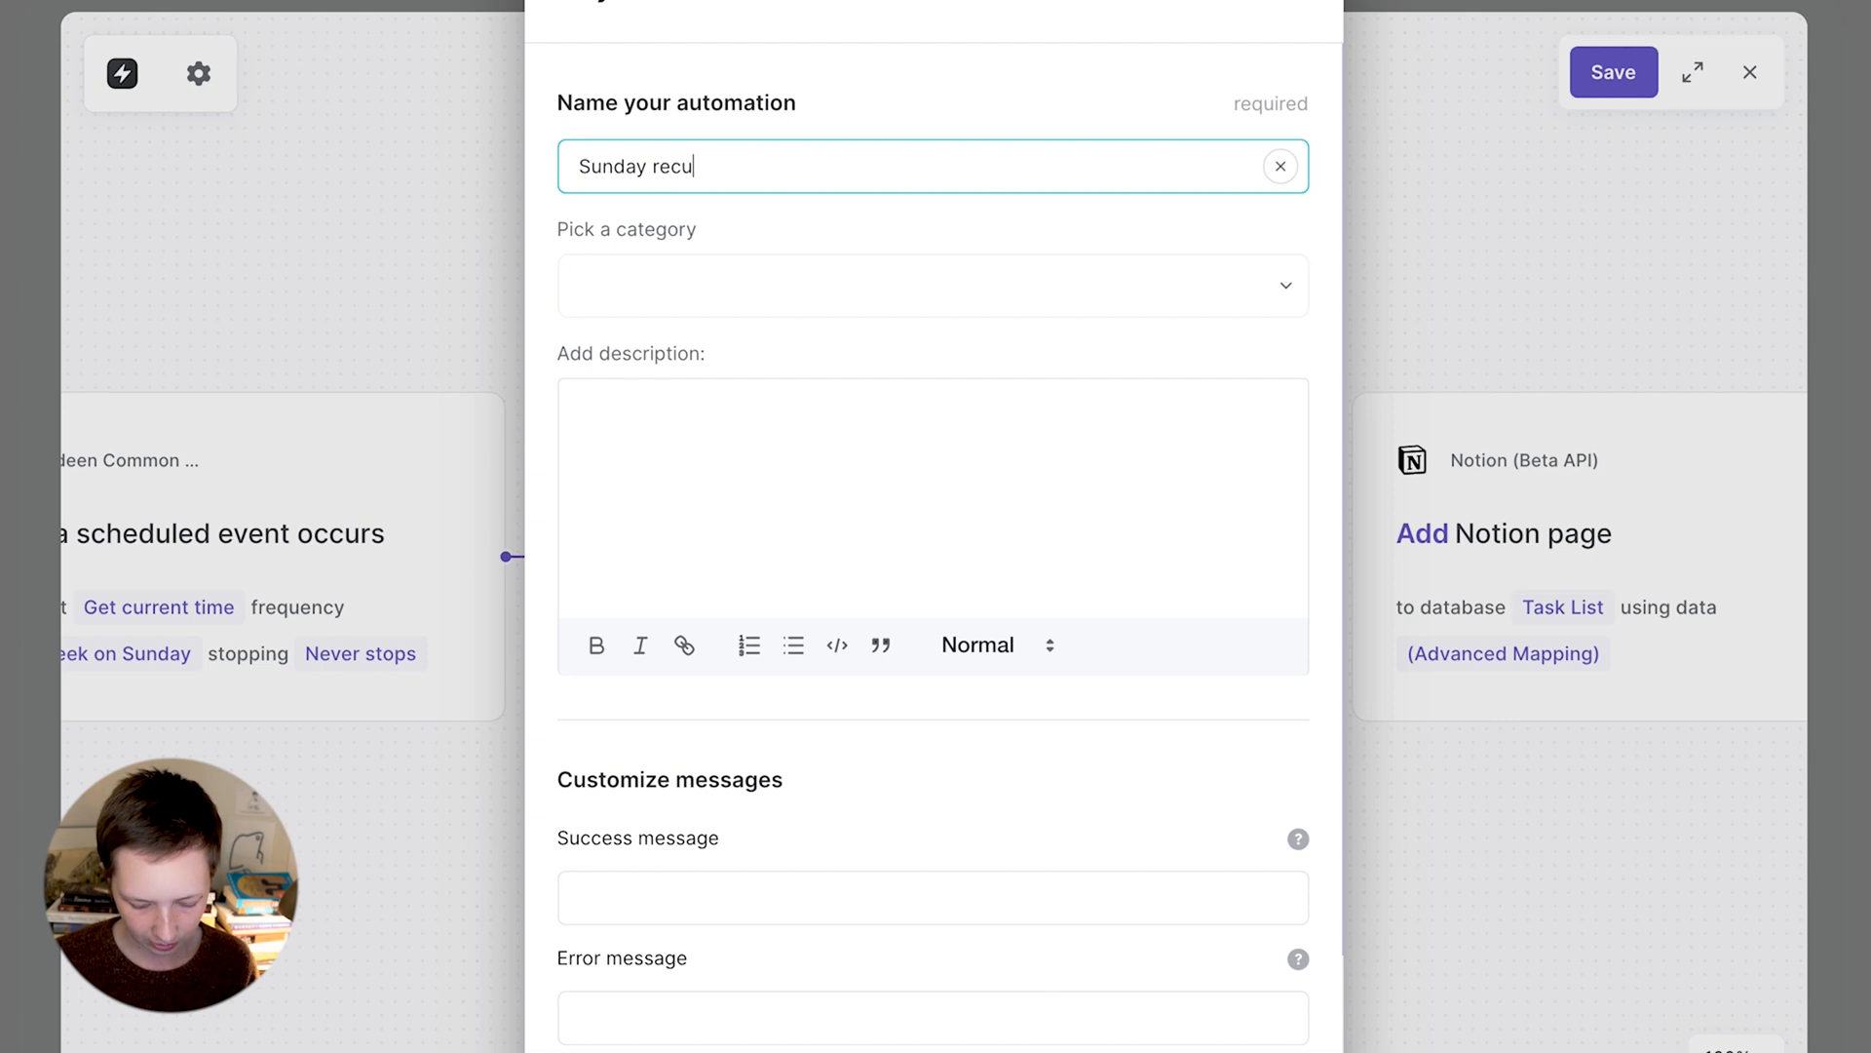
pyautogui.write('rring task')
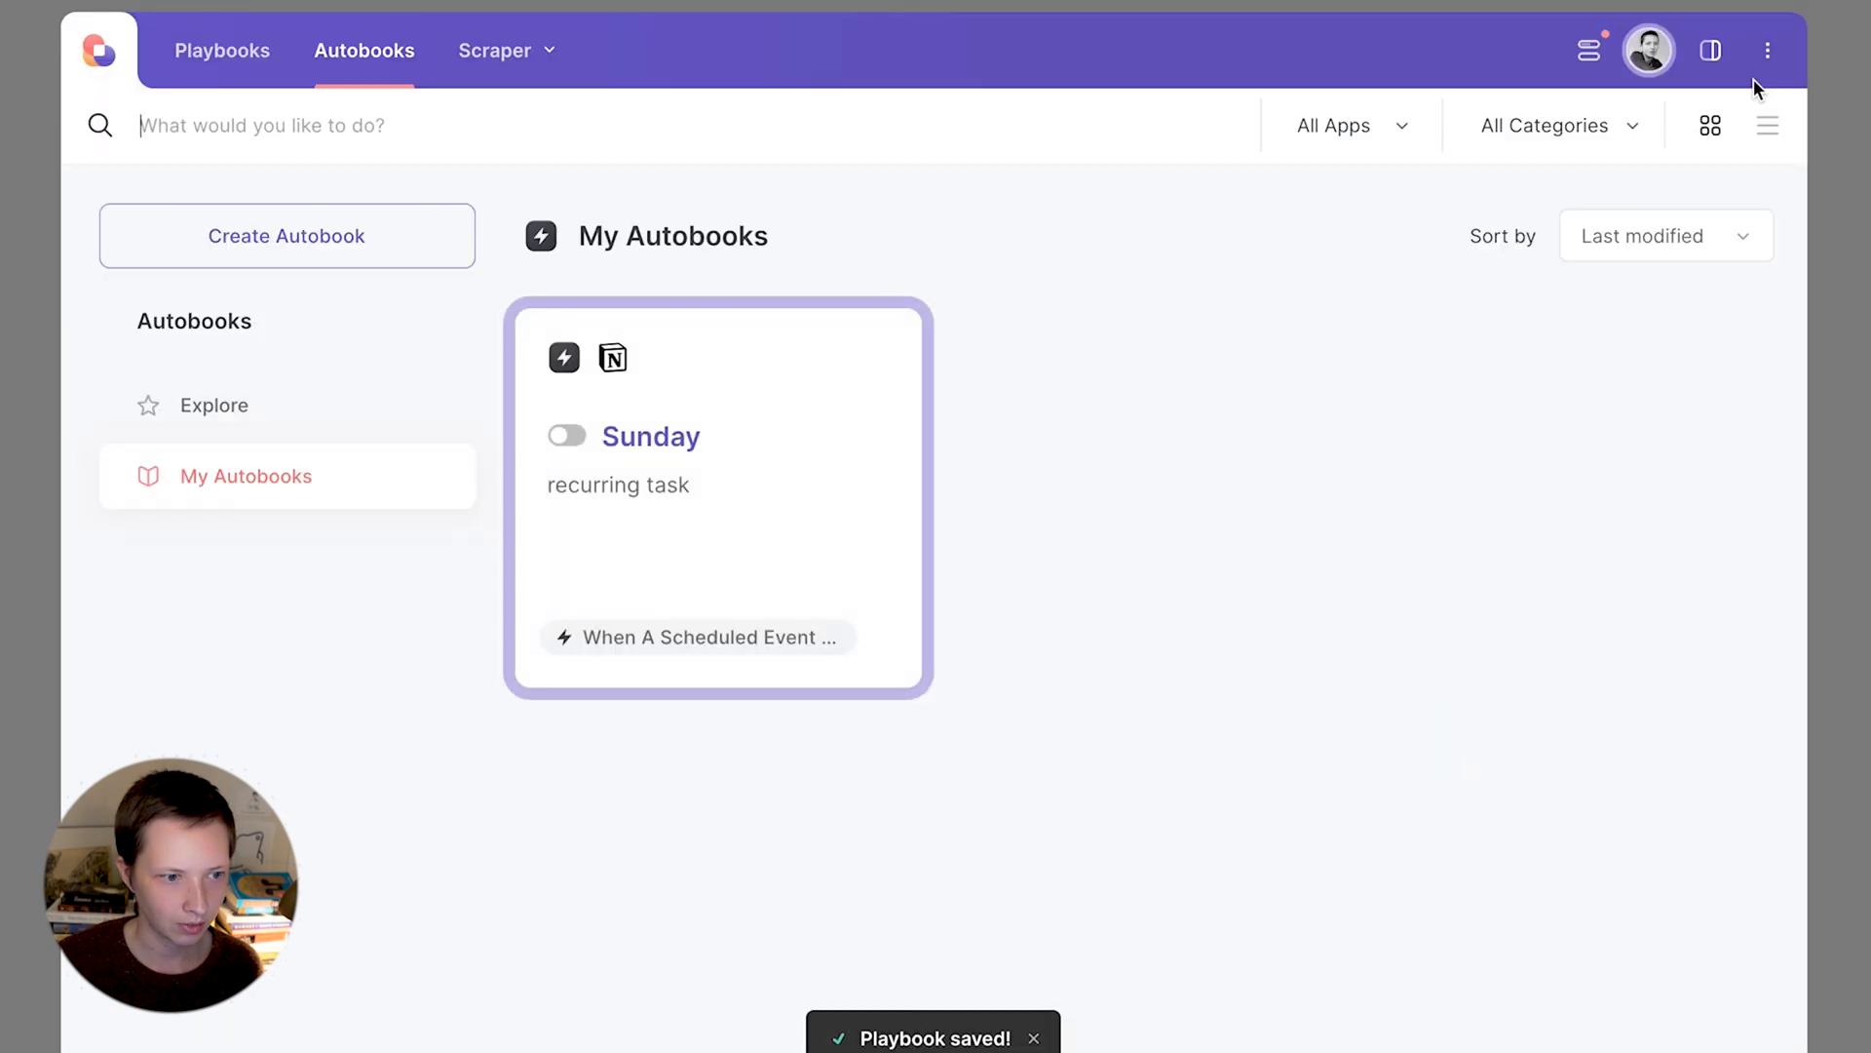
pyautogui.click(564, 434)
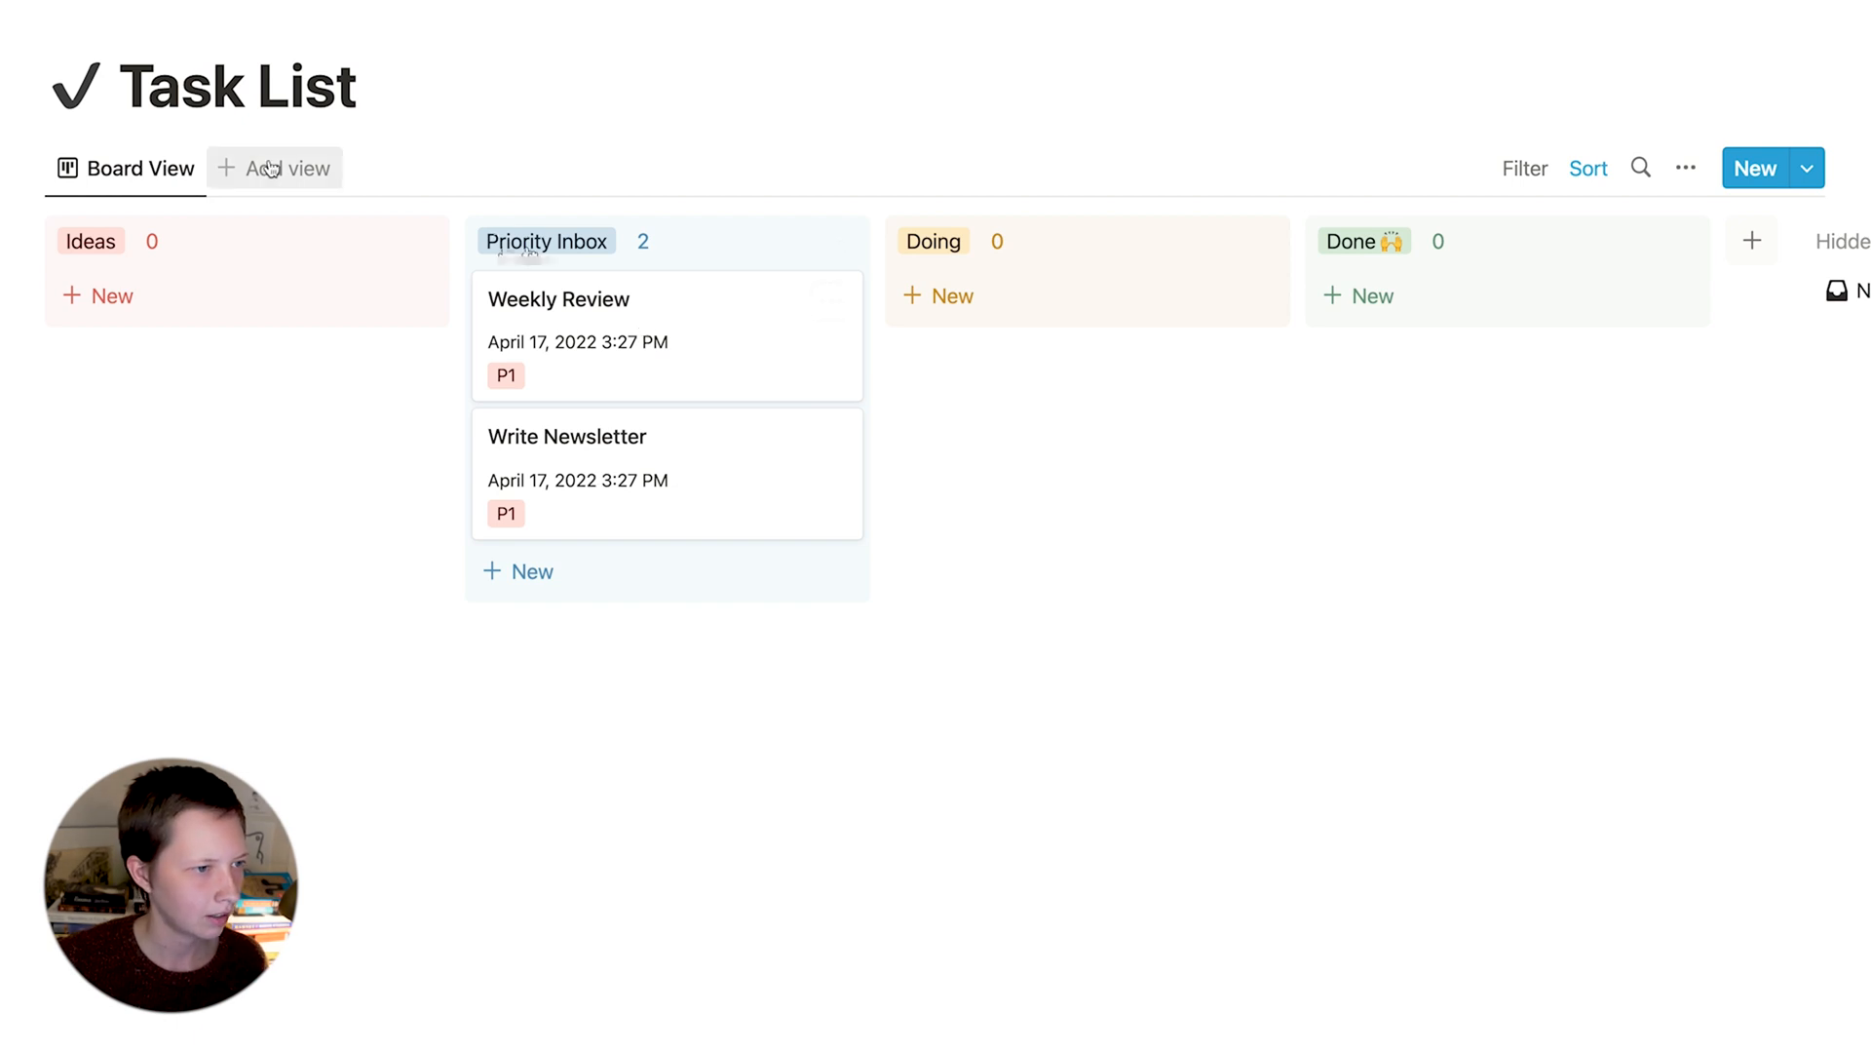
# - Add a Calendar view to Task List and check both tasks on April 17
pyautogui.click(287, 167)
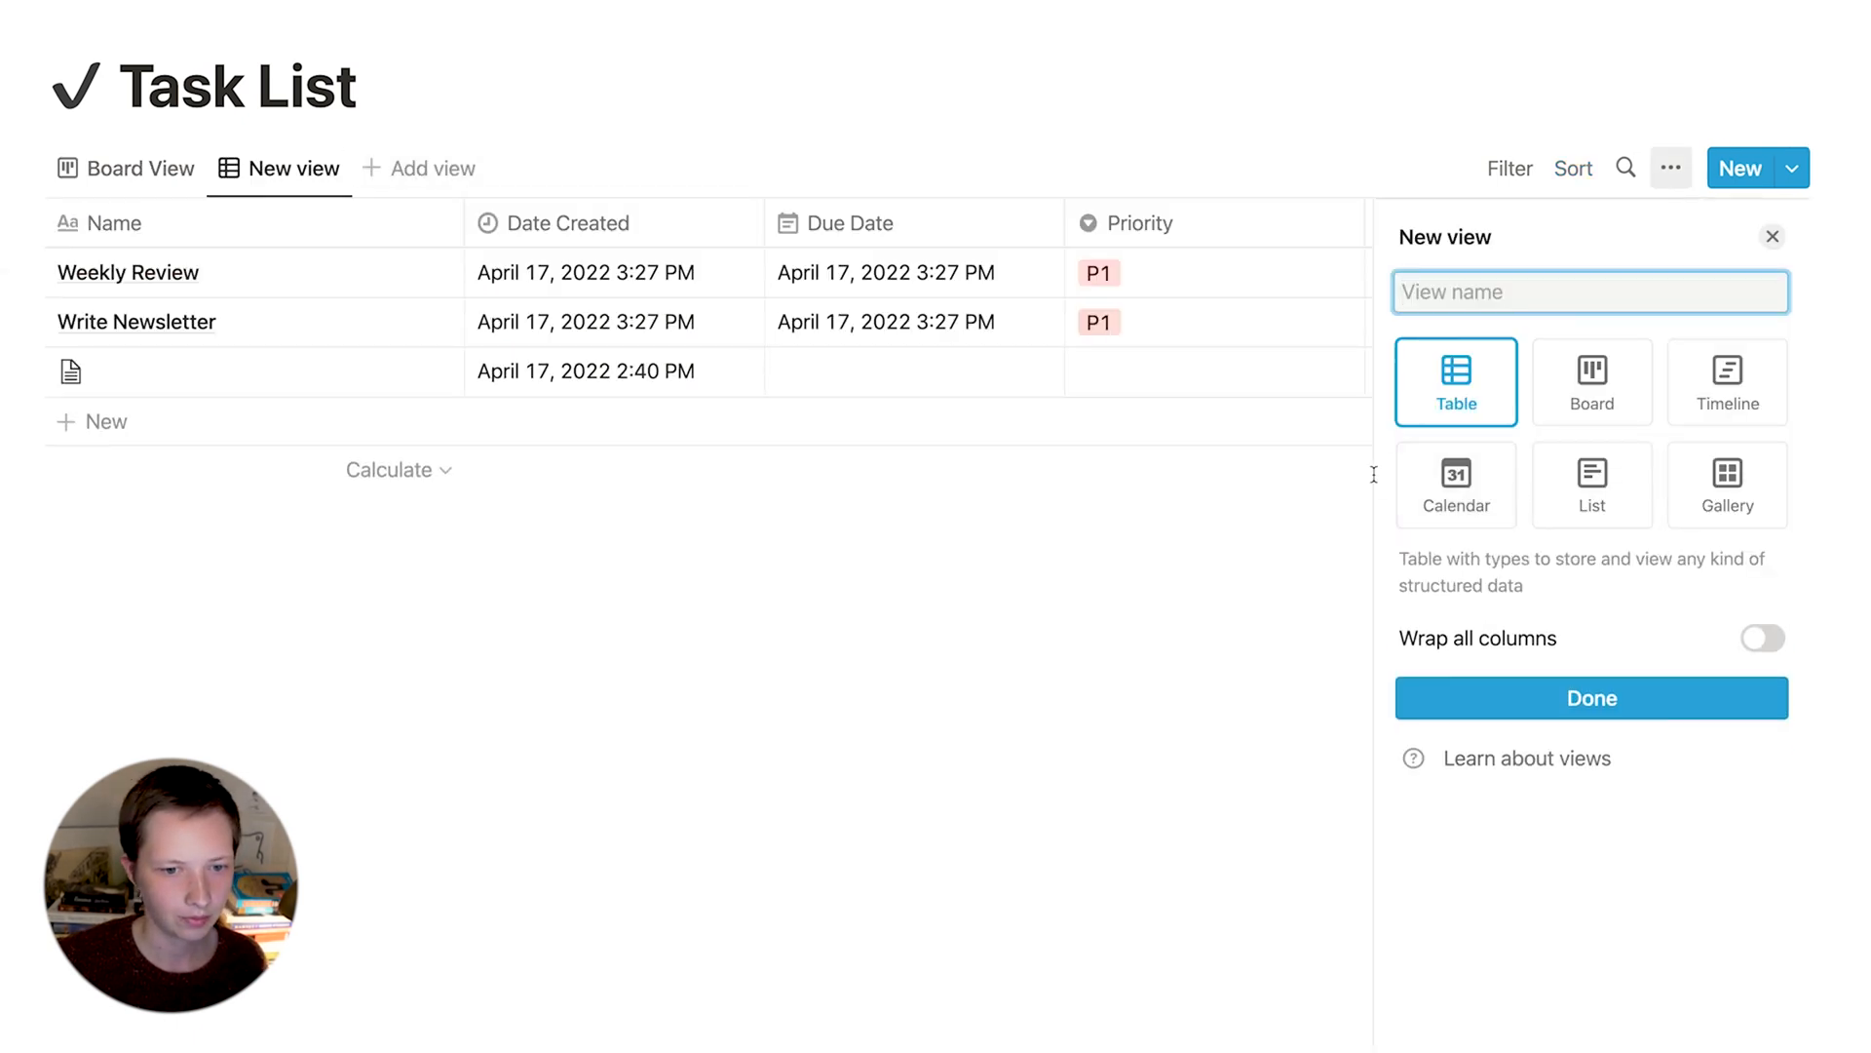
pyautogui.click(1455, 485)
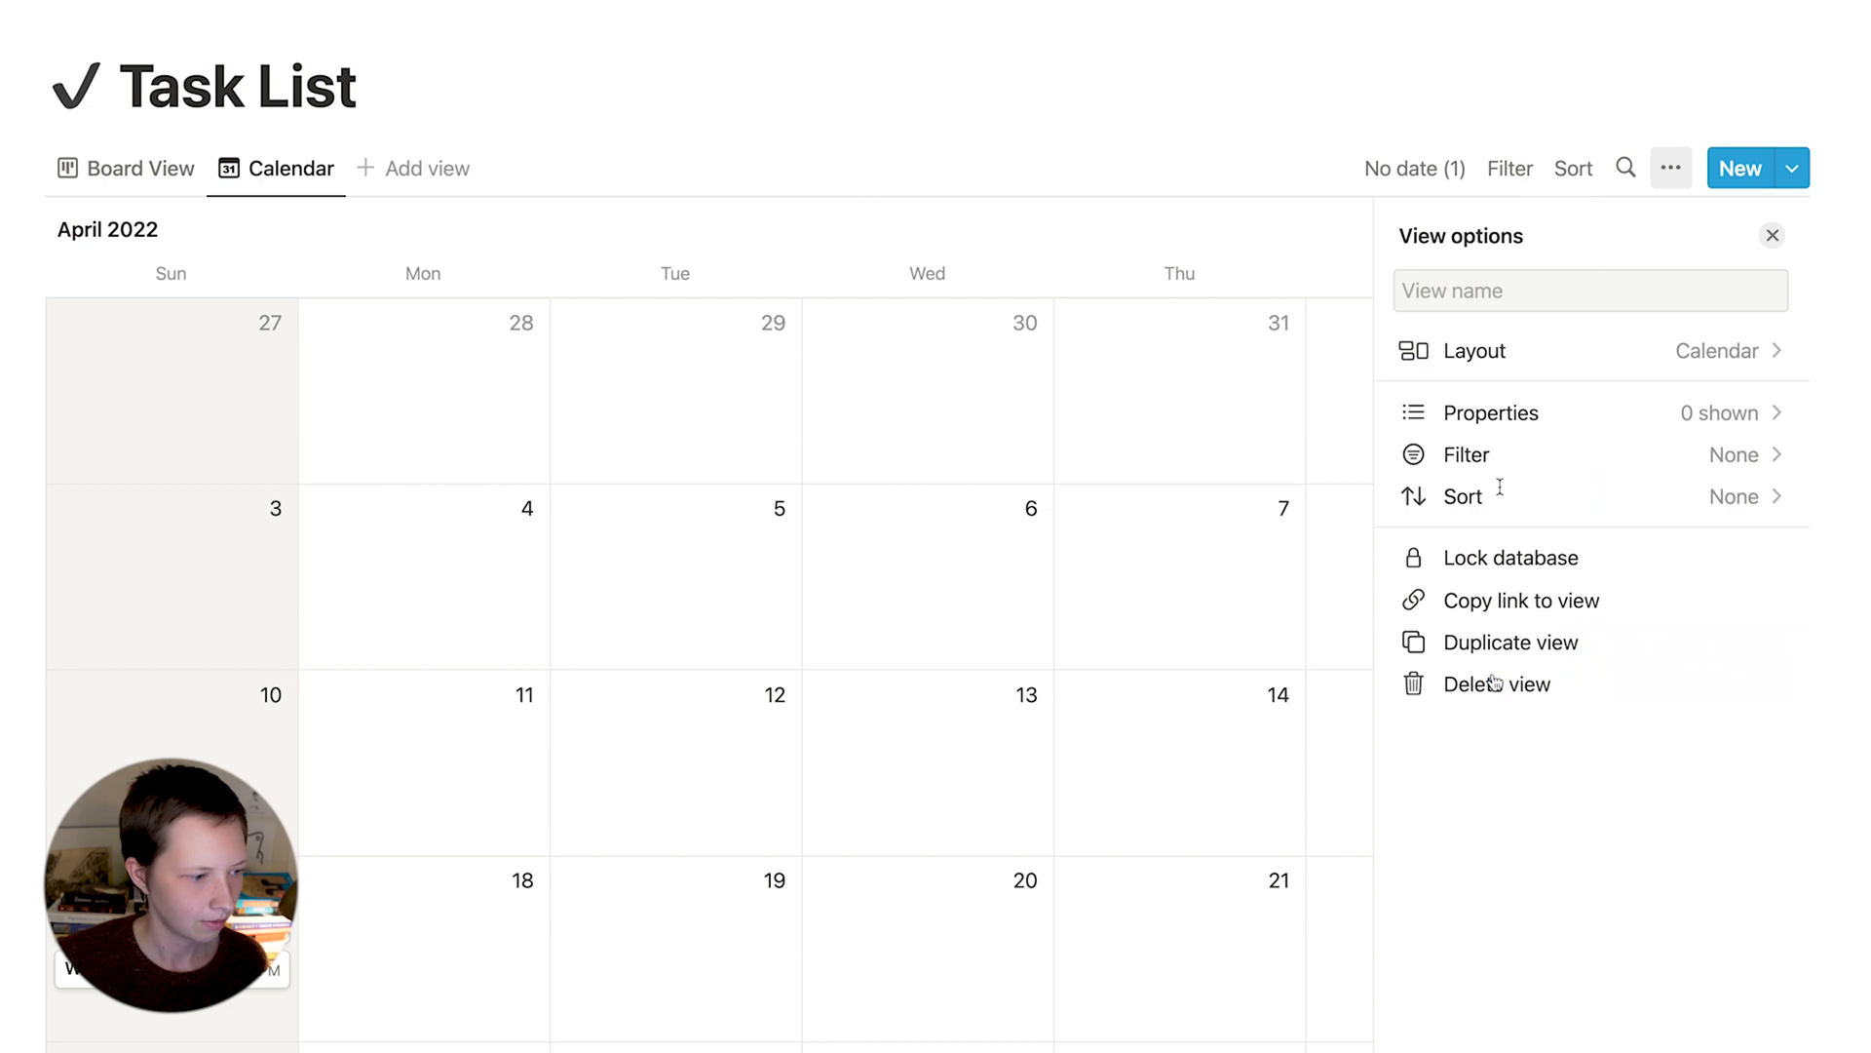
pyautogui.click(1771, 235)
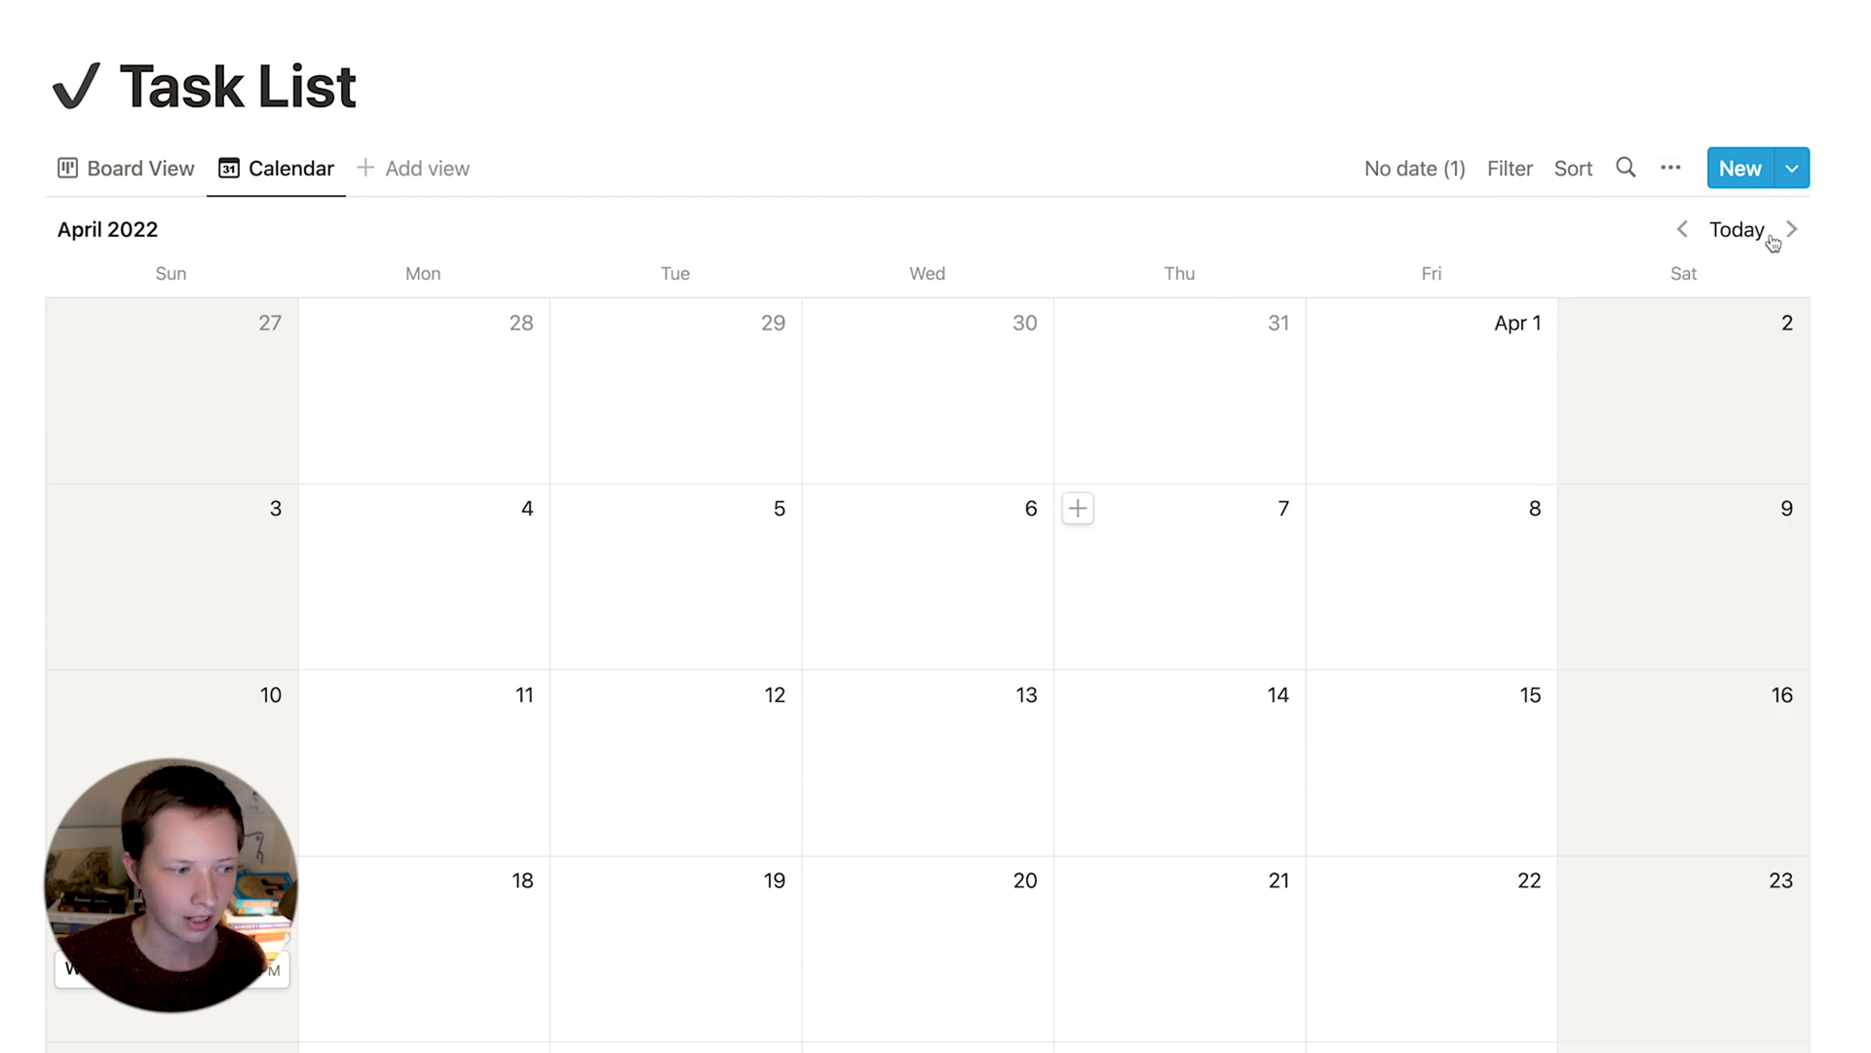
pyautogui.scroll(-3)
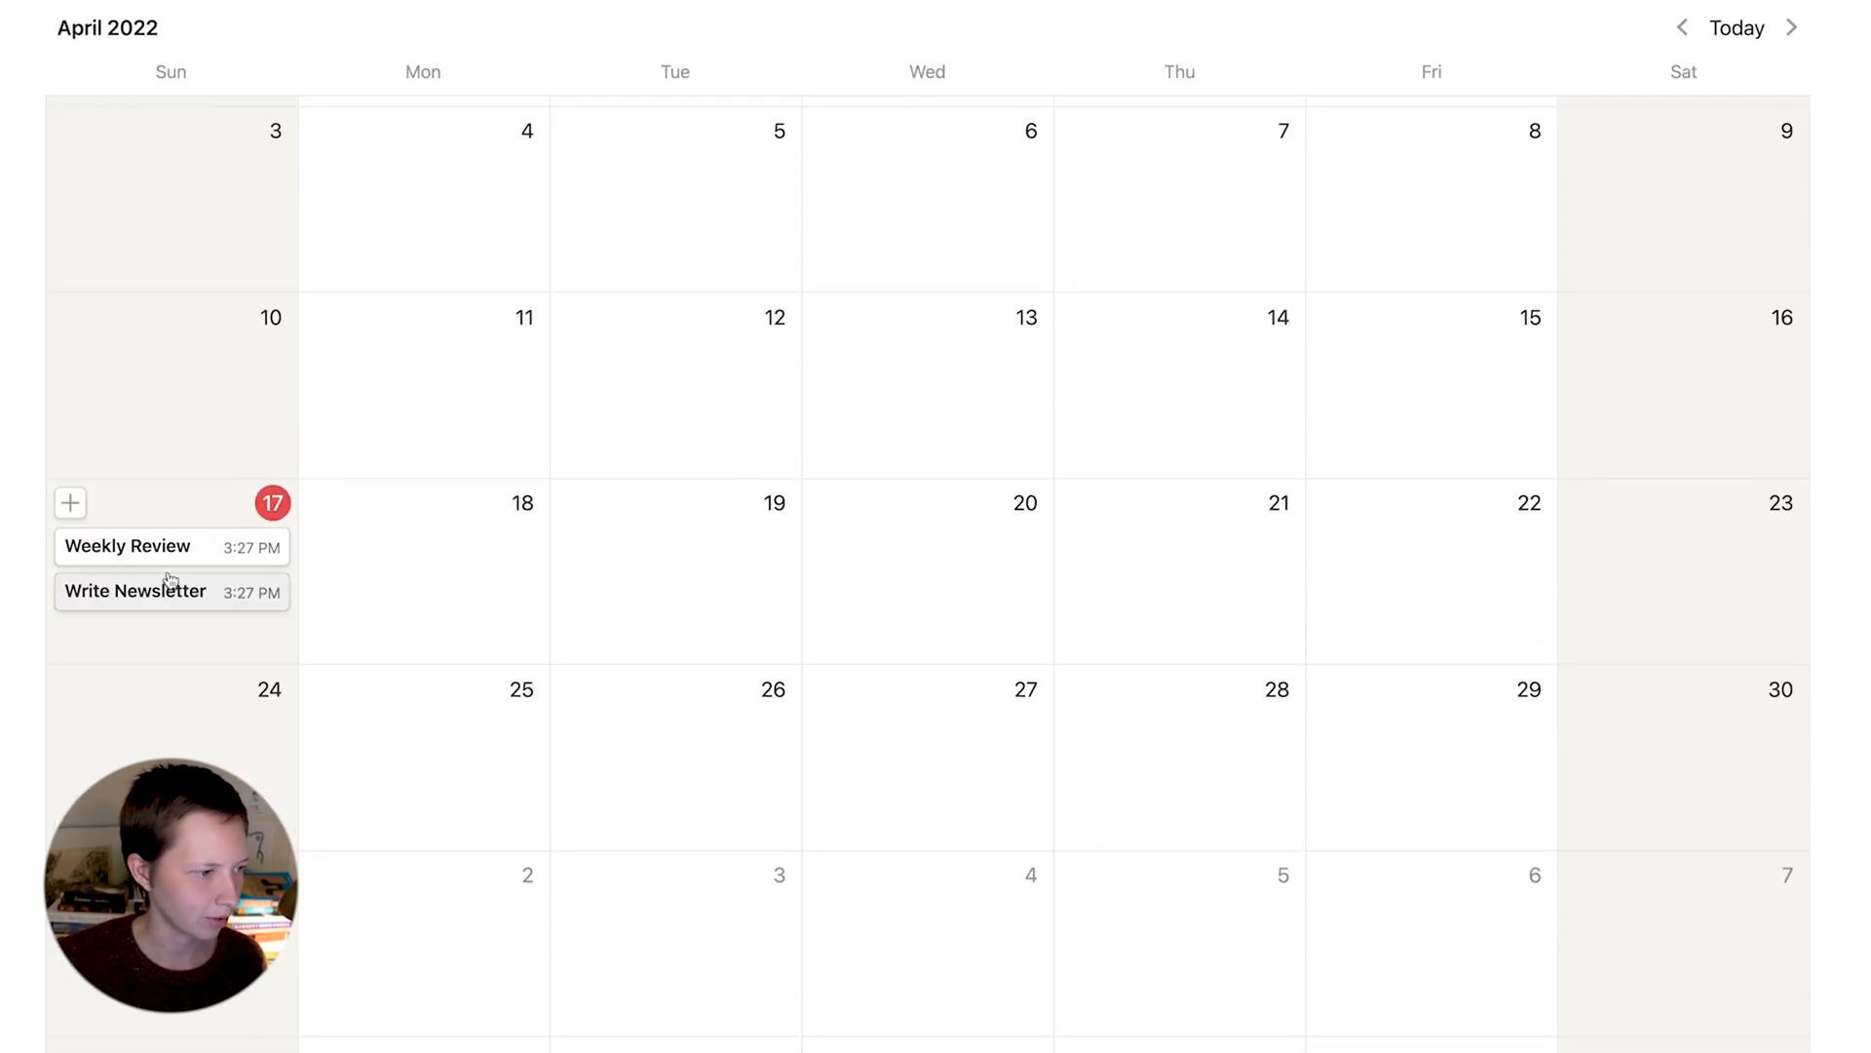
pyautogui.scroll(3)
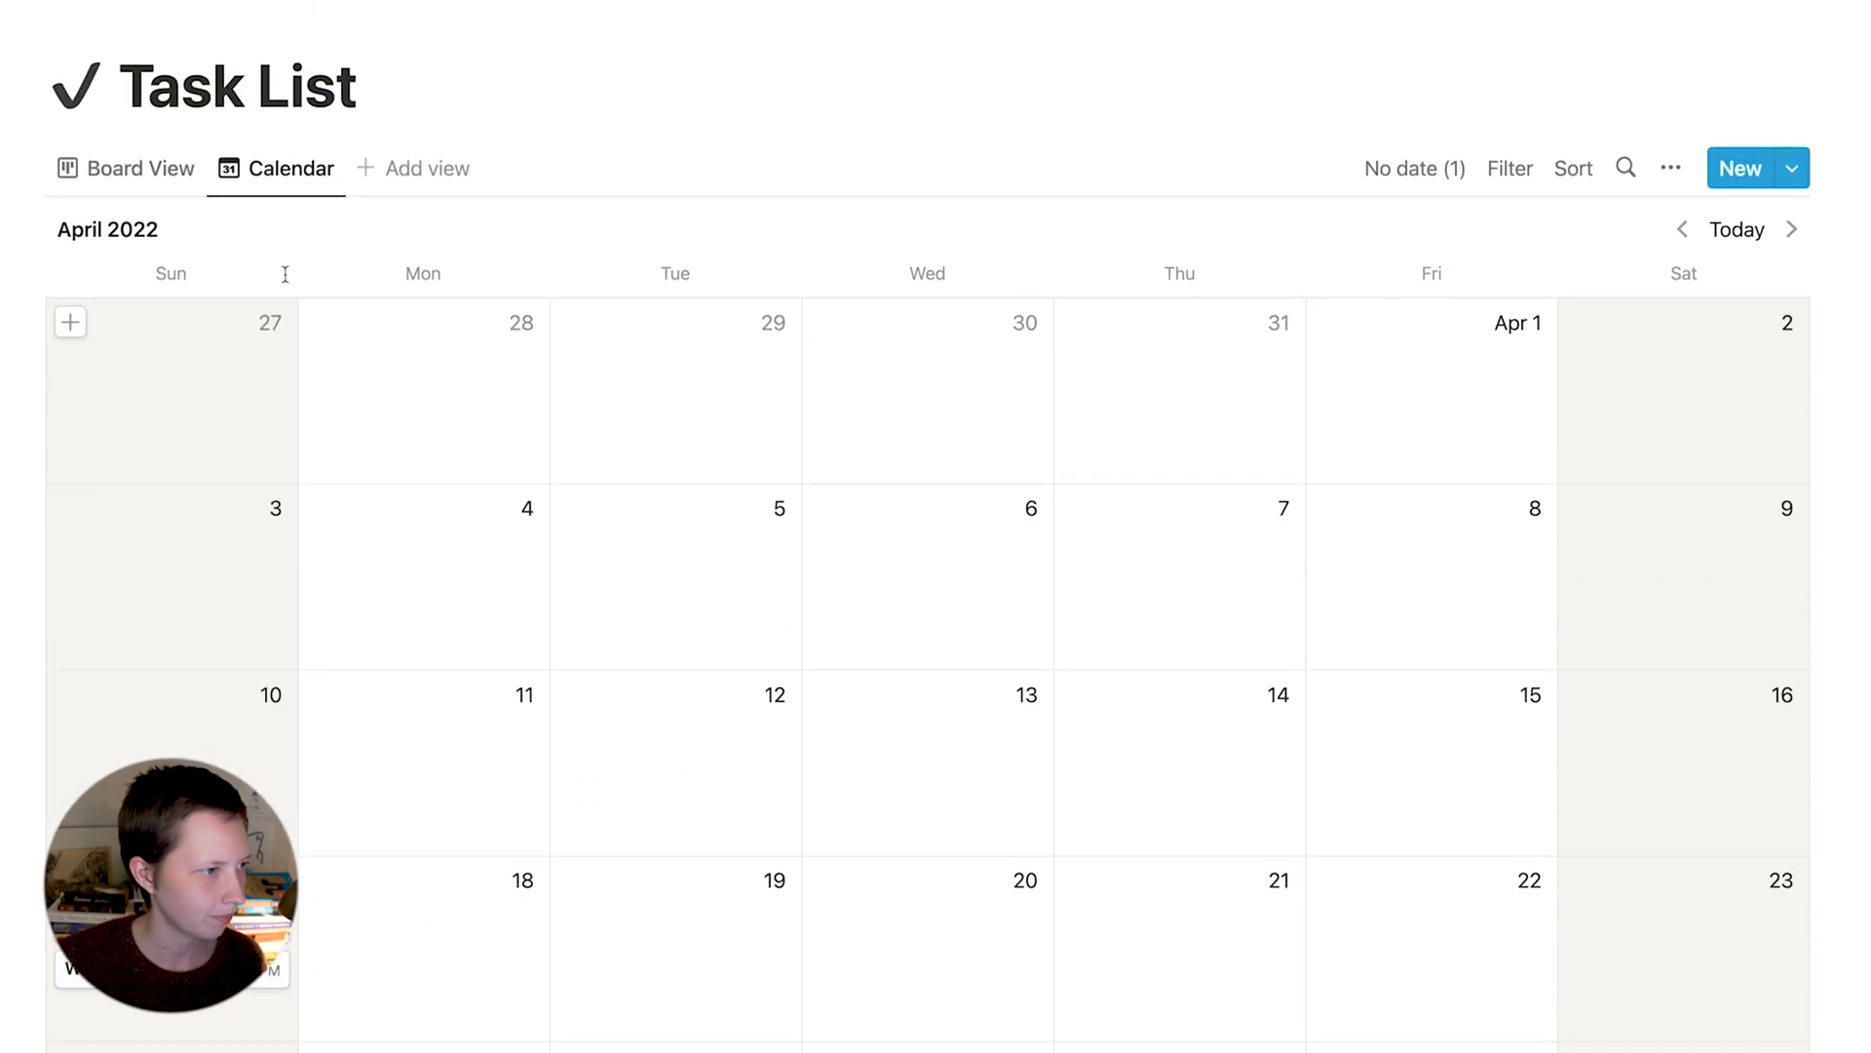
pyautogui.click(139, 166)
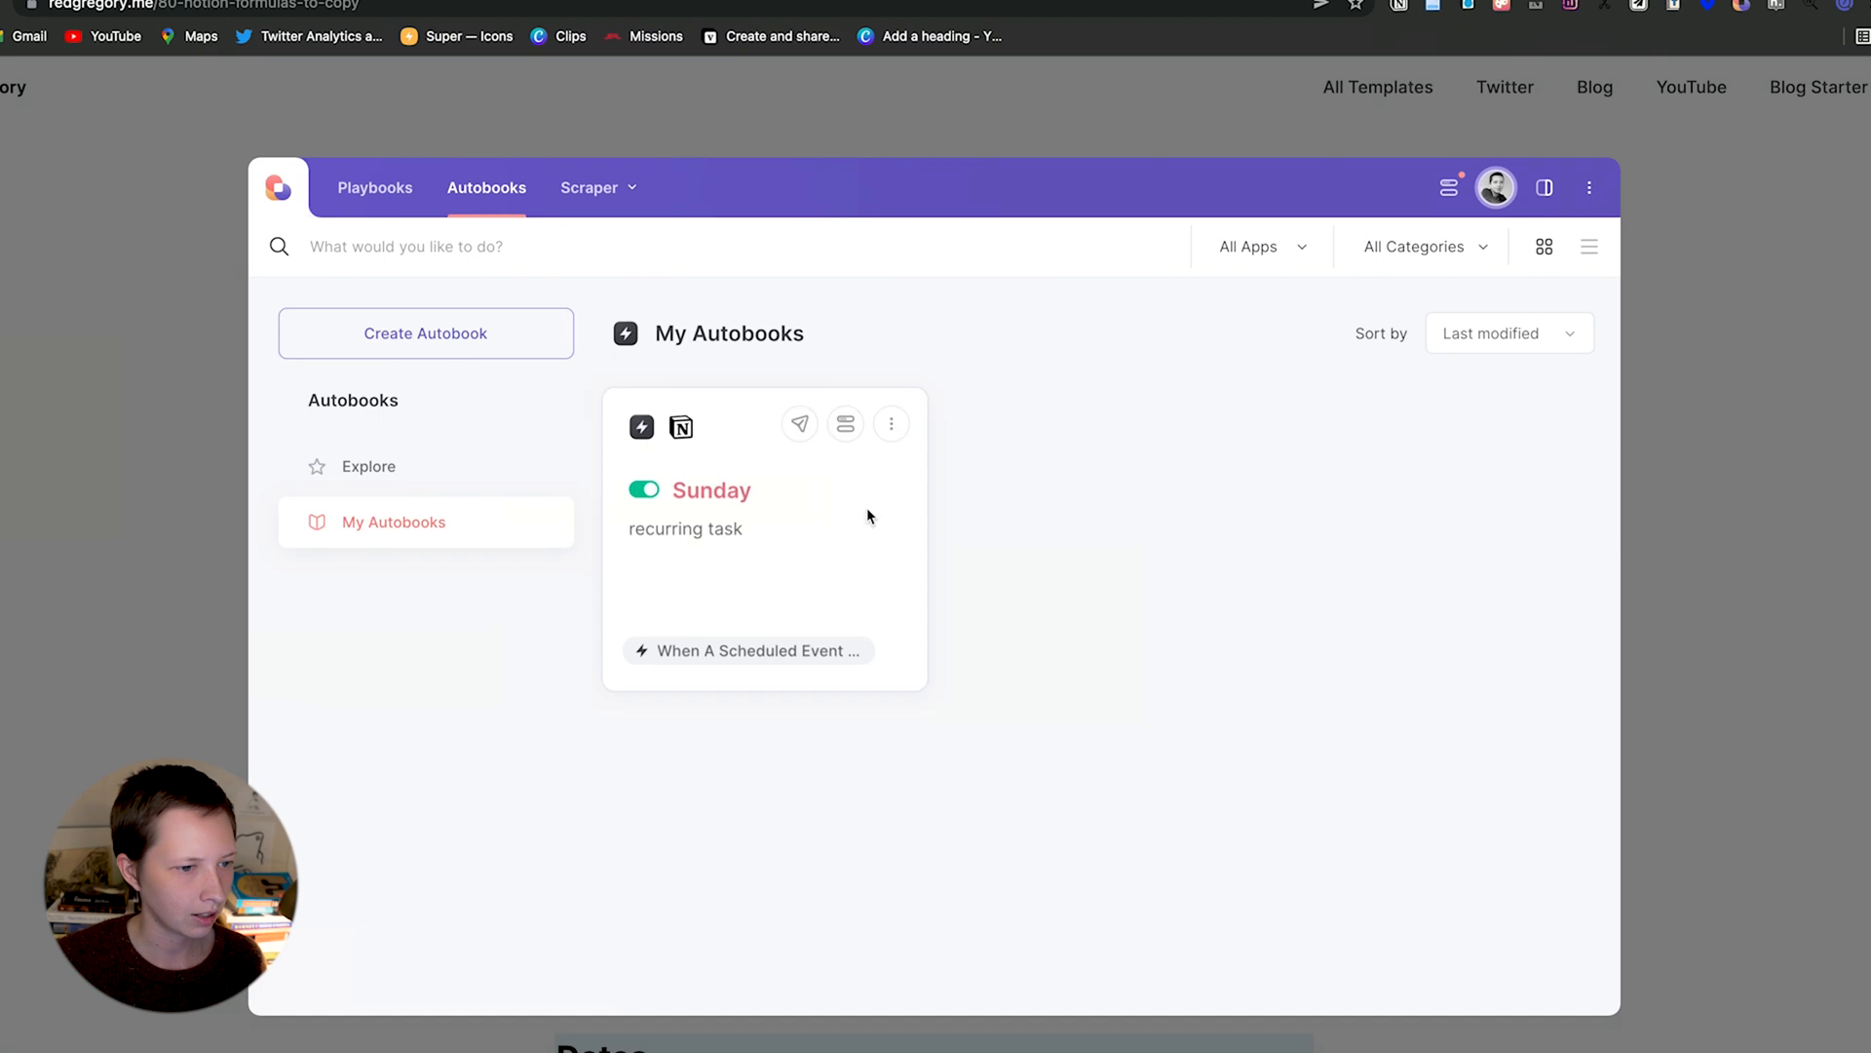
# - Open the Sunday autobook and replace its existing scheduled trigger with a new one
pyautogui.click(890, 424)
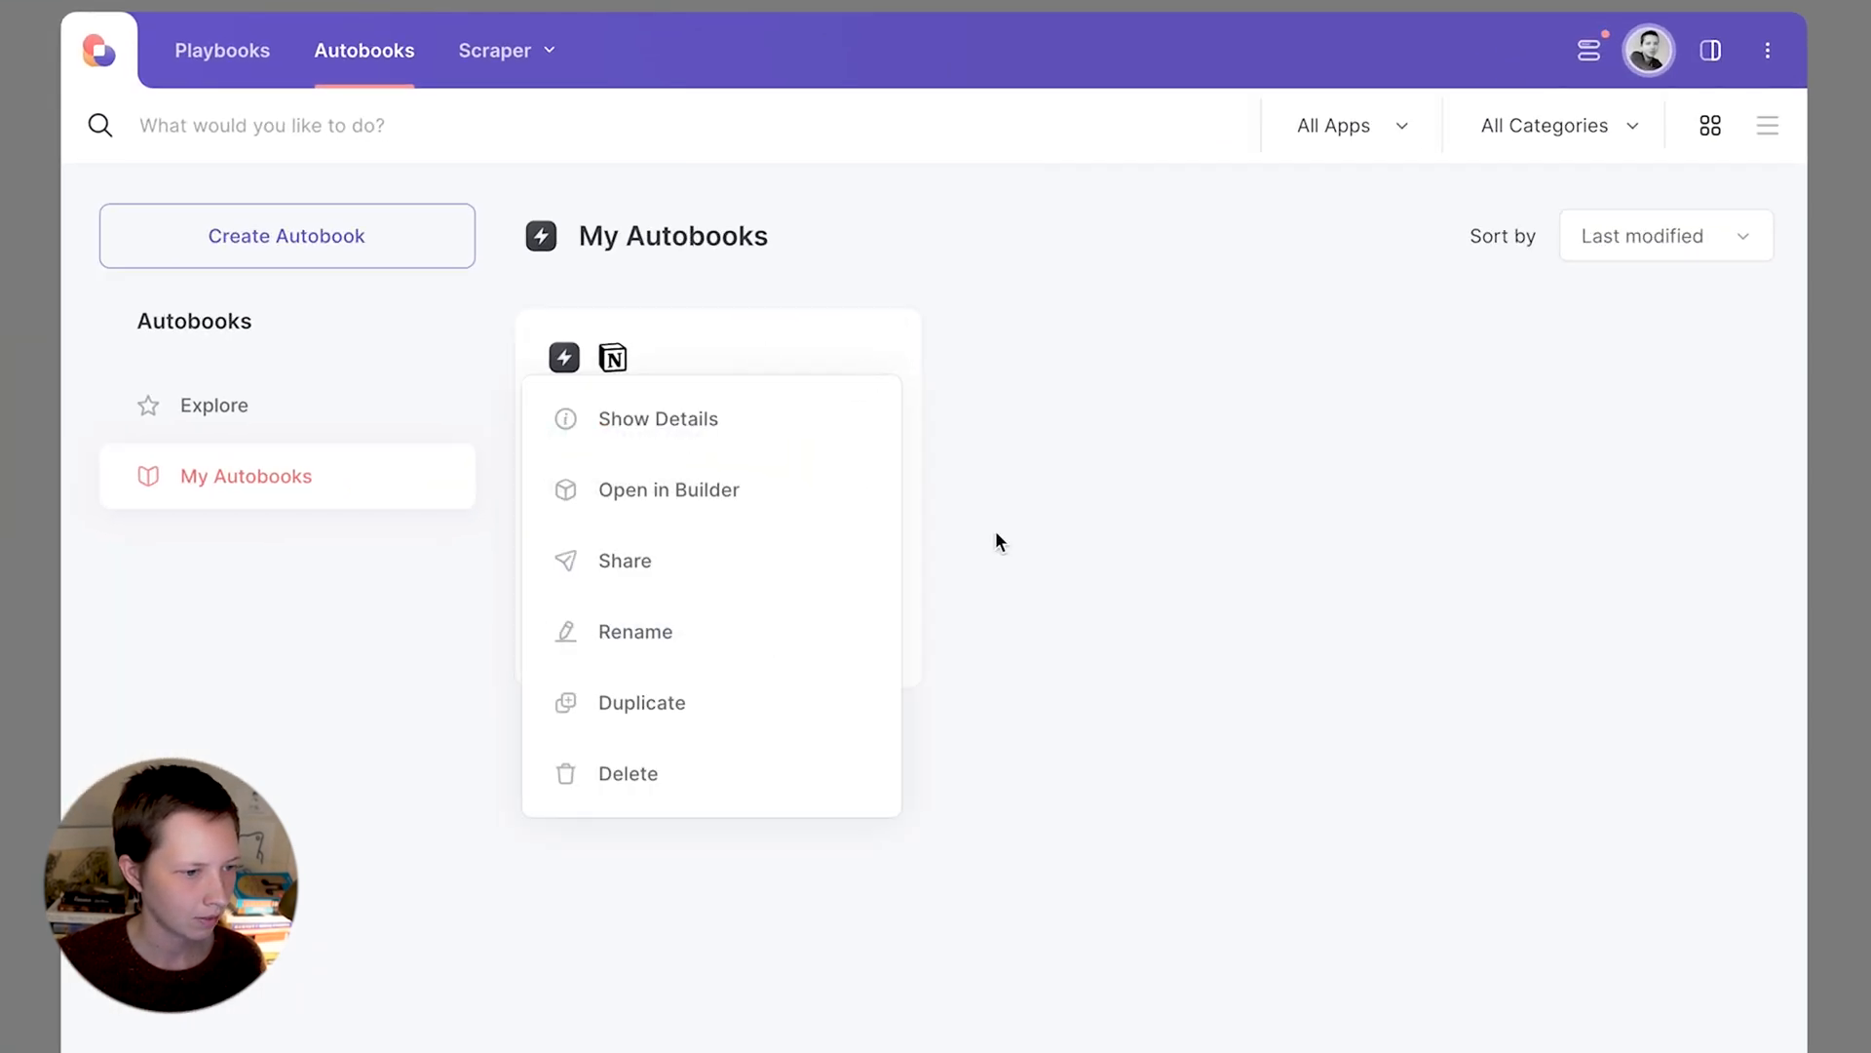
pyautogui.click(669, 489)
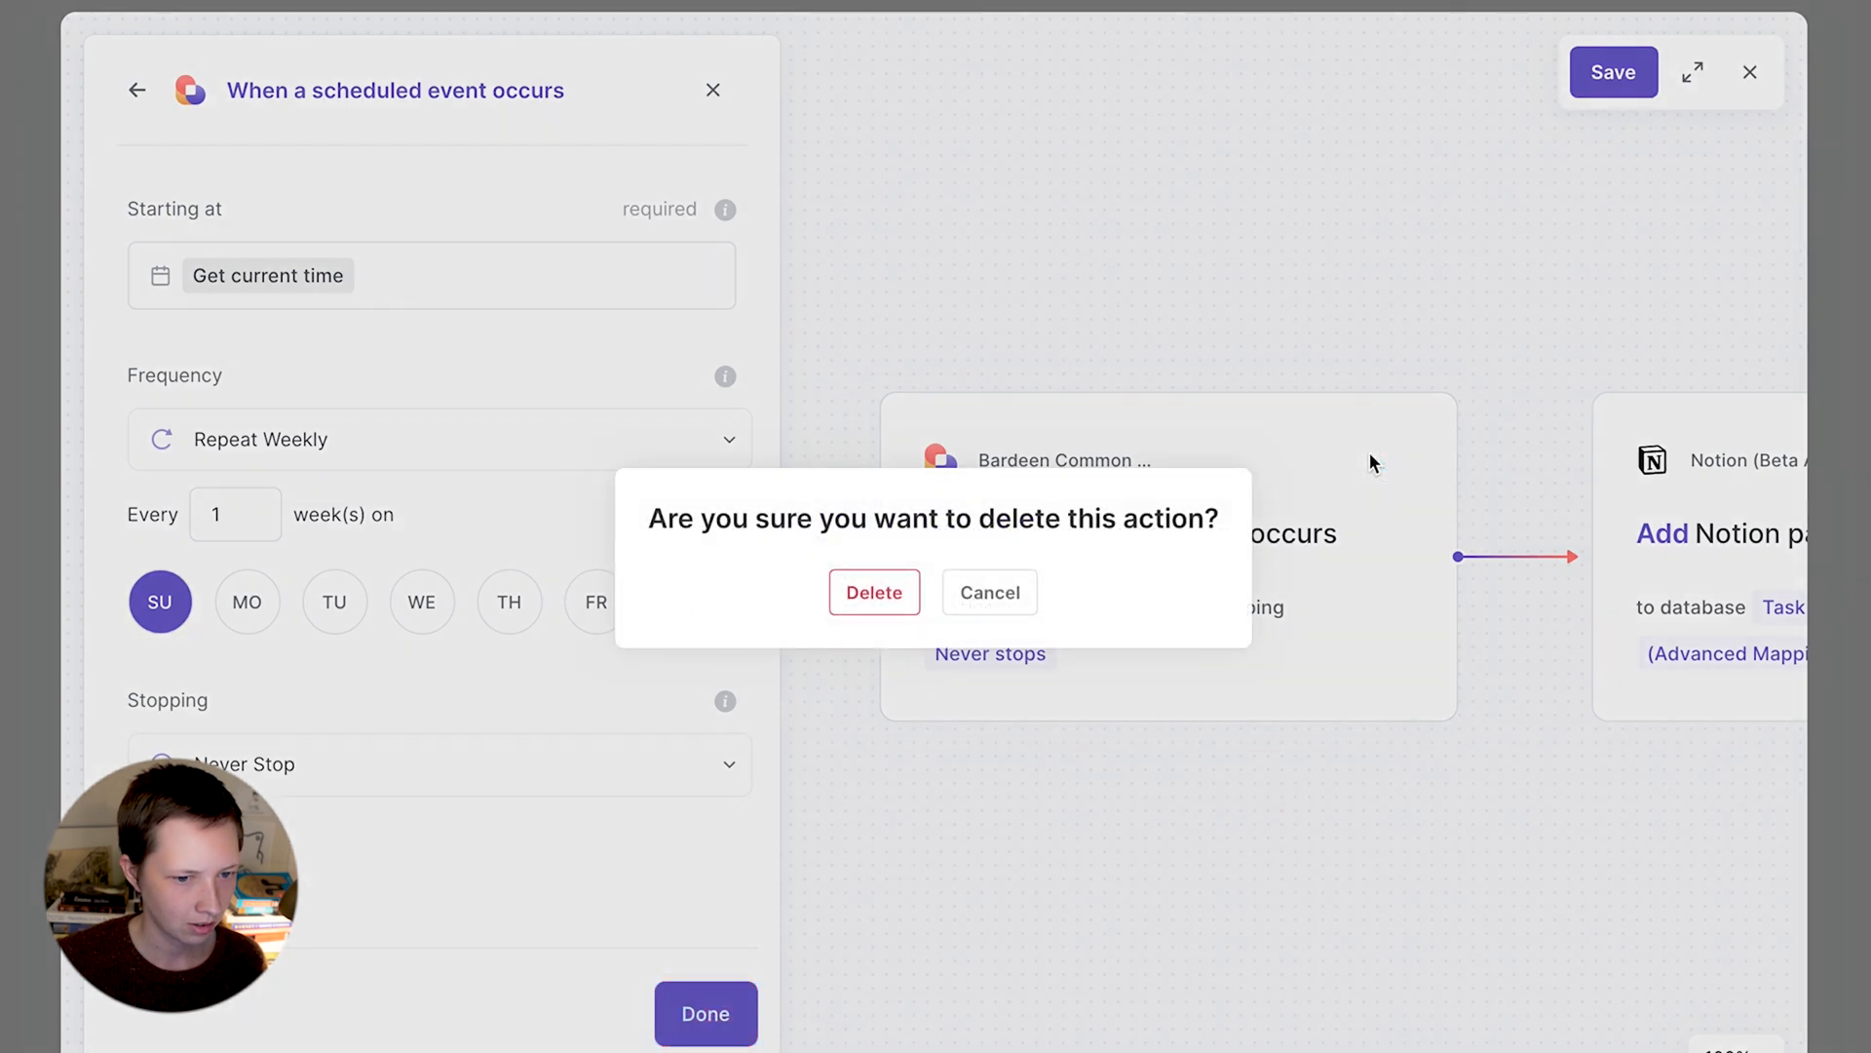
pyautogui.click(874, 592)
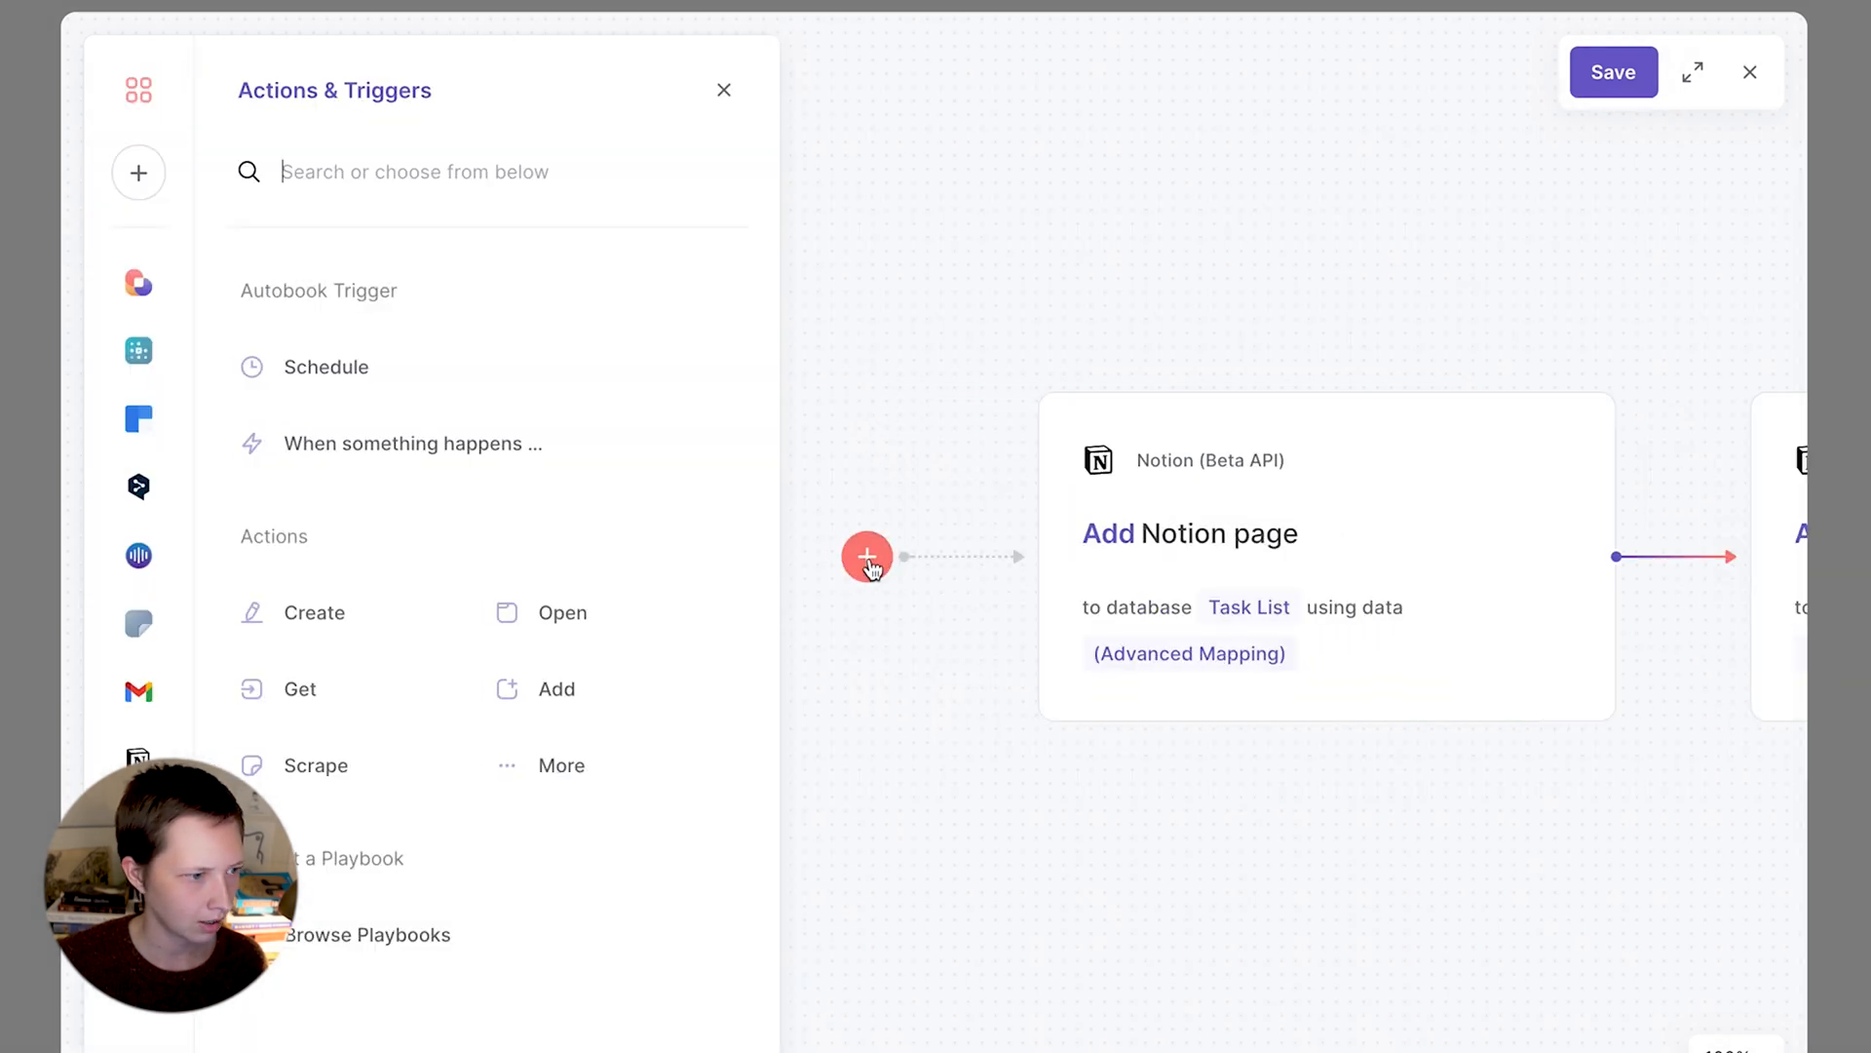
pyautogui.click(325, 367)
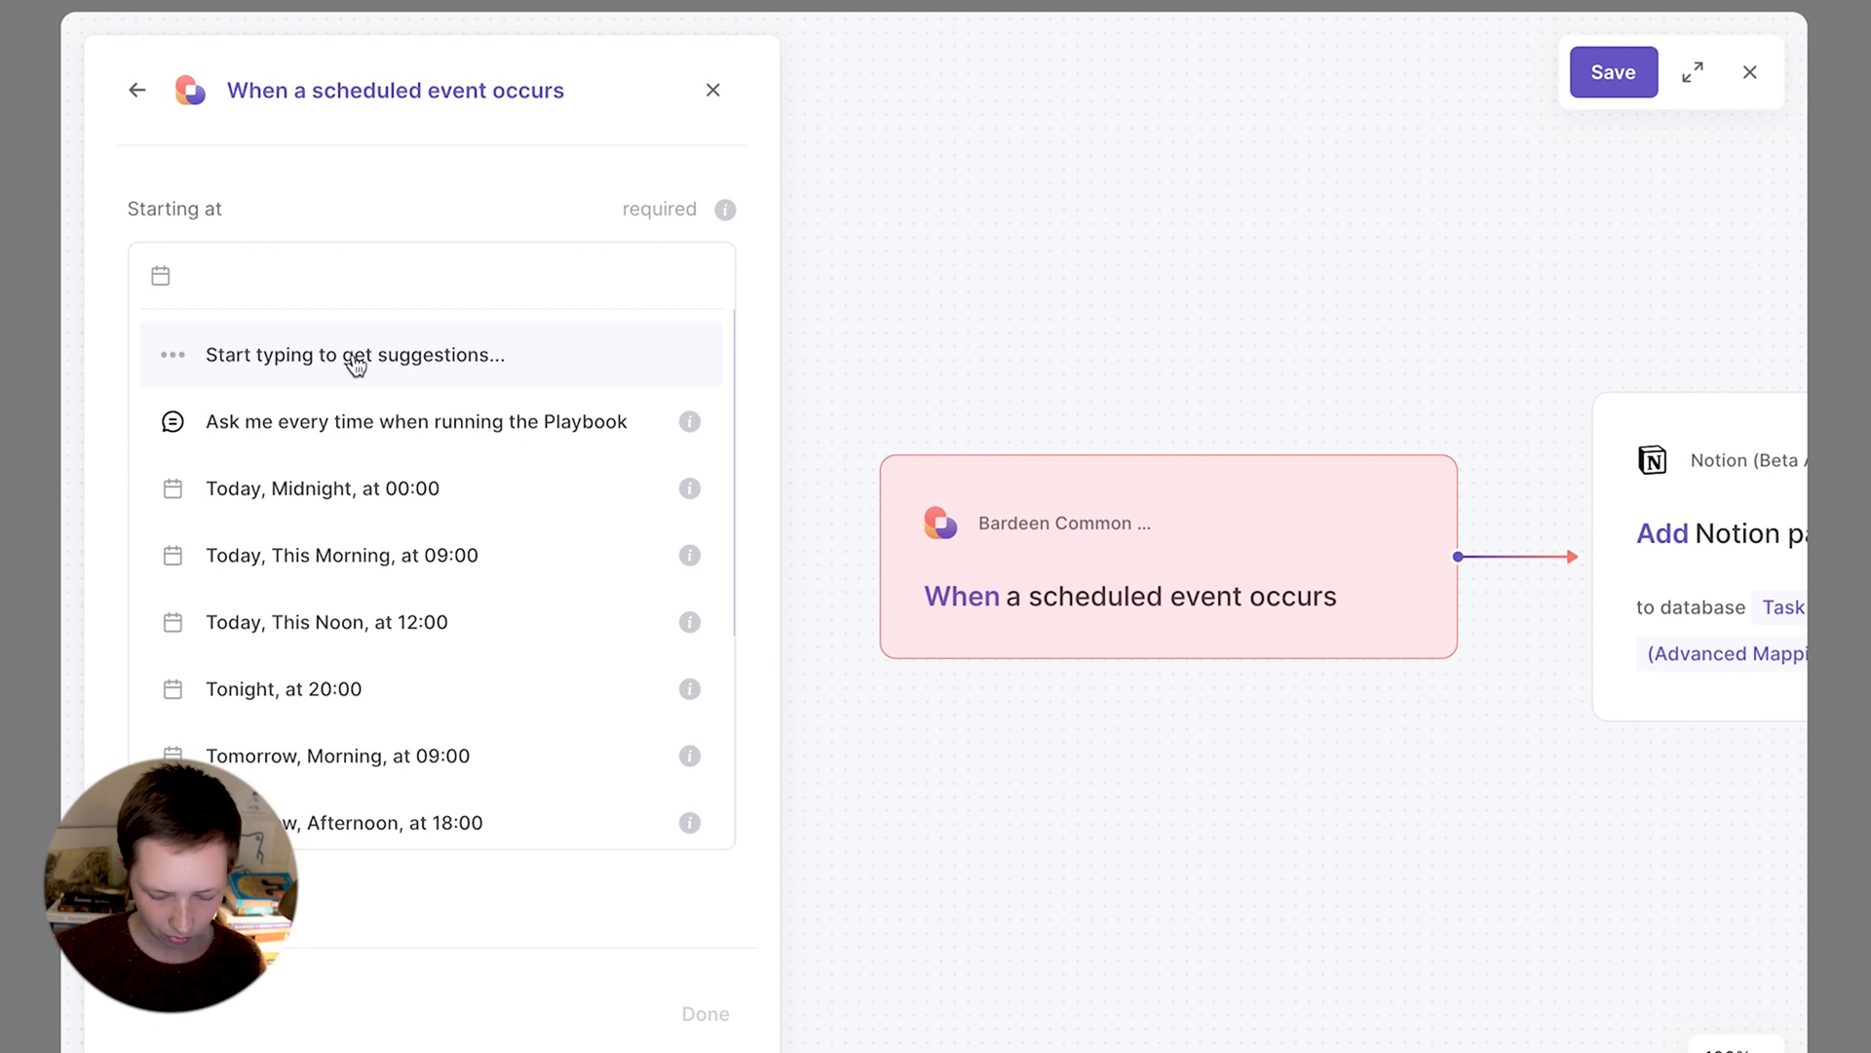
# - Start the trigger Sunday, April 24, 0:00, repeating weekly on Sundays only
pyautogui.write('Sund')
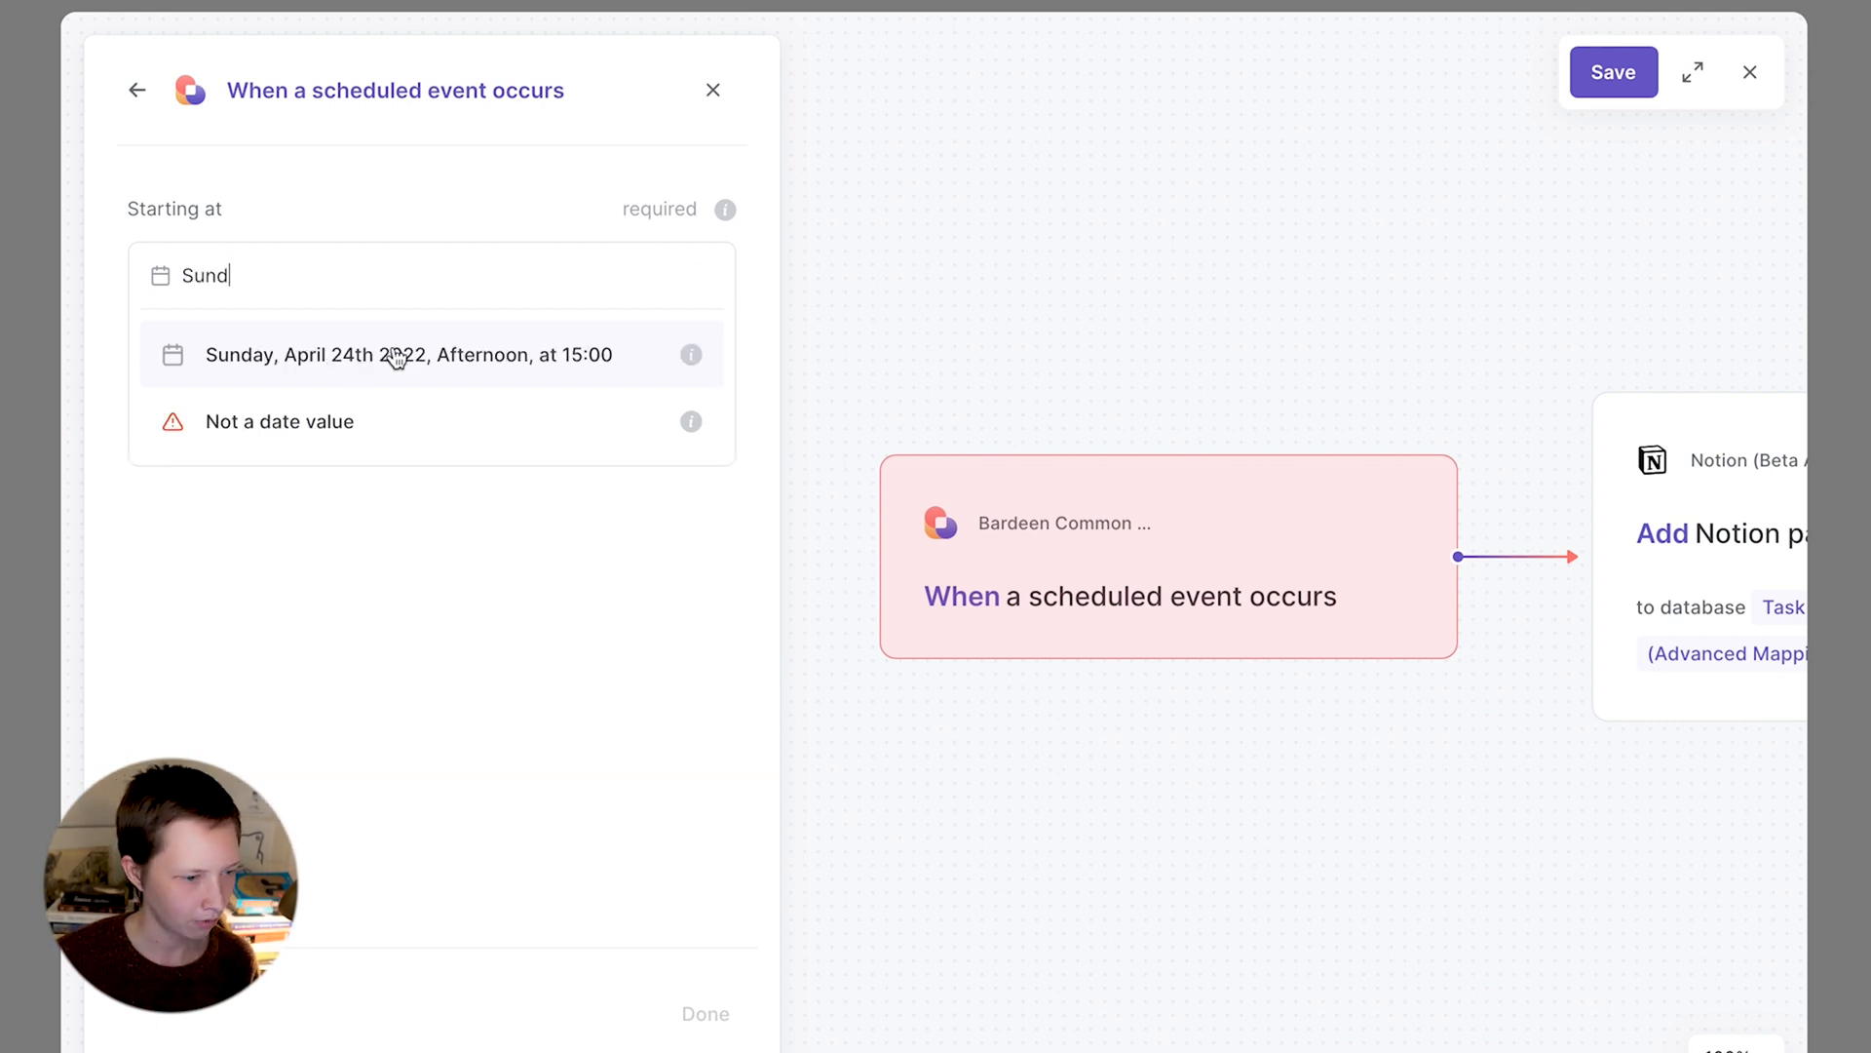
pyautogui.write('unday, April 2')
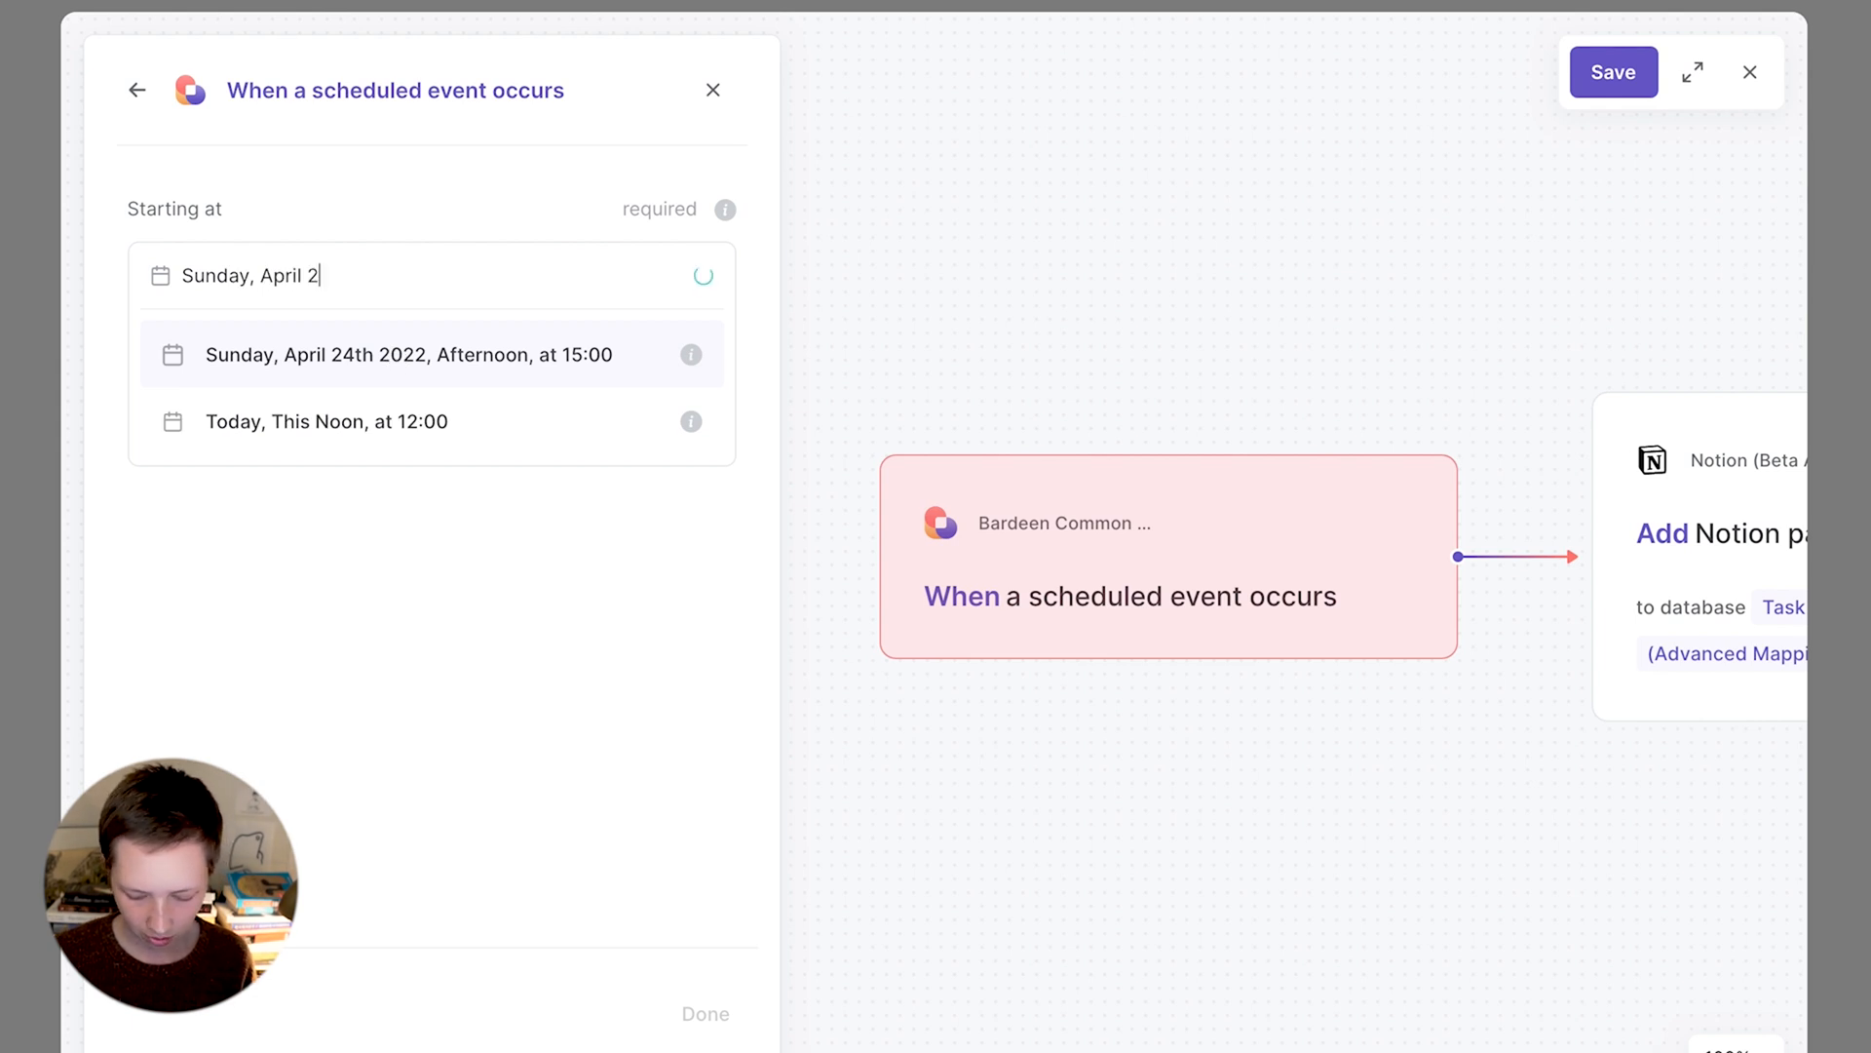
pyautogui.write('4, 0:00')
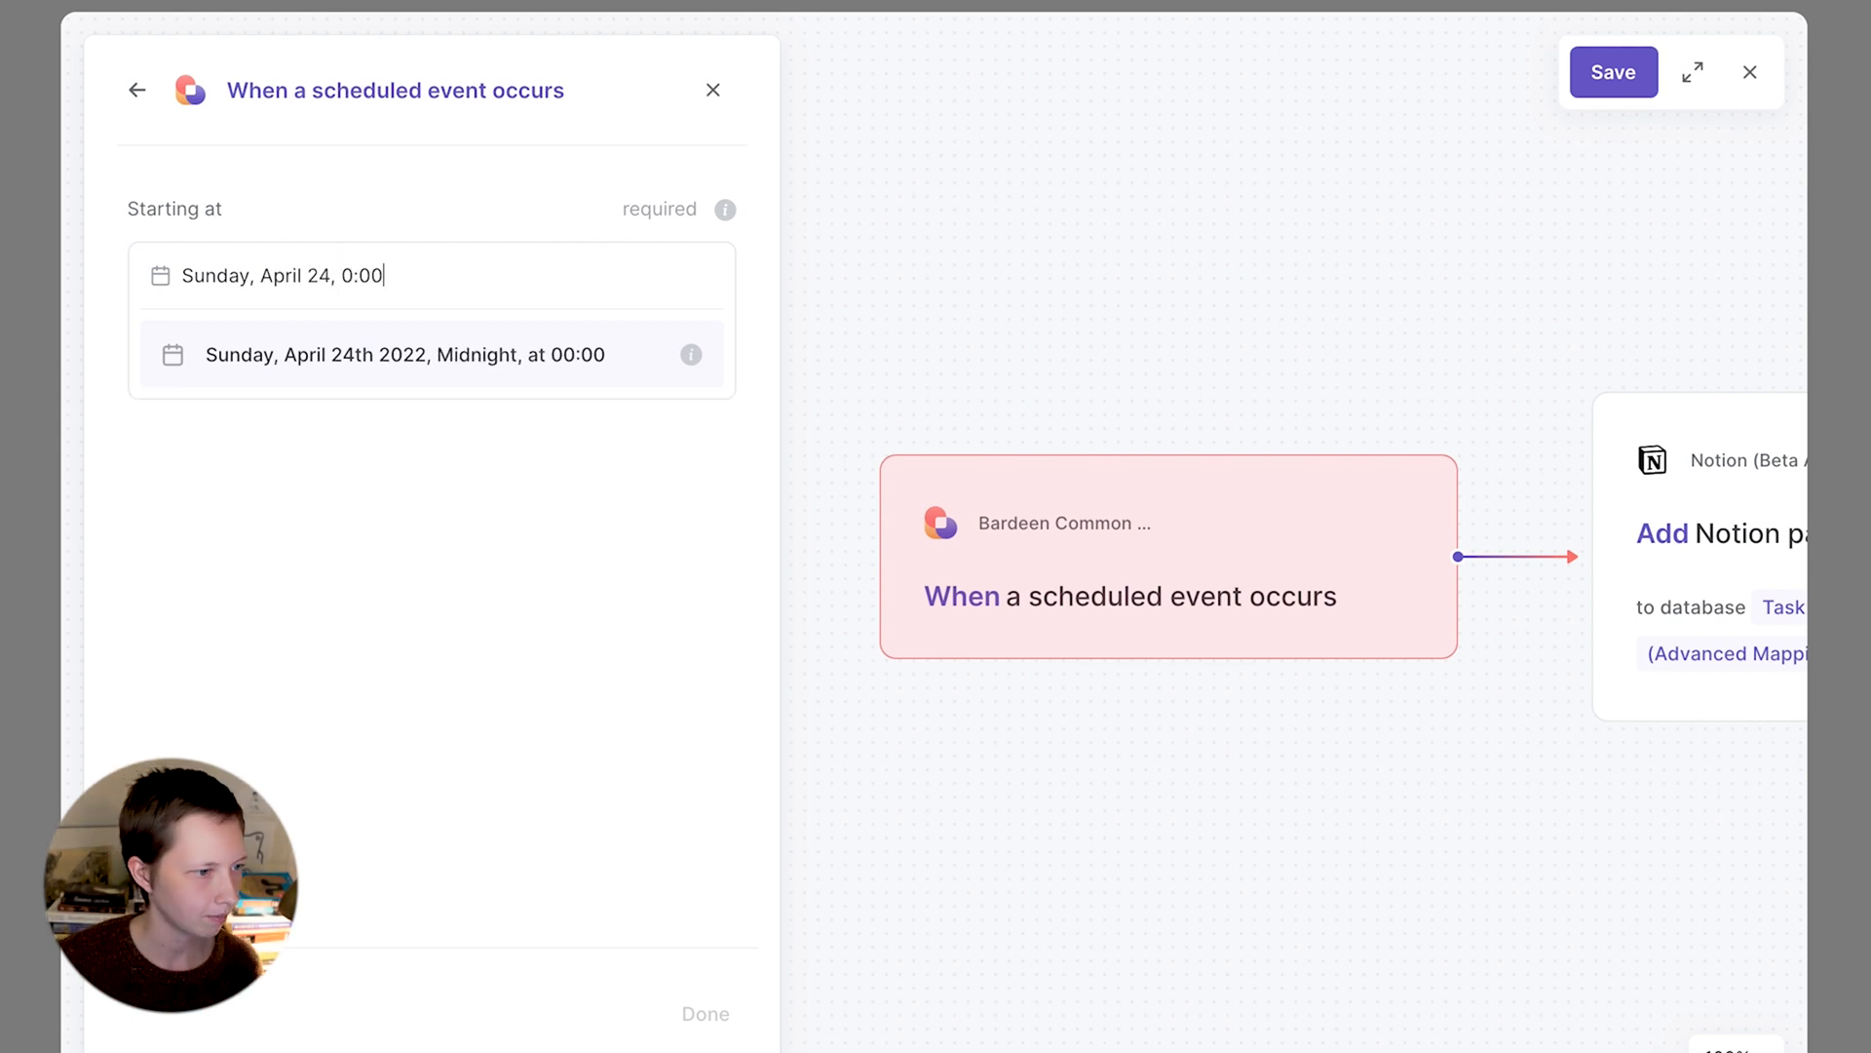
pyautogui.click(405, 353)
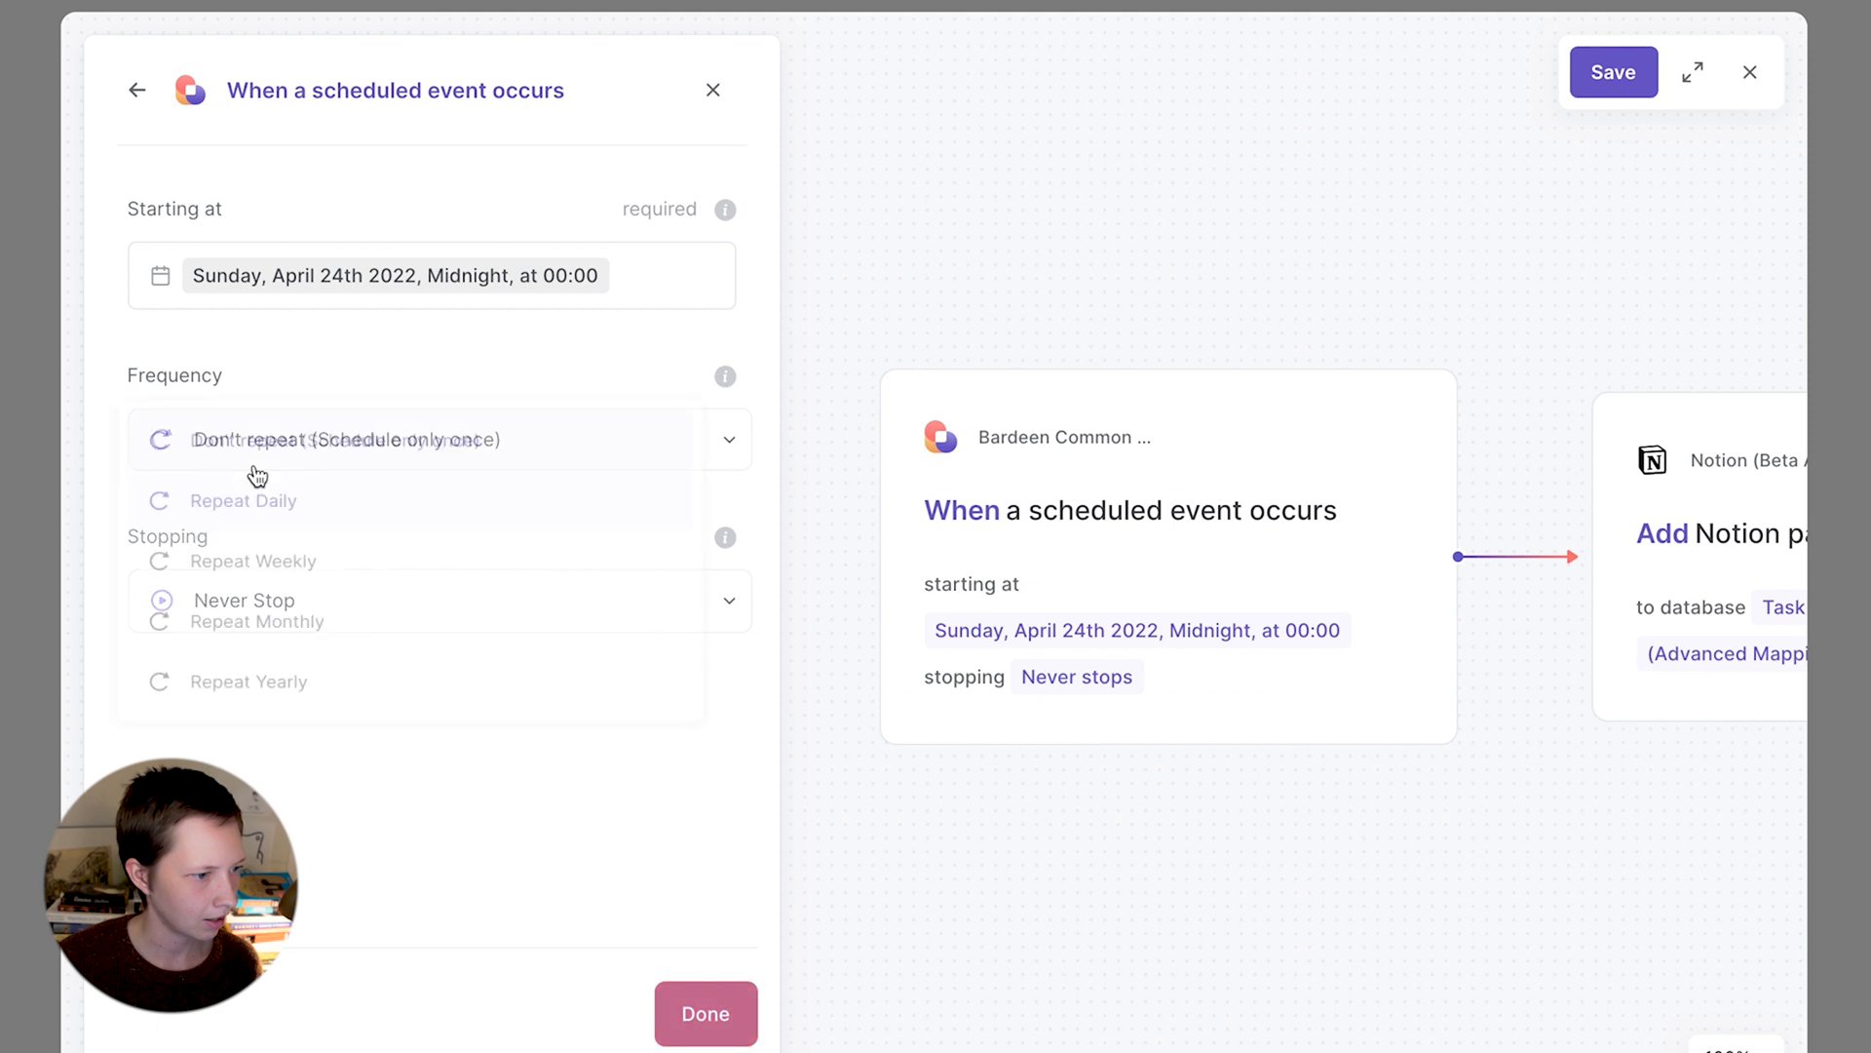
pyautogui.click(253, 561)
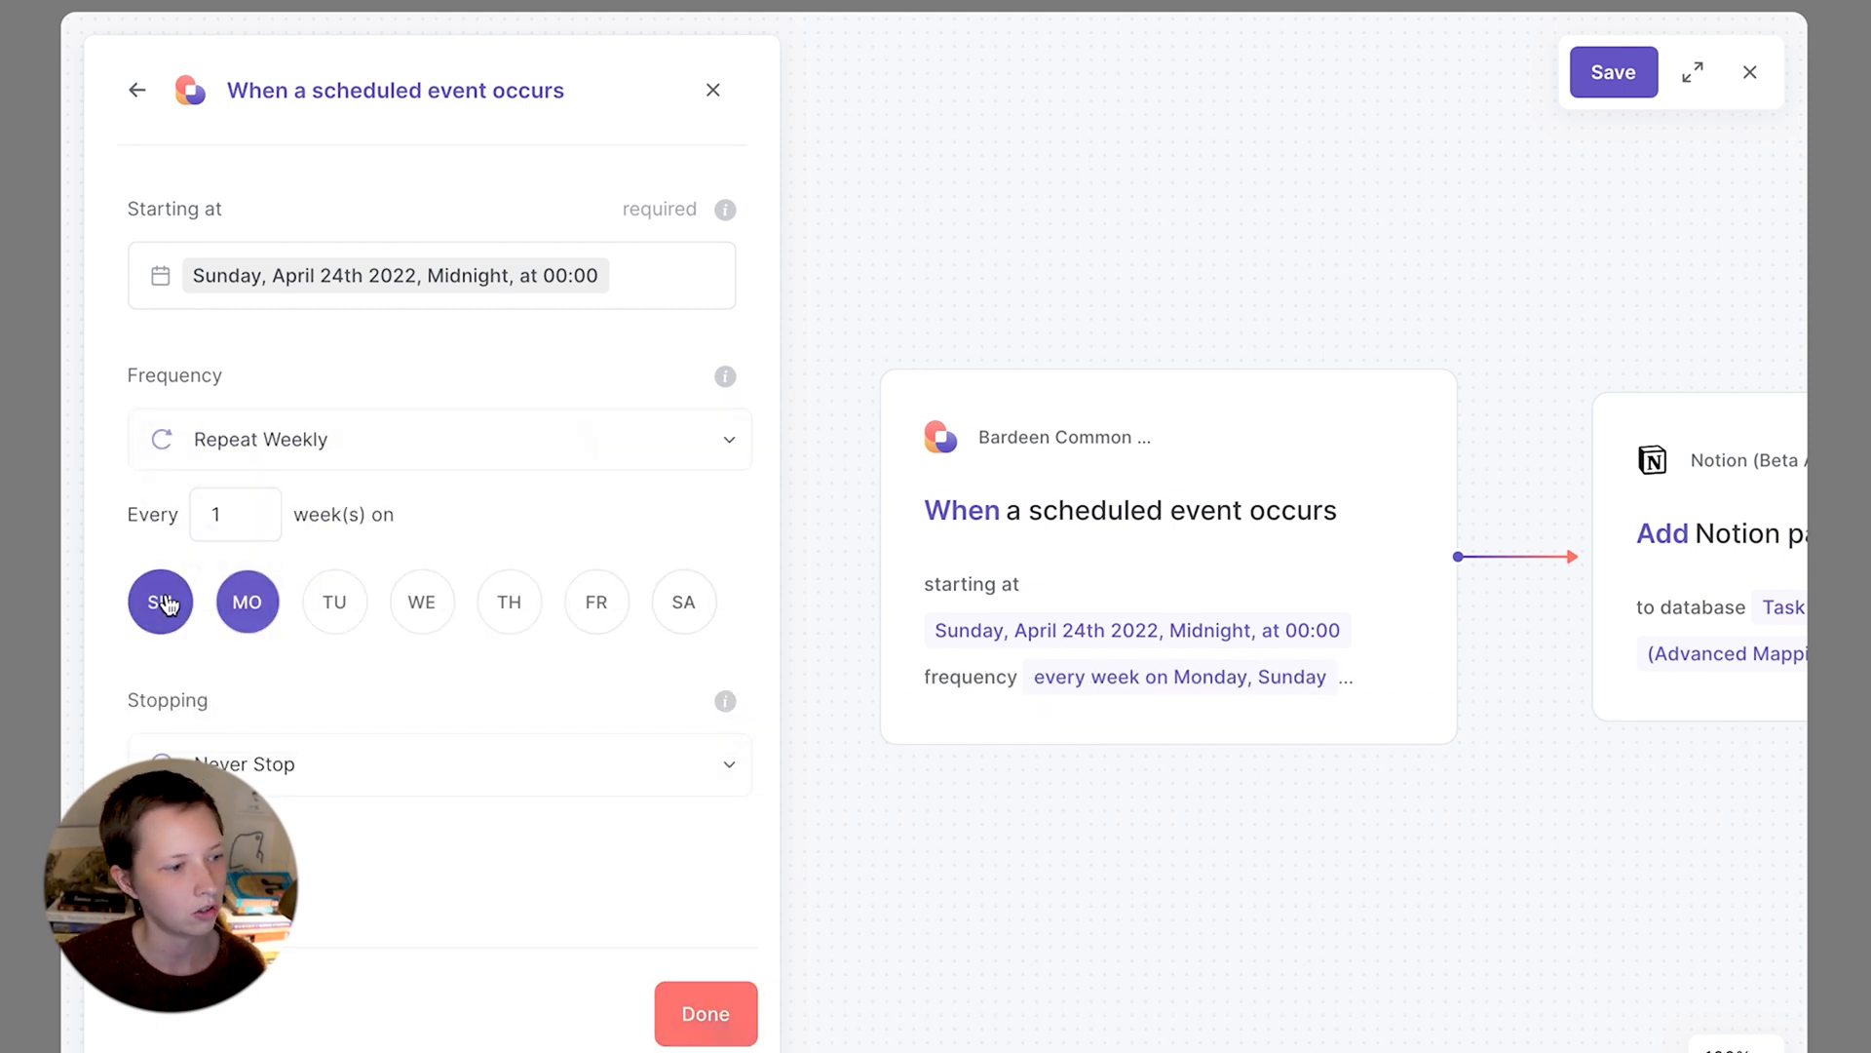
pyautogui.click(246, 602)
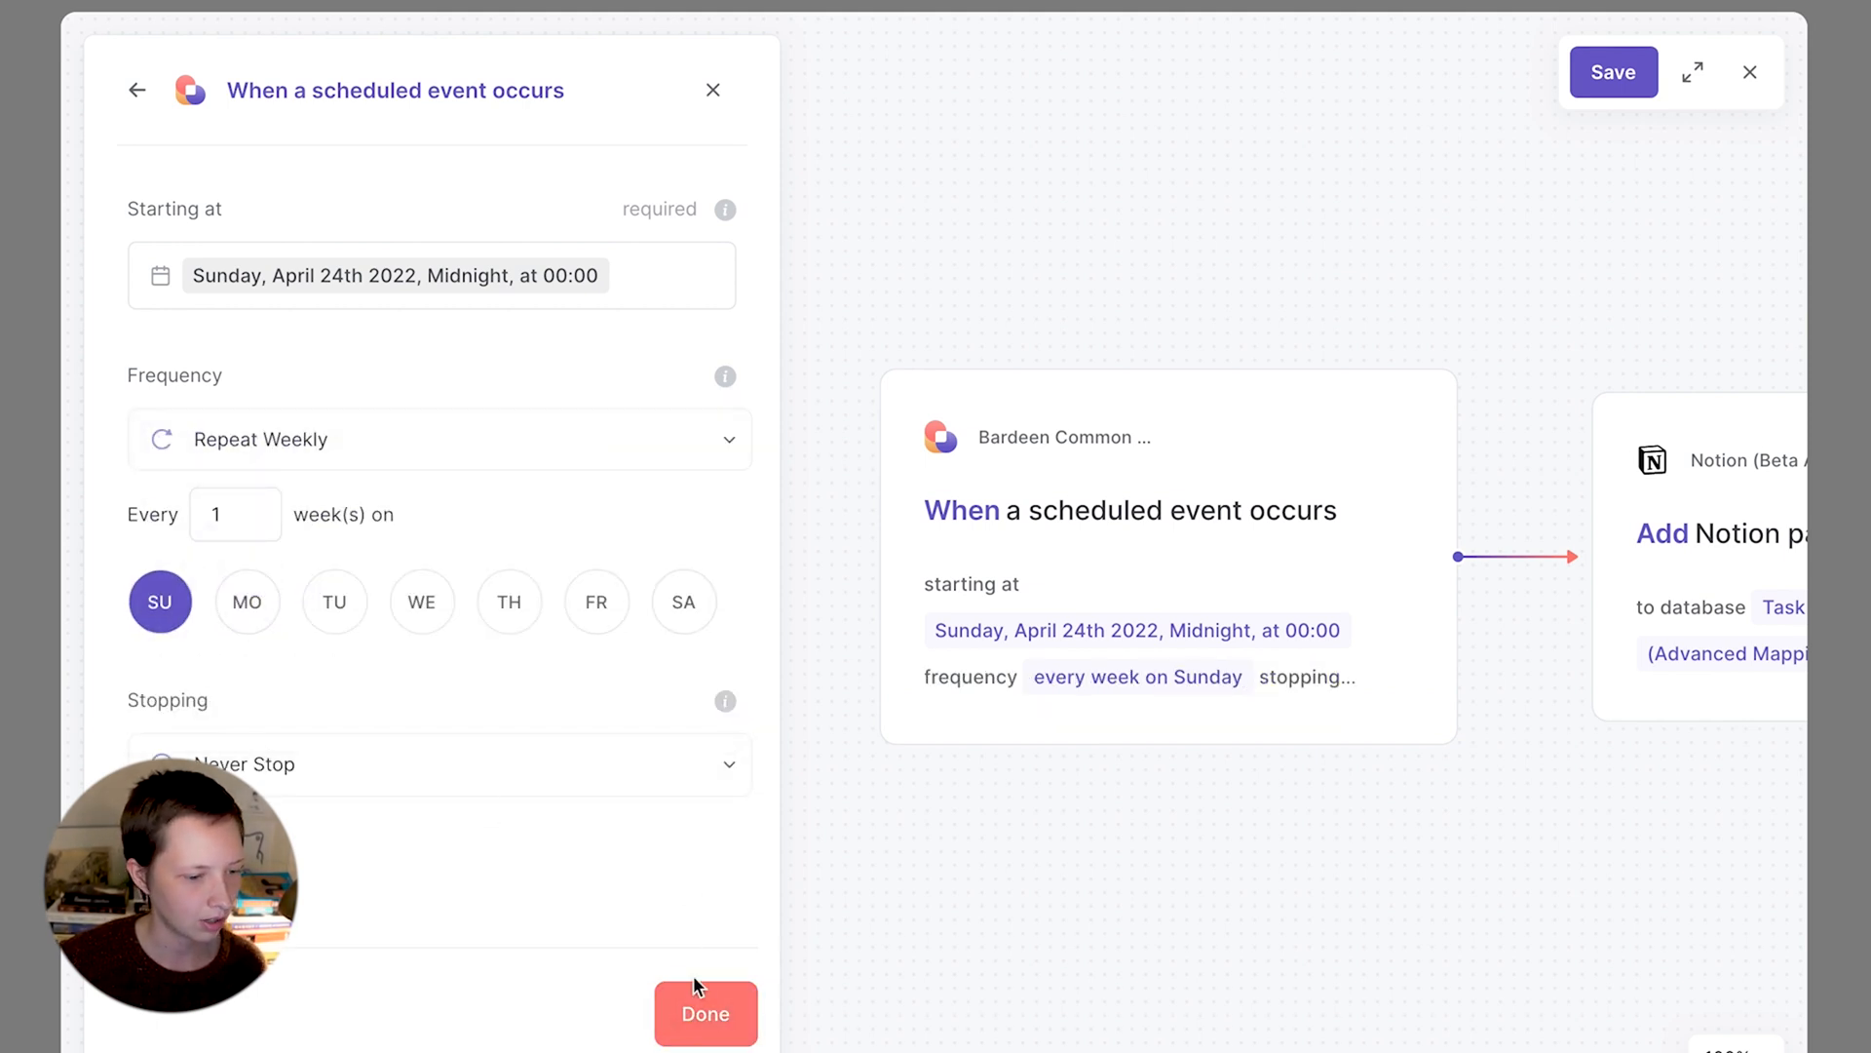
pyautogui.click(703, 1014)
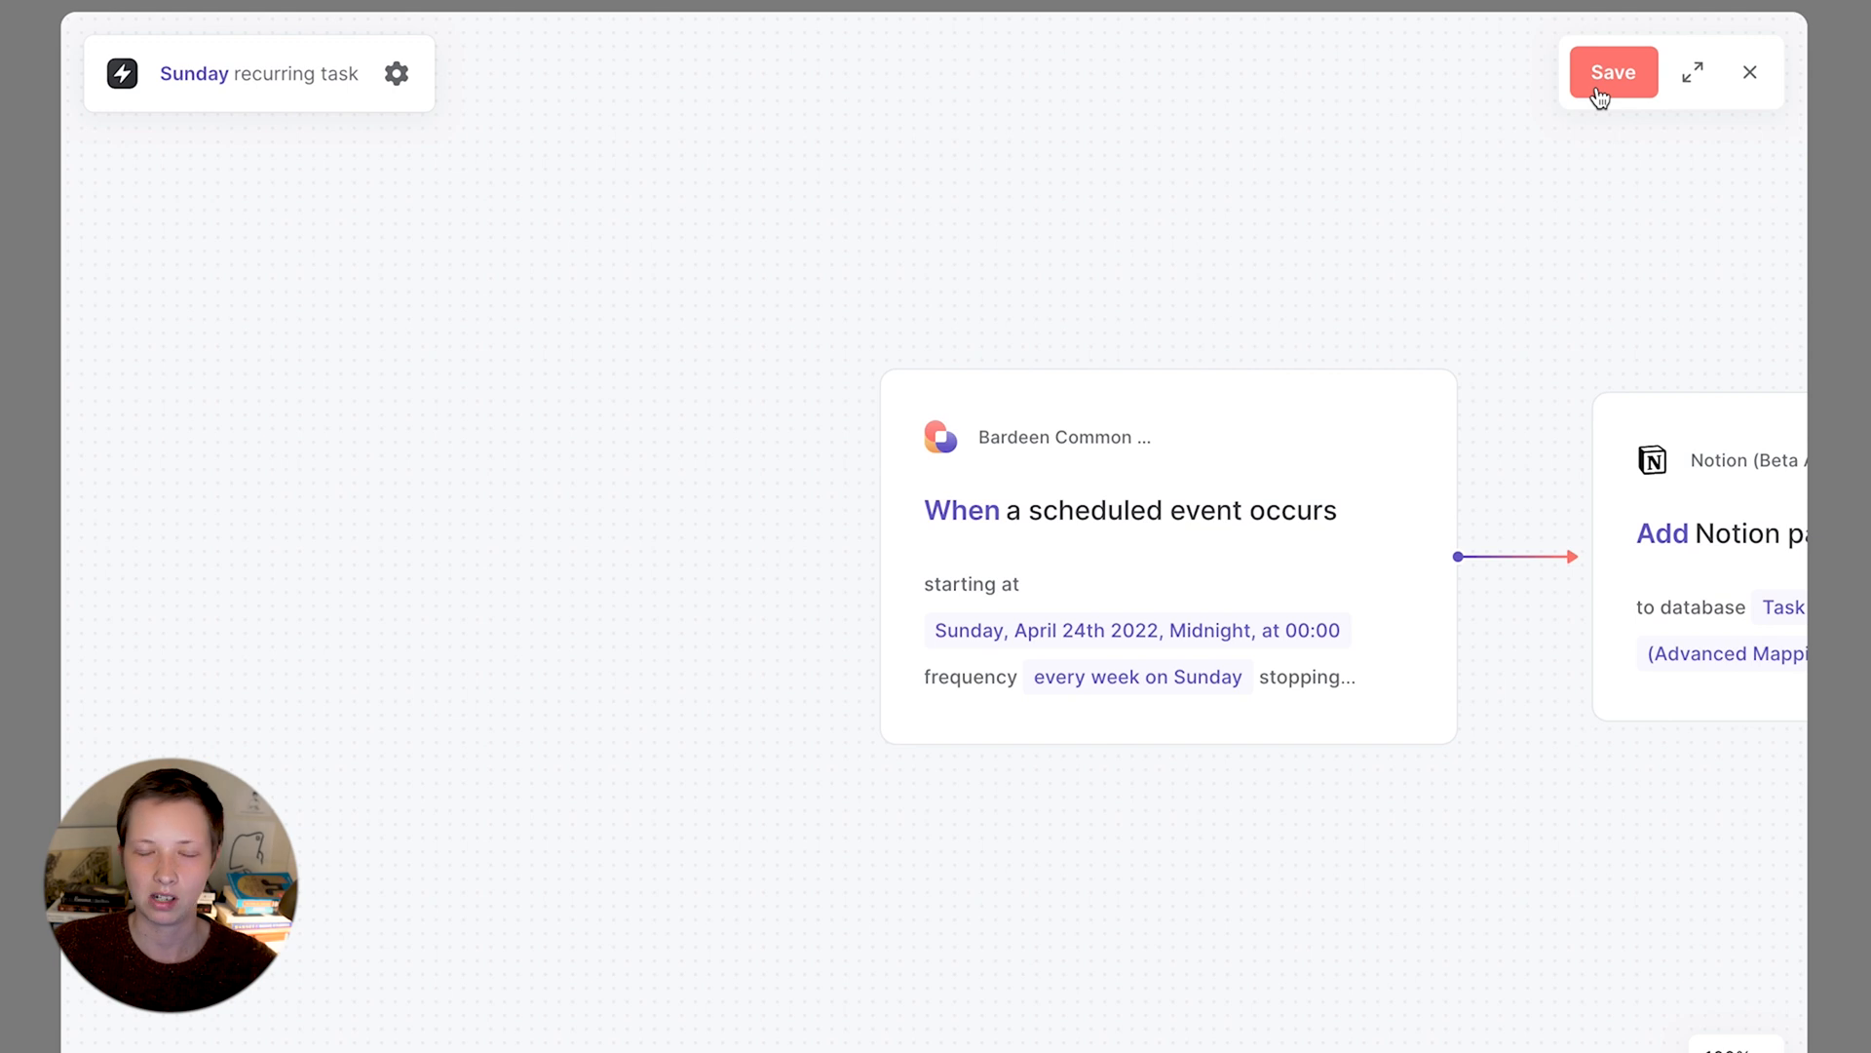
# - Save the Sunday autobook, close the editor, and toggle it on
pyautogui.click(1614, 71)
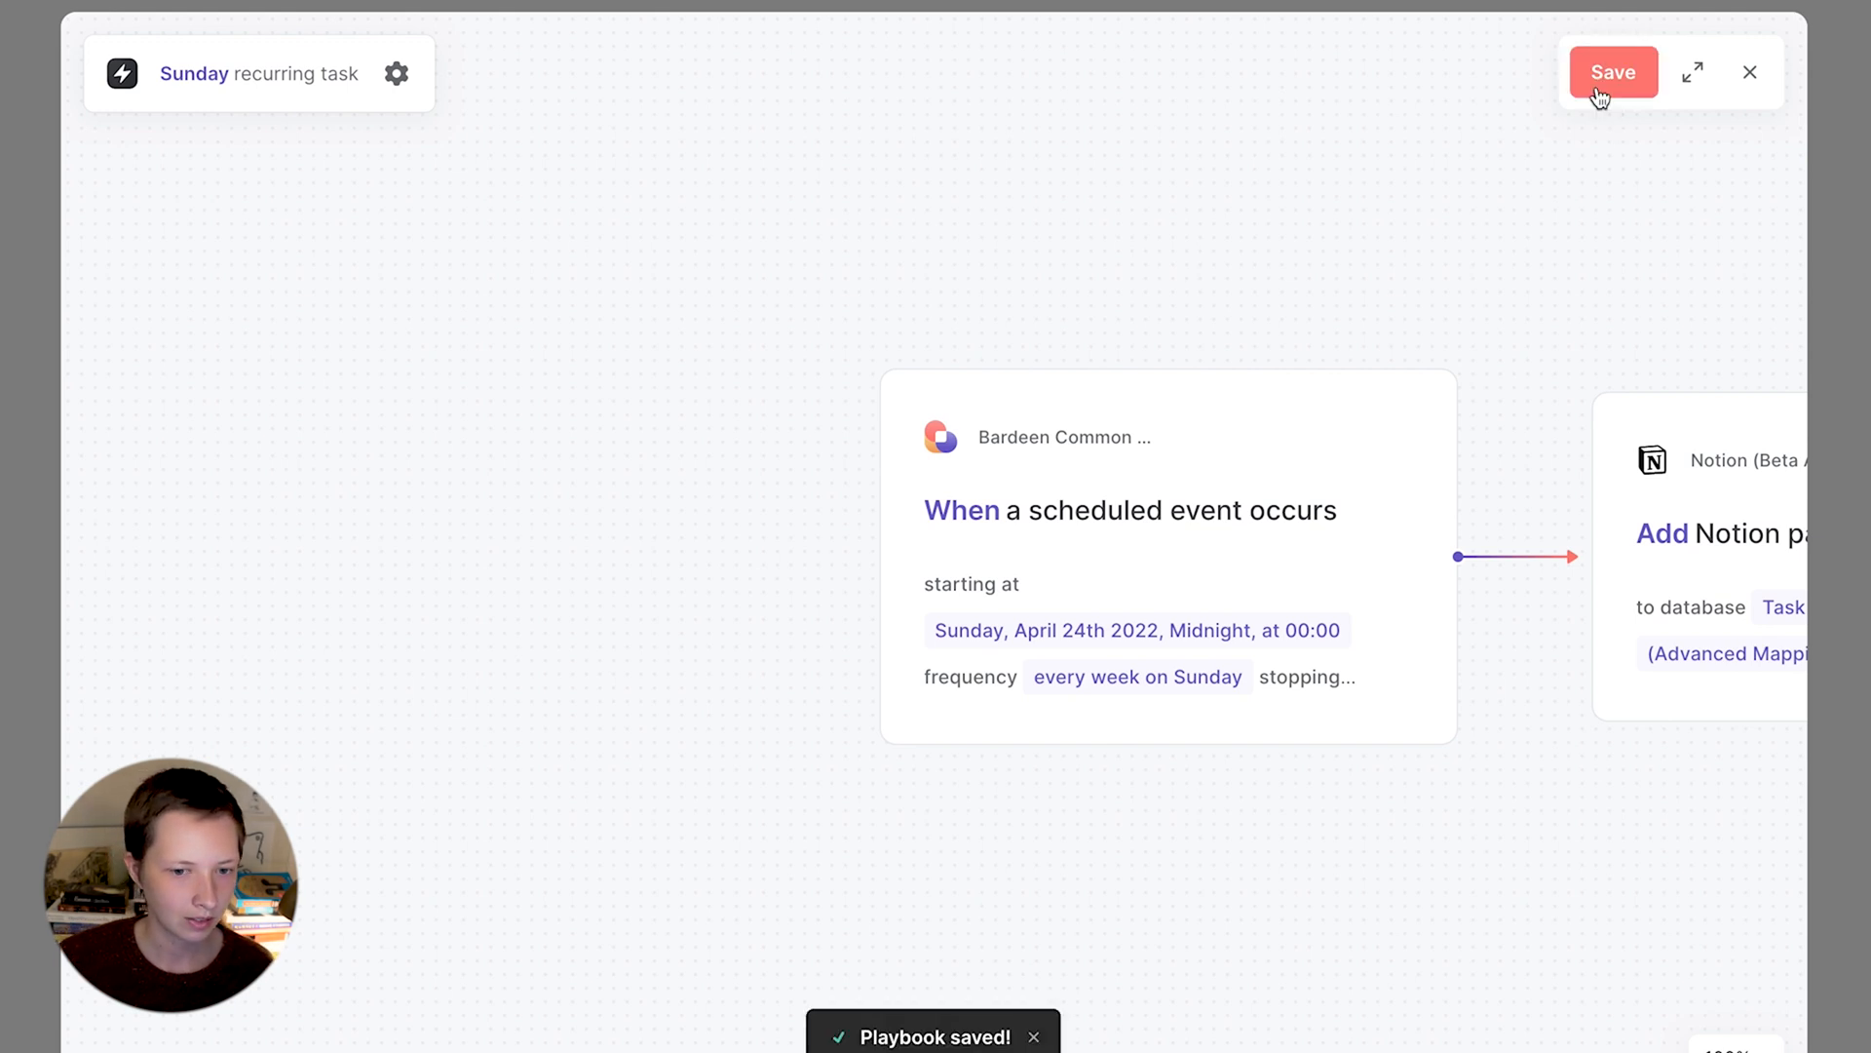
pyautogui.click(1612, 71)
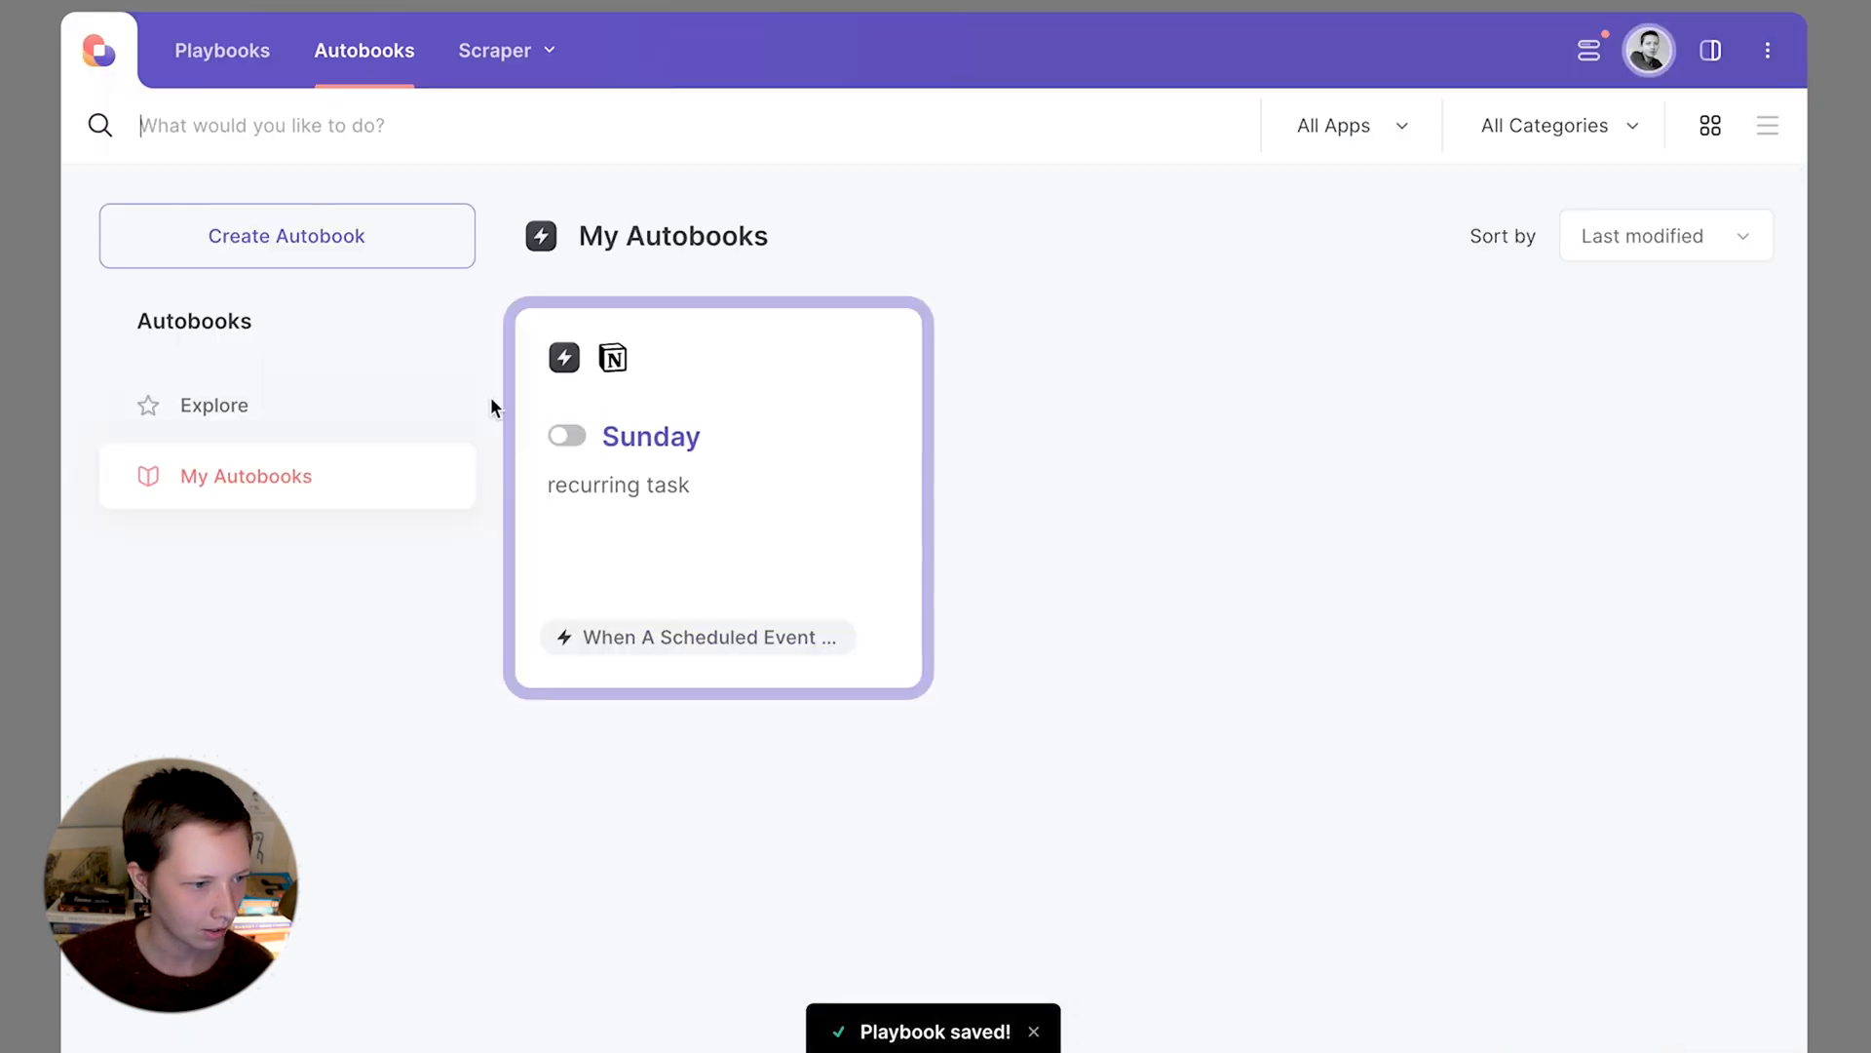
pyautogui.click(566, 436)
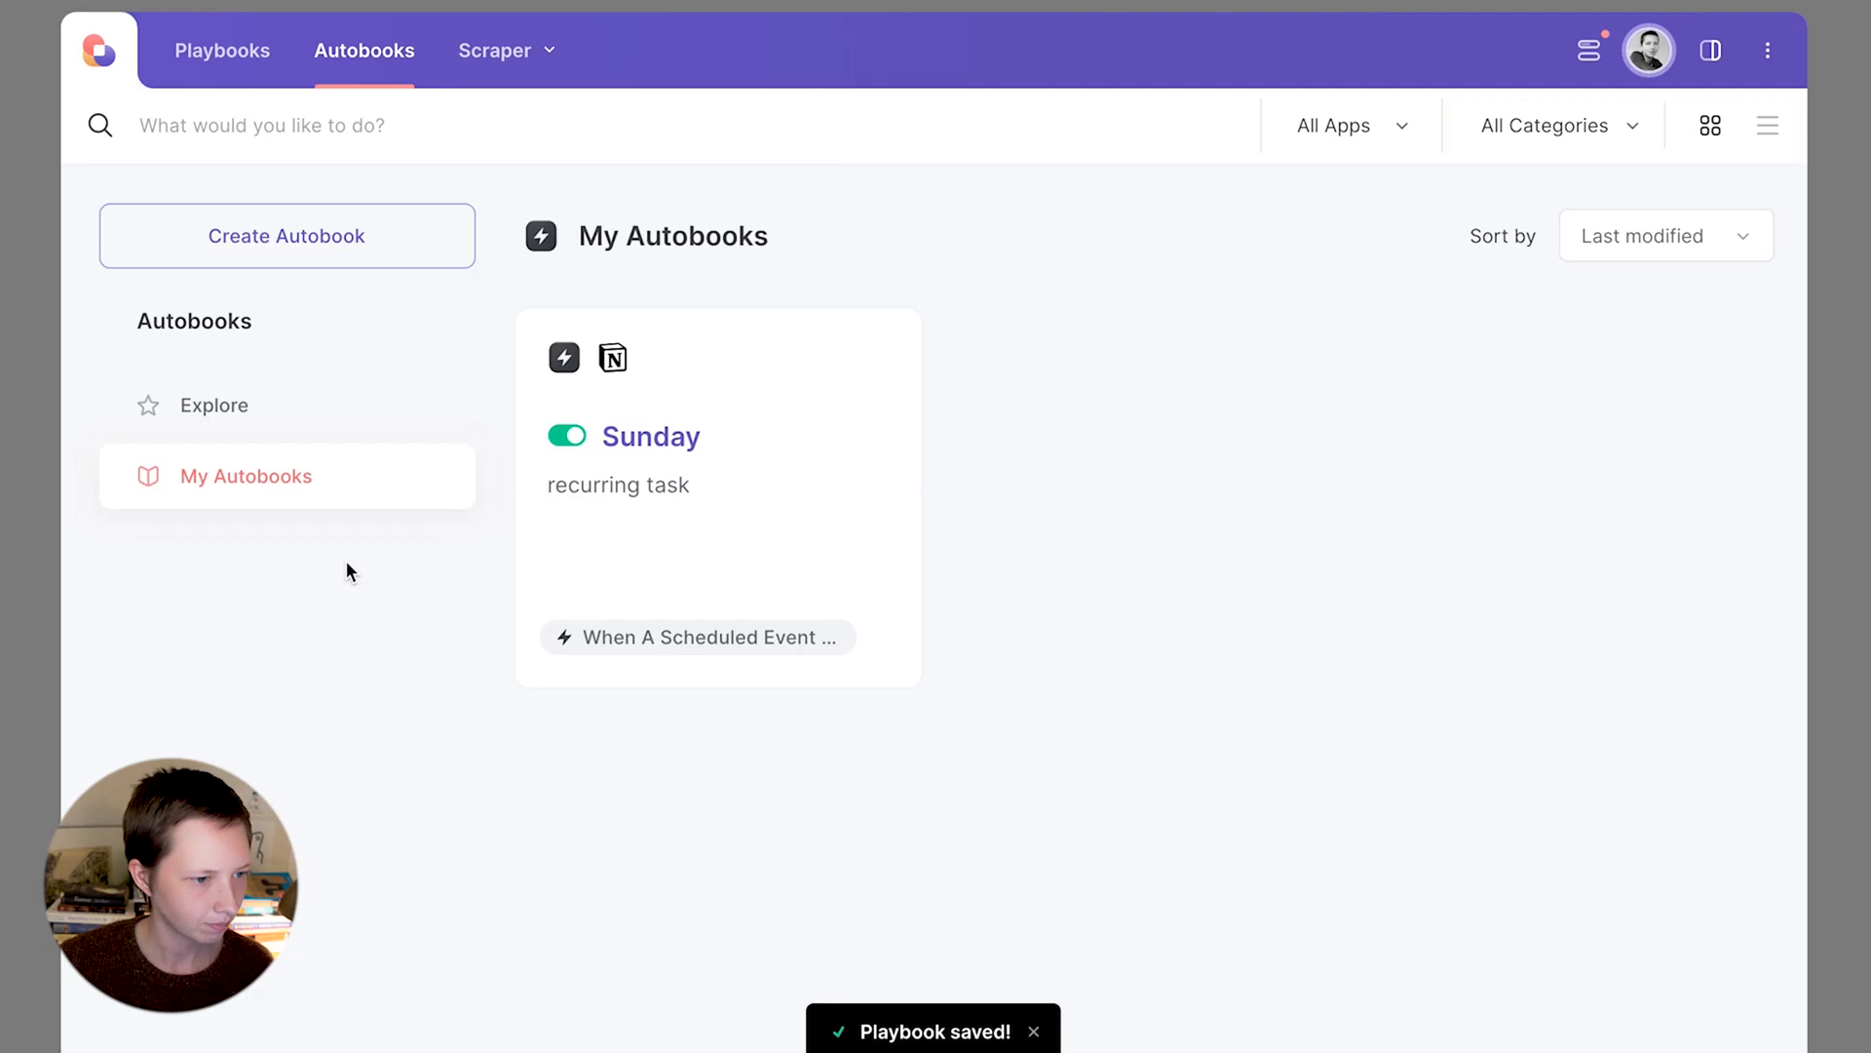
pyautogui.moveTo(1135, 484)
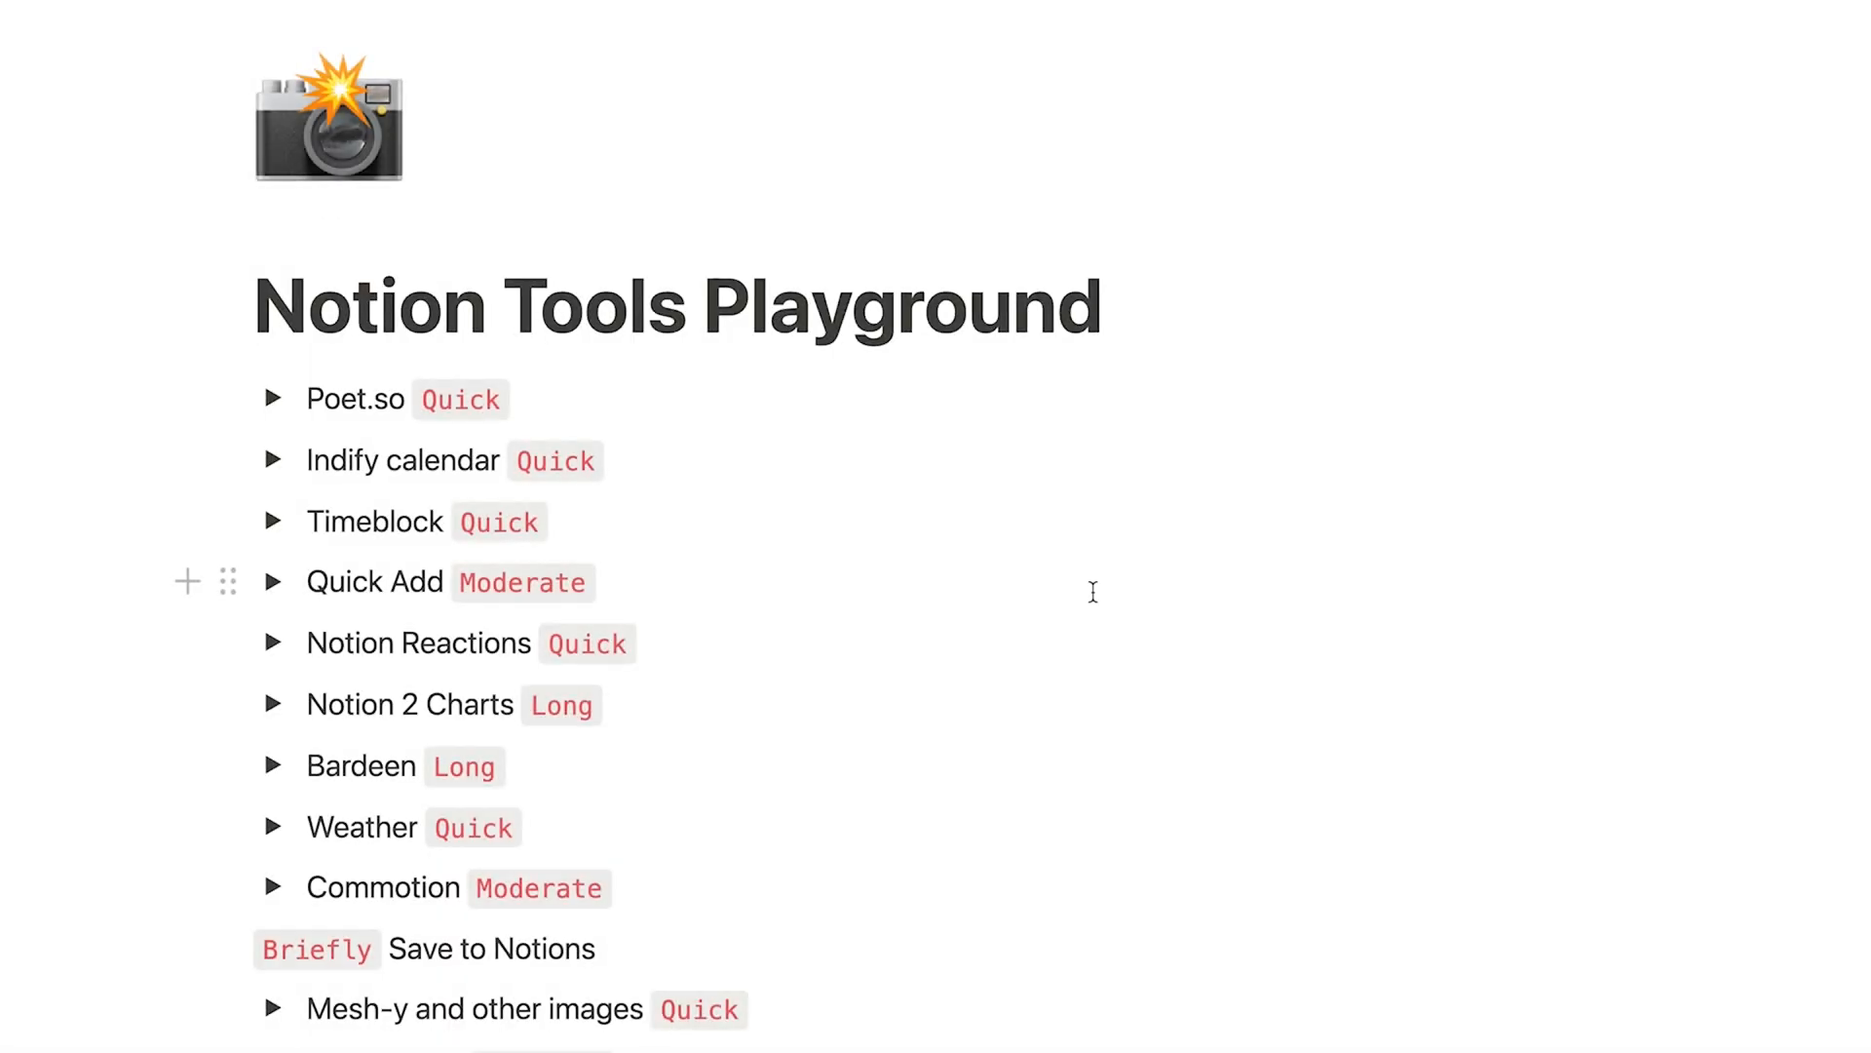
# - Add a Cashflow page as a new database and open a blank entry
pyautogui.scroll(-3)
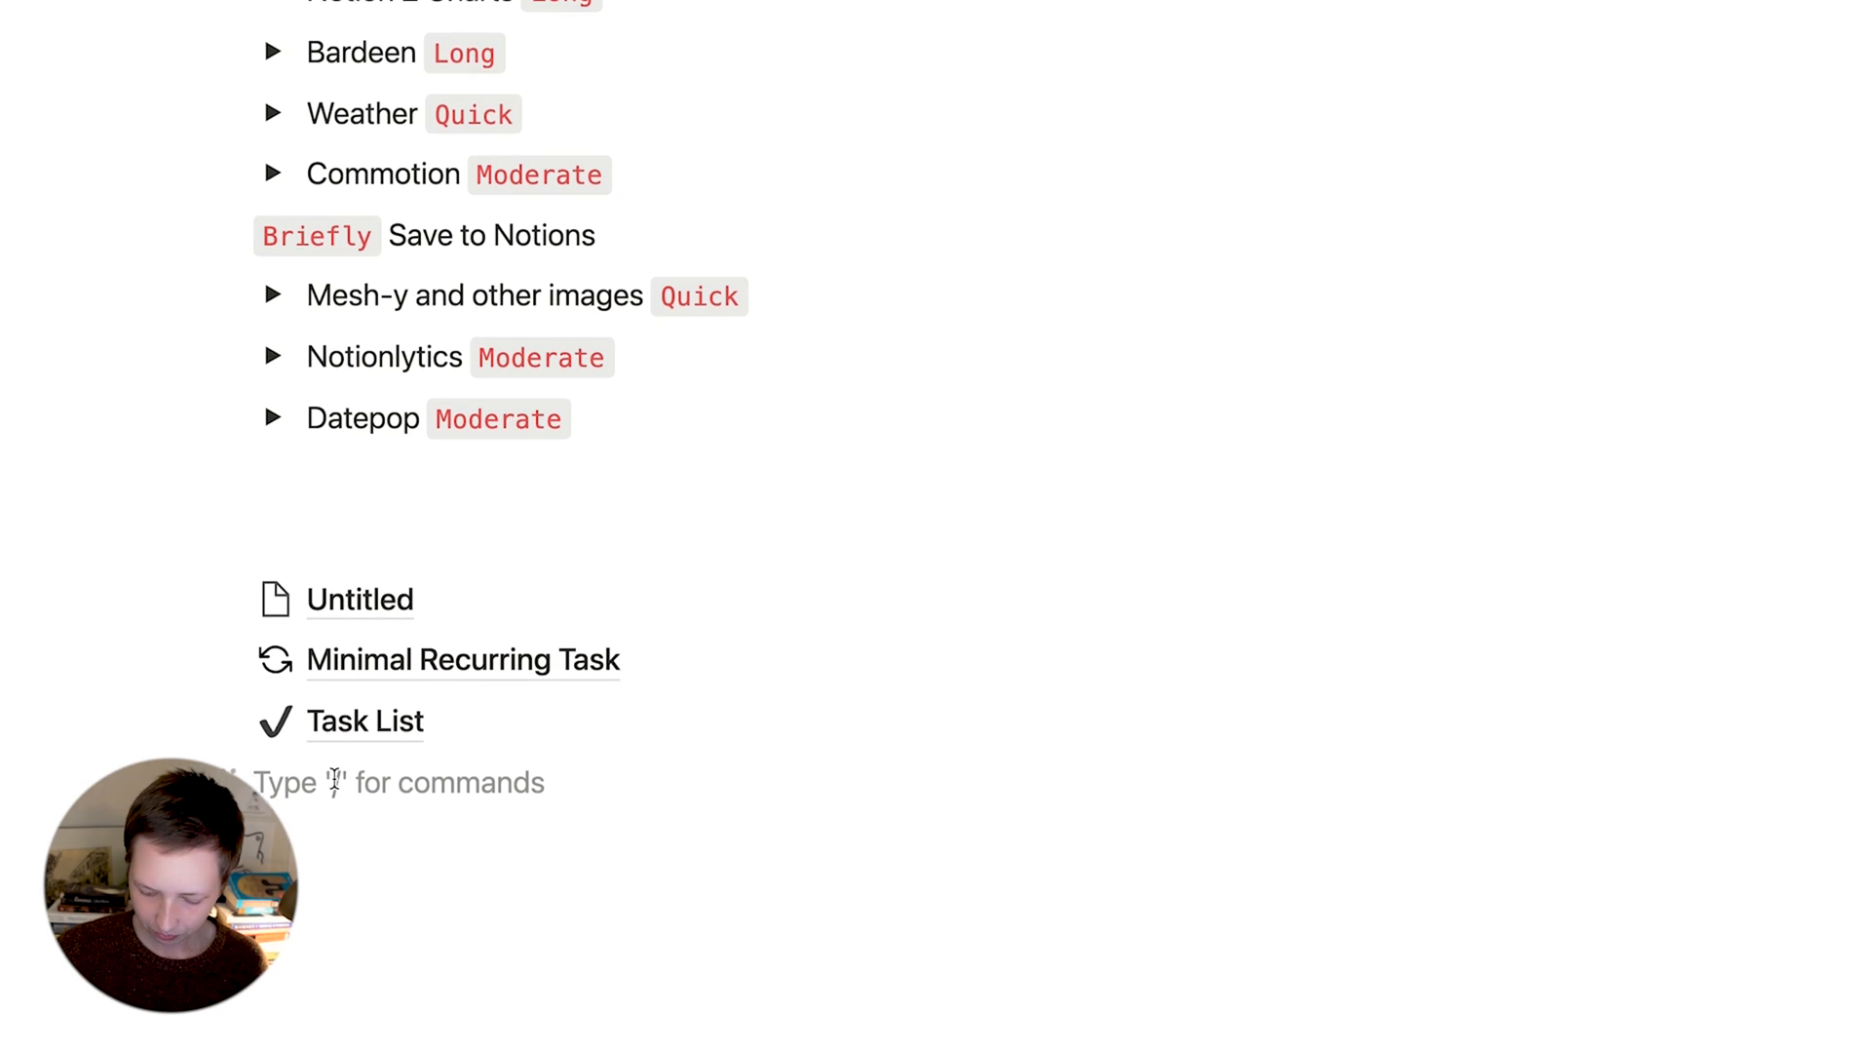
pyautogui.write('/page')
pyautogui.write('Cas')
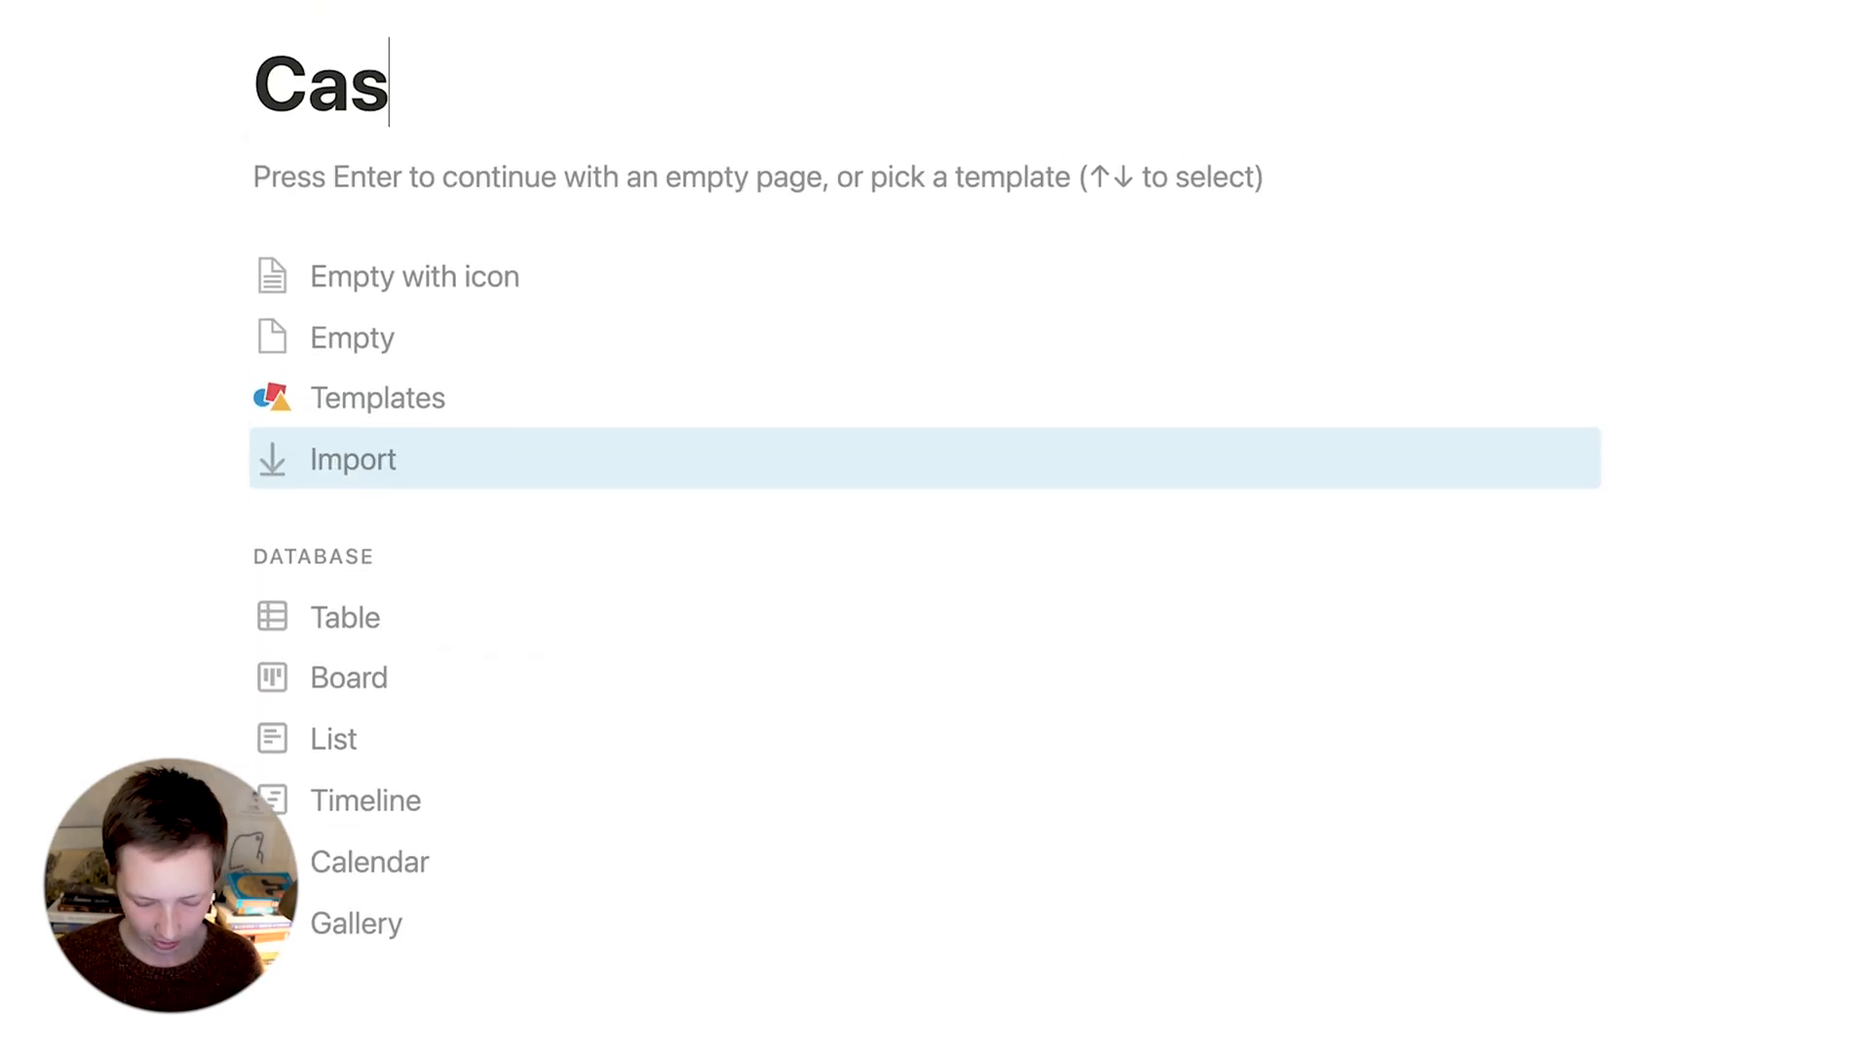
pyautogui.write('hflow')
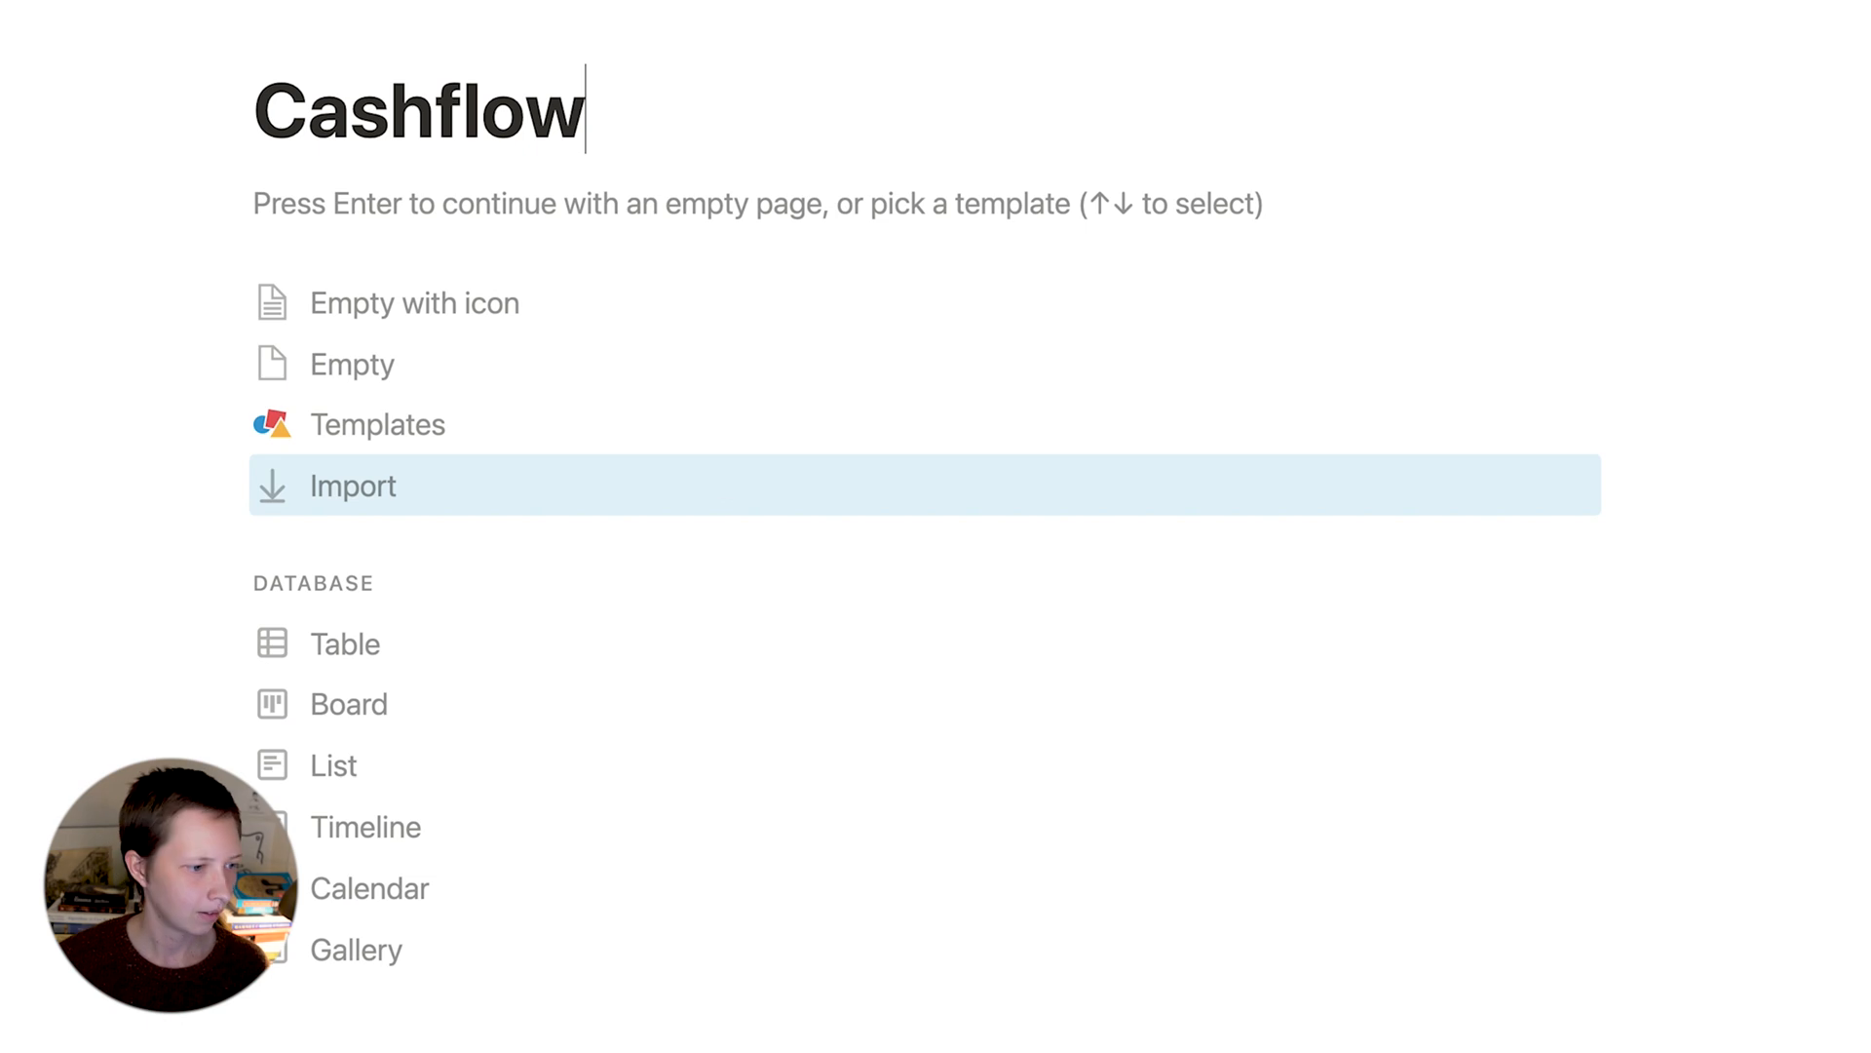
pyautogui.click(344, 643)
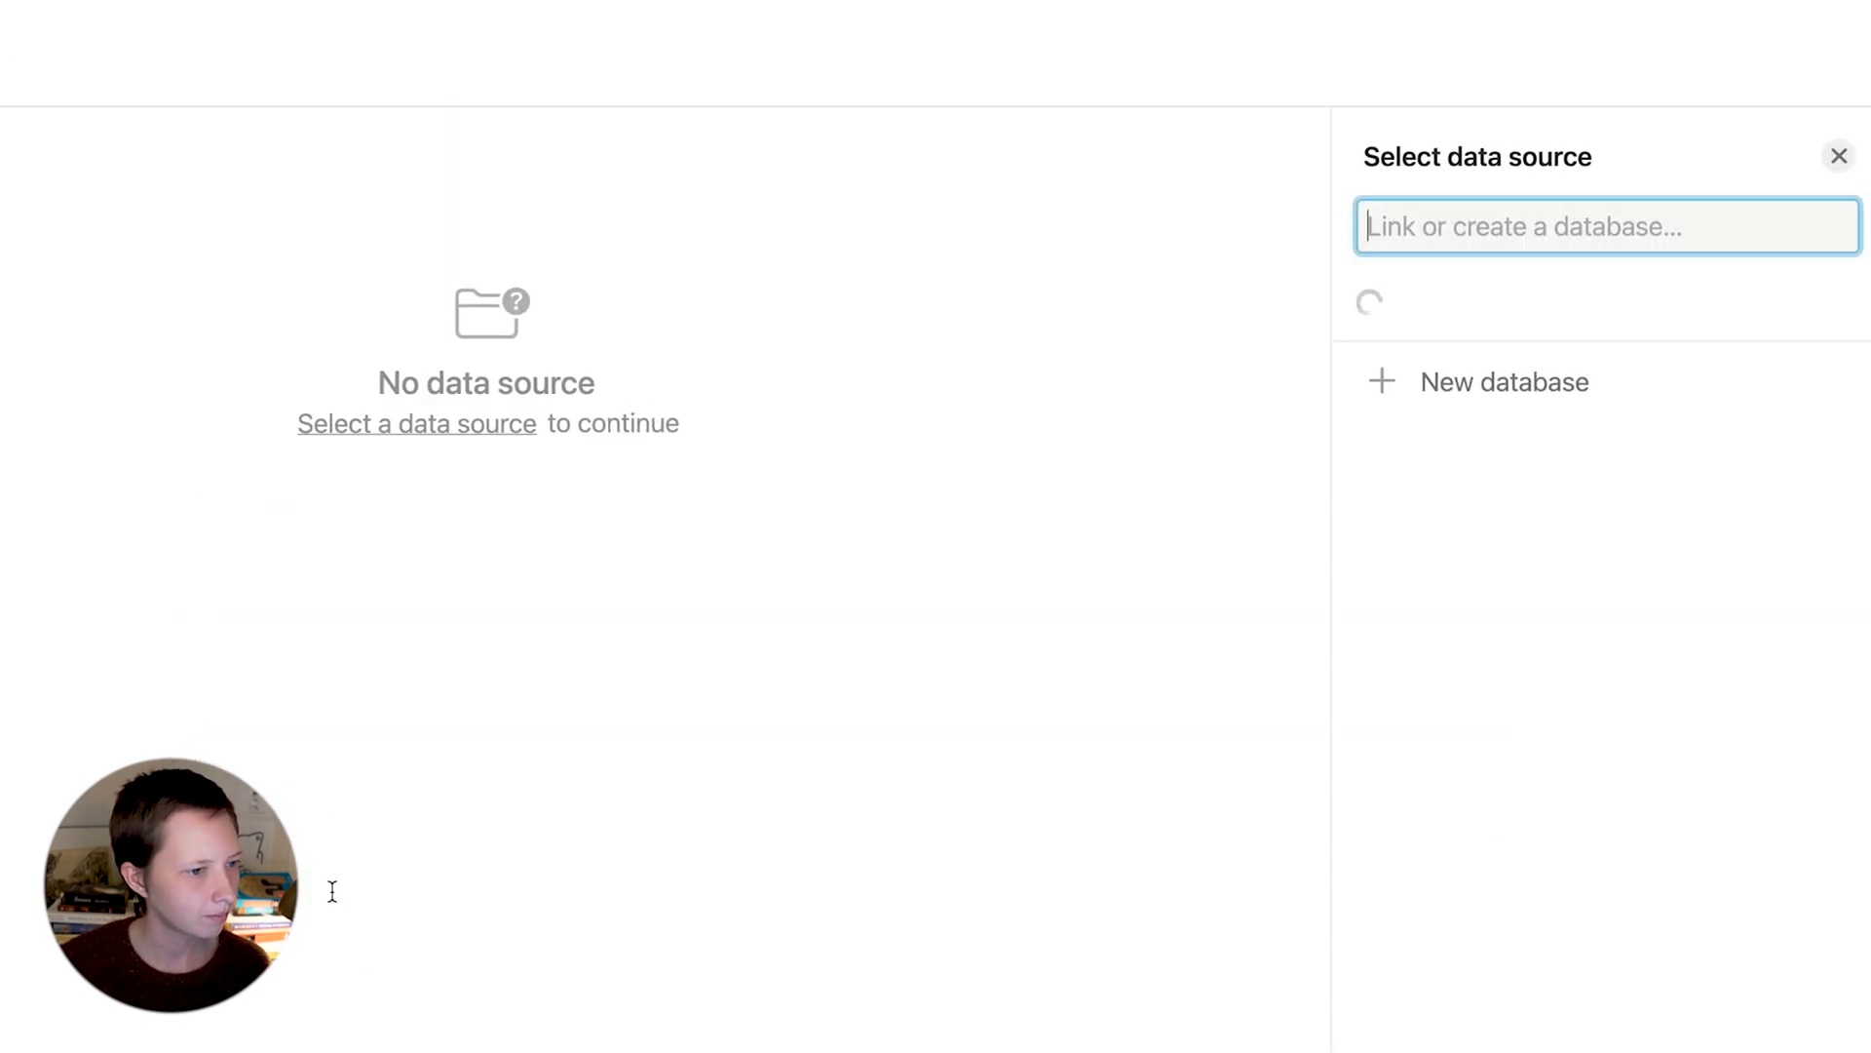
pyautogui.click(1504, 382)
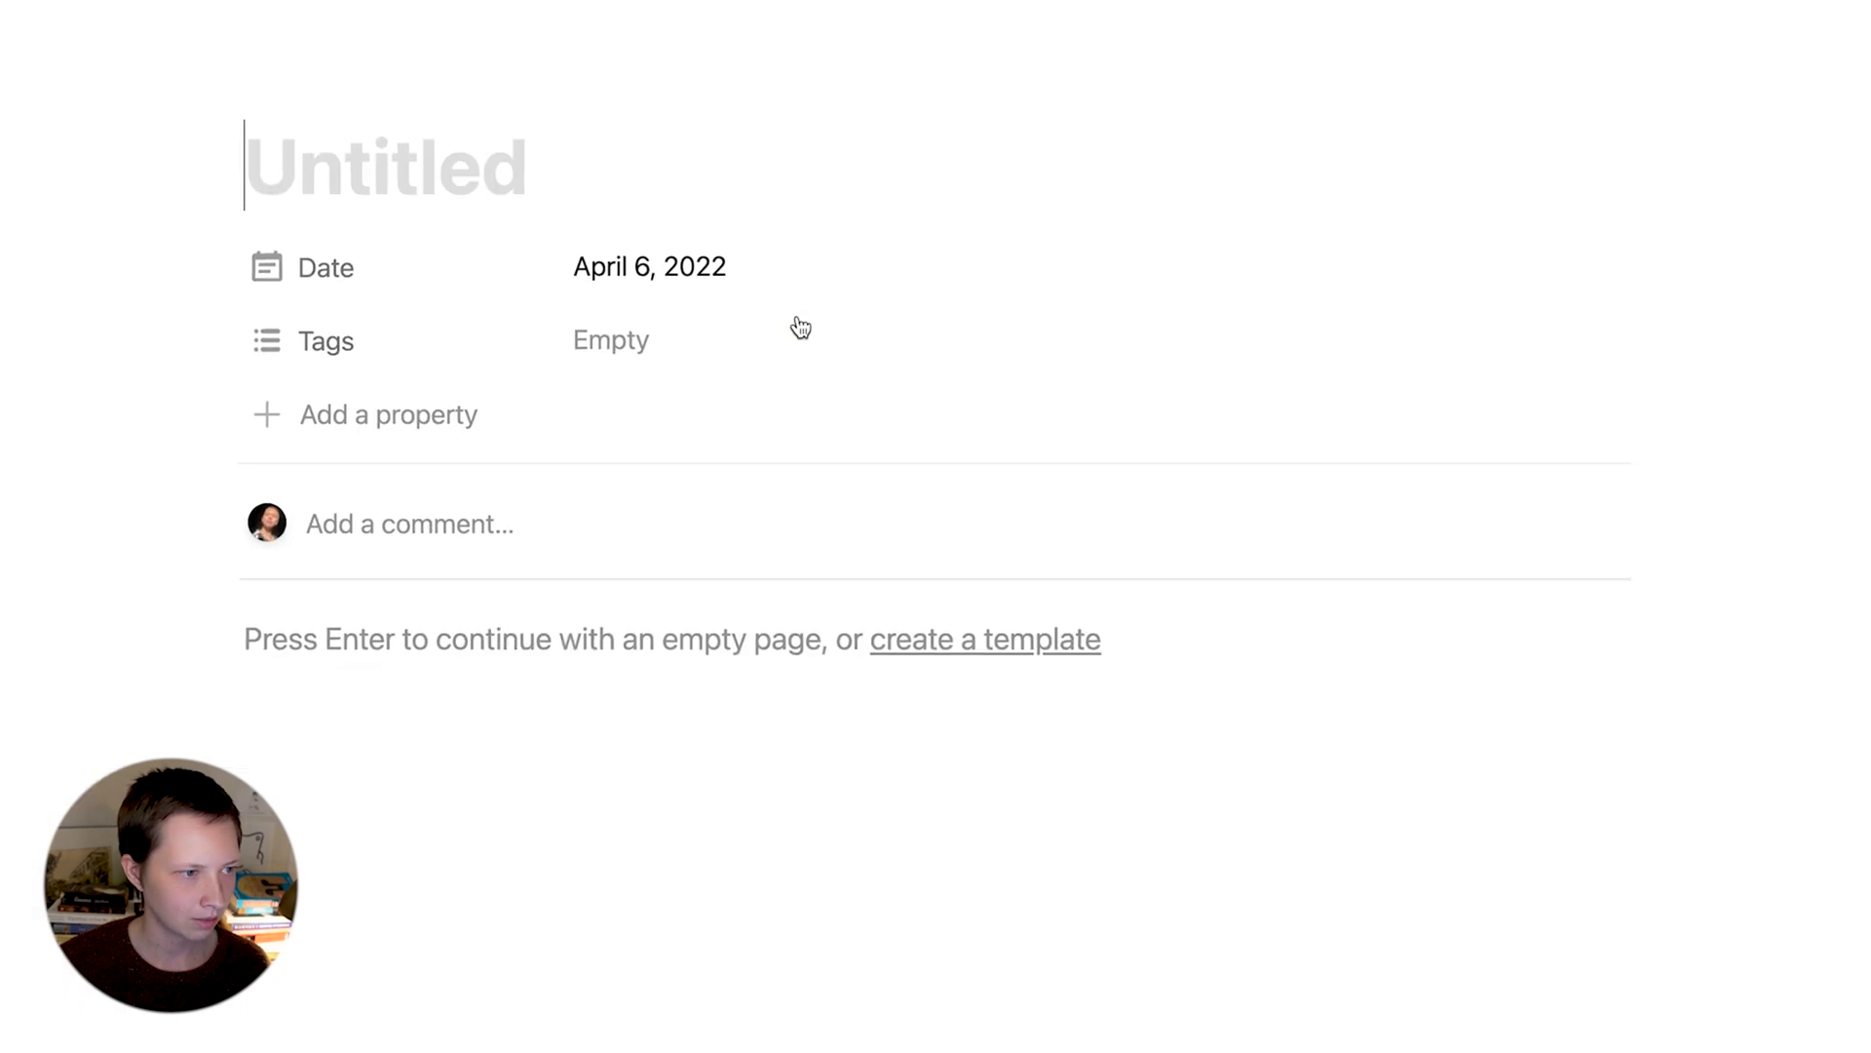
# - Make Tags a Type select with Incoming/Outgoing options and add a number Amount property
pyautogui.click(325, 340)
pyautogui.write('Type')
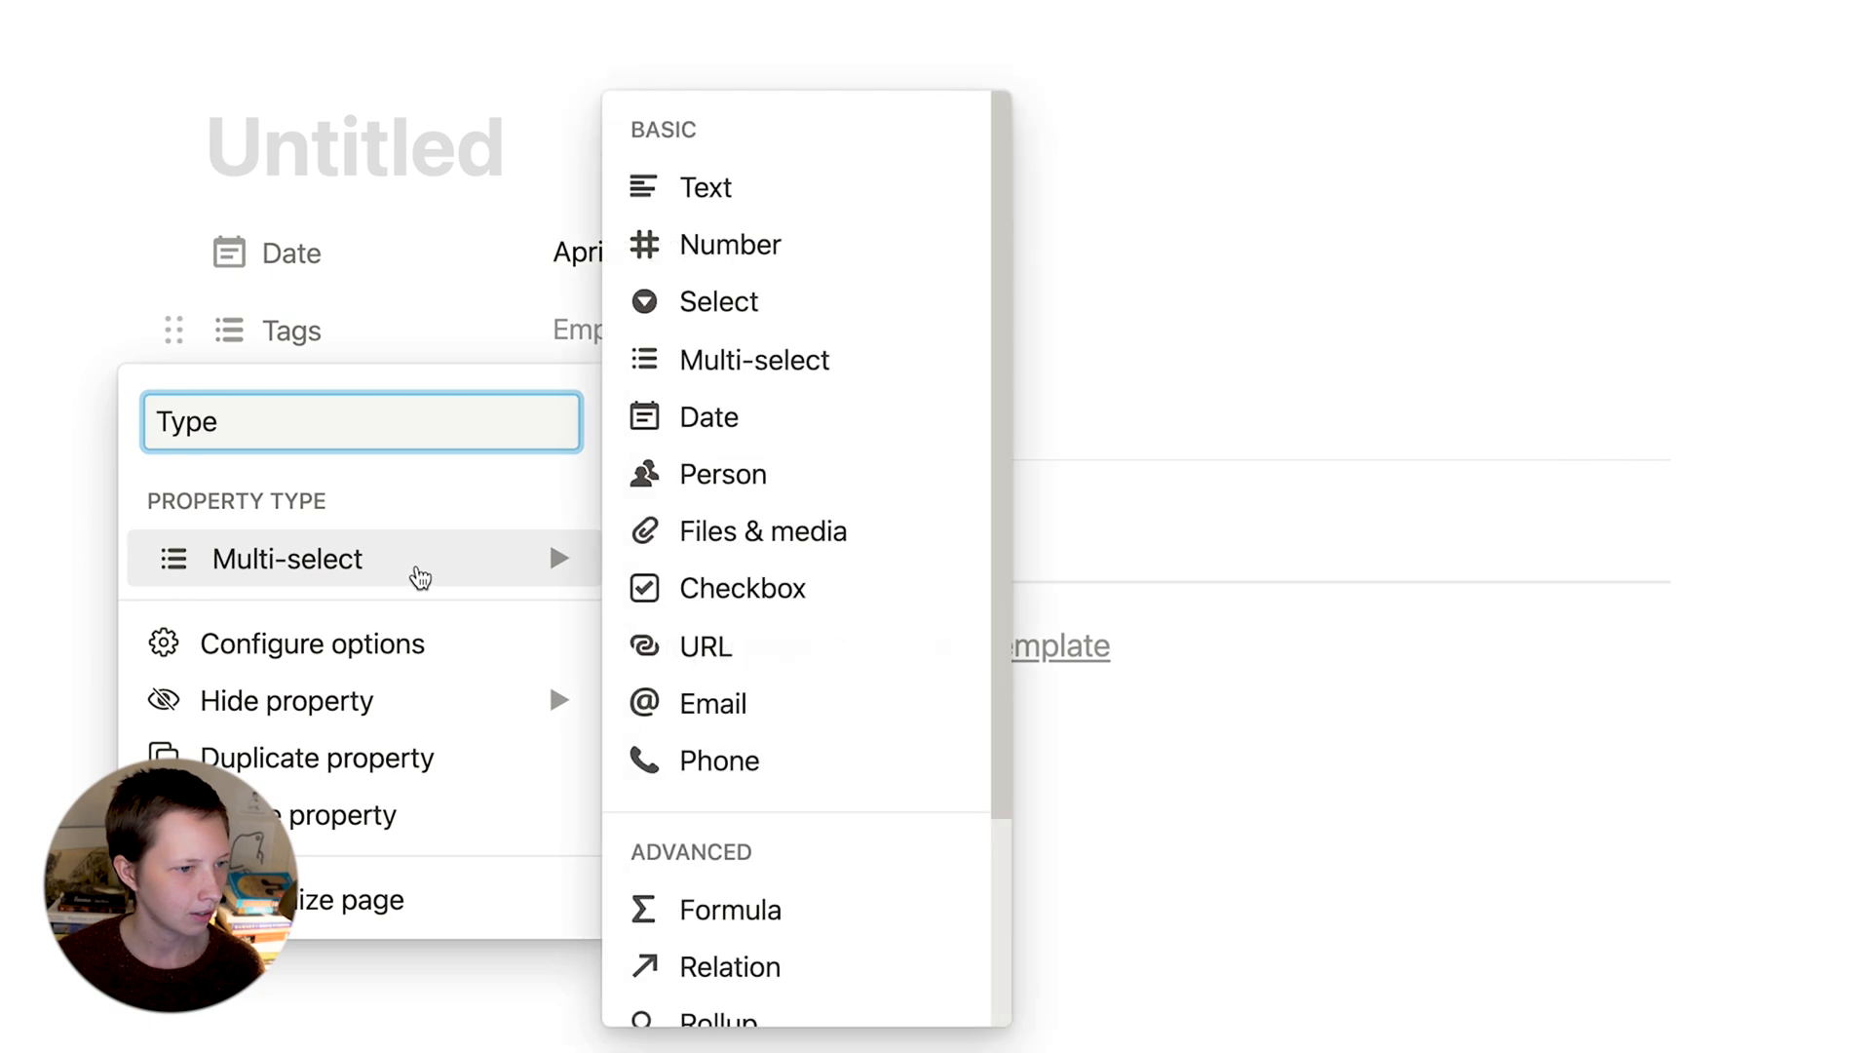
pyautogui.click(718, 301)
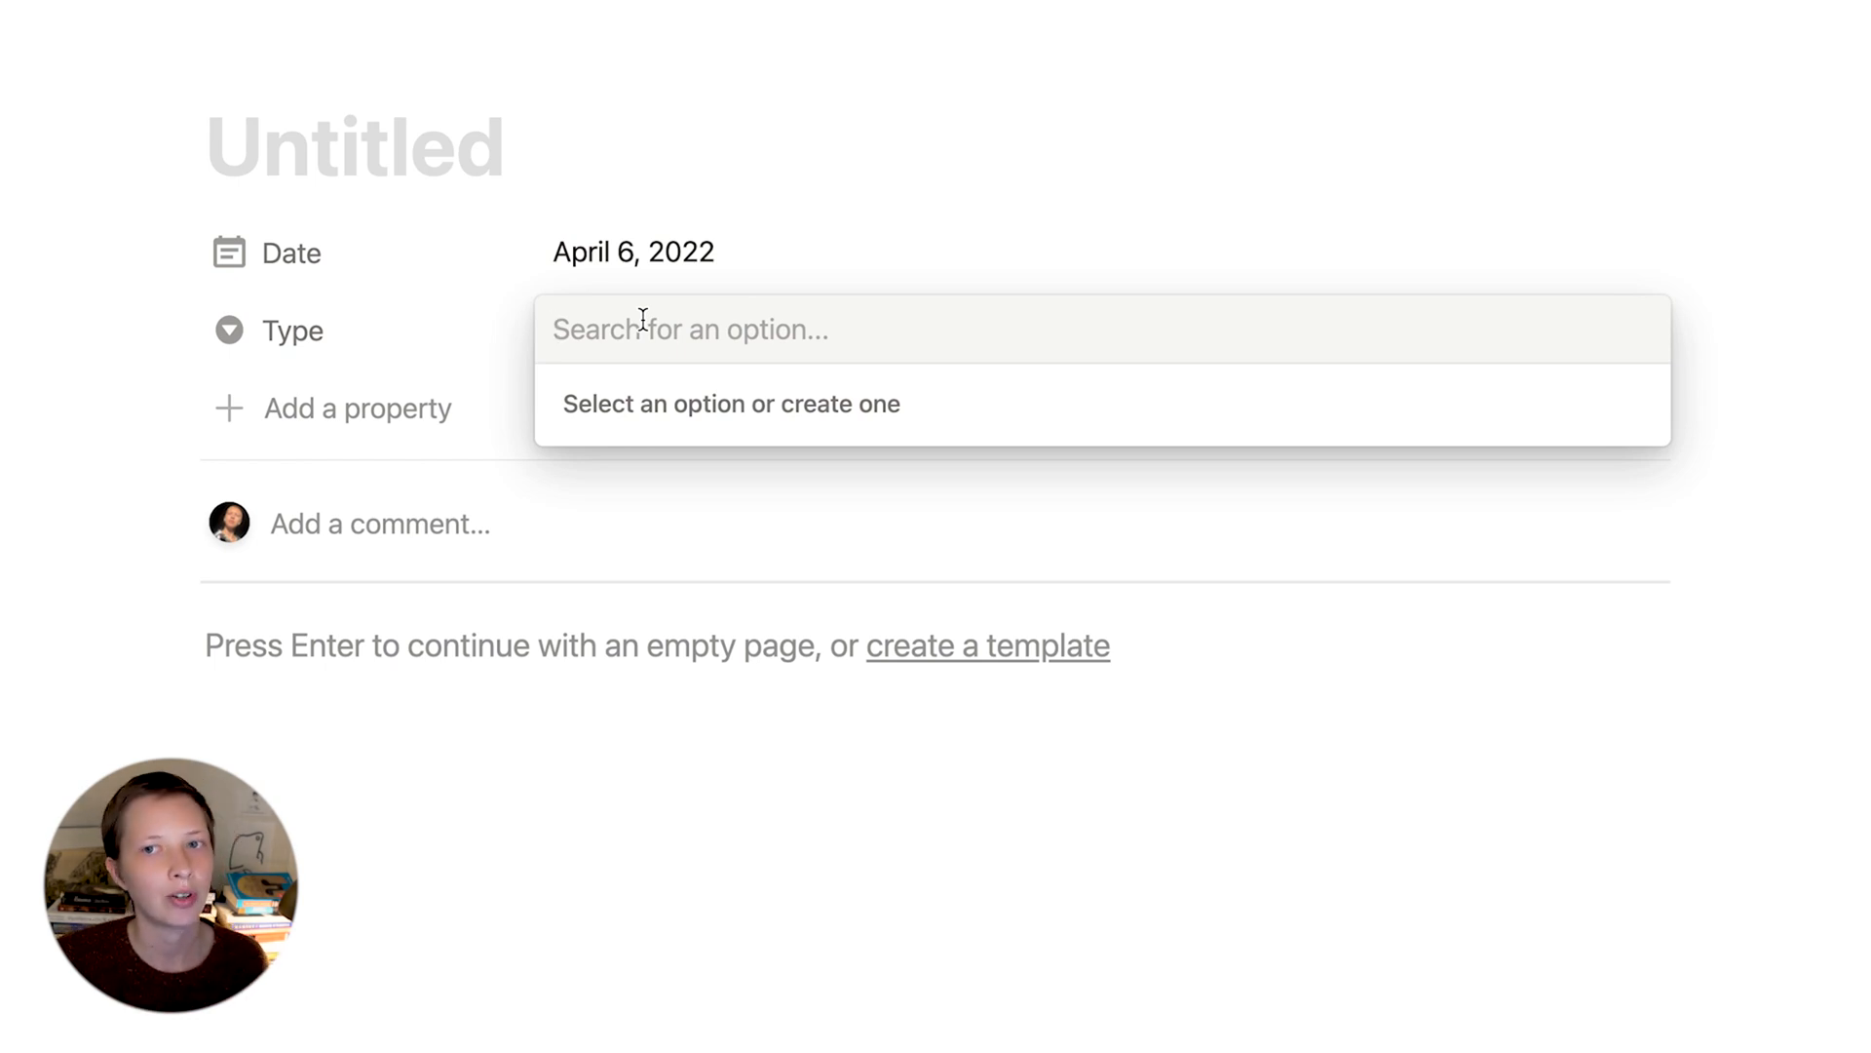
pyautogui.write('Incoming')
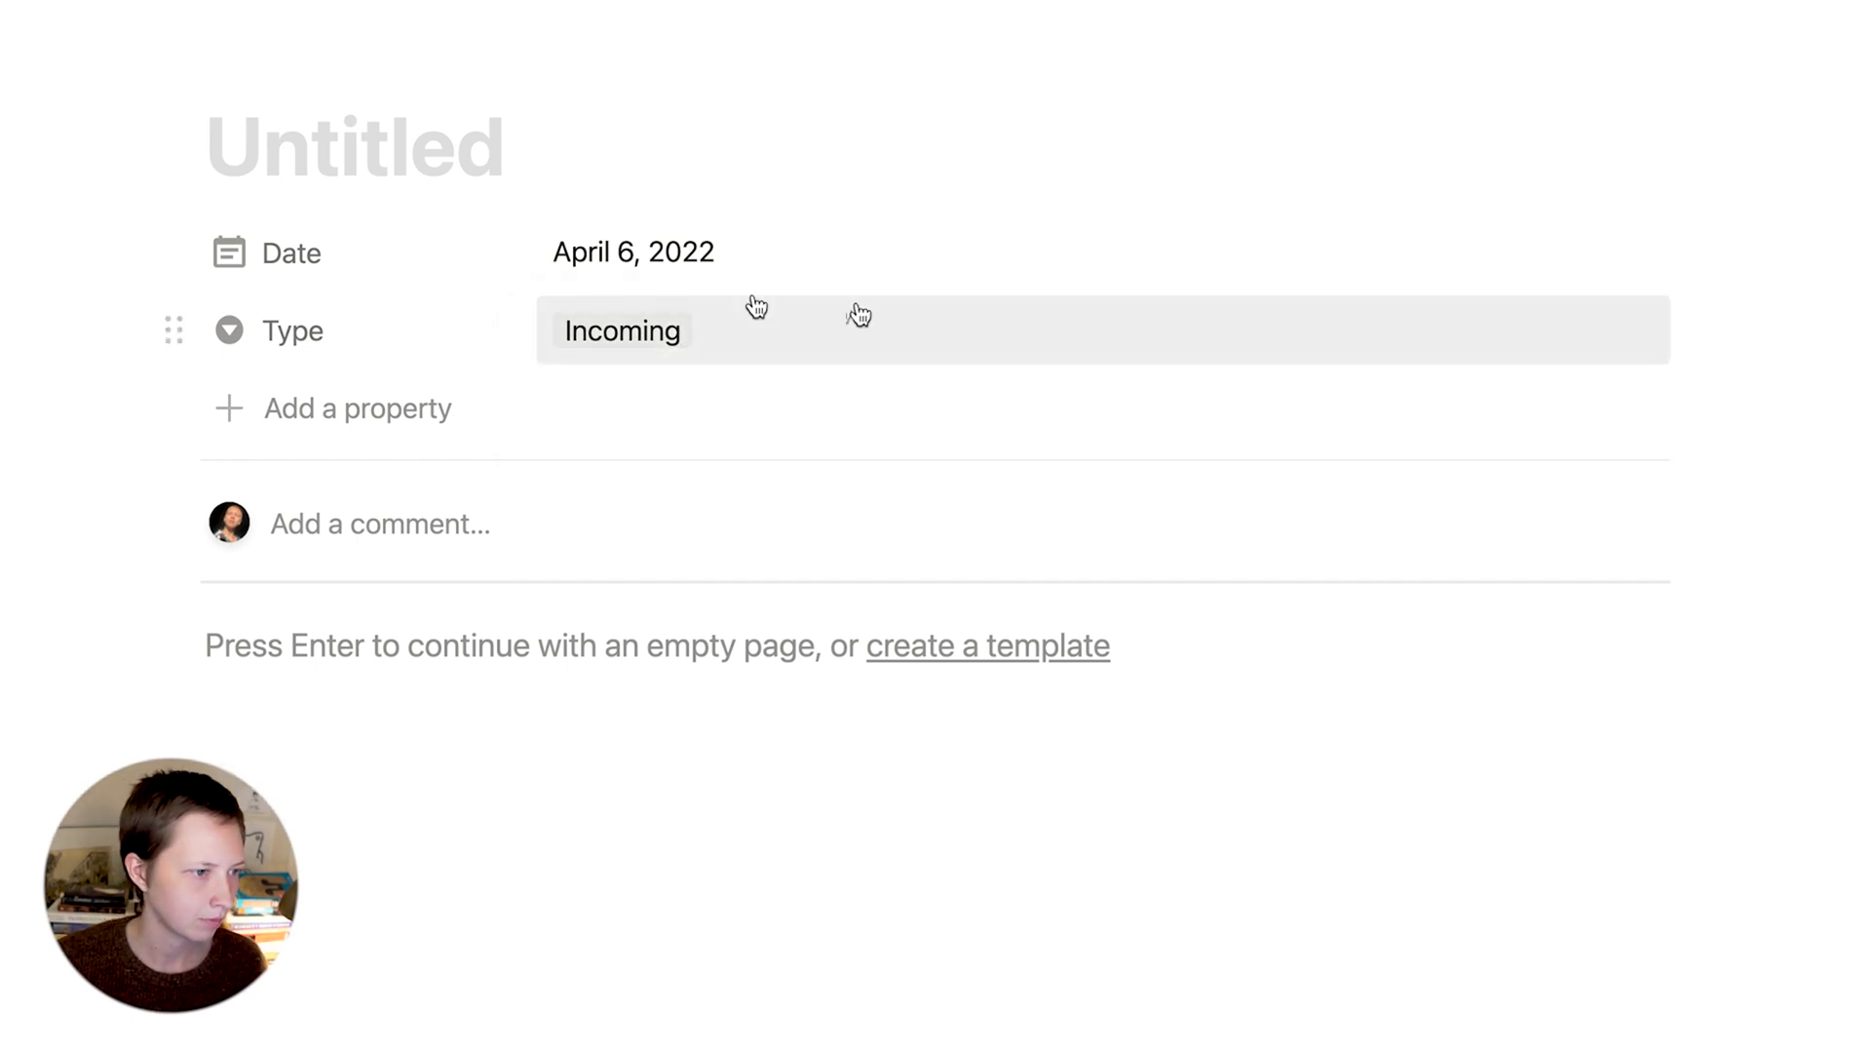
pyautogui.write('Out')
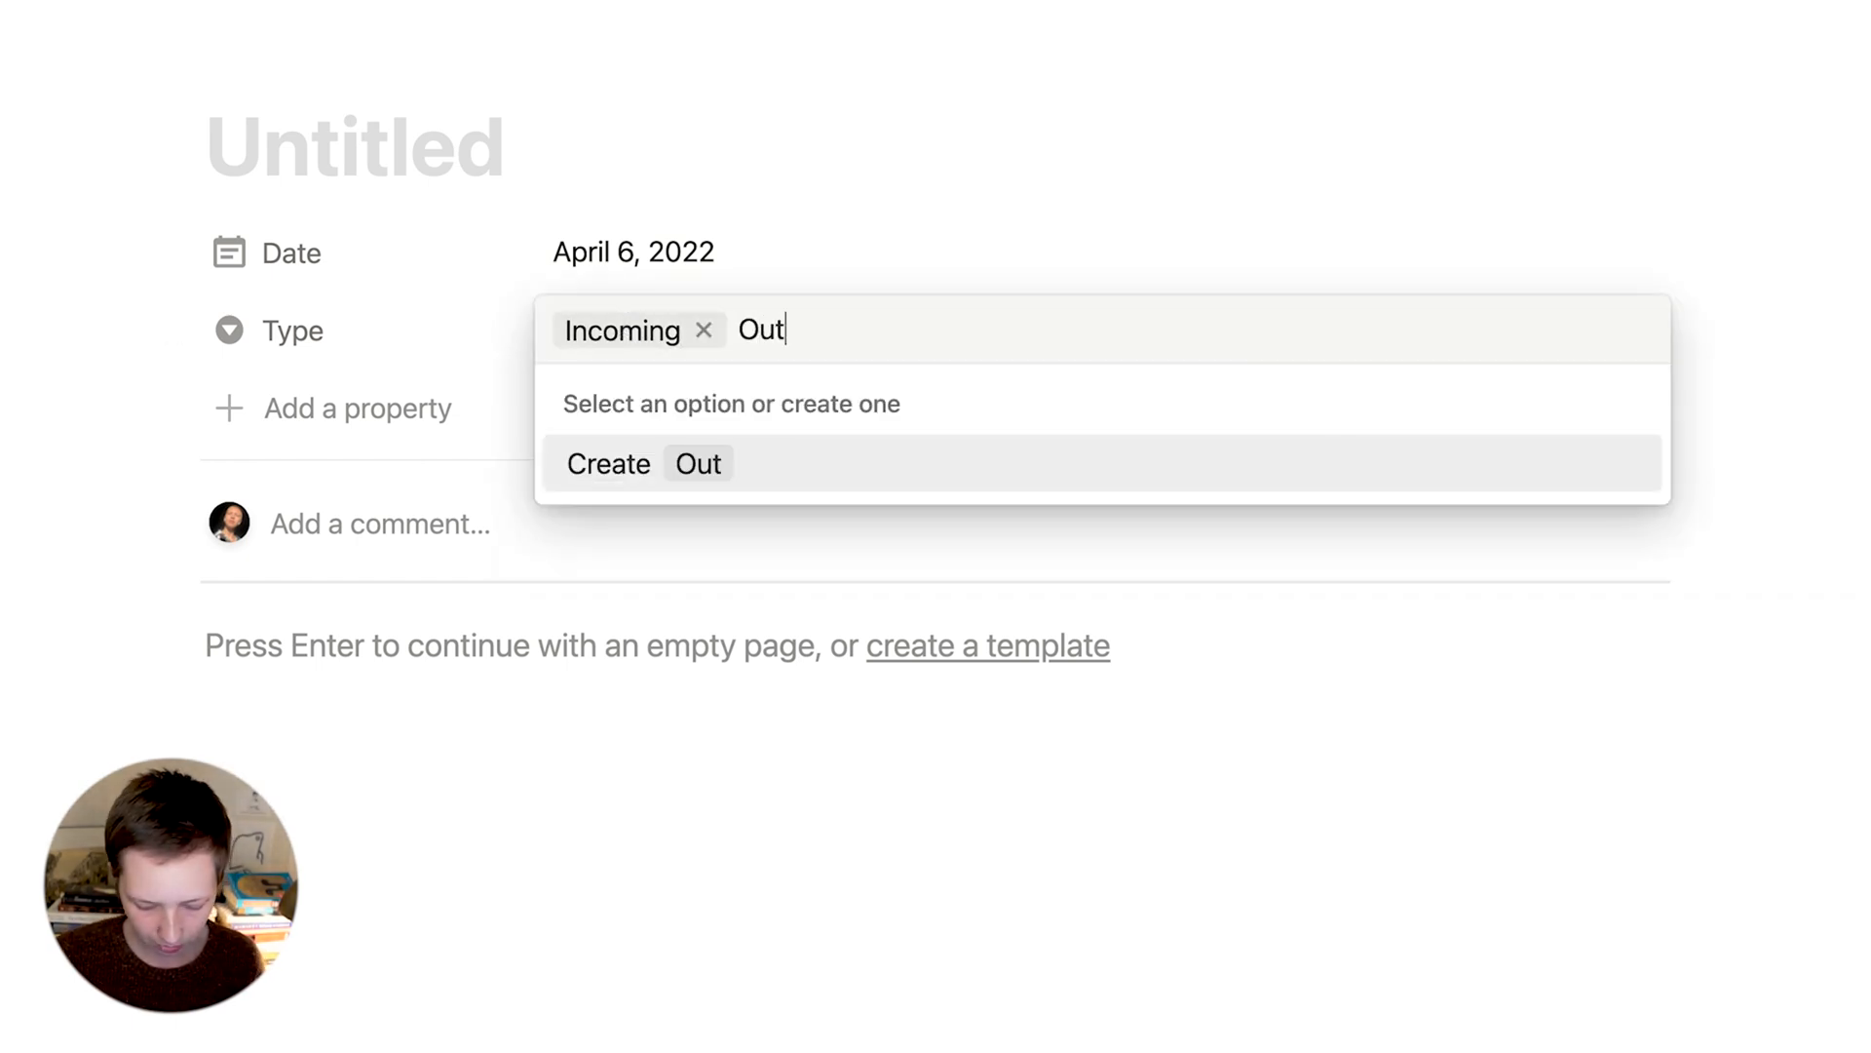
pyautogui.click(645, 463)
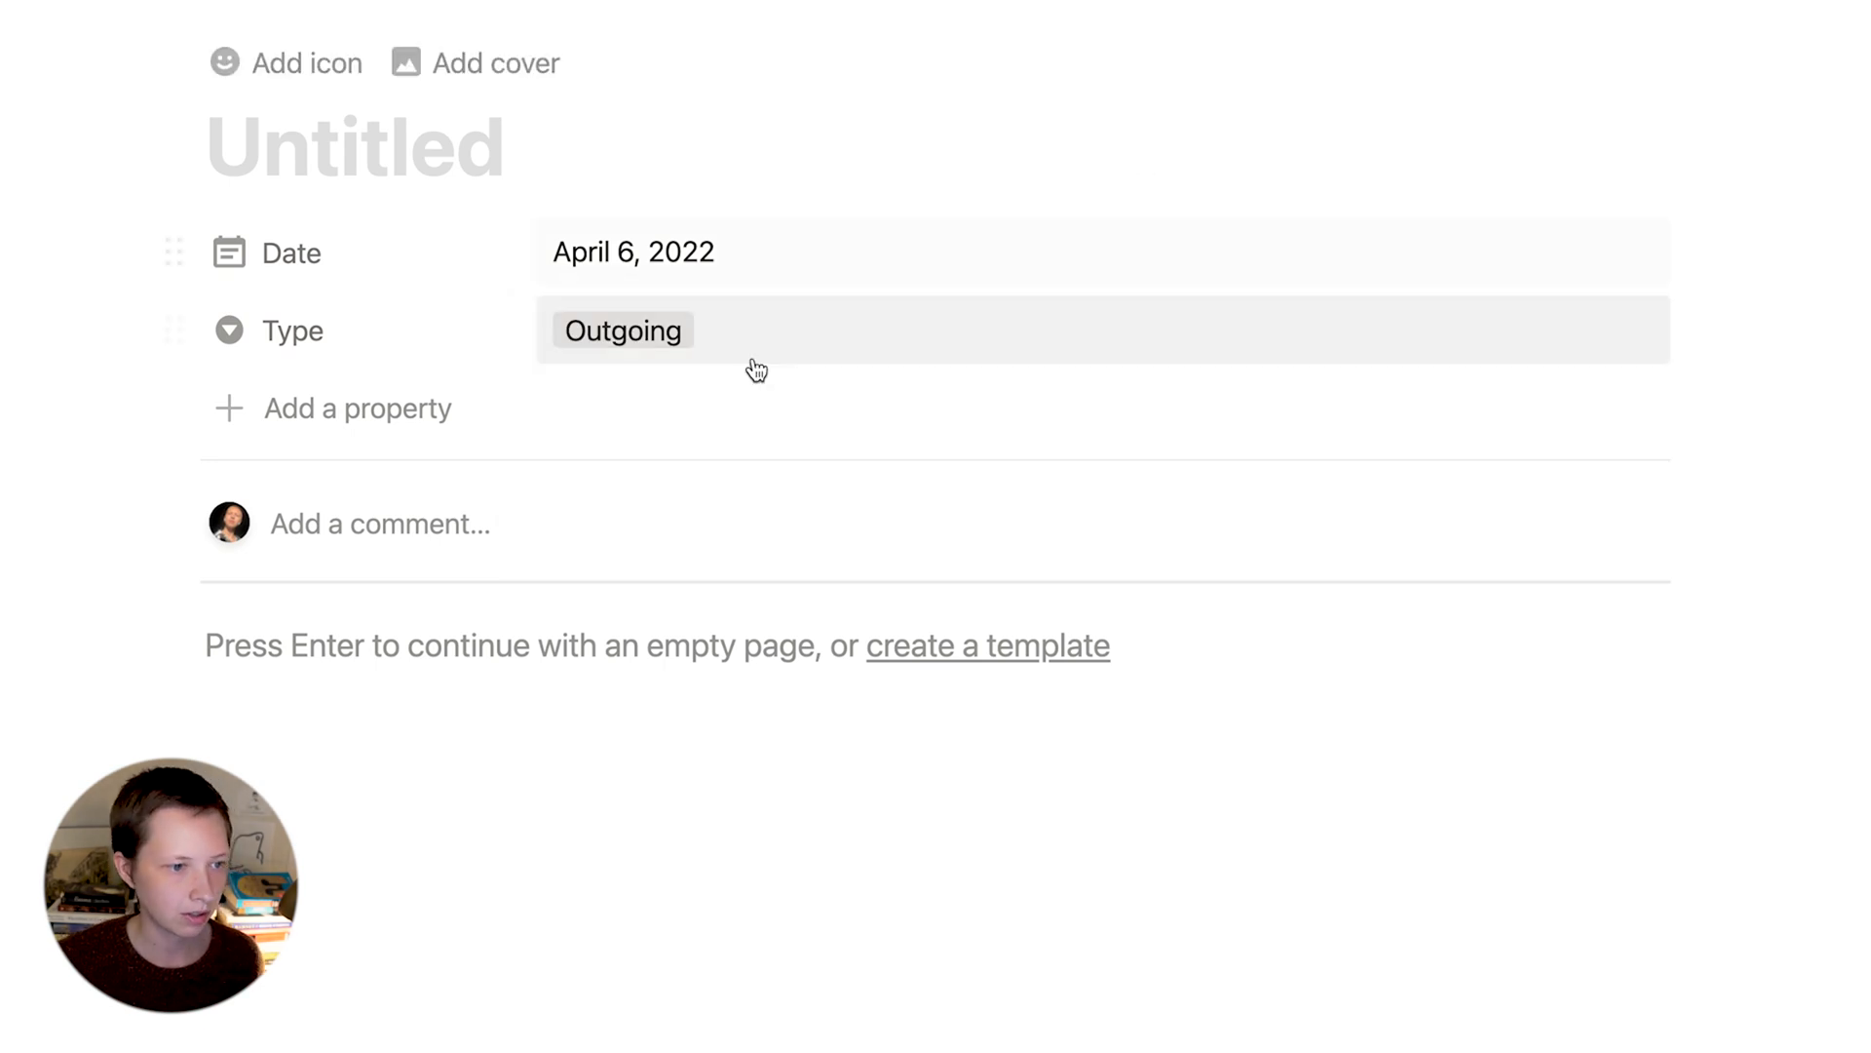
pyautogui.write('Amount')
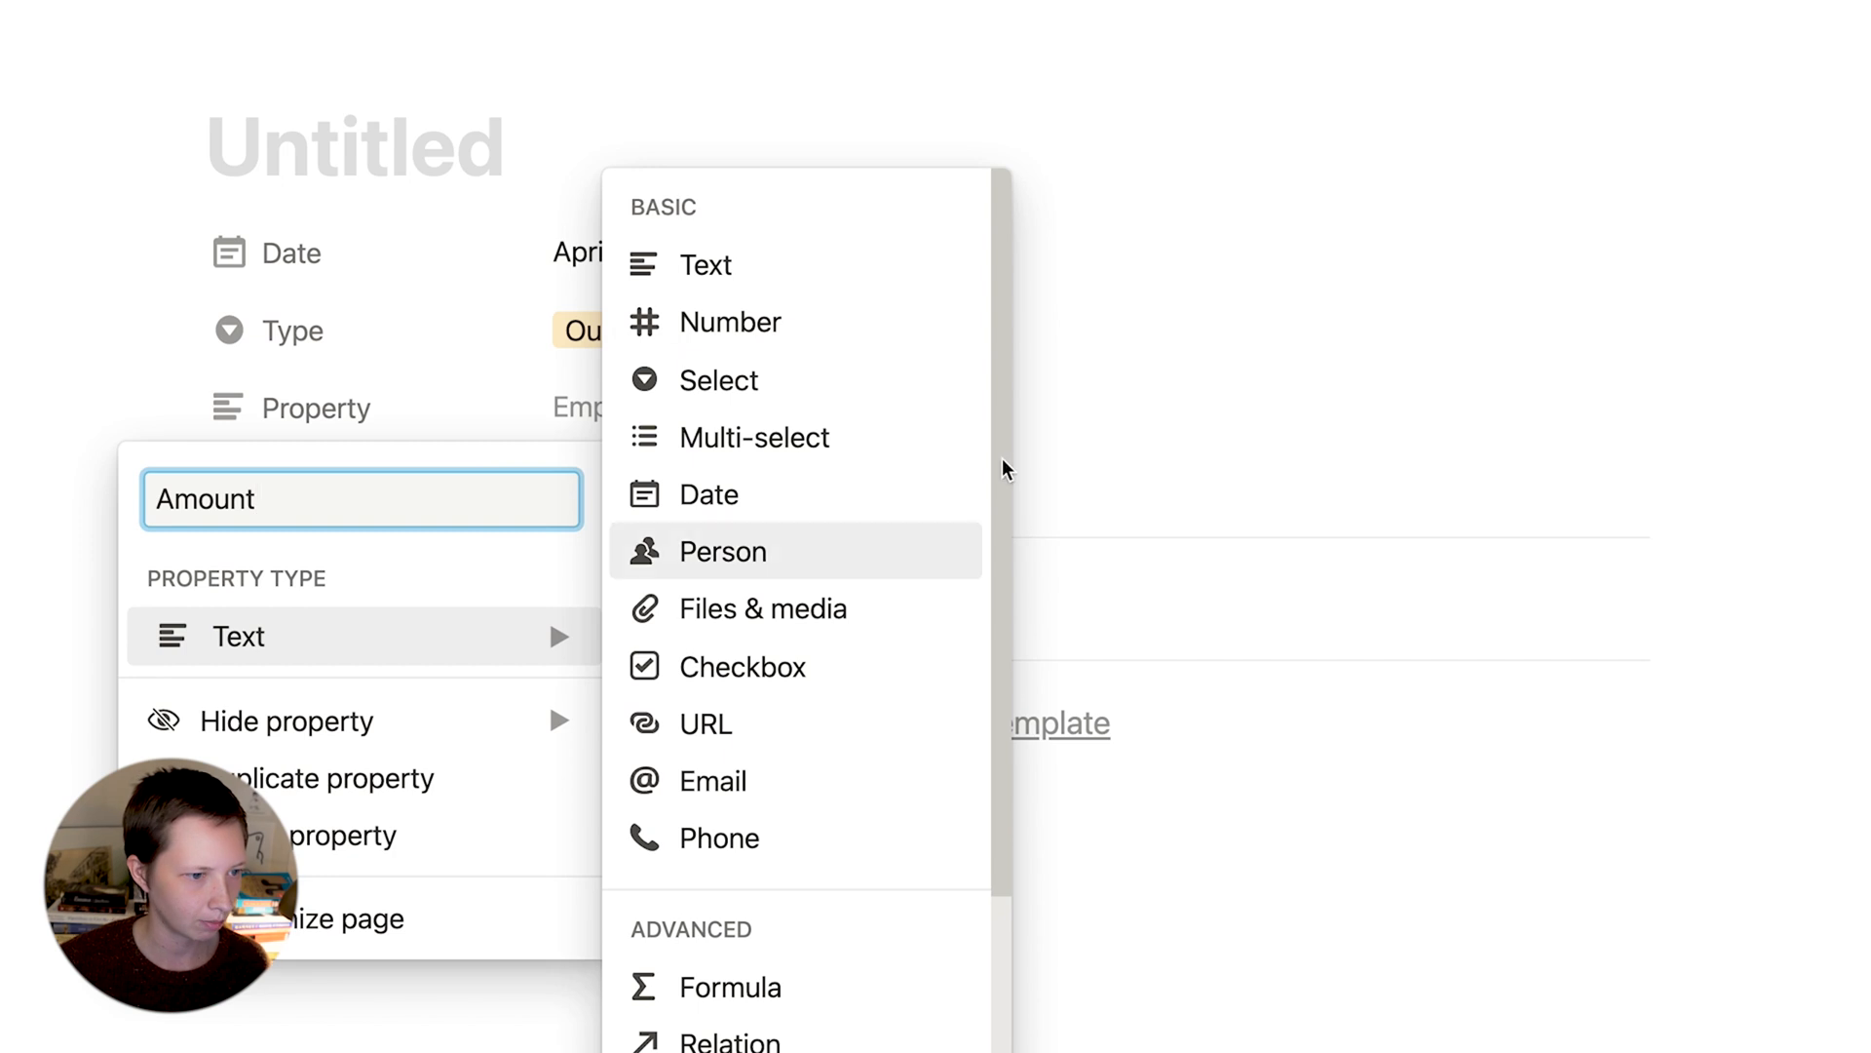
pyautogui.click(730, 322)
pyautogui.write('if(prop("Type") ==')
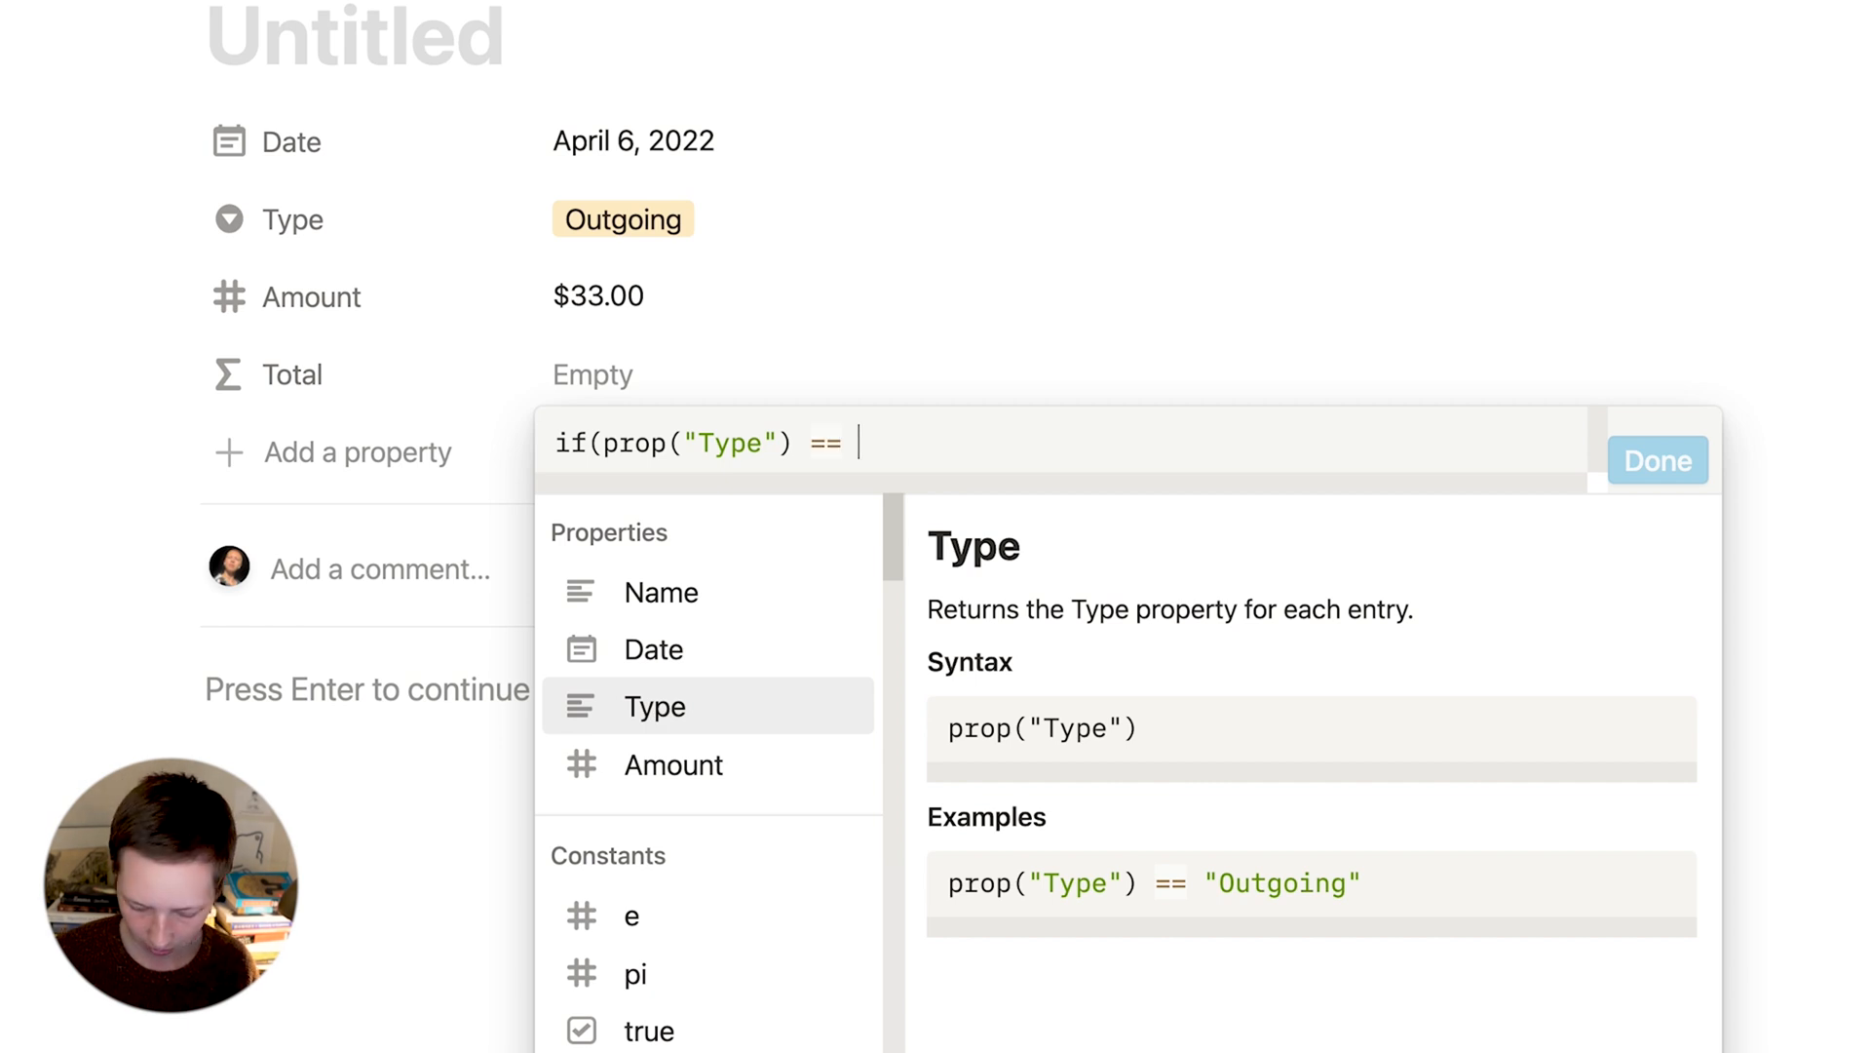
# - Finish the Total formula with Type == "Outgoing" and unaryMinus(Amount), and format it as US dollars
pyautogui.write('"Outgoing')
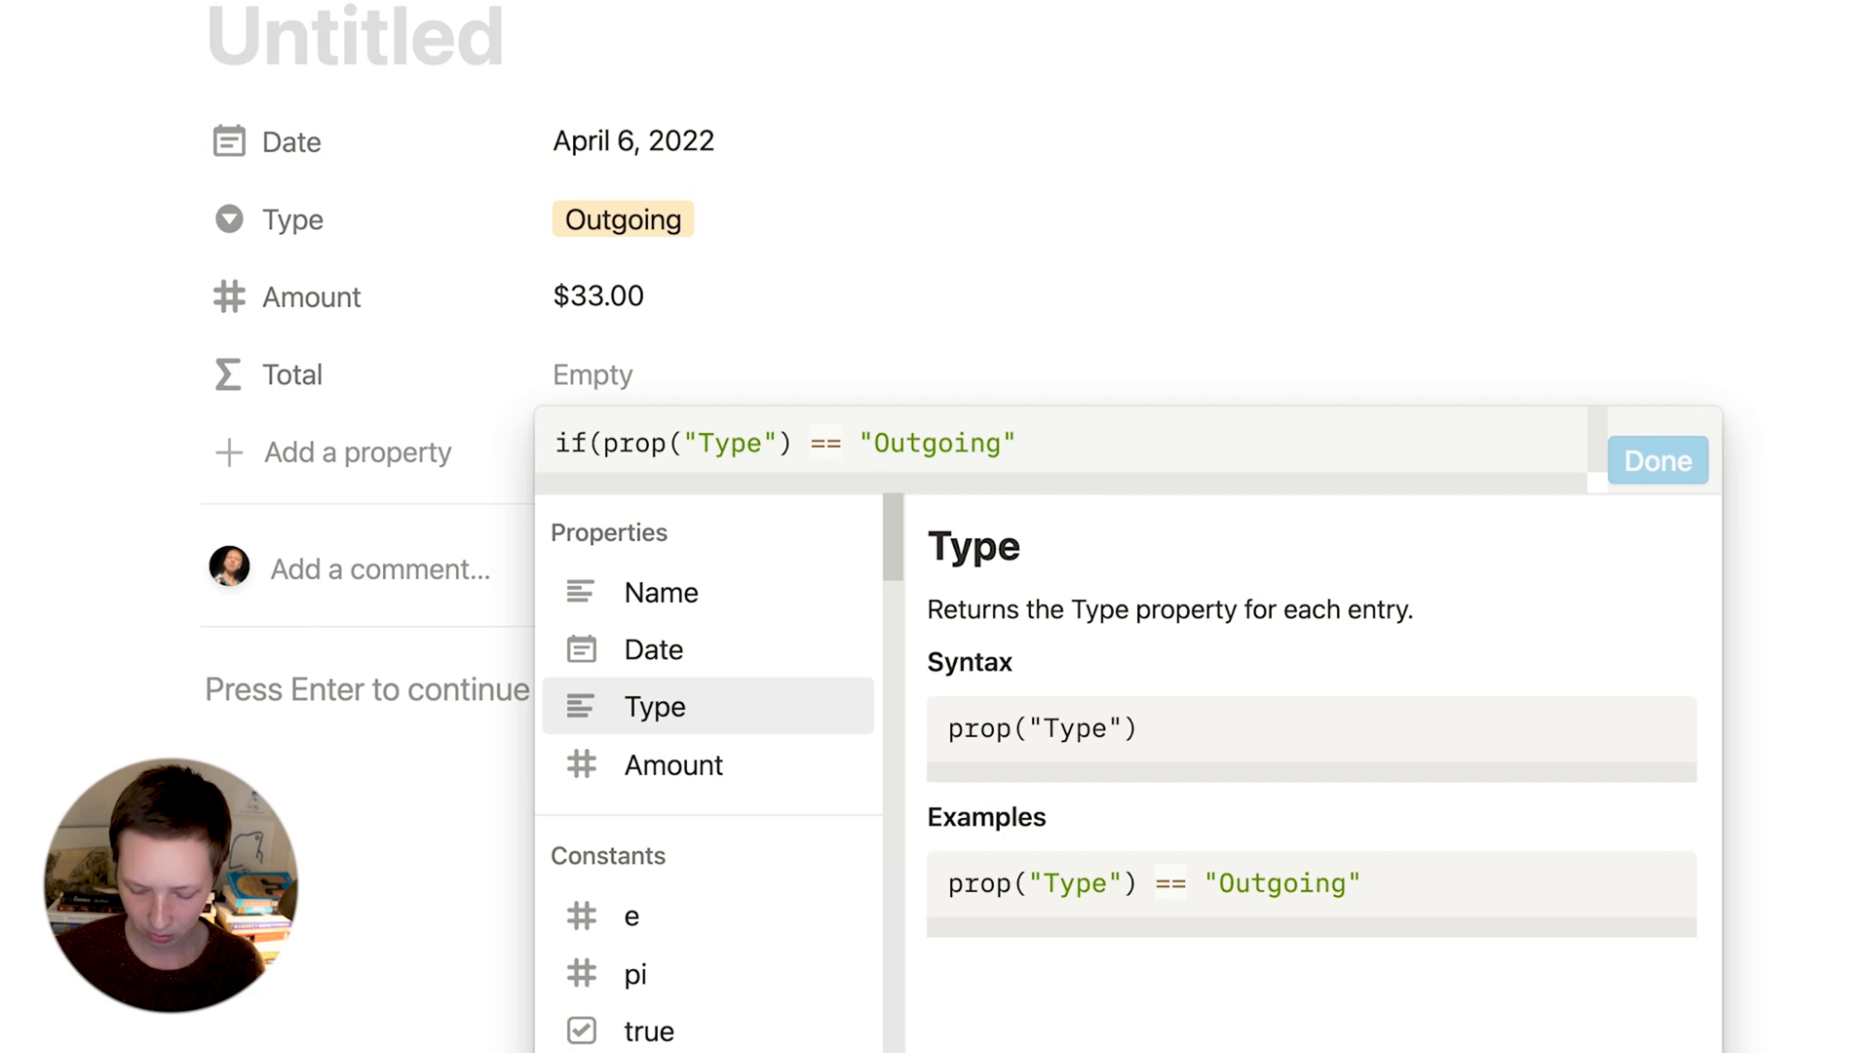
pyautogui.write(',')
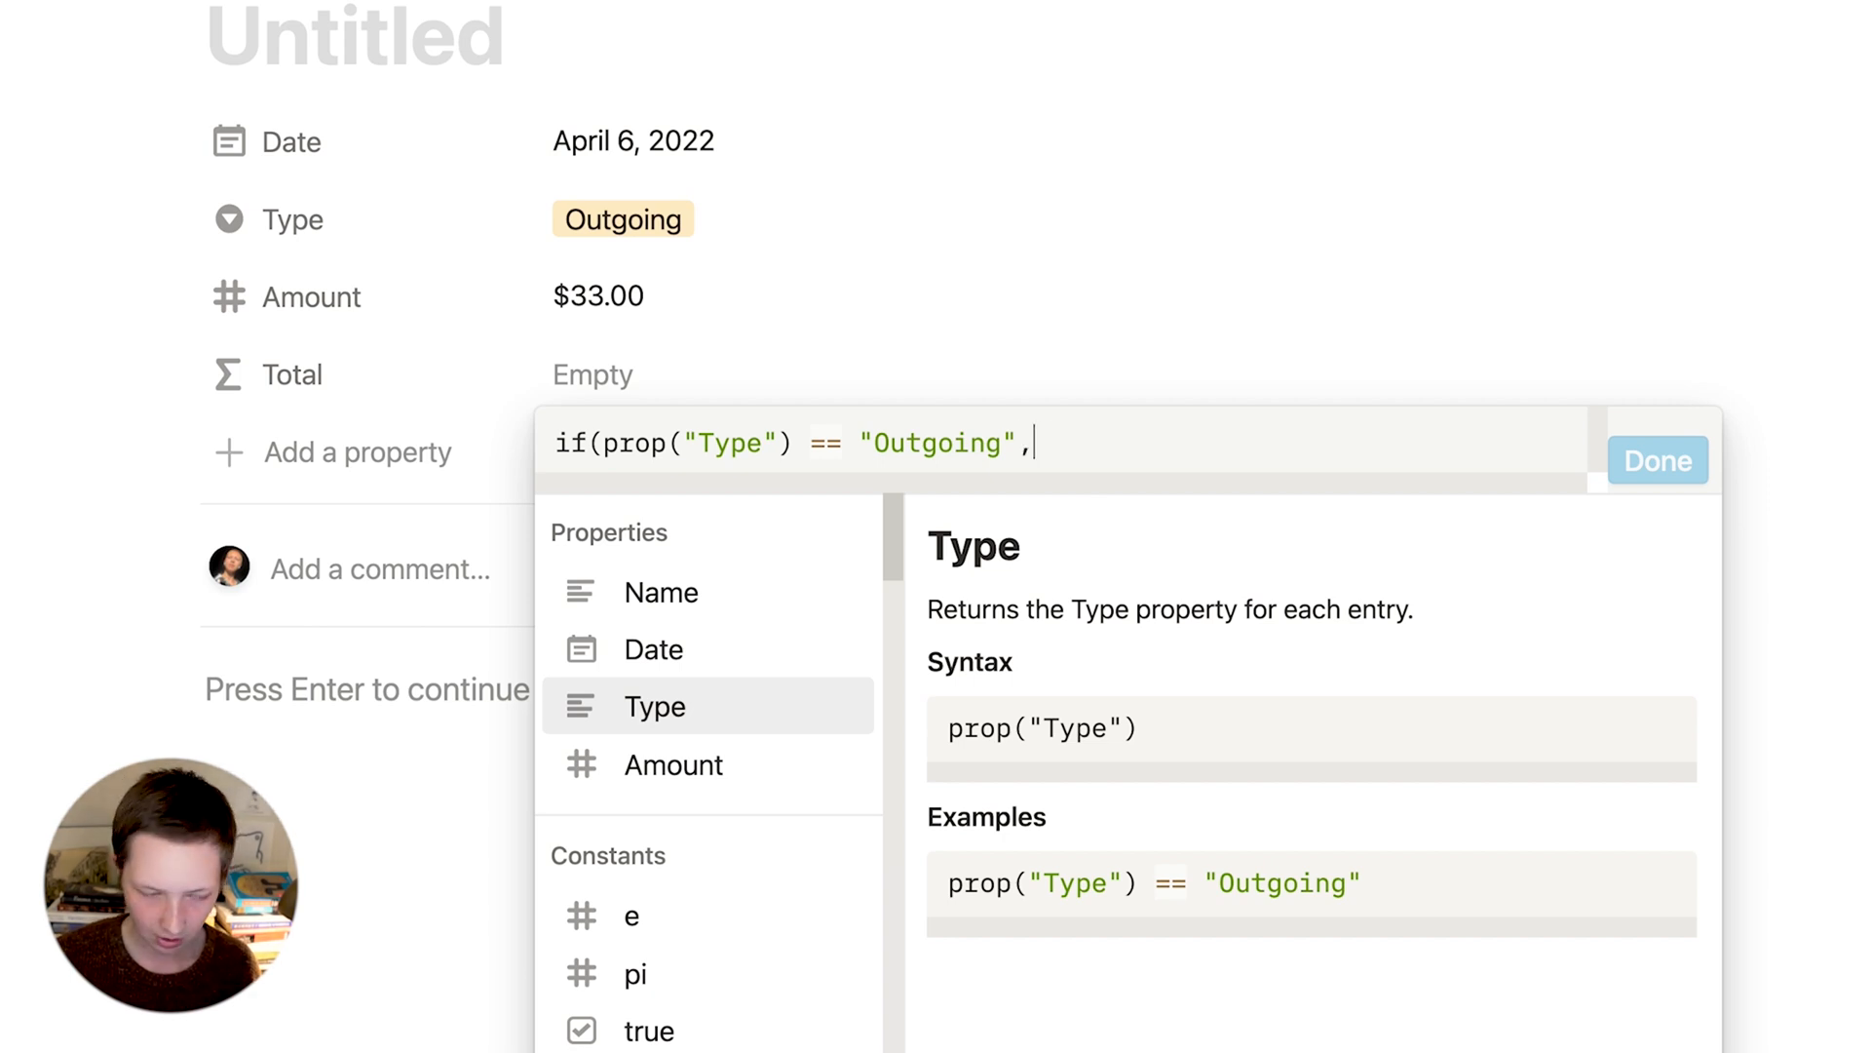
pyautogui.write('unaryMinus(')
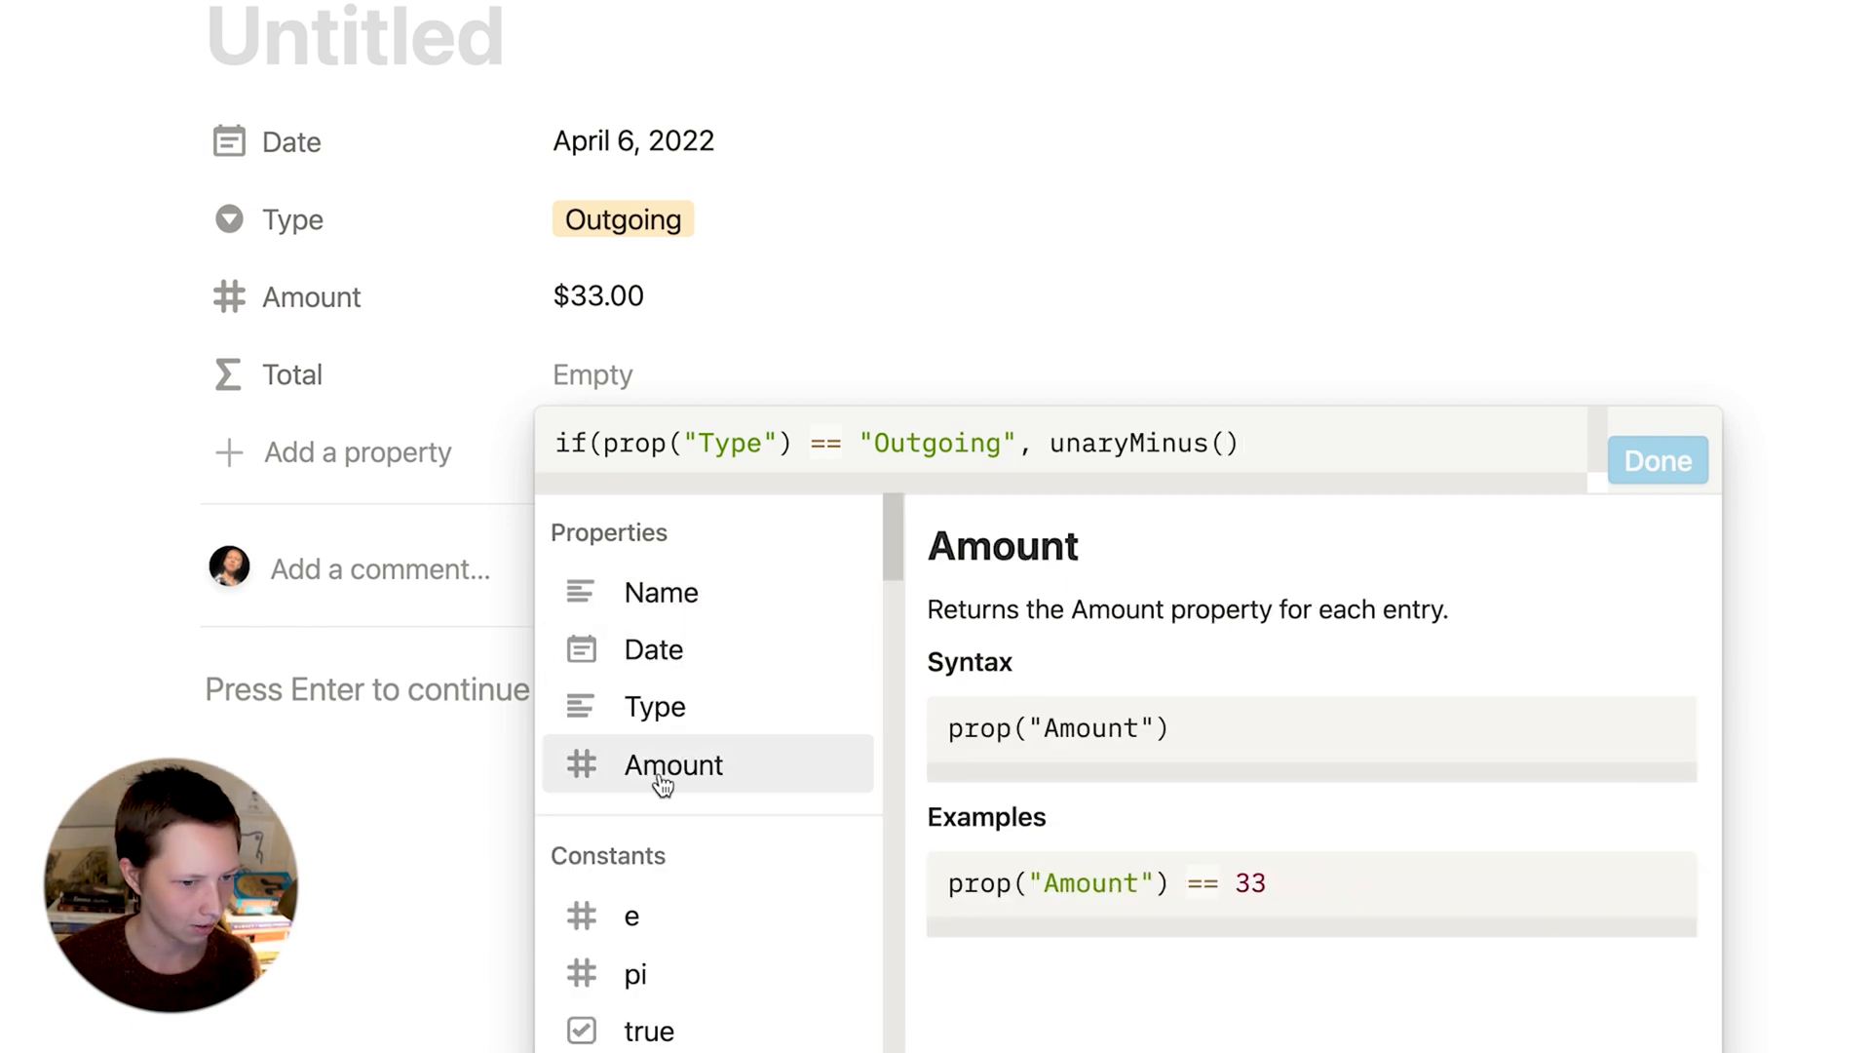
pyautogui.click(672, 764)
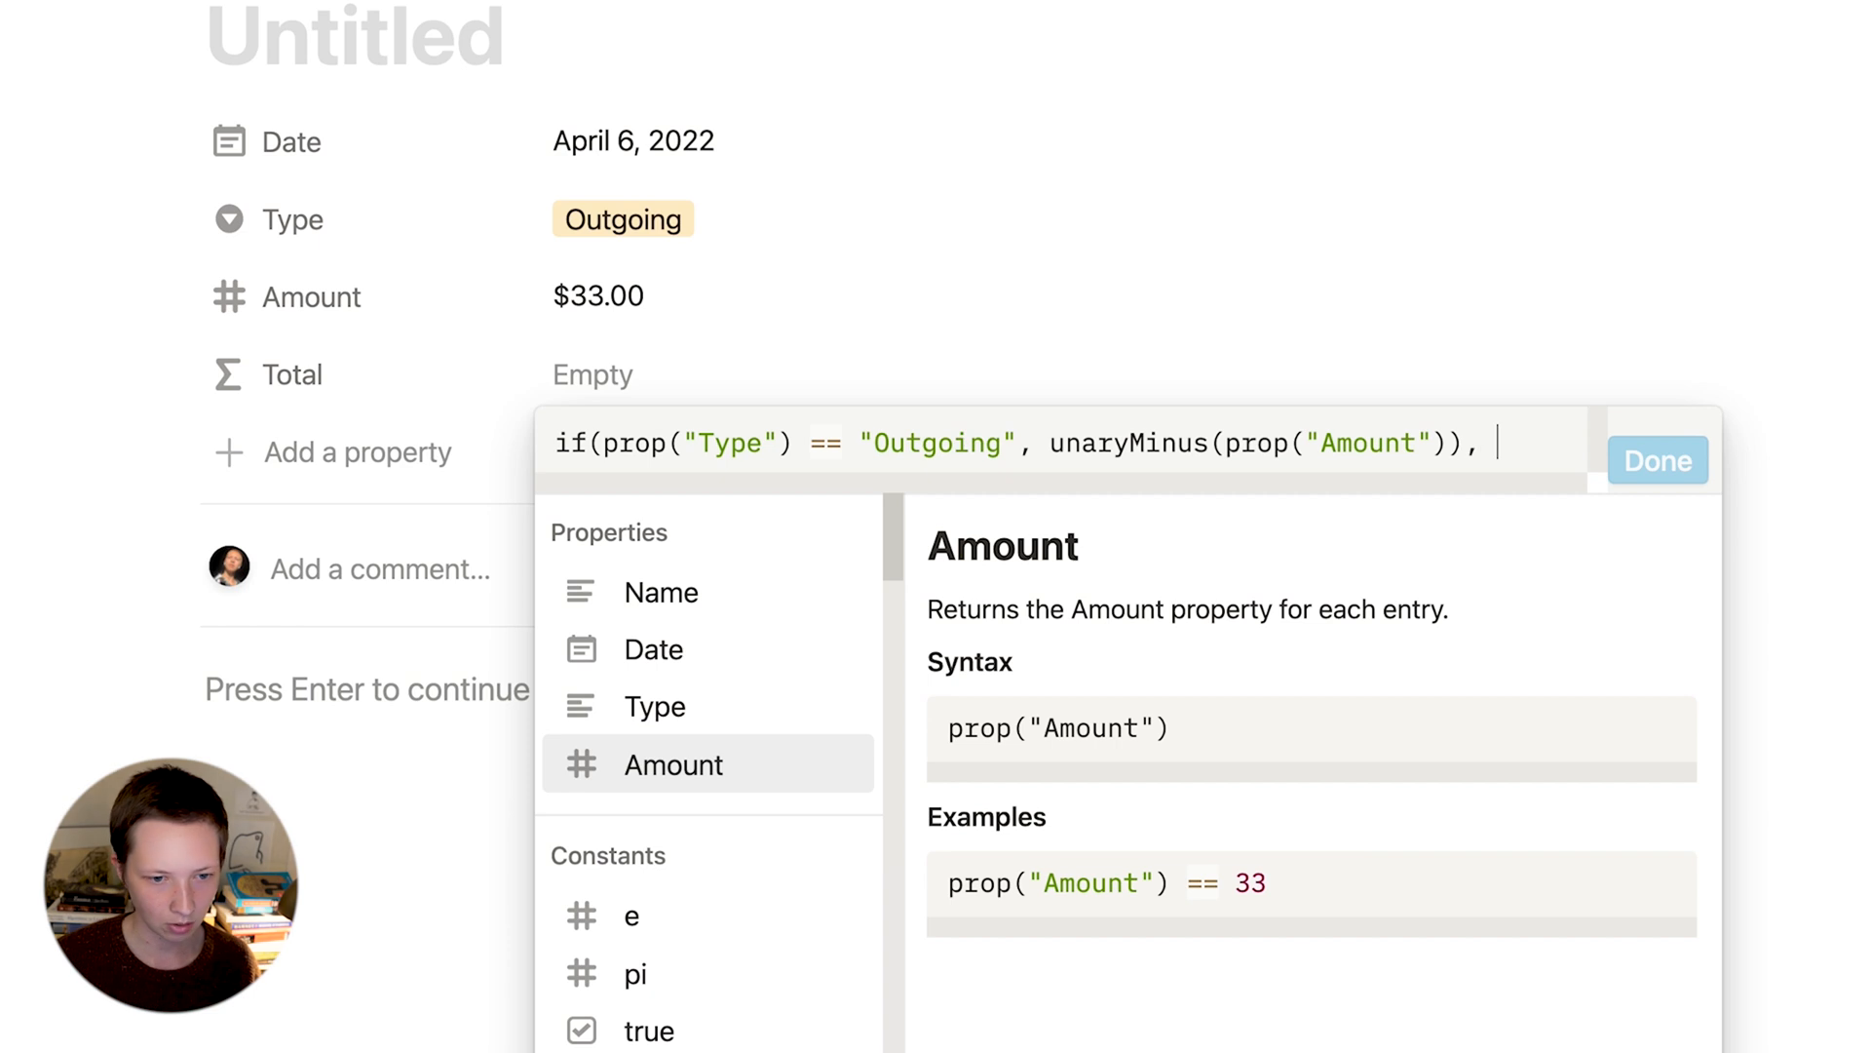
pyautogui.moveTo(679, 793)
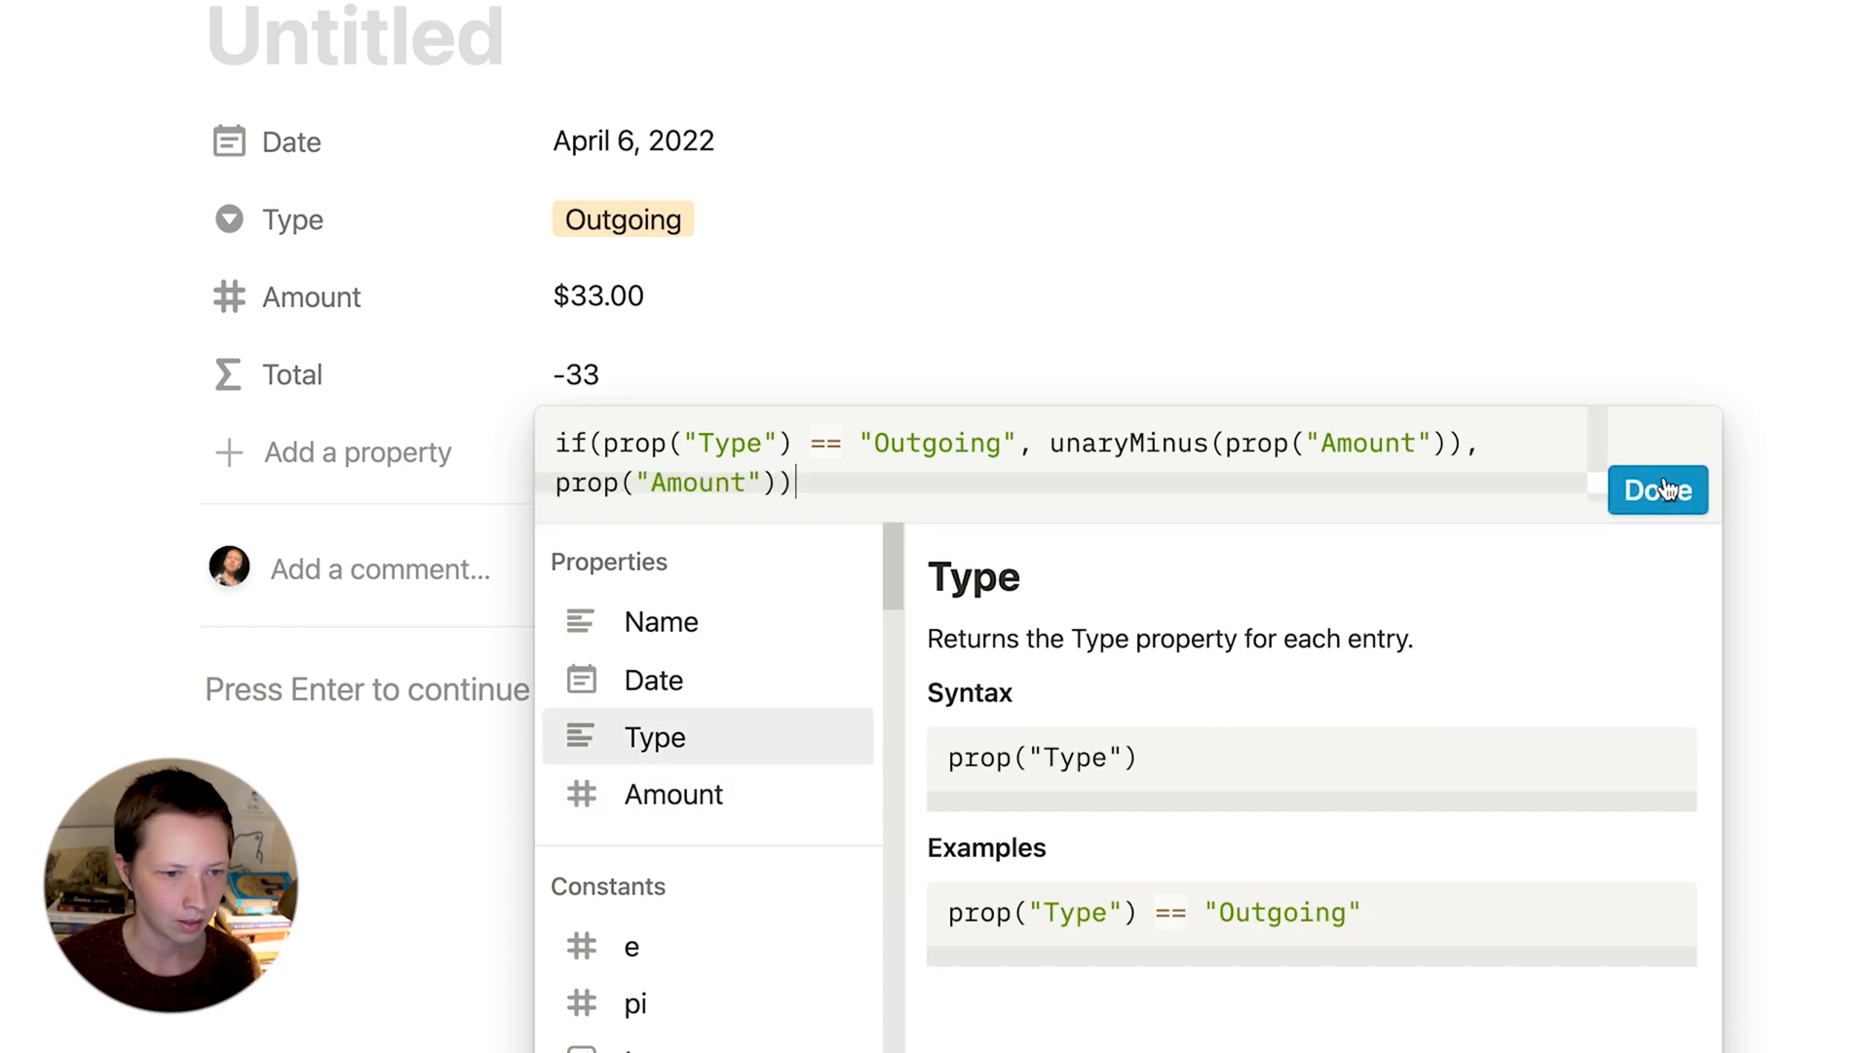
pyautogui.click(1657, 489)
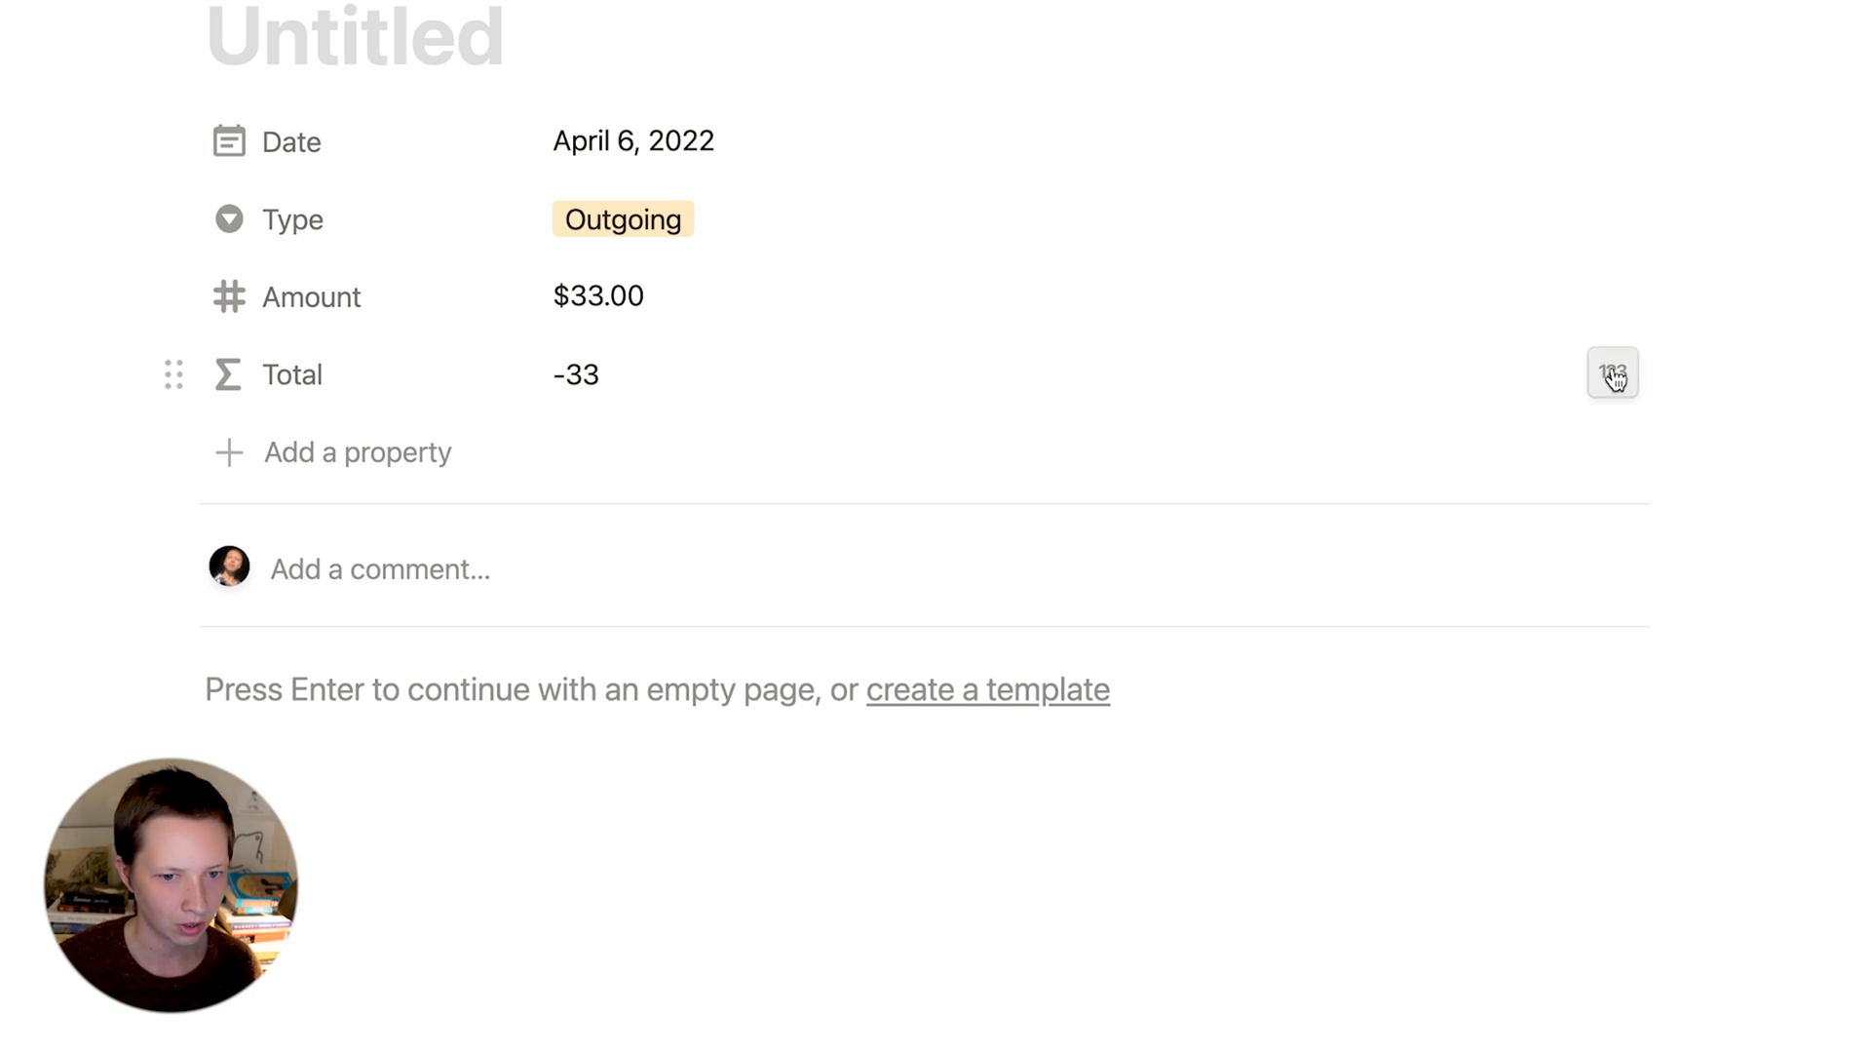
pyautogui.click(1612, 373)
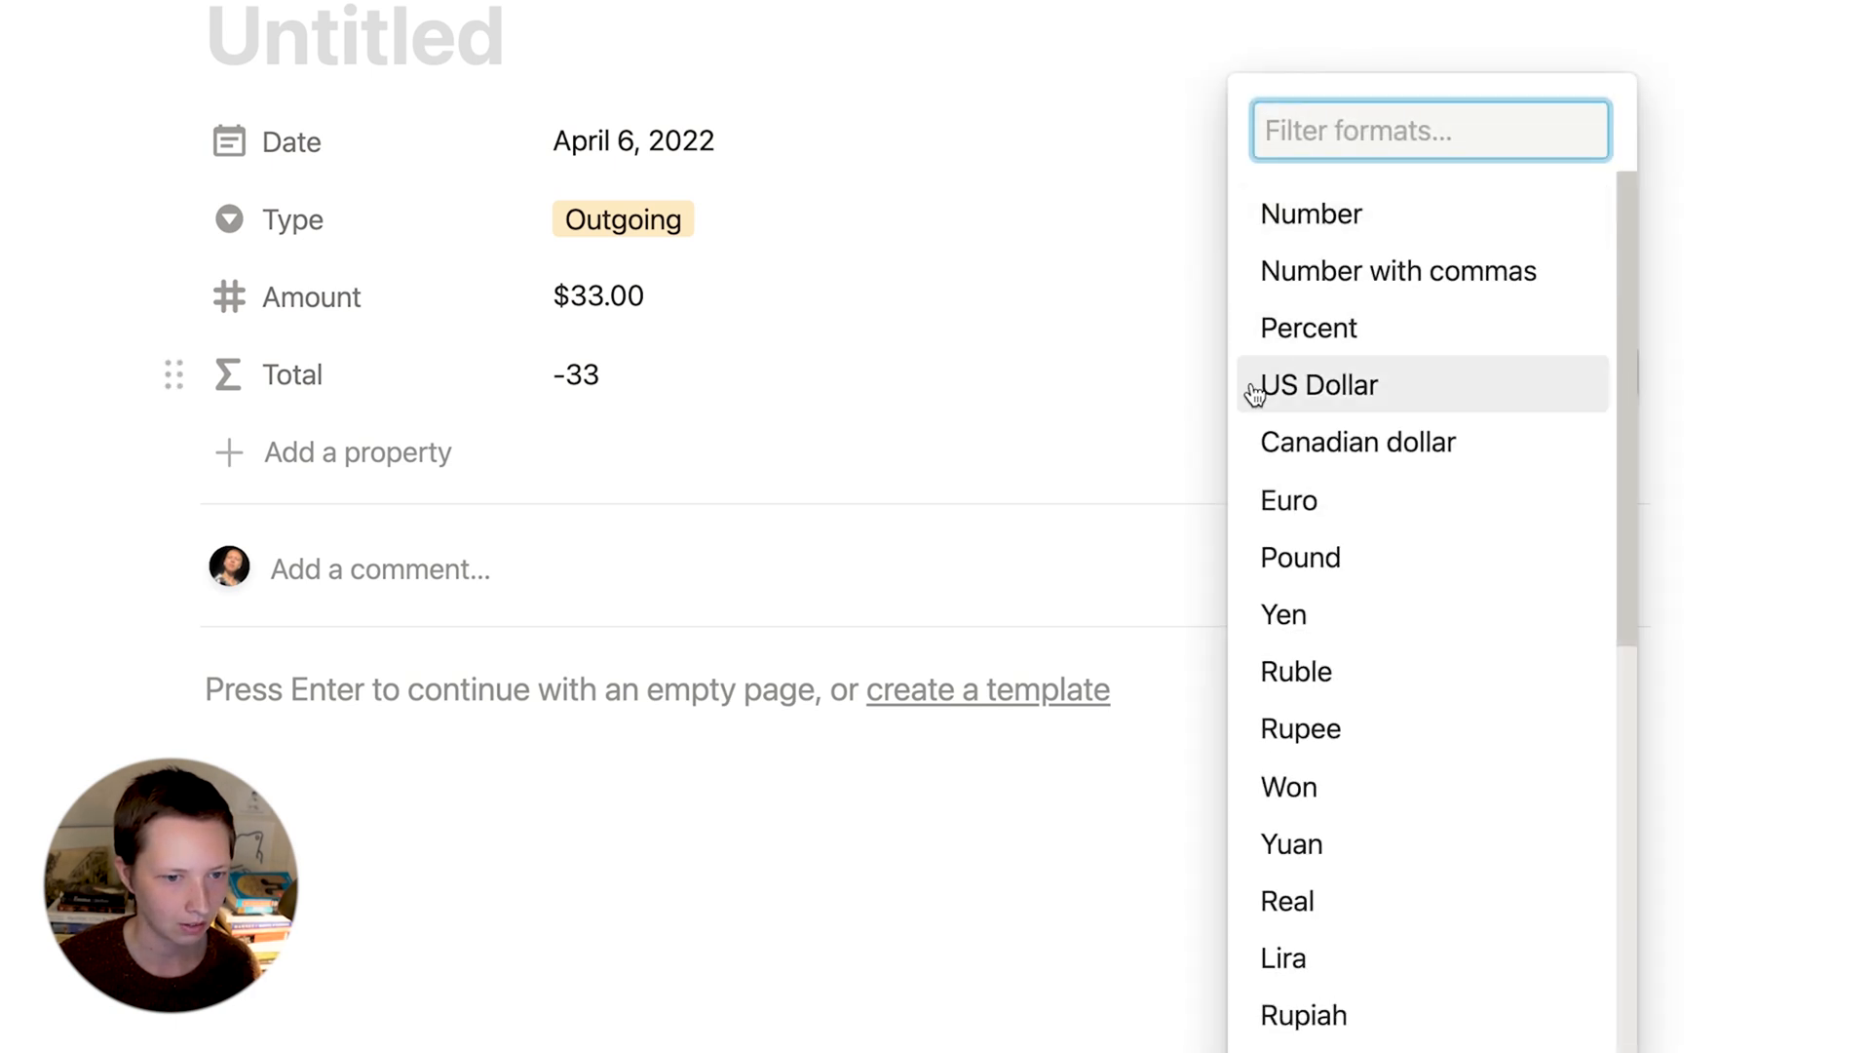
pyautogui.click(1320, 384)
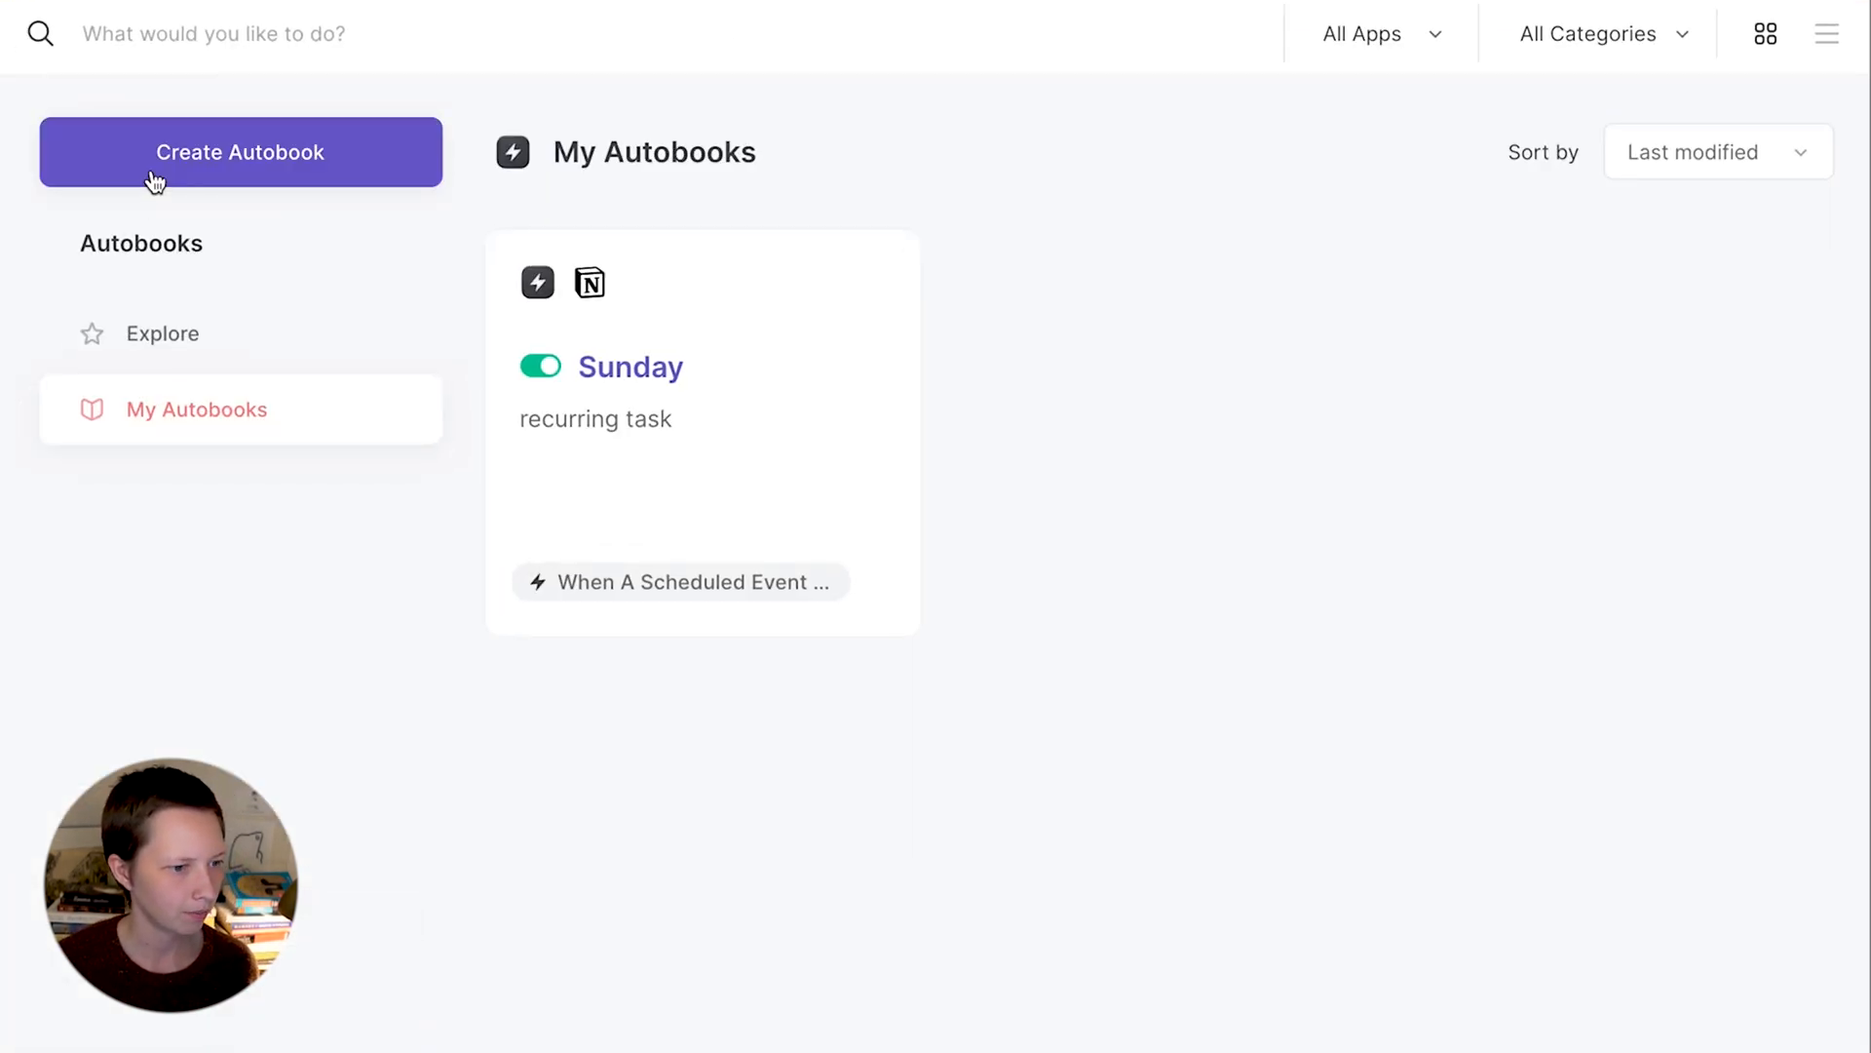
# - Create a new autobook whose trigger starts now and repeats monthly on day 15
pyautogui.click(239, 152)
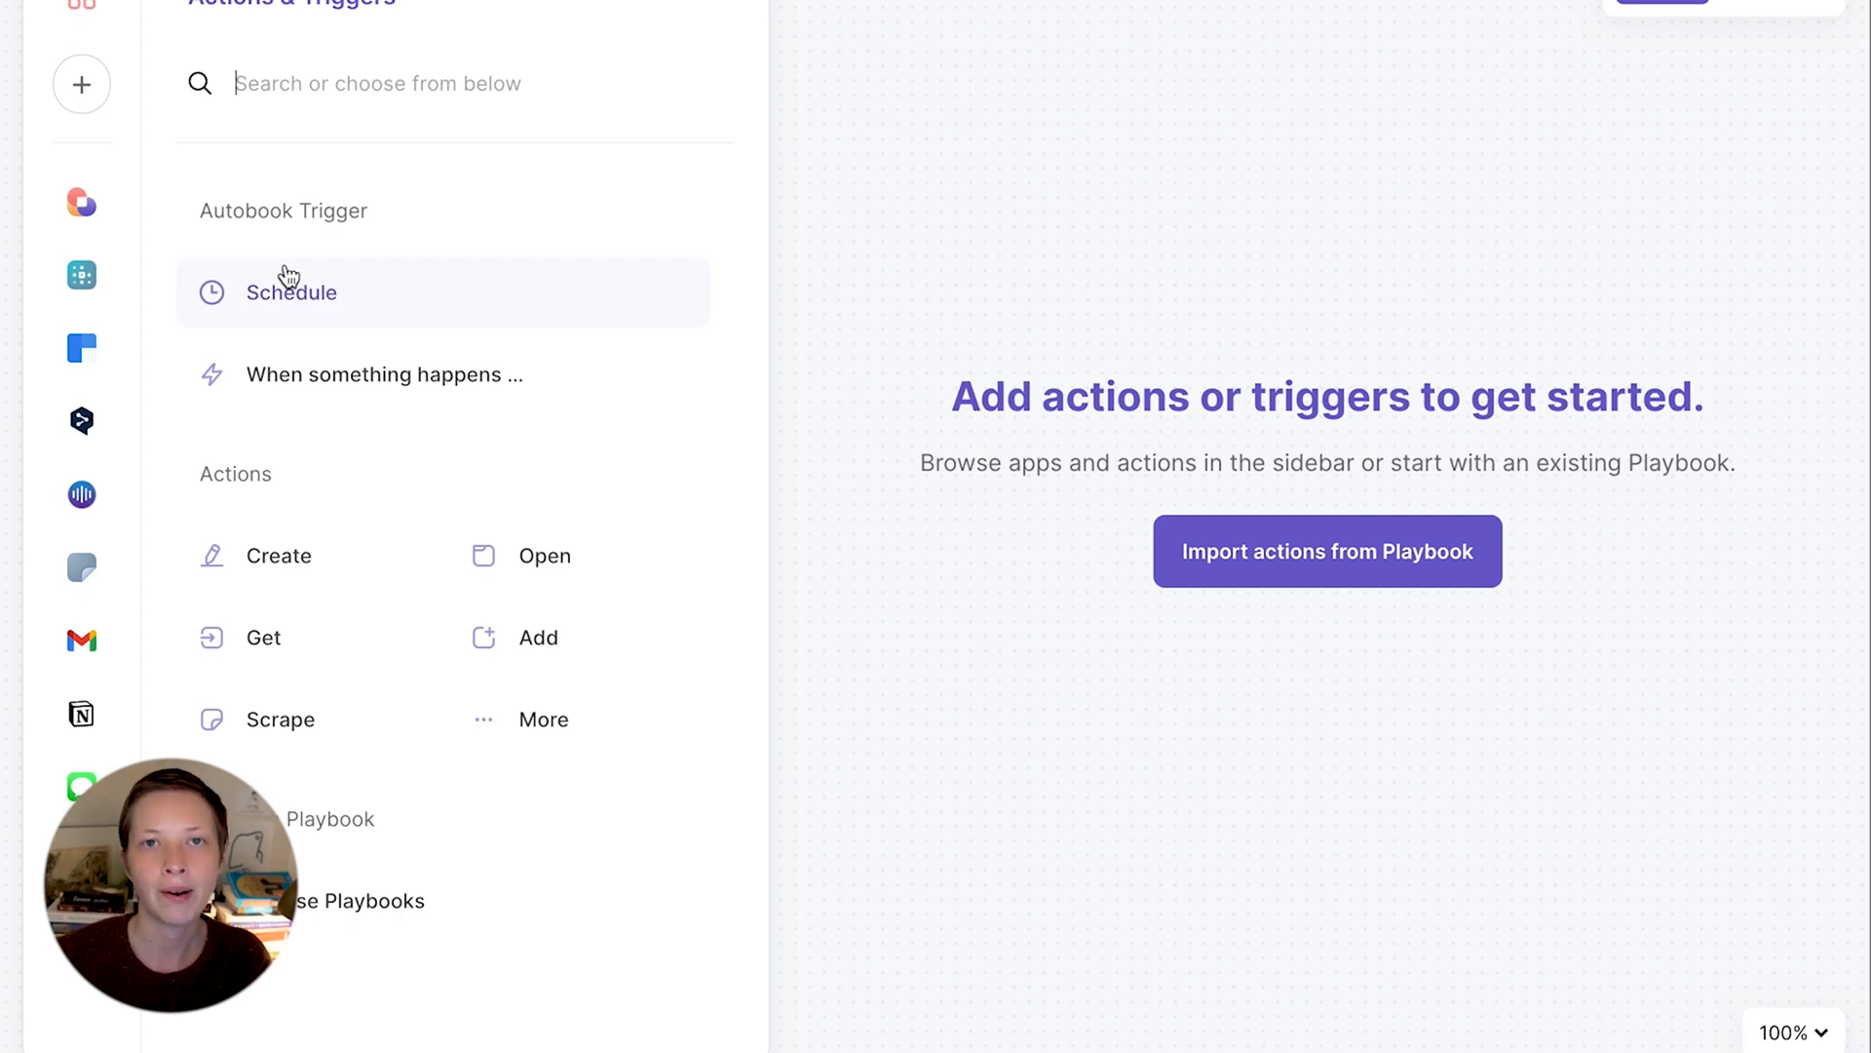
pyautogui.click(291, 292)
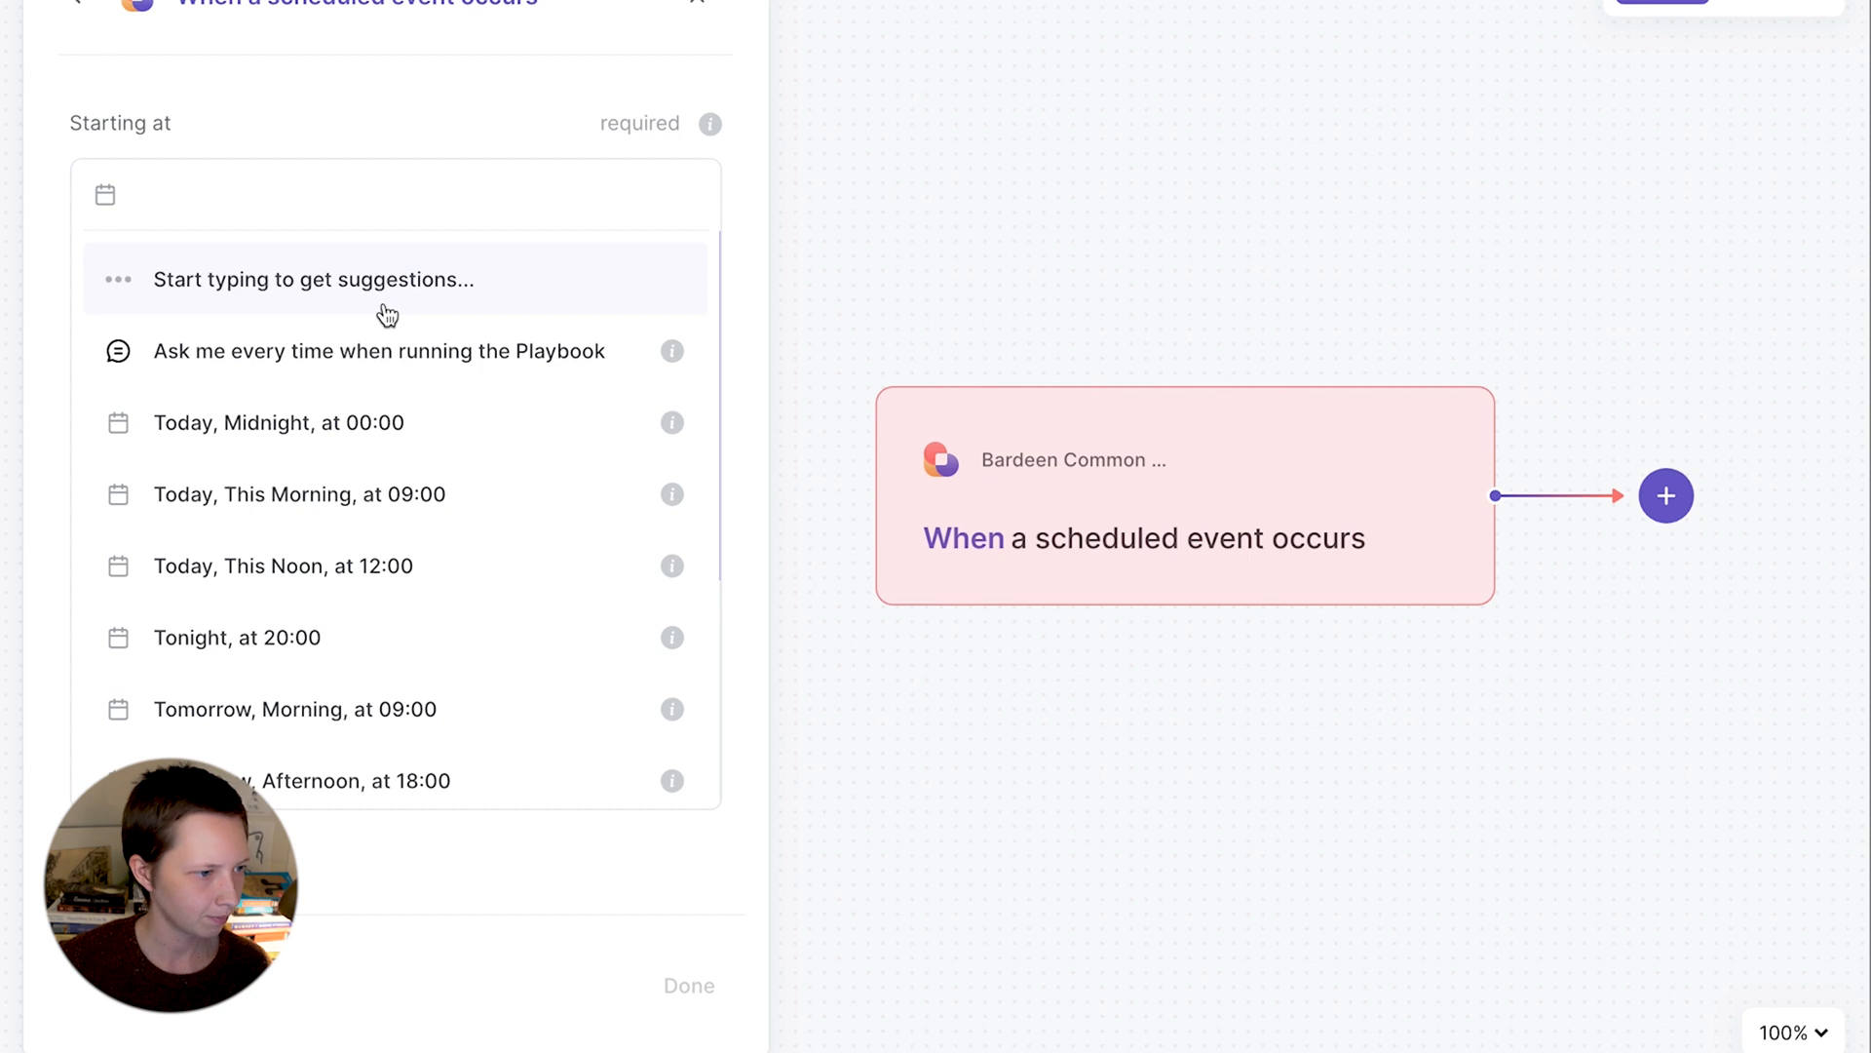
pyautogui.scroll(-3)
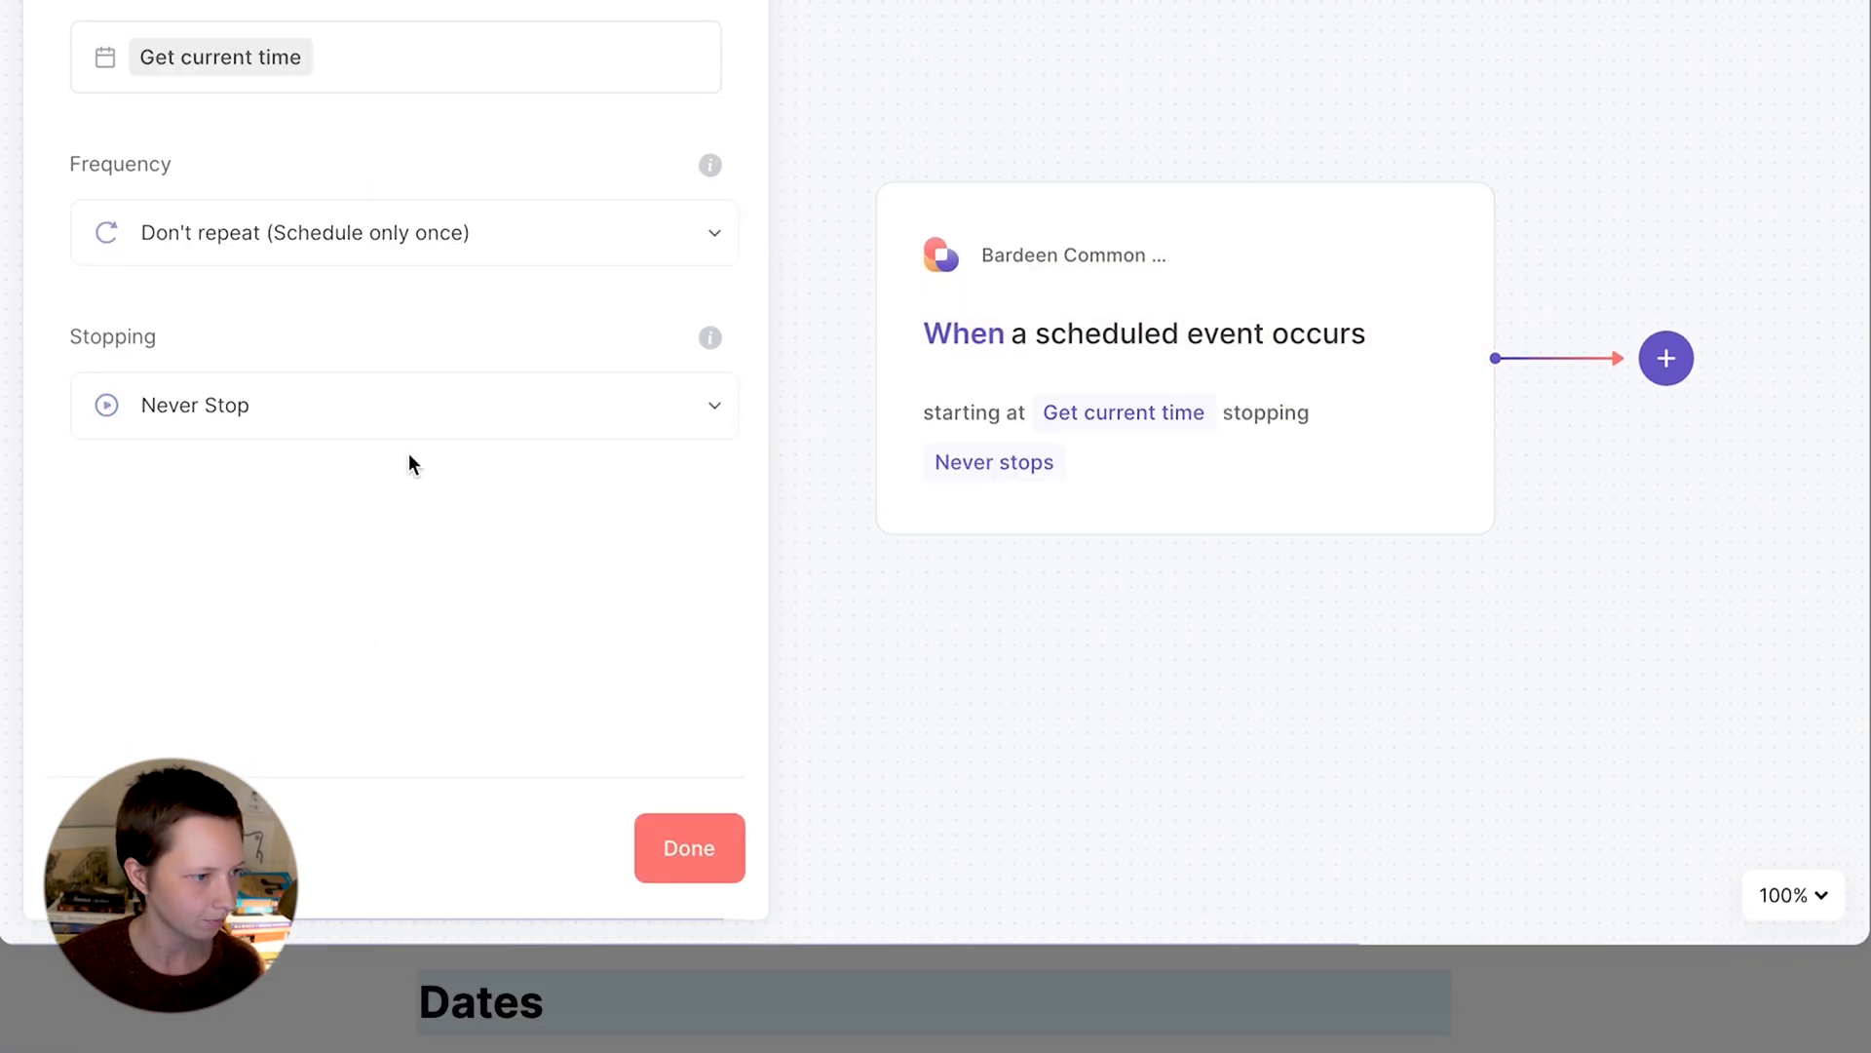
pyautogui.click(403, 233)
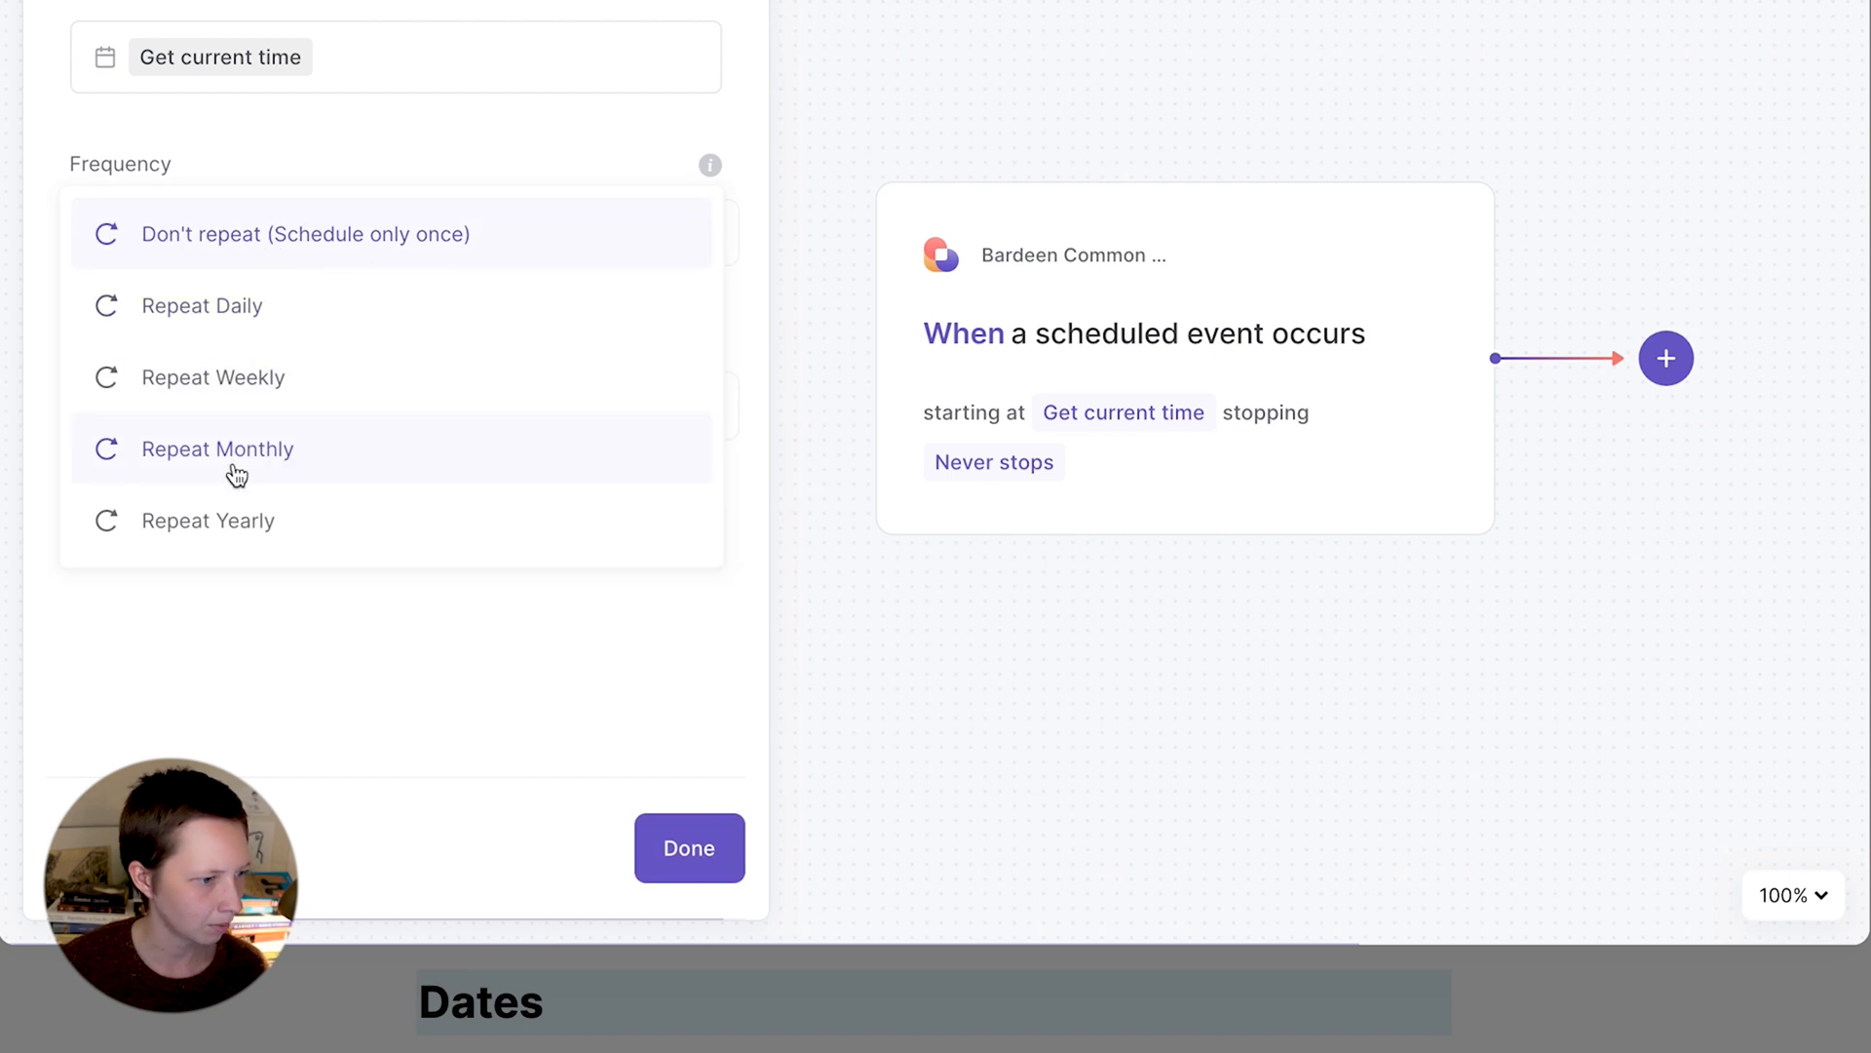
pyautogui.click(216, 448)
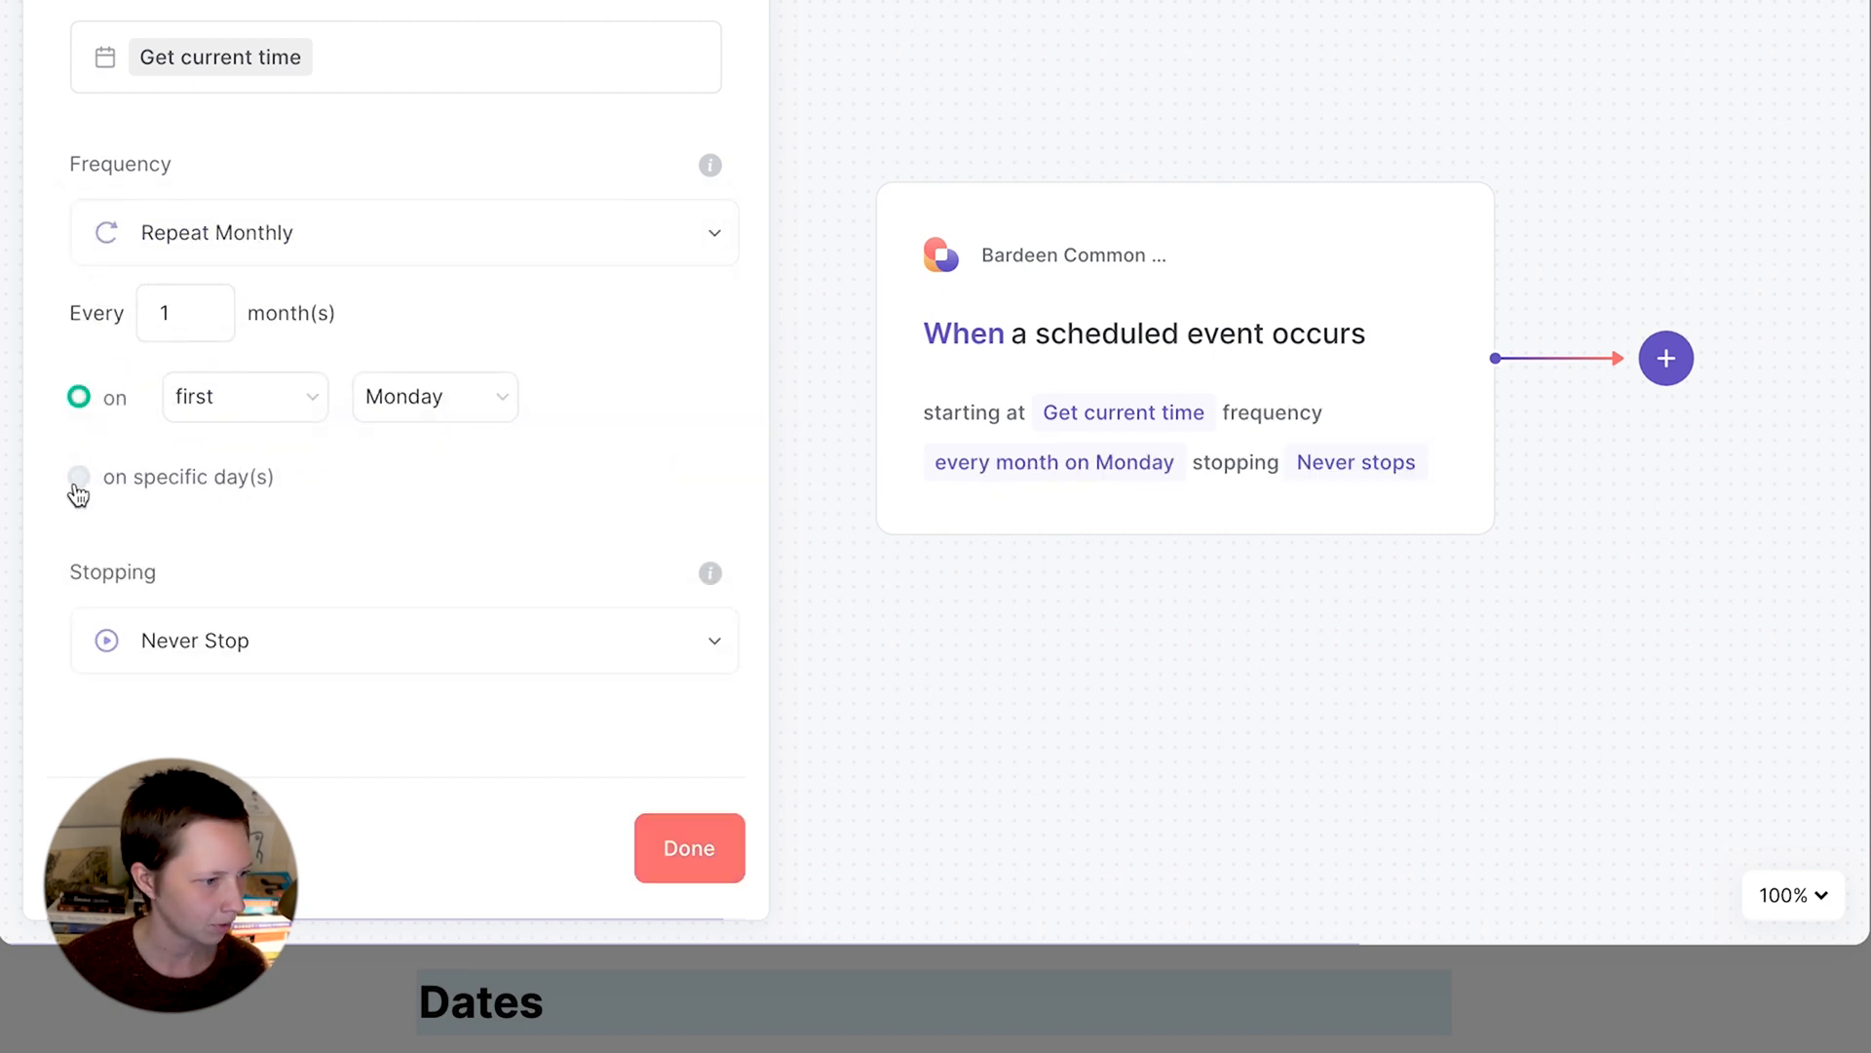
pyautogui.click(79, 476)
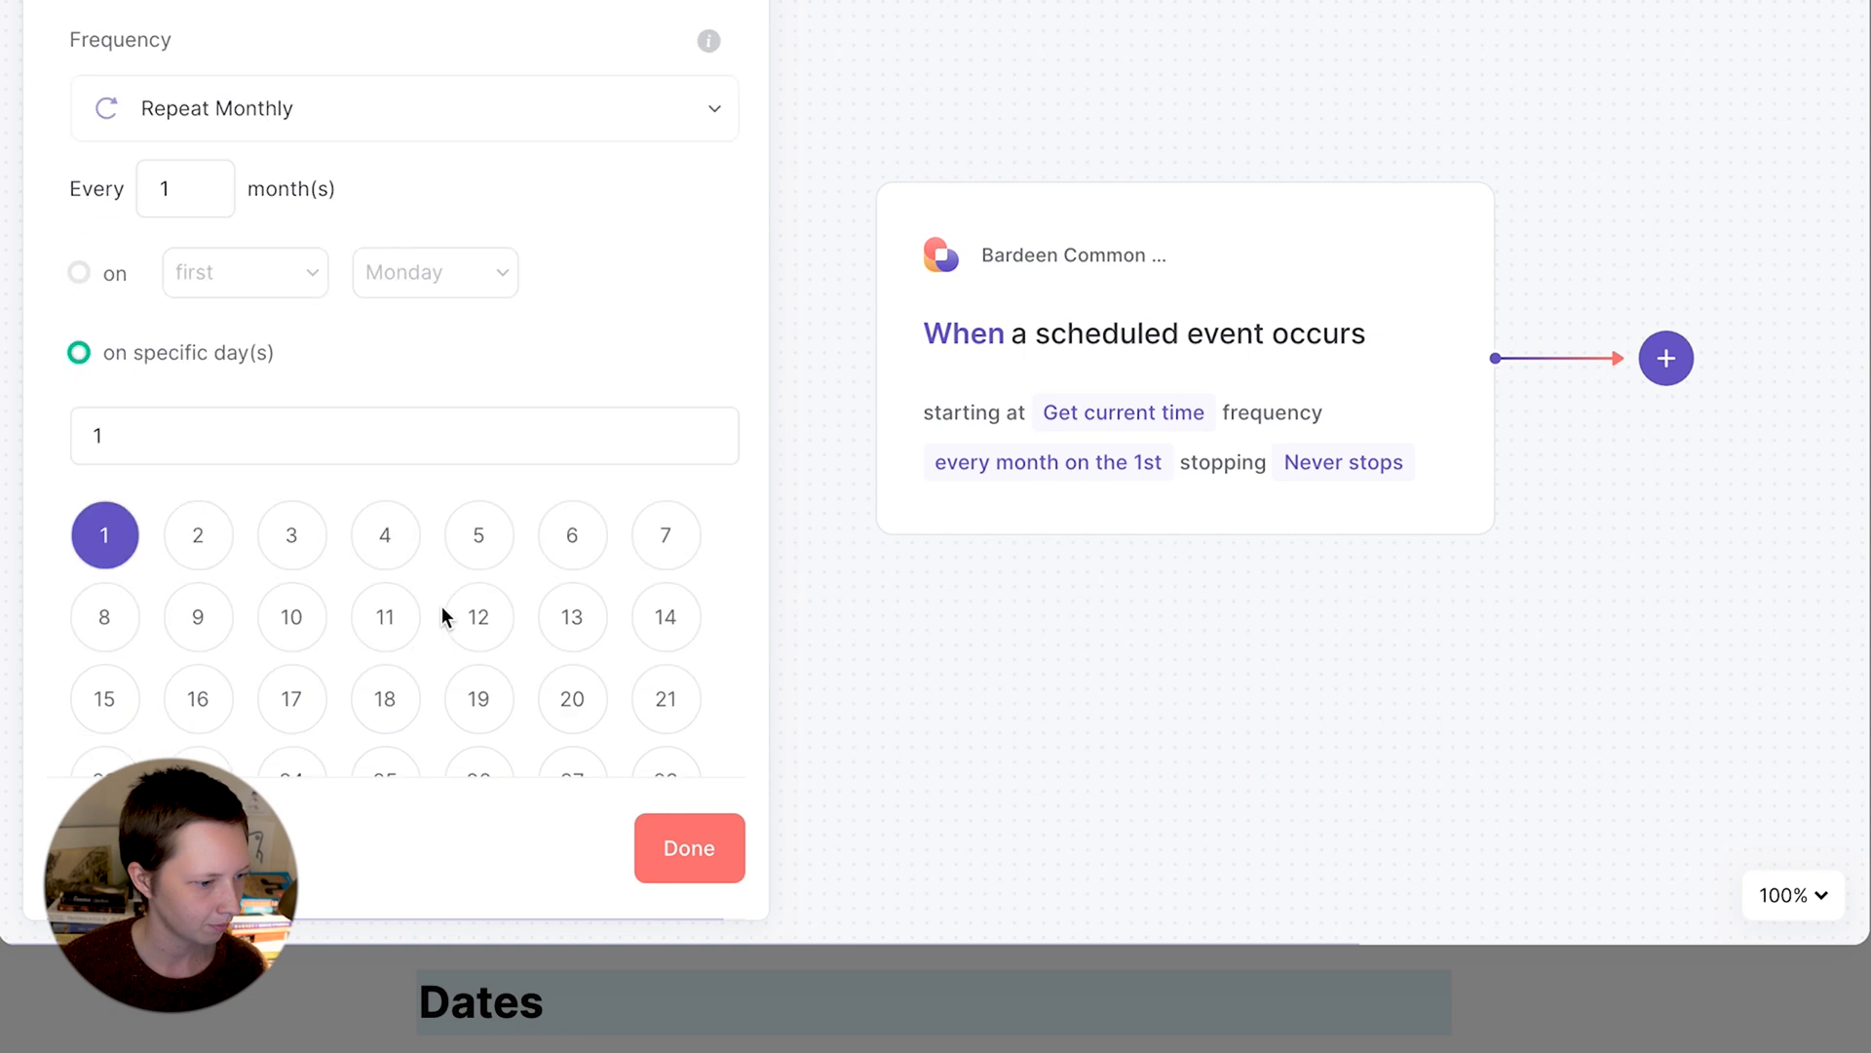
pyautogui.scroll(-3)
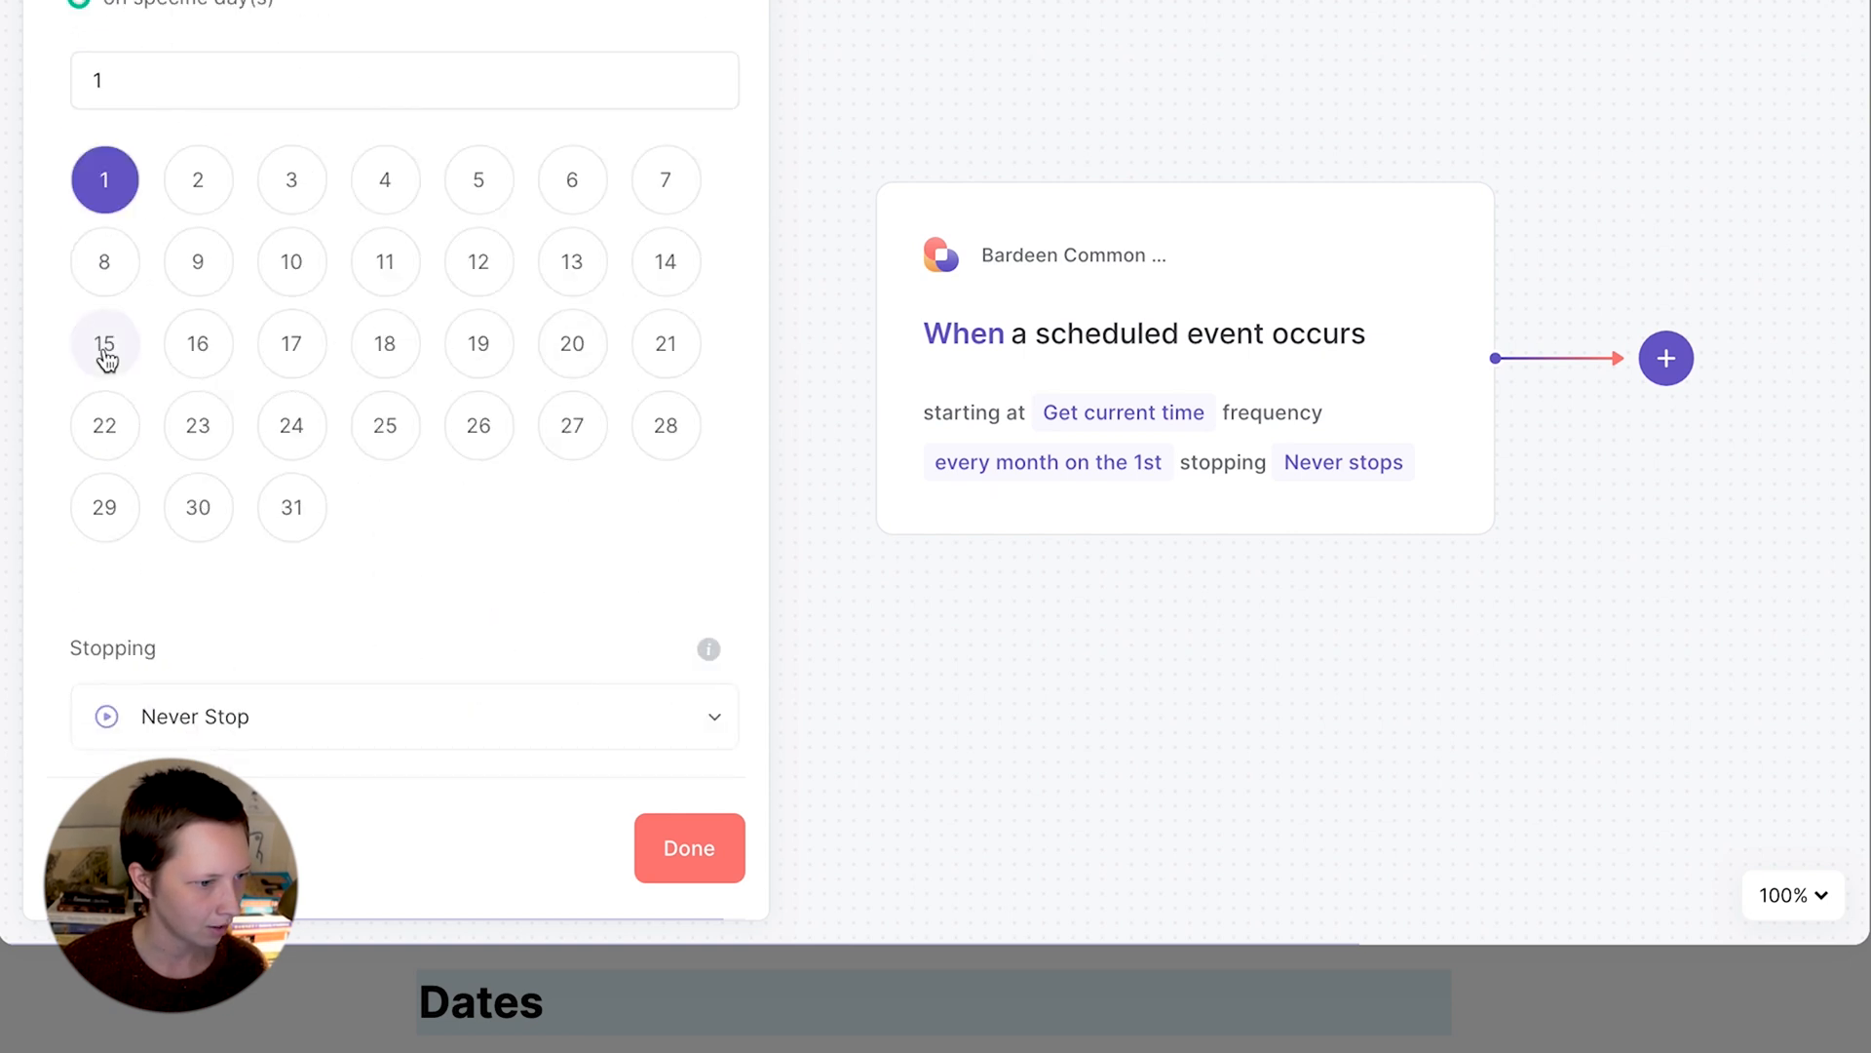
pyautogui.click(104, 344)
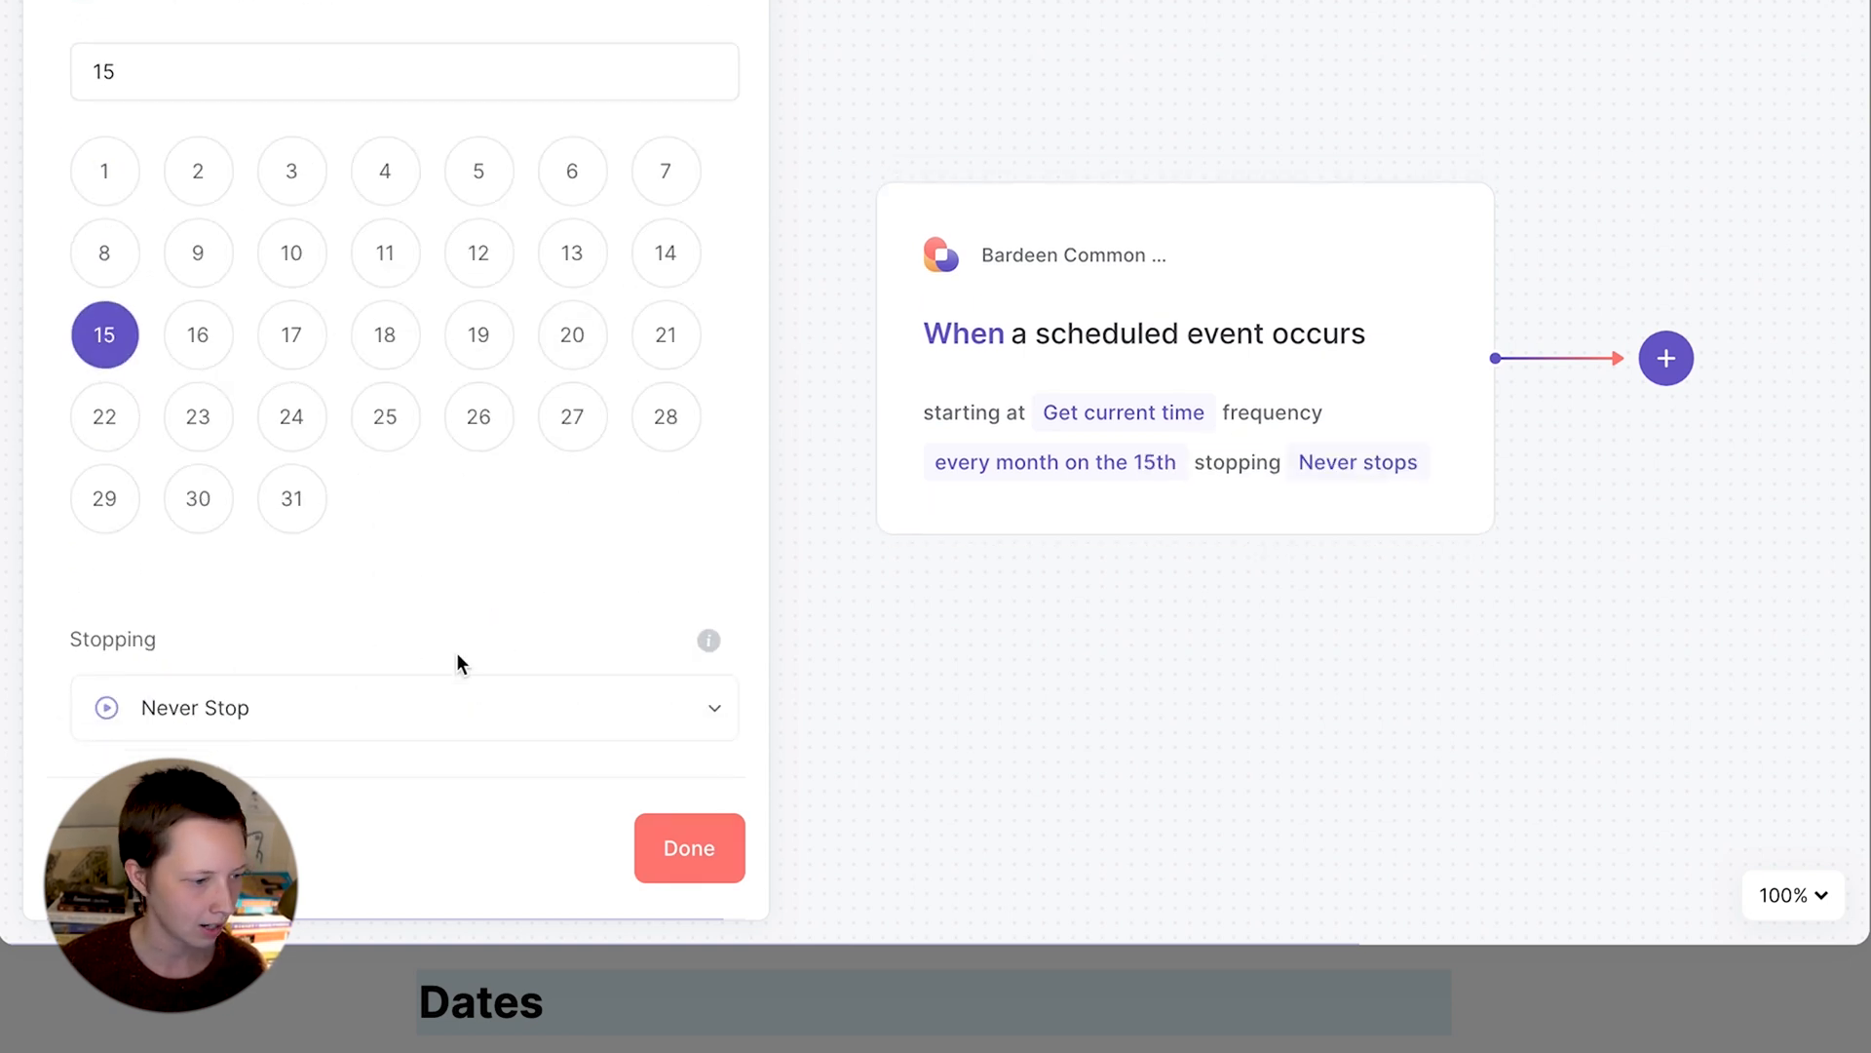
pyautogui.click(690, 847)
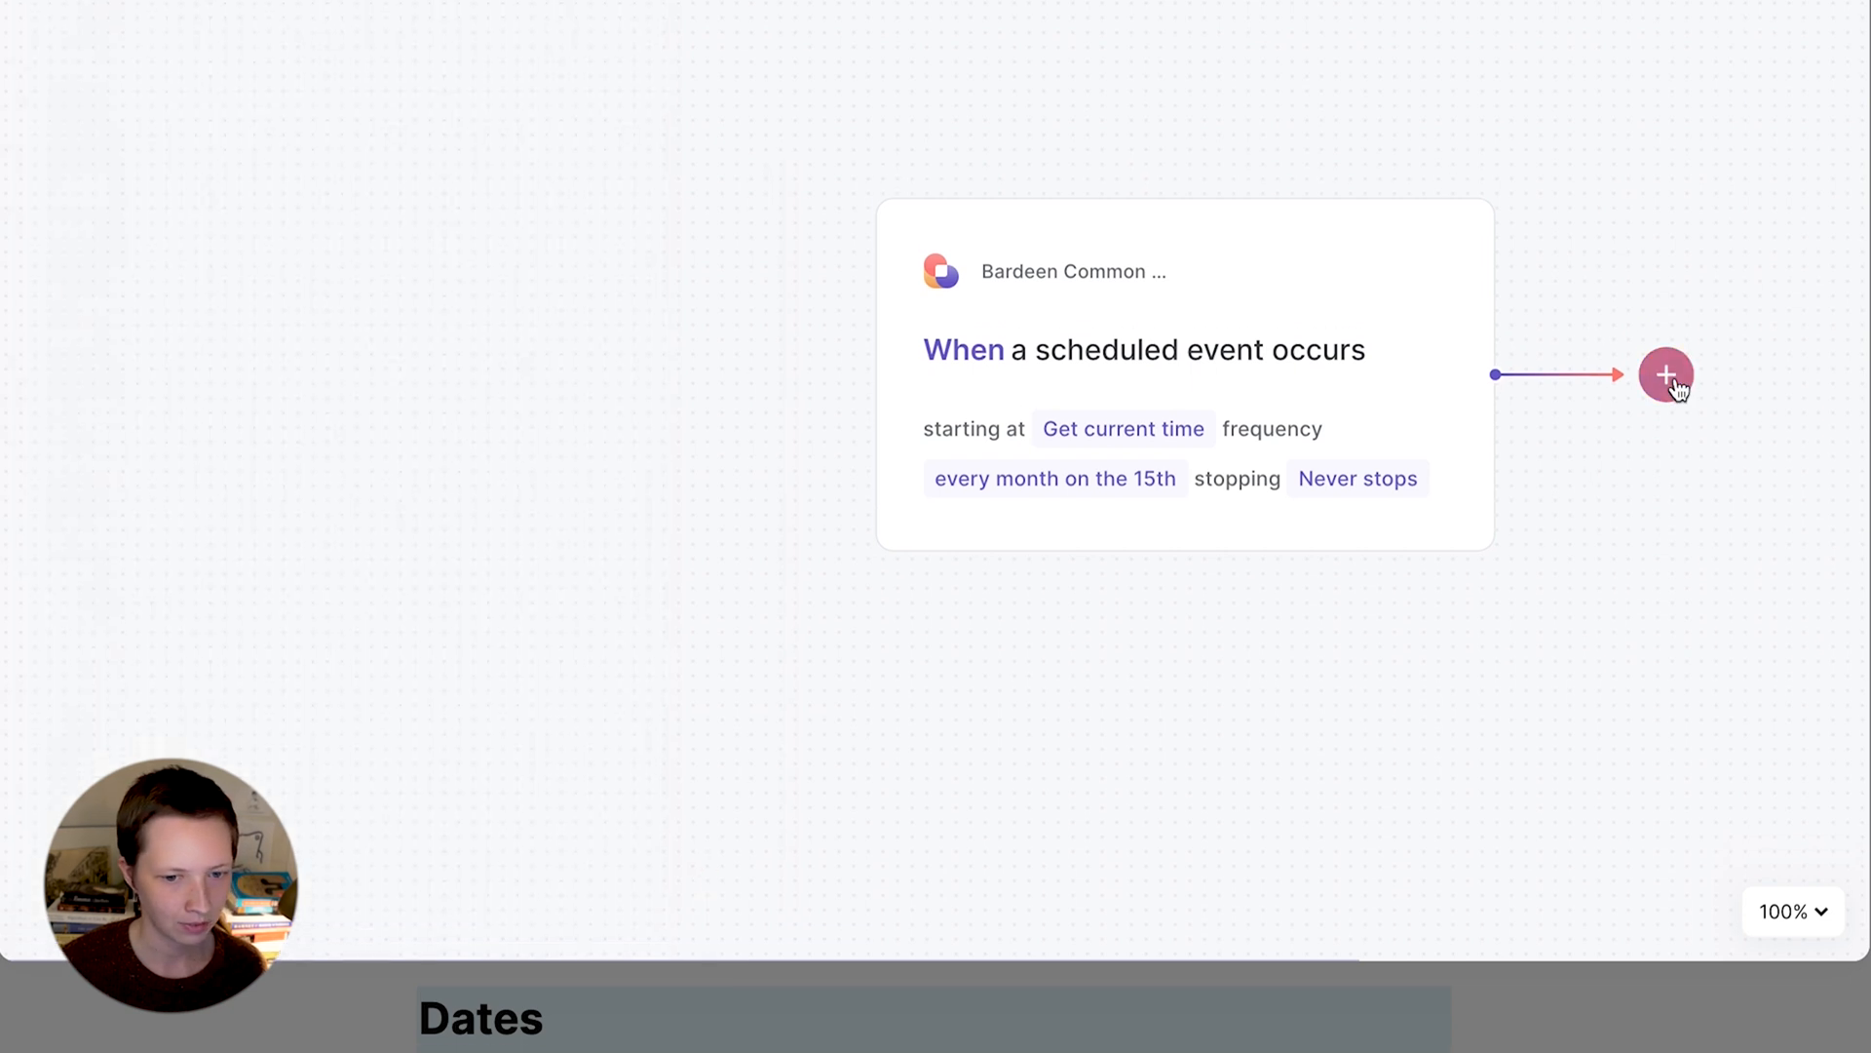
# - Add a Notion step creating a Cashflow page: Pay Rent, 1350, Outgoing, dated by trigger
pyautogui.click(1666, 375)
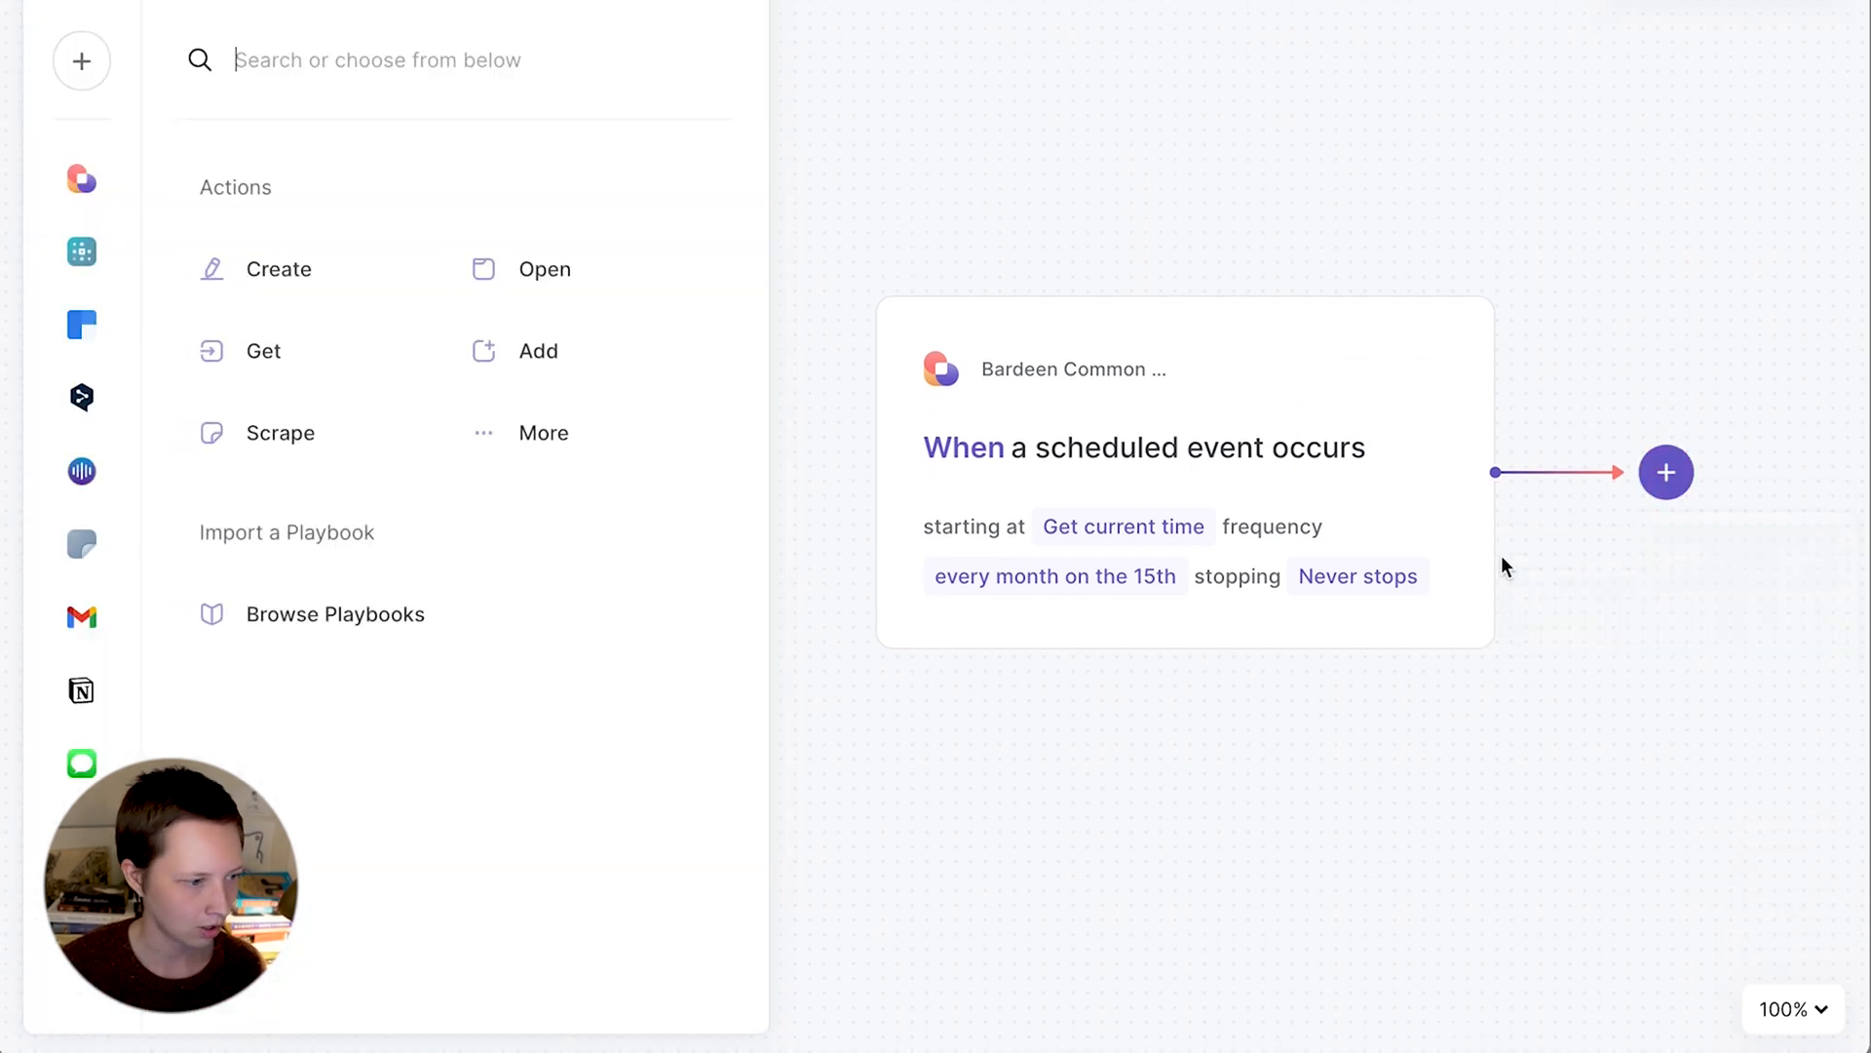
pyautogui.click(81, 691)
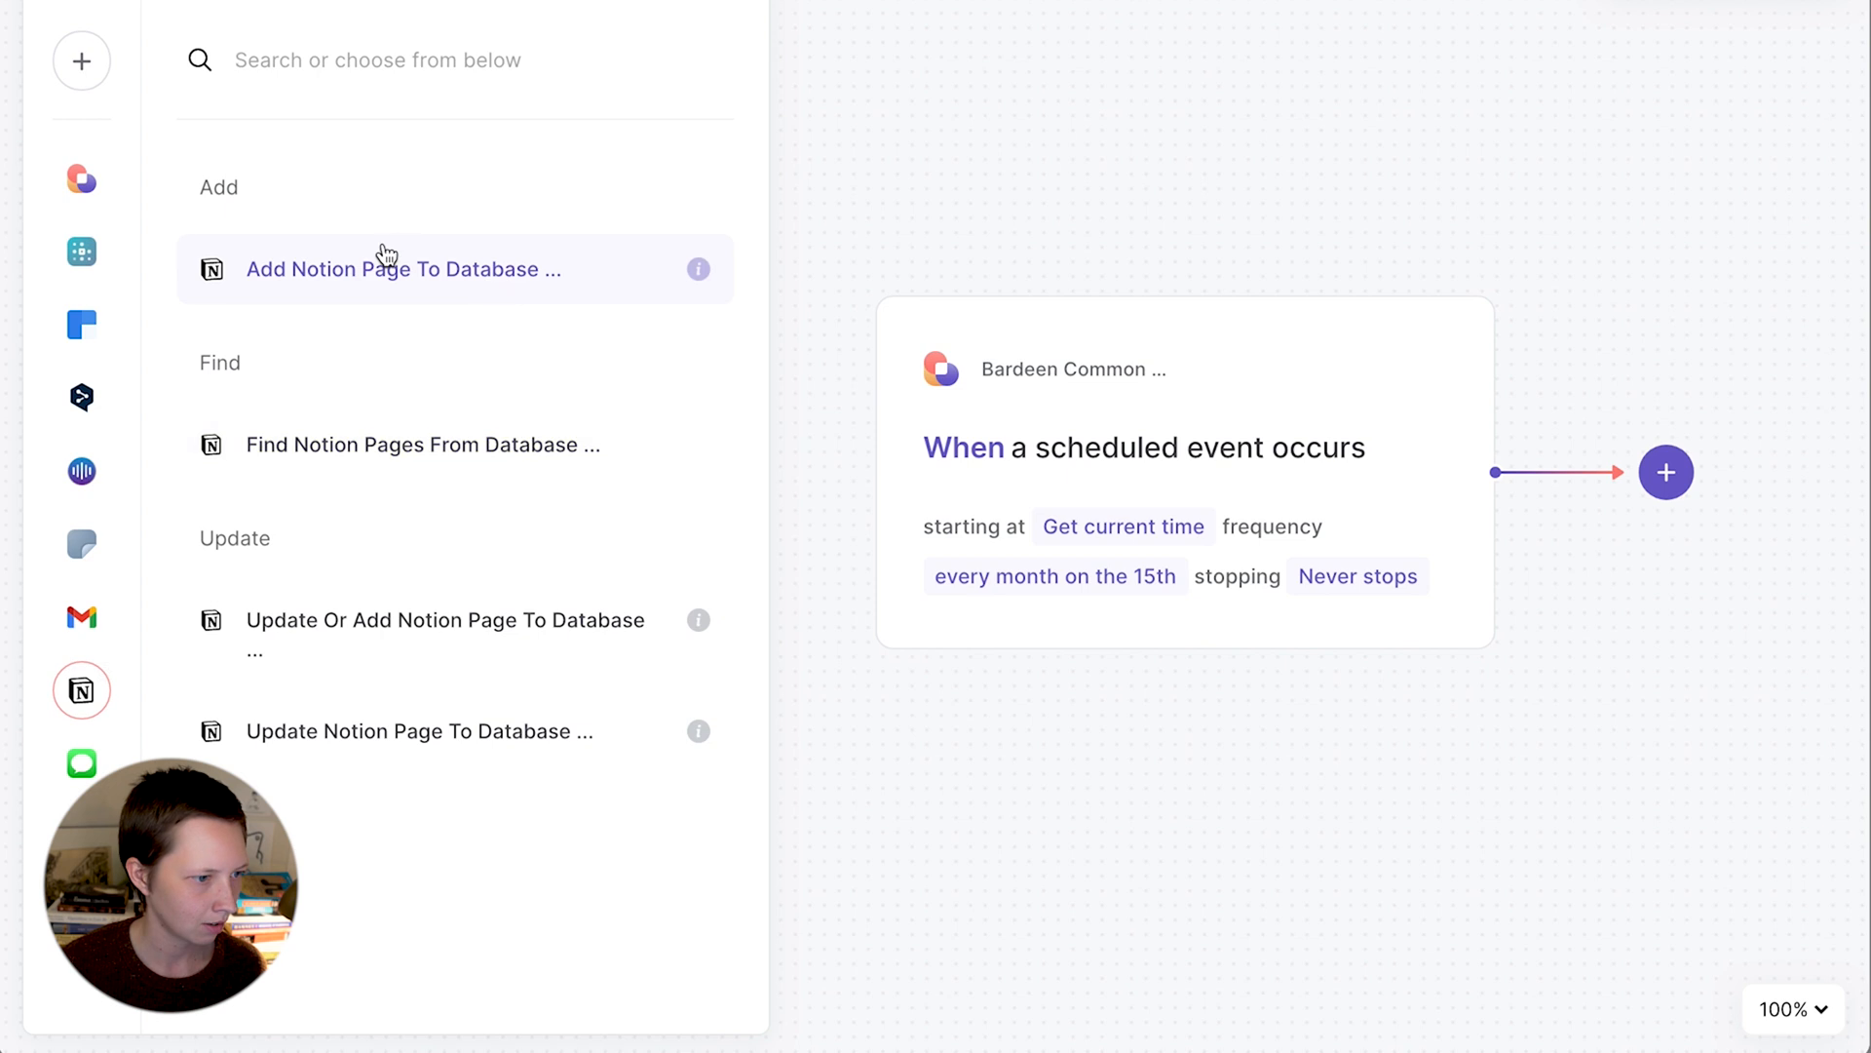
pyautogui.click(403, 269)
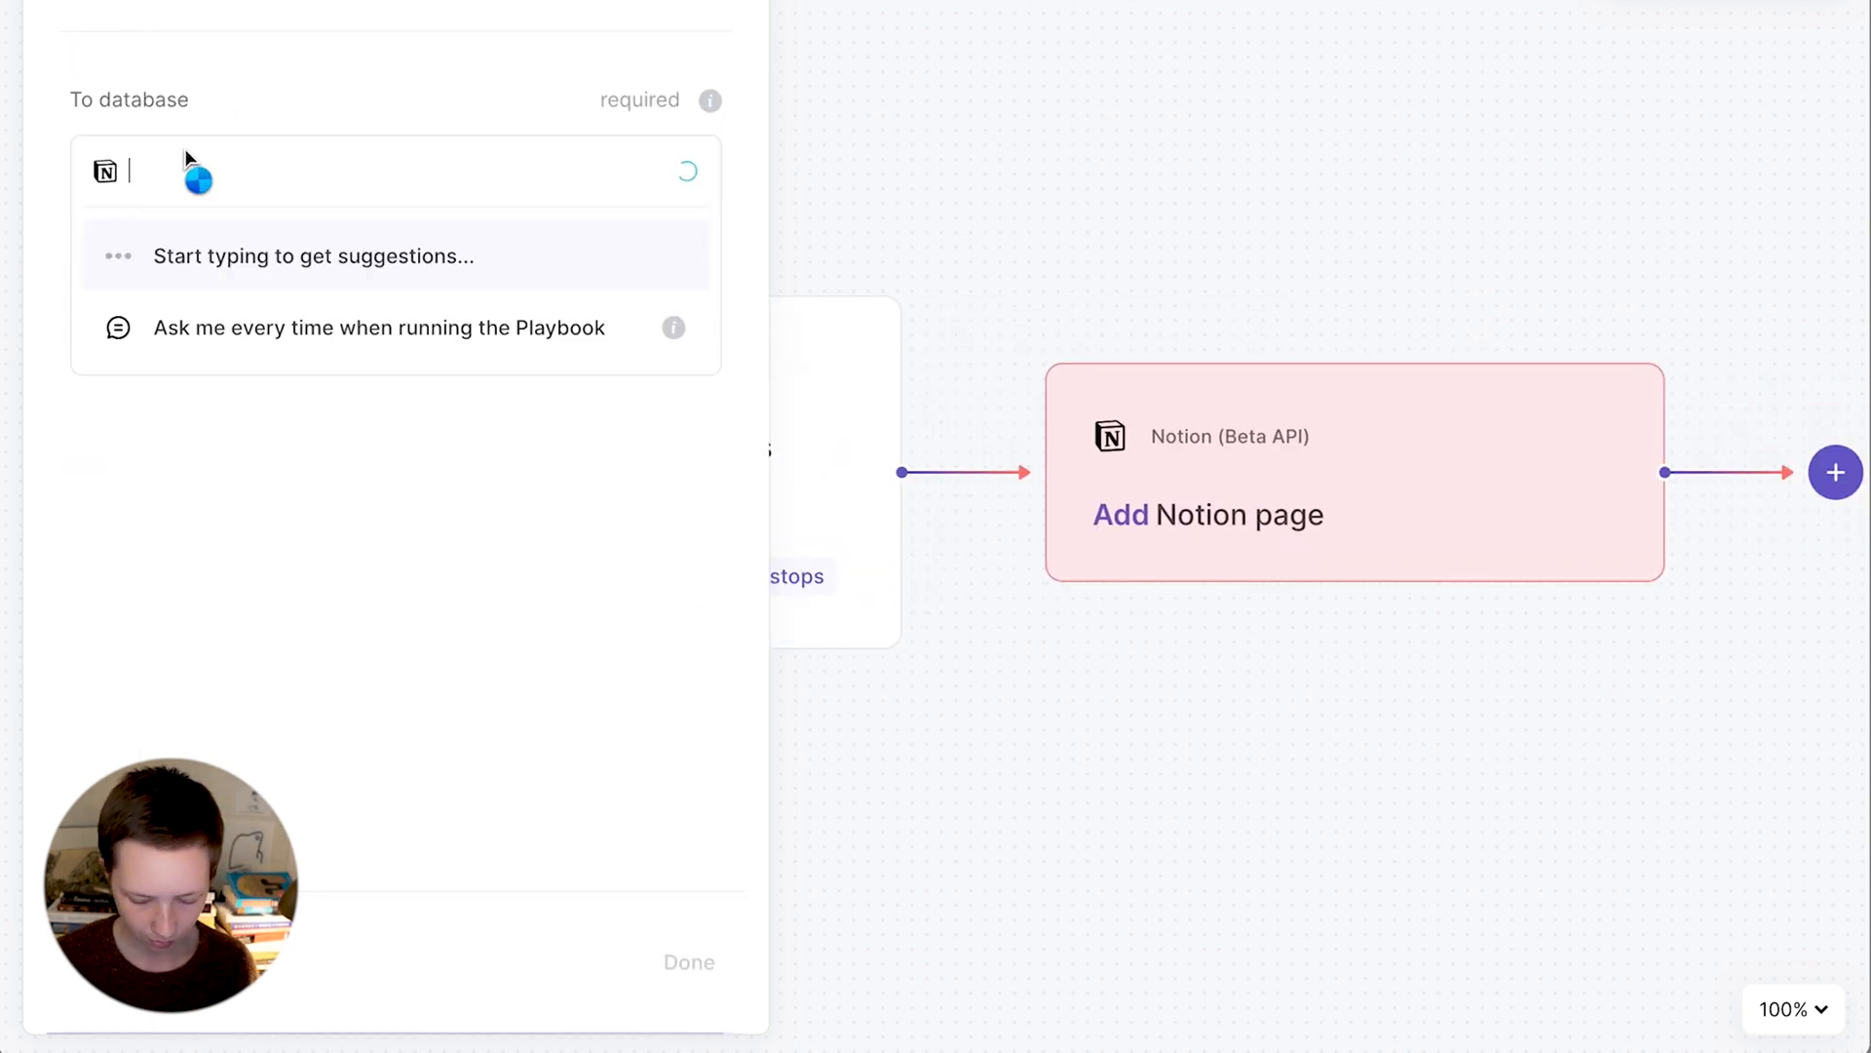
pyautogui.write('Cashflow')
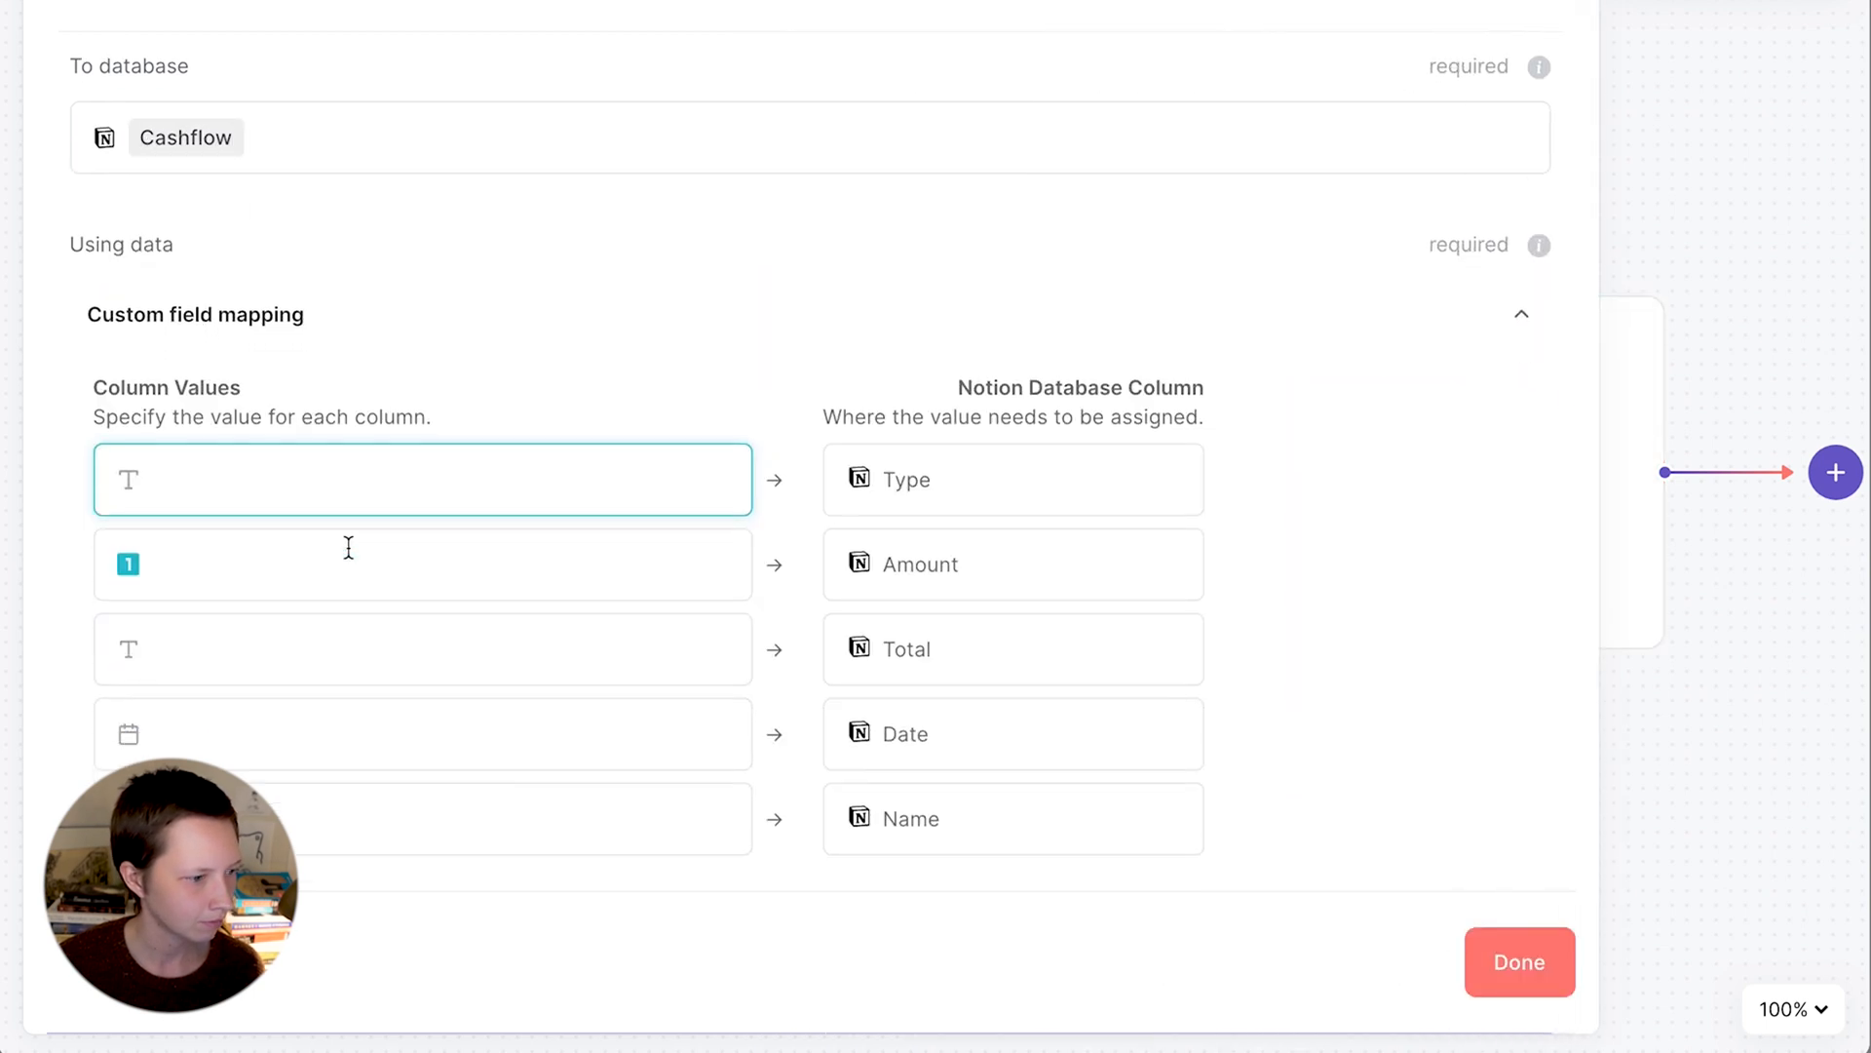
pyautogui.write('13')
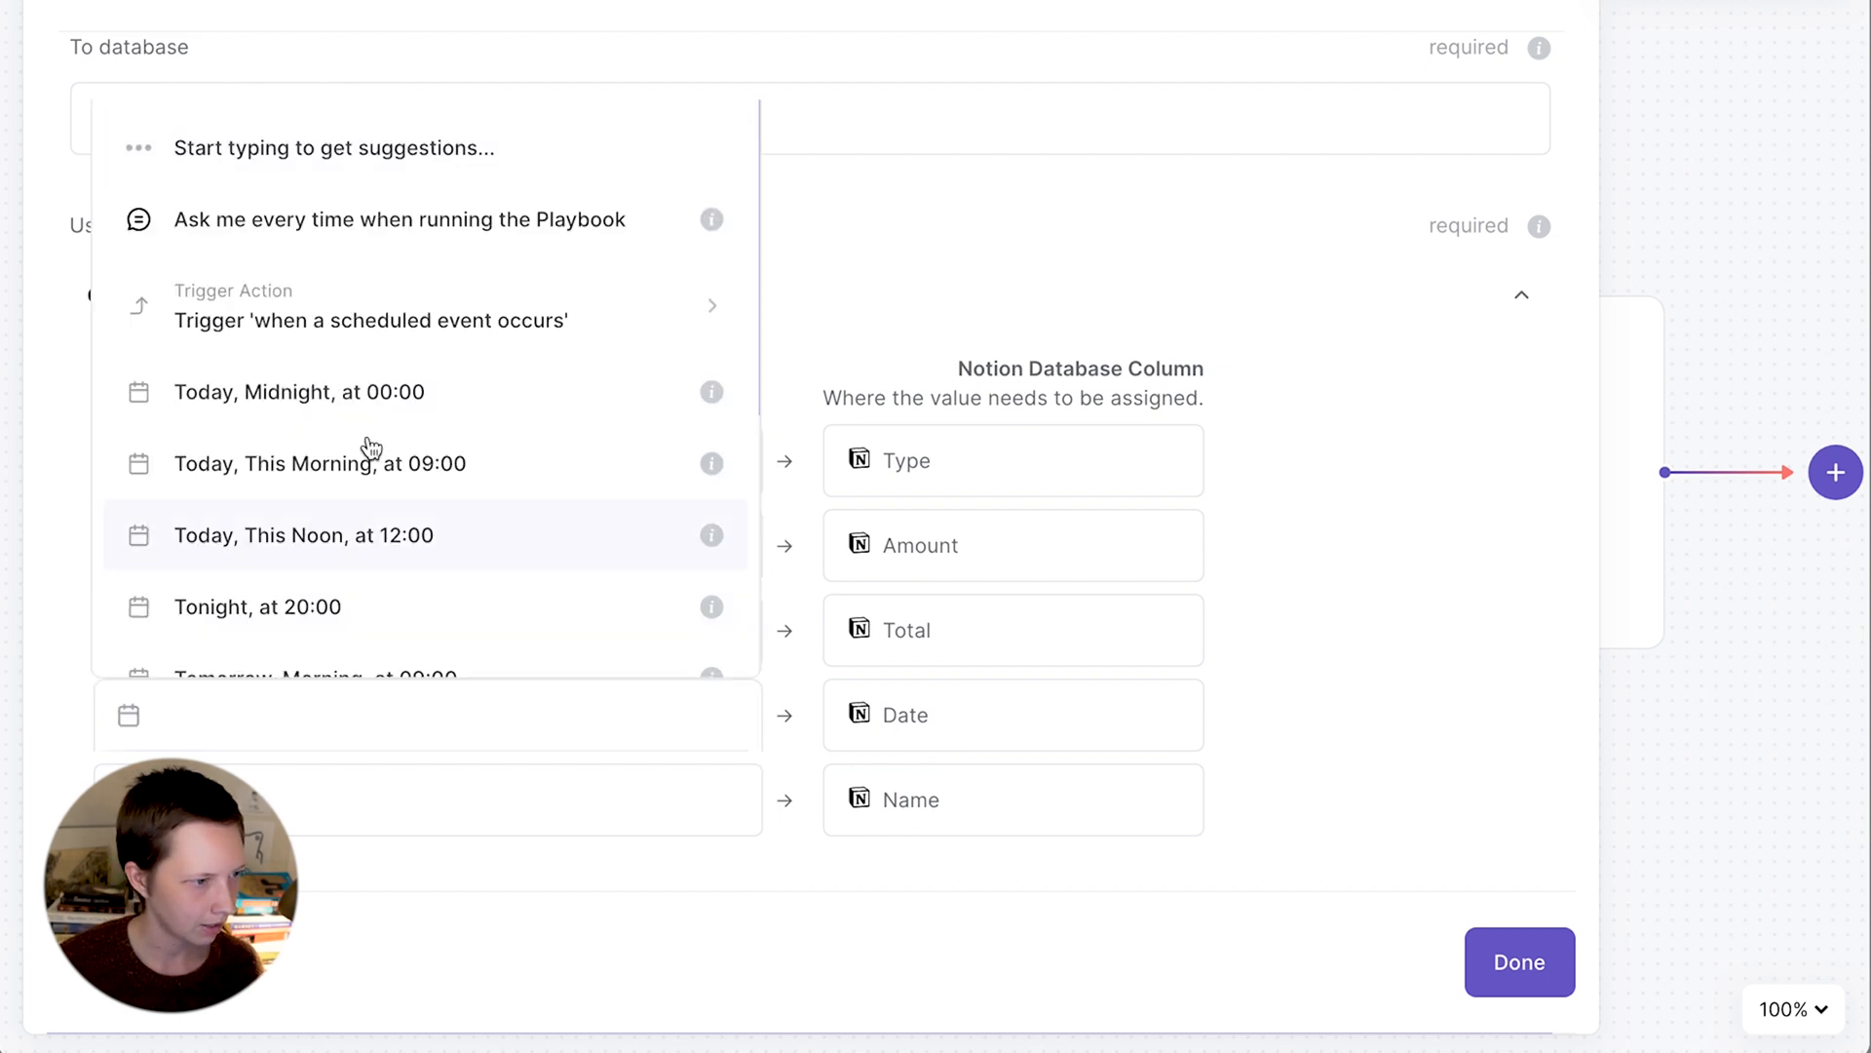
pyautogui.moveTo(362, 344)
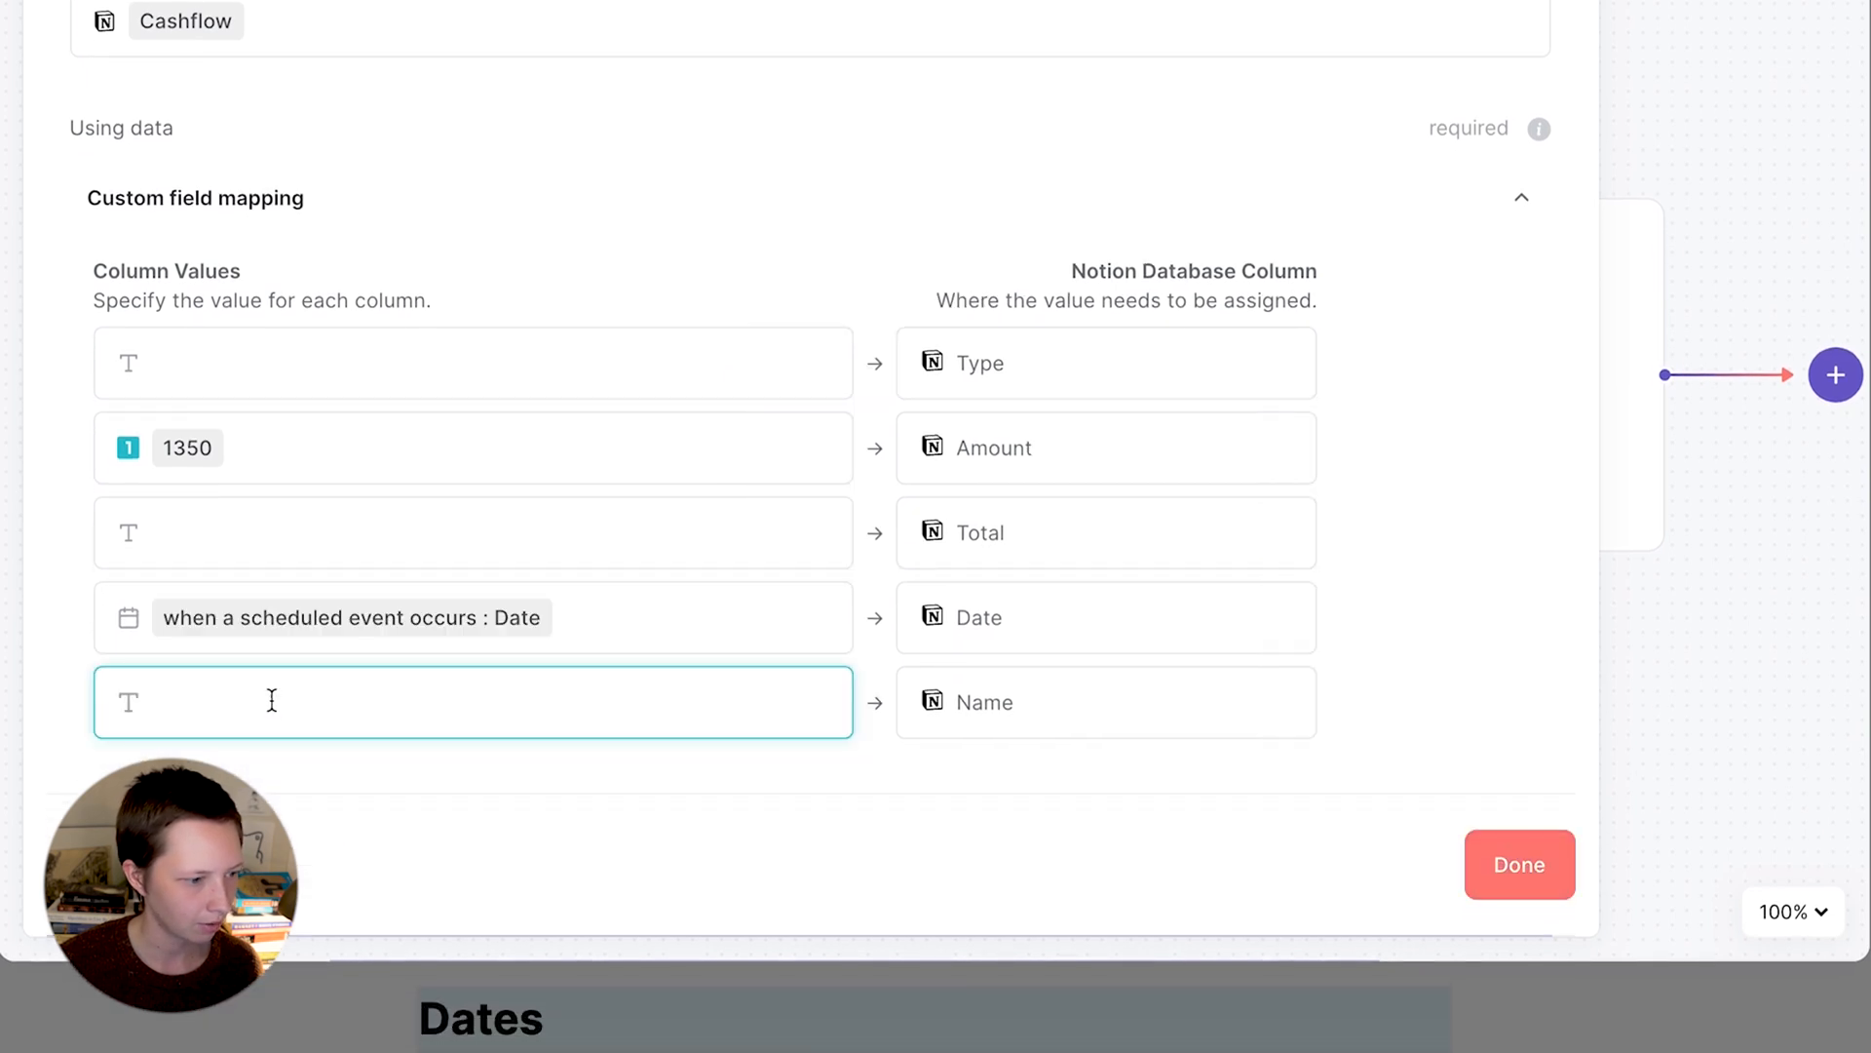
pyautogui.write('Pay')
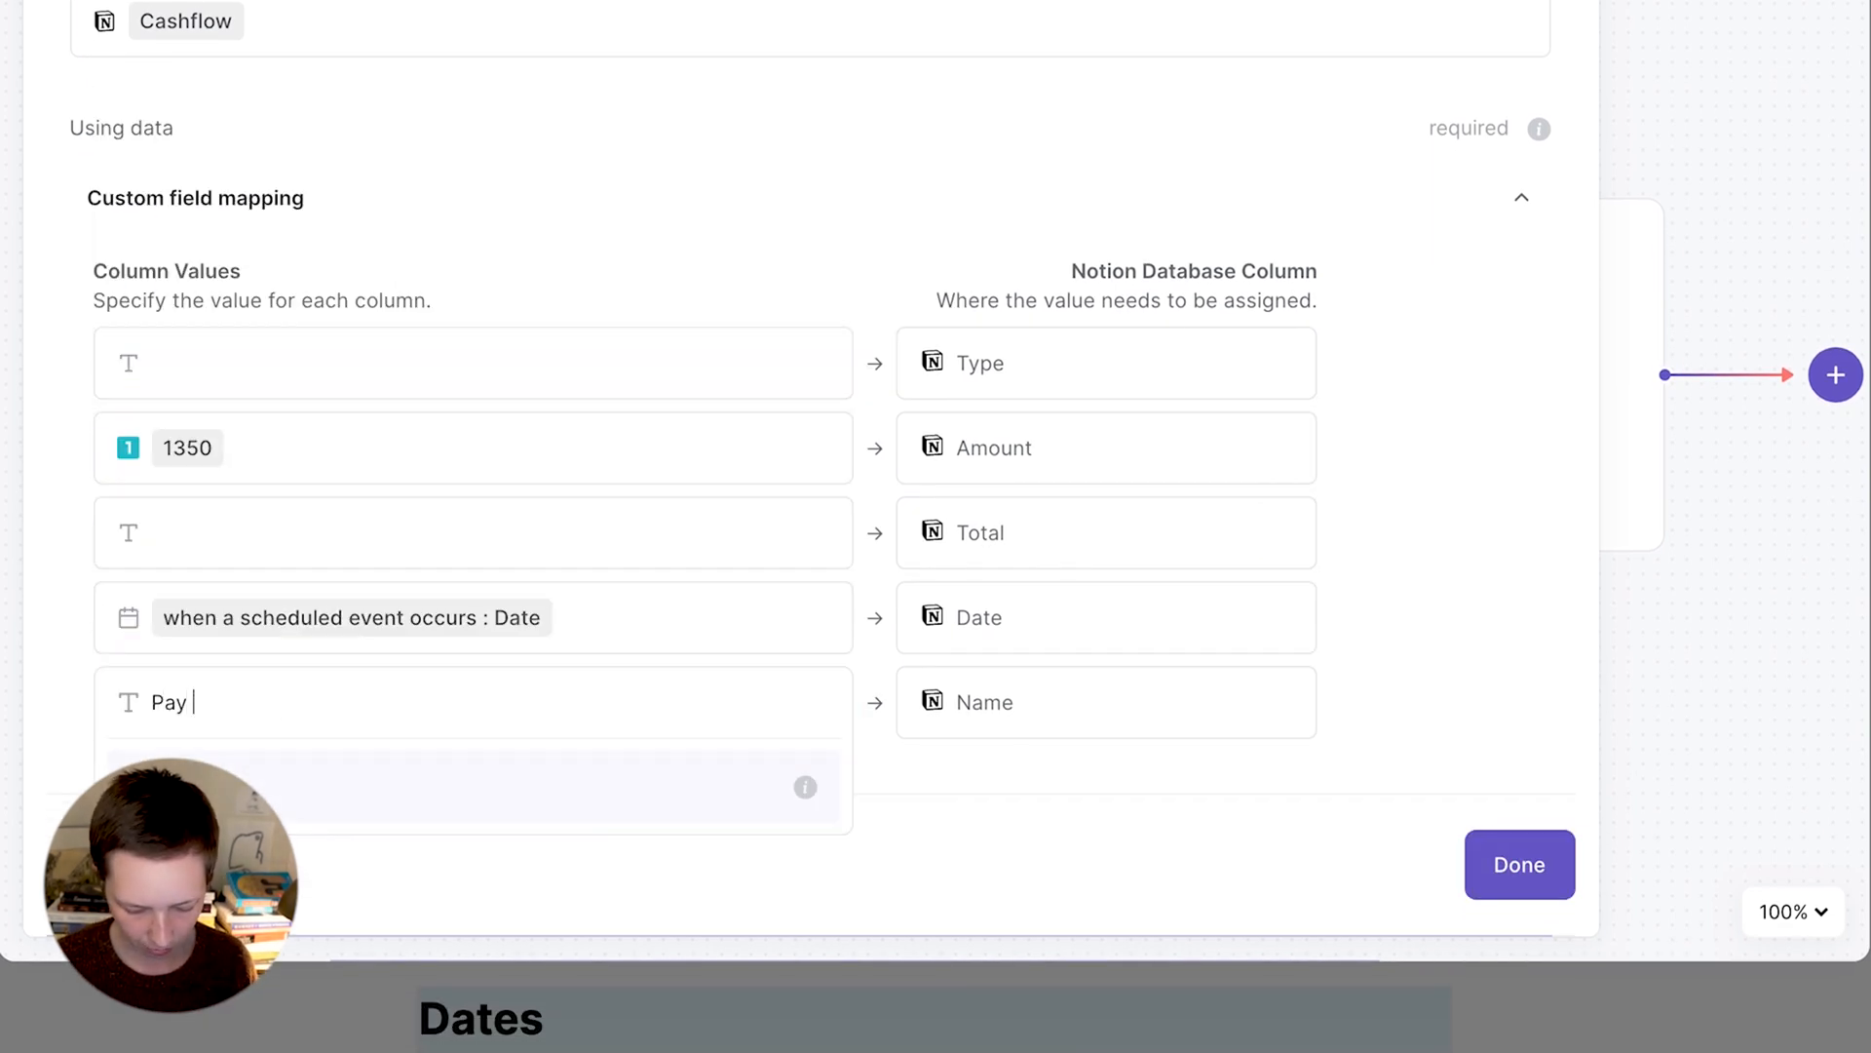
pyautogui.write('Rent')
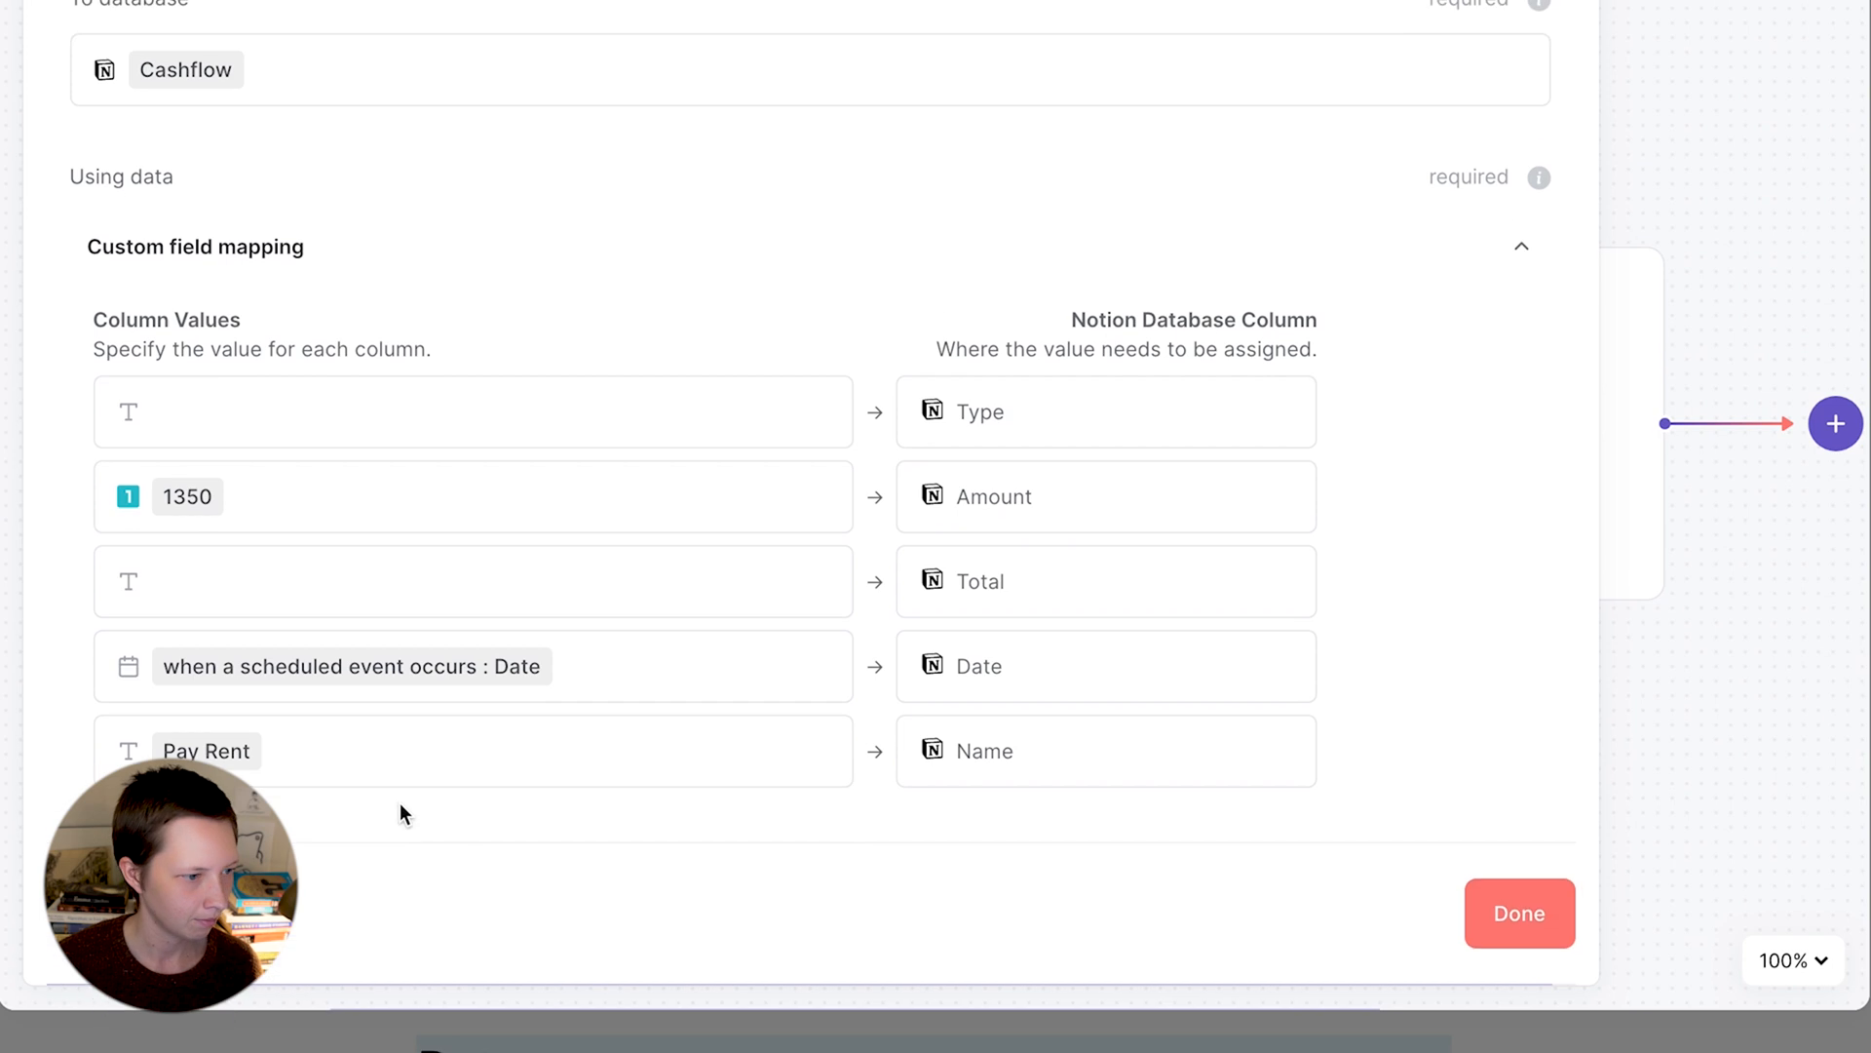
pyautogui.write('Out')
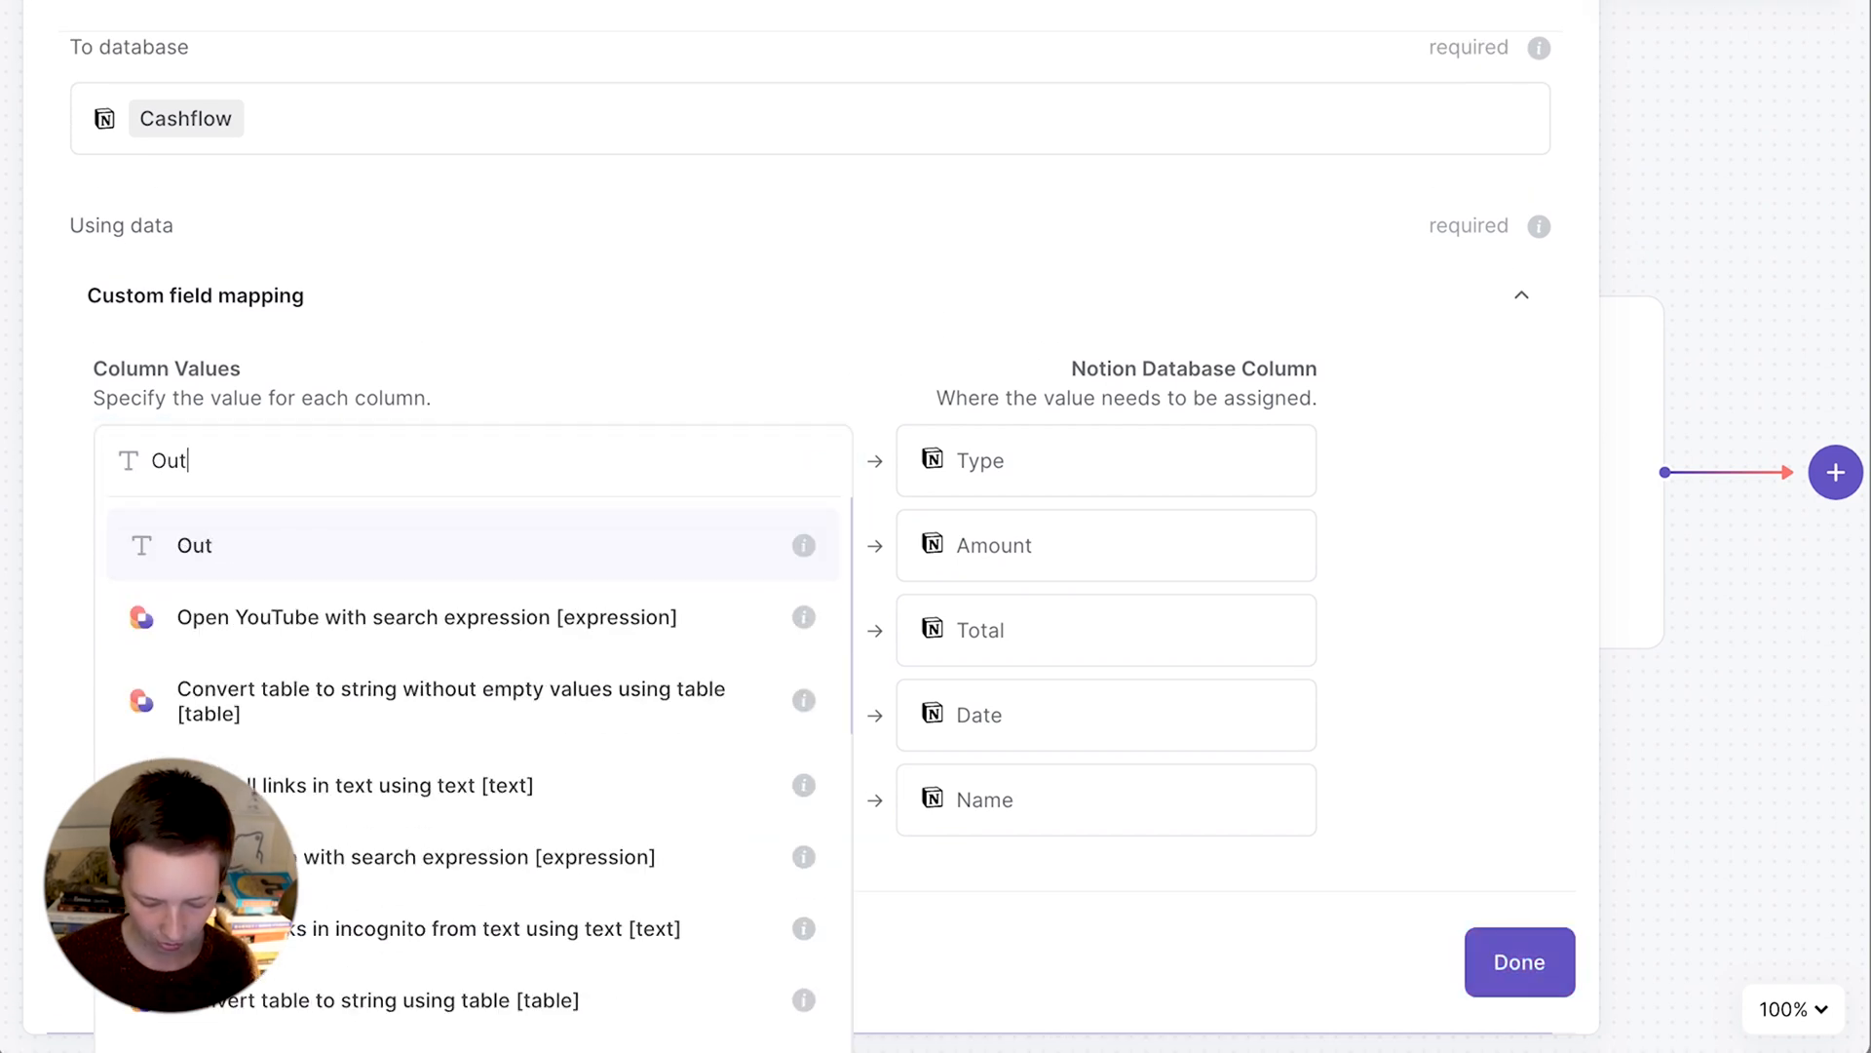
pyautogui.click(193, 546)
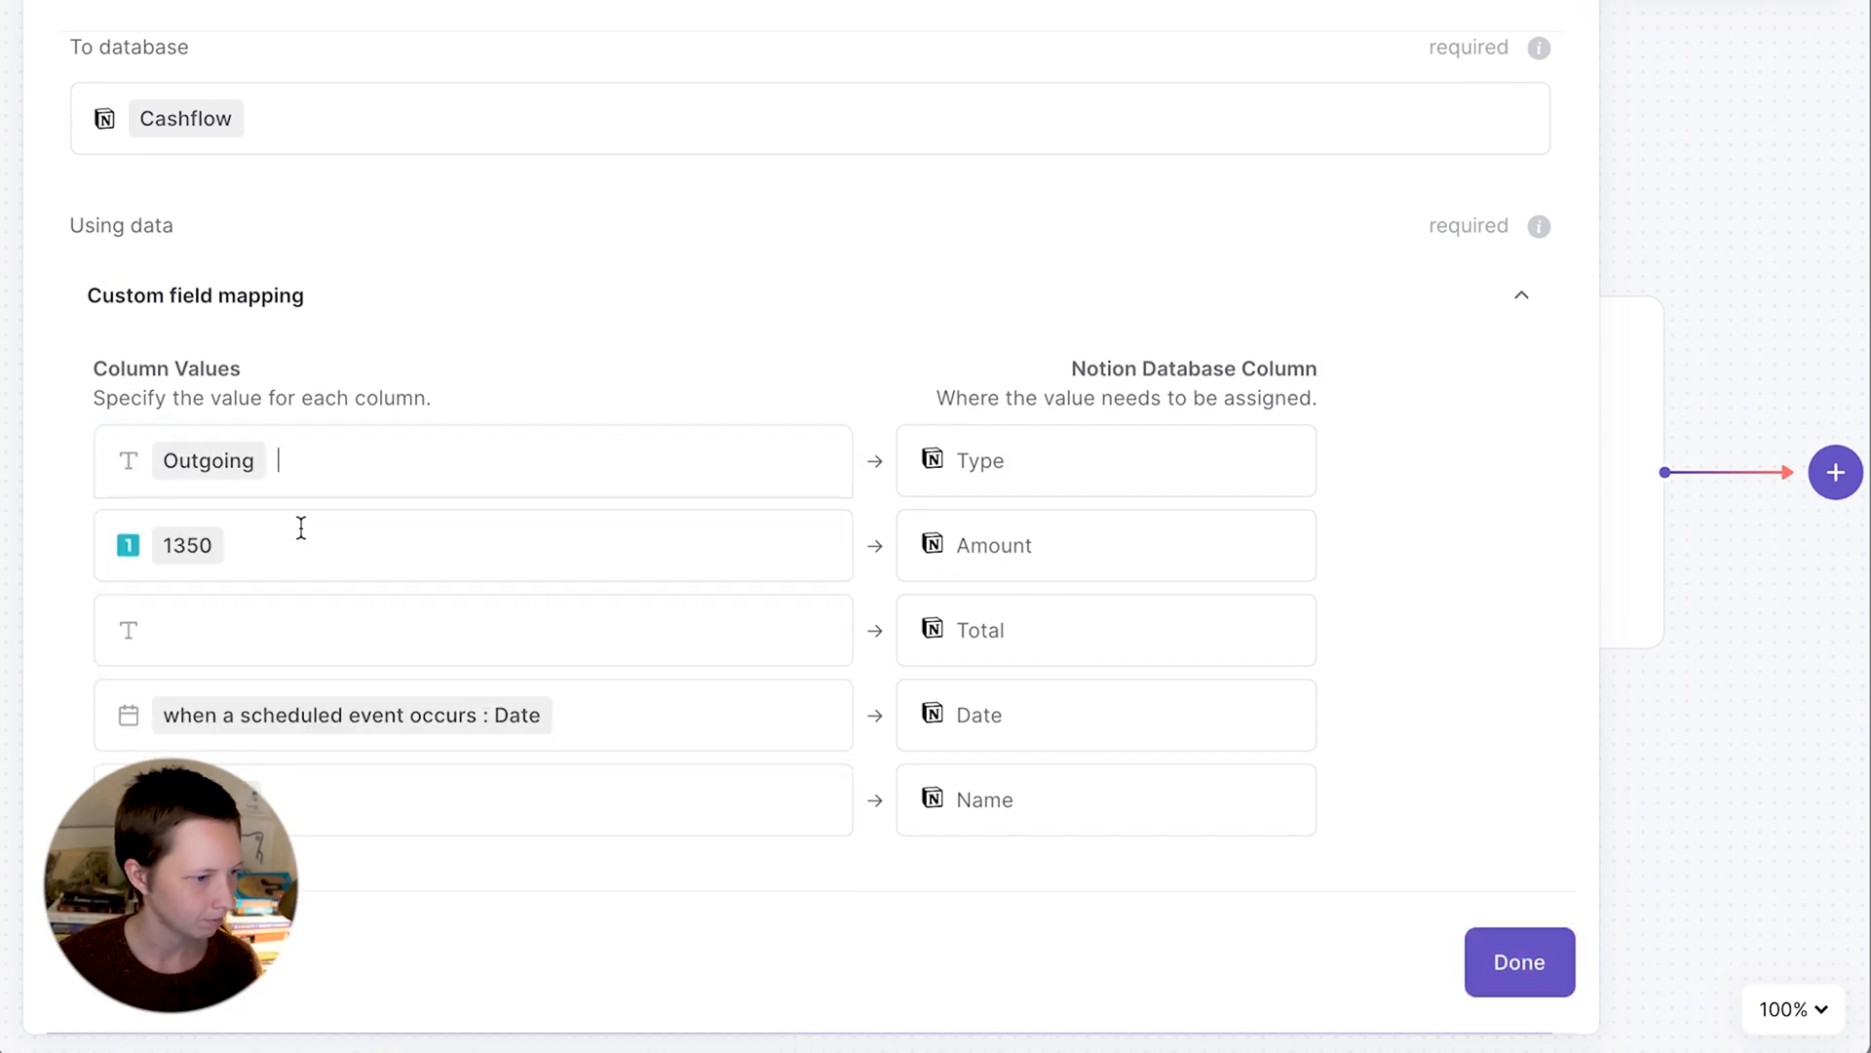
pyautogui.click(1519, 962)
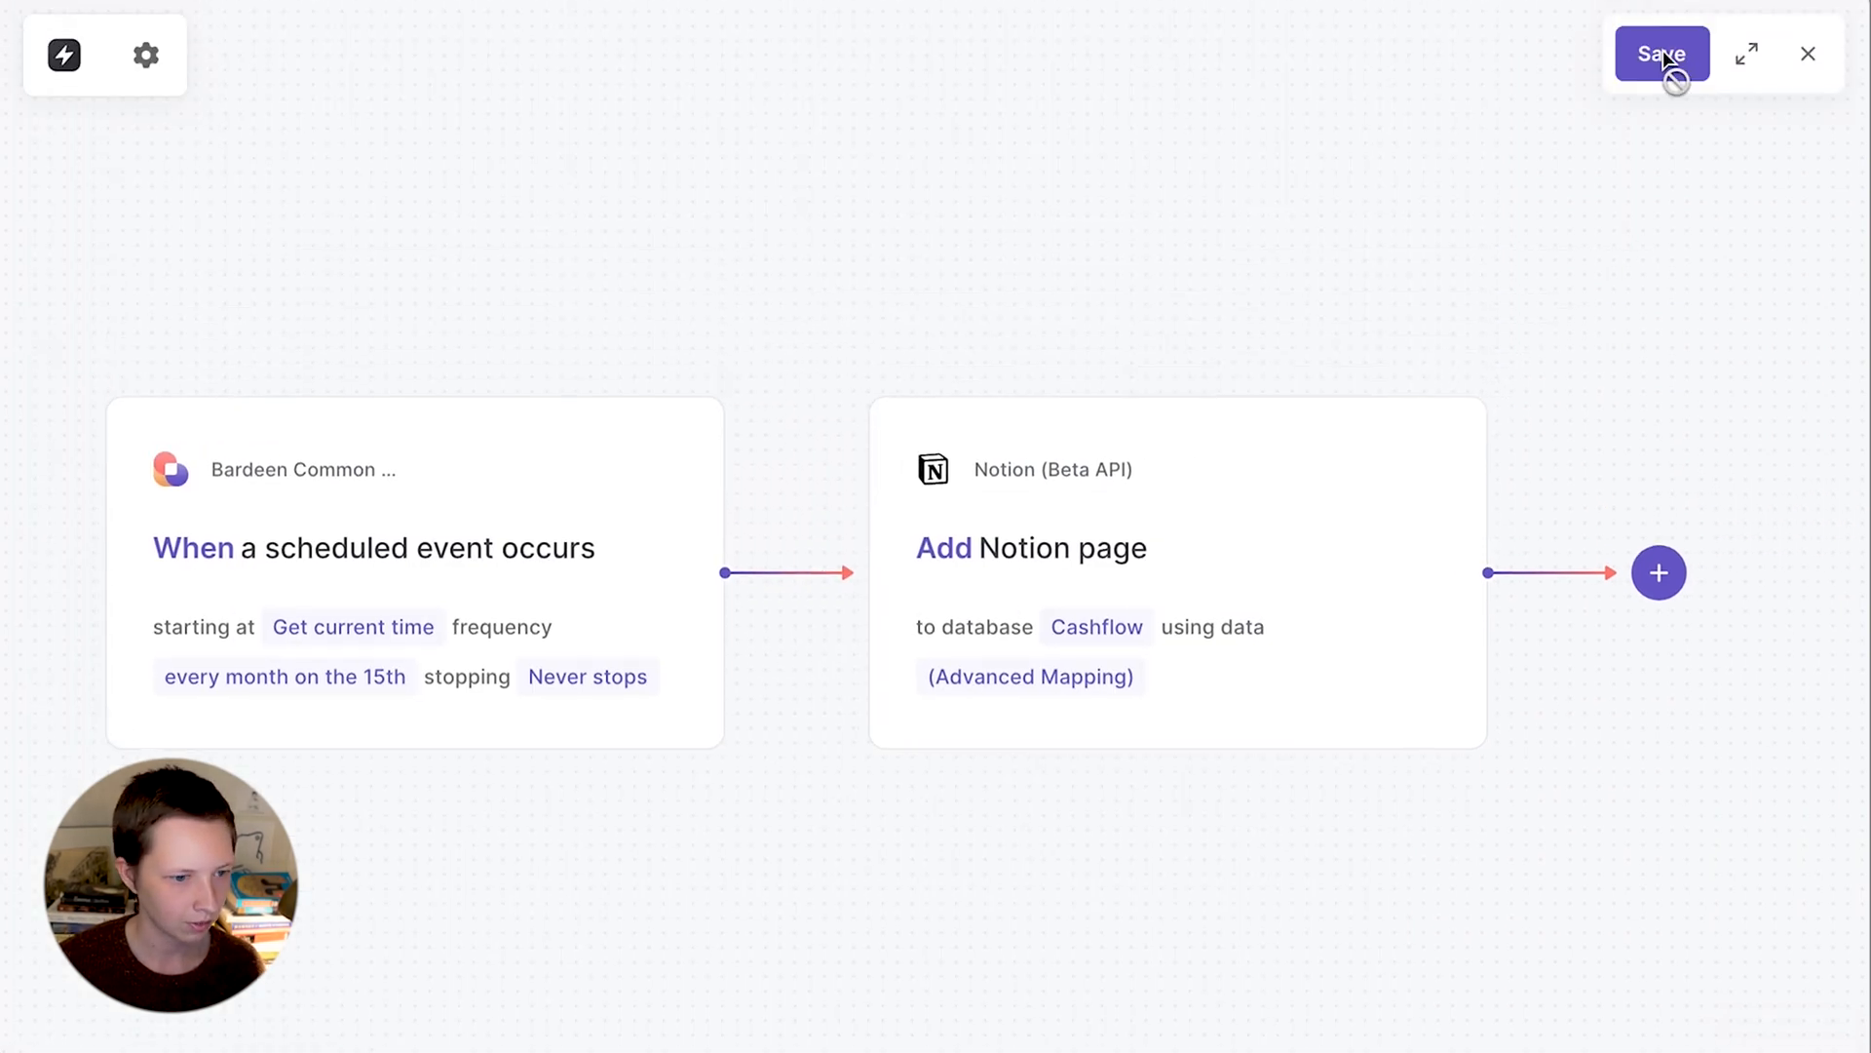
# - Save the autobook as '15 of month' and switch it on
pyautogui.click(1661, 54)
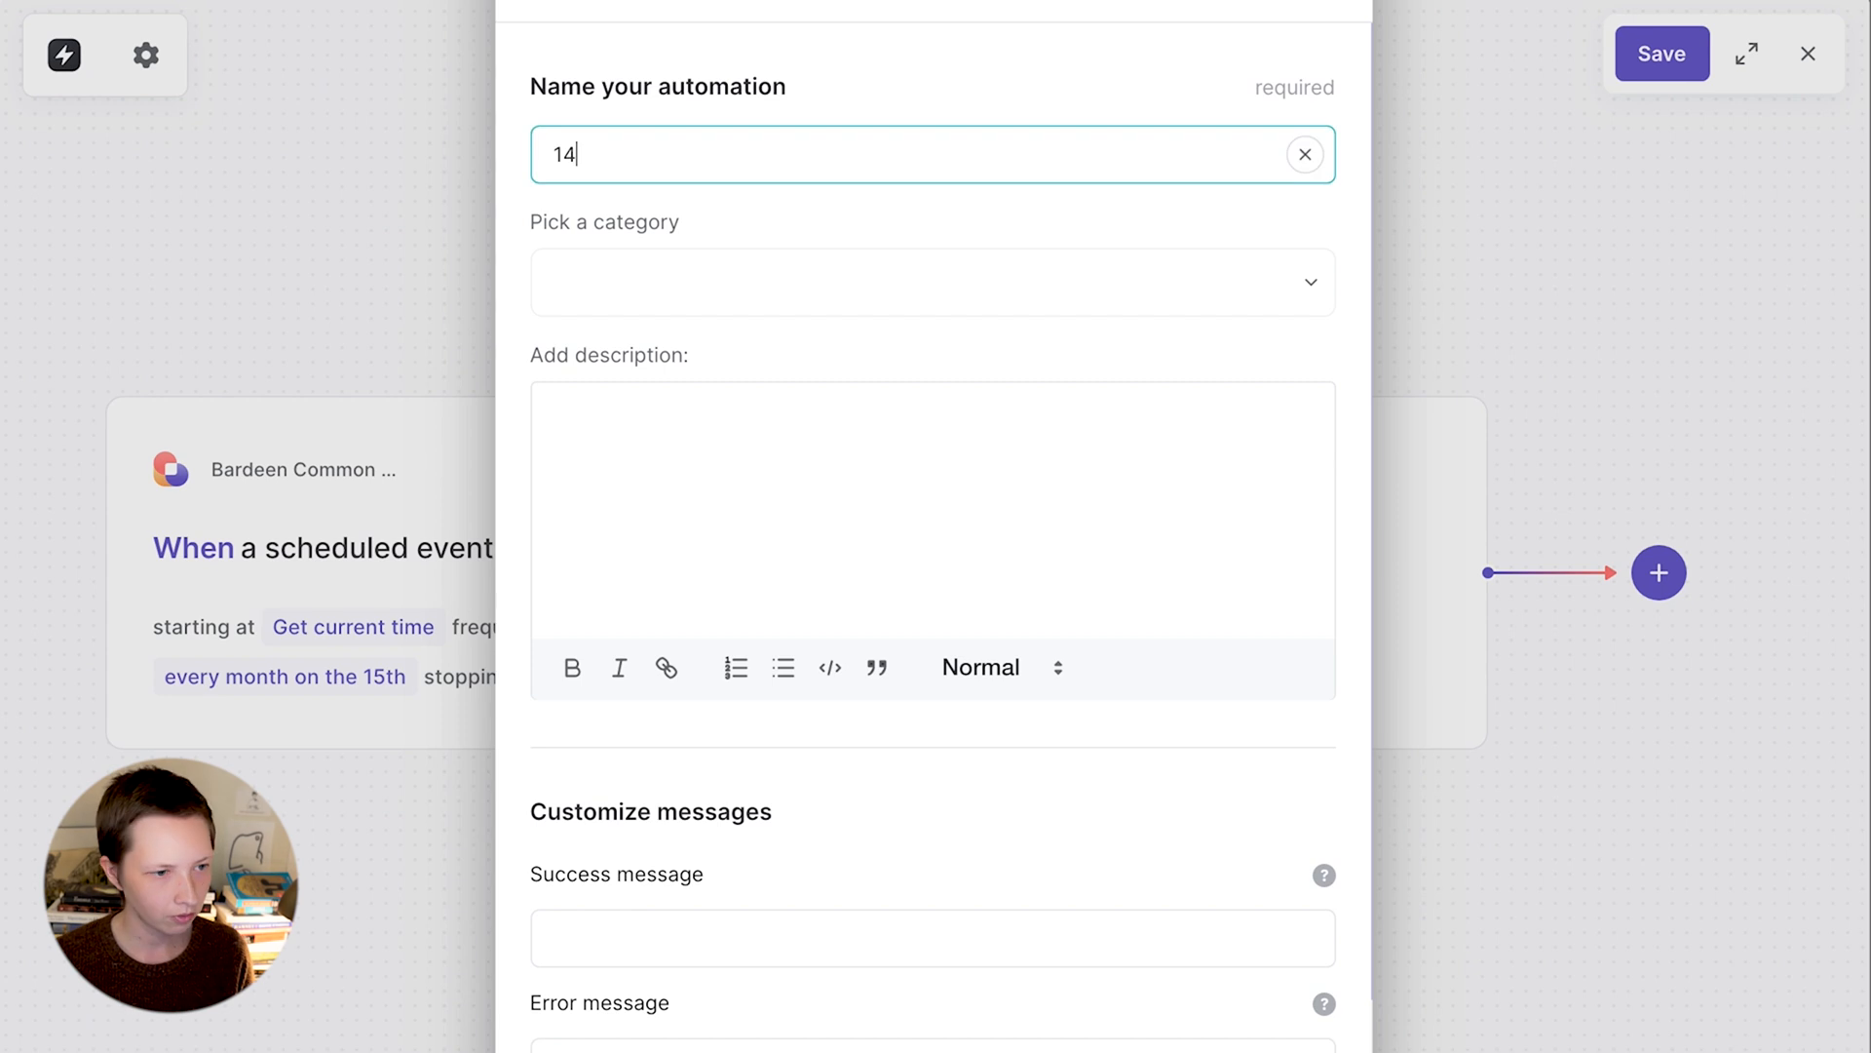
pyautogui.write('5 of month')
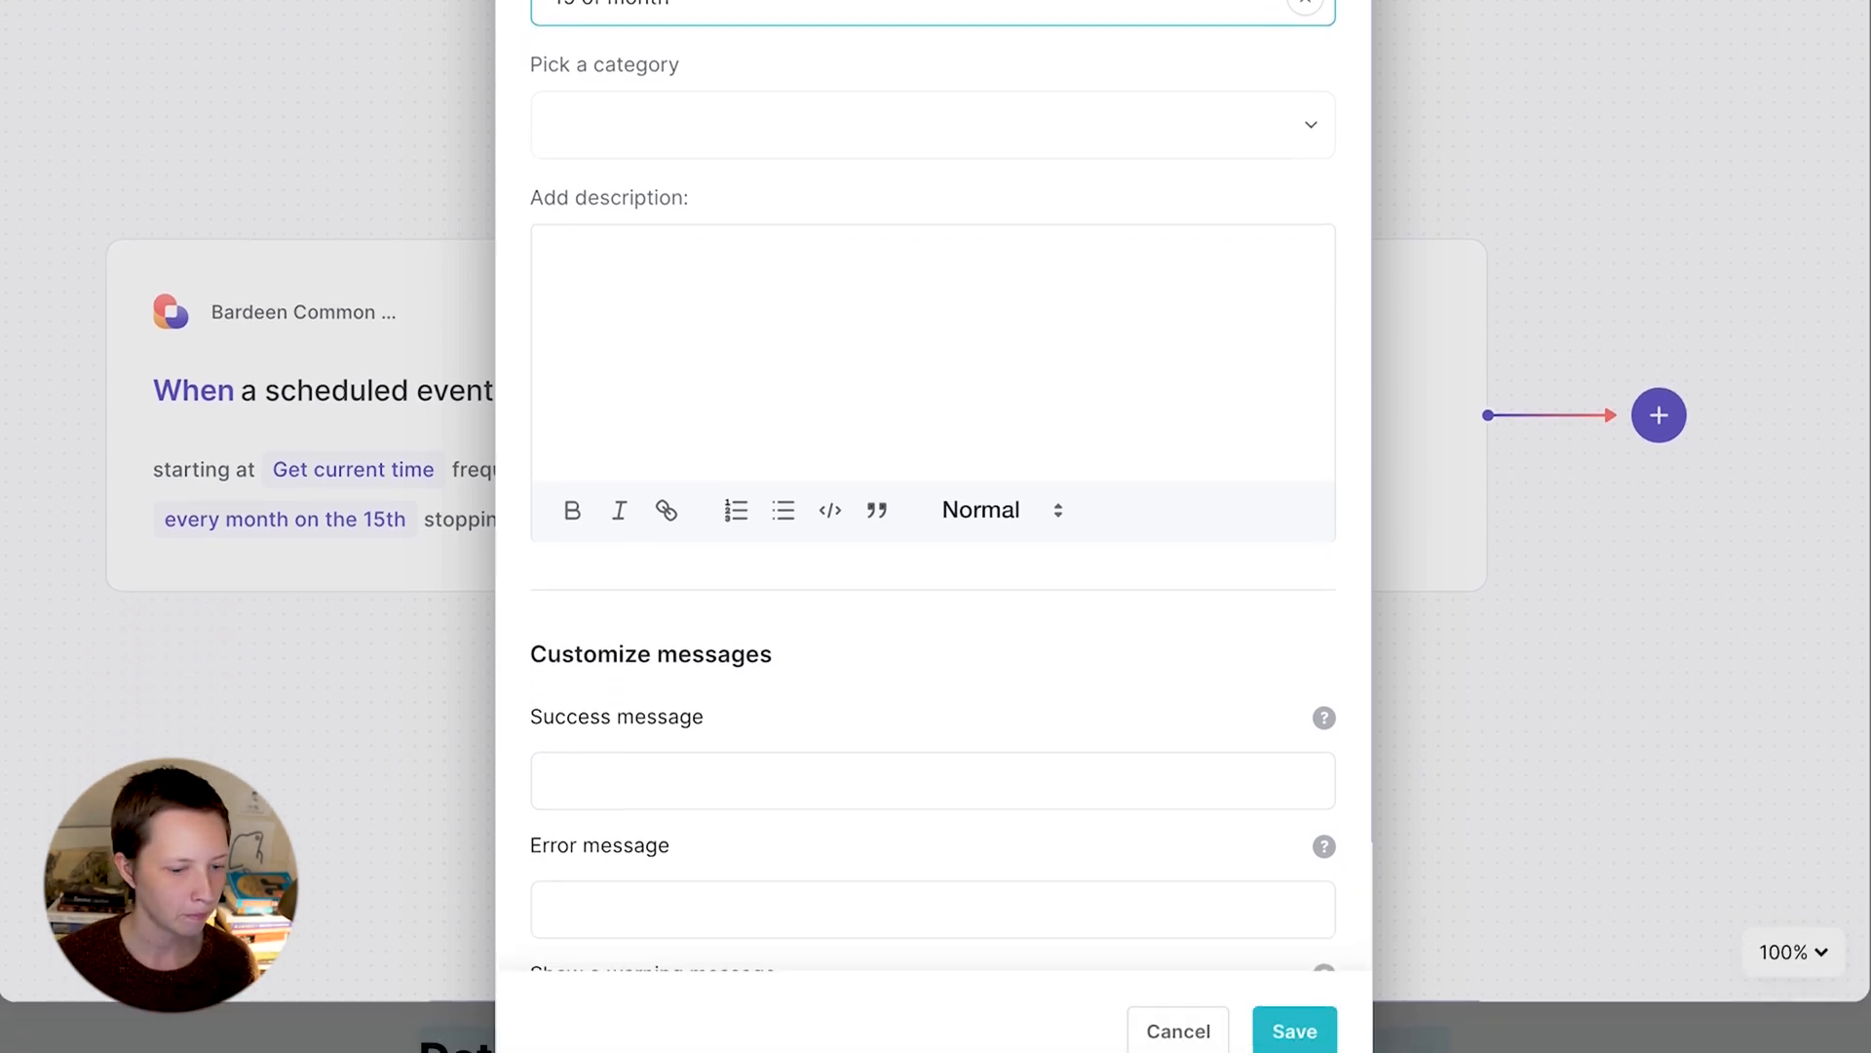
pyautogui.click(1293, 1030)
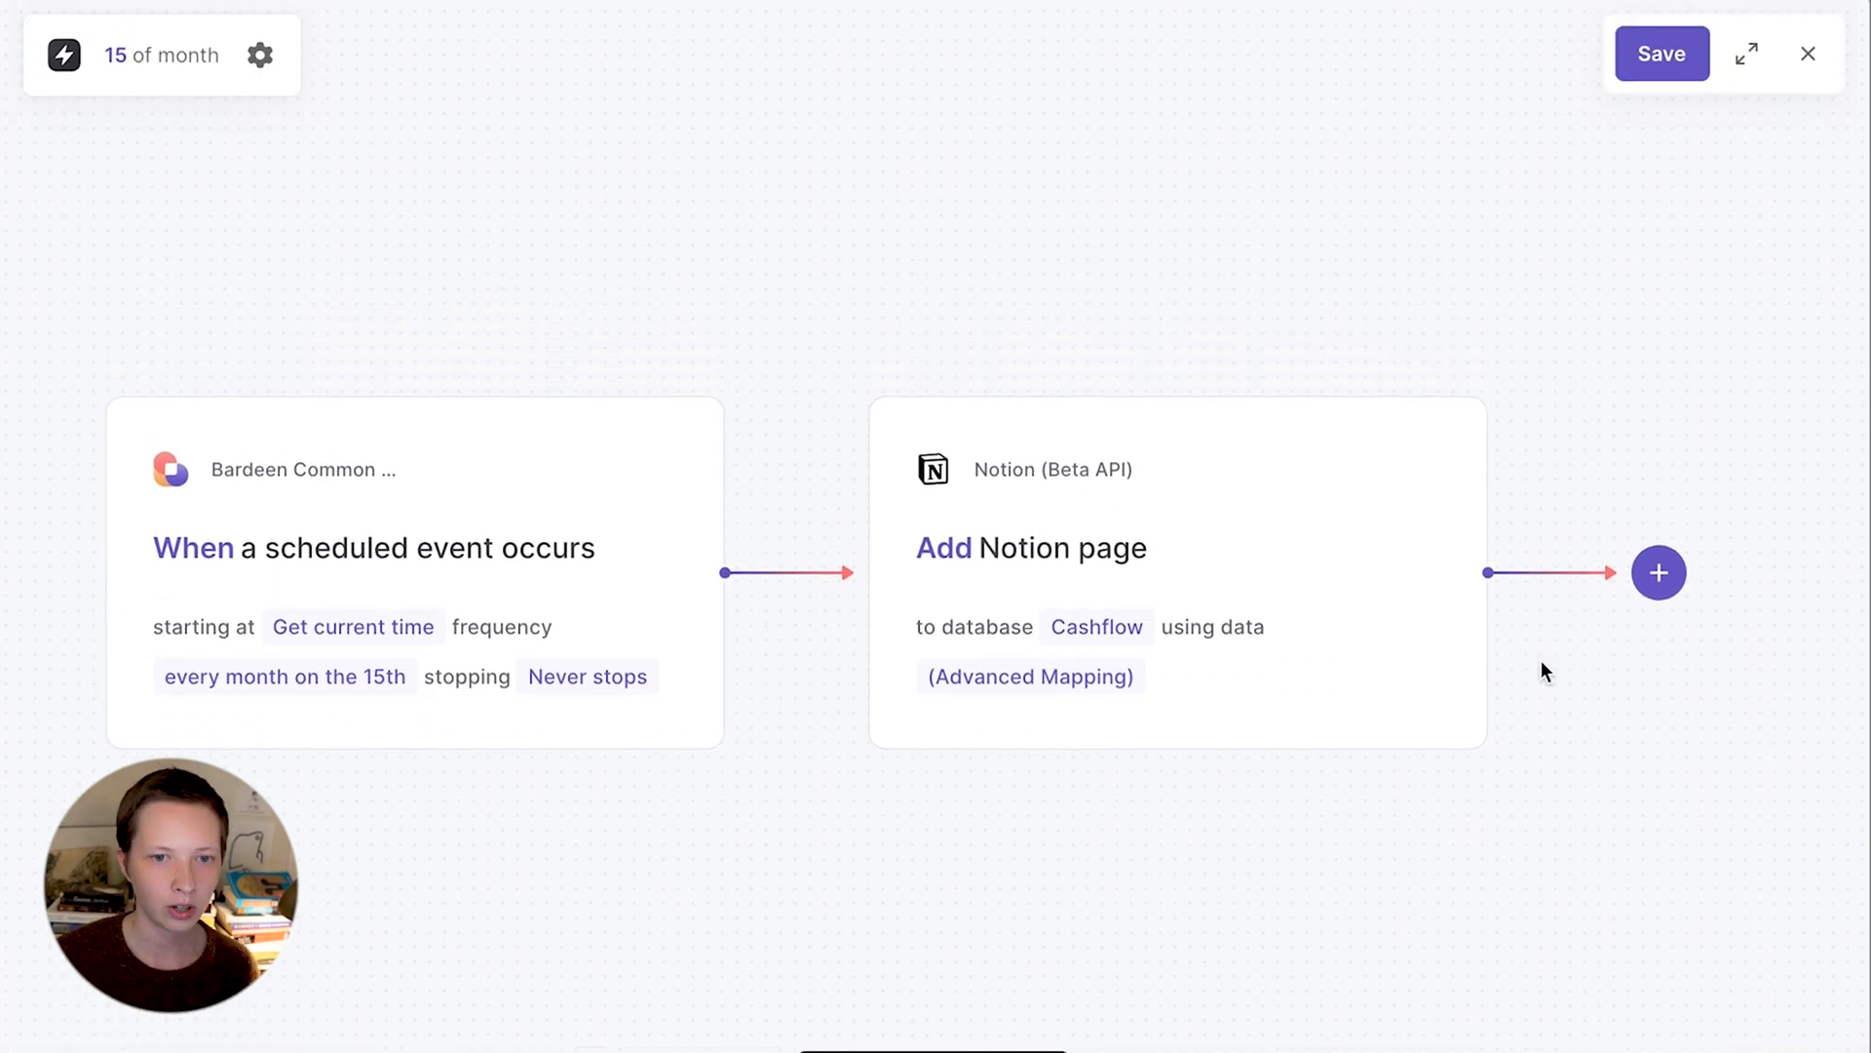
pyautogui.moveTo(1808, 54)
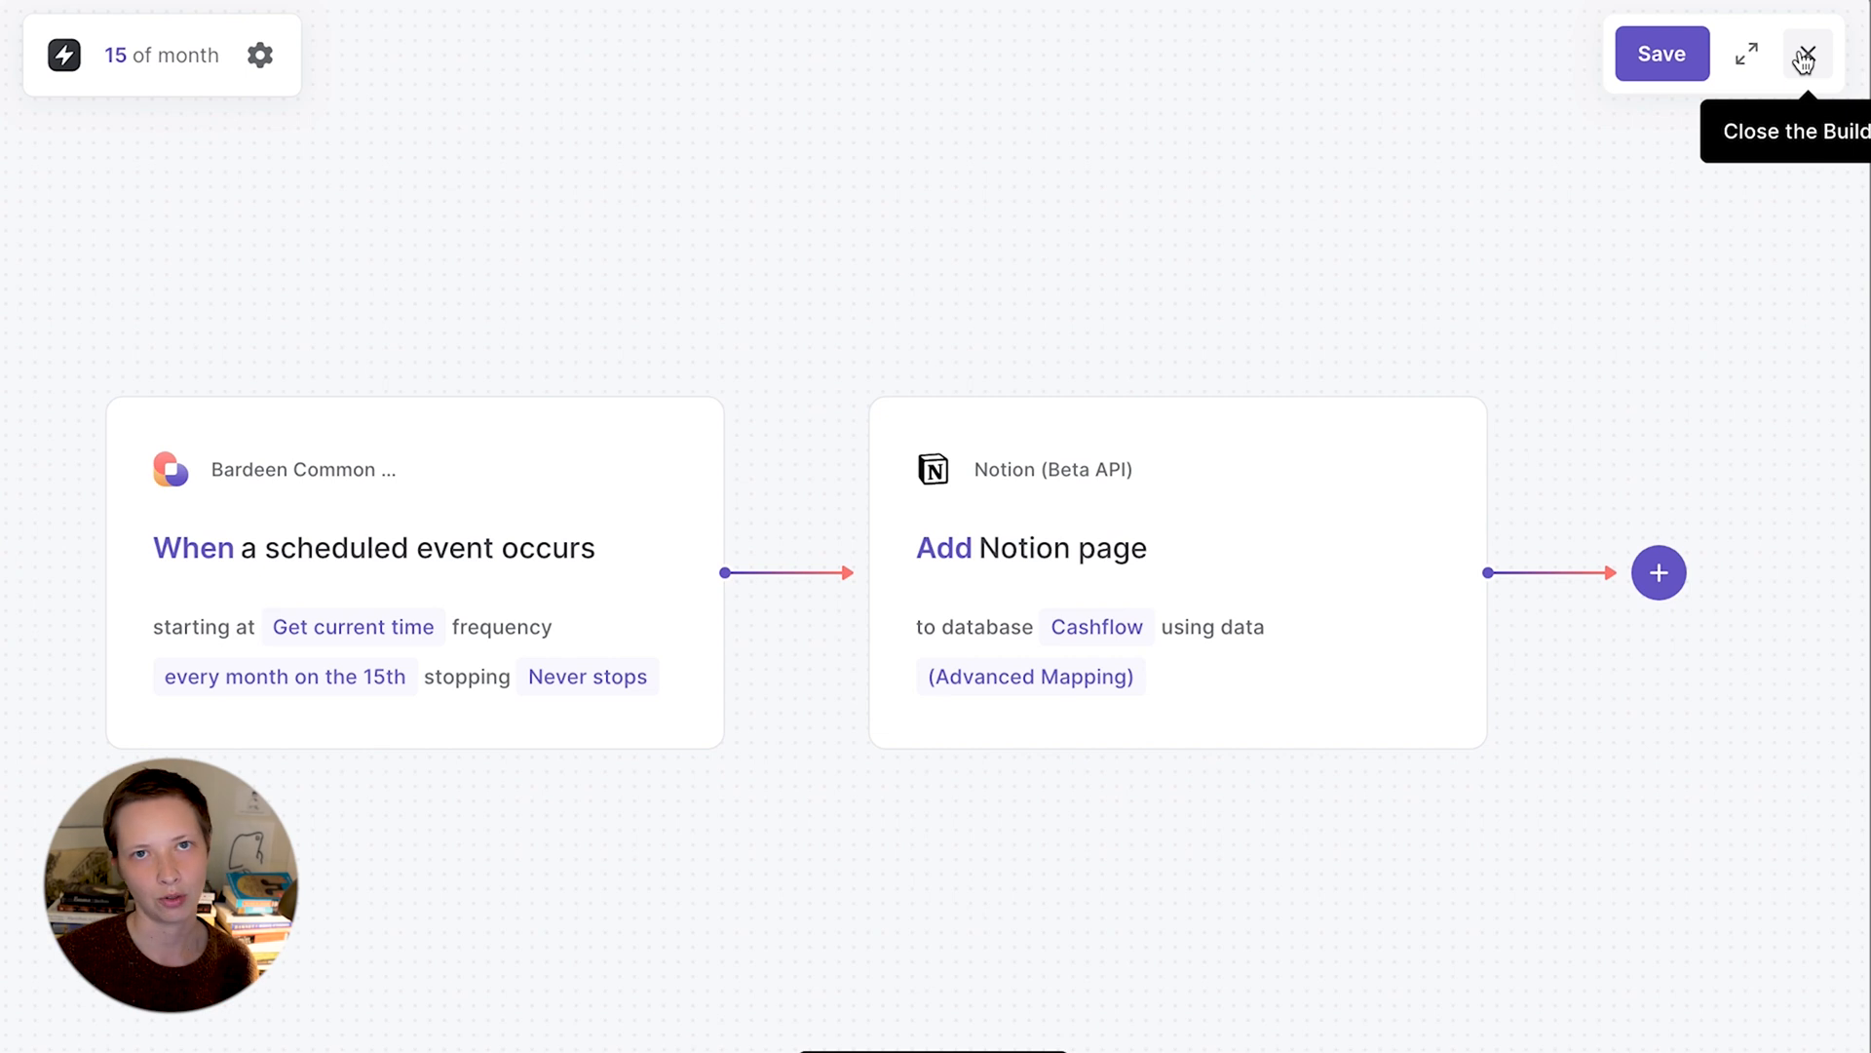
pyautogui.click(1808, 53)
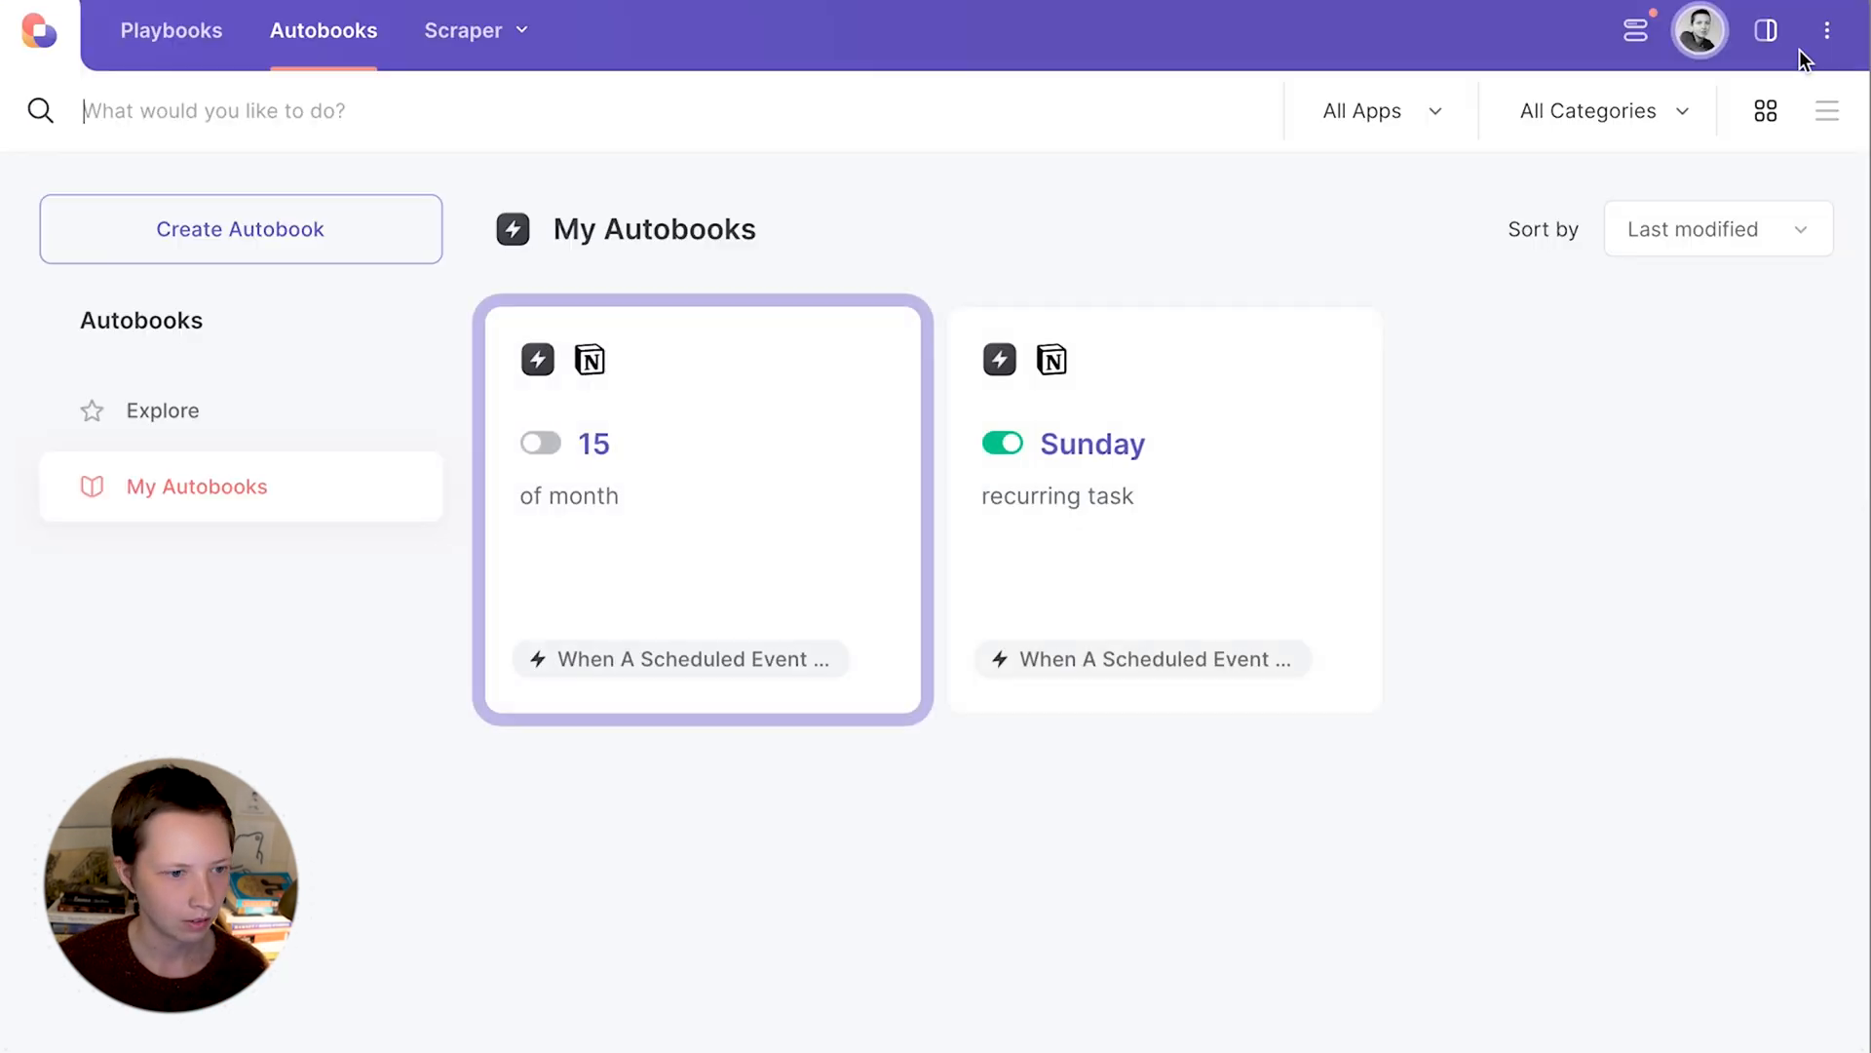
pyautogui.click(538, 442)
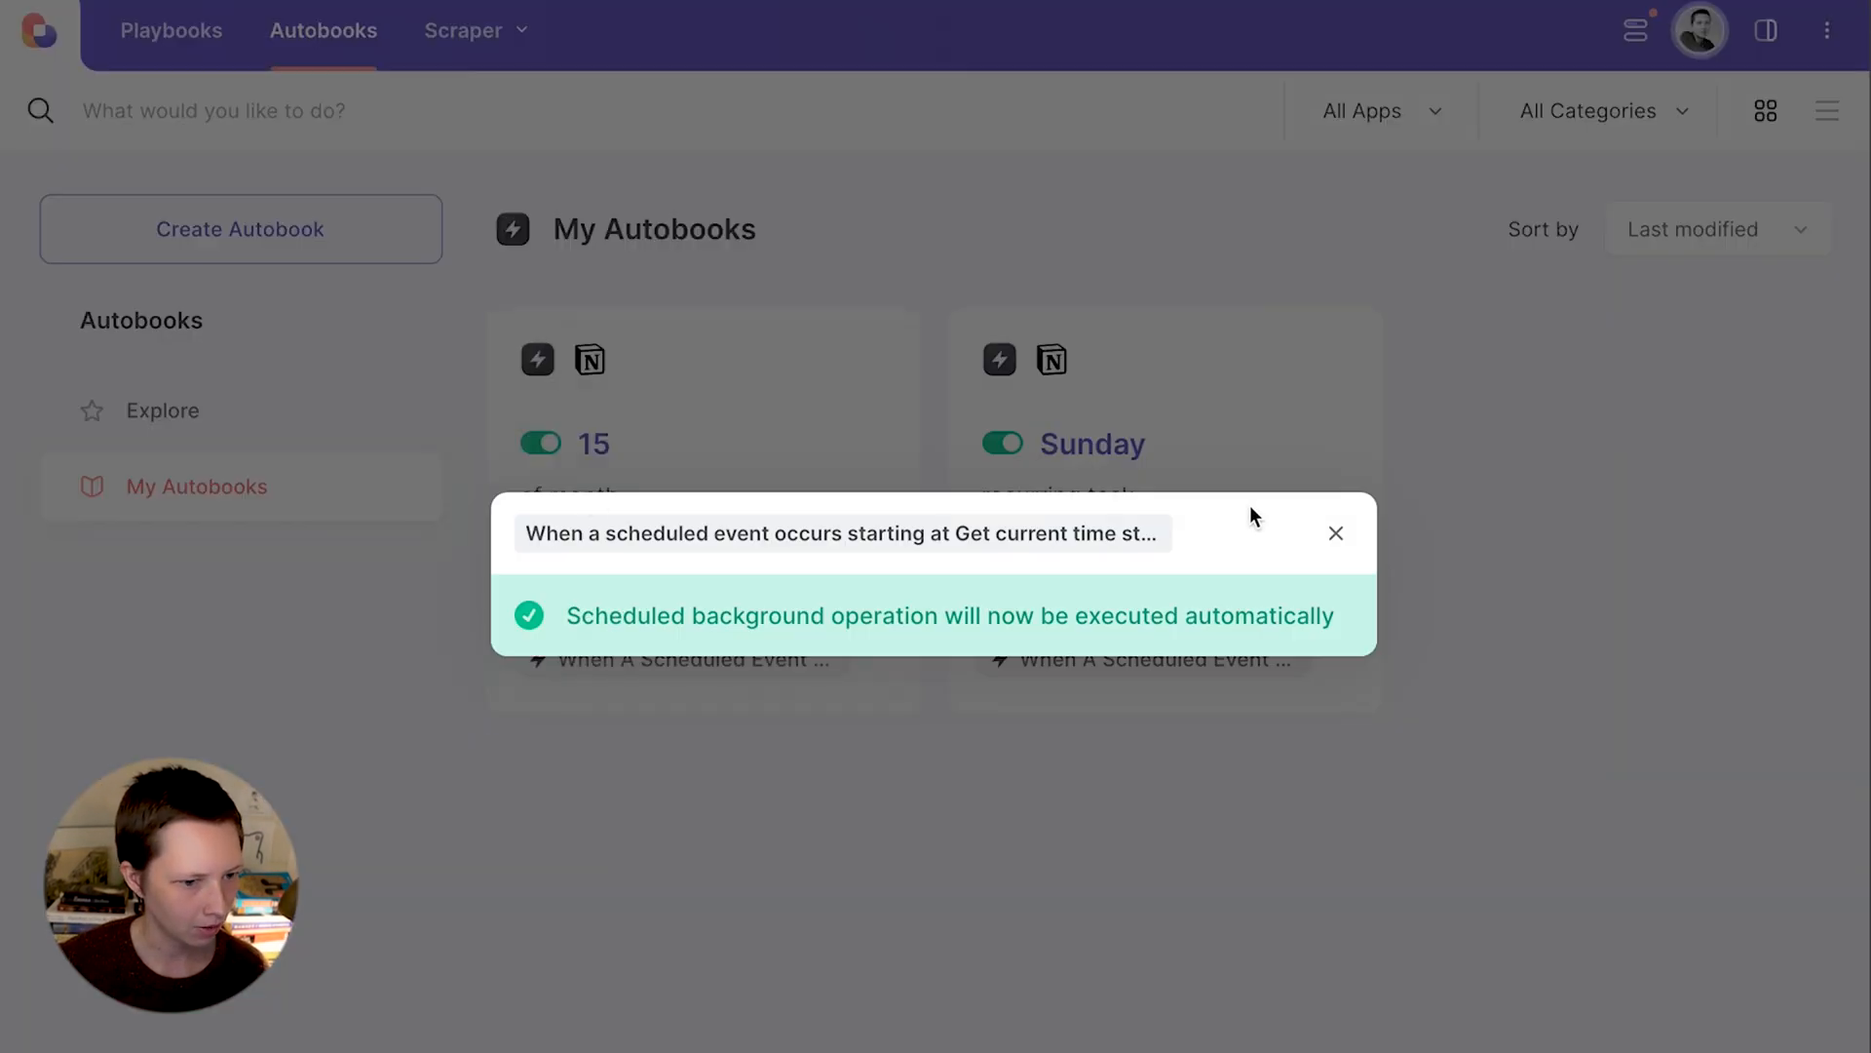
pyautogui.click(1336, 532)
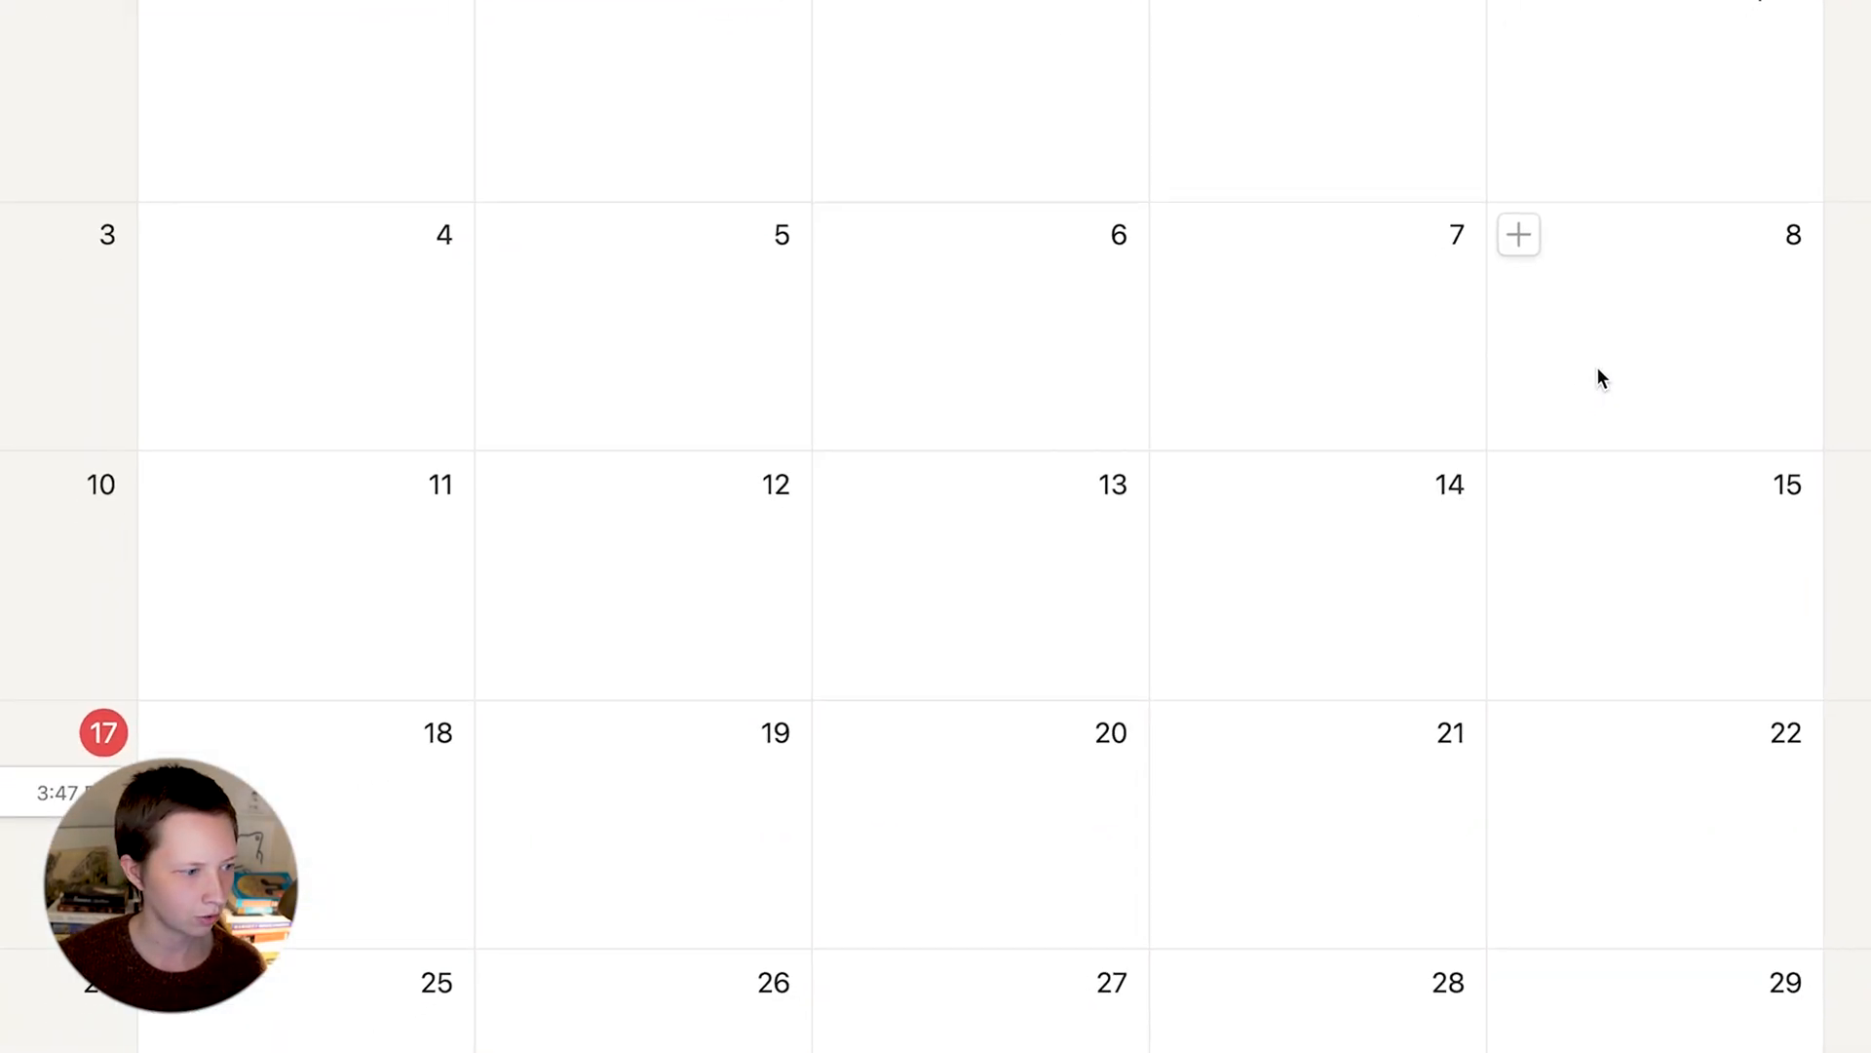
# - Show Total on calendar cards so Pay Rent displays -$1,350.00 on April 17
pyautogui.scroll(-3)
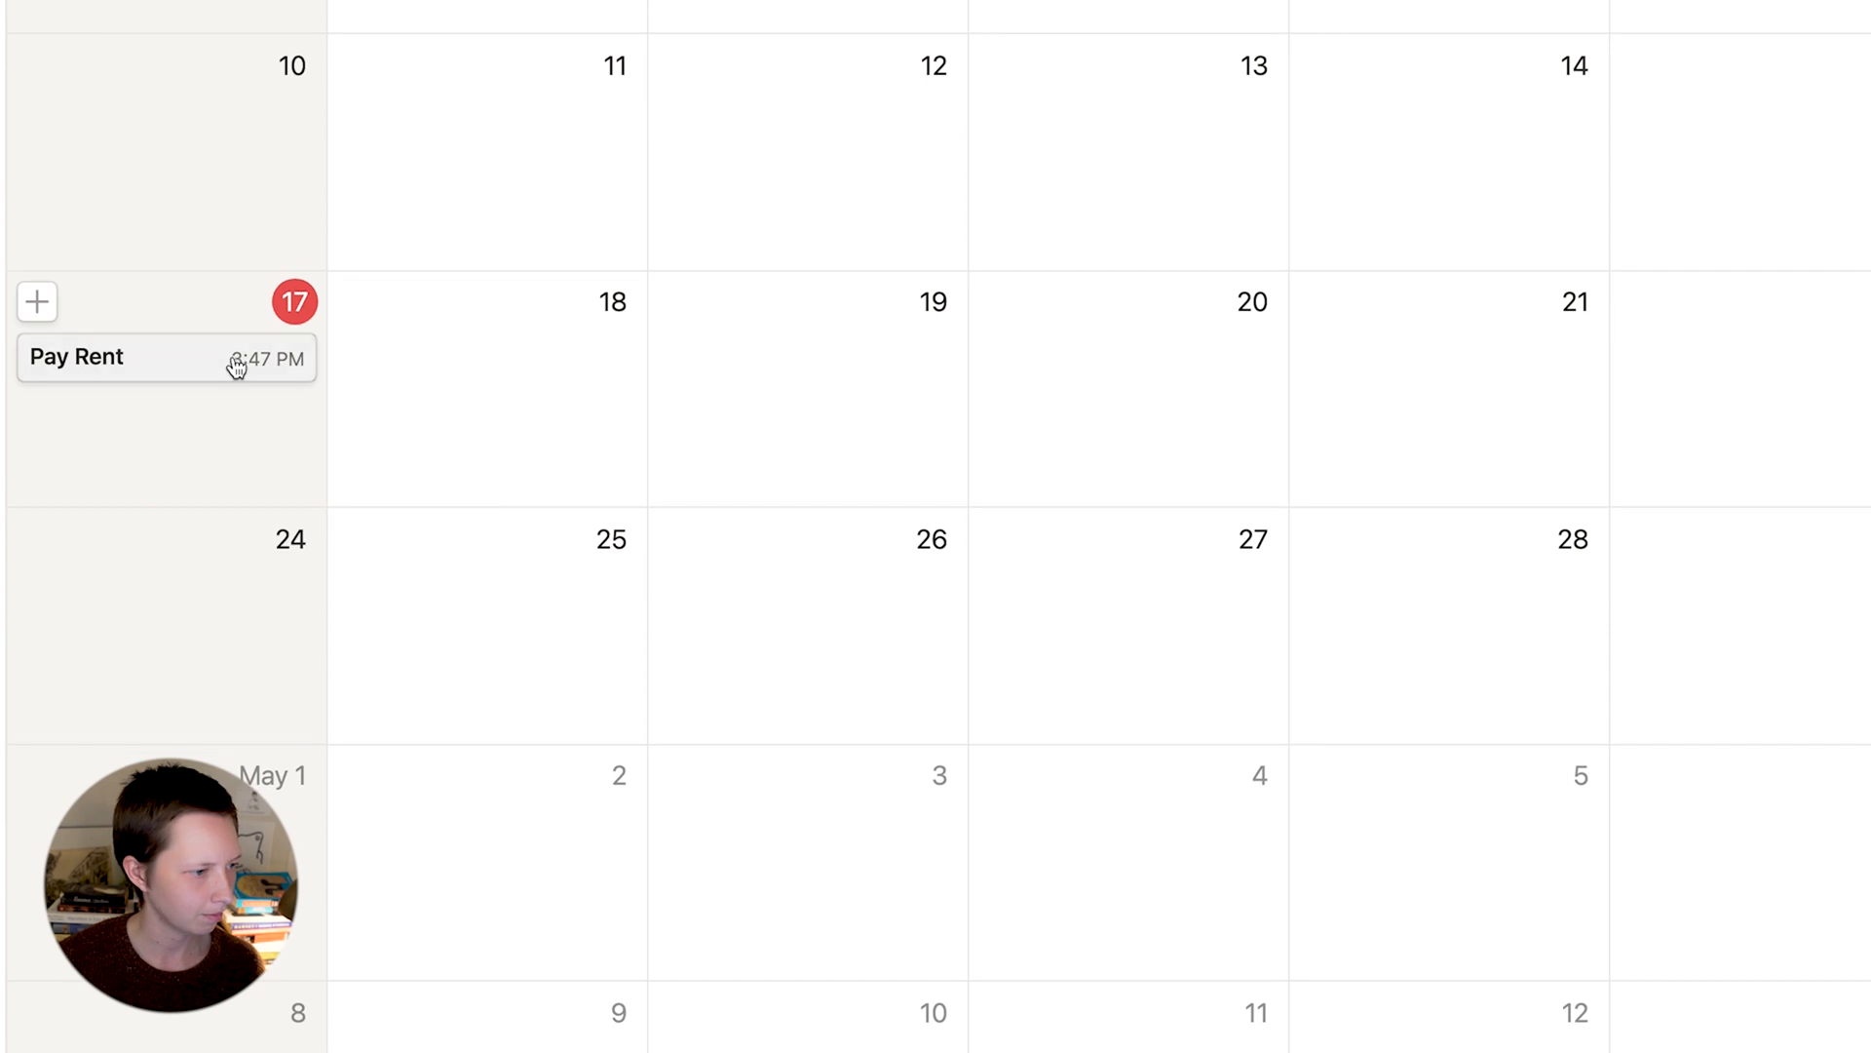
pyautogui.moveTo(43, 383)
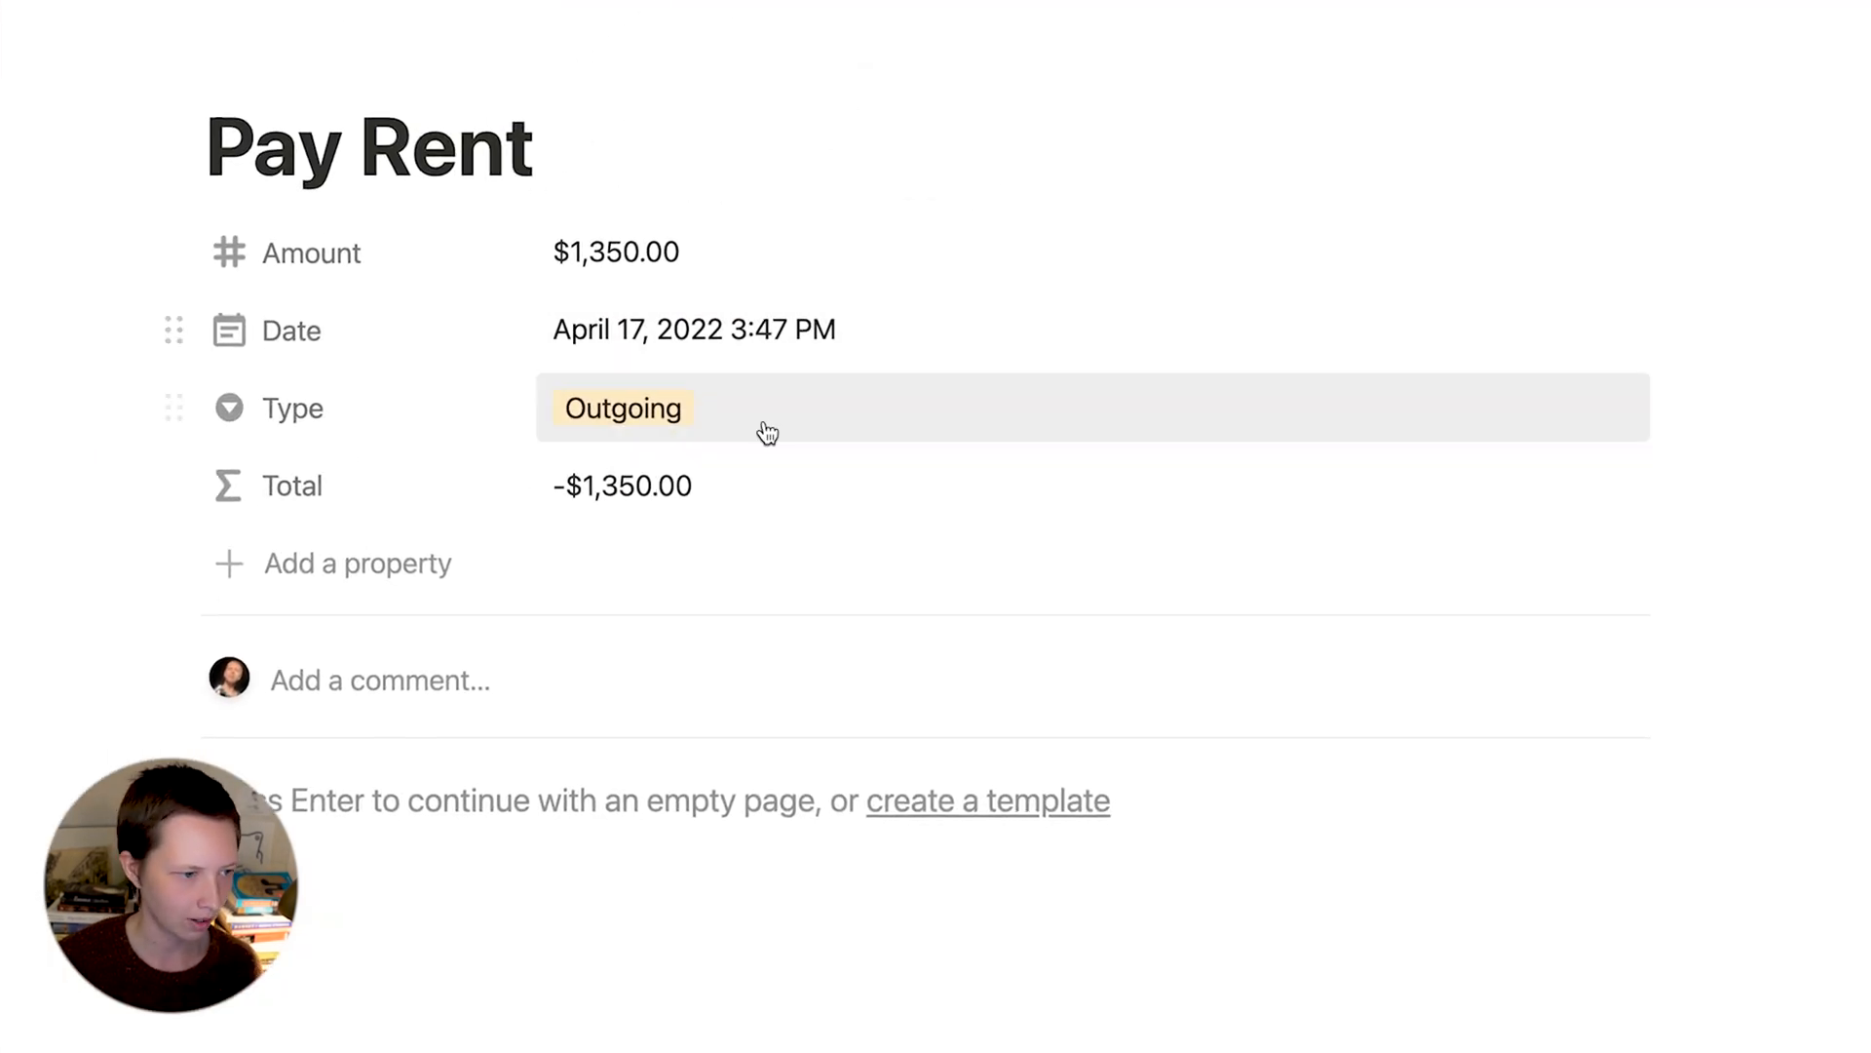
pyautogui.moveTo(655, 485)
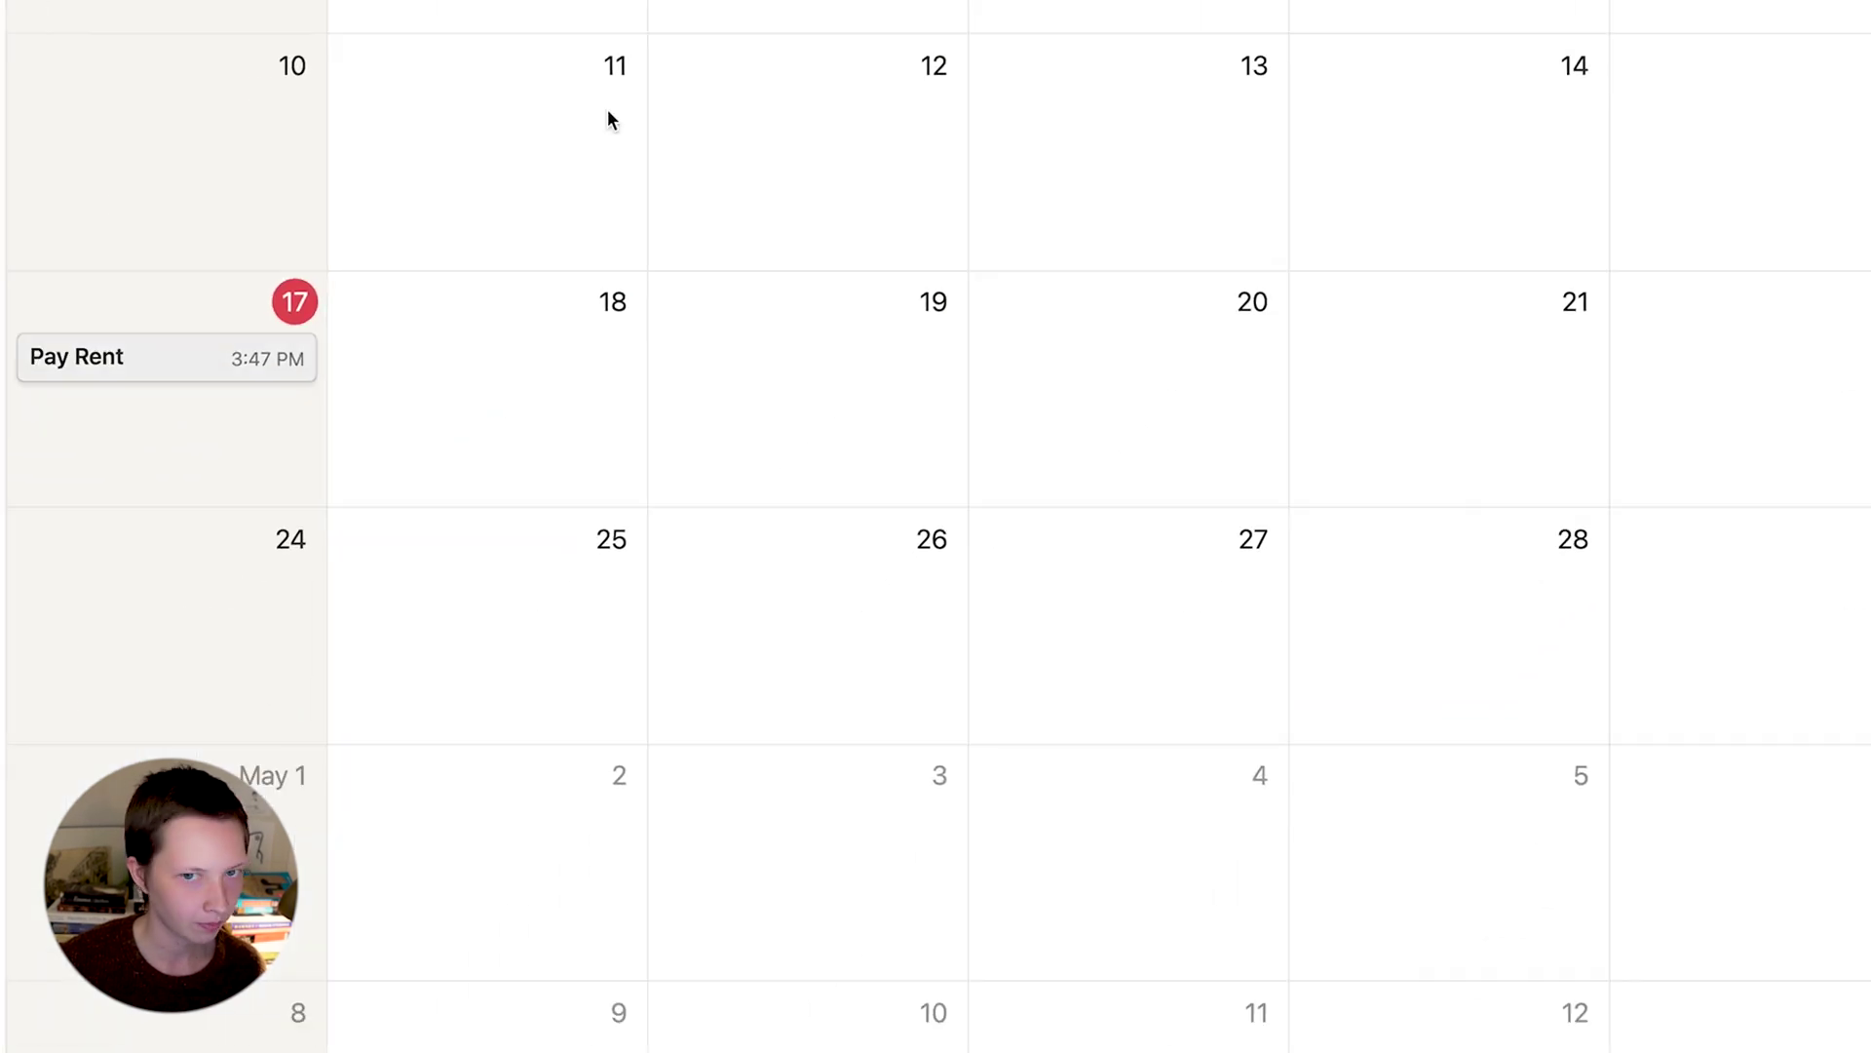
pyautogui.scroll(3)
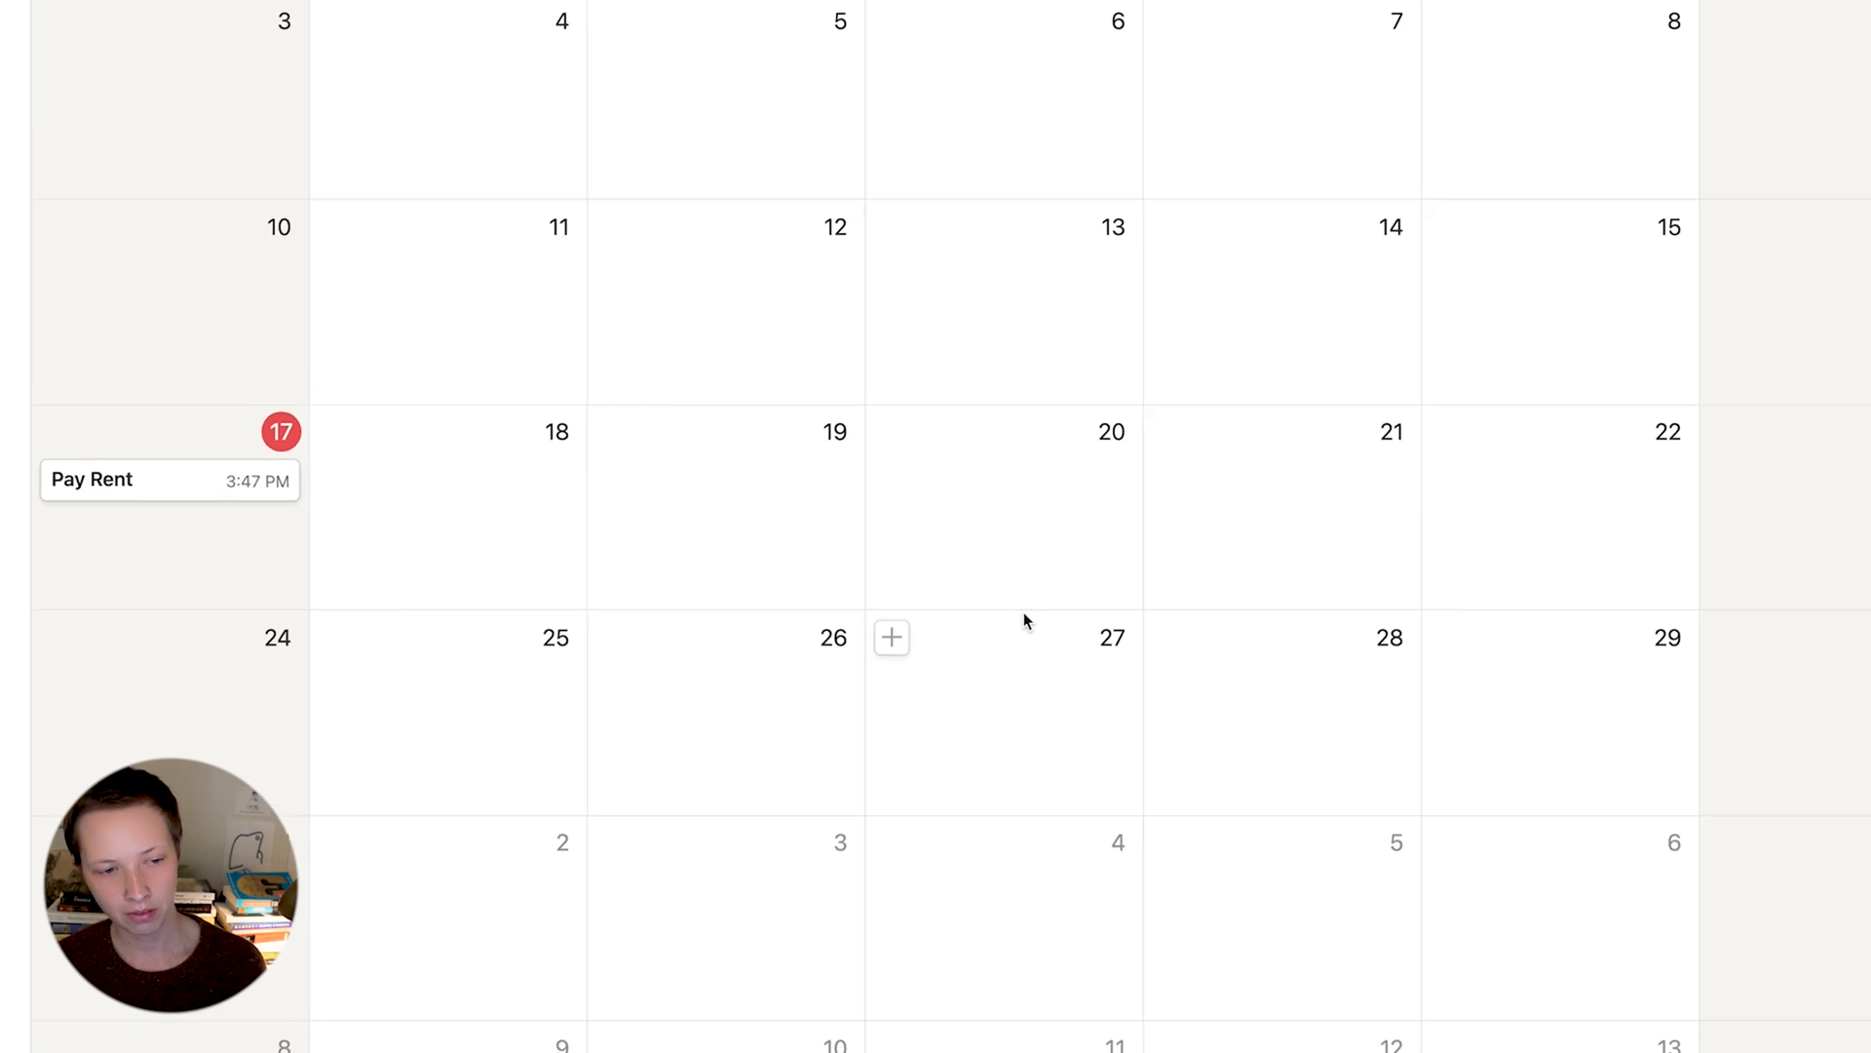
pyautogui.scroll(3)
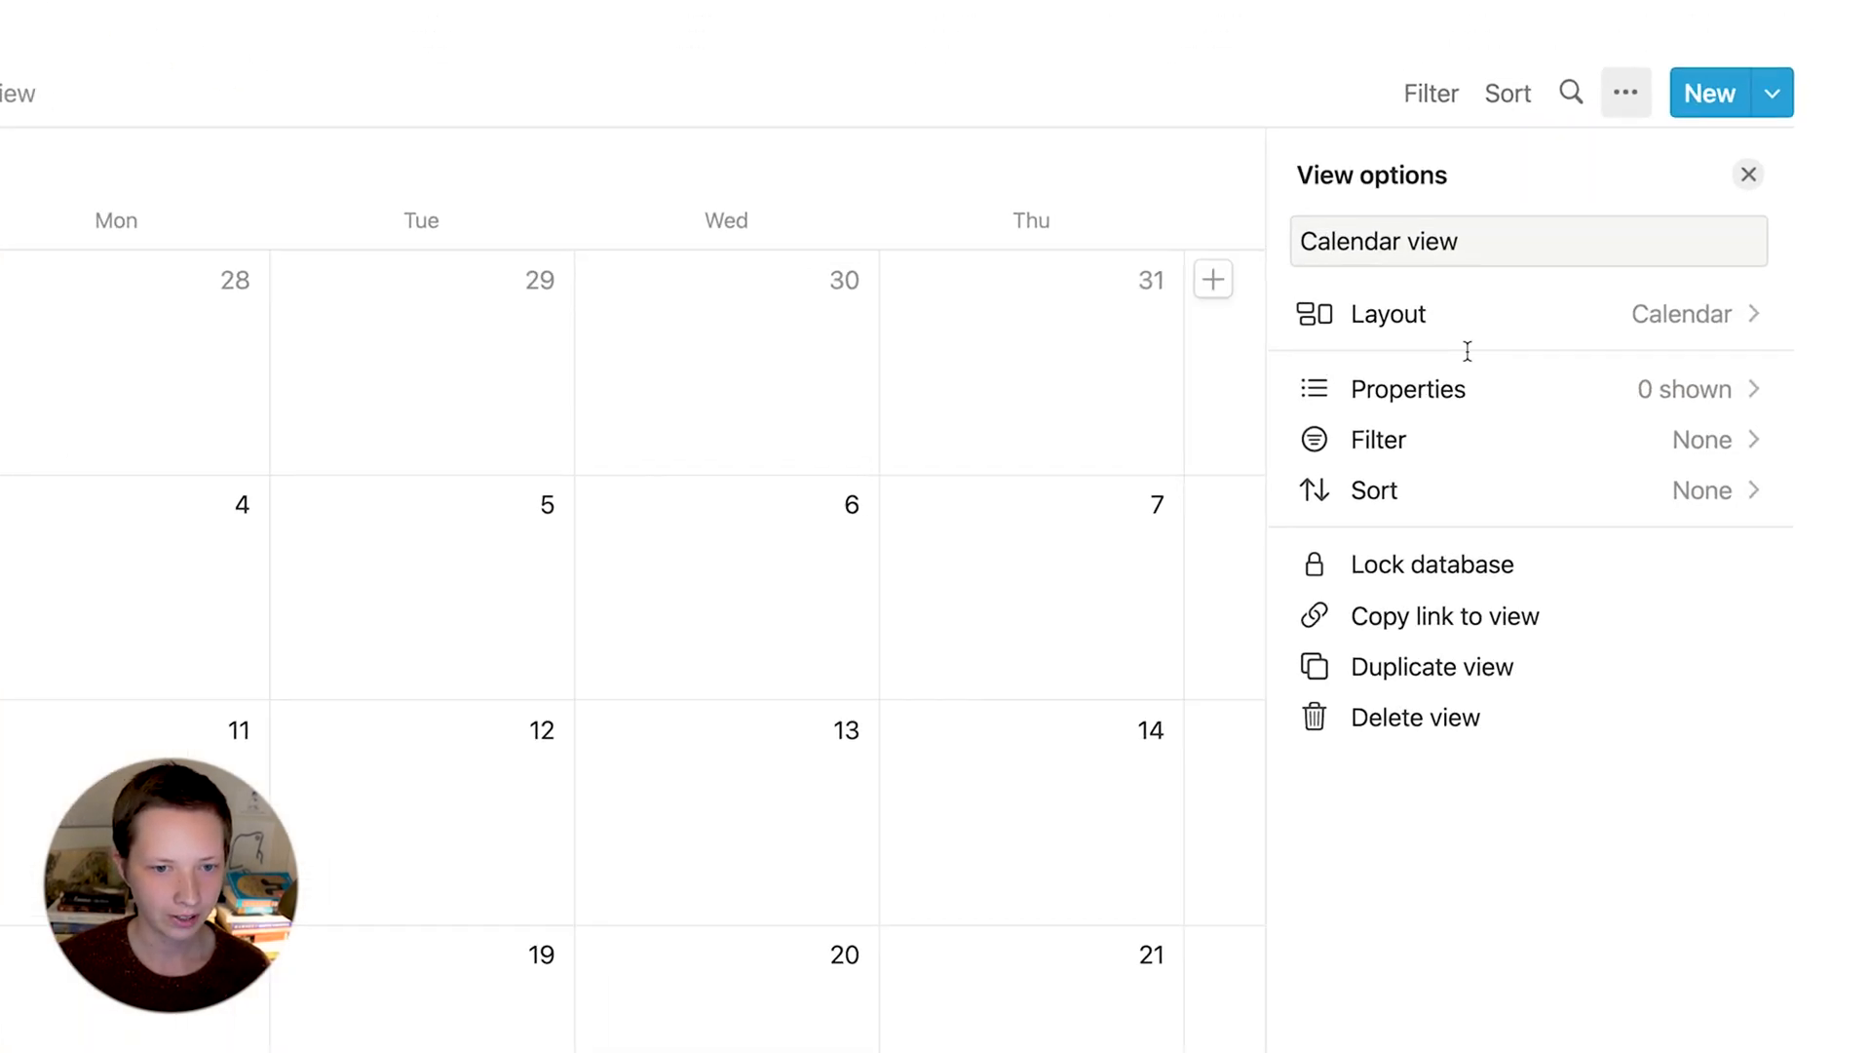
pyautogui.click(1408, 388)
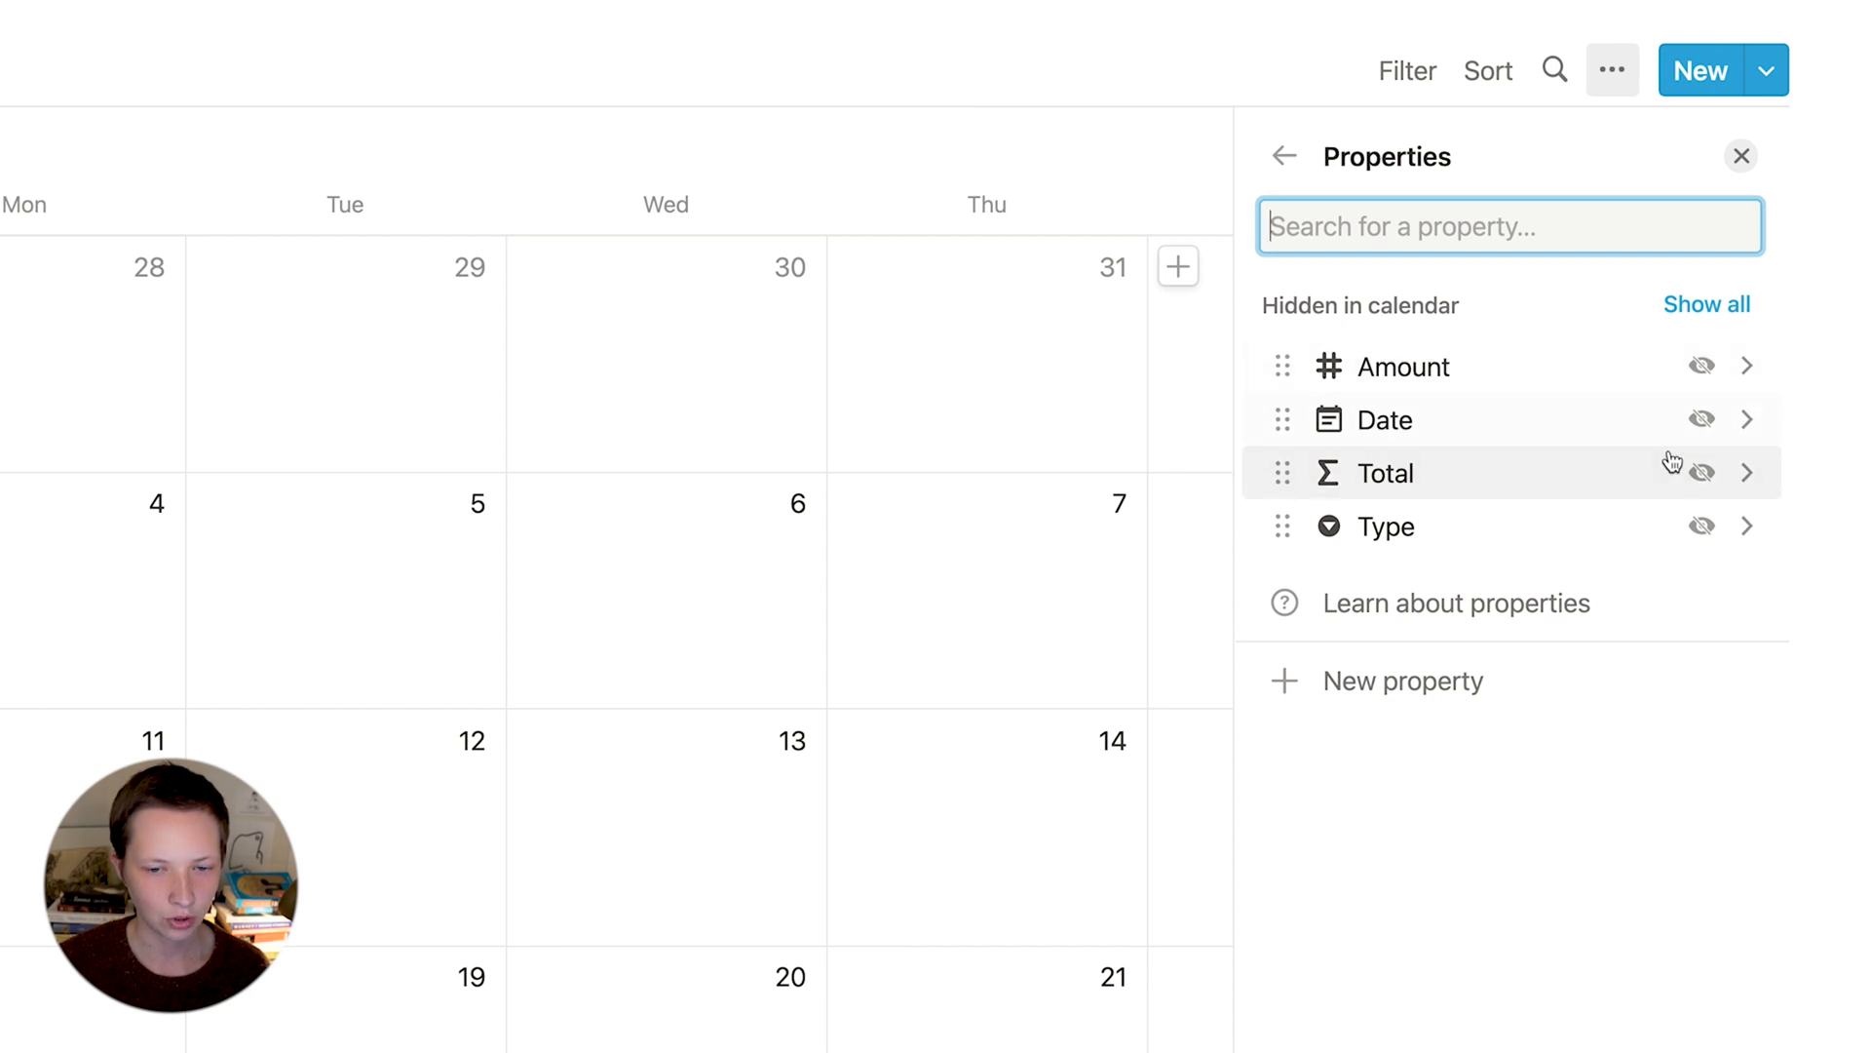
pyautogui.click(1739, 155)
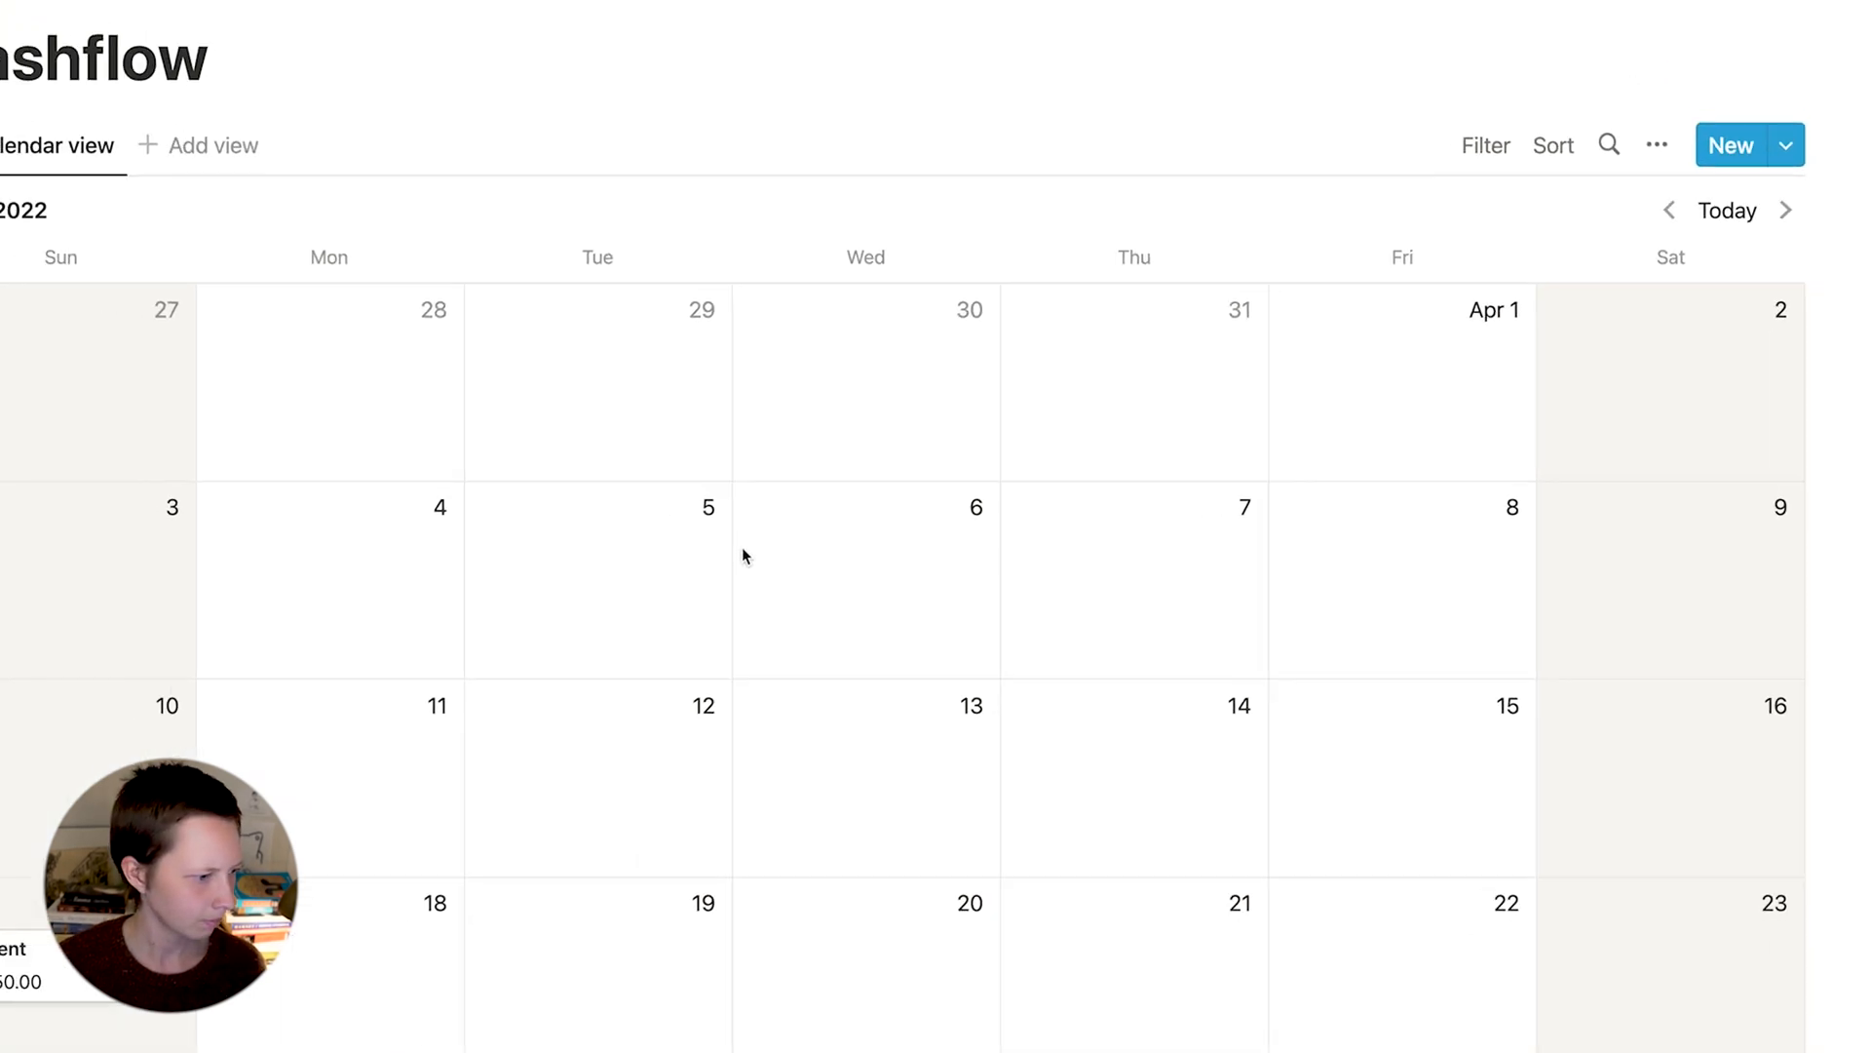
pyautogui.scroll(-3)
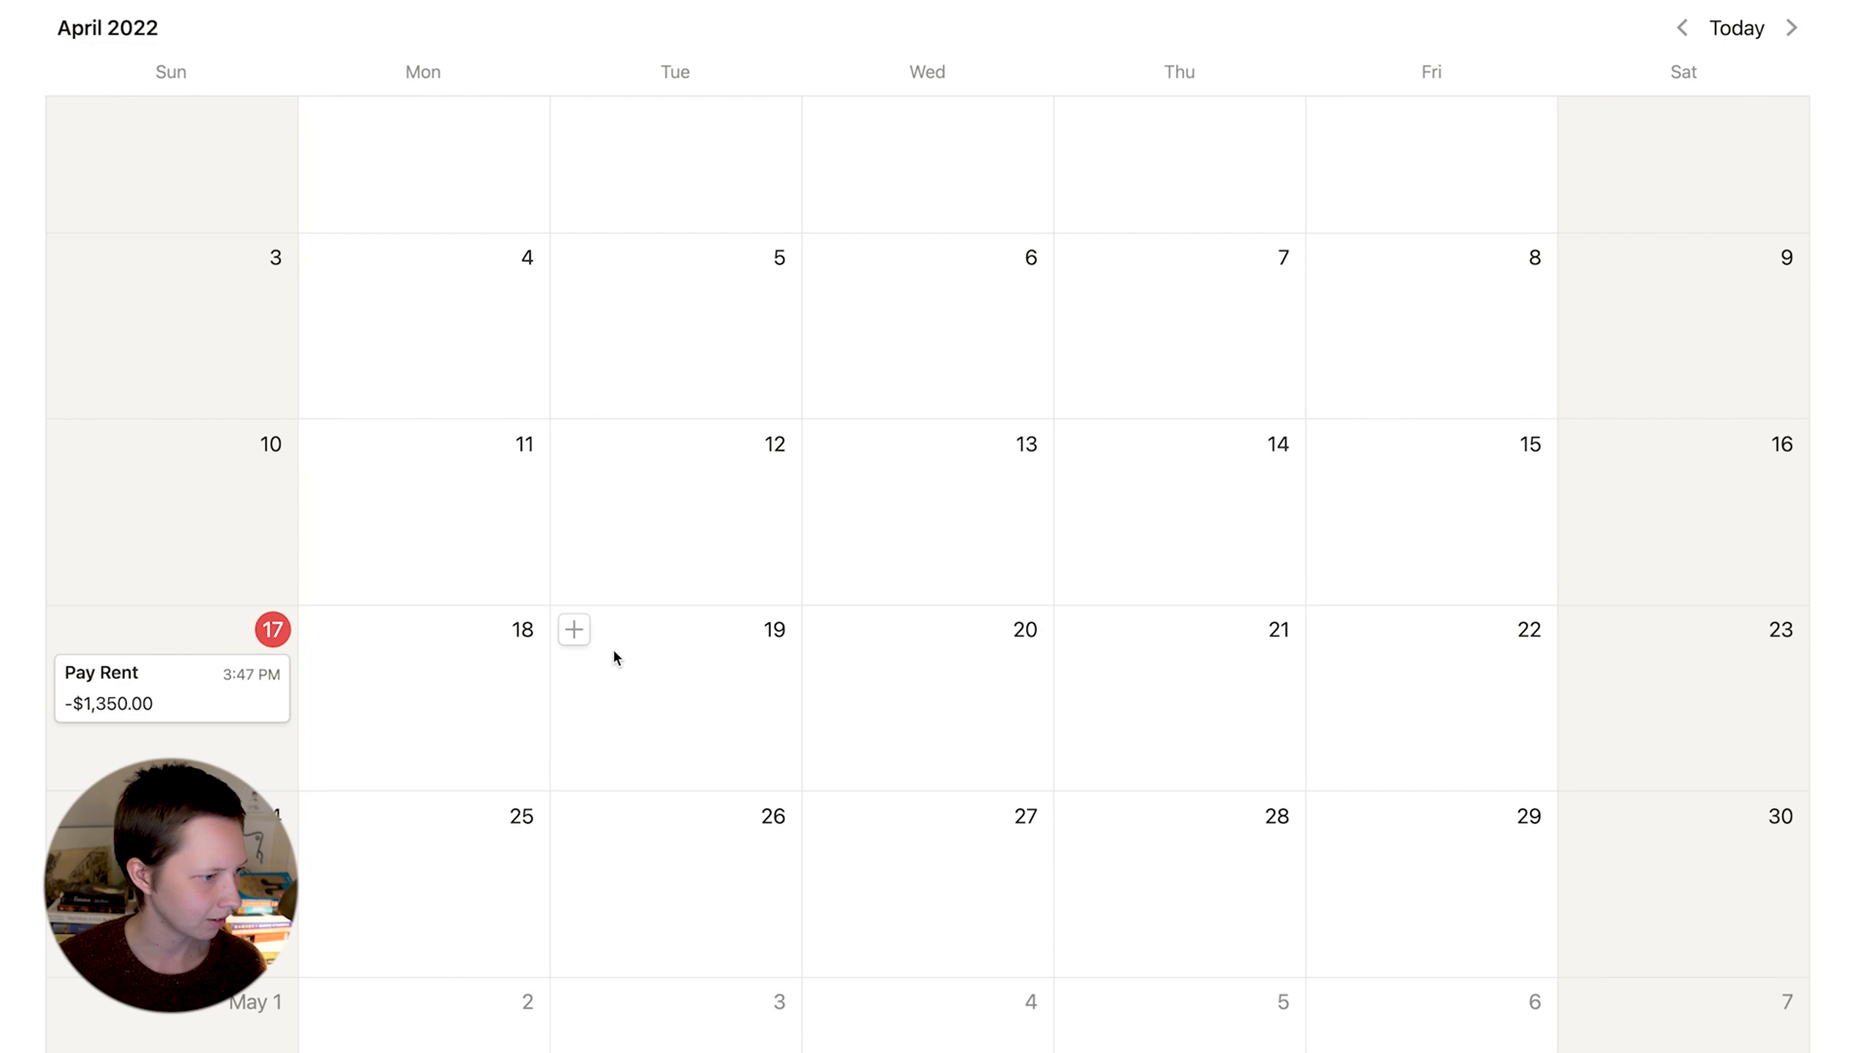
pyautogui.scroll(3)
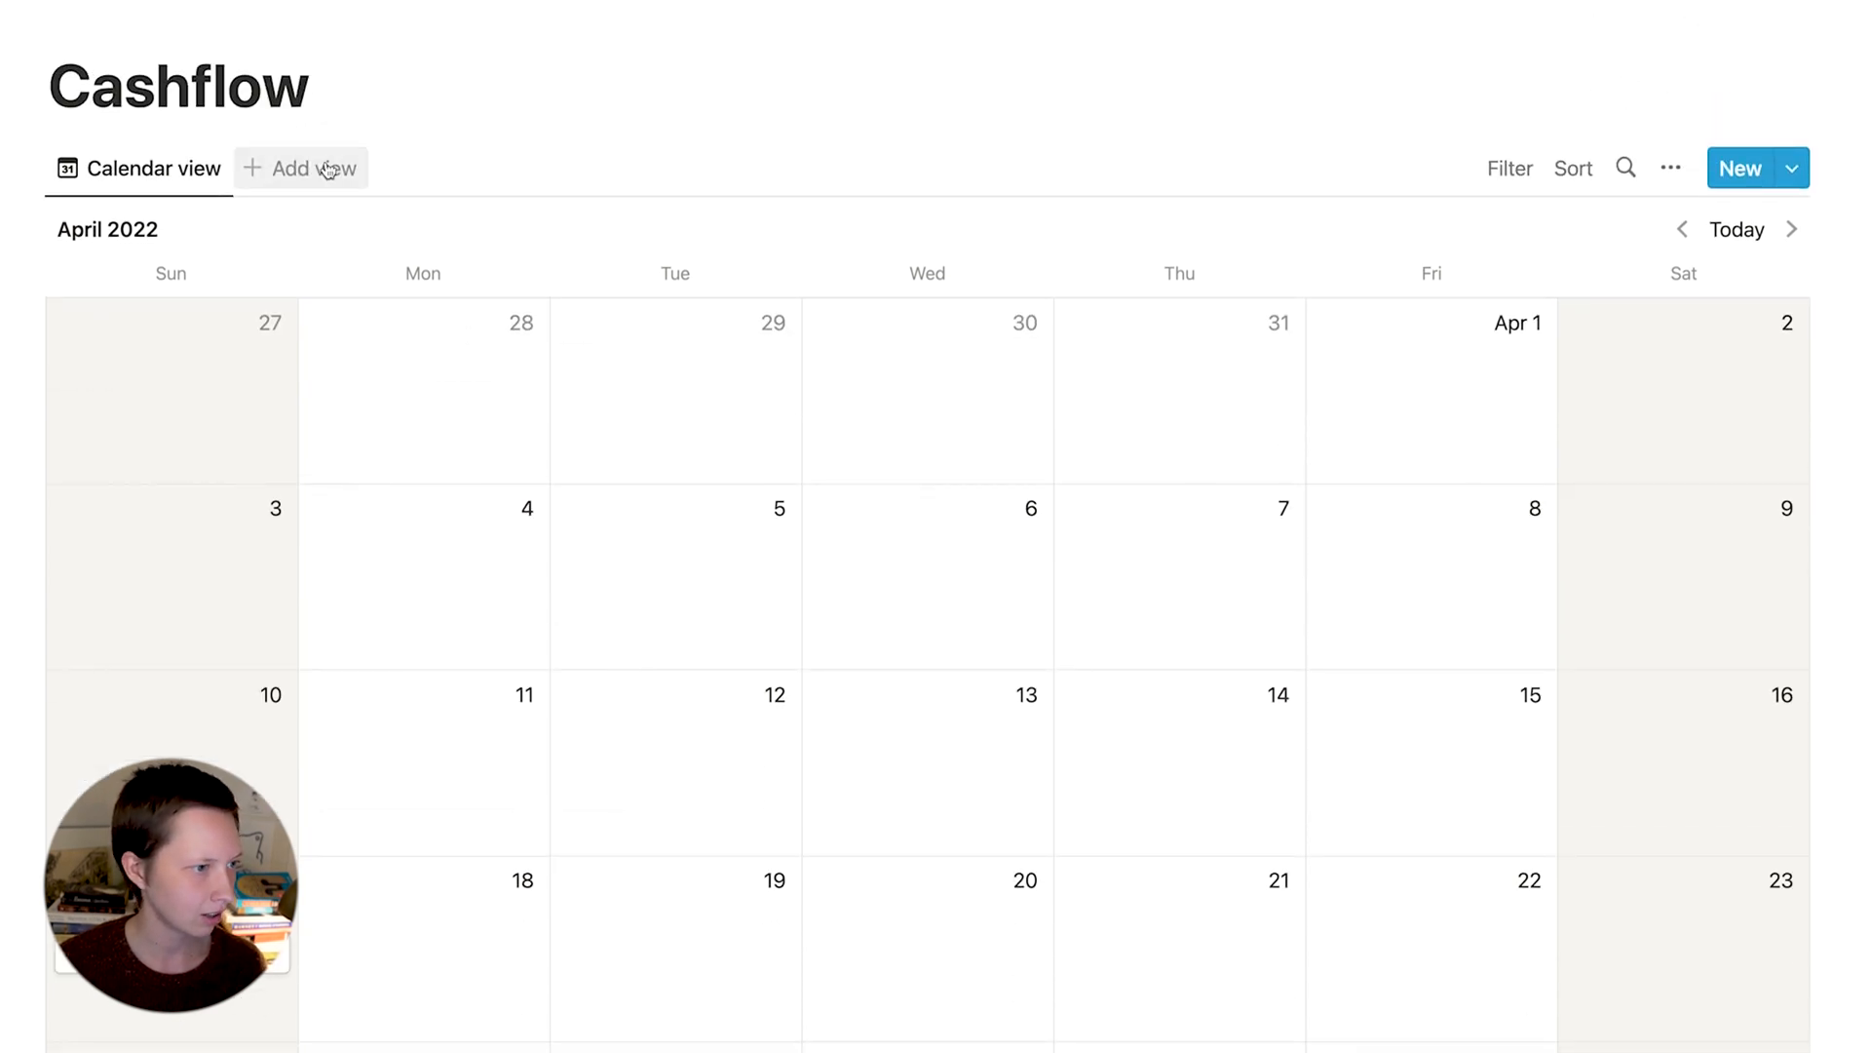
# - Create a 'Monthly' list view grouped by Date by month, with empty groups hidden
pyautogui.click(302, 167)
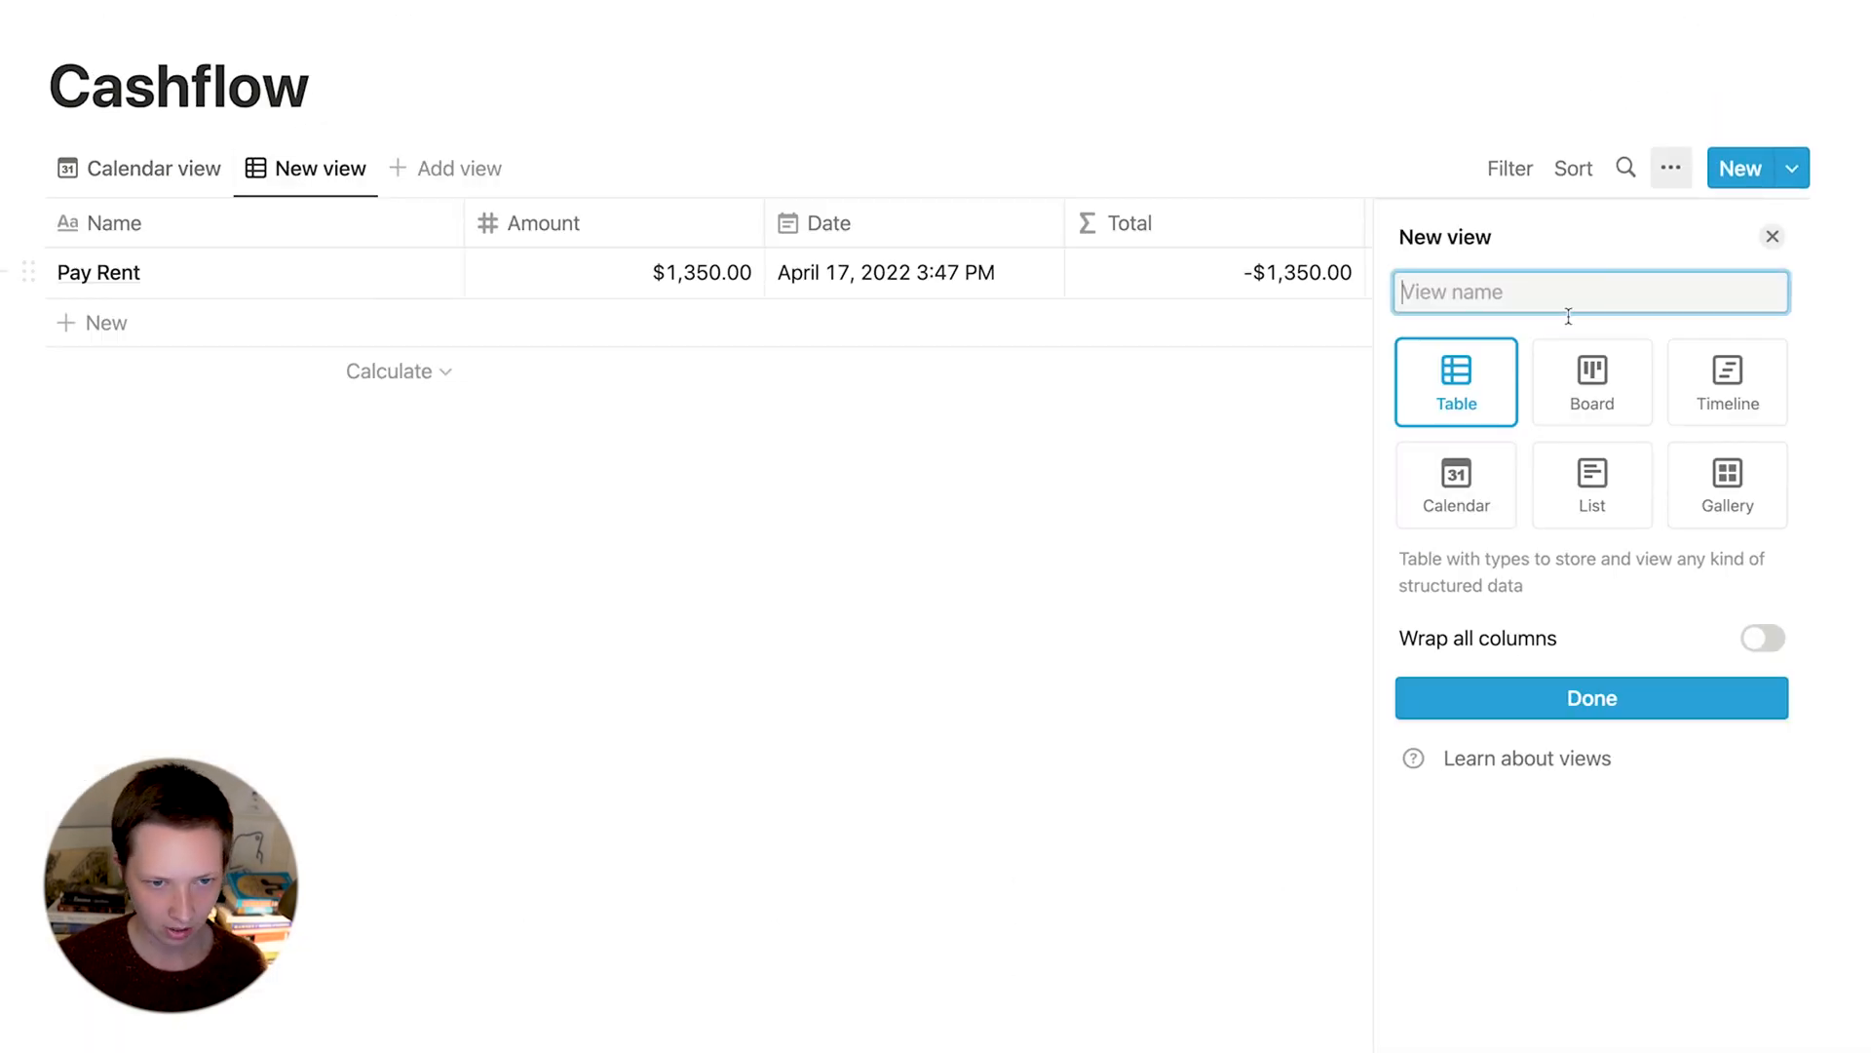
pyautogui.write('Weekly')
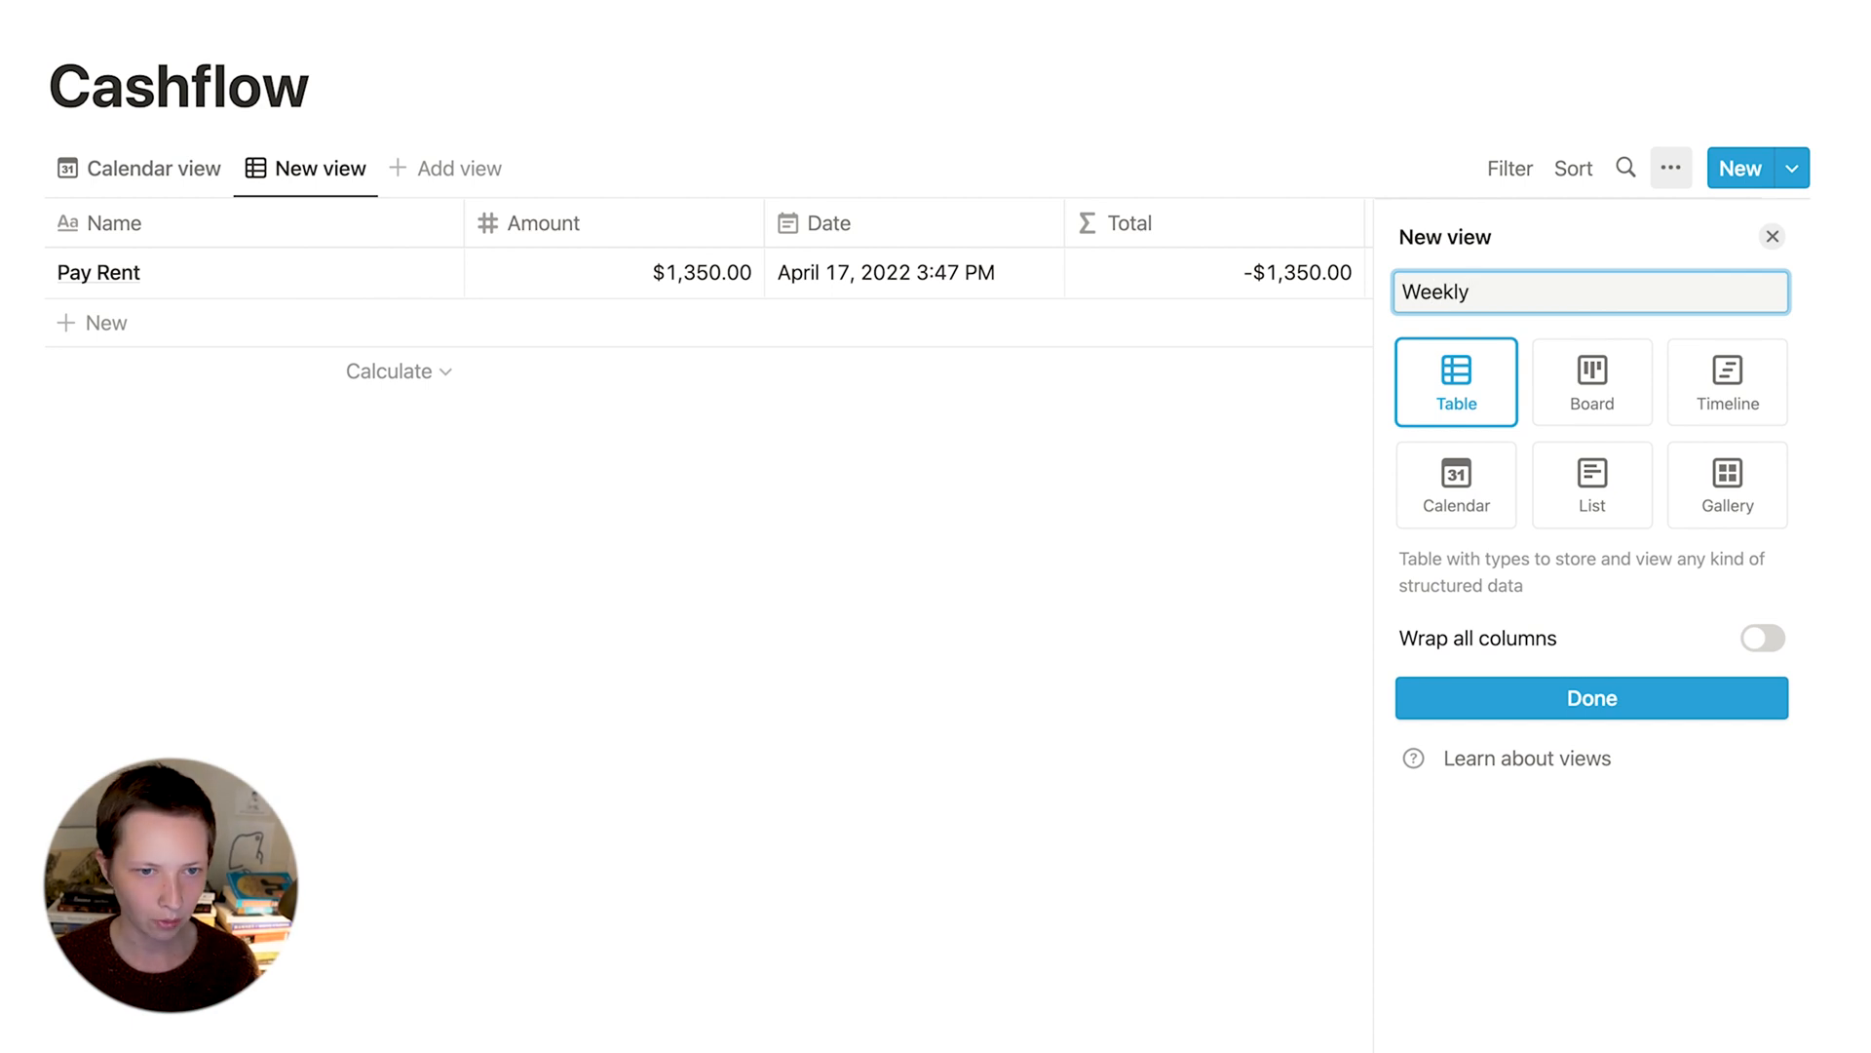
pyautogui.write('Monthl')
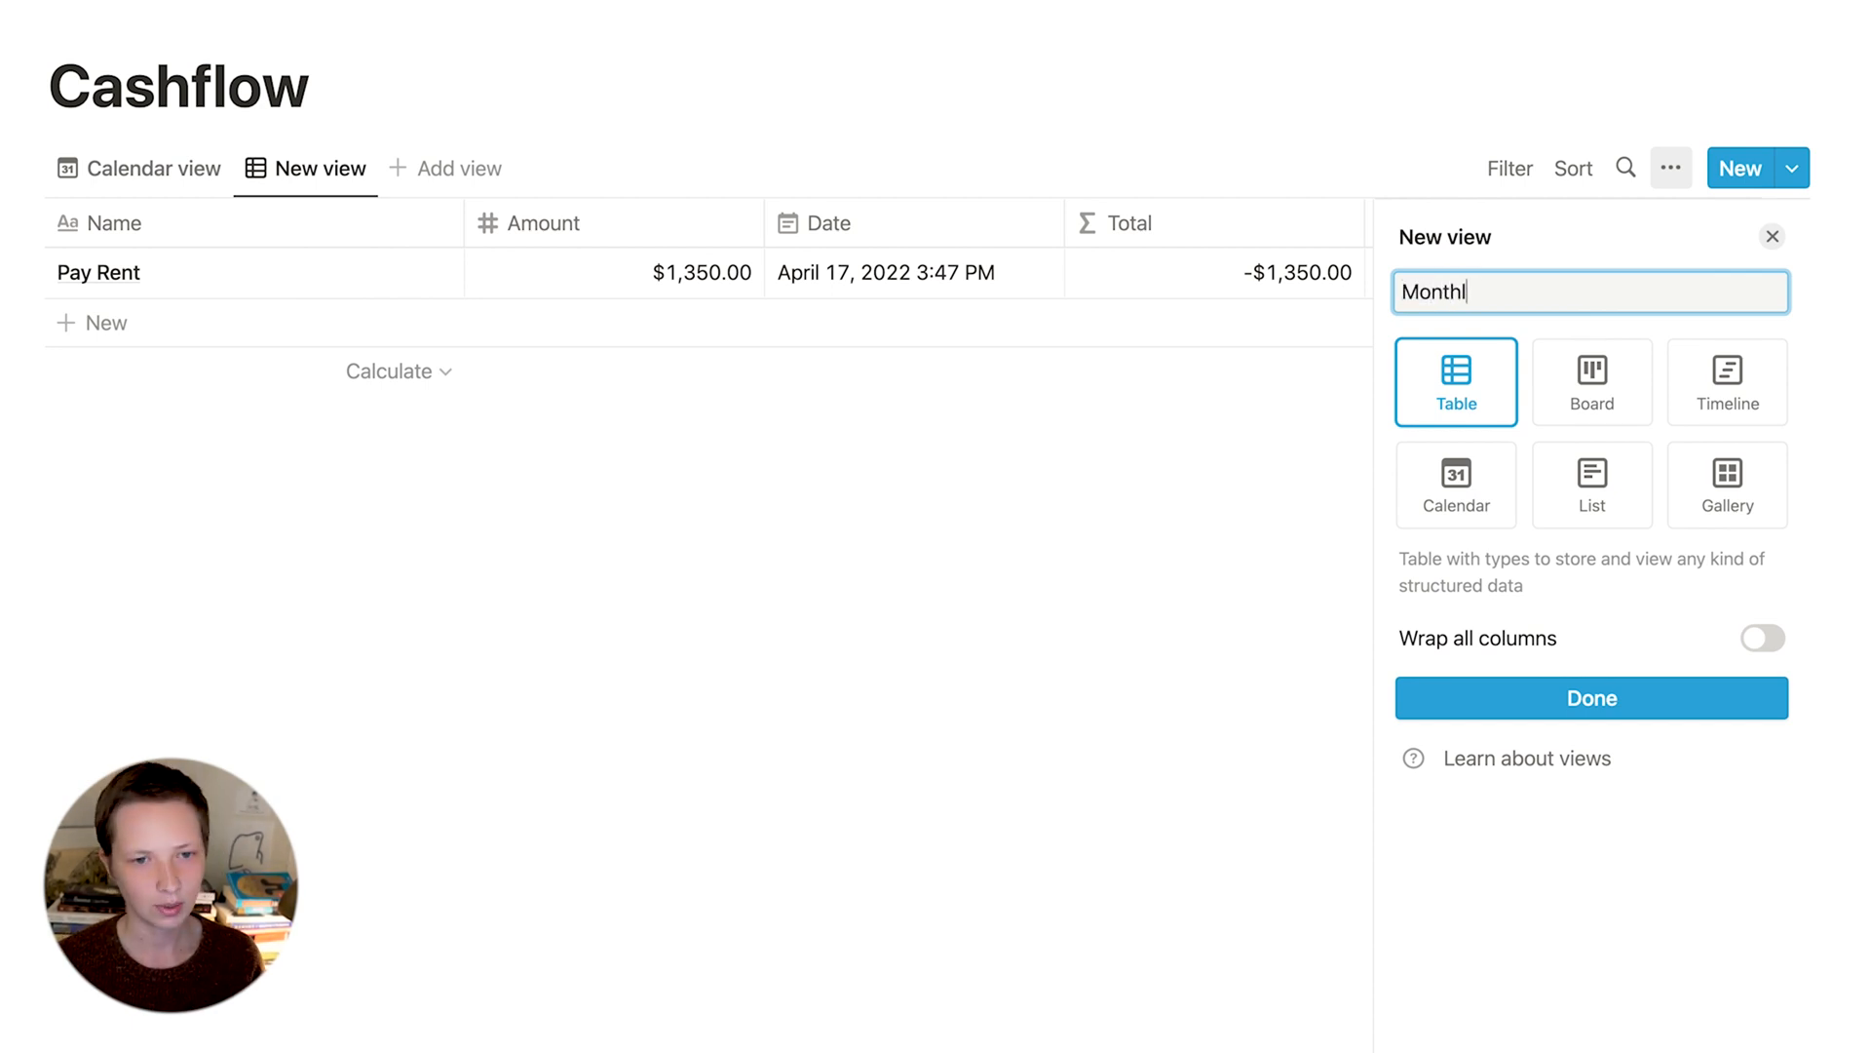
pyautogui.write('y')
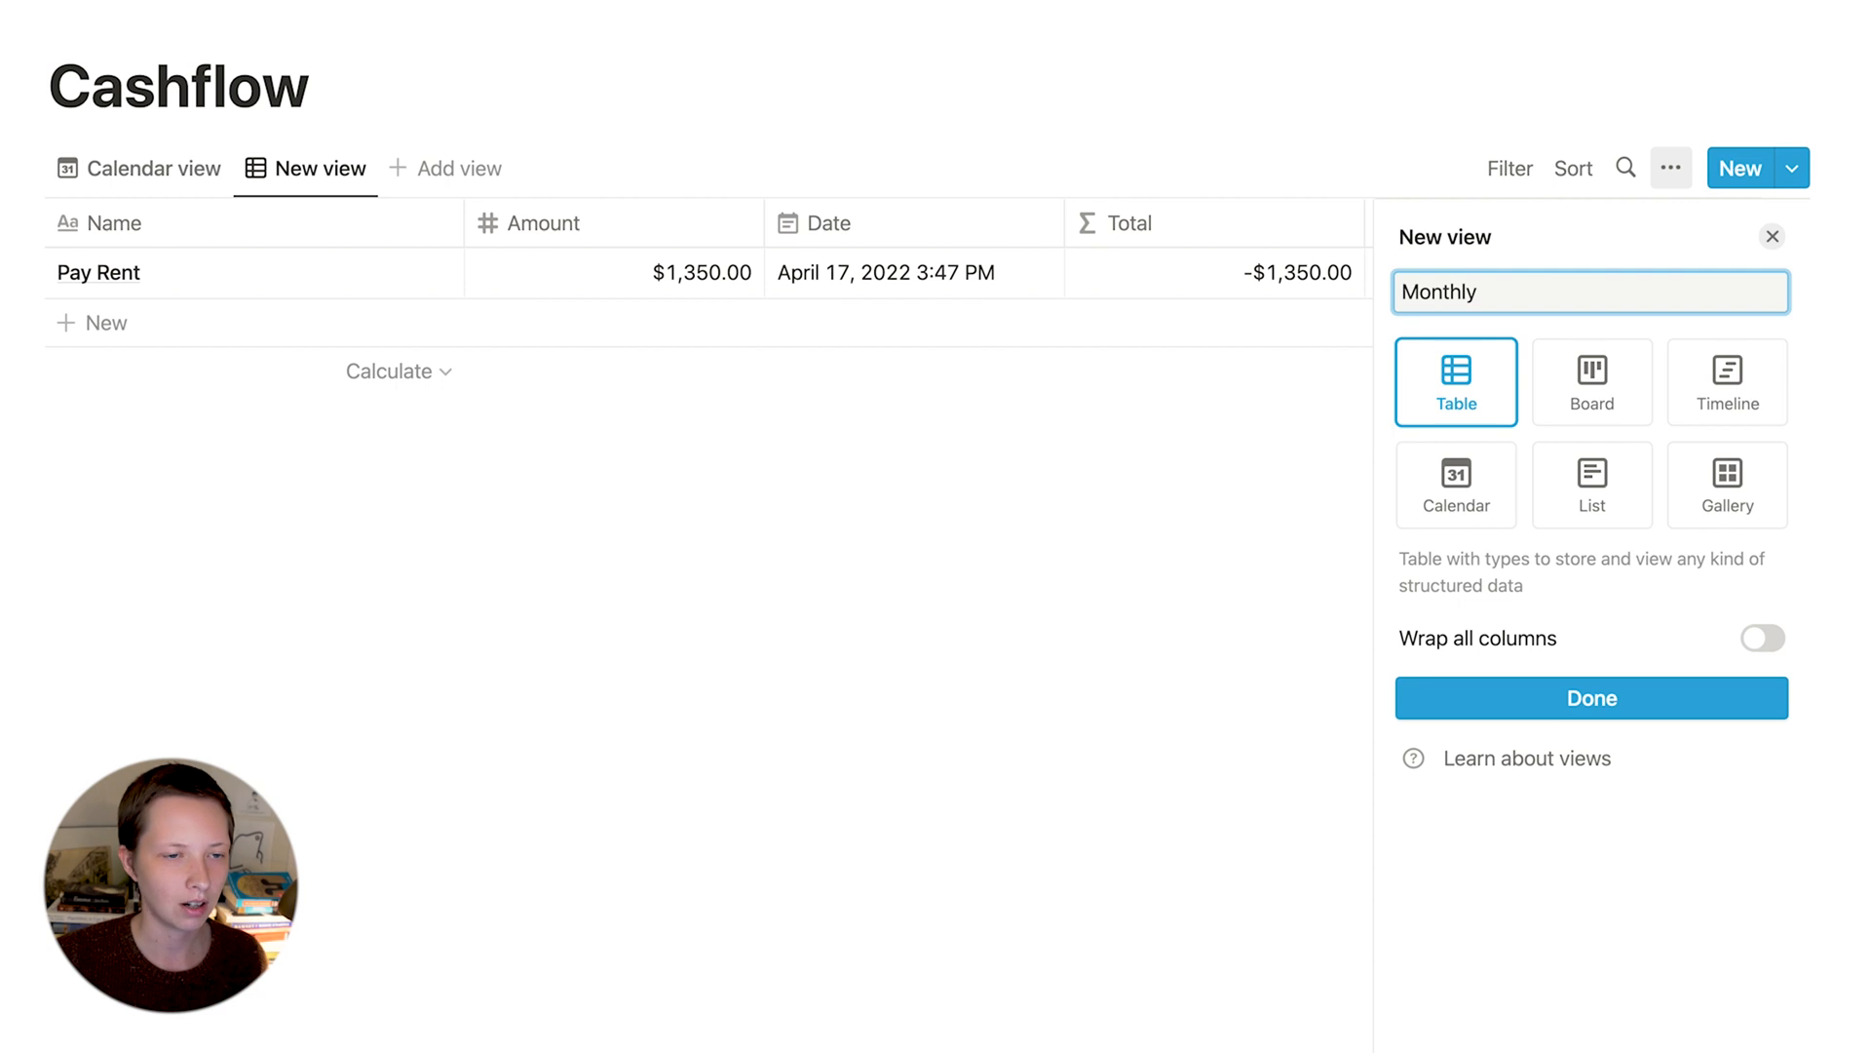
pyautogui.moveTo(1189, 224)
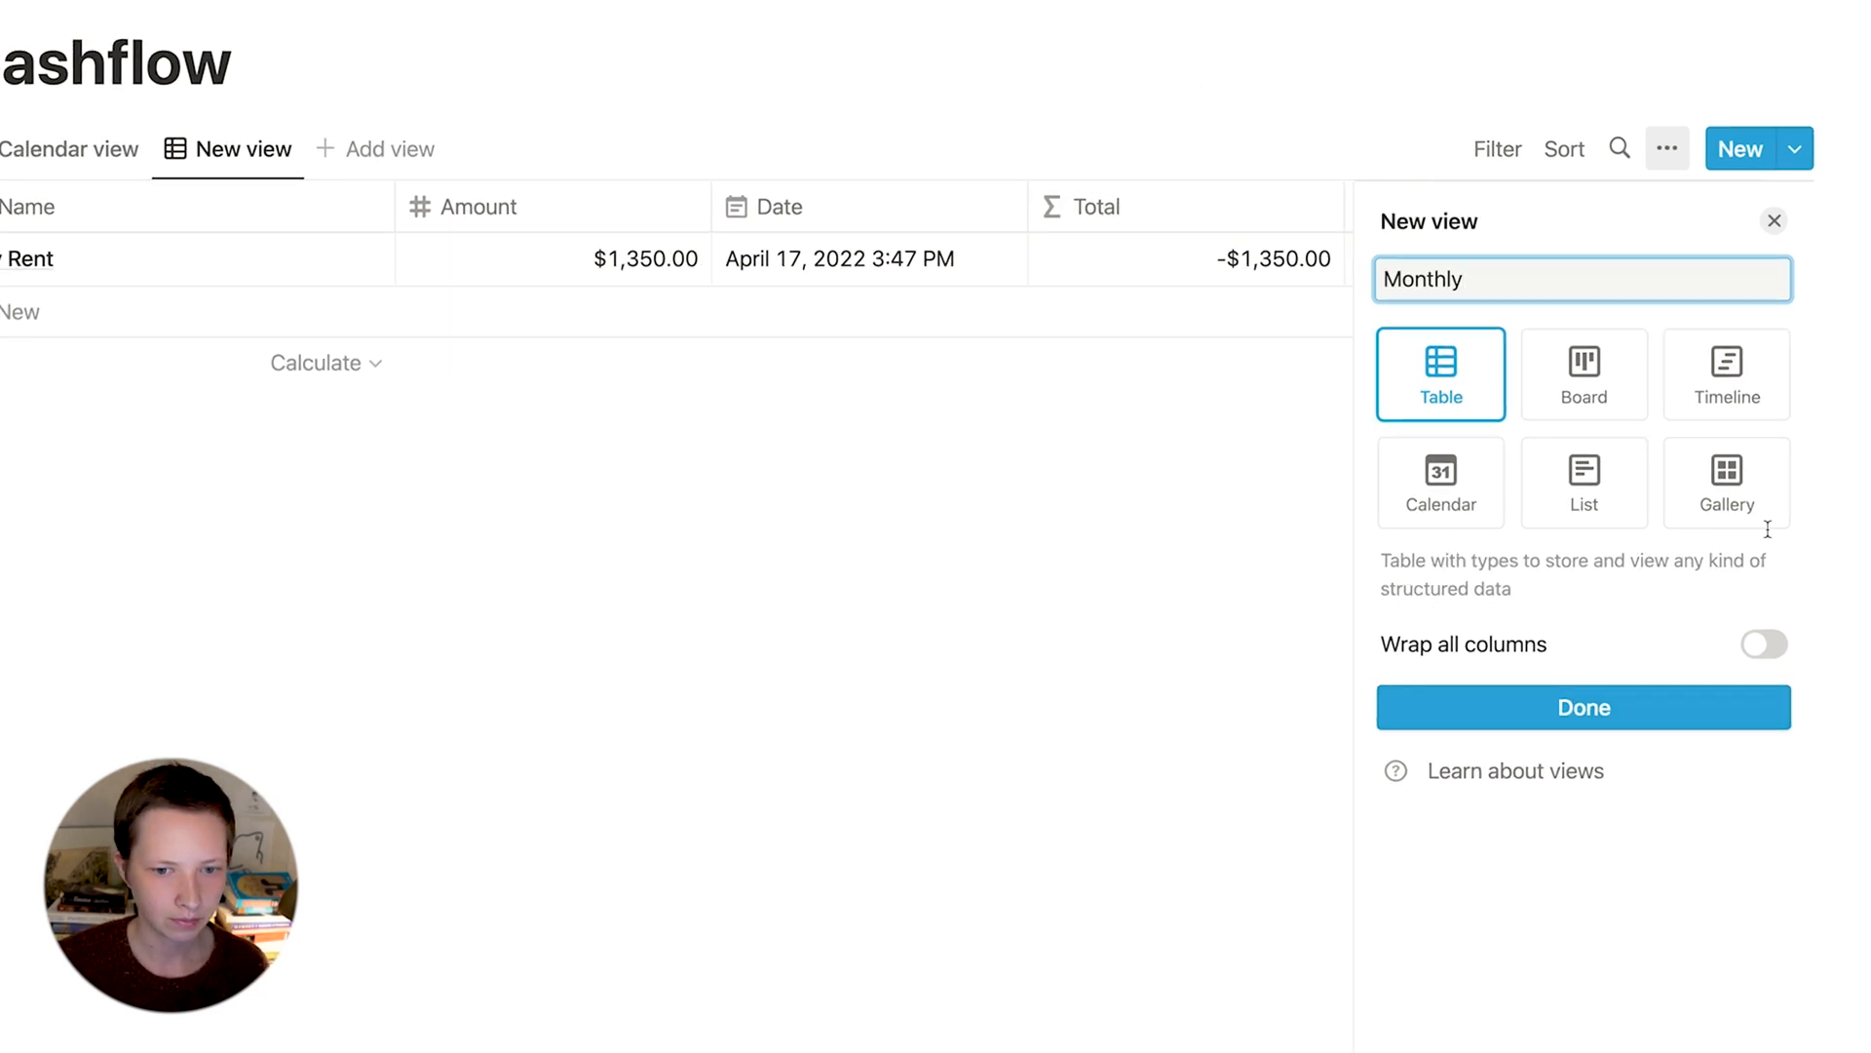
pyautogui.click(1581, 707)
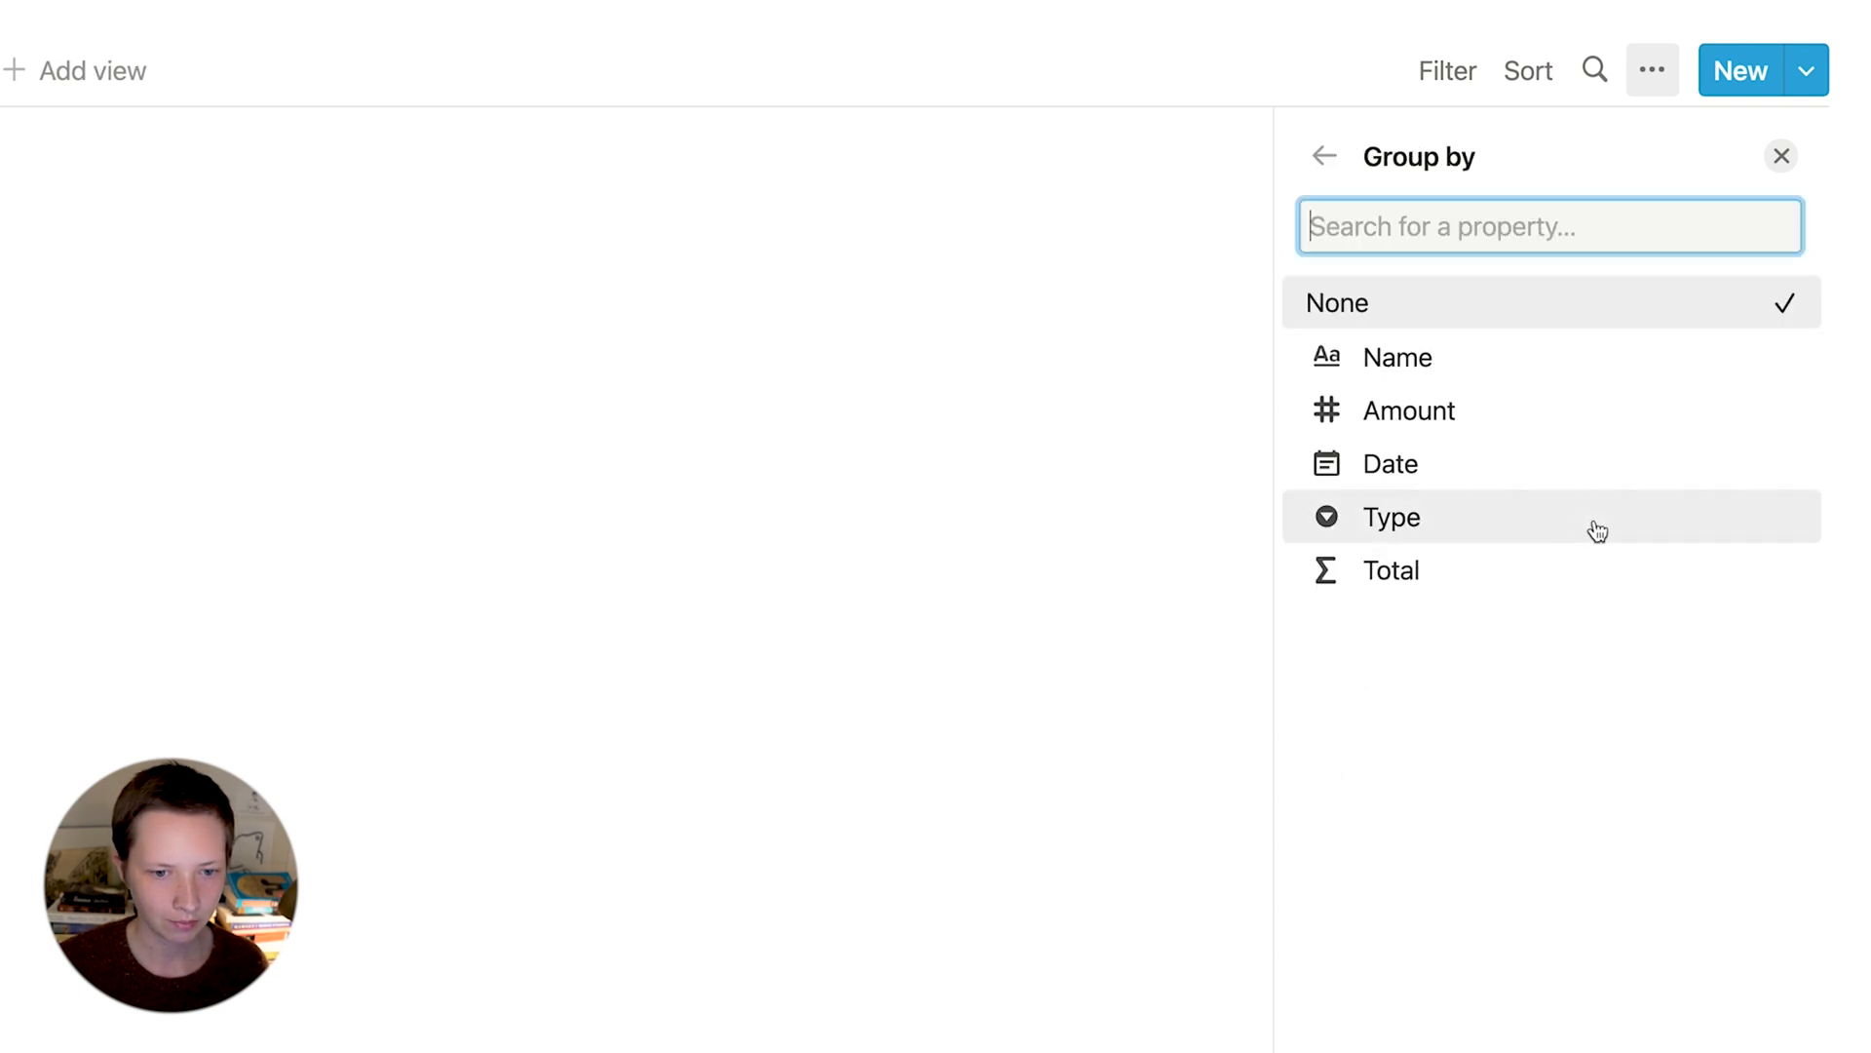
pyautogui.click(1389, 463)
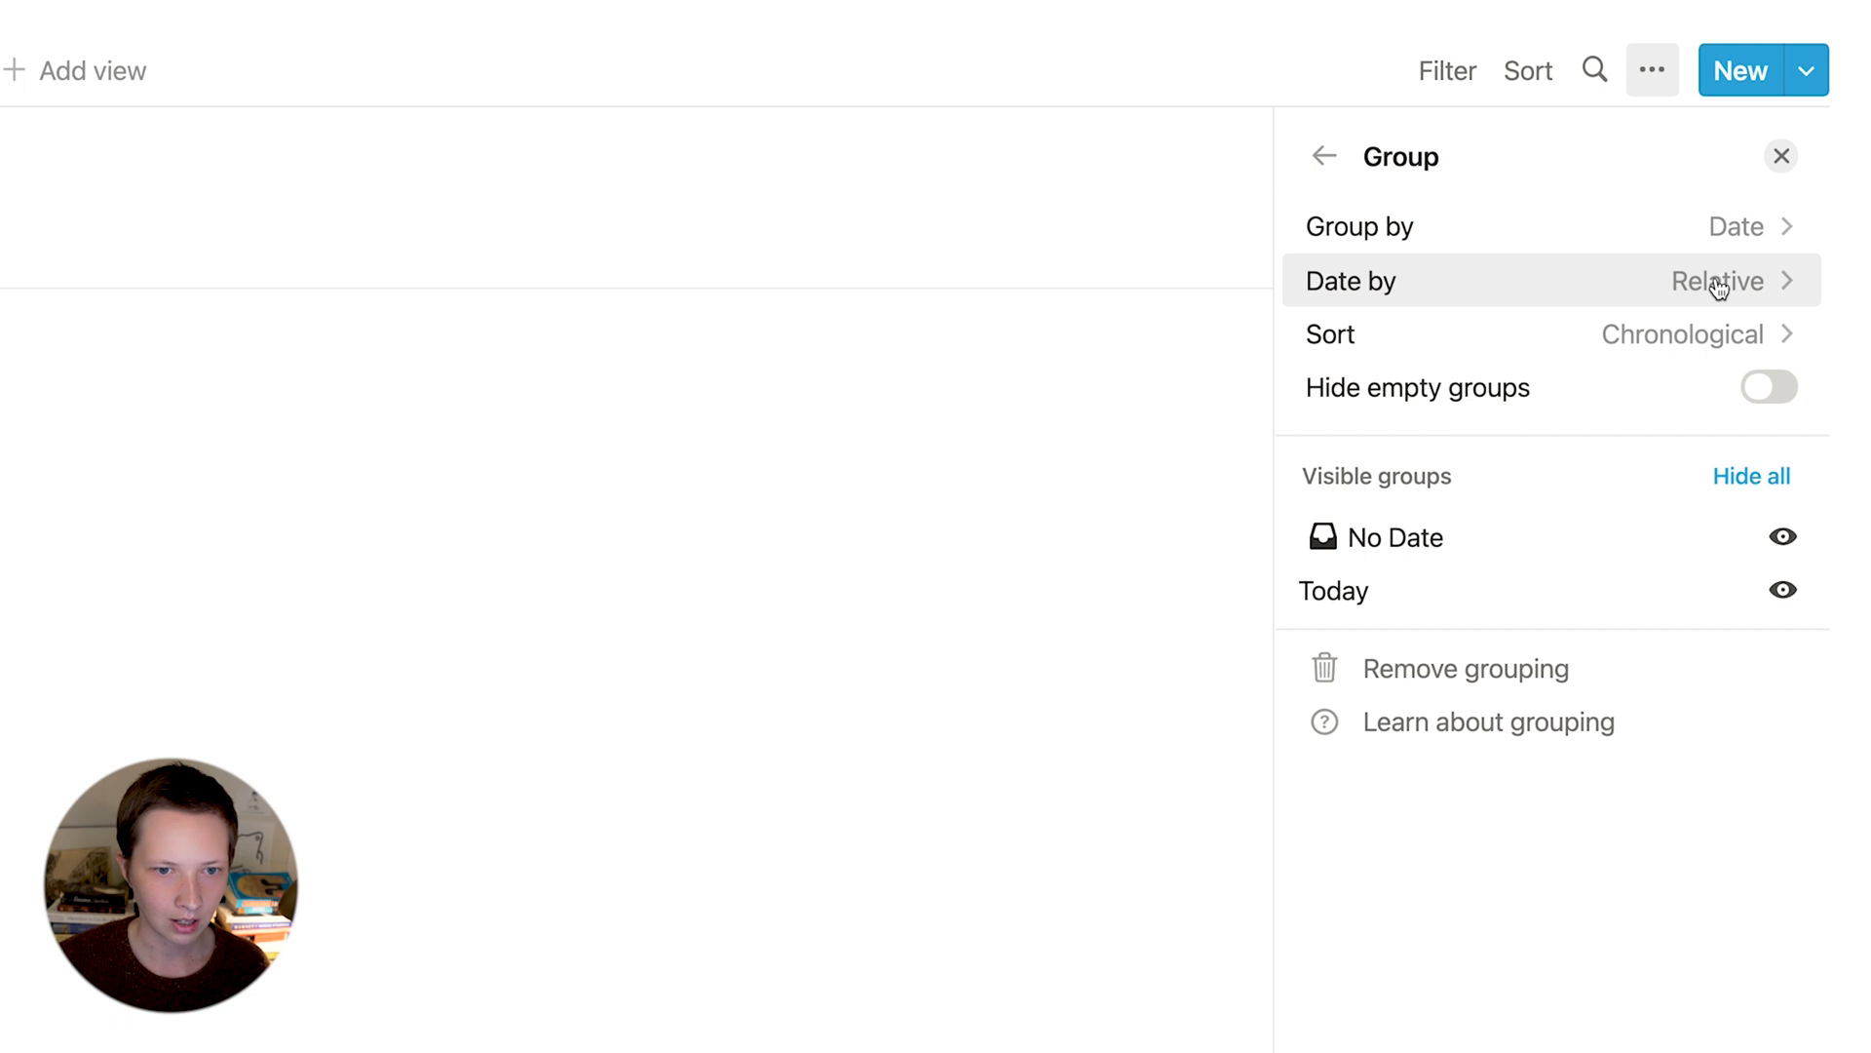
pyautogui.click(1717, 281)
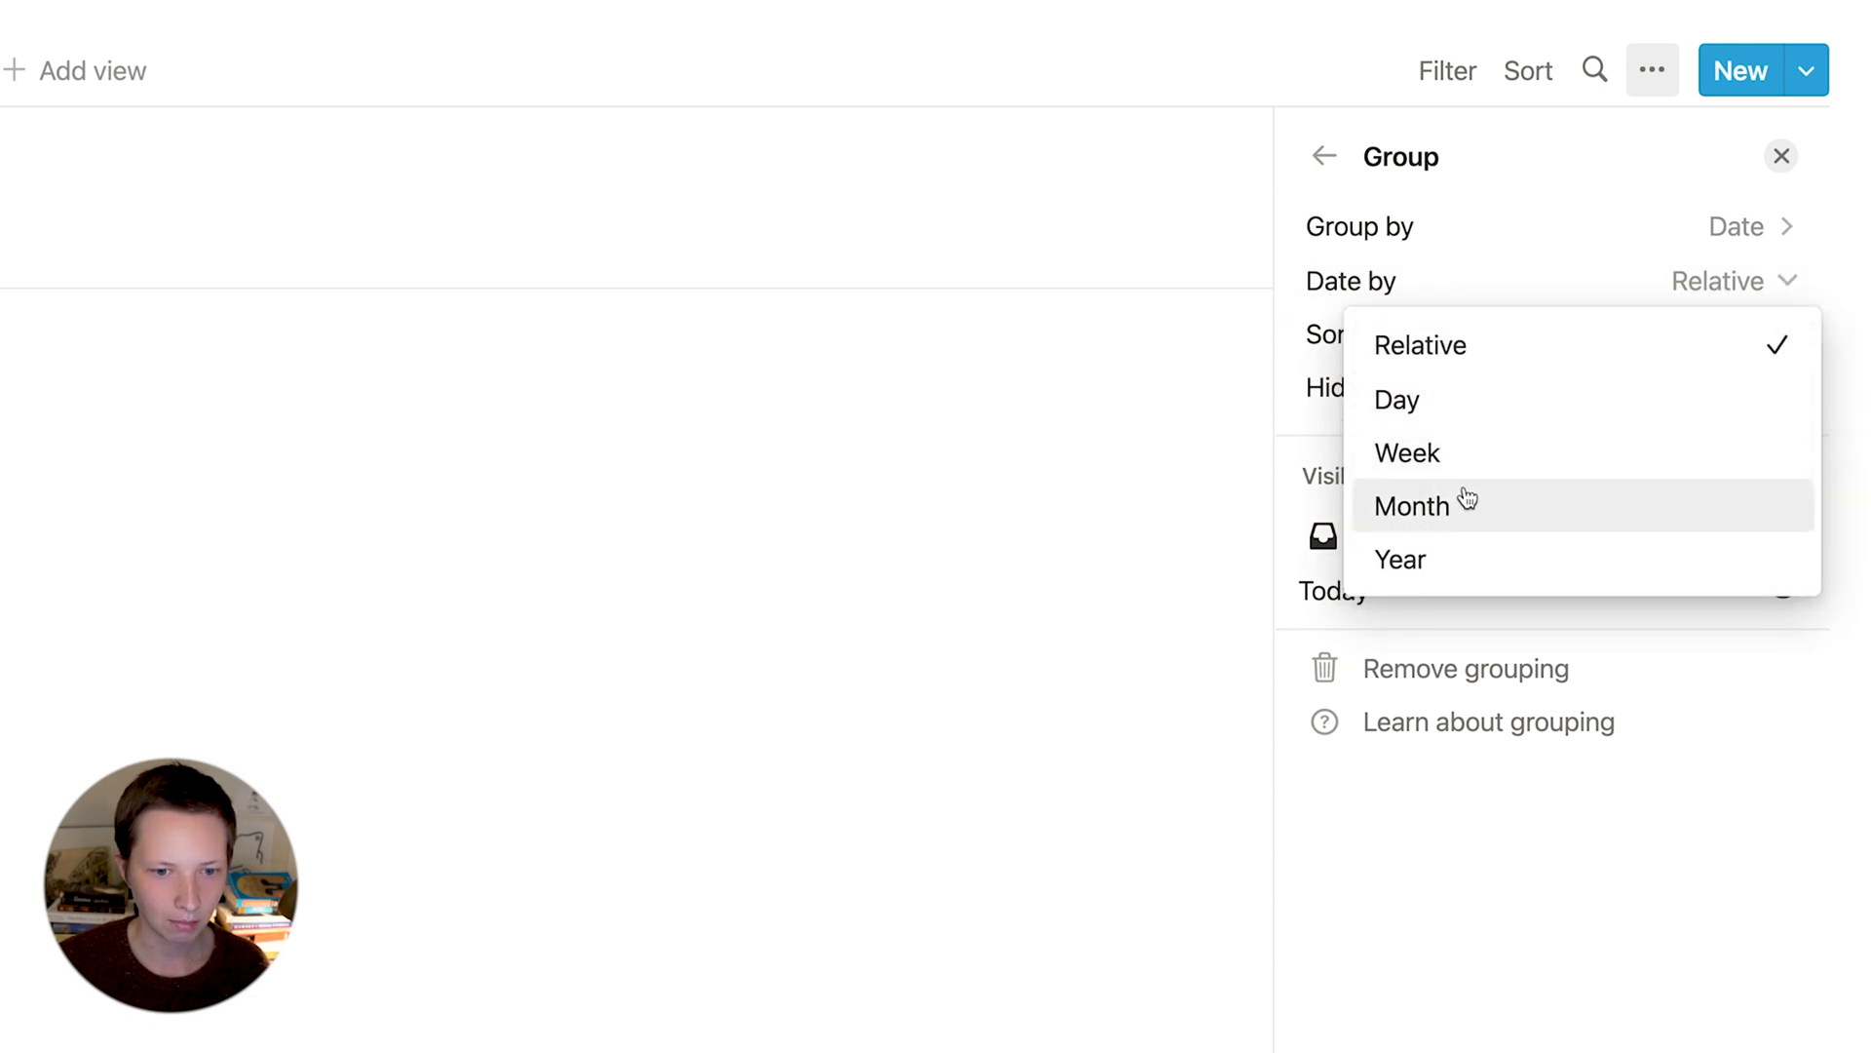
pyautogui.click(1412, 505)
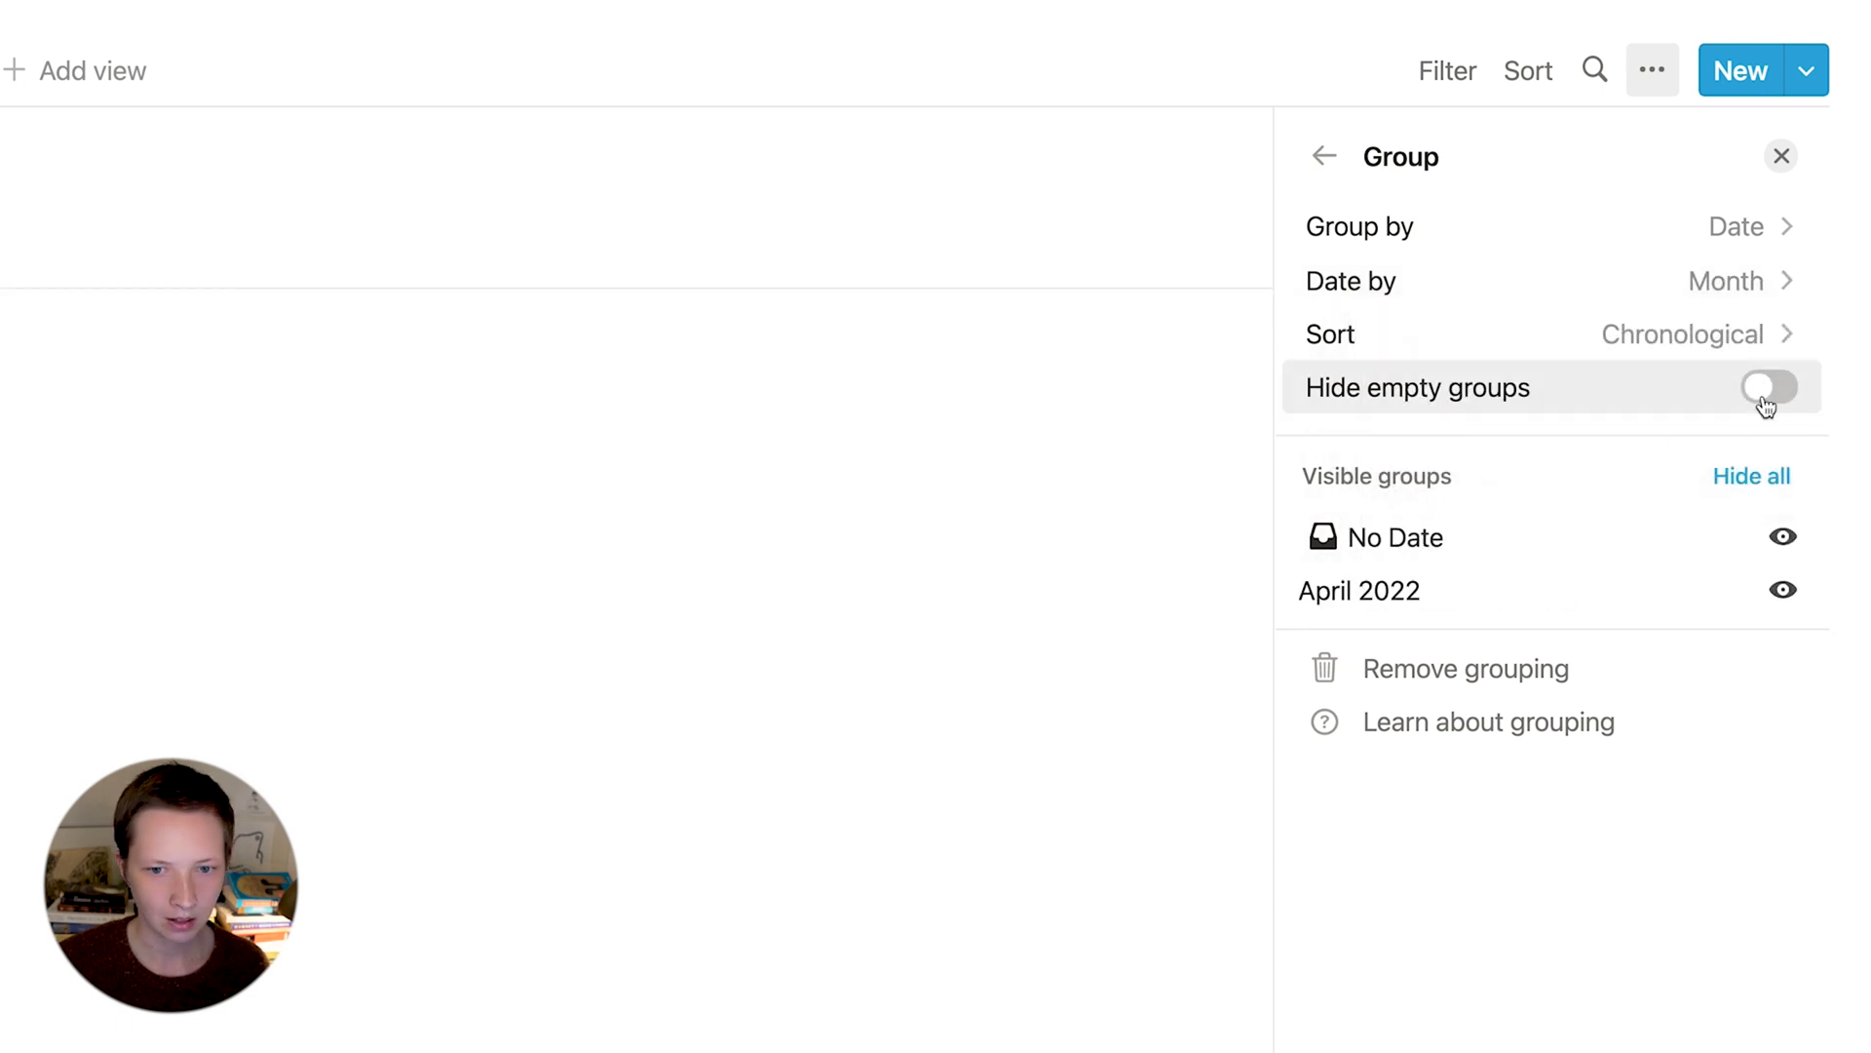
pyautogui.click(1770, 387)
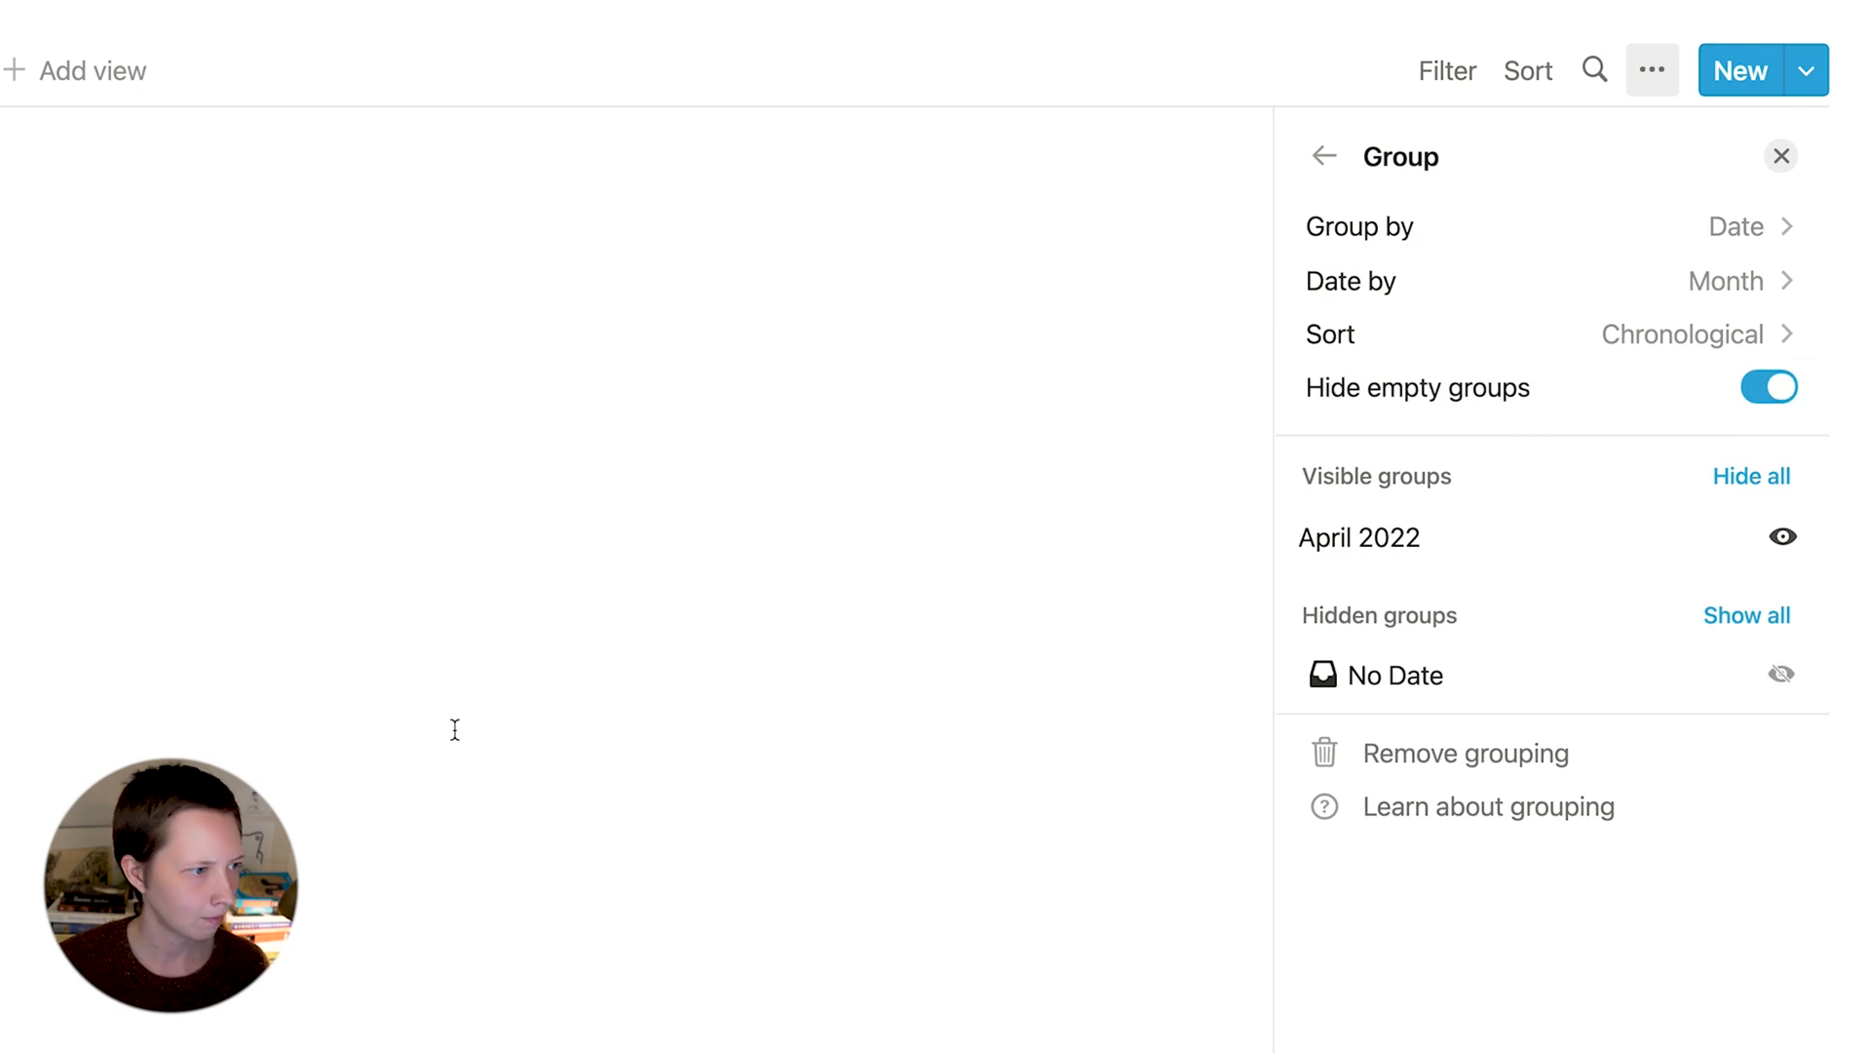
pyautogui.click(1780, 156)
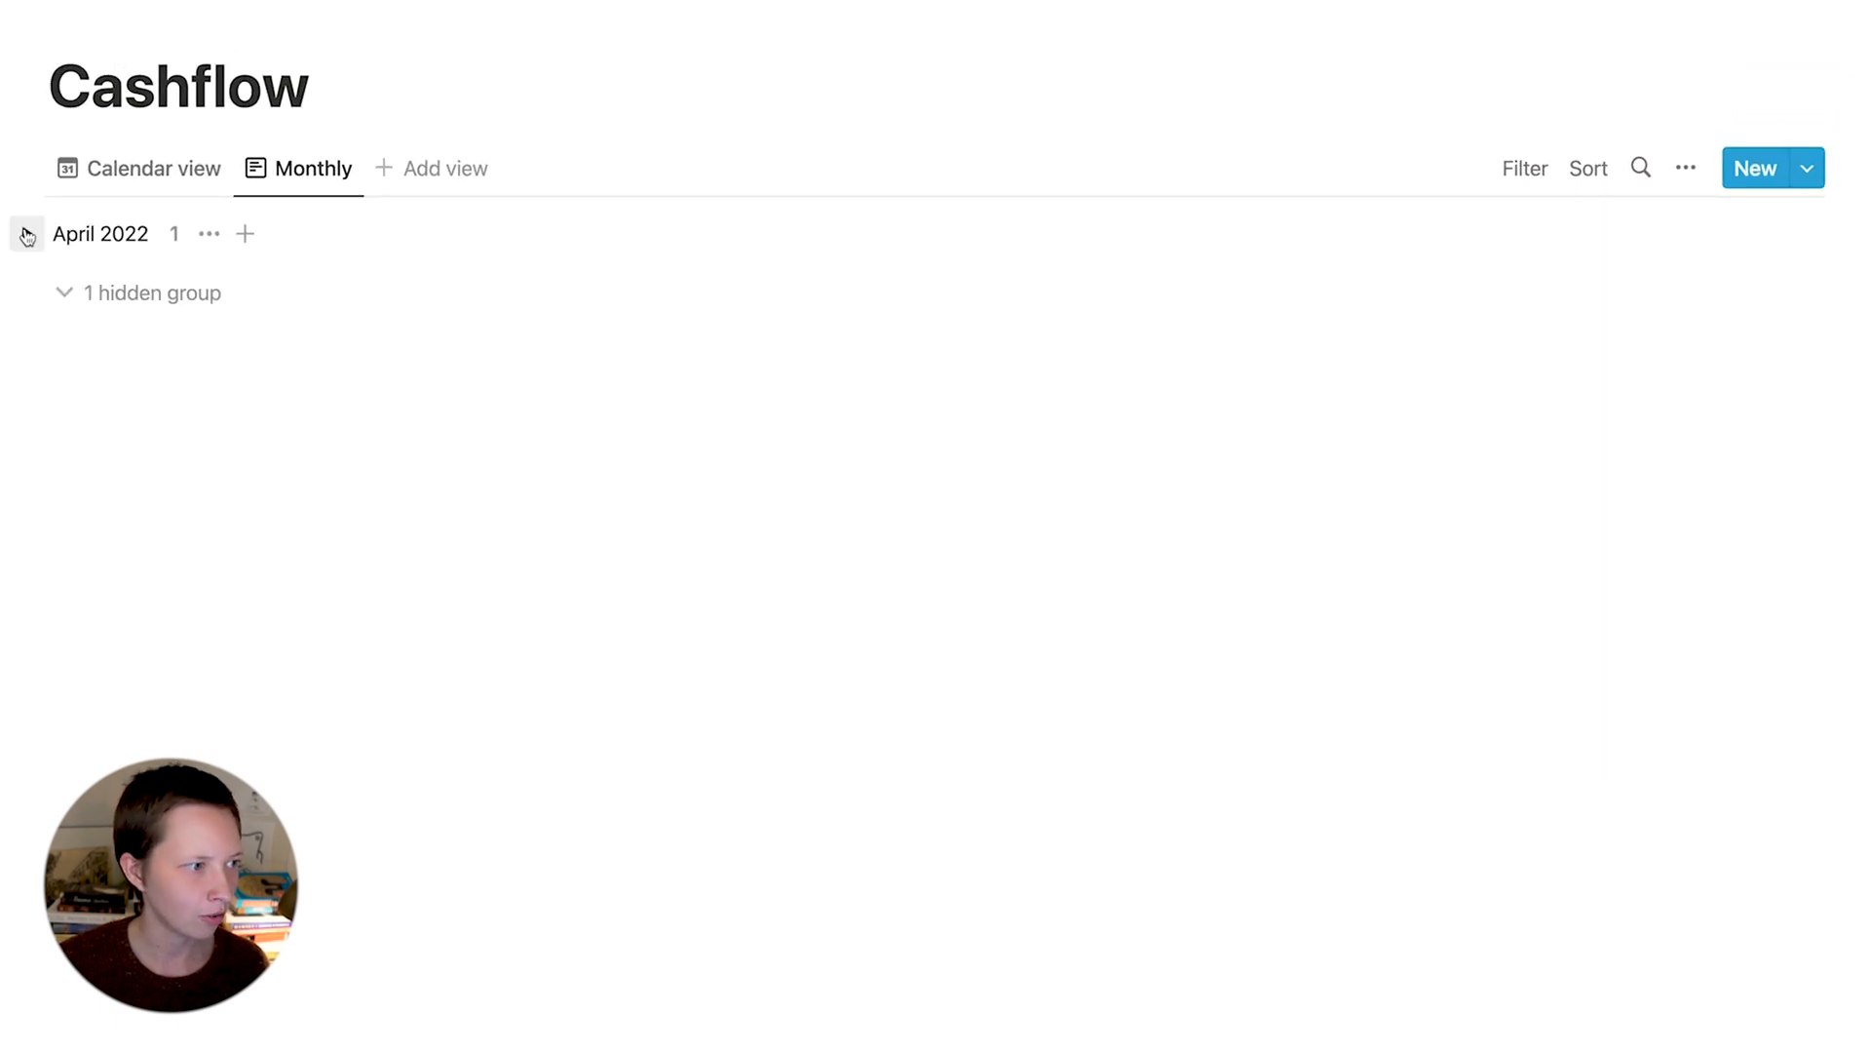
# - Show the Total property beside each entry in the Monthly list
pyautogui.click(26, 234)
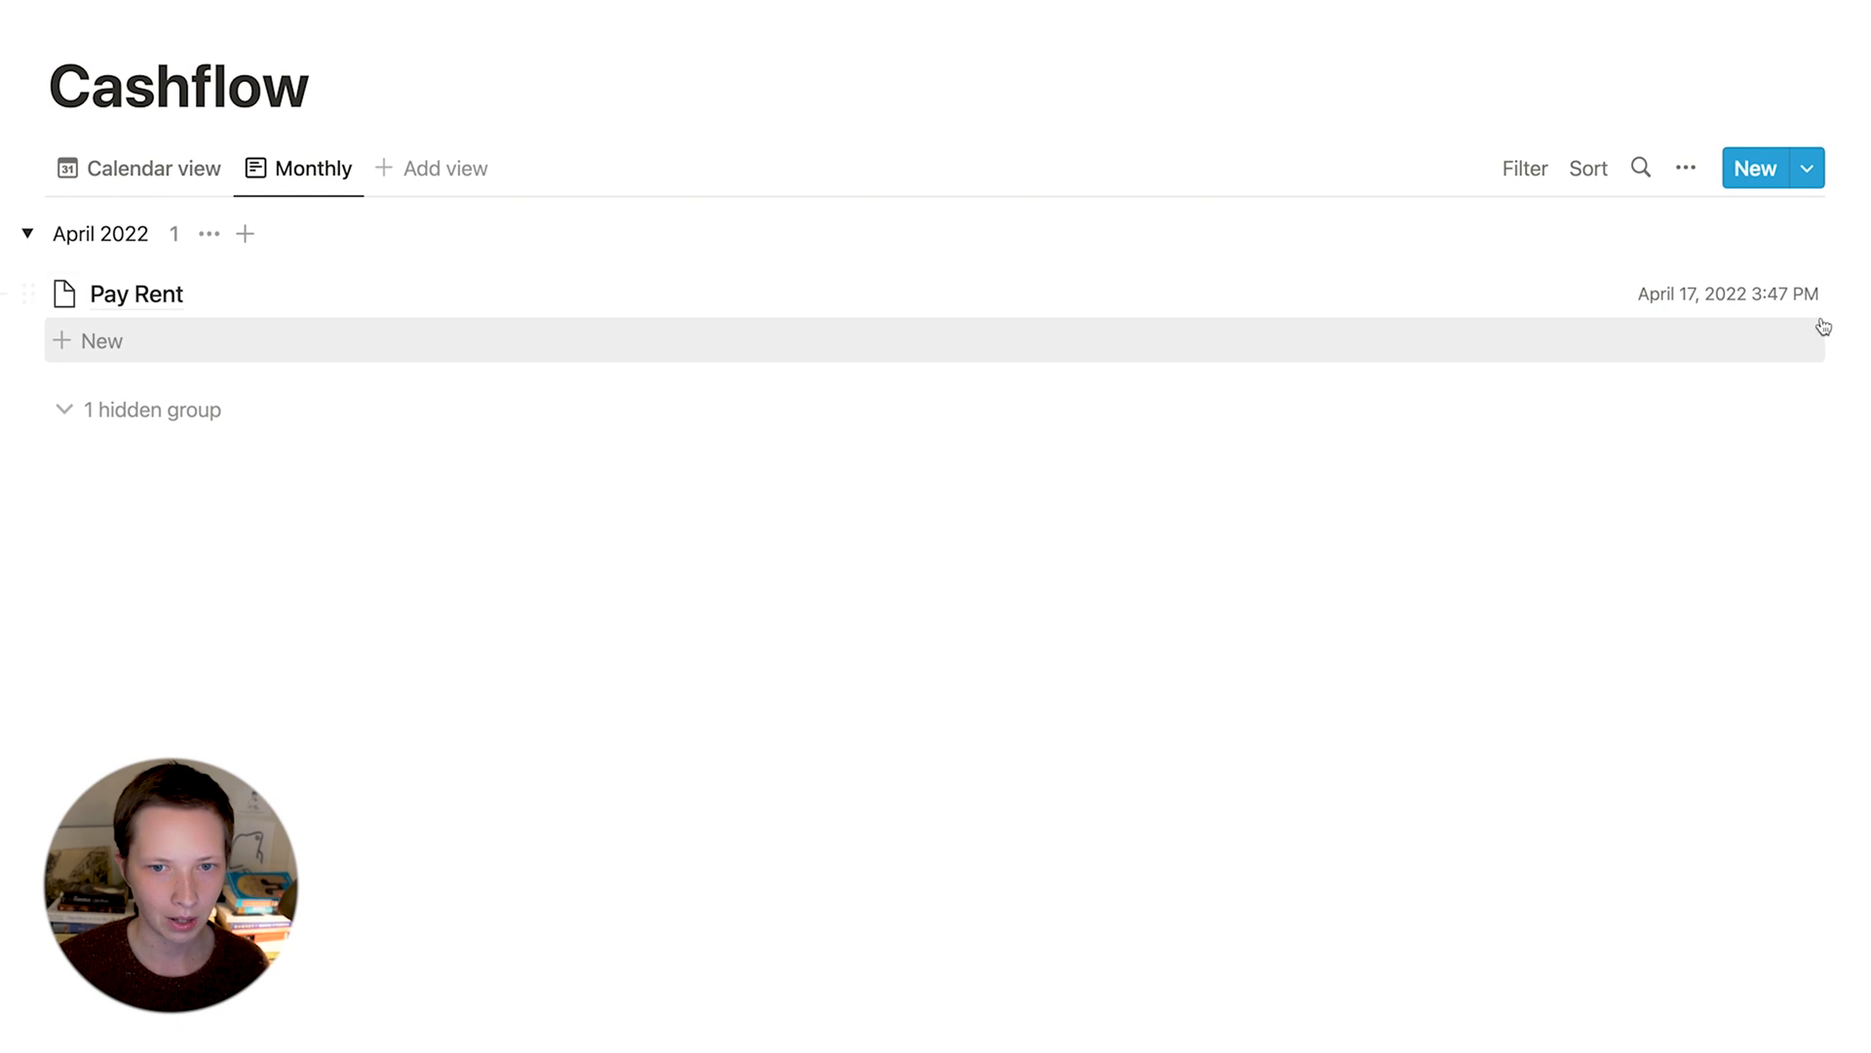
pyautogui.click(1687, 166)
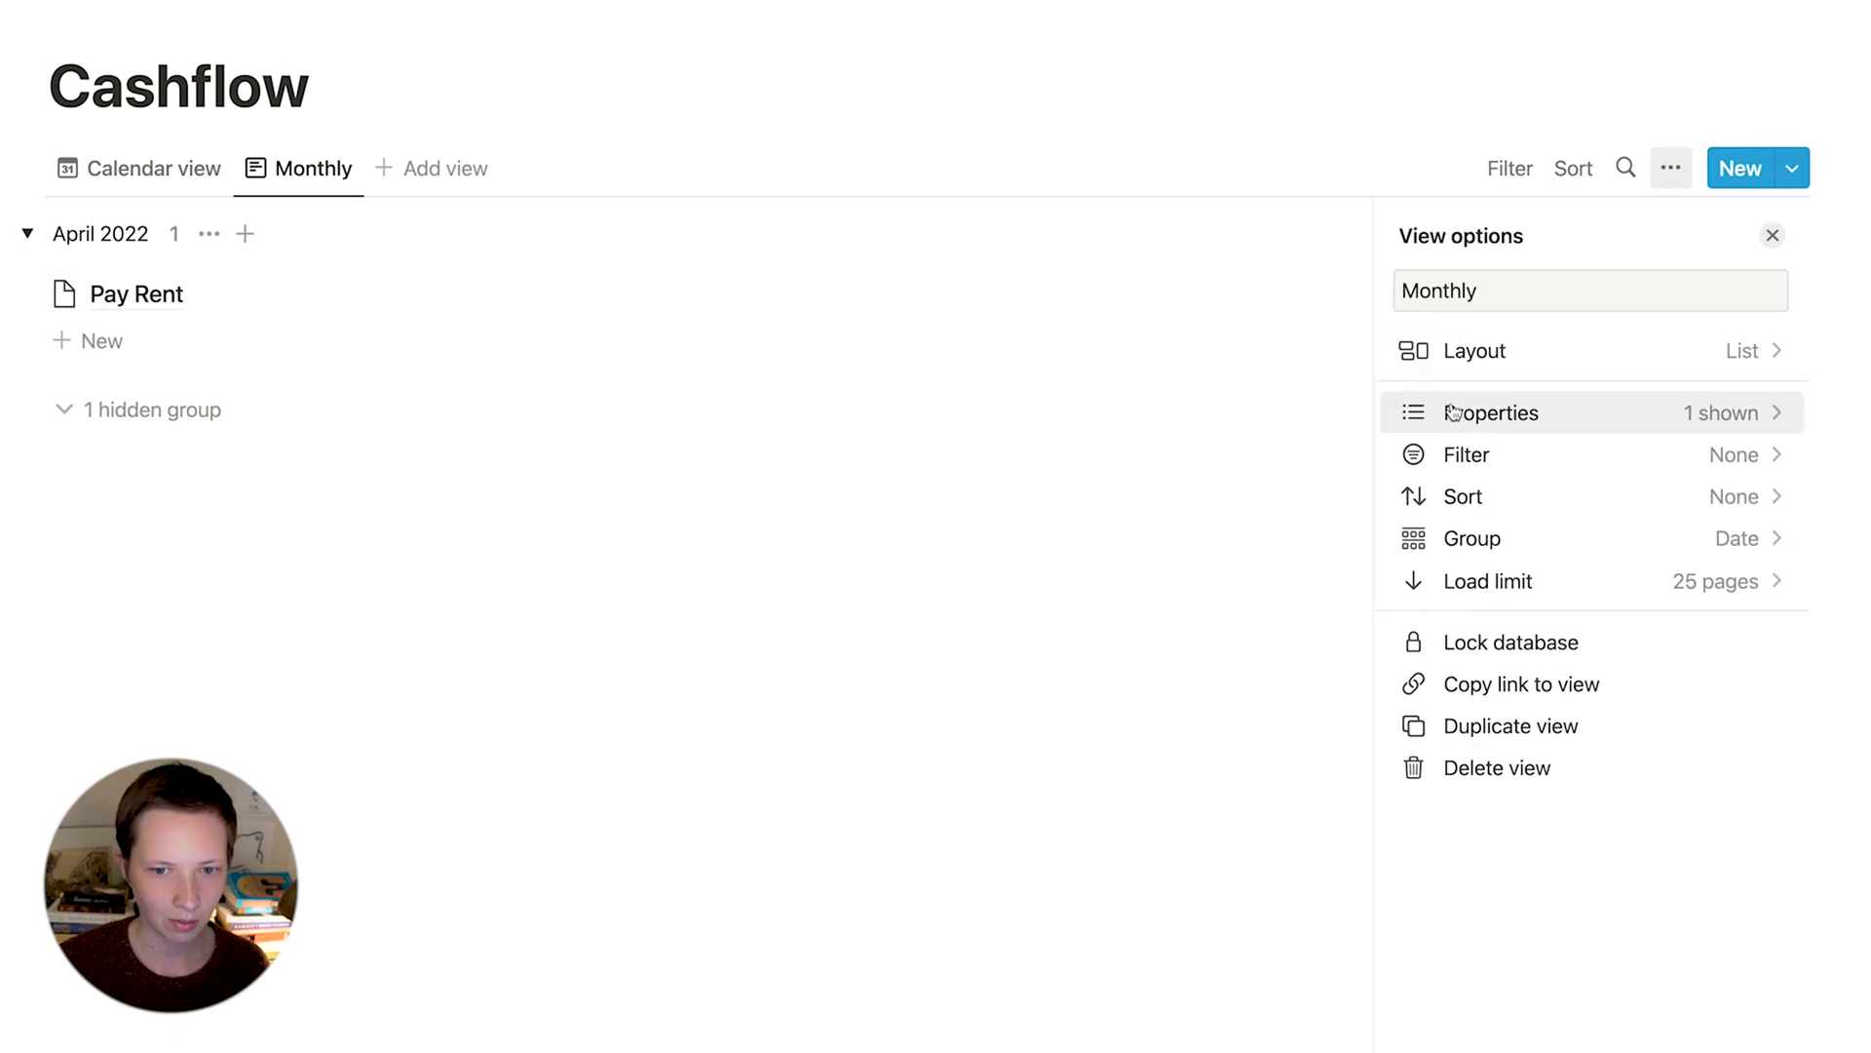
pyautogui.click(1492, 412)
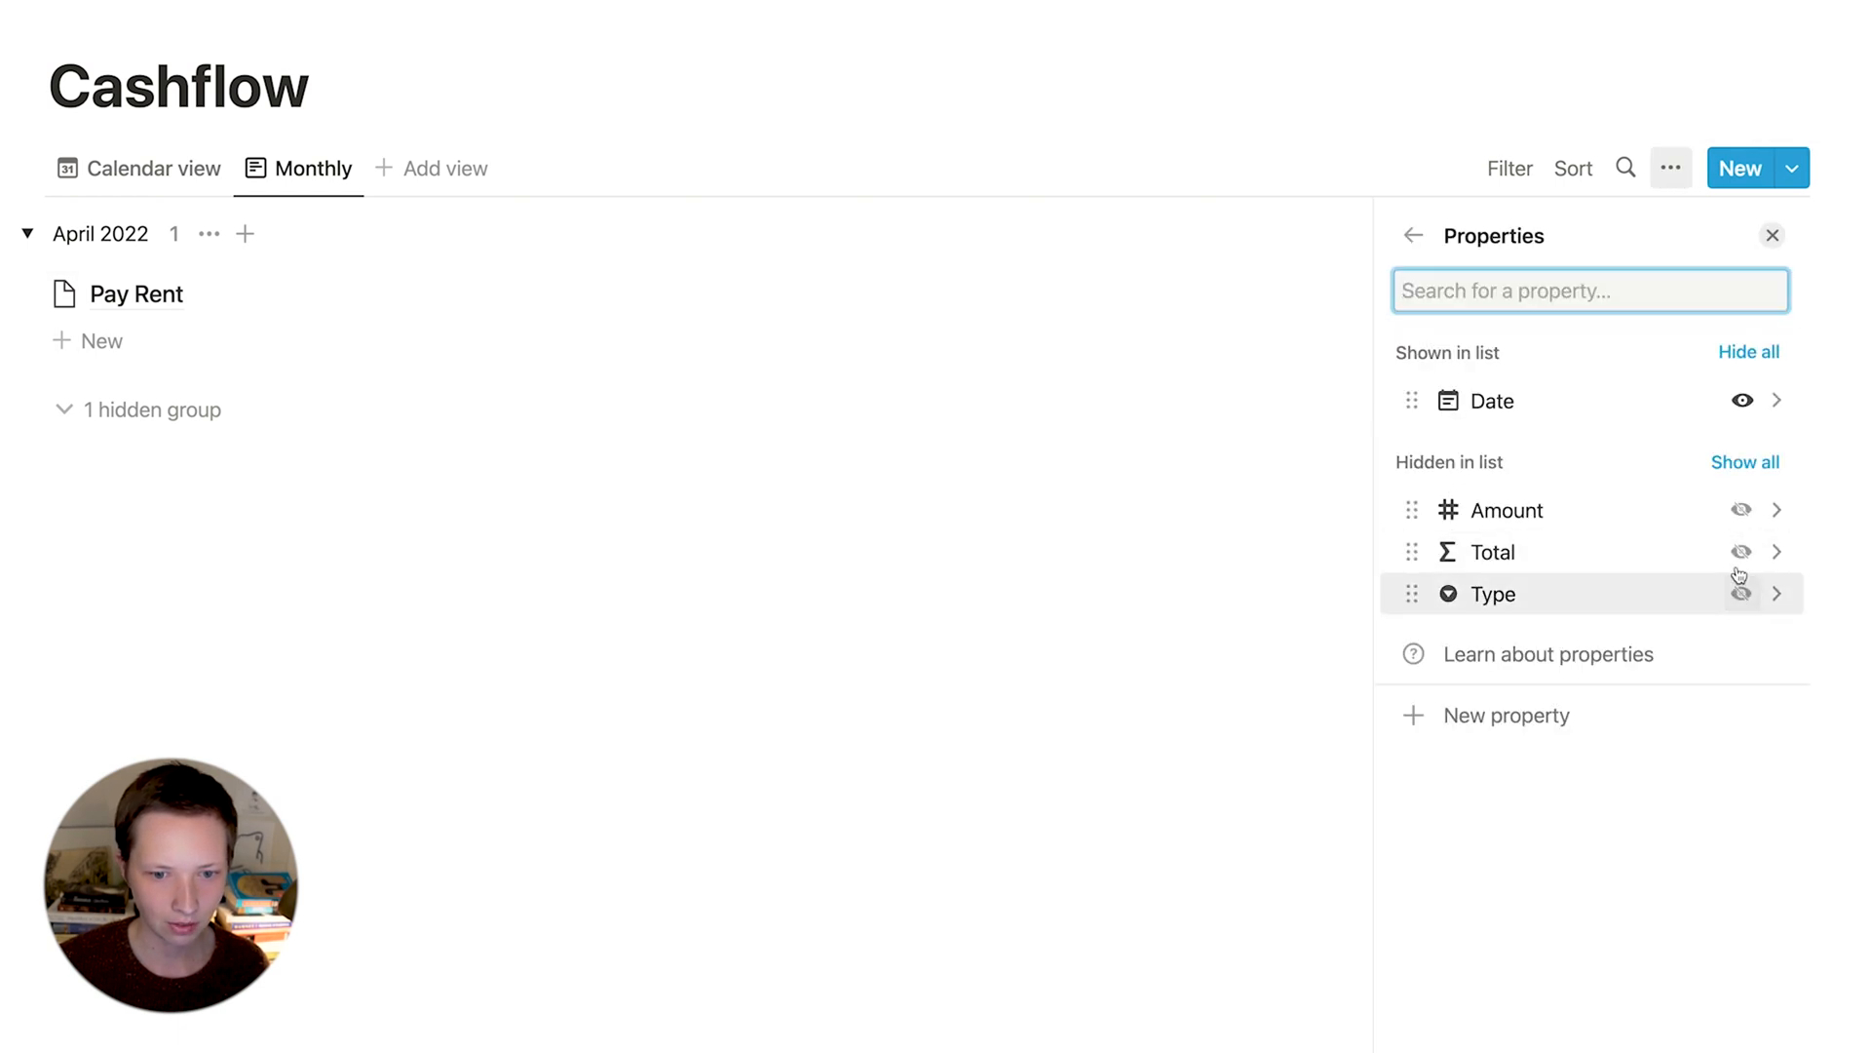
pyautogui.click(1772, 235)
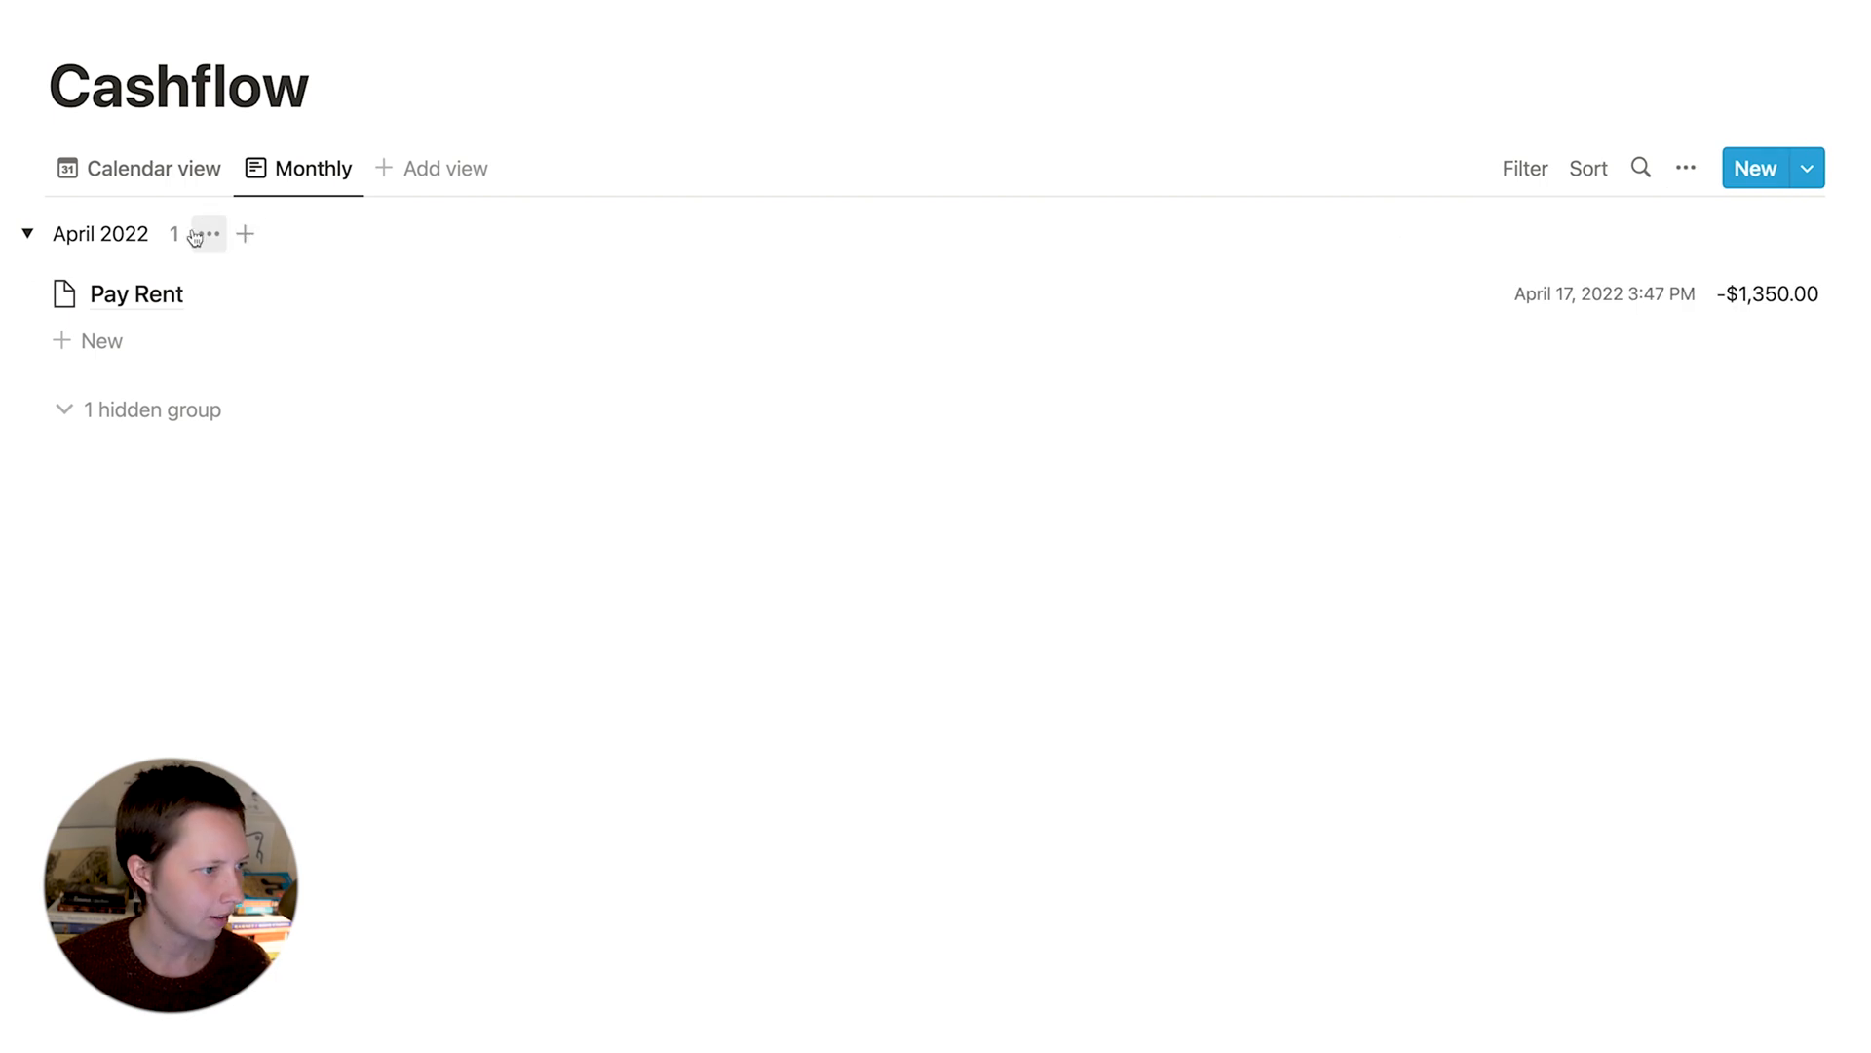
pyautogui.moveTo(174, 234)
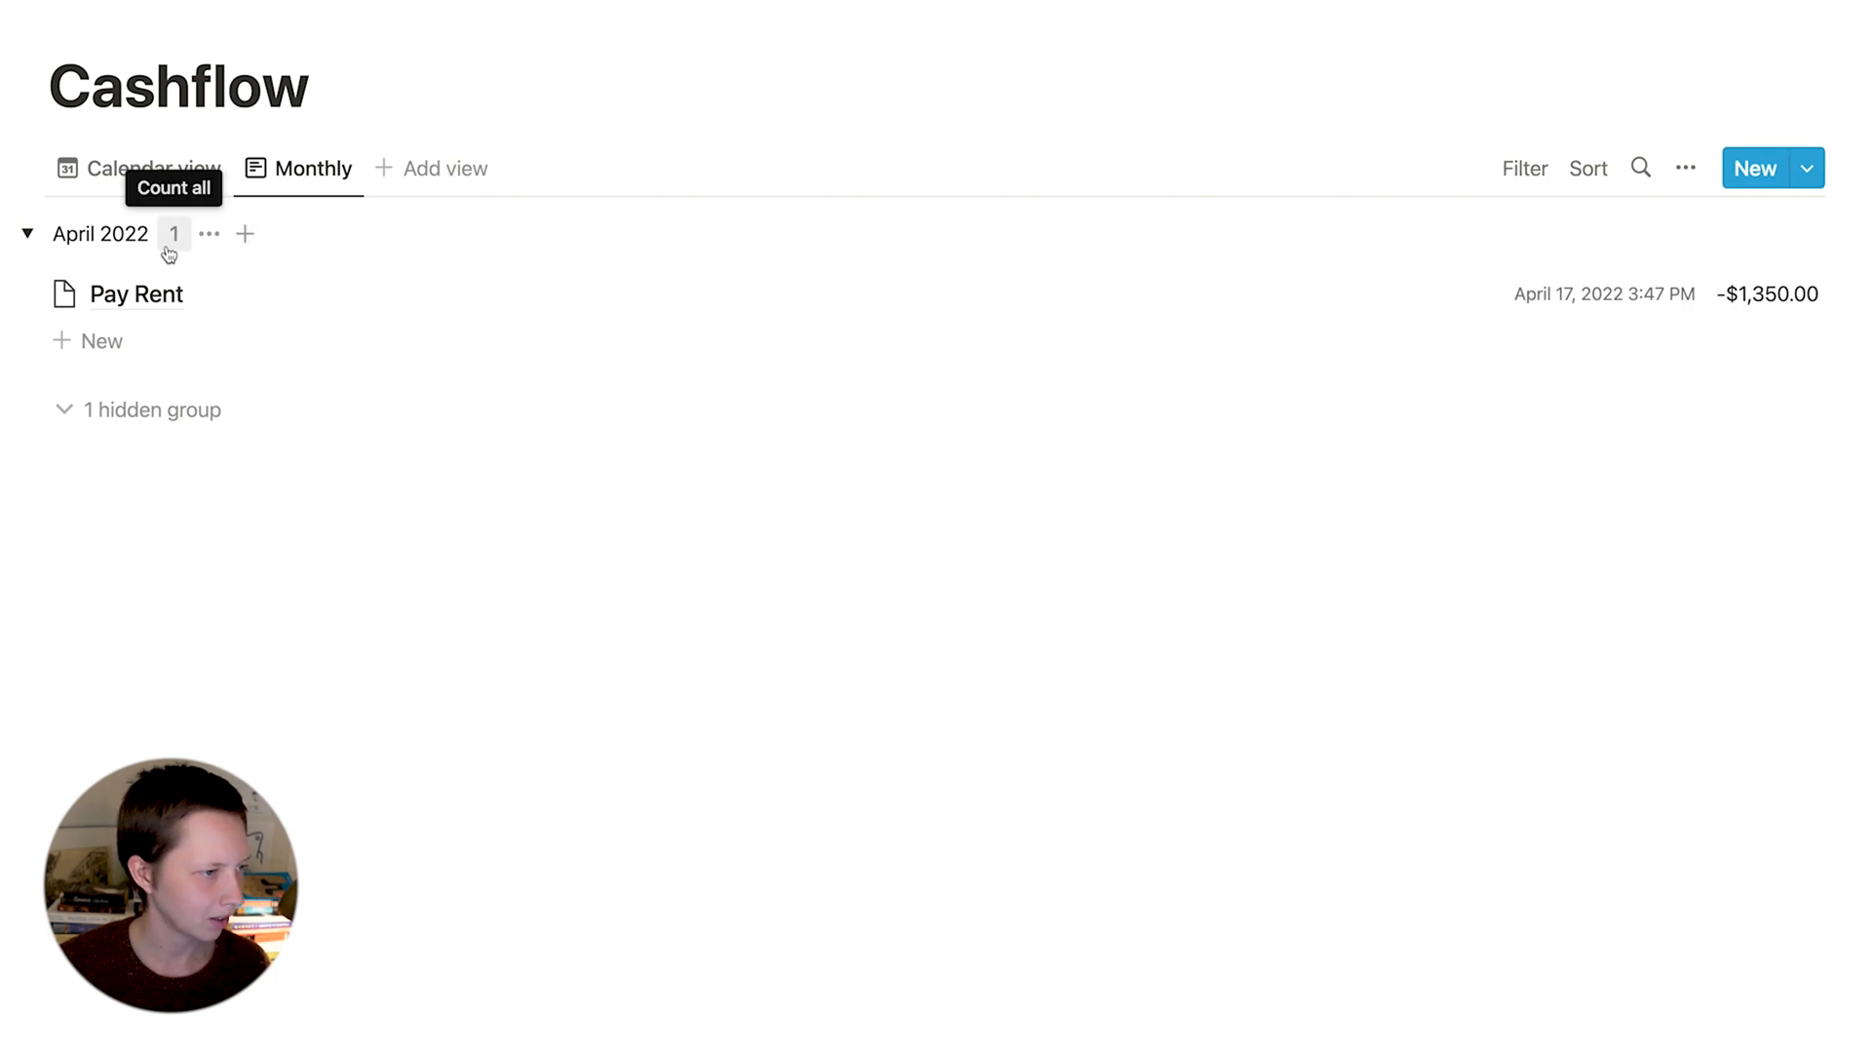
# - Sum Total for the April 2022 group to show -$1,350.00, then return to calendar
pyautogui.click(173, 234)
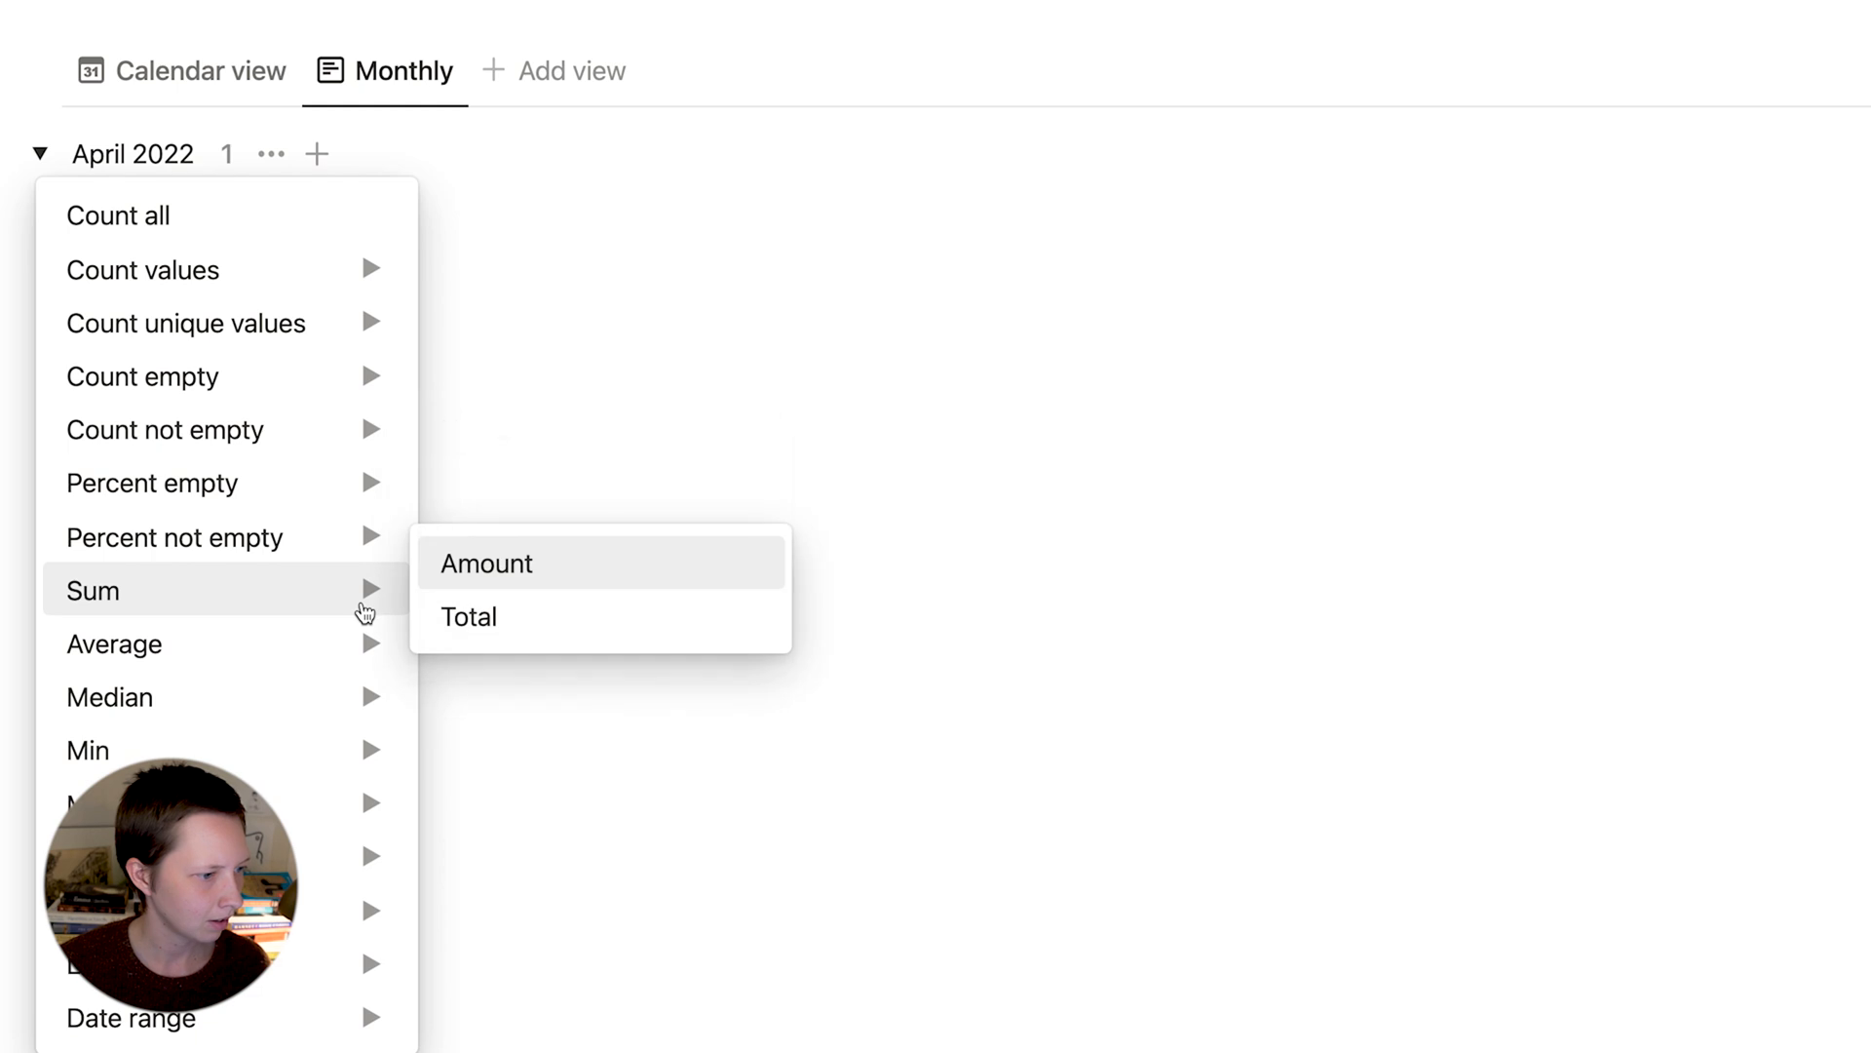
pyautogui.click(485, 564)
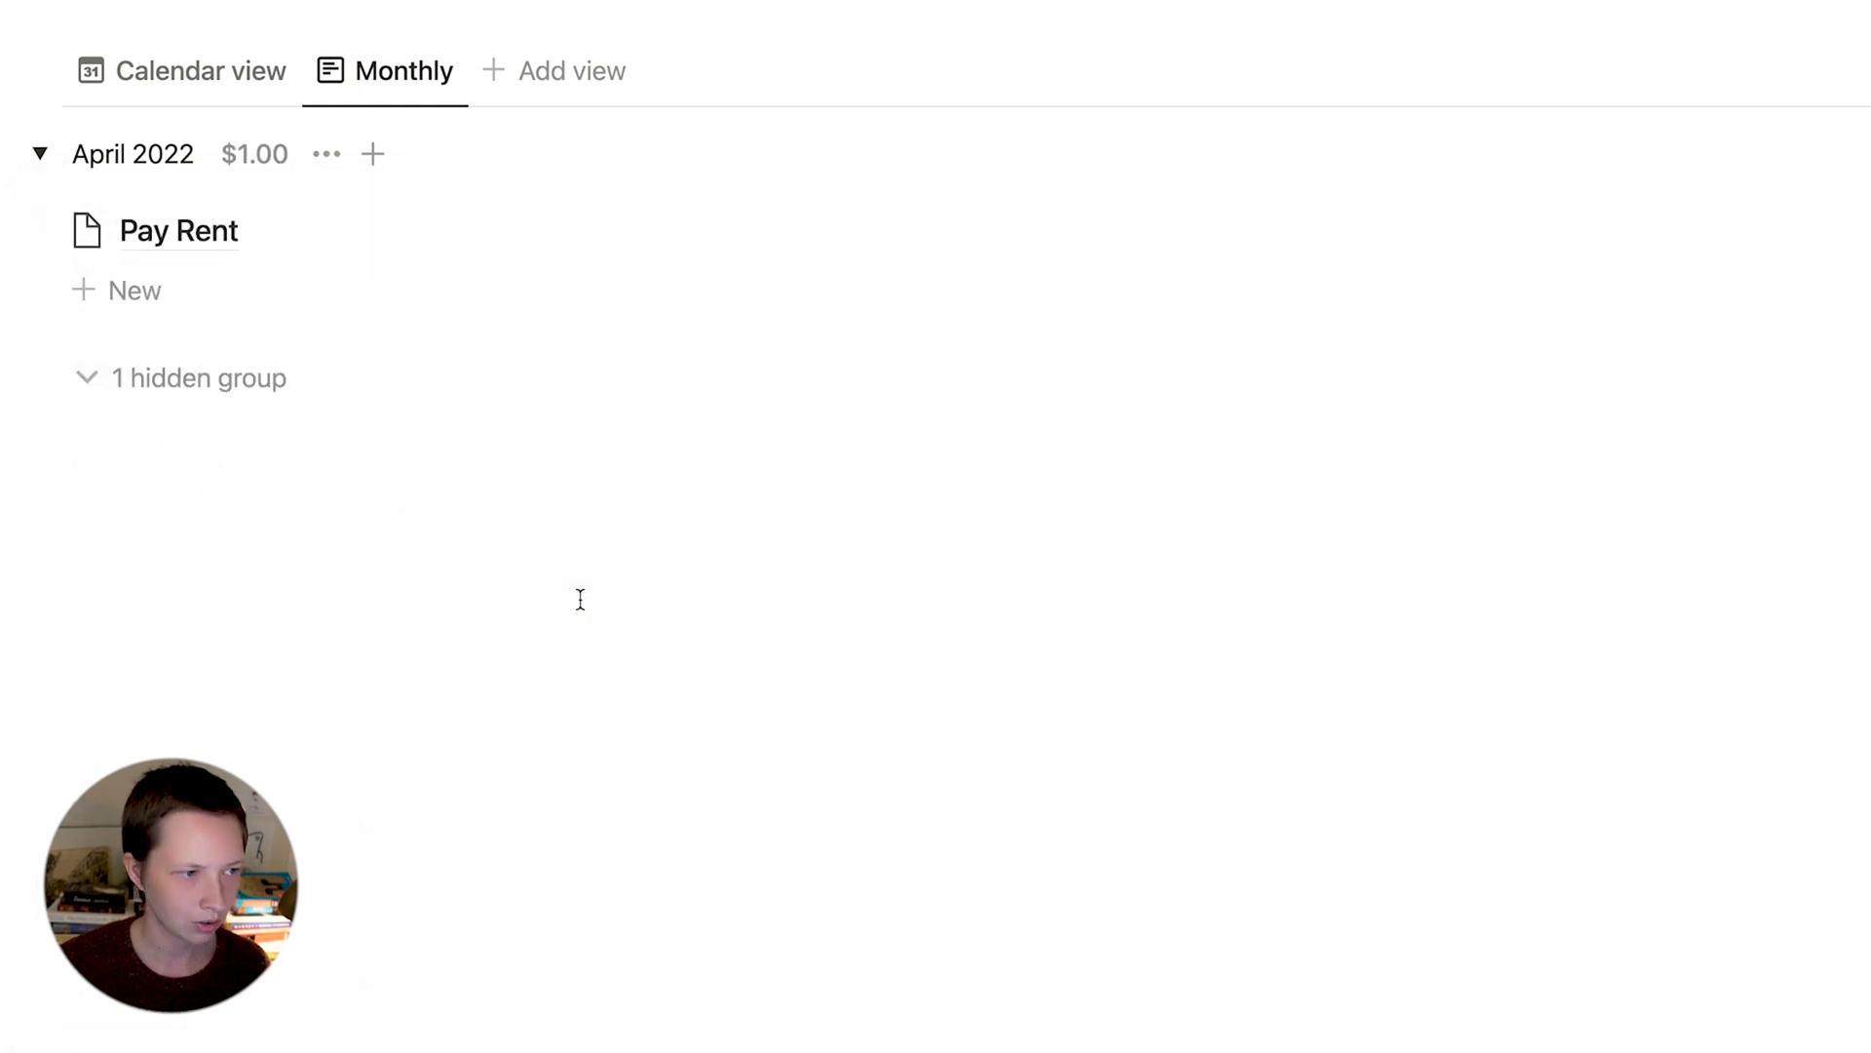
pyautogui.scroll(3)
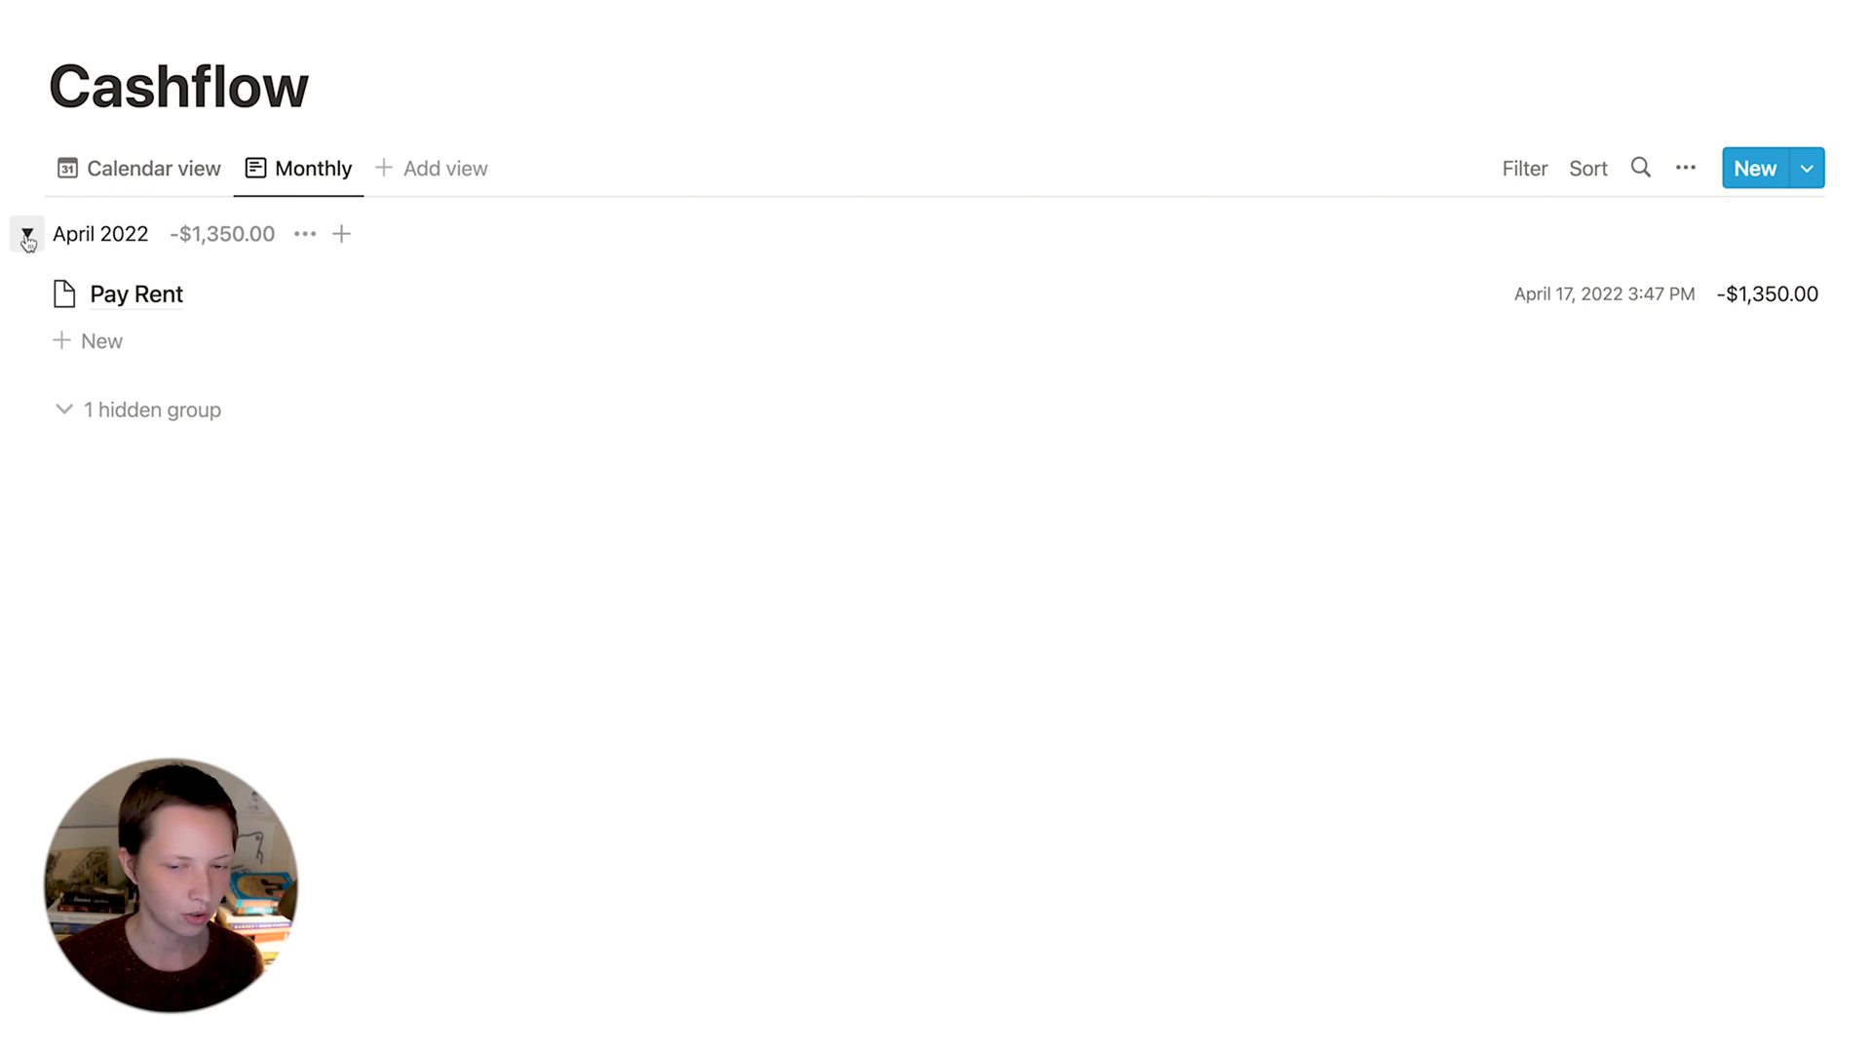
pyautogui.click(27, 234)
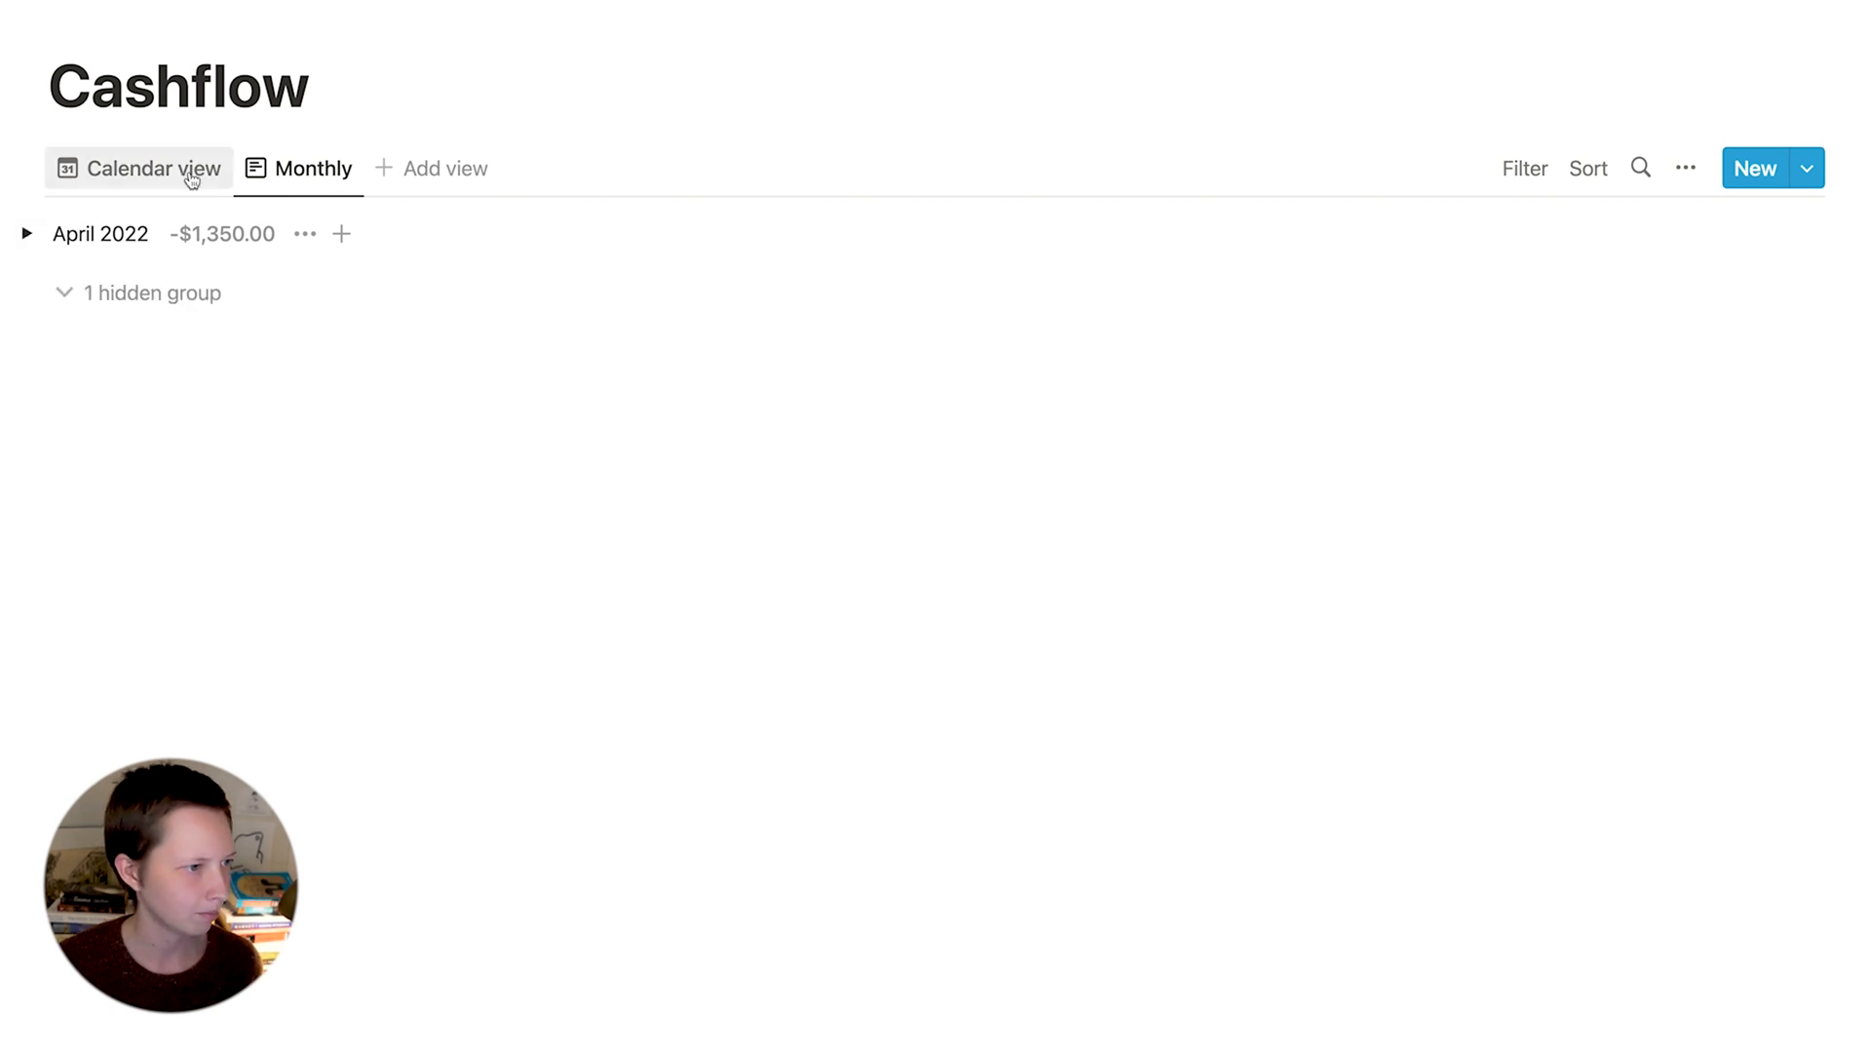
pyautogui.click(153, 168)
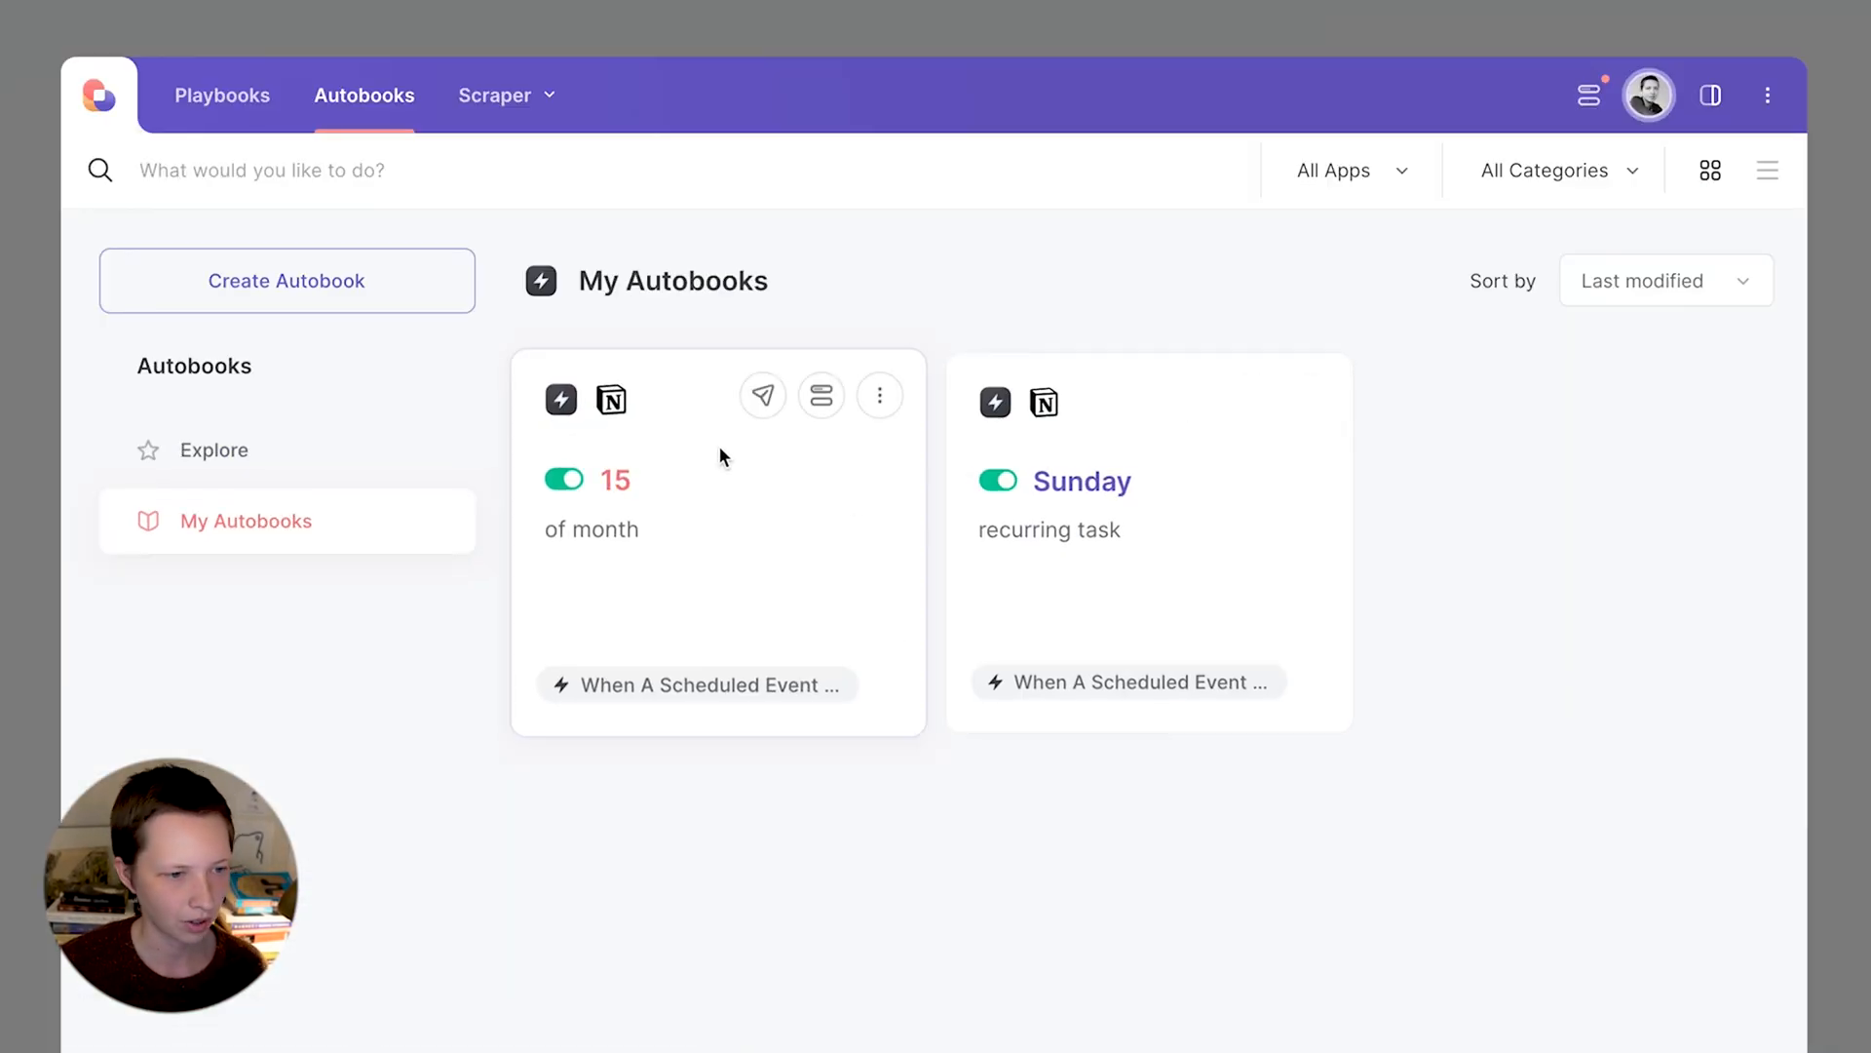
pyautogui.moveTo(879, 395)
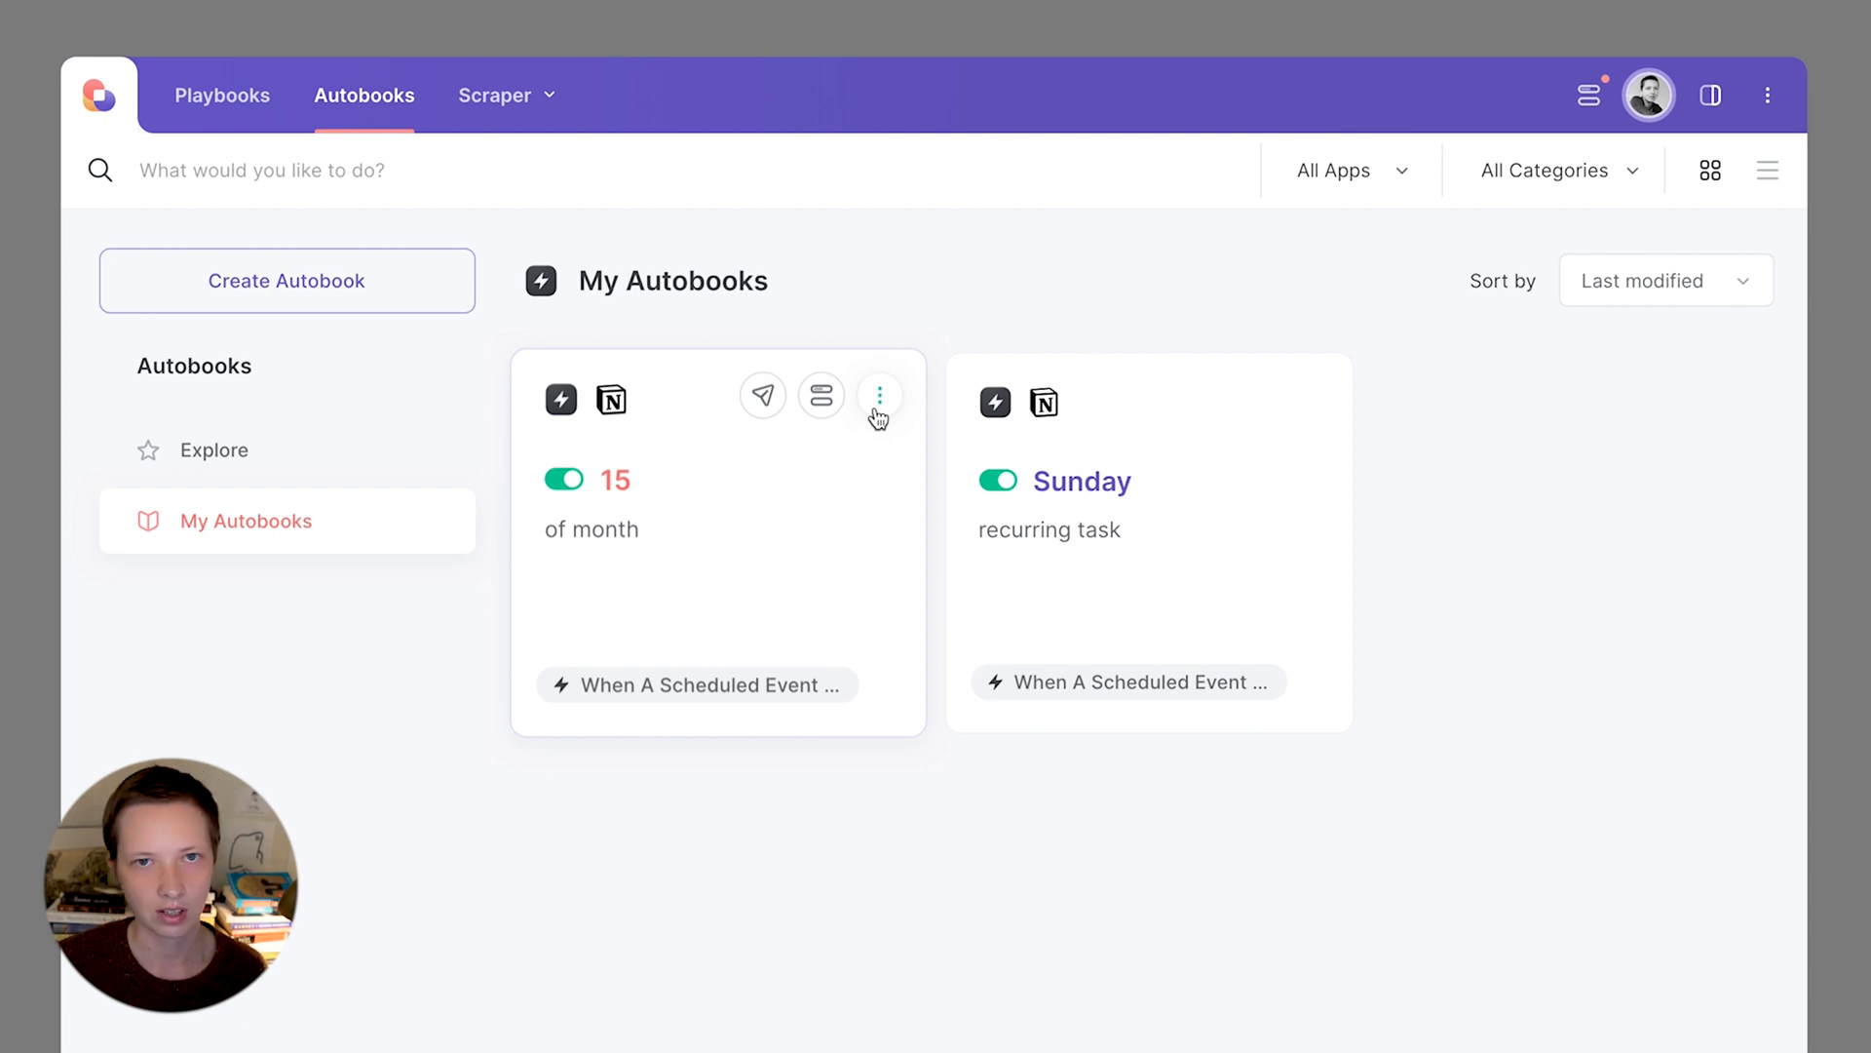
# - Open the '15 of month' autobook's options and follow through to the Notion page
pyautogui.click(880, 394)
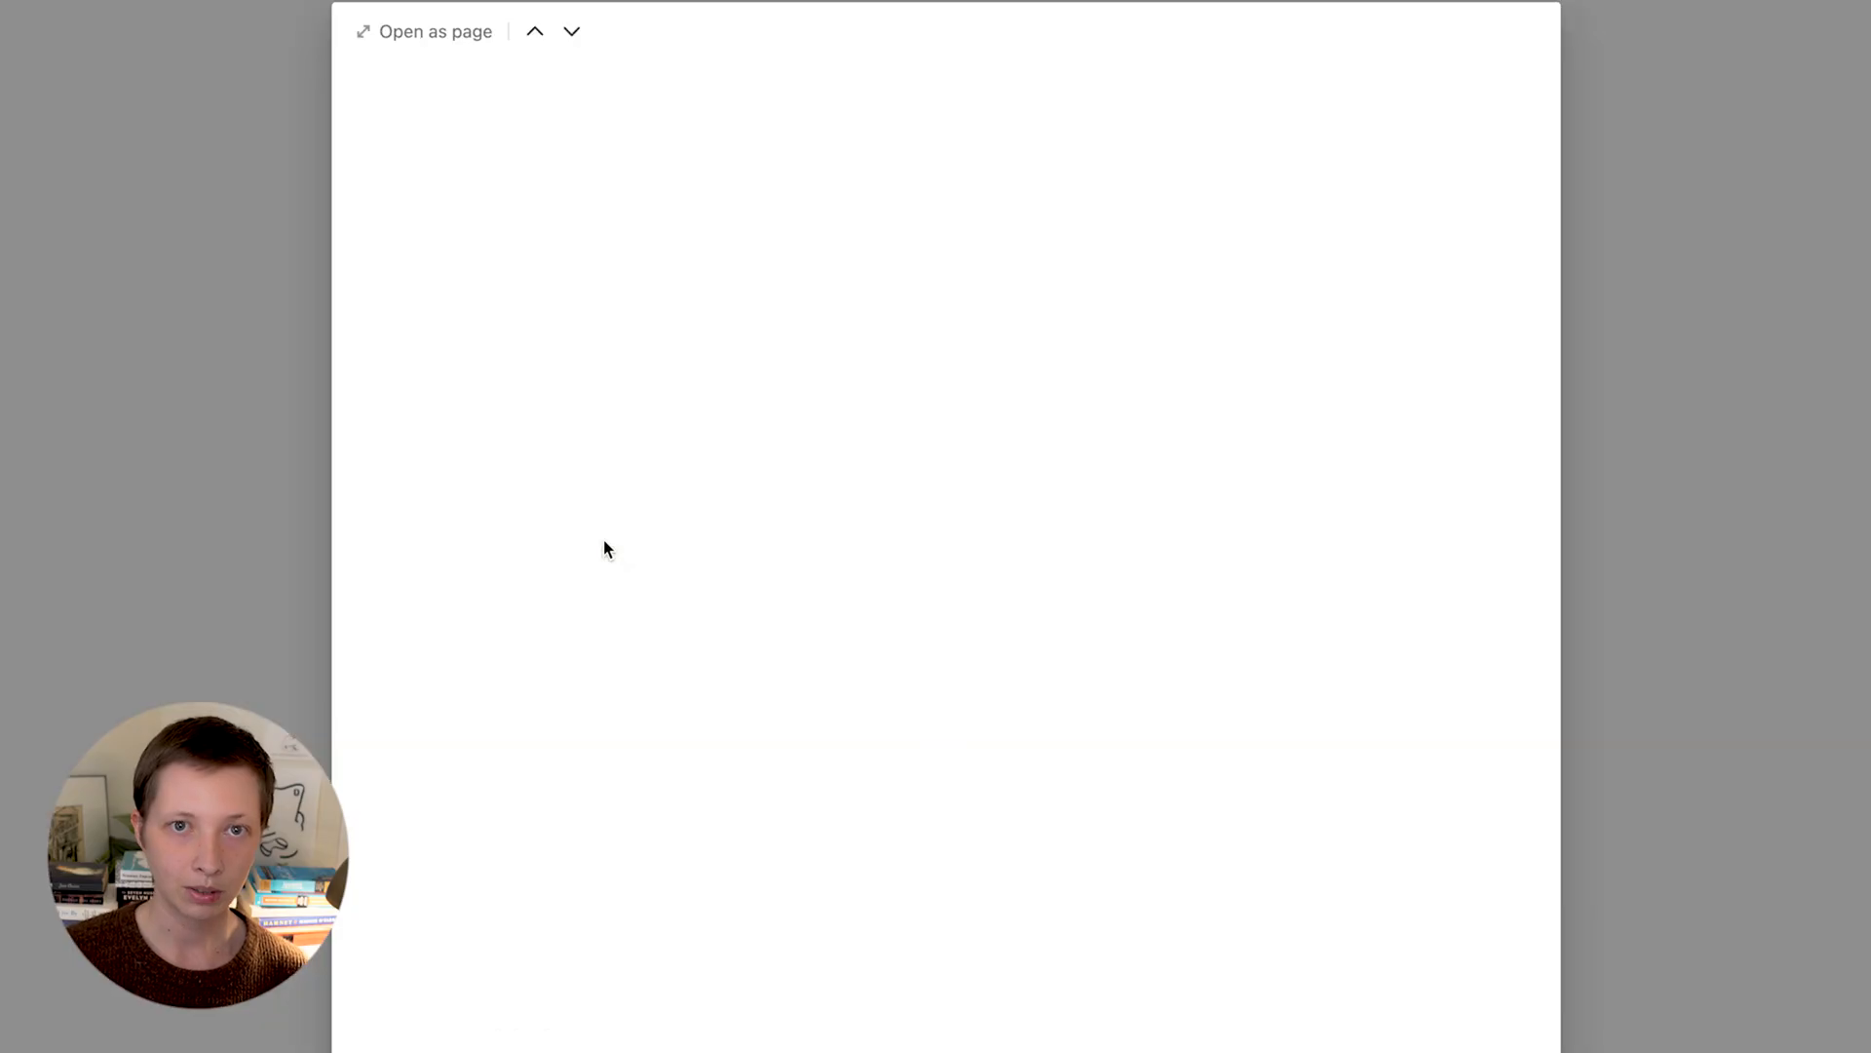
pyautogui.click(432, 31)
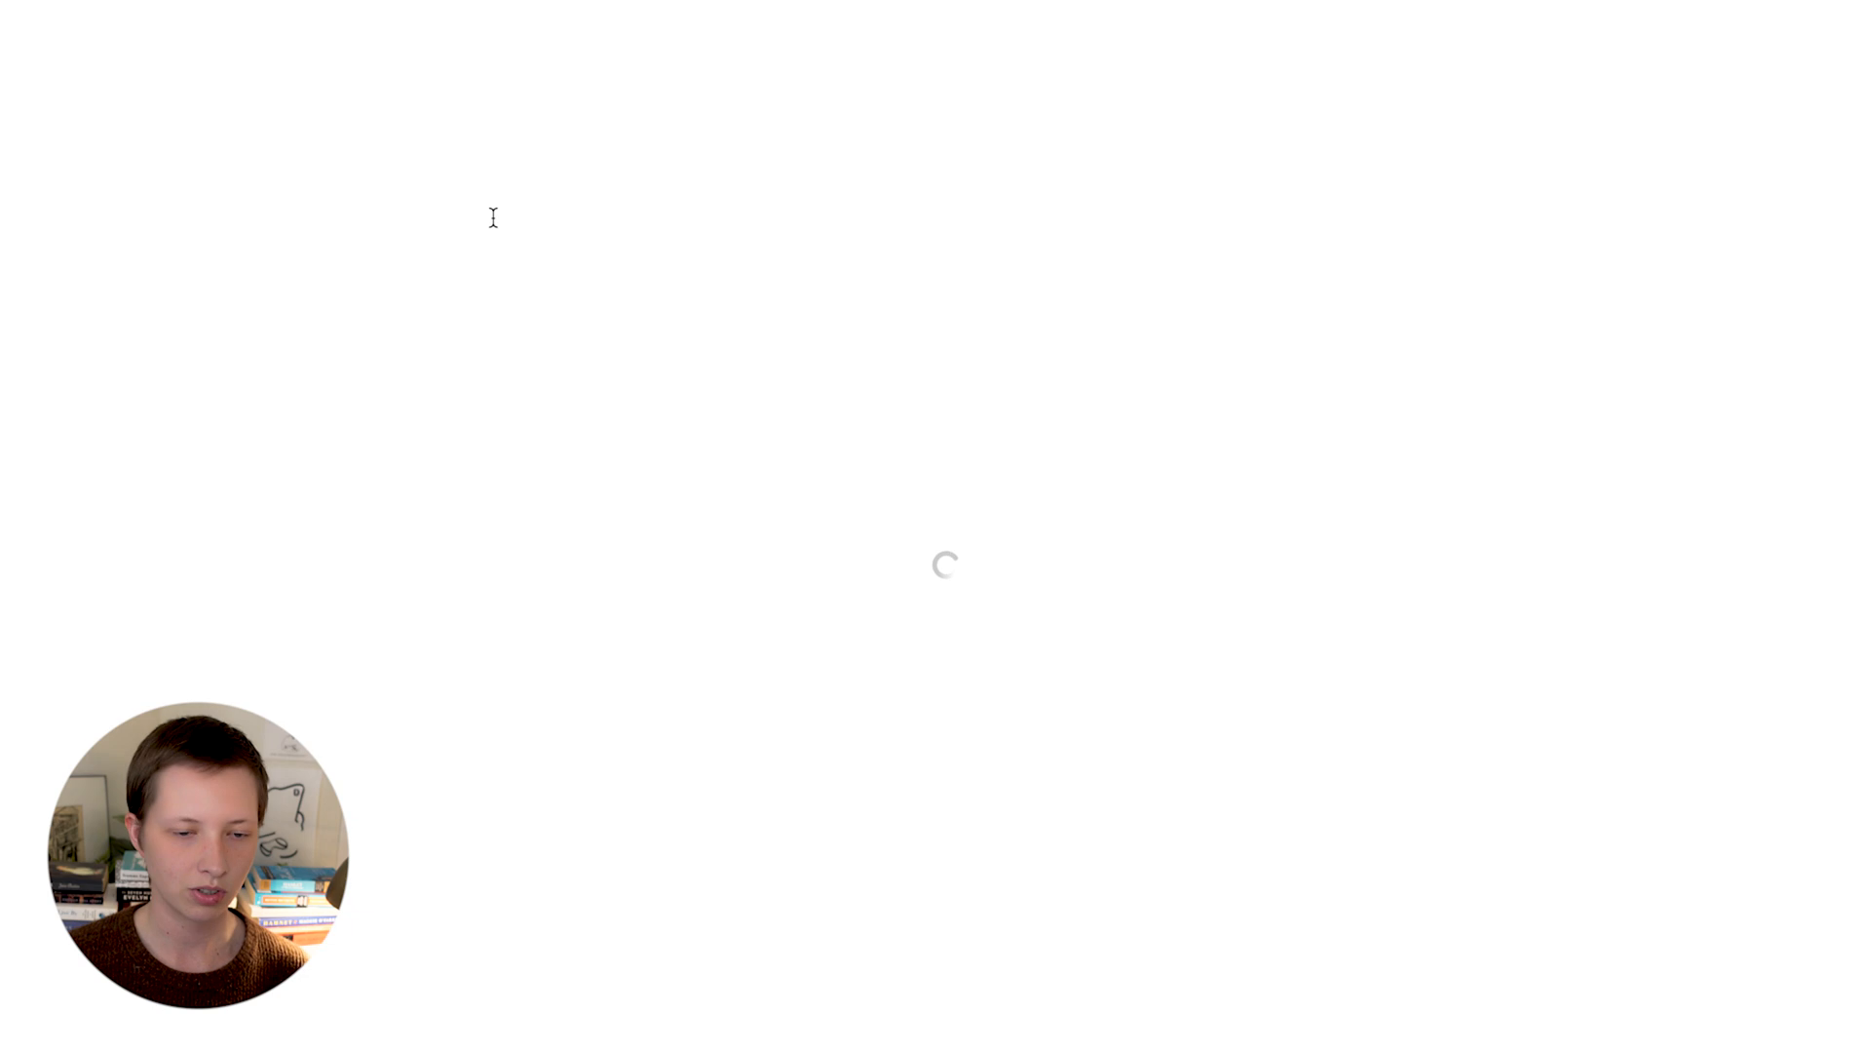